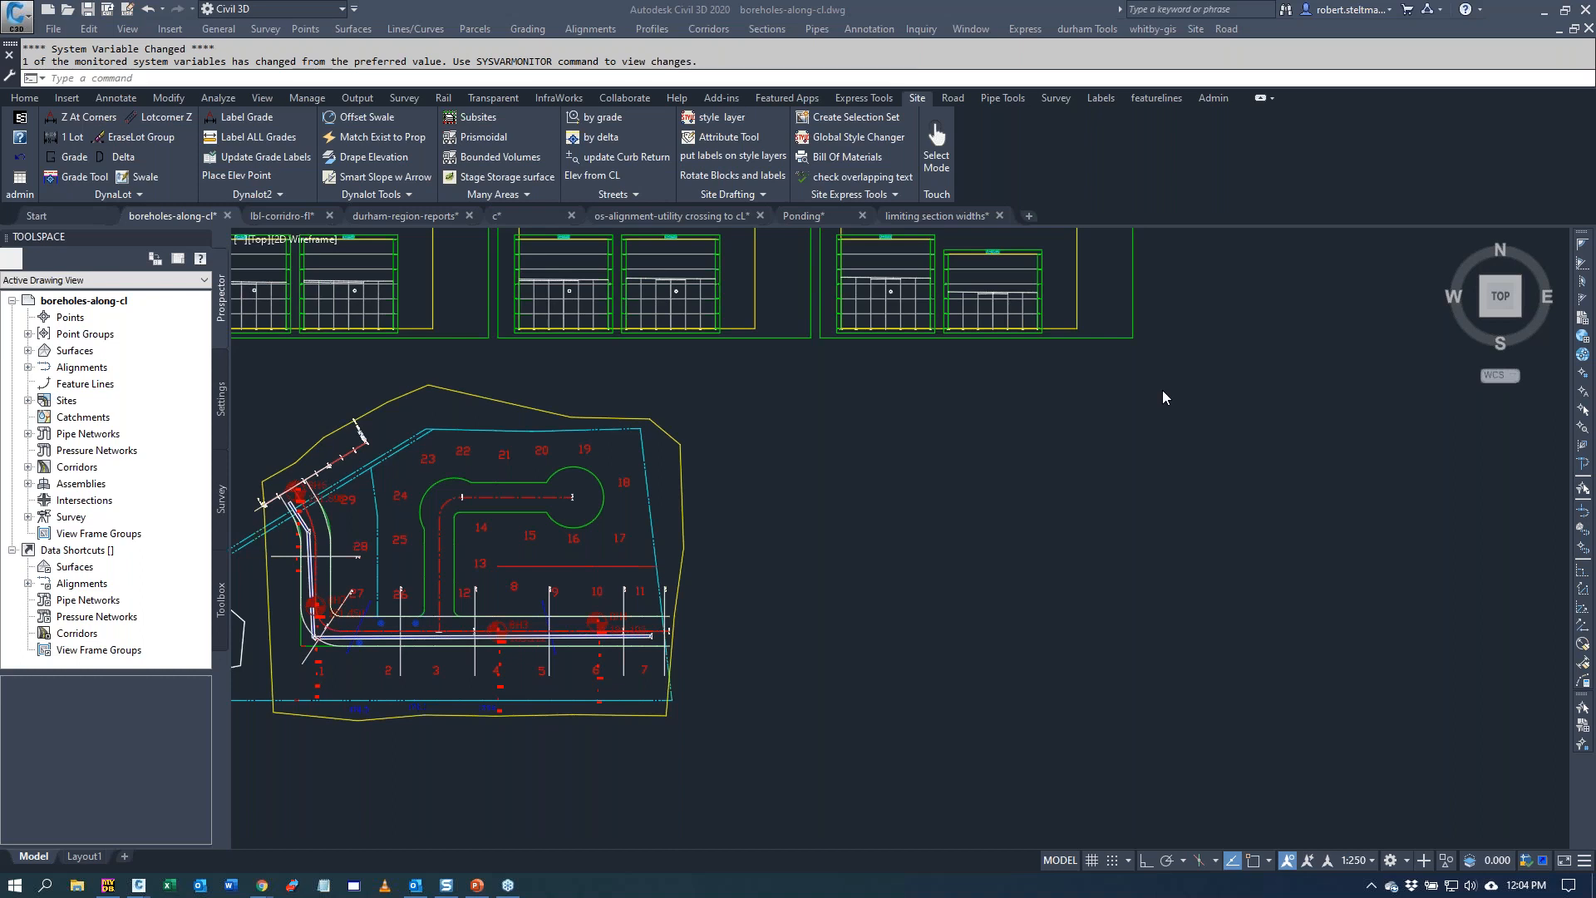
pyautogui.moveTo(731, 292)
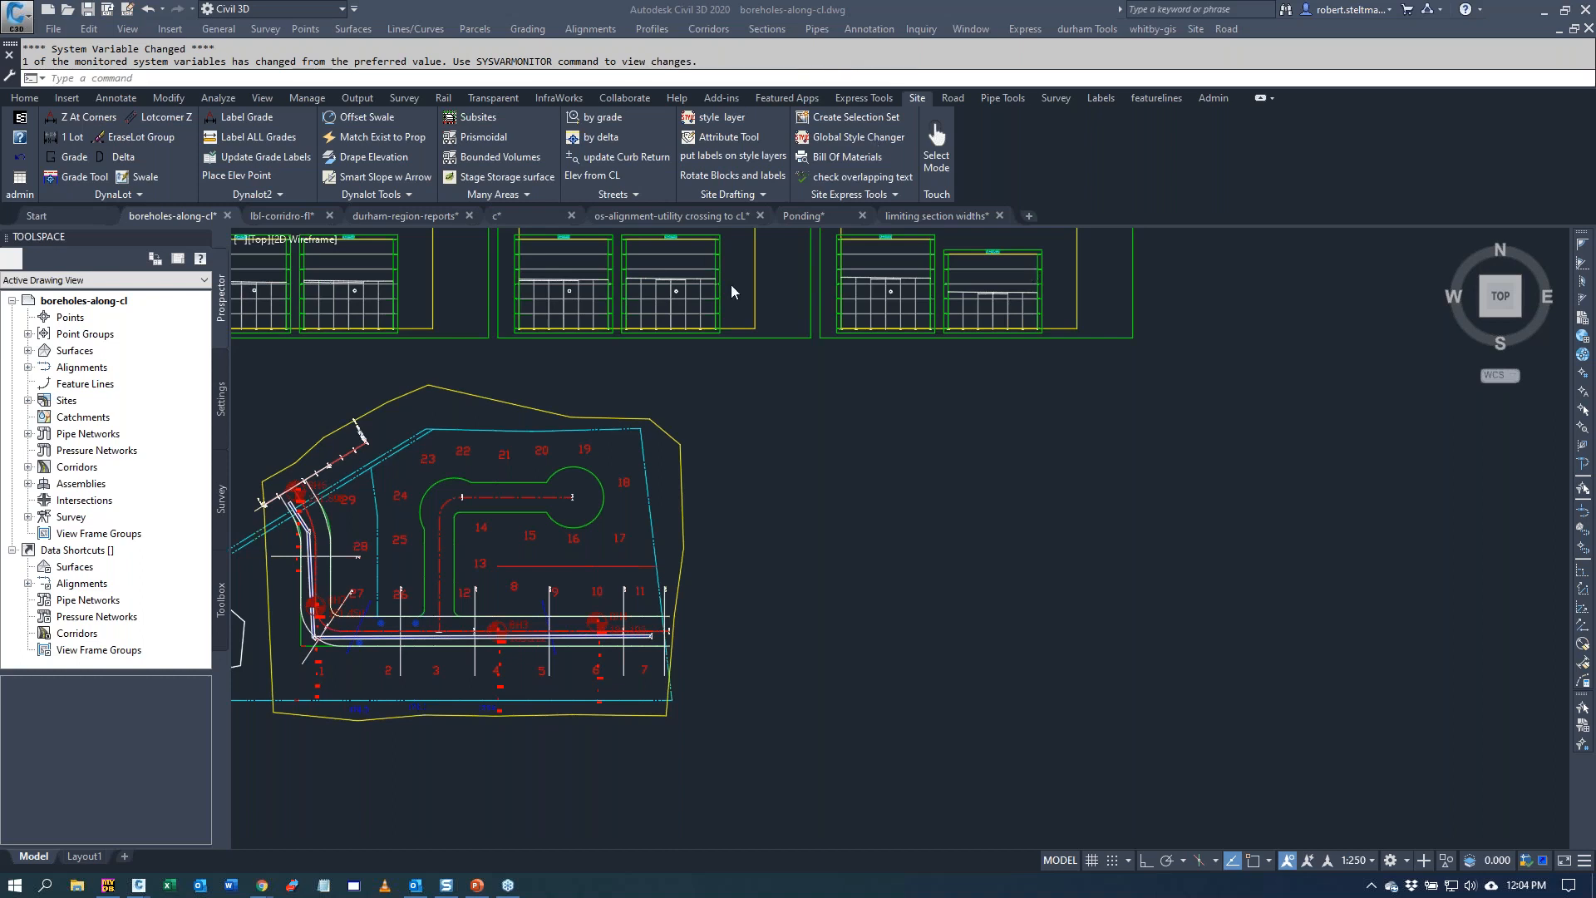
pyautogui.moveTo(883, 28)
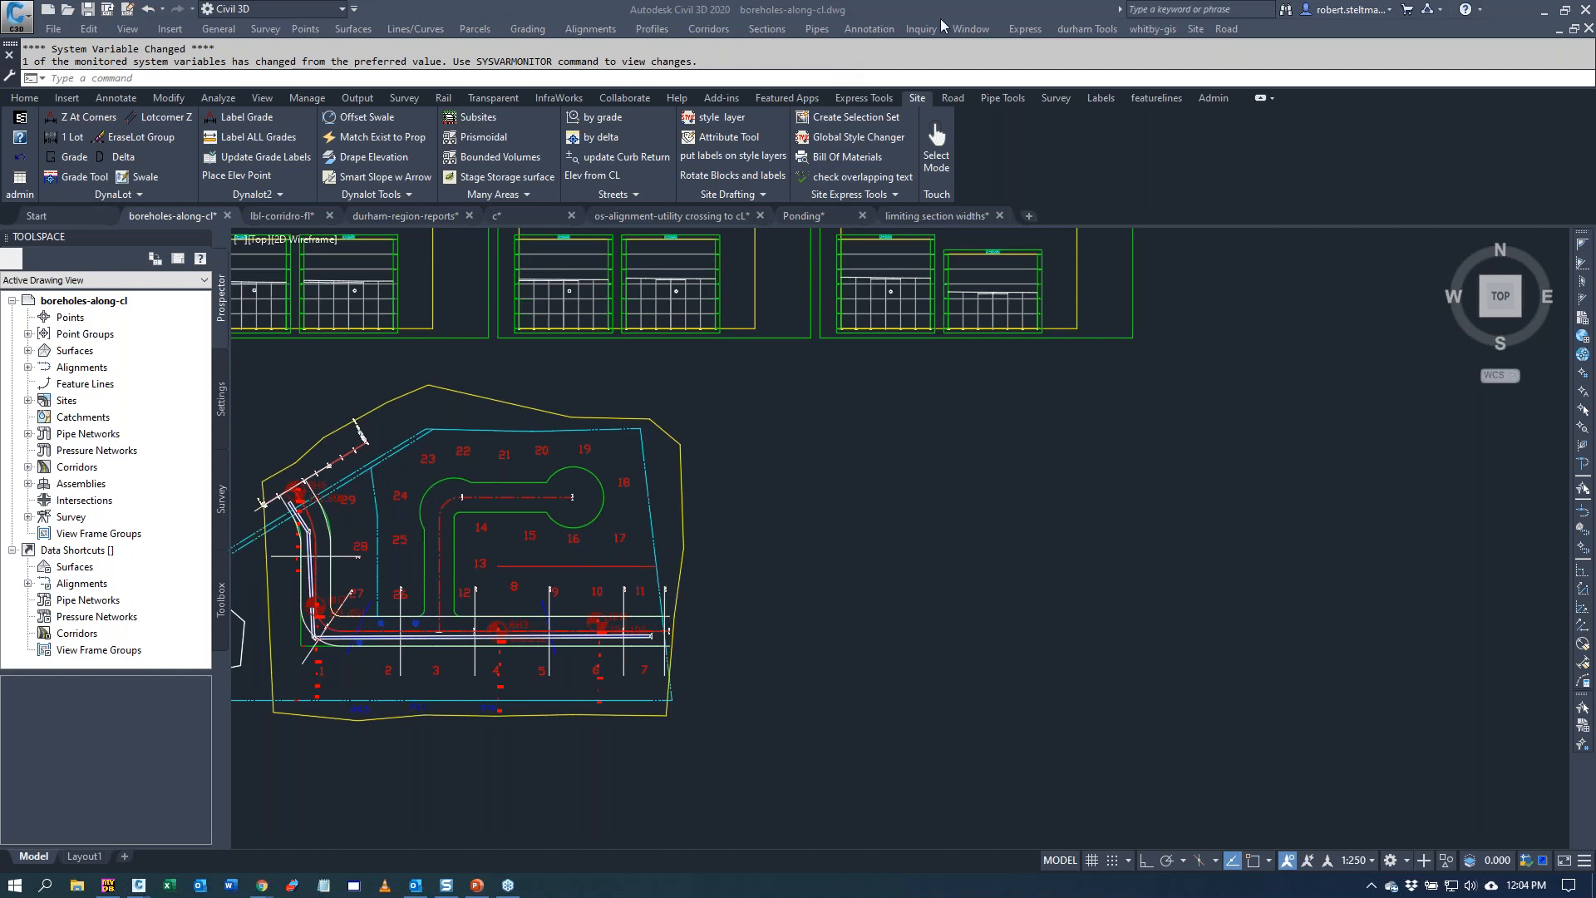
pyautogui.moveTo(1014, 55)
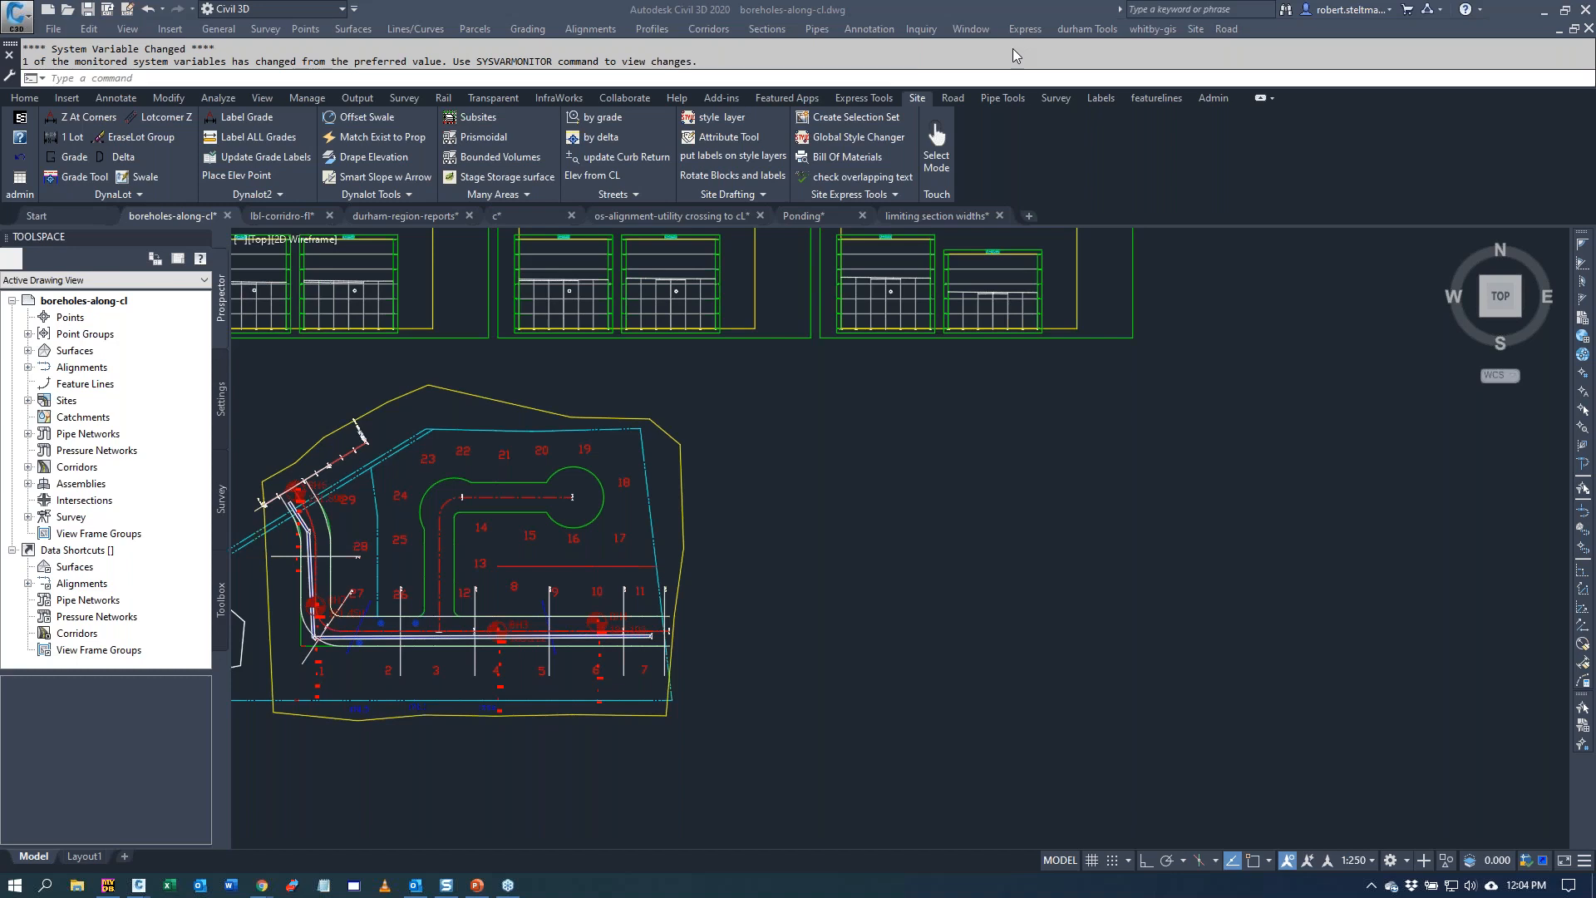
pyautogui.moveTo(919, 110)
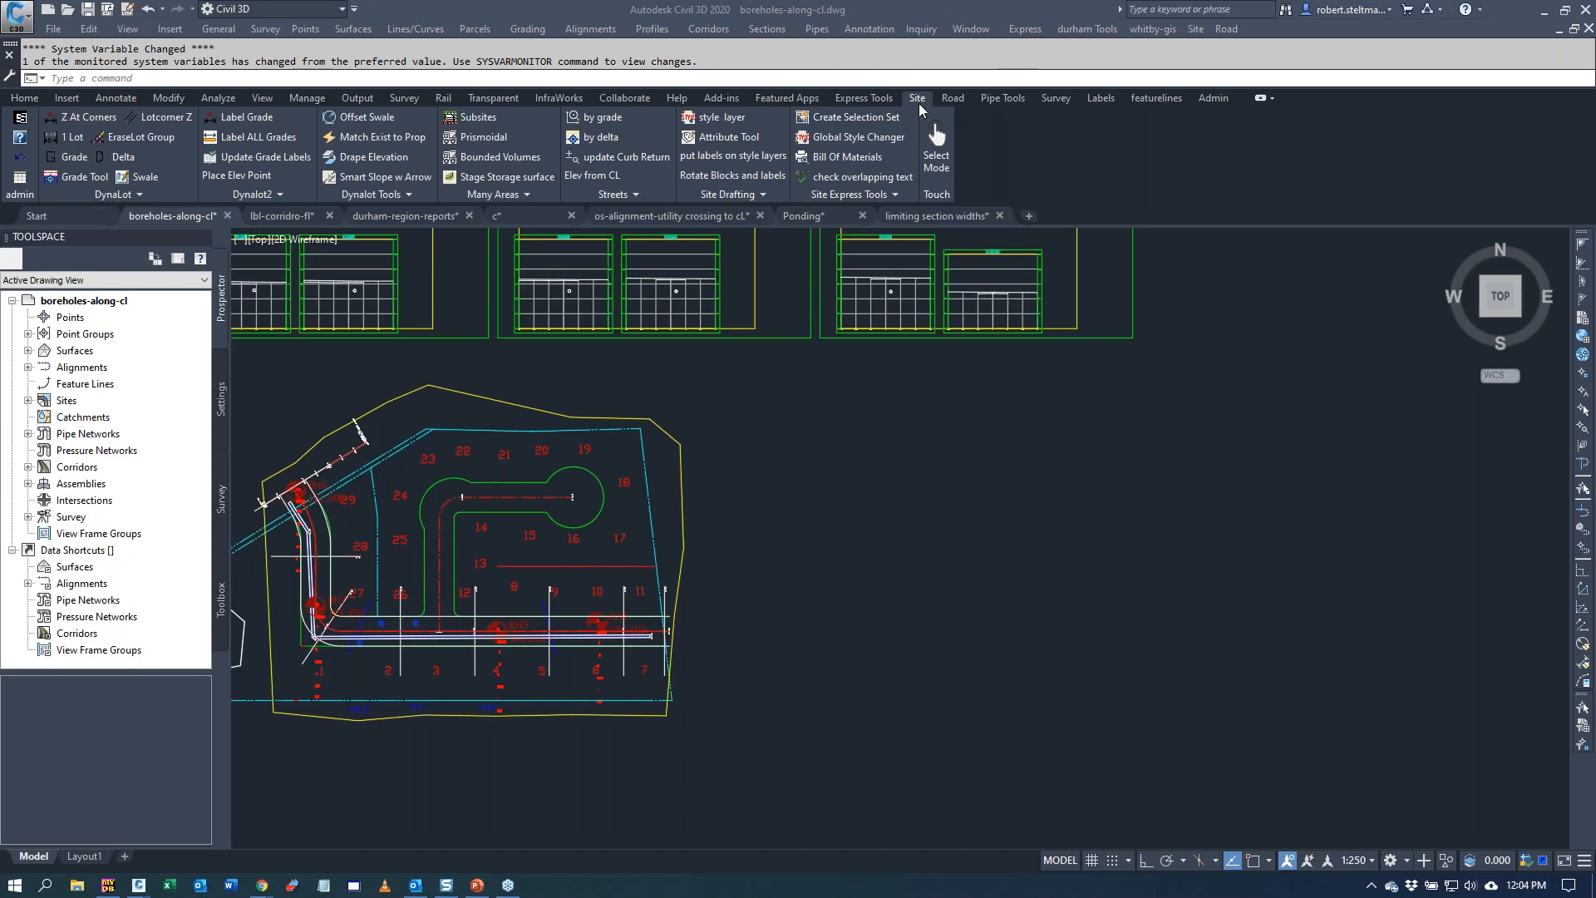
pyautogui.moveTo(924, 52)
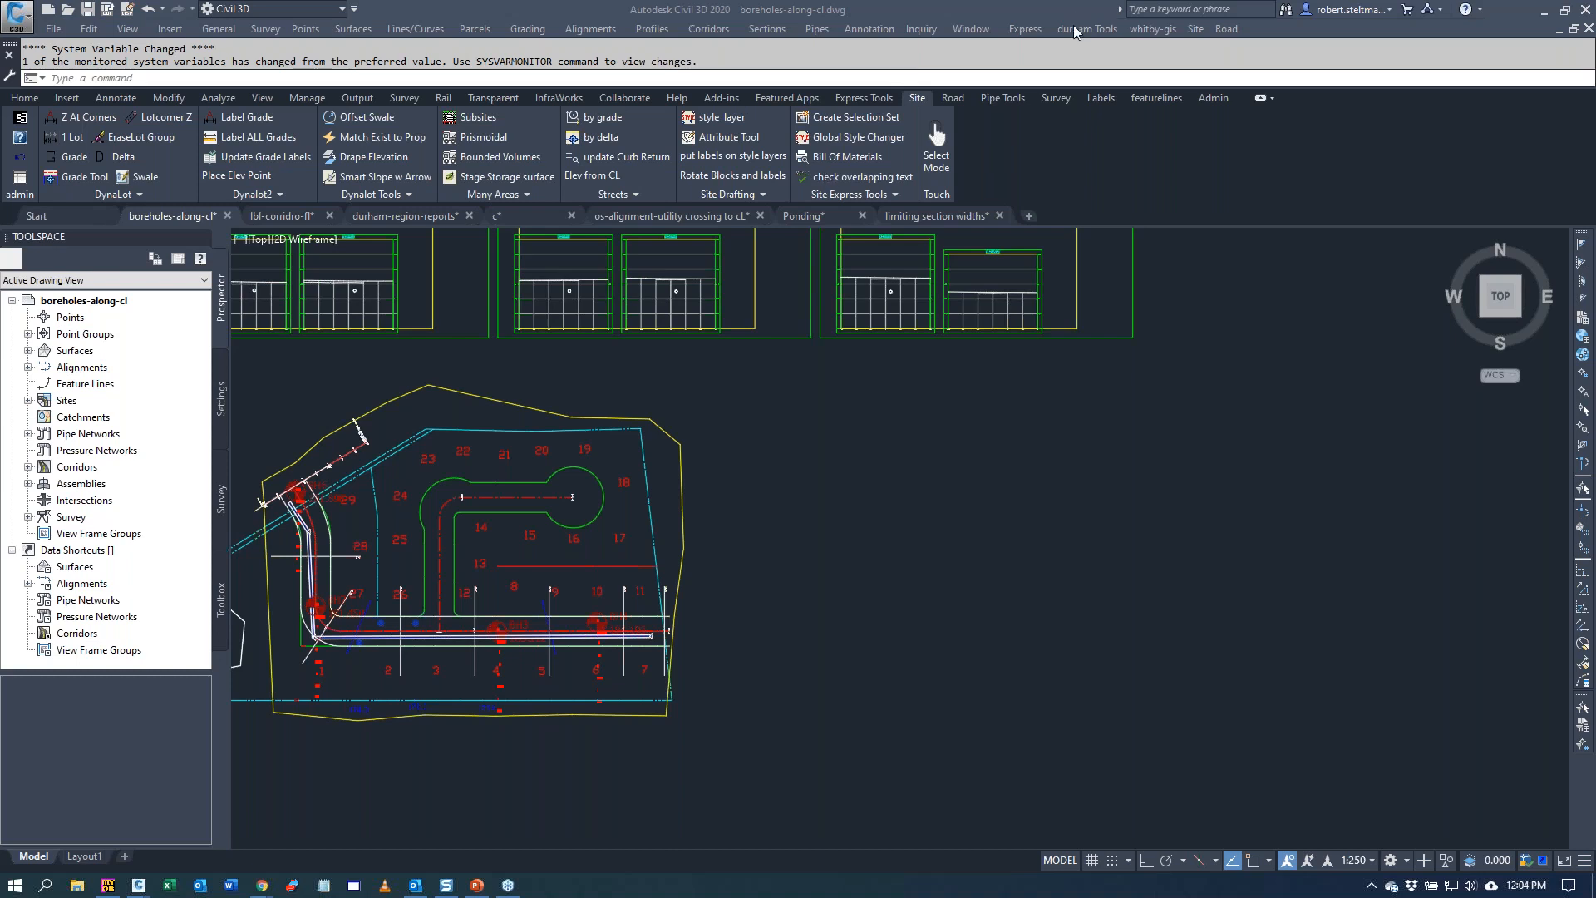
pyautogui.moveTo(1352, 270)
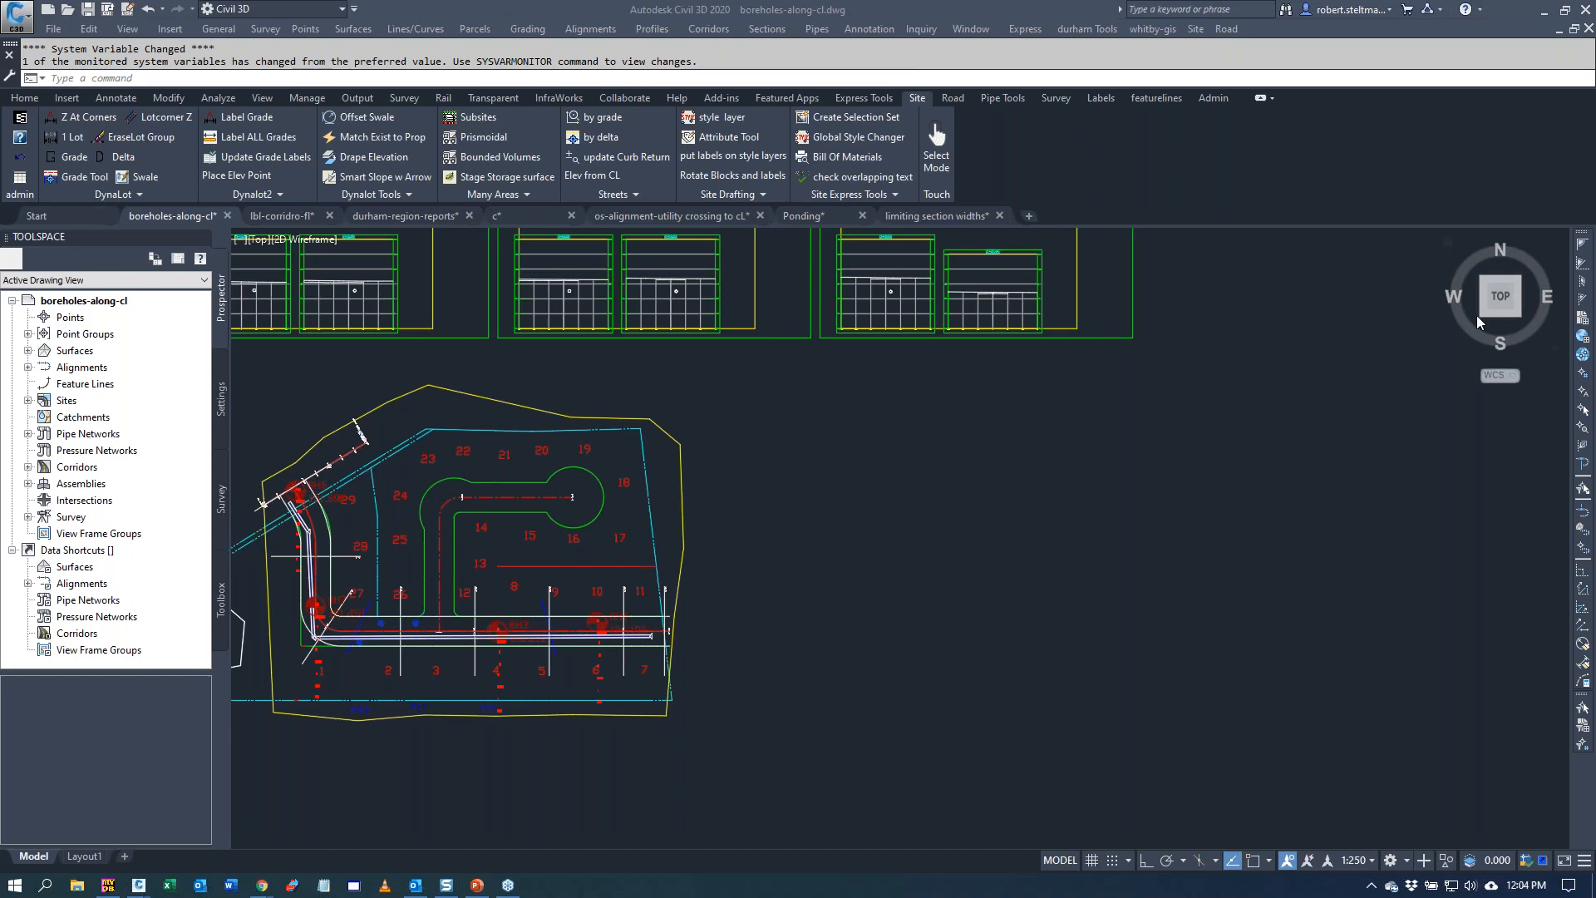
pyautogui.moveTo(1498, 296)
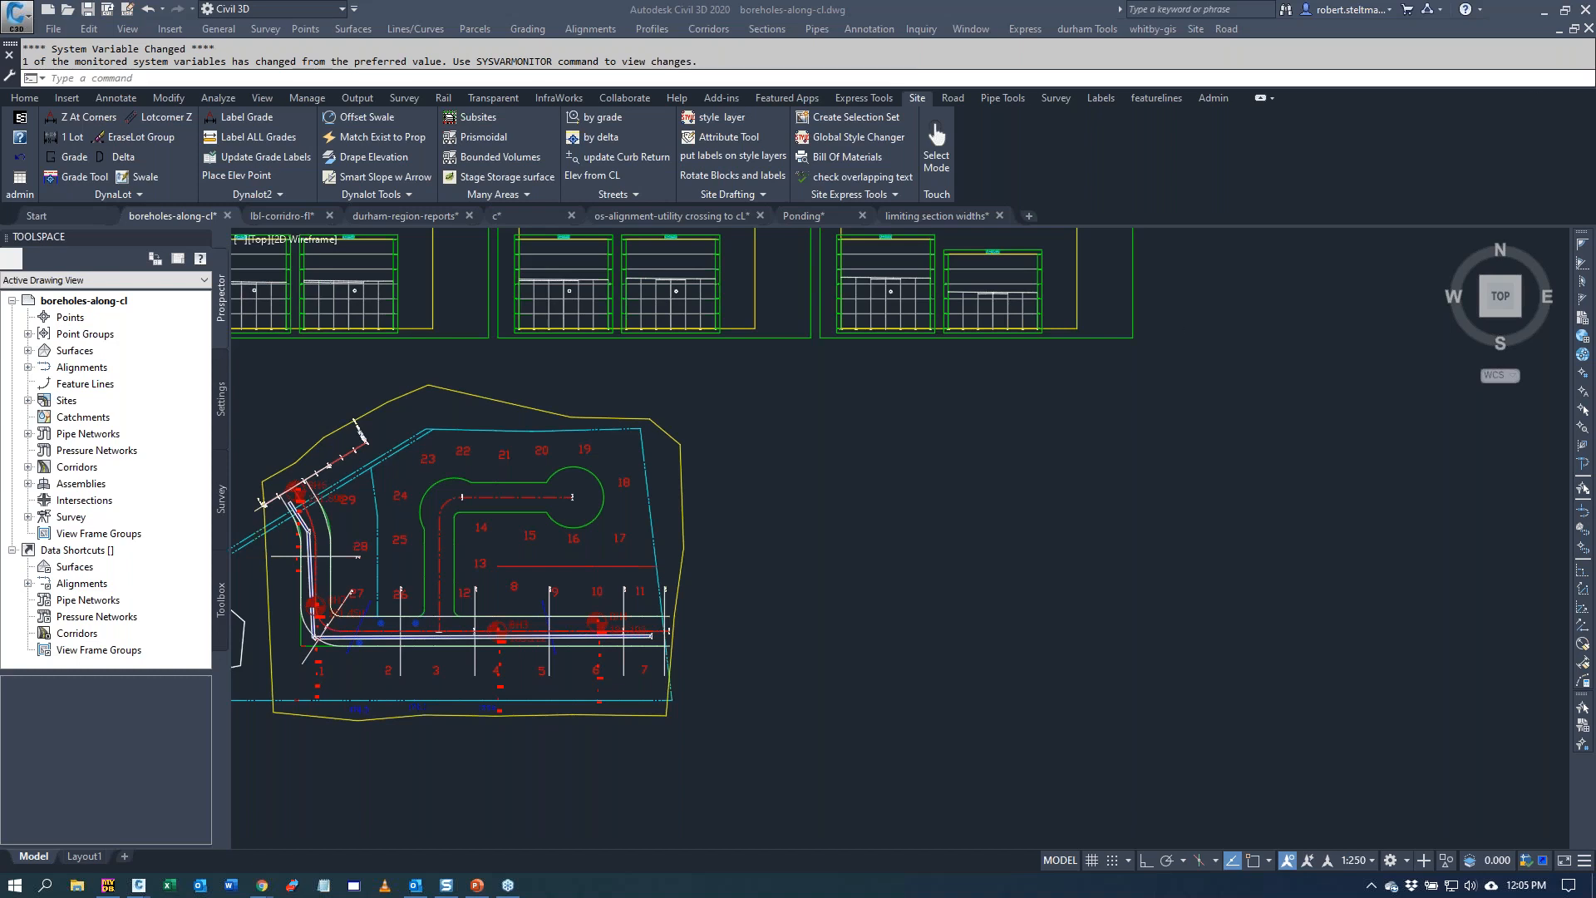
pyautogui.moveTo(1055, 311)
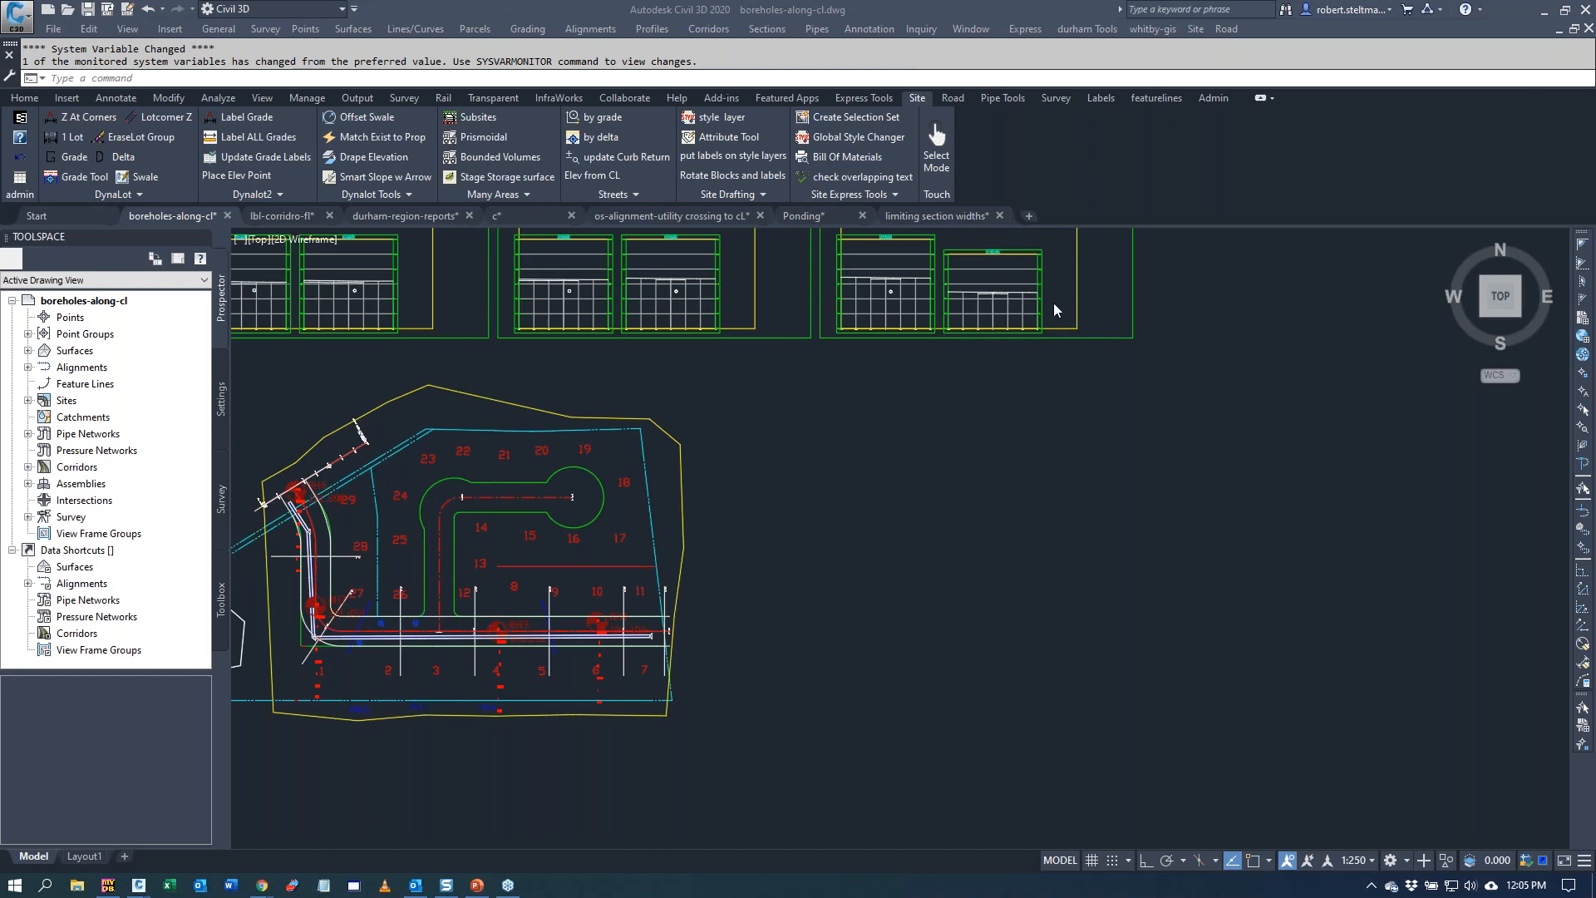
pyautogui.moveTo(1099, 544)
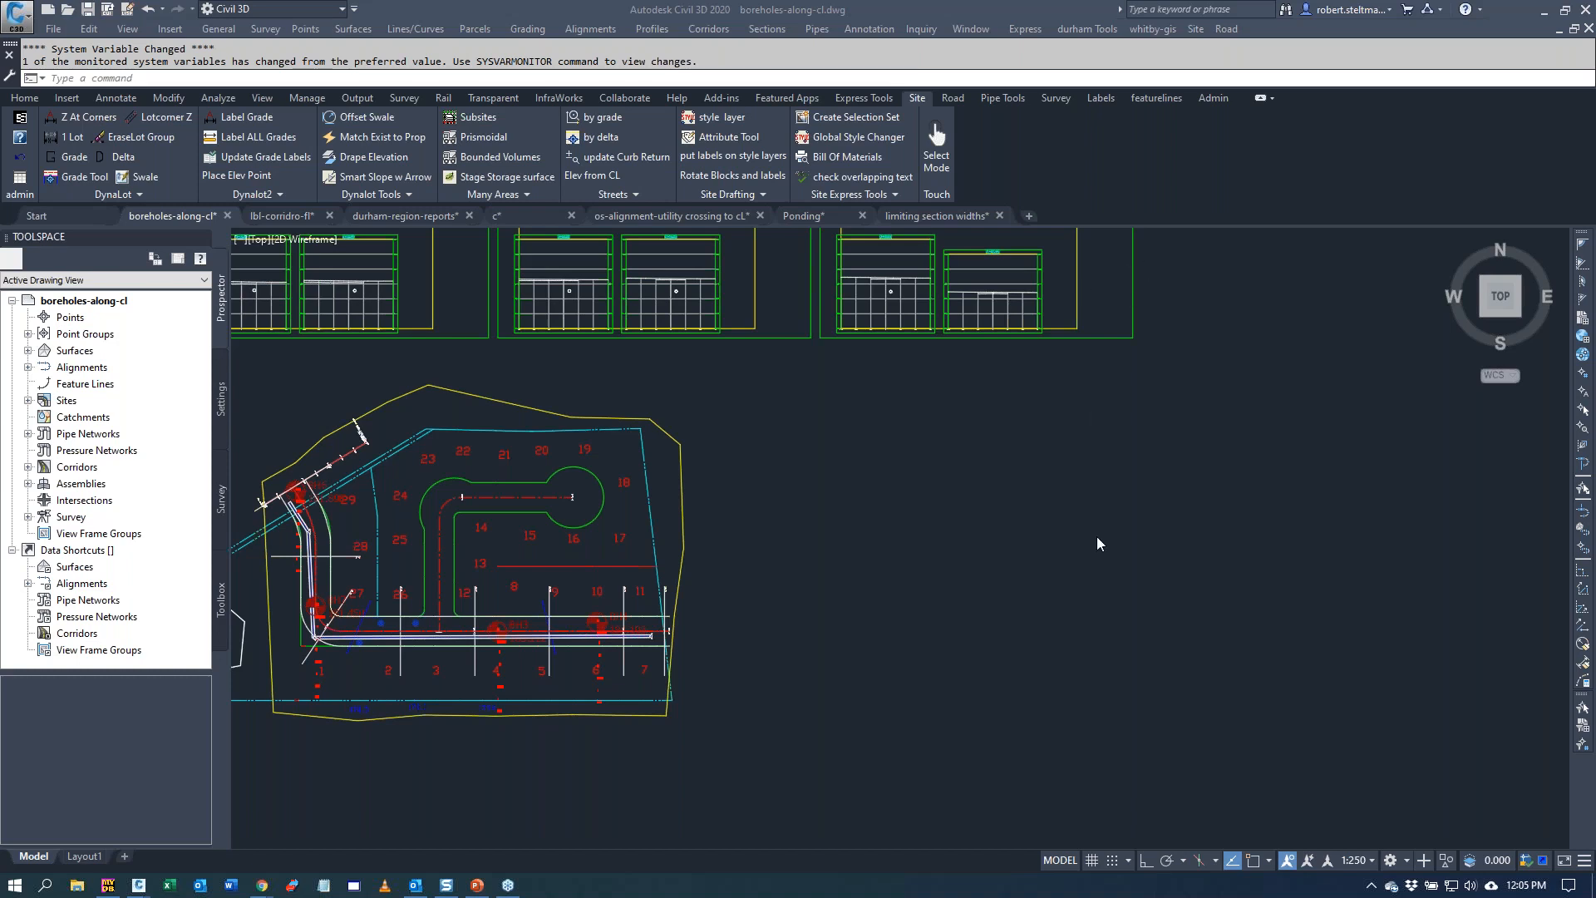
pyautogui.moveTo(929, 563)
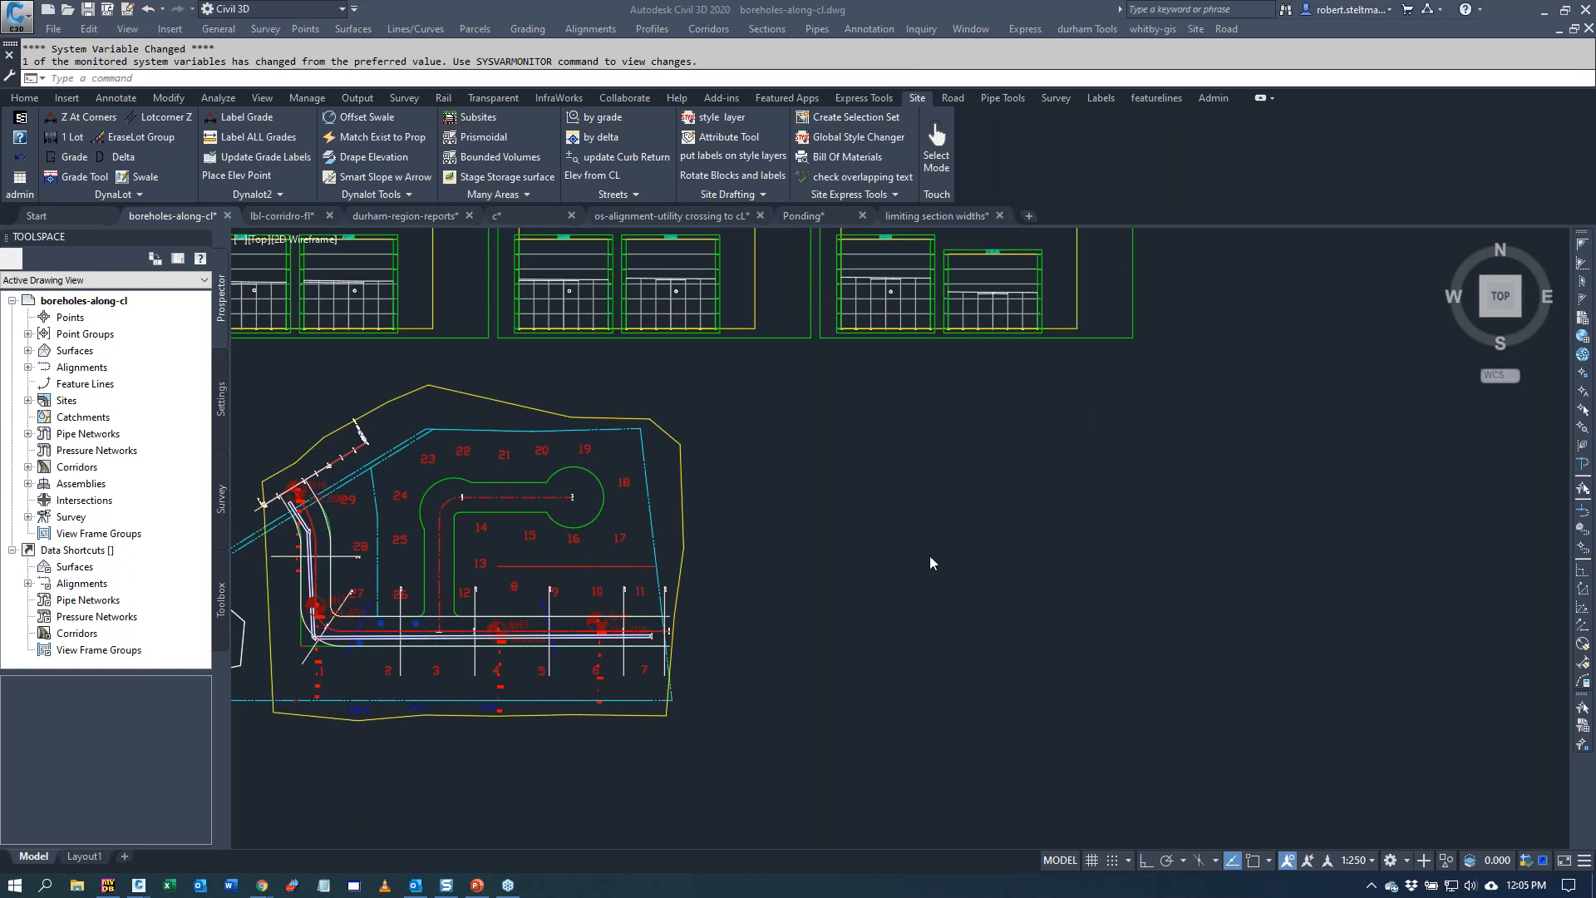
pyautogui.moveTo(1172, 329)
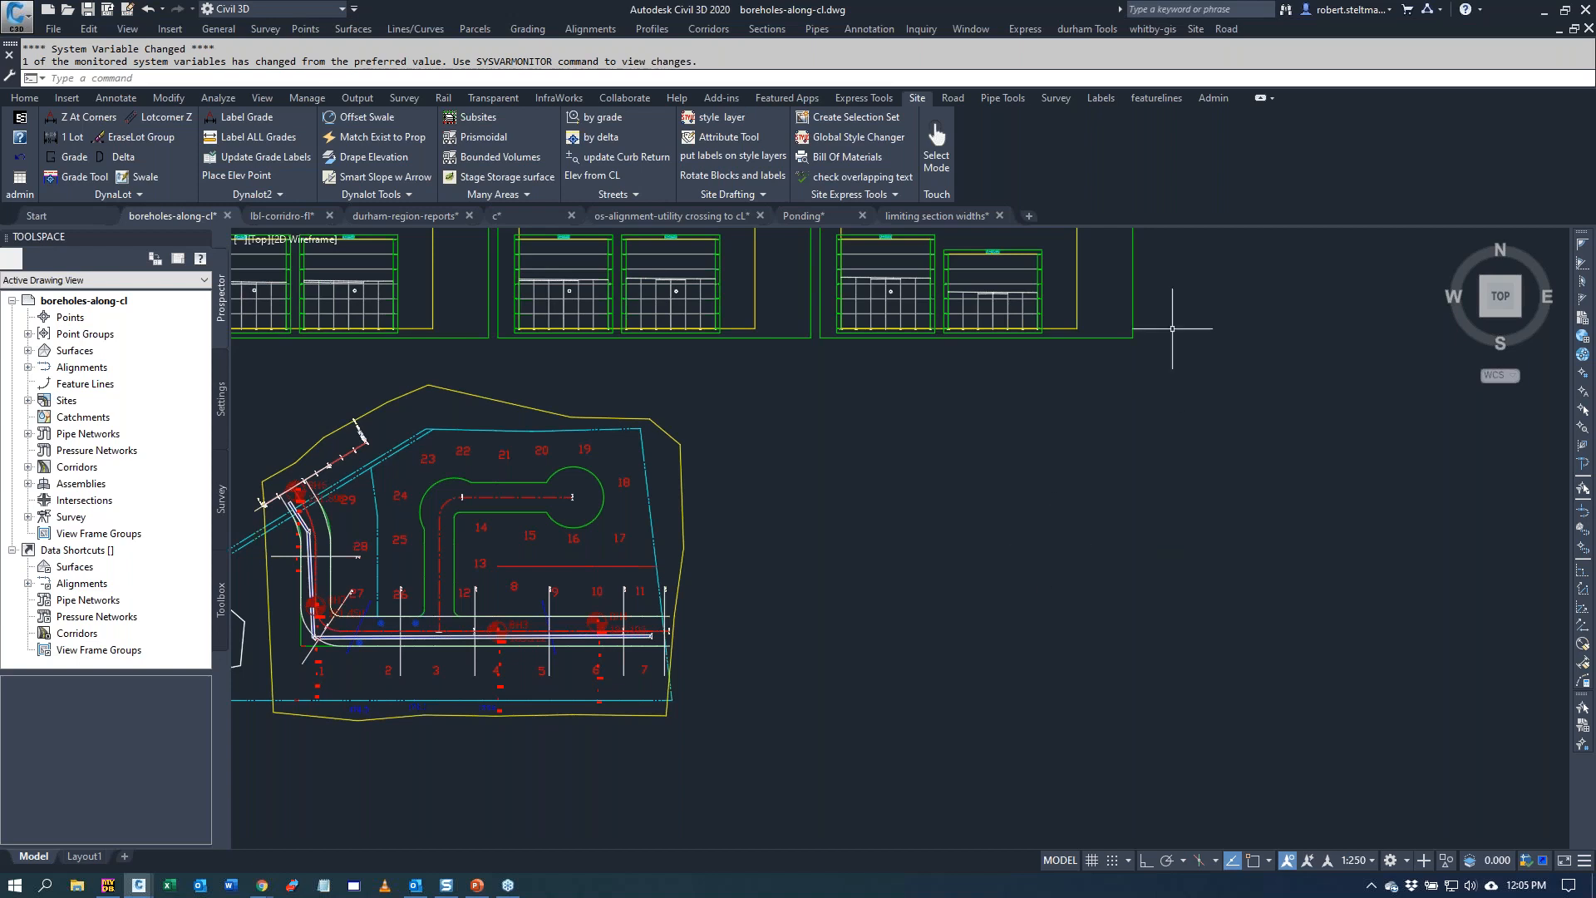
pyautogui.moveTo(1213, 238)
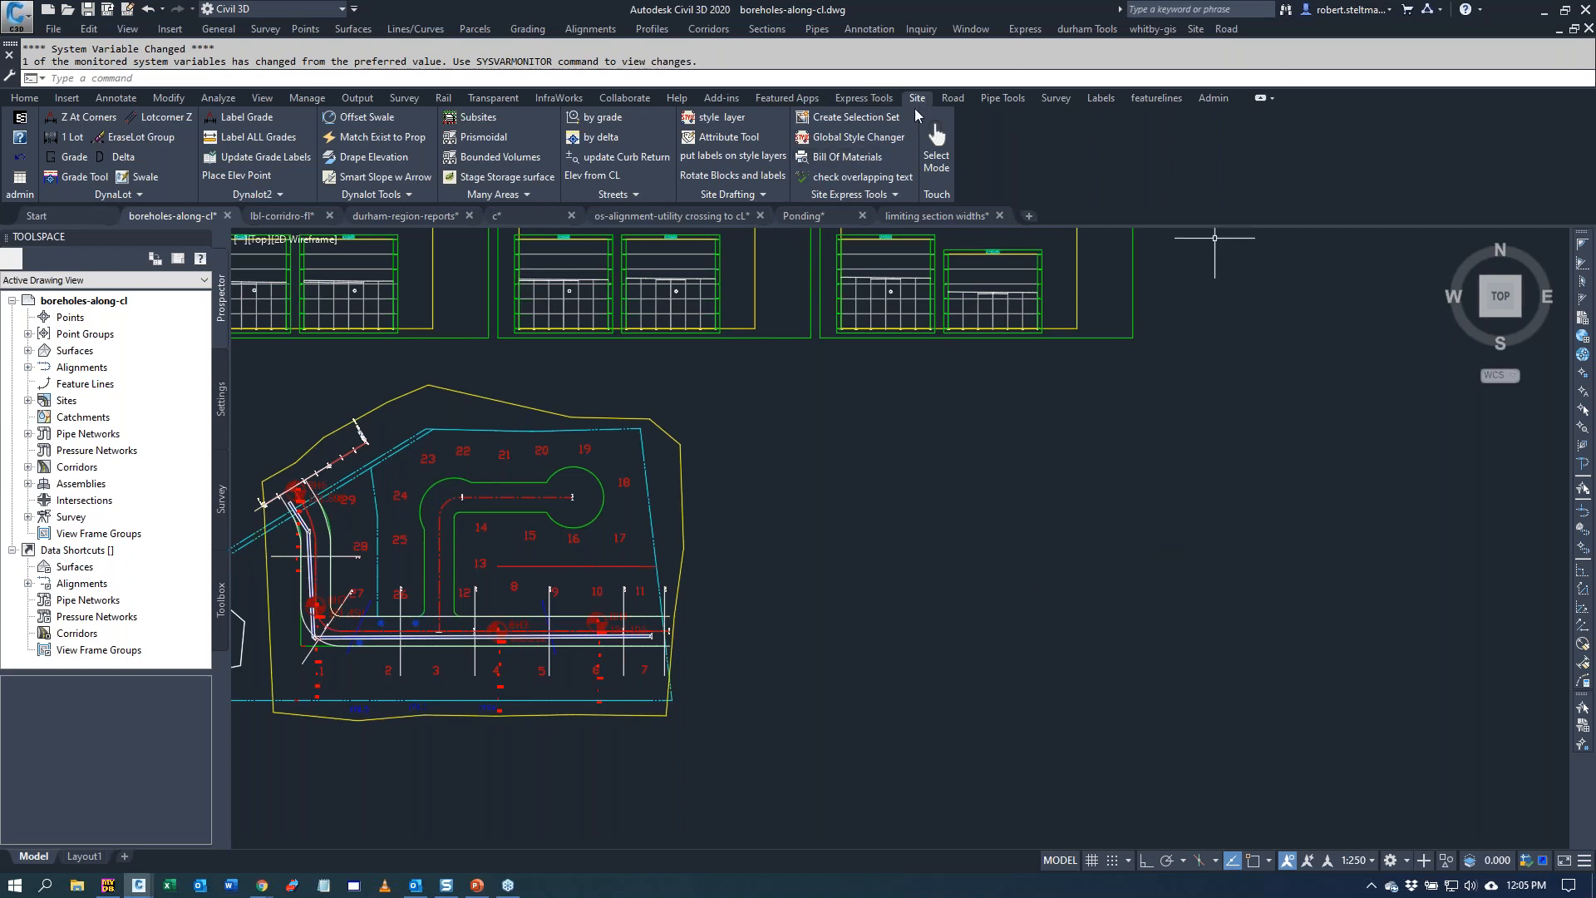
pyautogui.moveTo(968, 29)
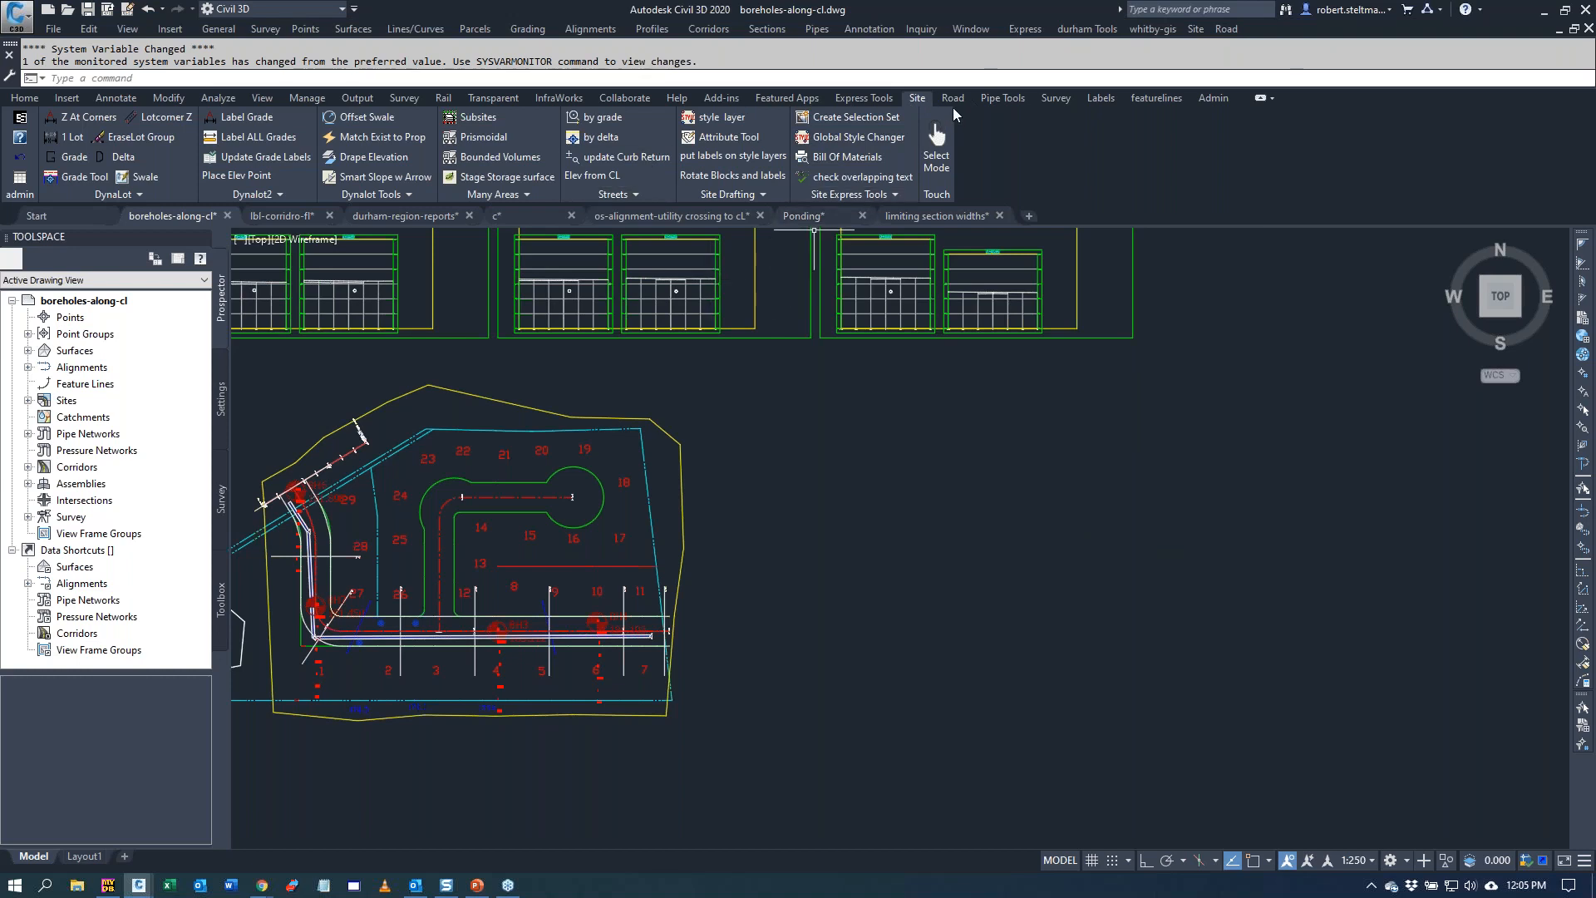
pyautogui.moveTo(910, 106)
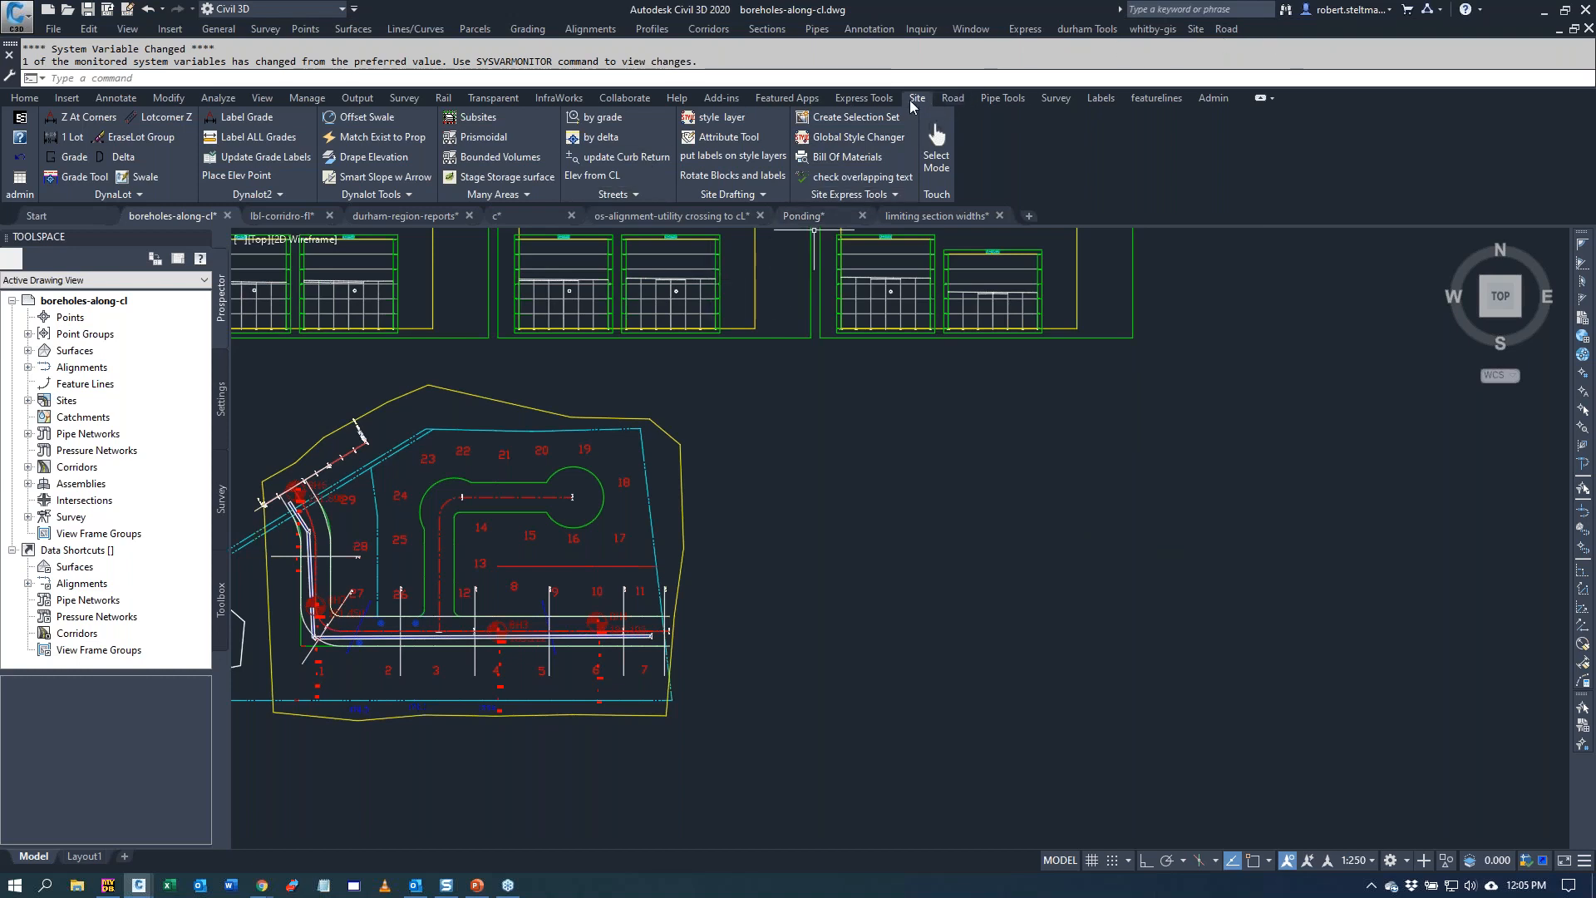
pyautogui.moveTo(921, 111)
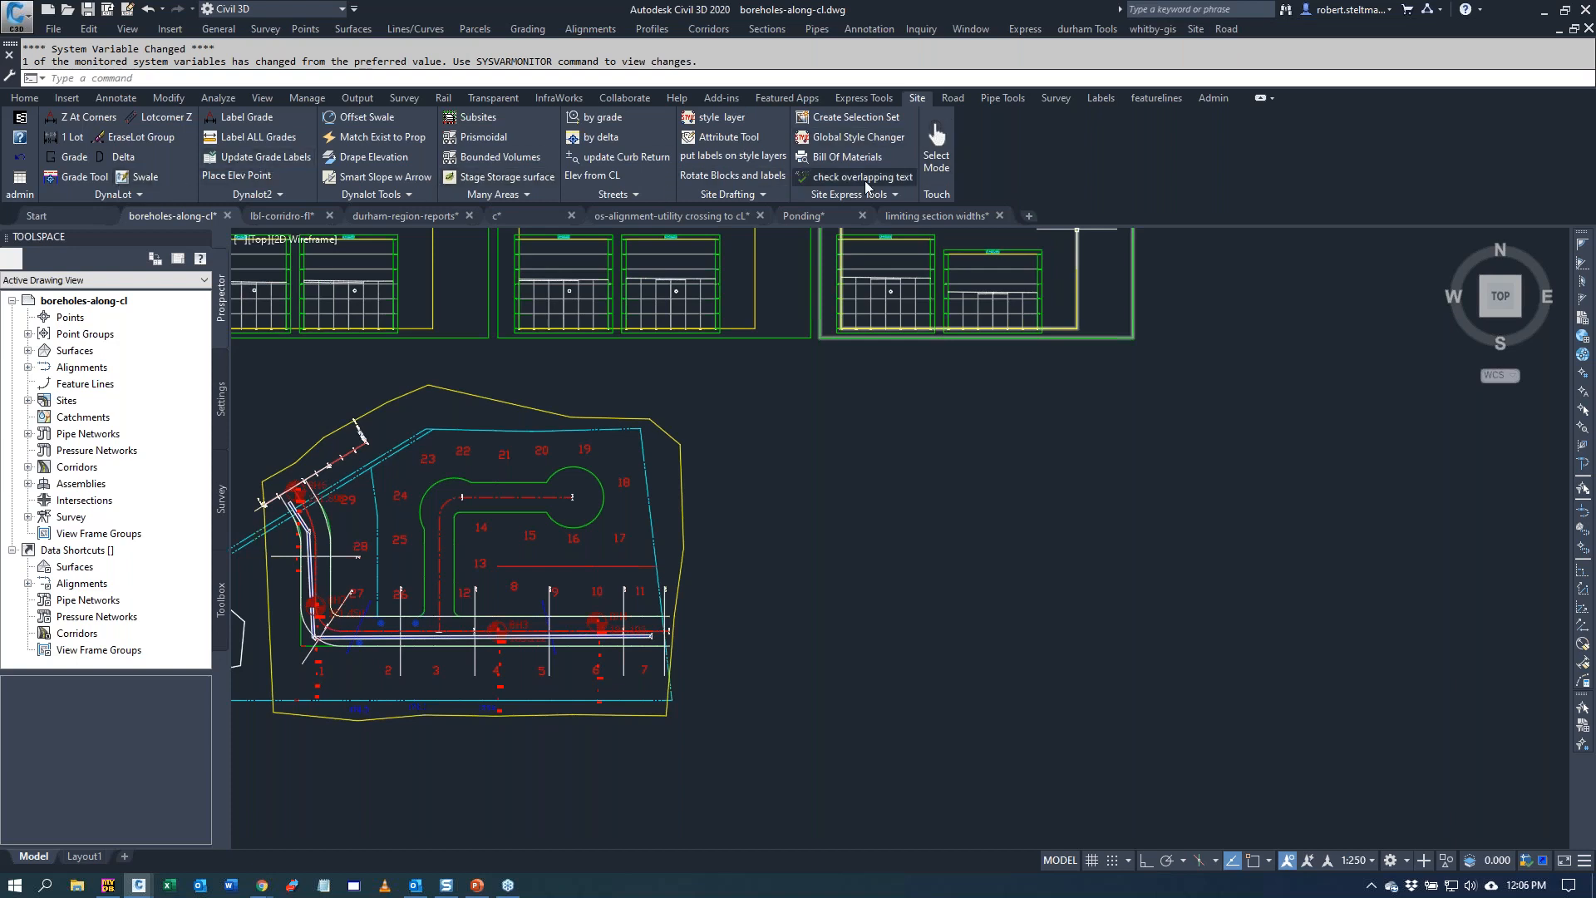
pyautogui.moveTo(856, 177)
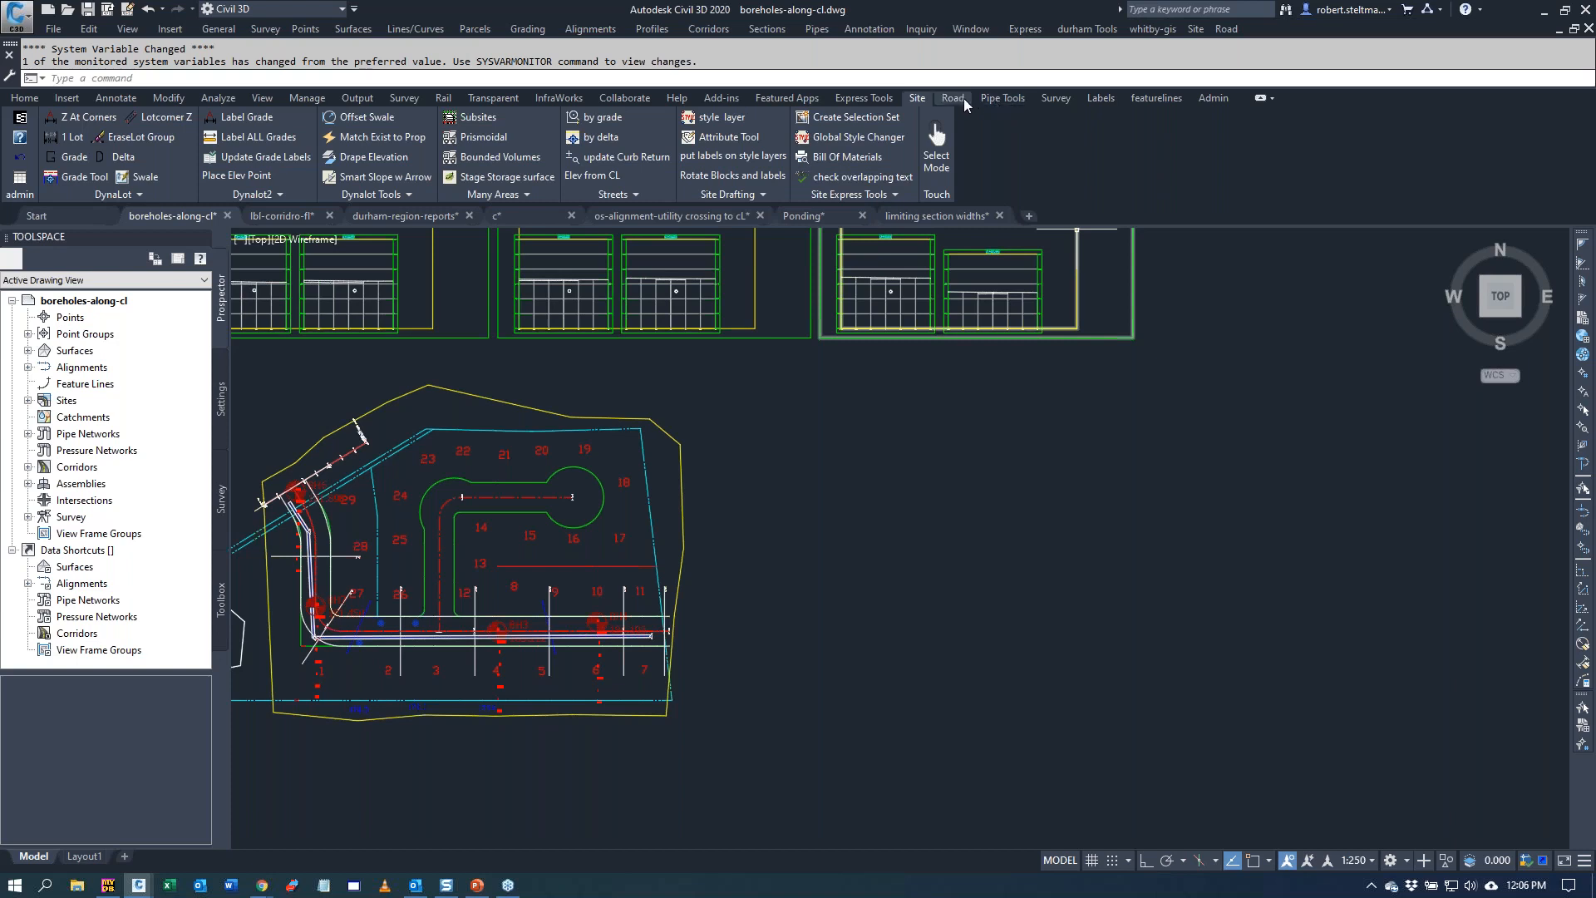
# - Review the Road, Pipe Tools and Survey ribbon panels of the custom toolset
pyautogui.click(951, 99)
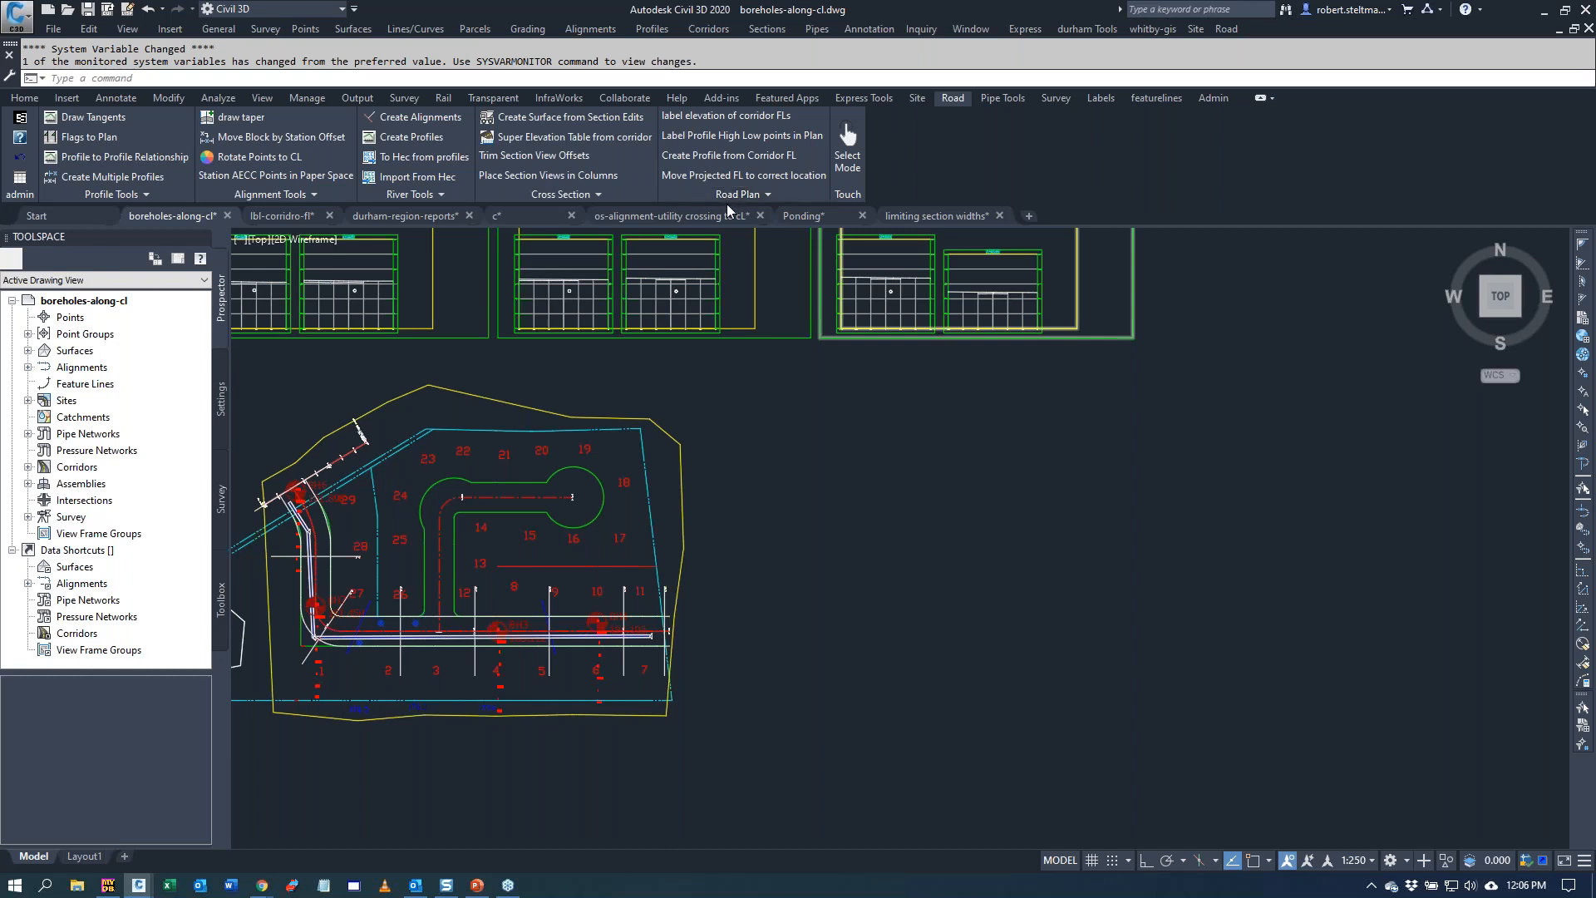
pyautogui.click(1000, 98)
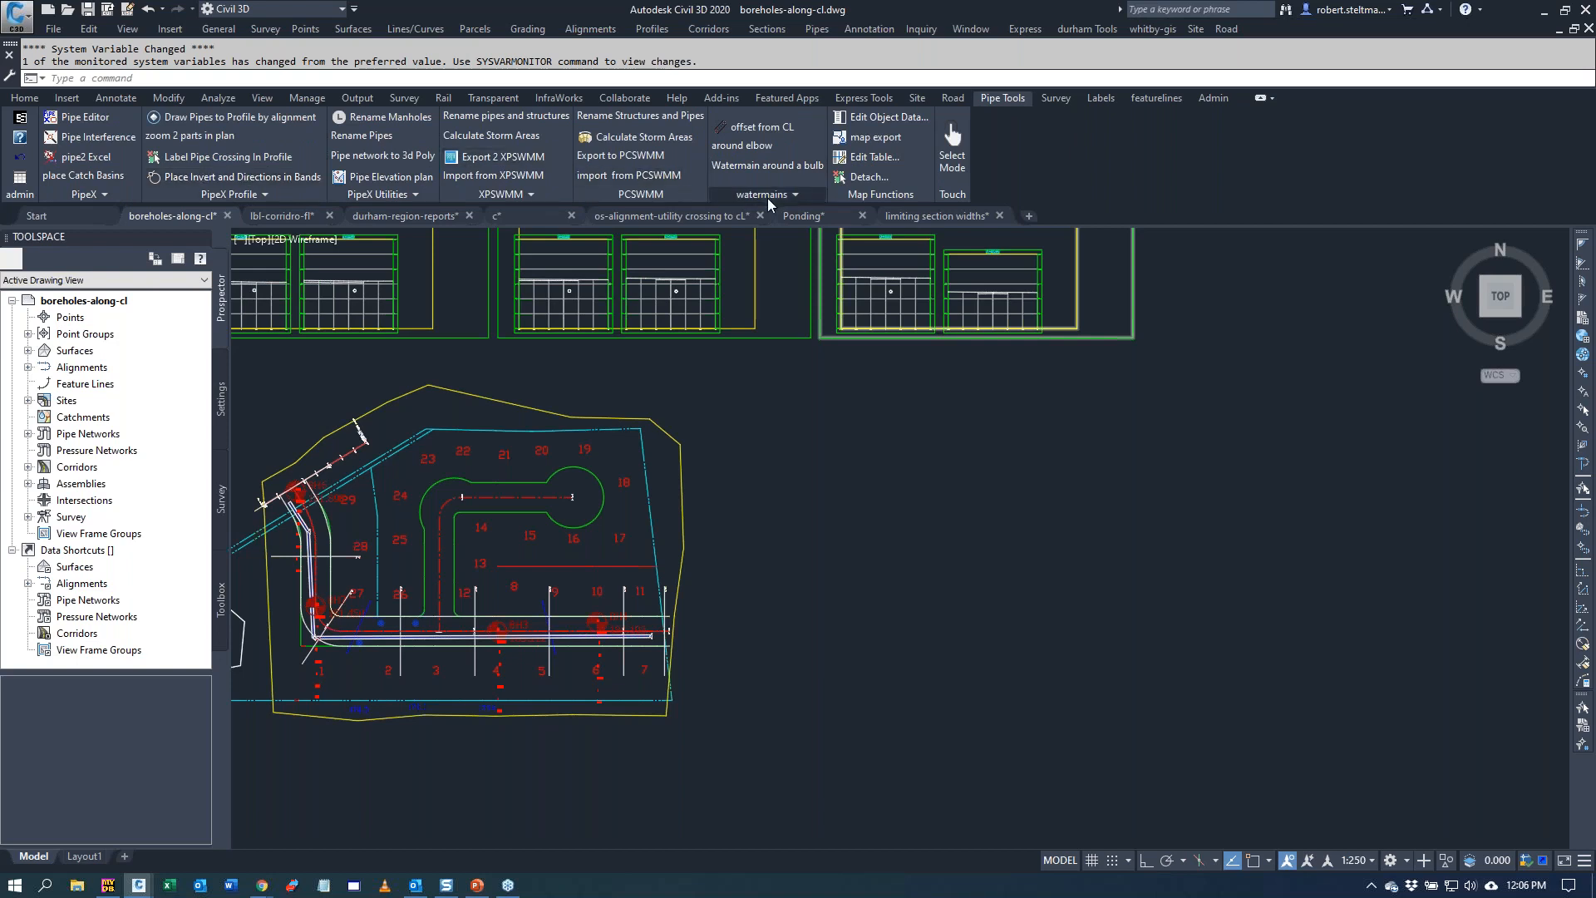
pyautogui.click(1056, 99)
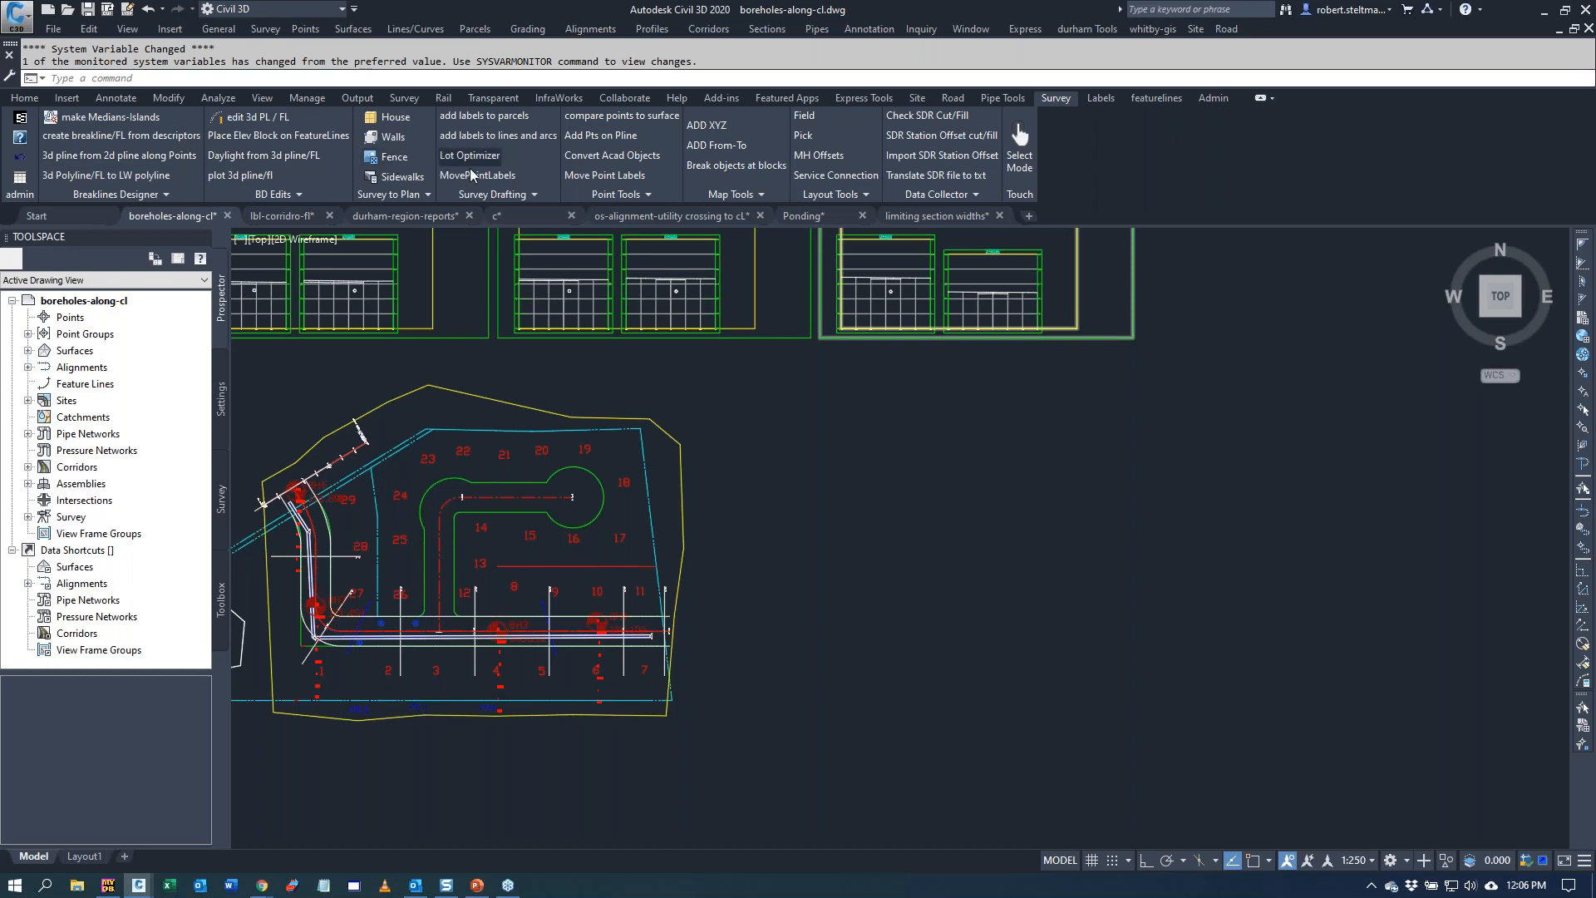
pyautogui.moveTo(637, 209)
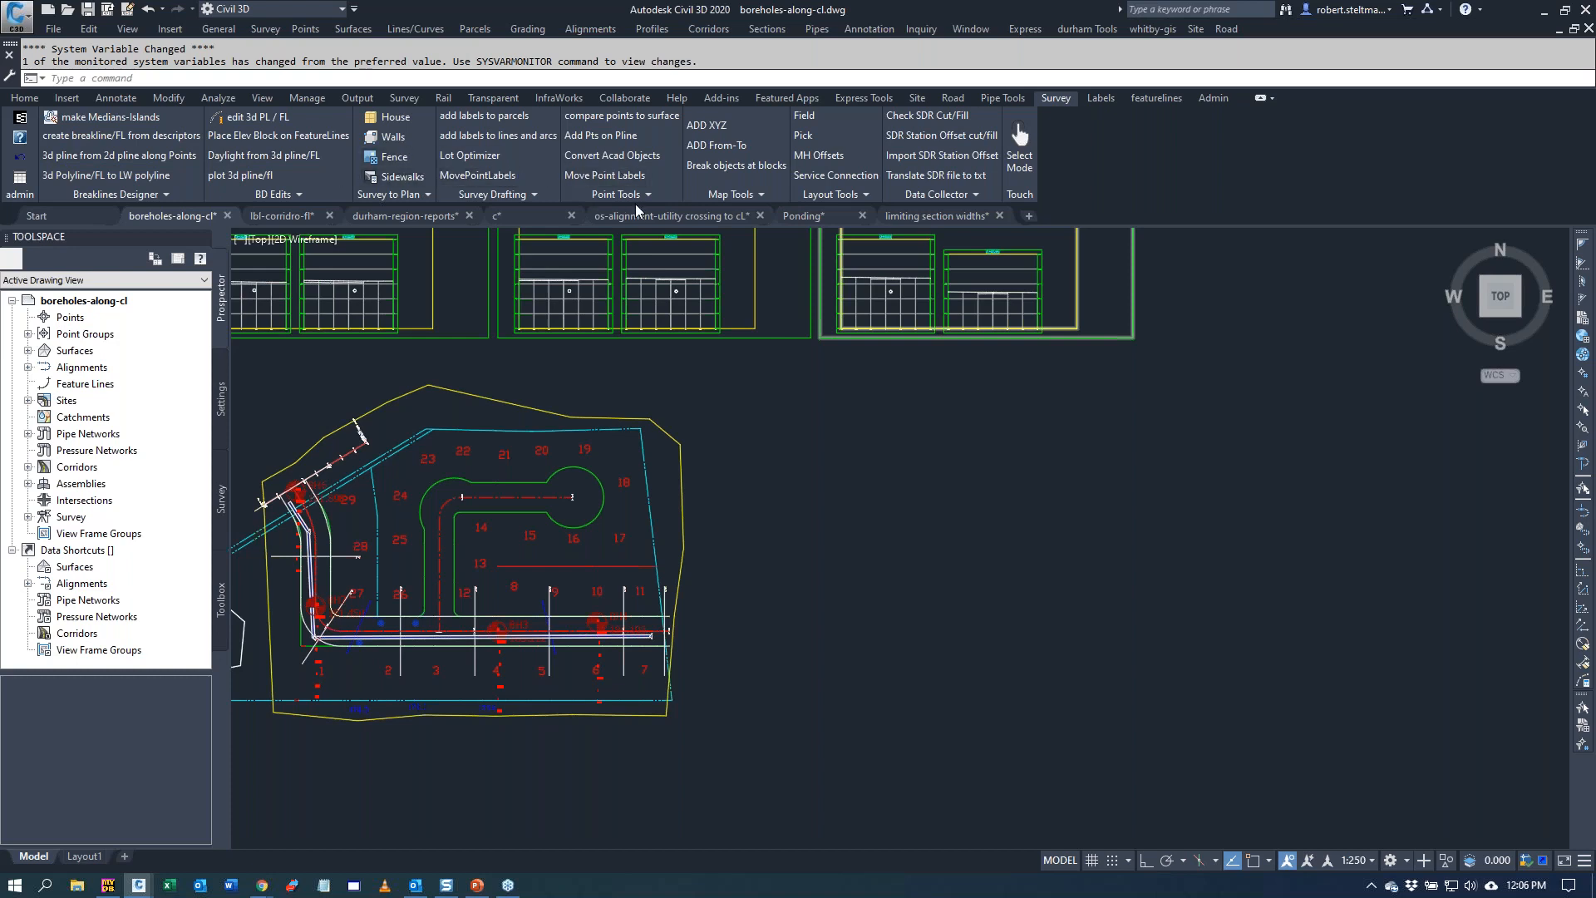
pyautogui.click(615, 194)
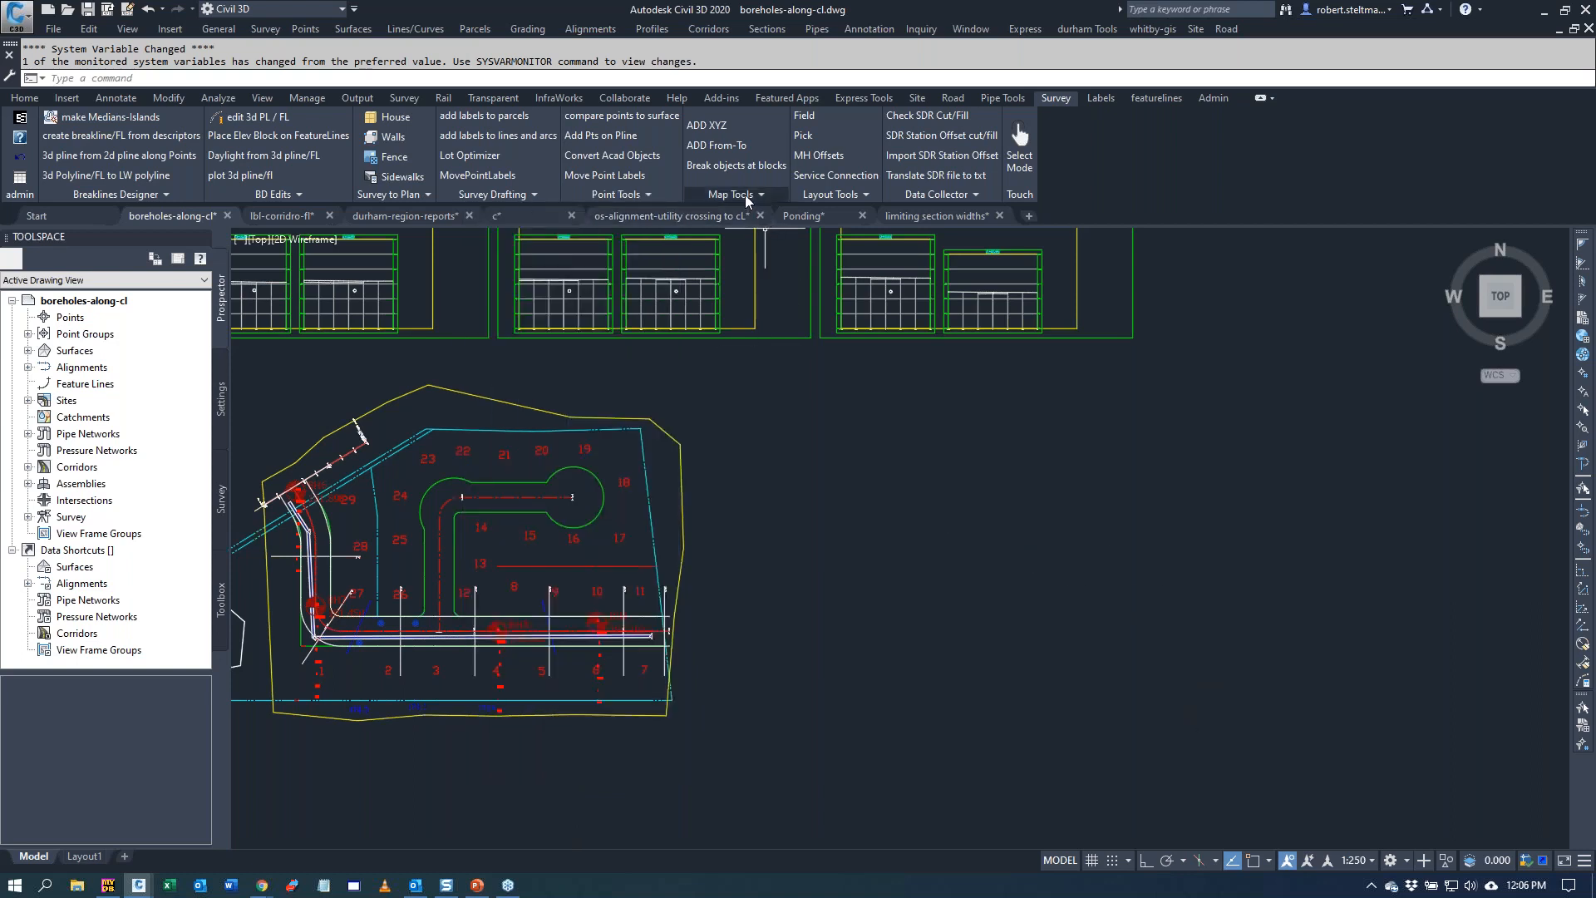
pyautogui.moveTo(1333, 233)
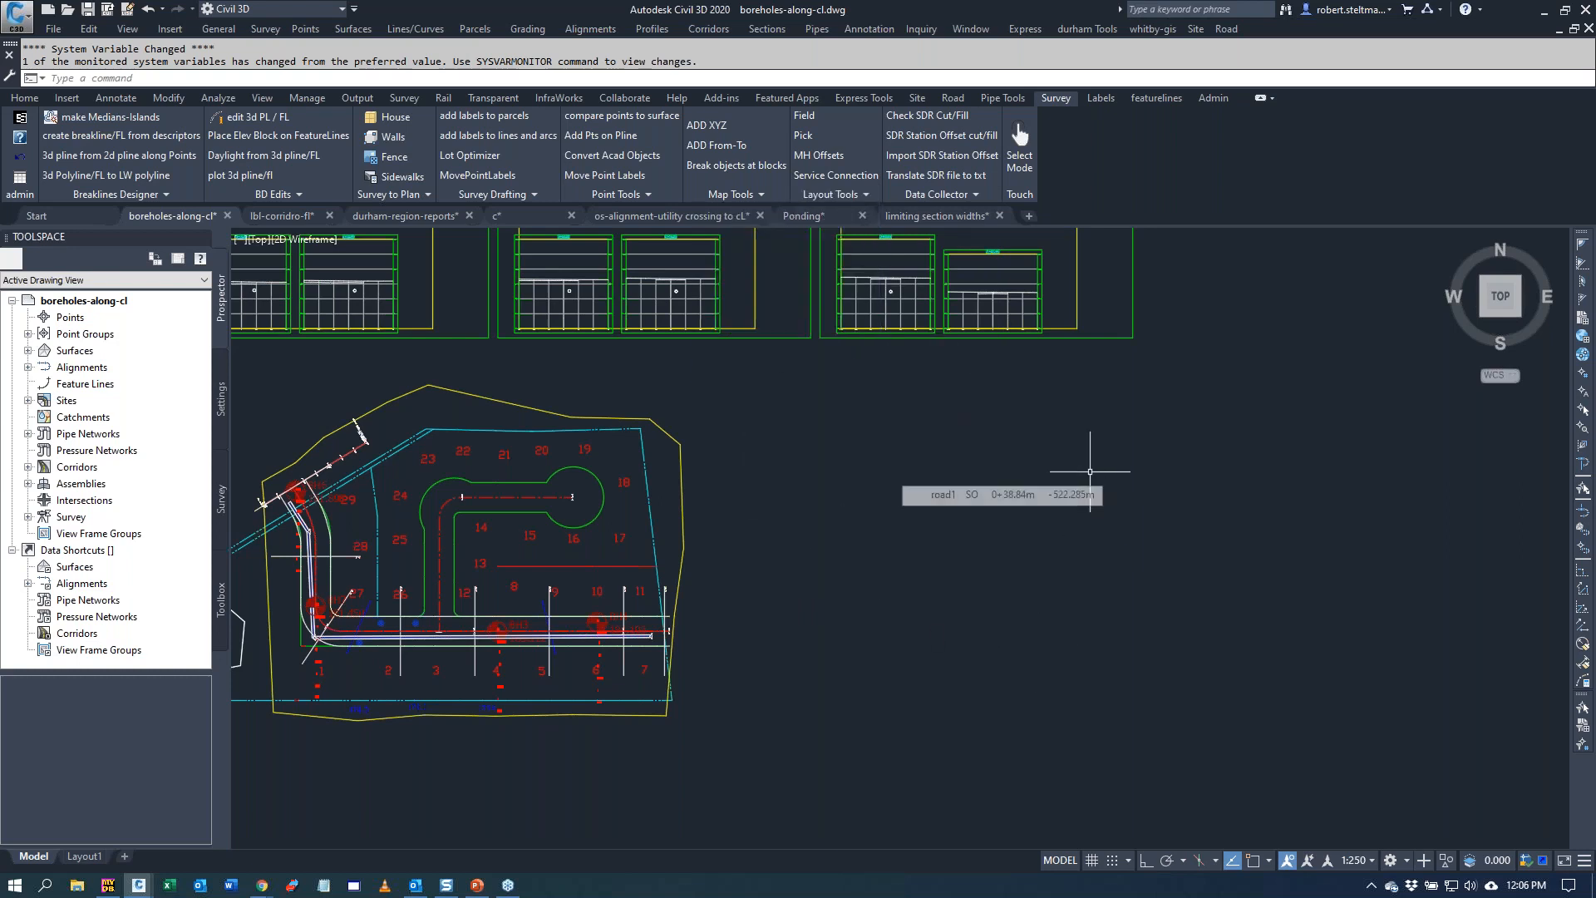
# - Show the Labeling, Feature Line and Admin ribbon panels in turn
pyautogui.click(1099, 98)
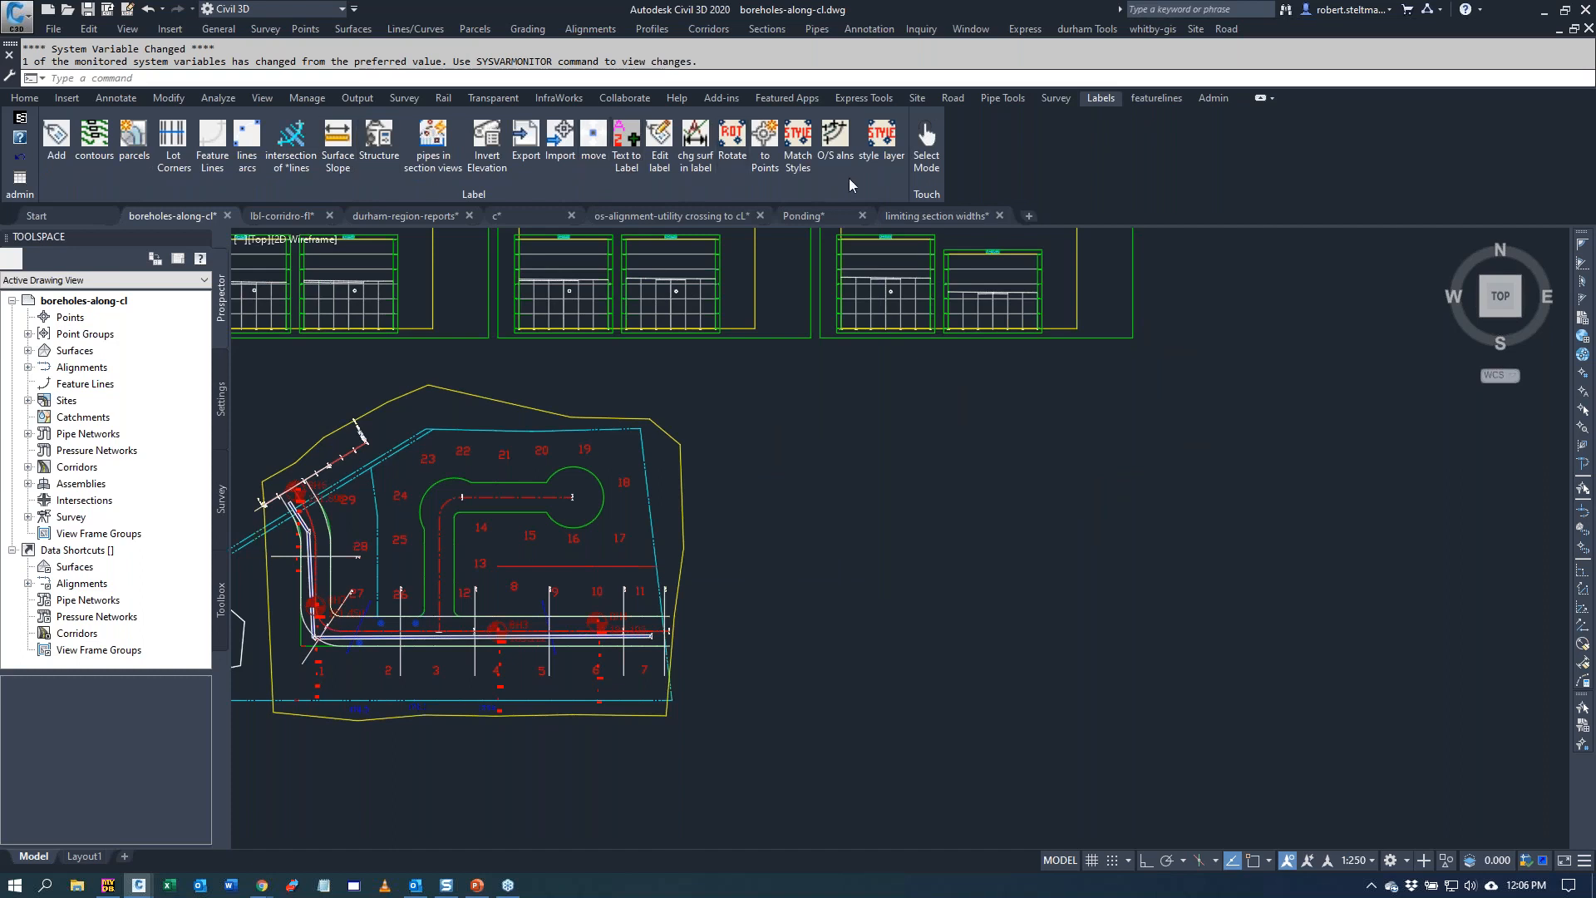
pyautogui.moveTo(1000, 98)
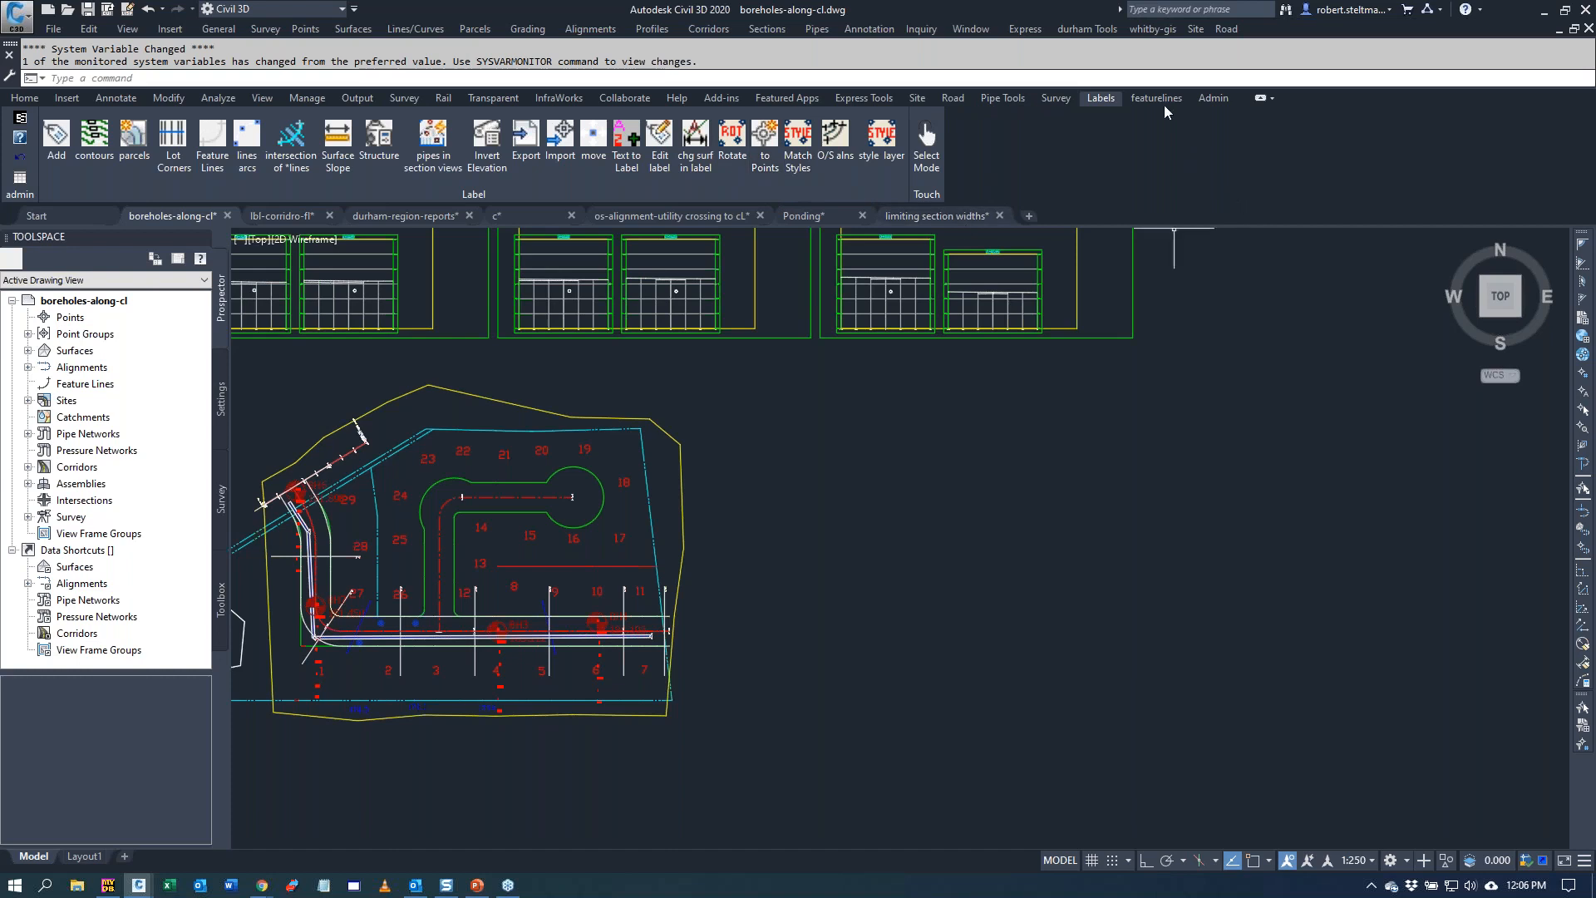
pyautogui.click(1155, 98)
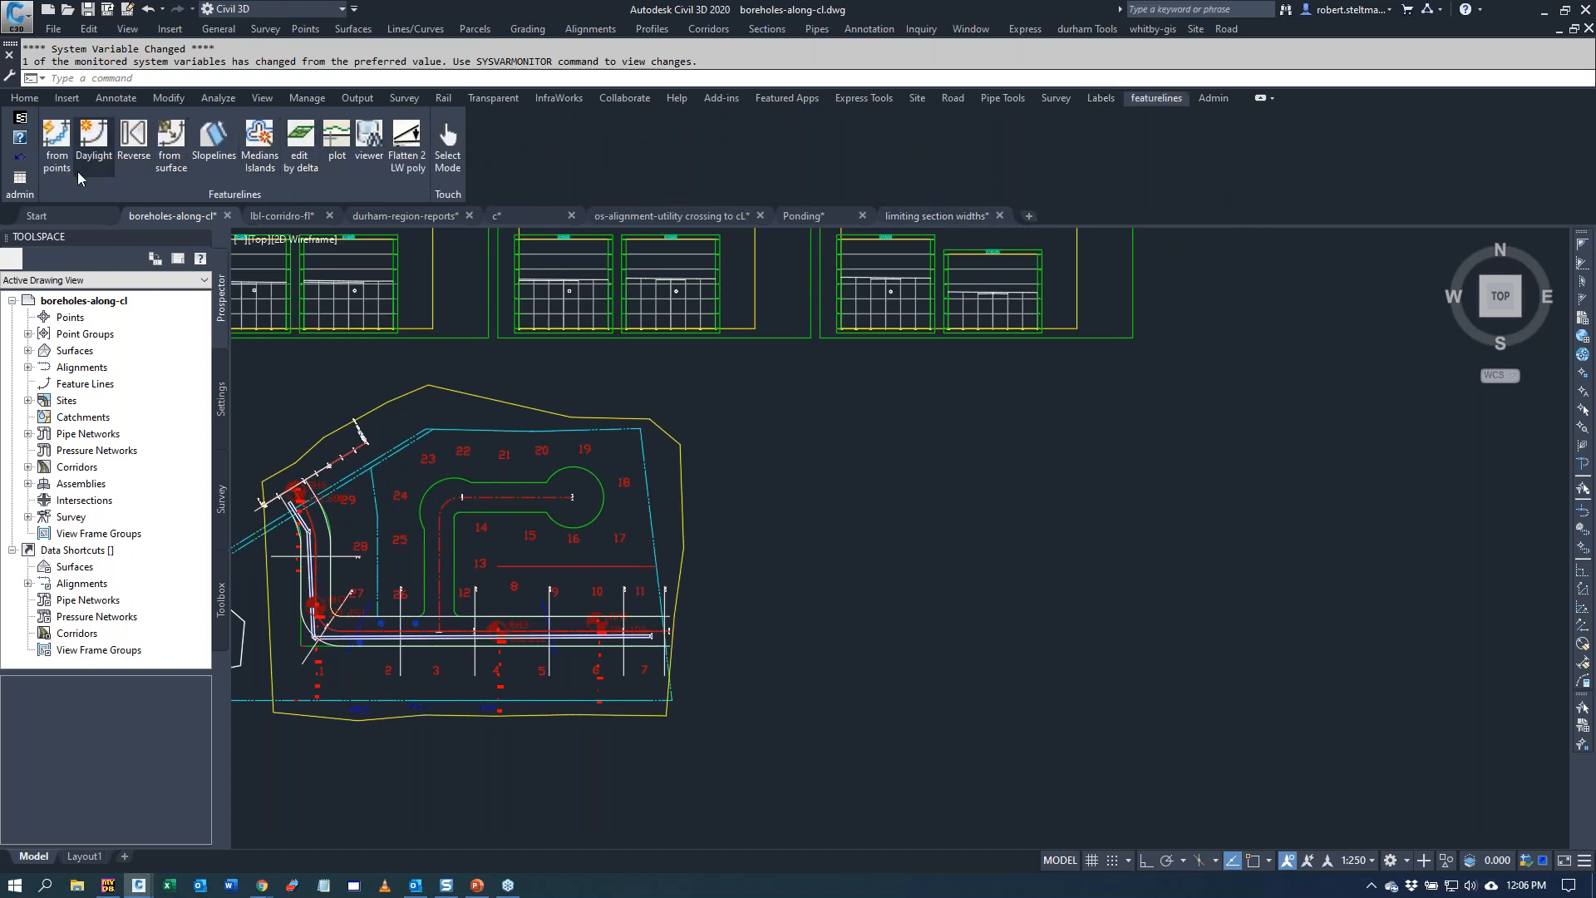
pyautogui.moveTo(972, 198)
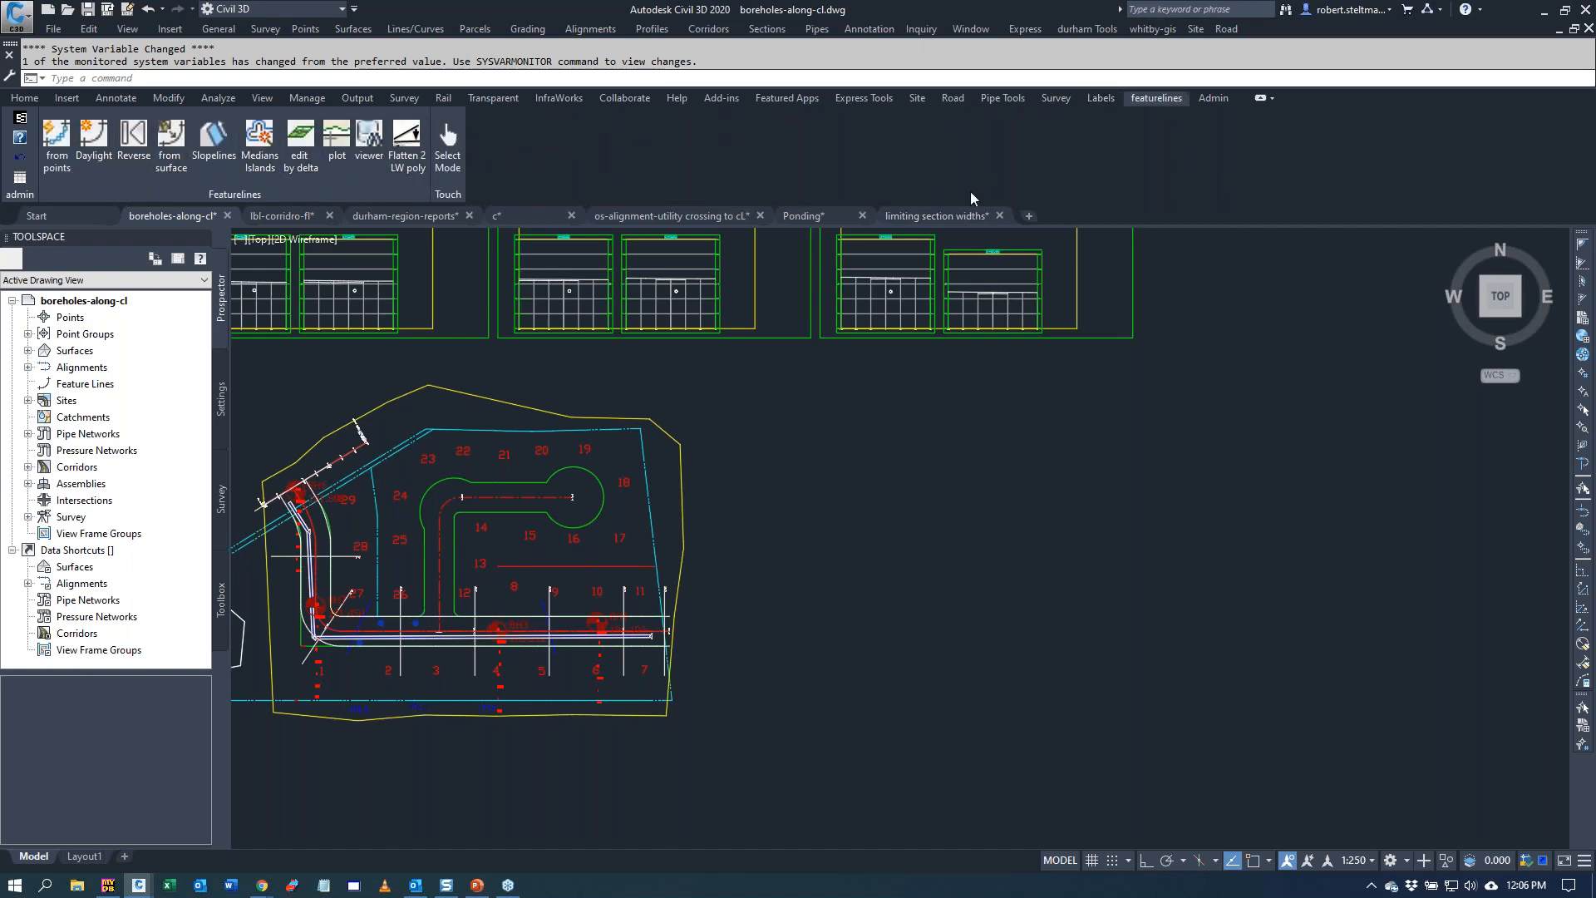
pyautogui.click(1212, 98)
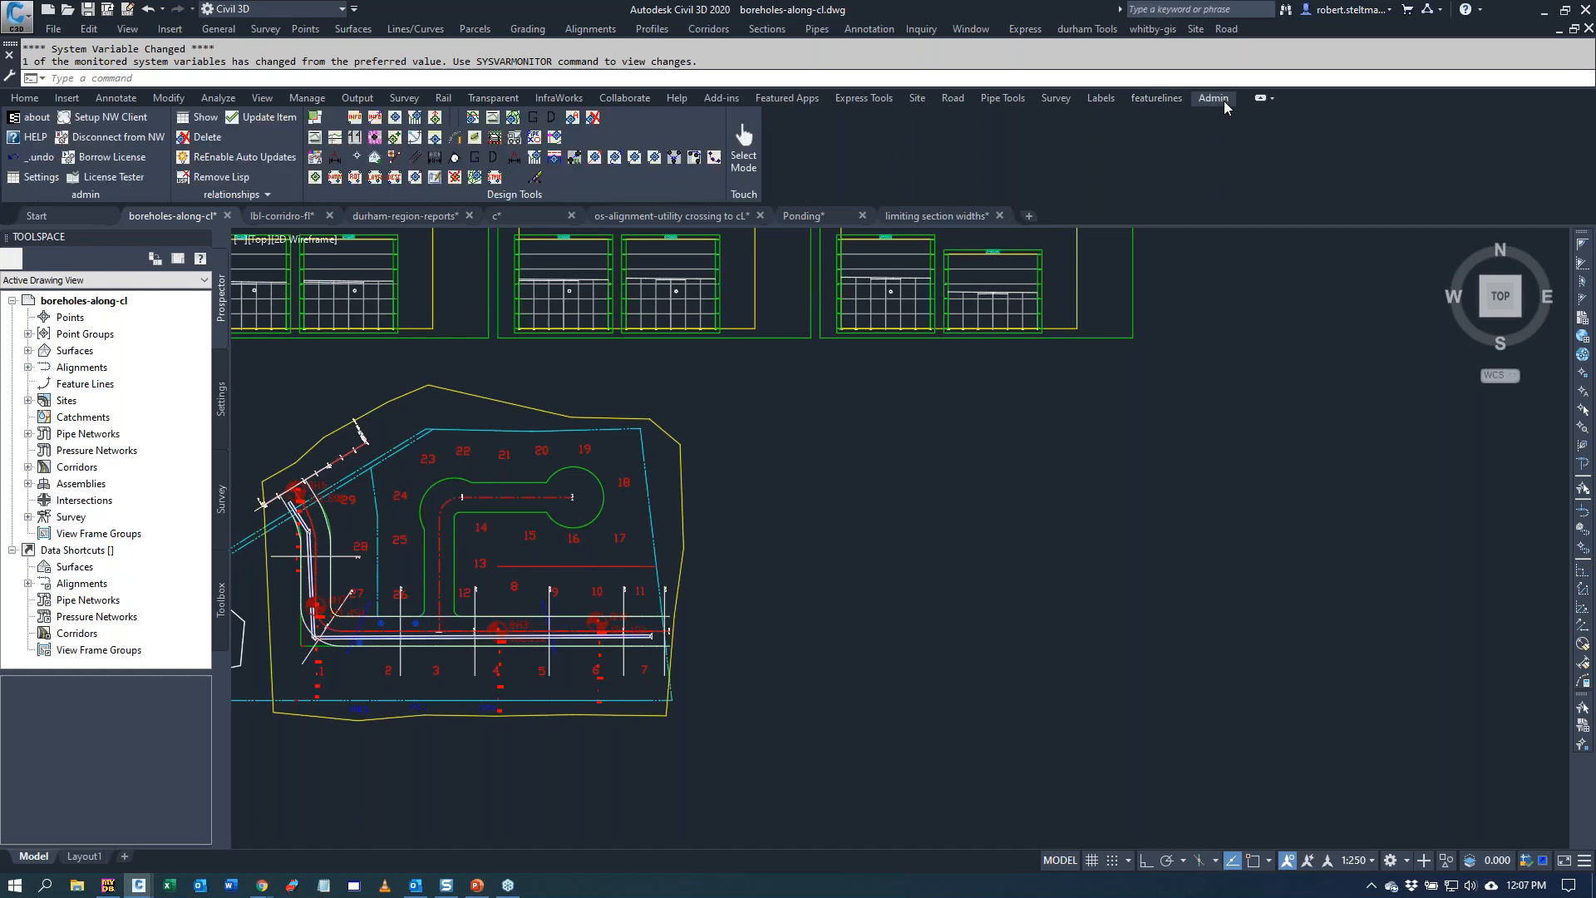
pyautogui.moveTo(125, 201)
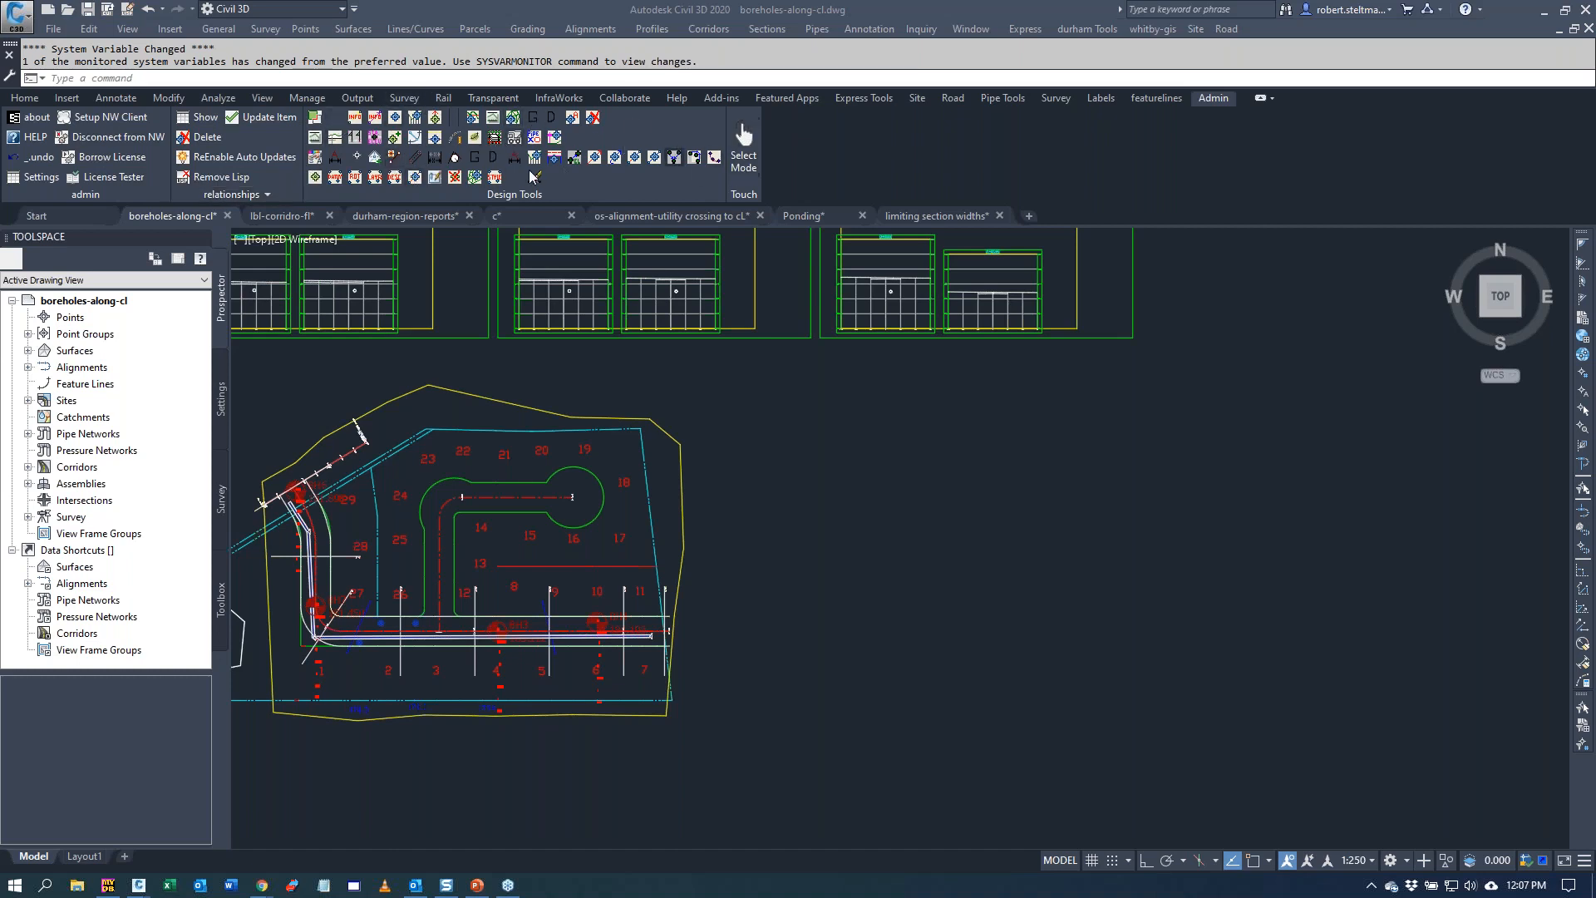
pyautogui.moveTo(633, 196)
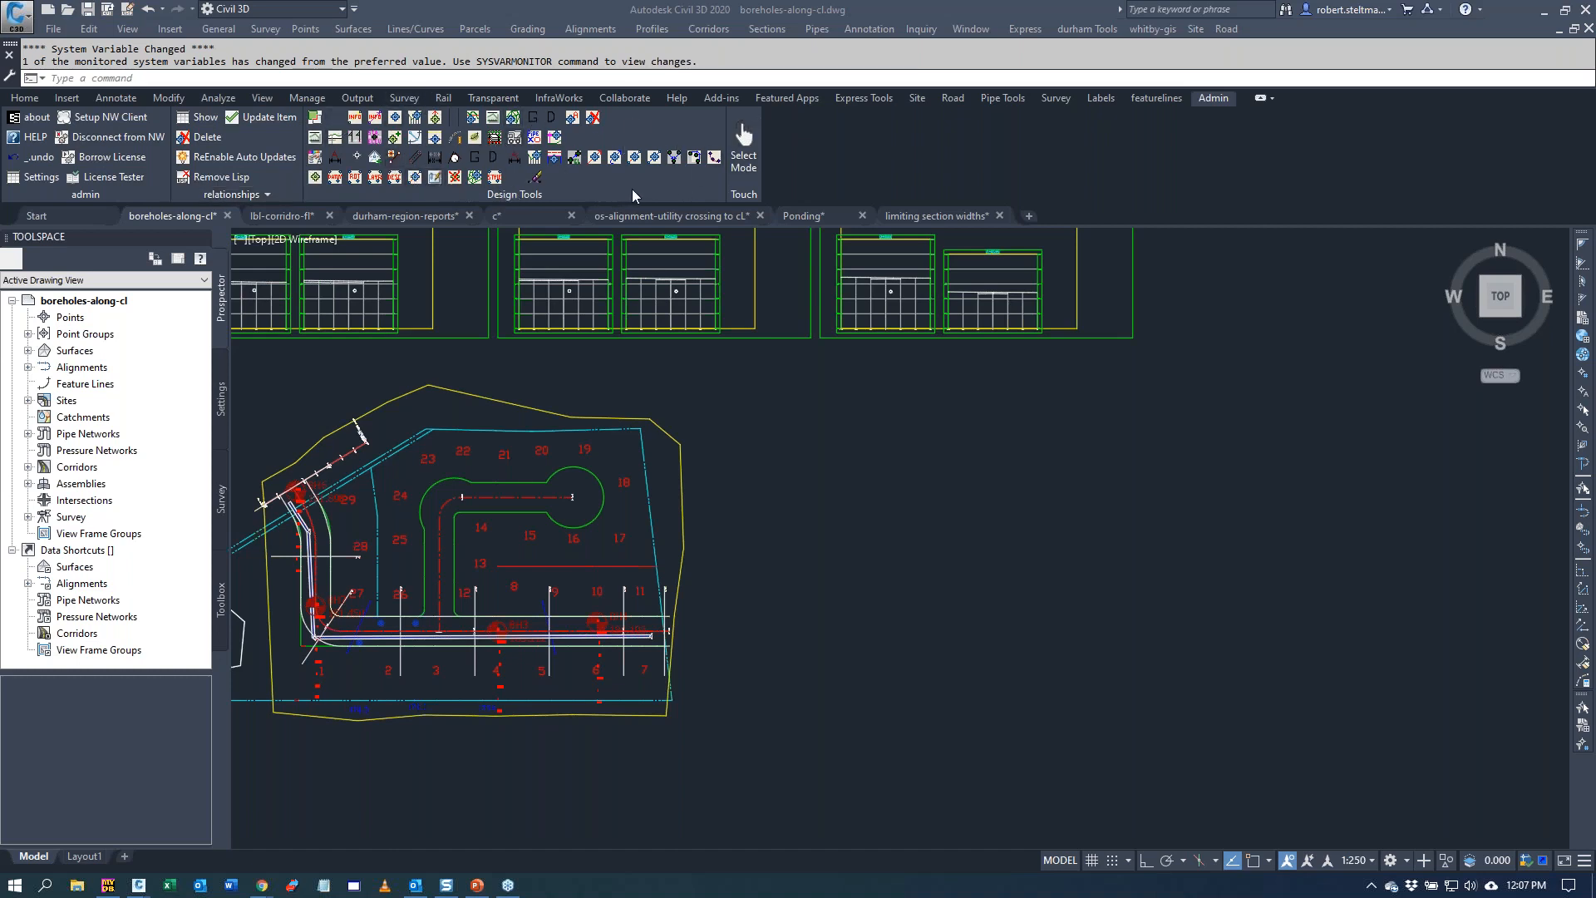
pyautogui.moveTo(106, 156)
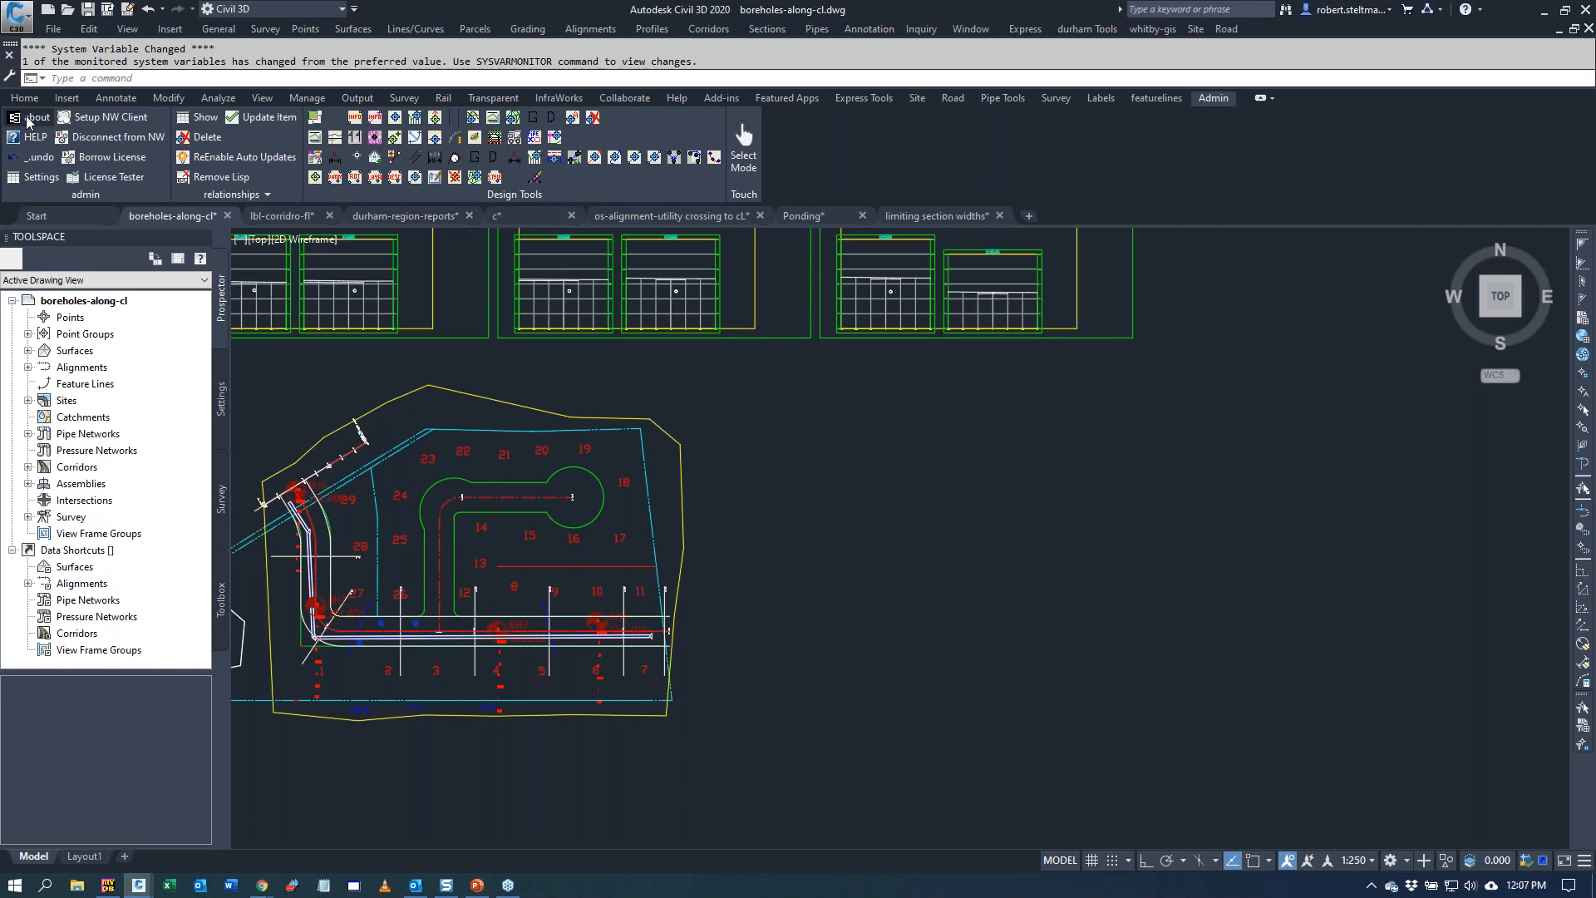
# - Show the Civil Essentials About info and select the CivilEssentials2020 dll entry
pyautogui.click(35, 116)
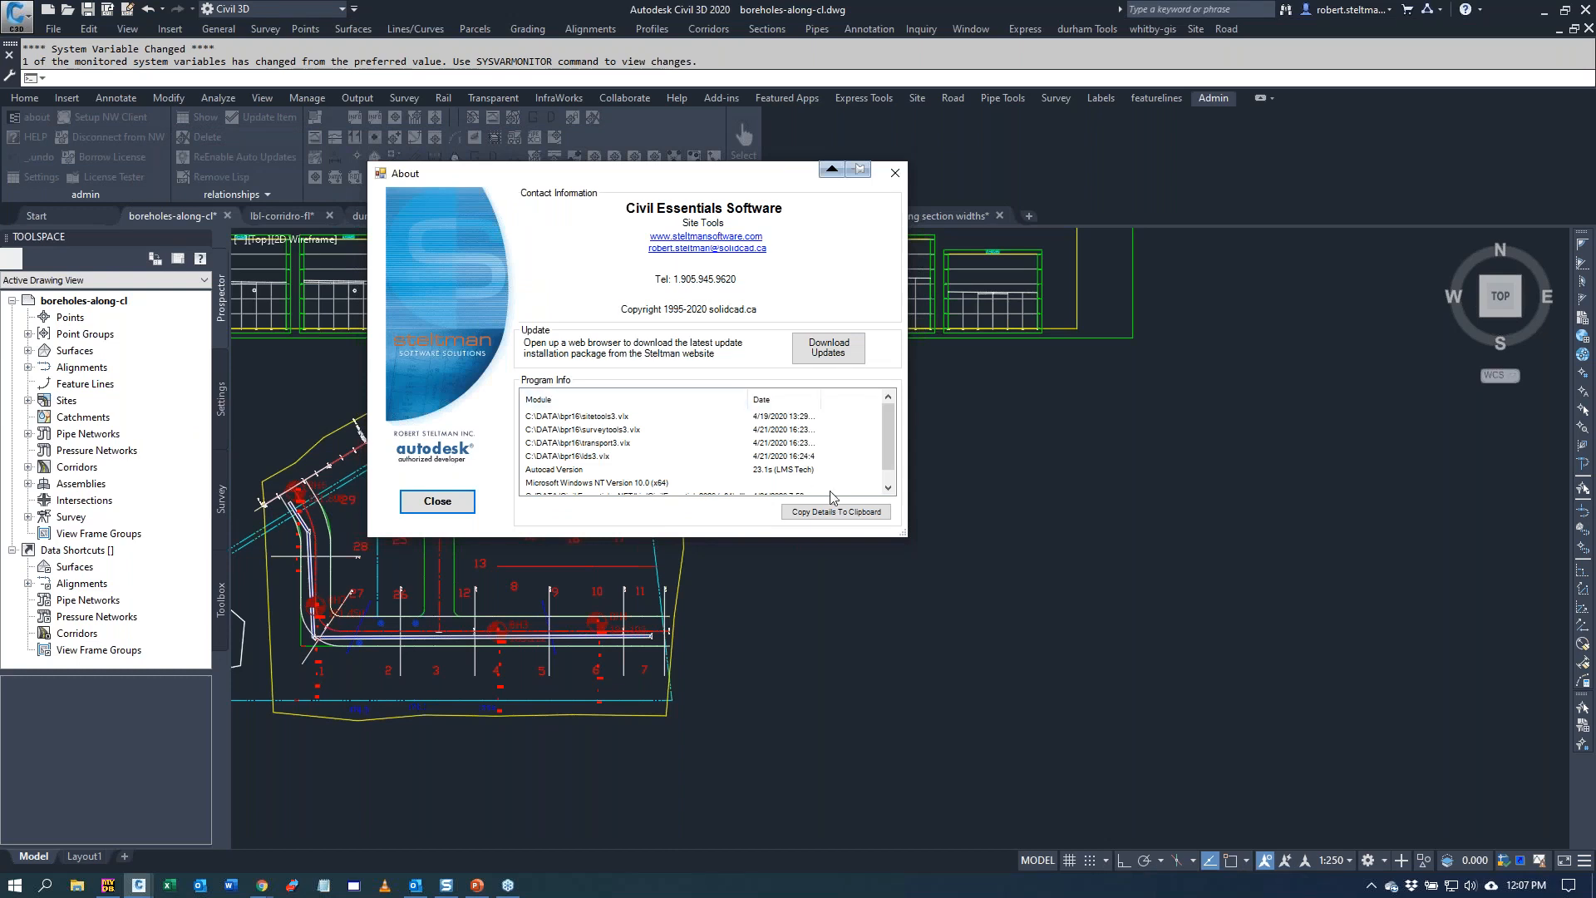
pyautogui.scroll(-3)
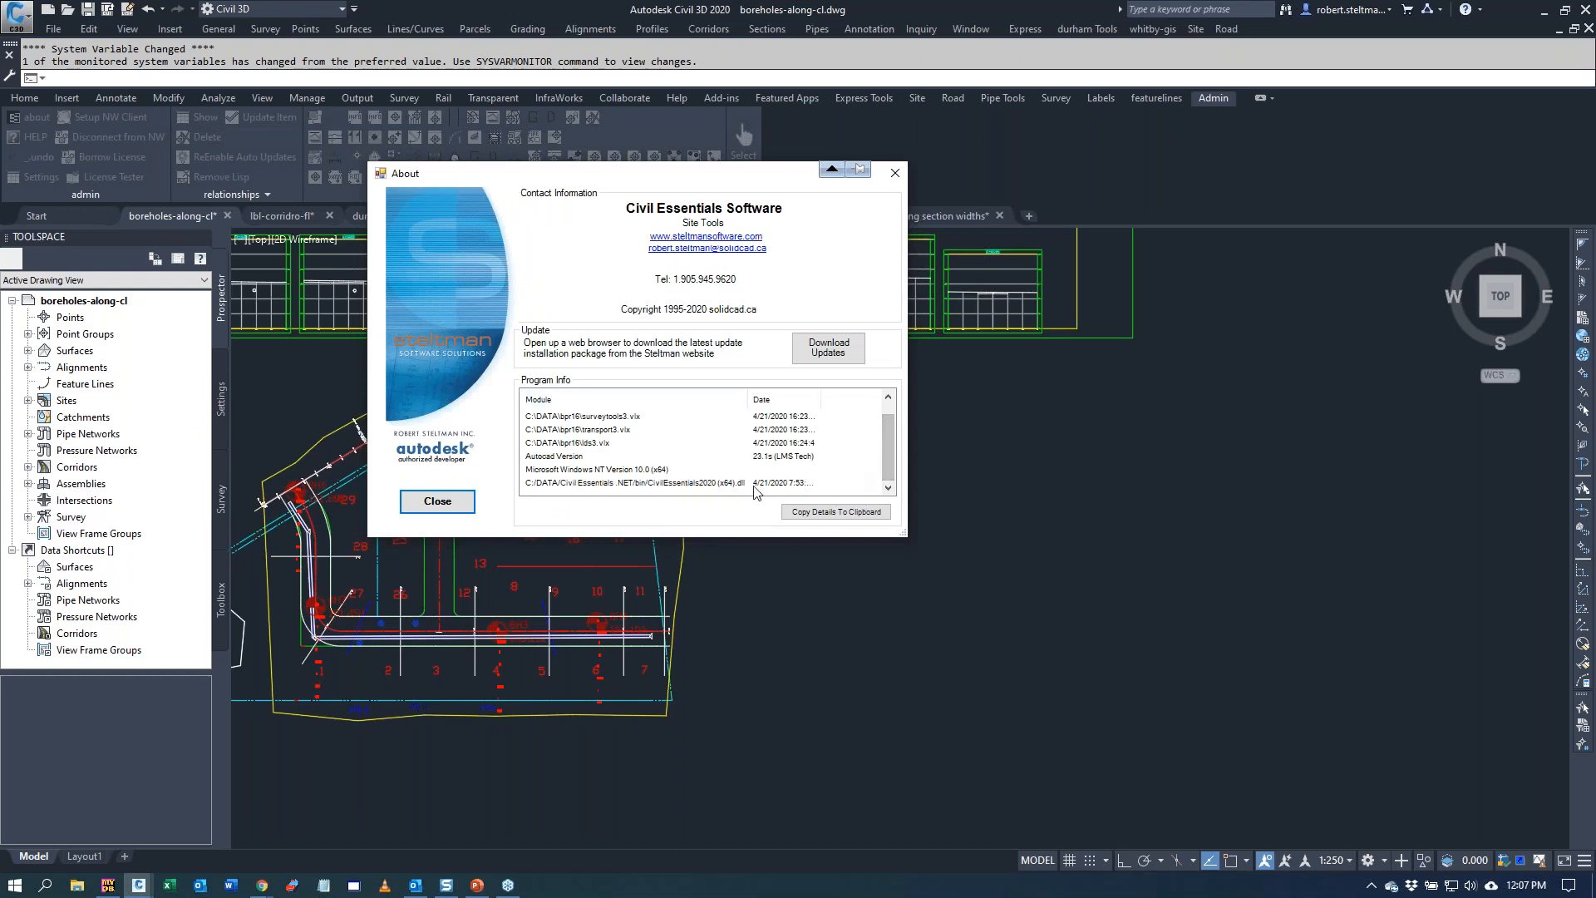
pyautogui.click(671, 482)
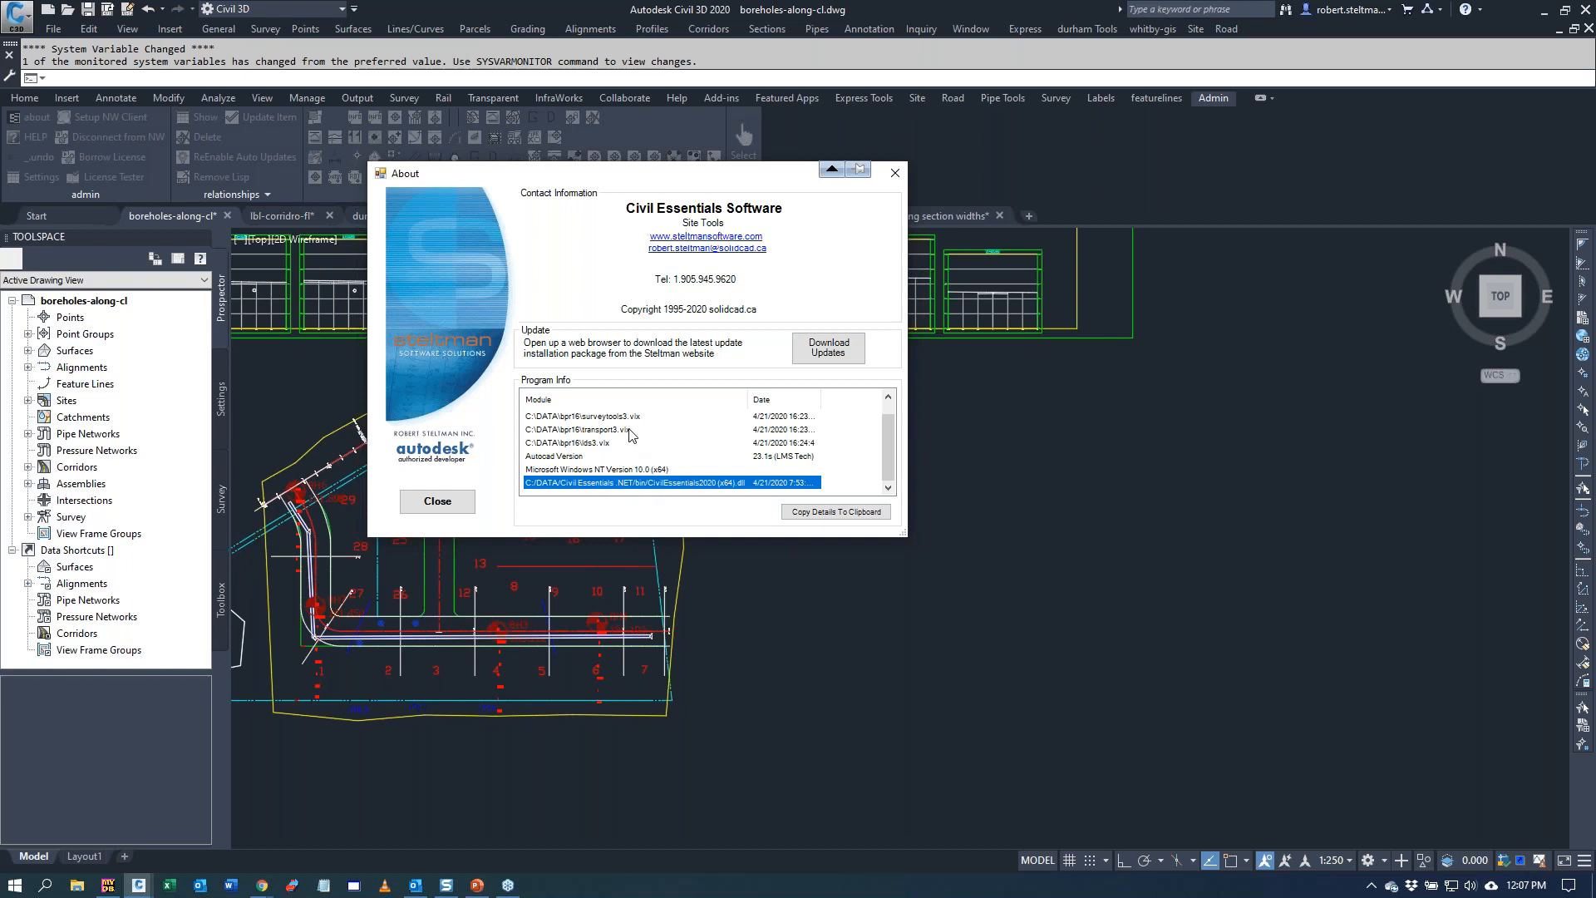
pyautogui.moveTo(657, 437)
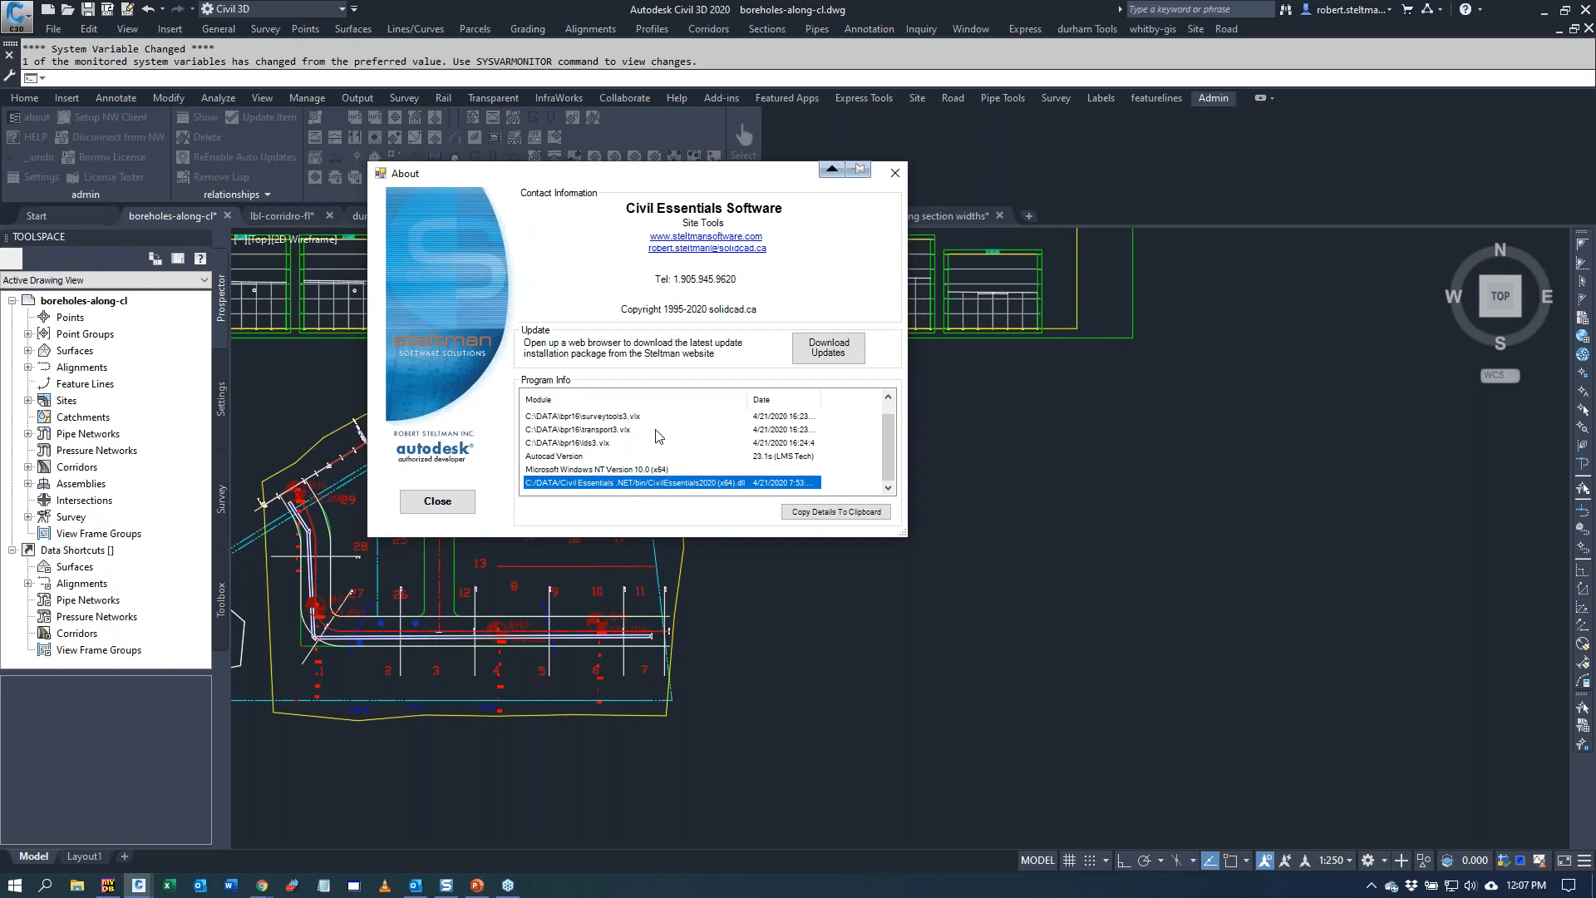
pyautogui.moveTo(738, 345)
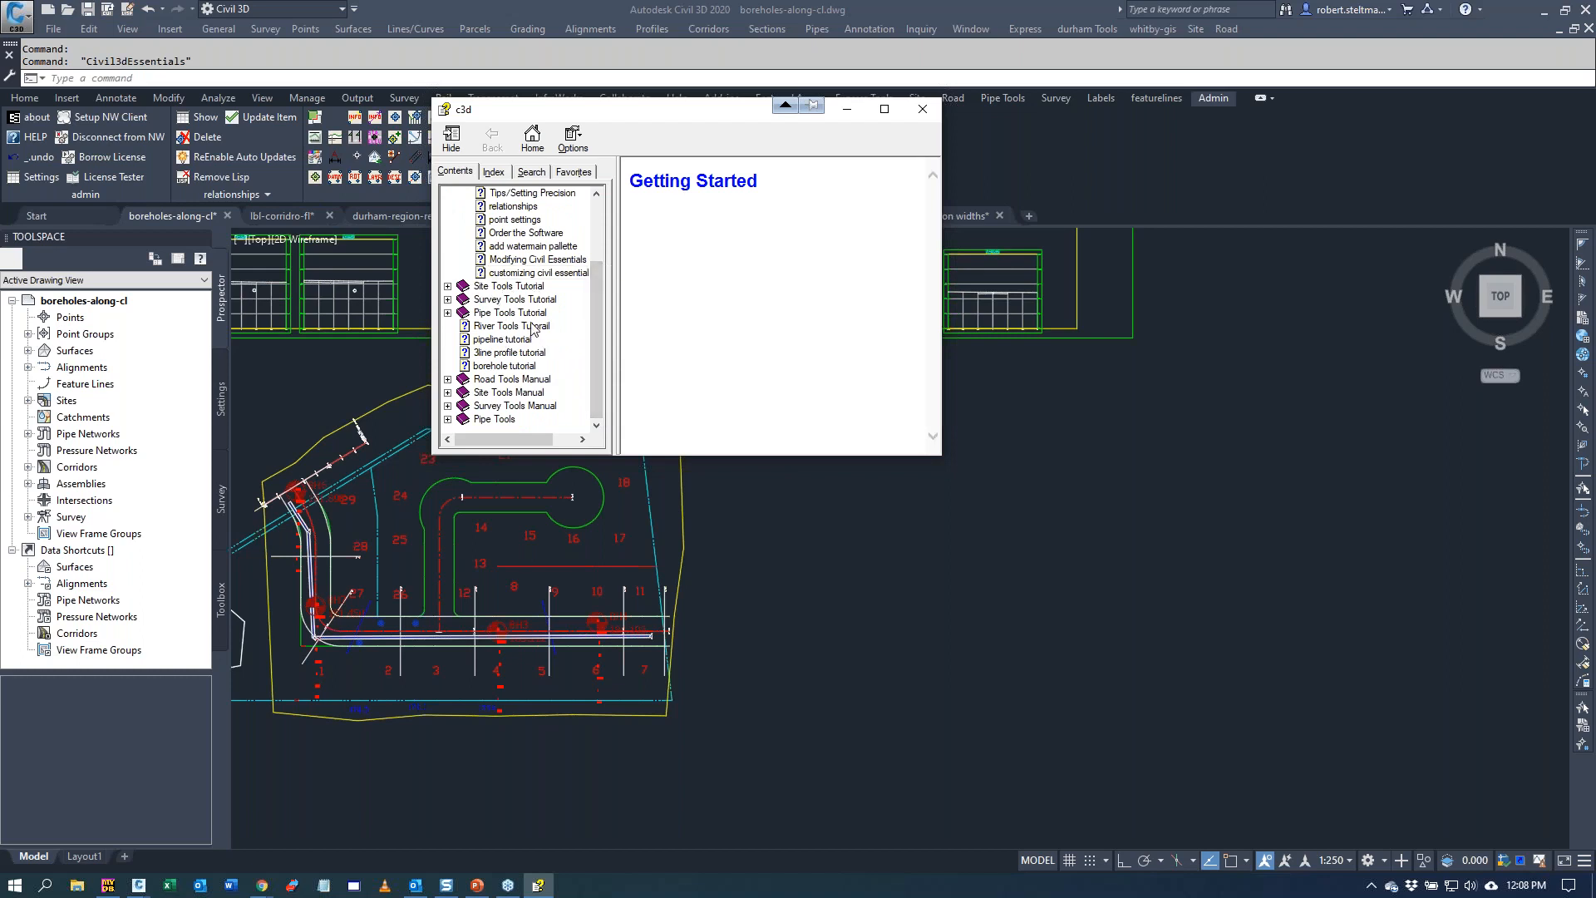
# - Read the River Tools Tutorial and Tips/Setting Precision help topics, then close help
pyautogui.click(509, 324)
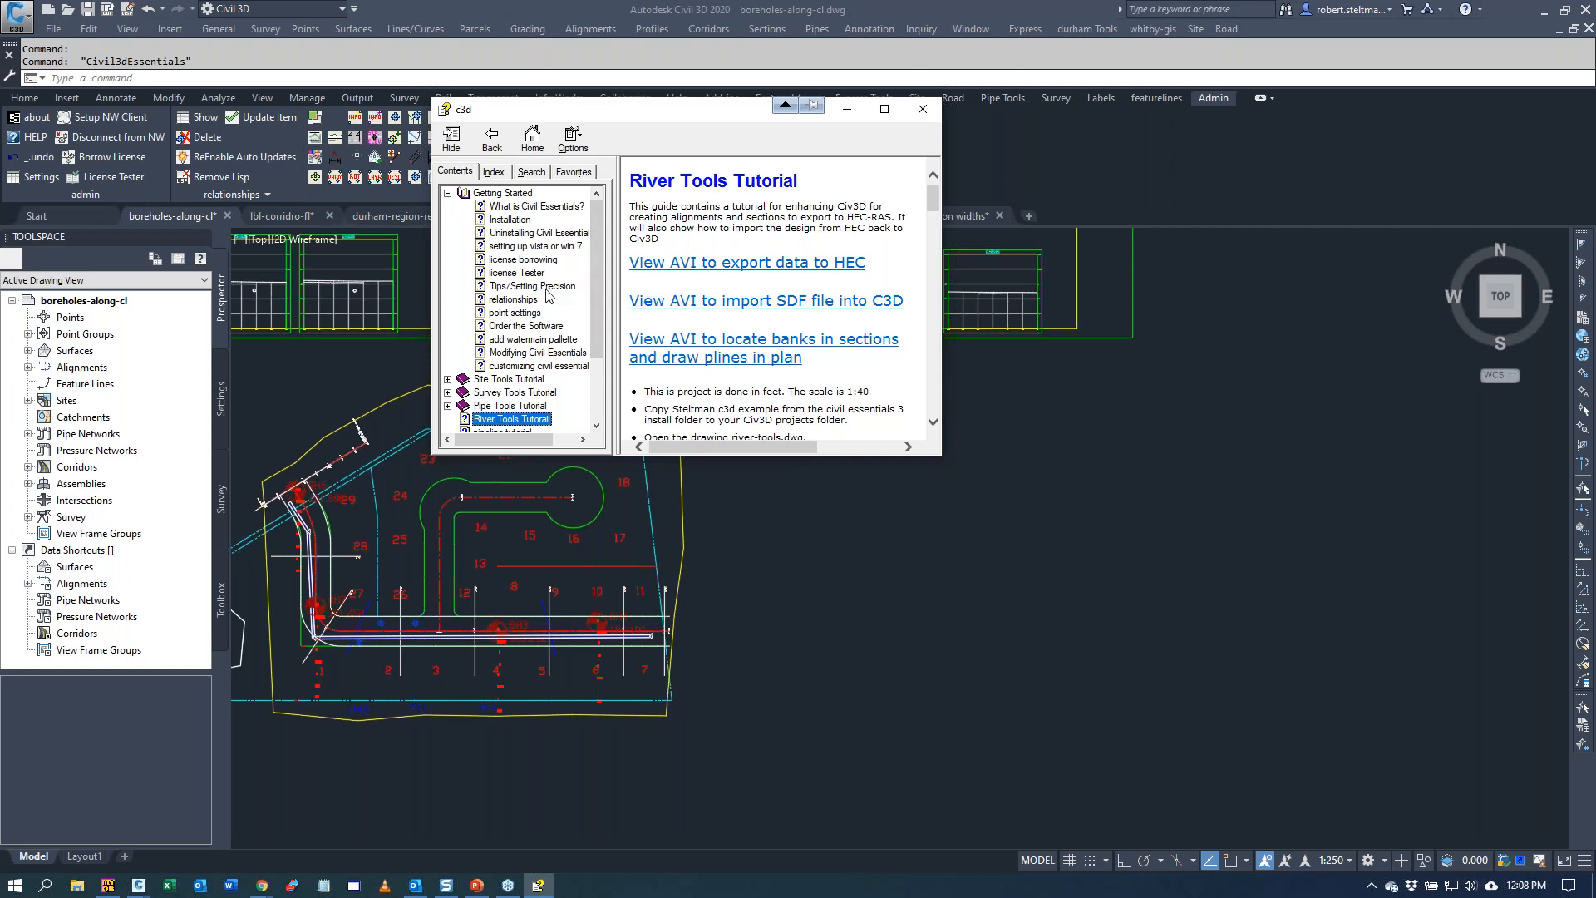
pyautogui.click(534, 285)
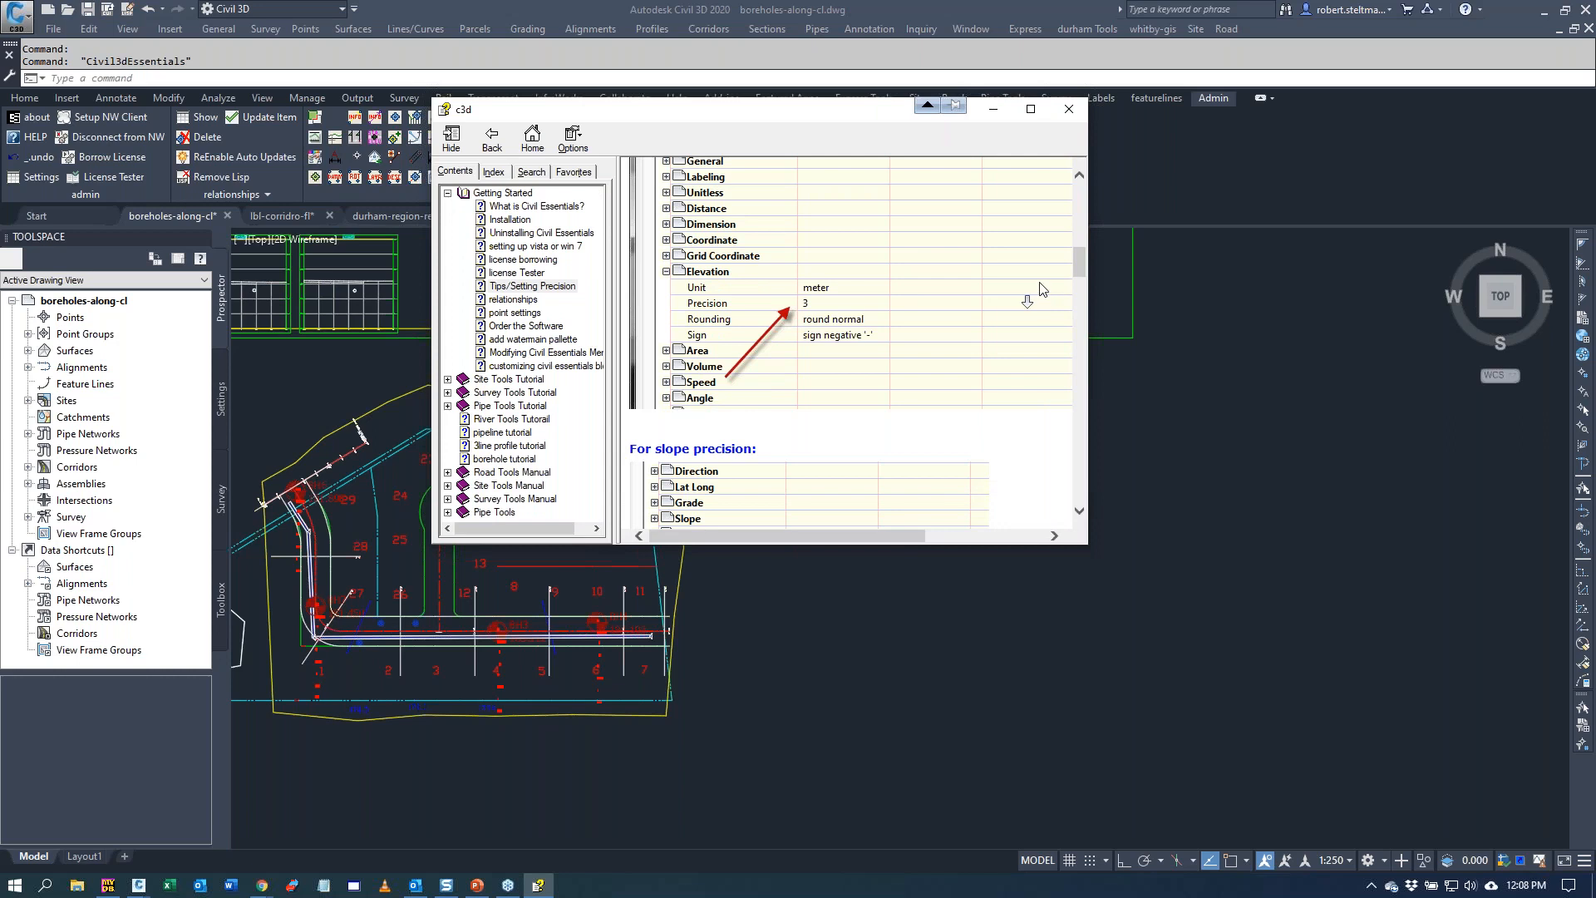
pyautogui.scroll(-3)
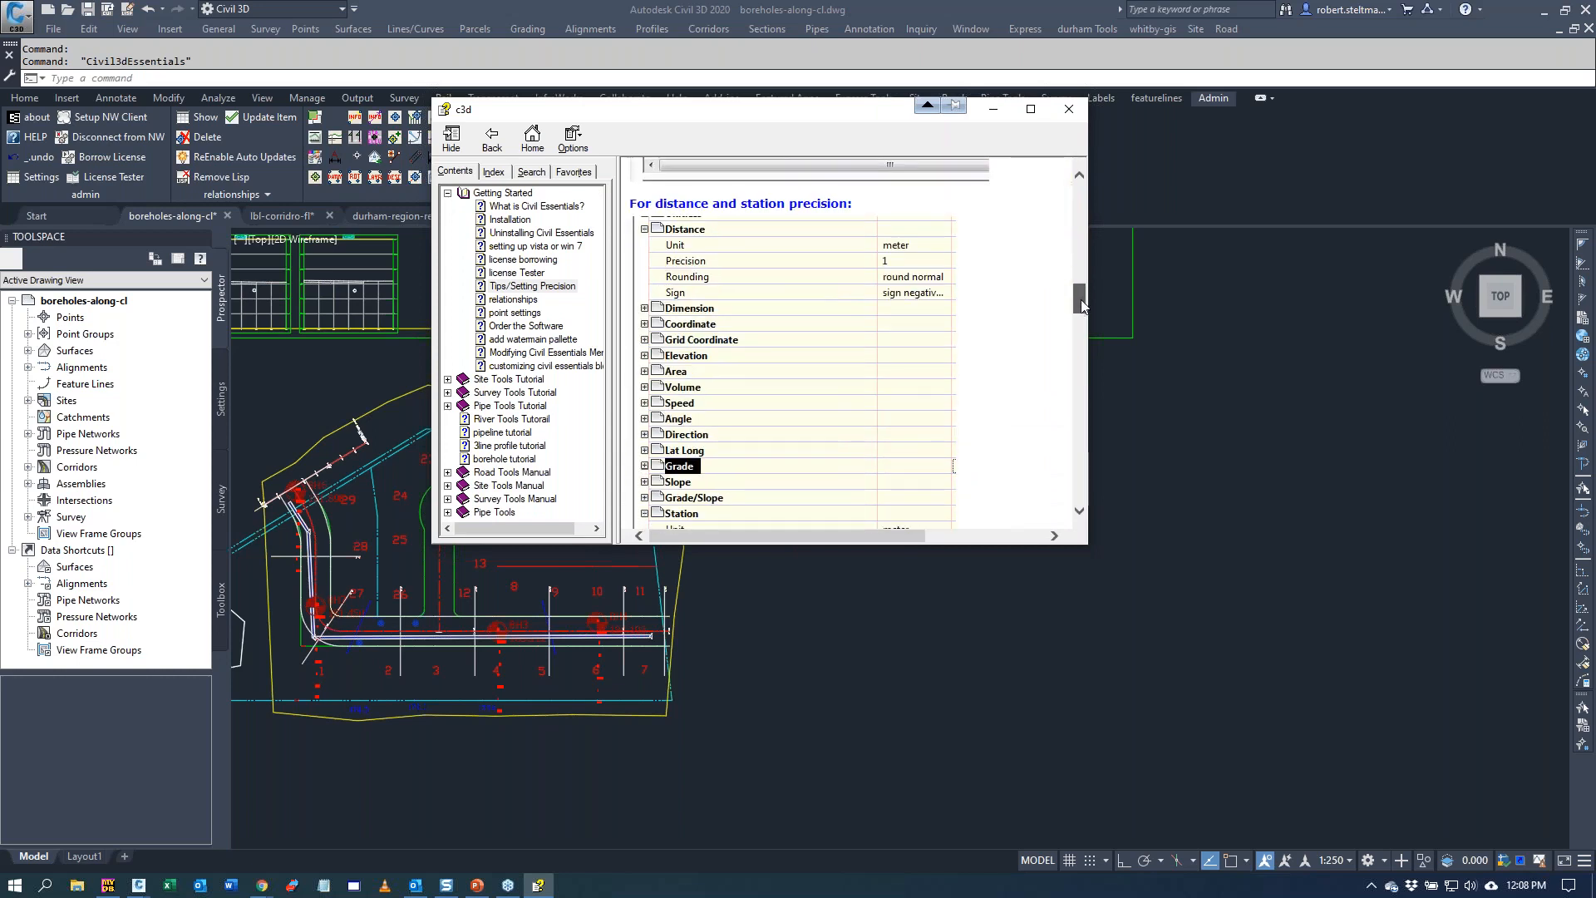
pyautogui.scroll(-3)
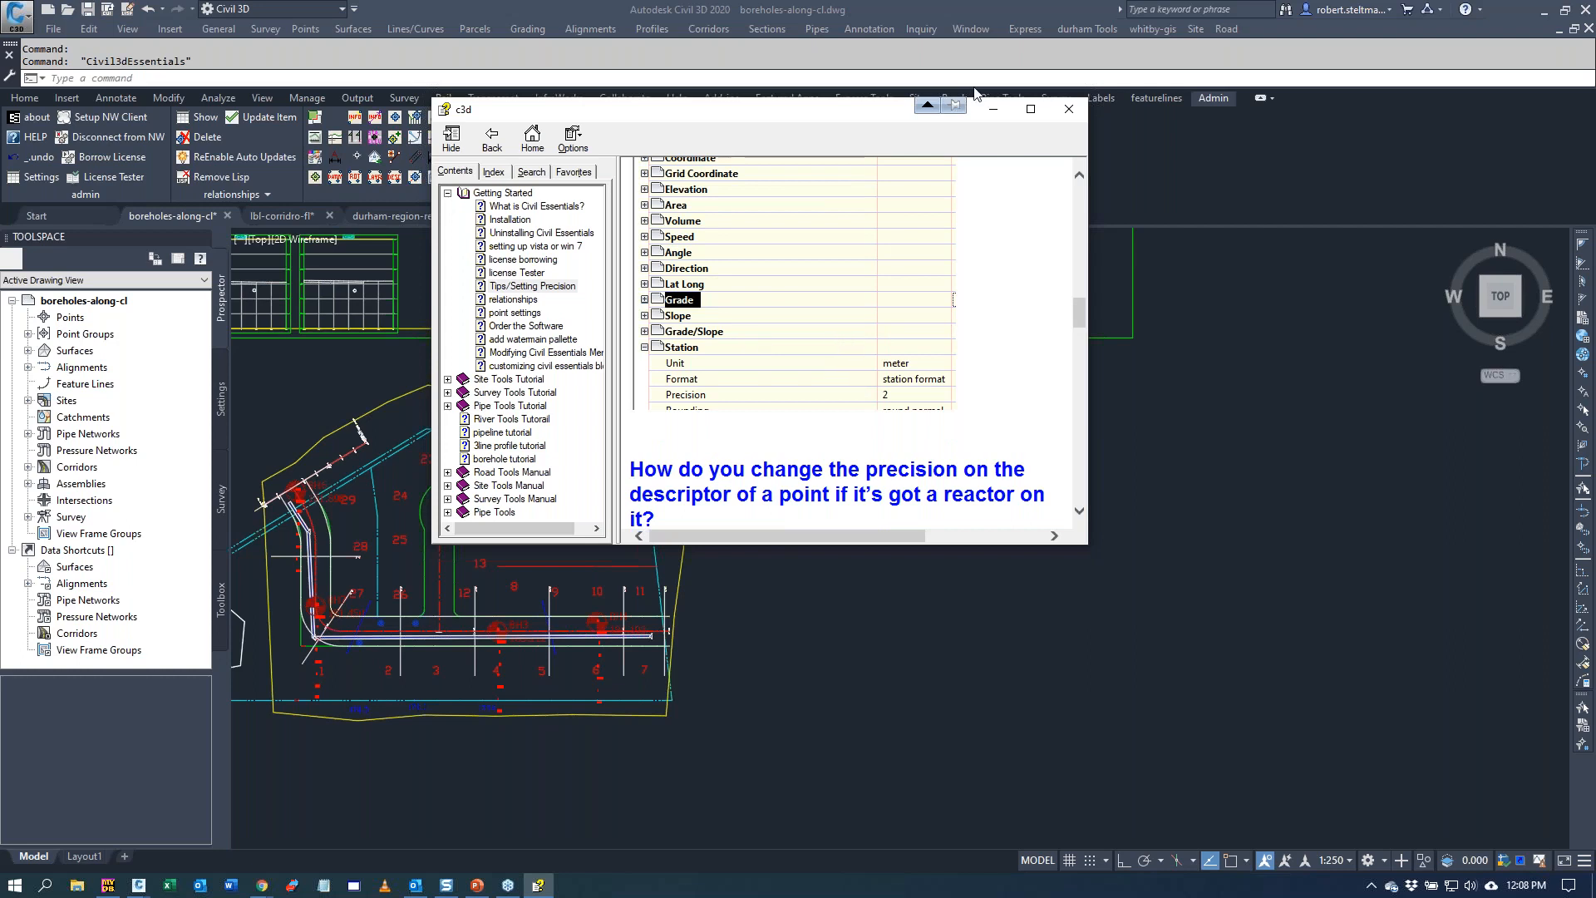
pyautogui.moveTo(1067, 110)
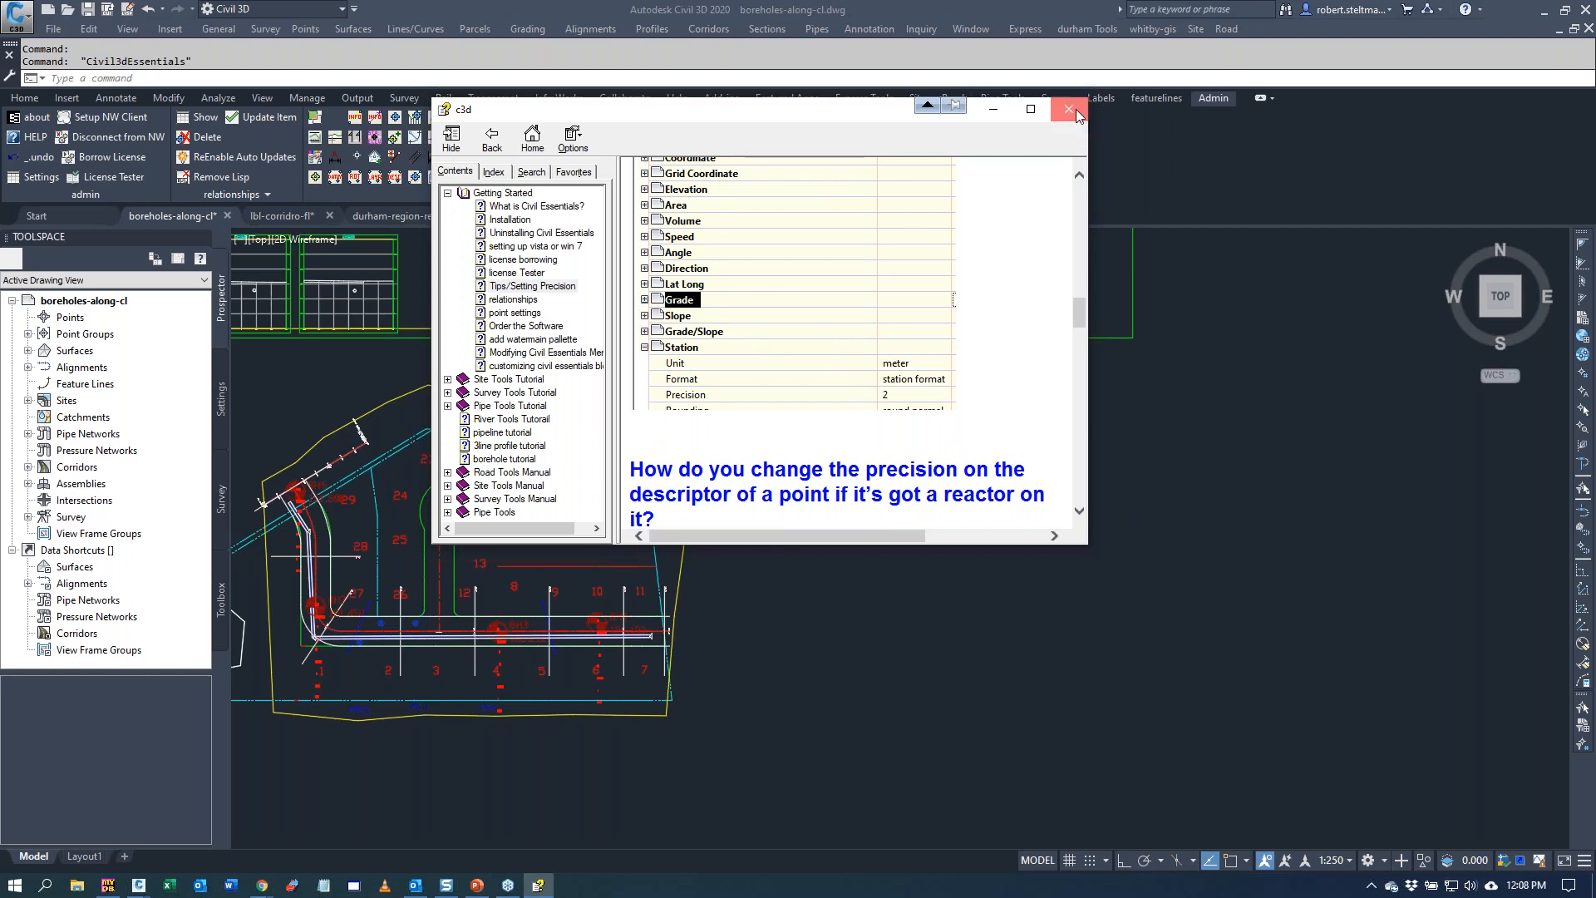
pyautogui.click(1068, 110)
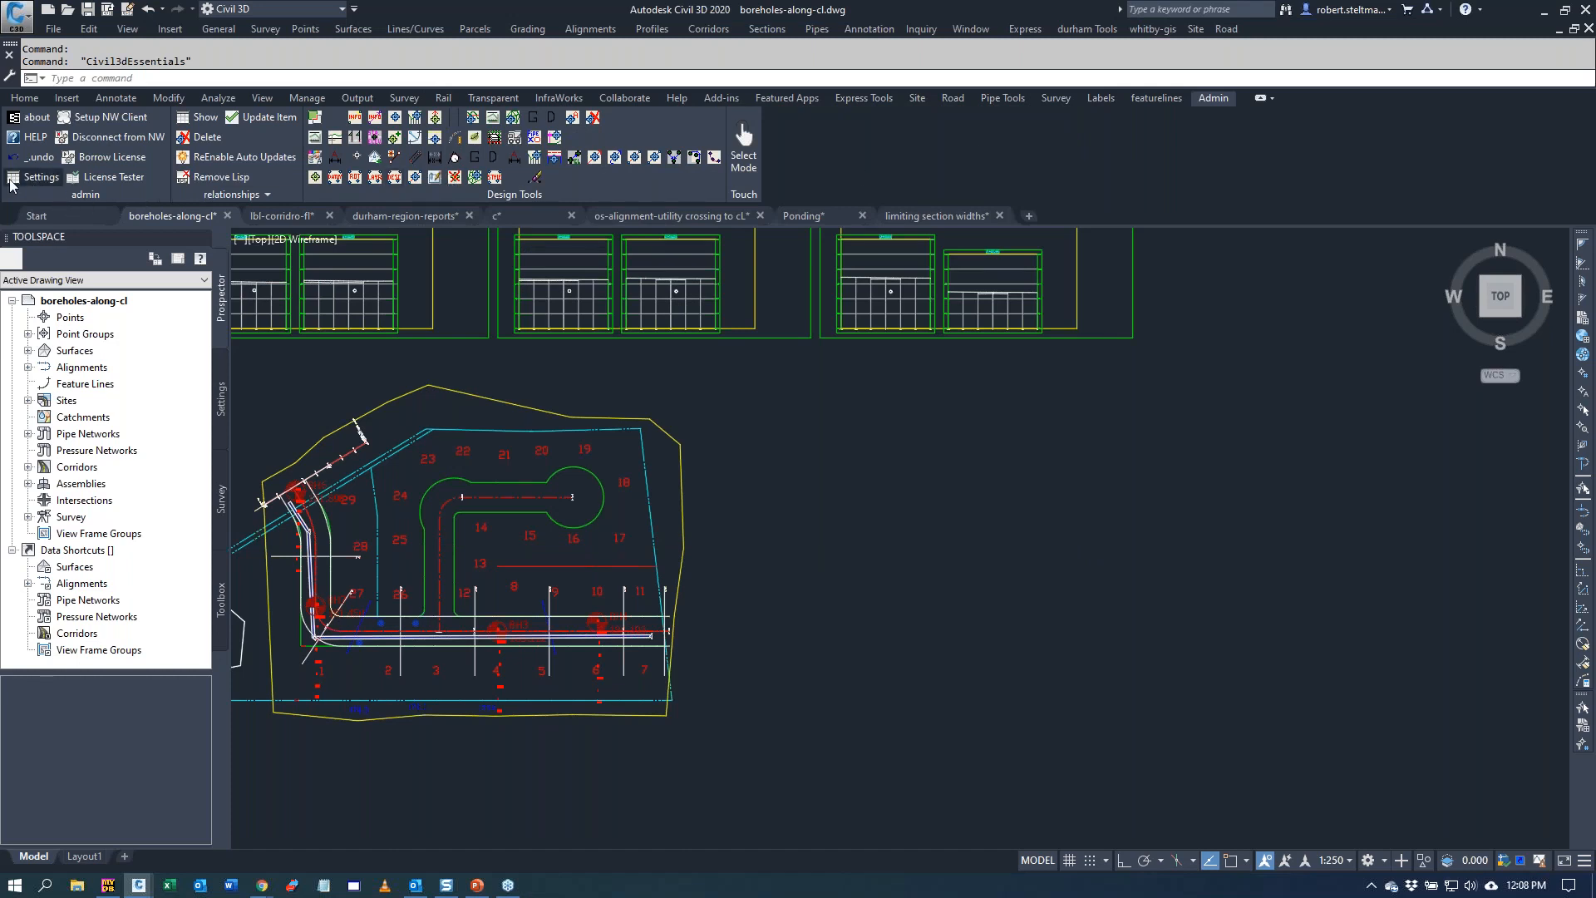
# - Browse Civil Essentials General settings: LandDesktop Installed, Is Land Desktop, Use AECC Points
pyautogui.click(40, 176)
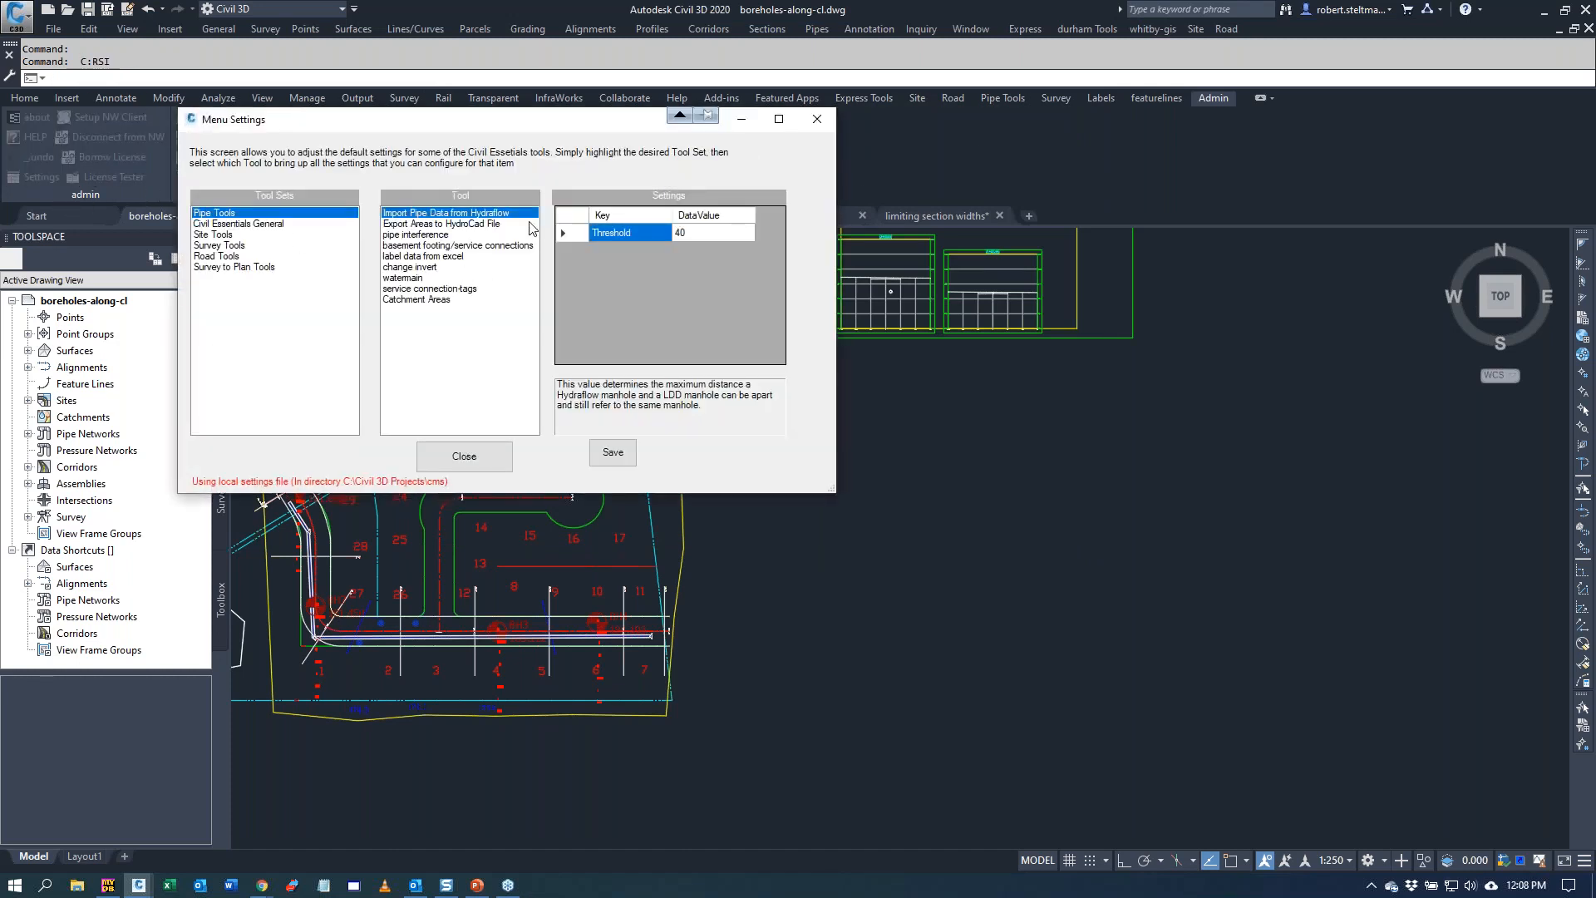
pyautogui.moveTo(459, 334)
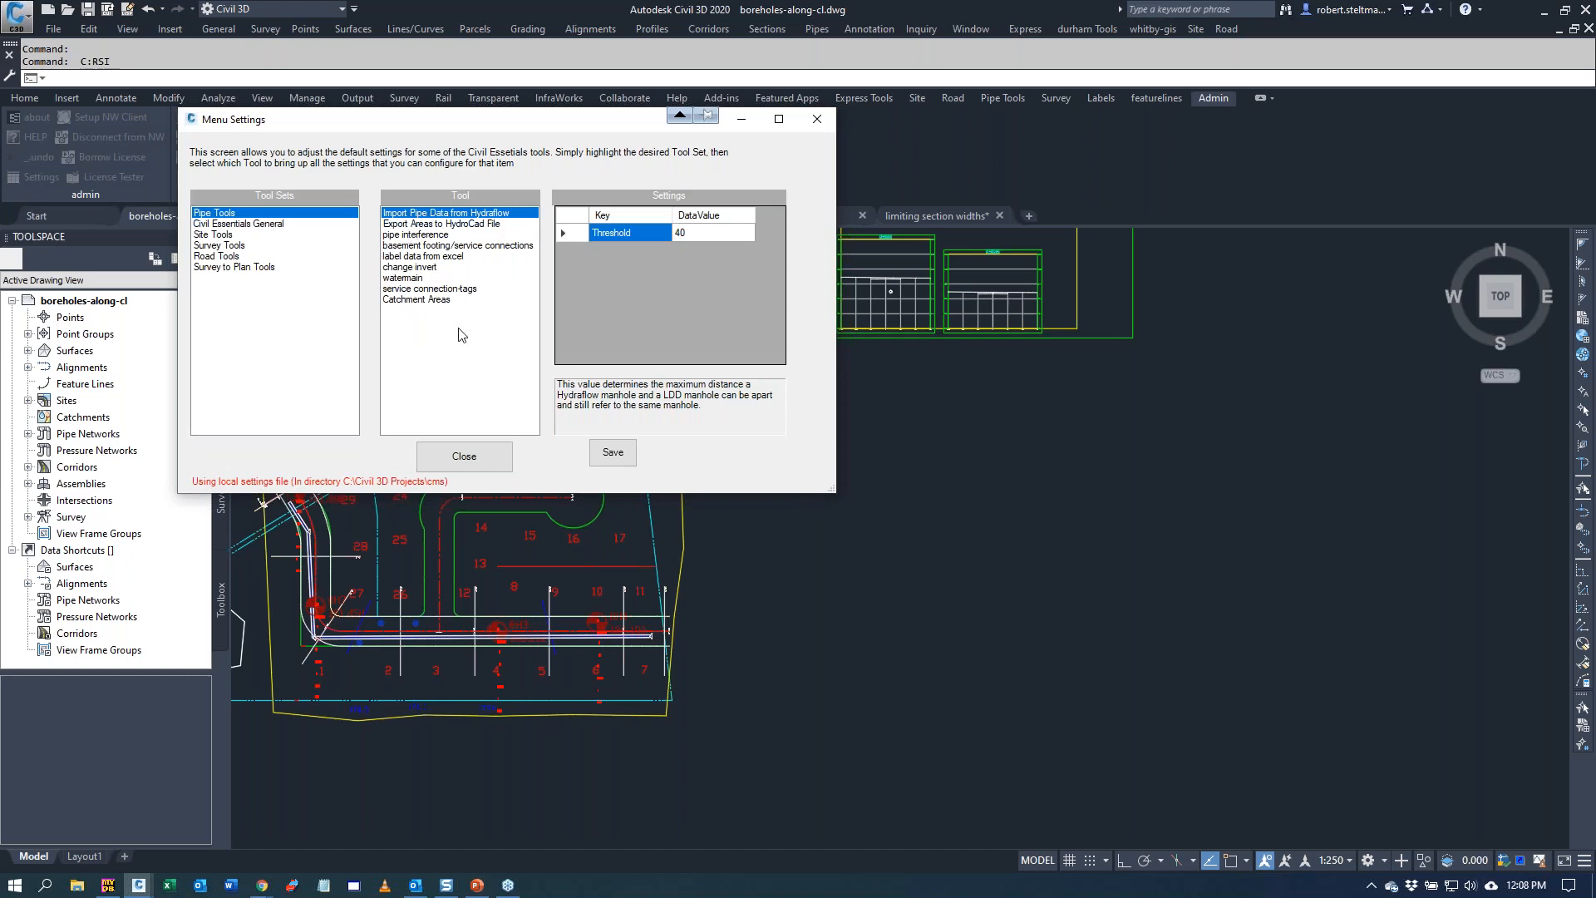
pyautogui.click(238, 225)
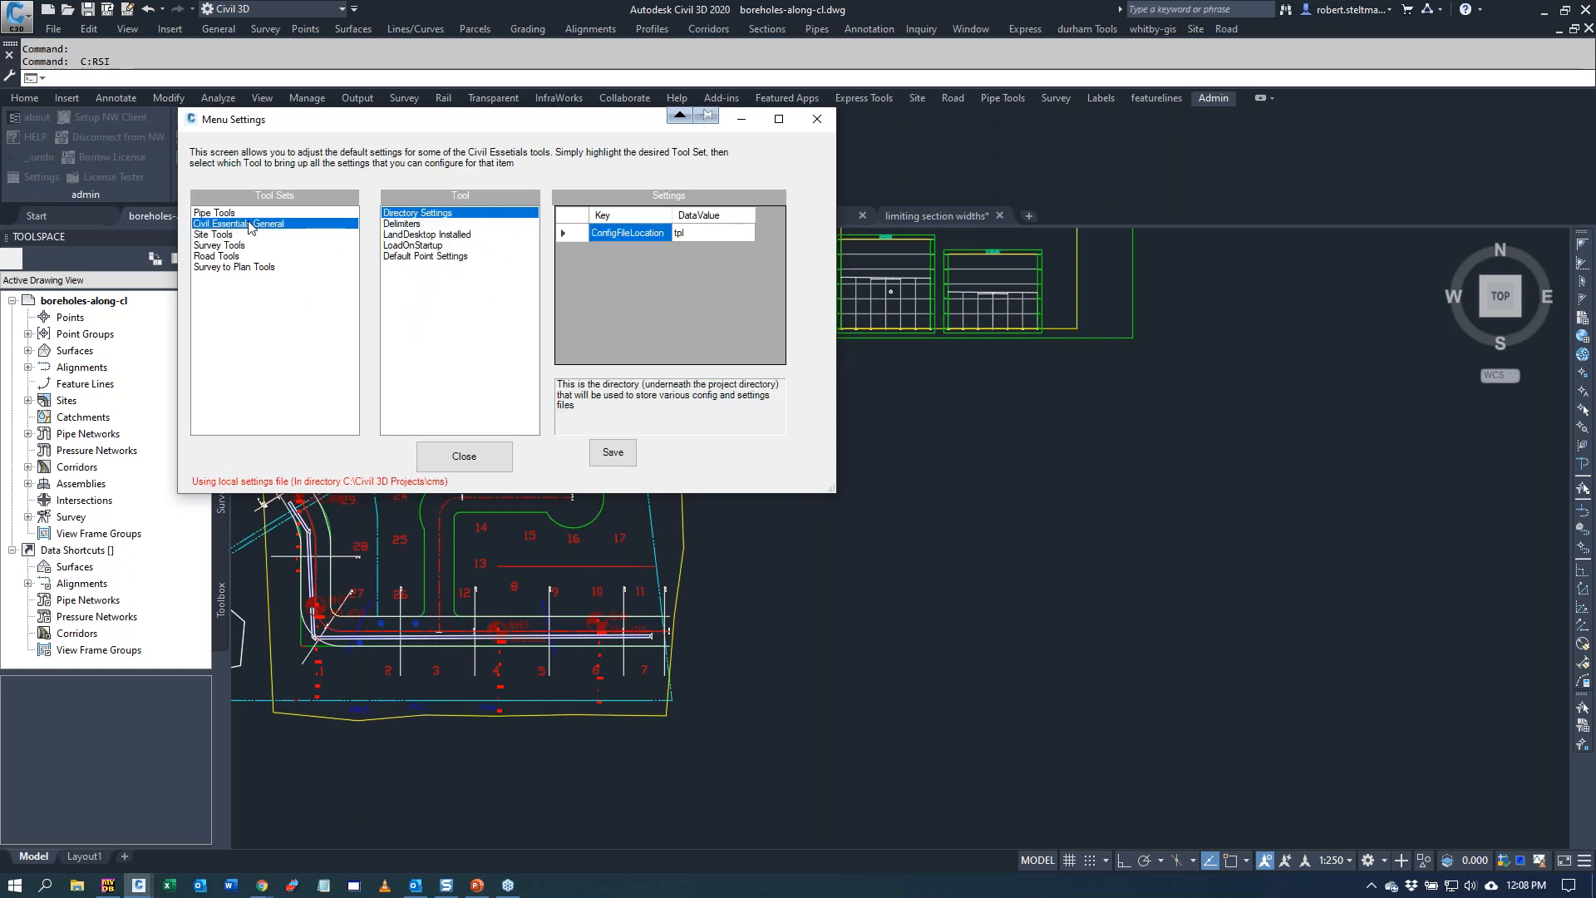
pyautogui.click(413, 246)
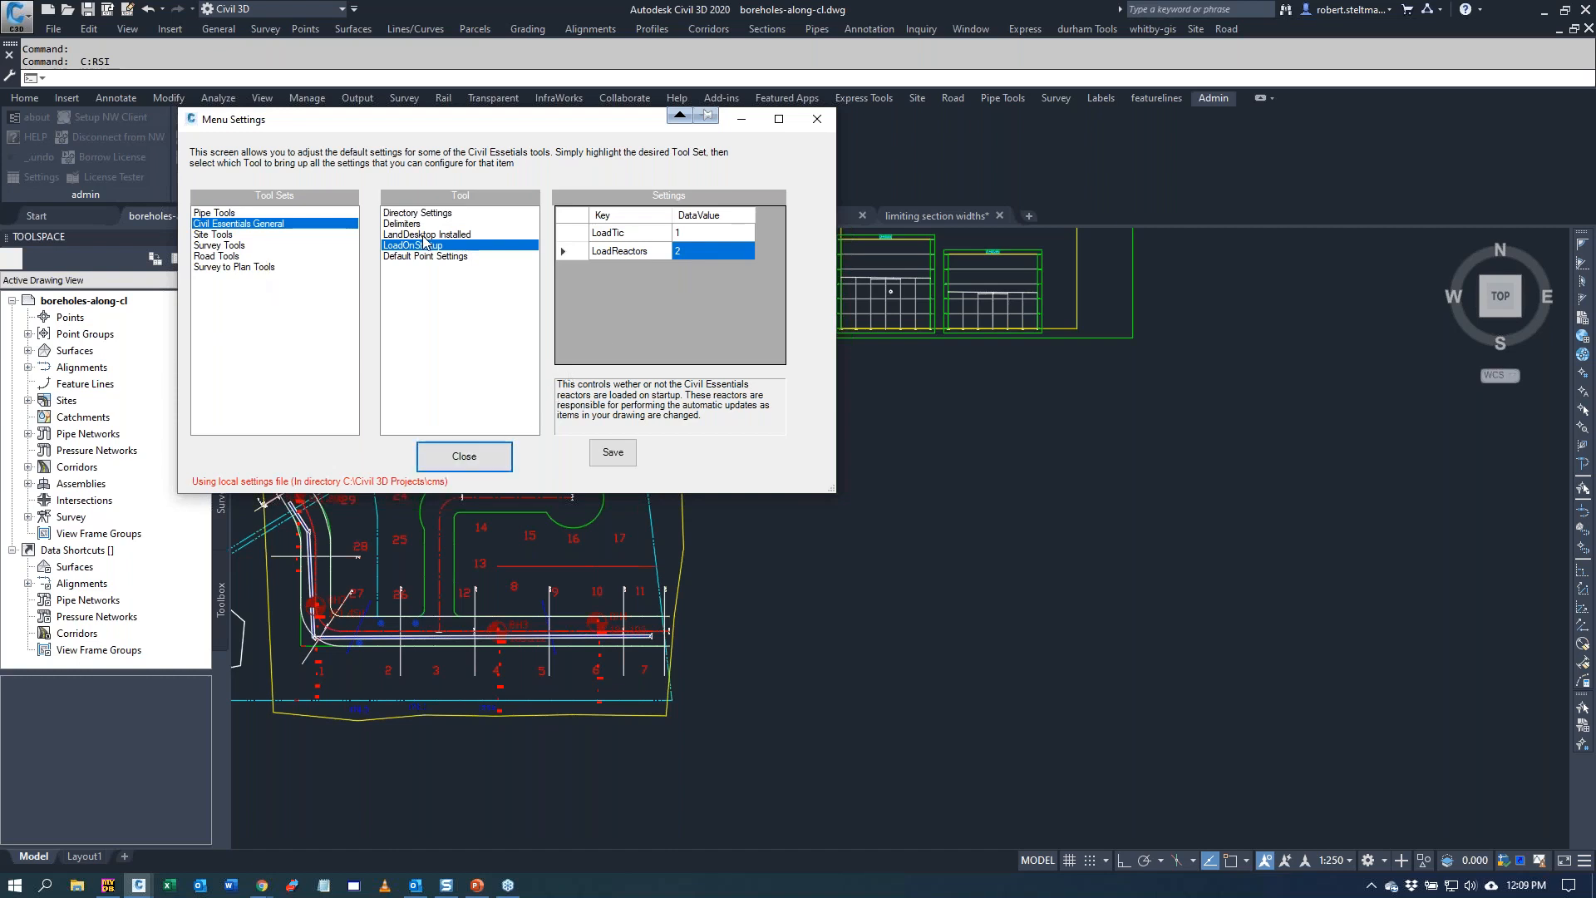
pyautogui.click(427, 235)
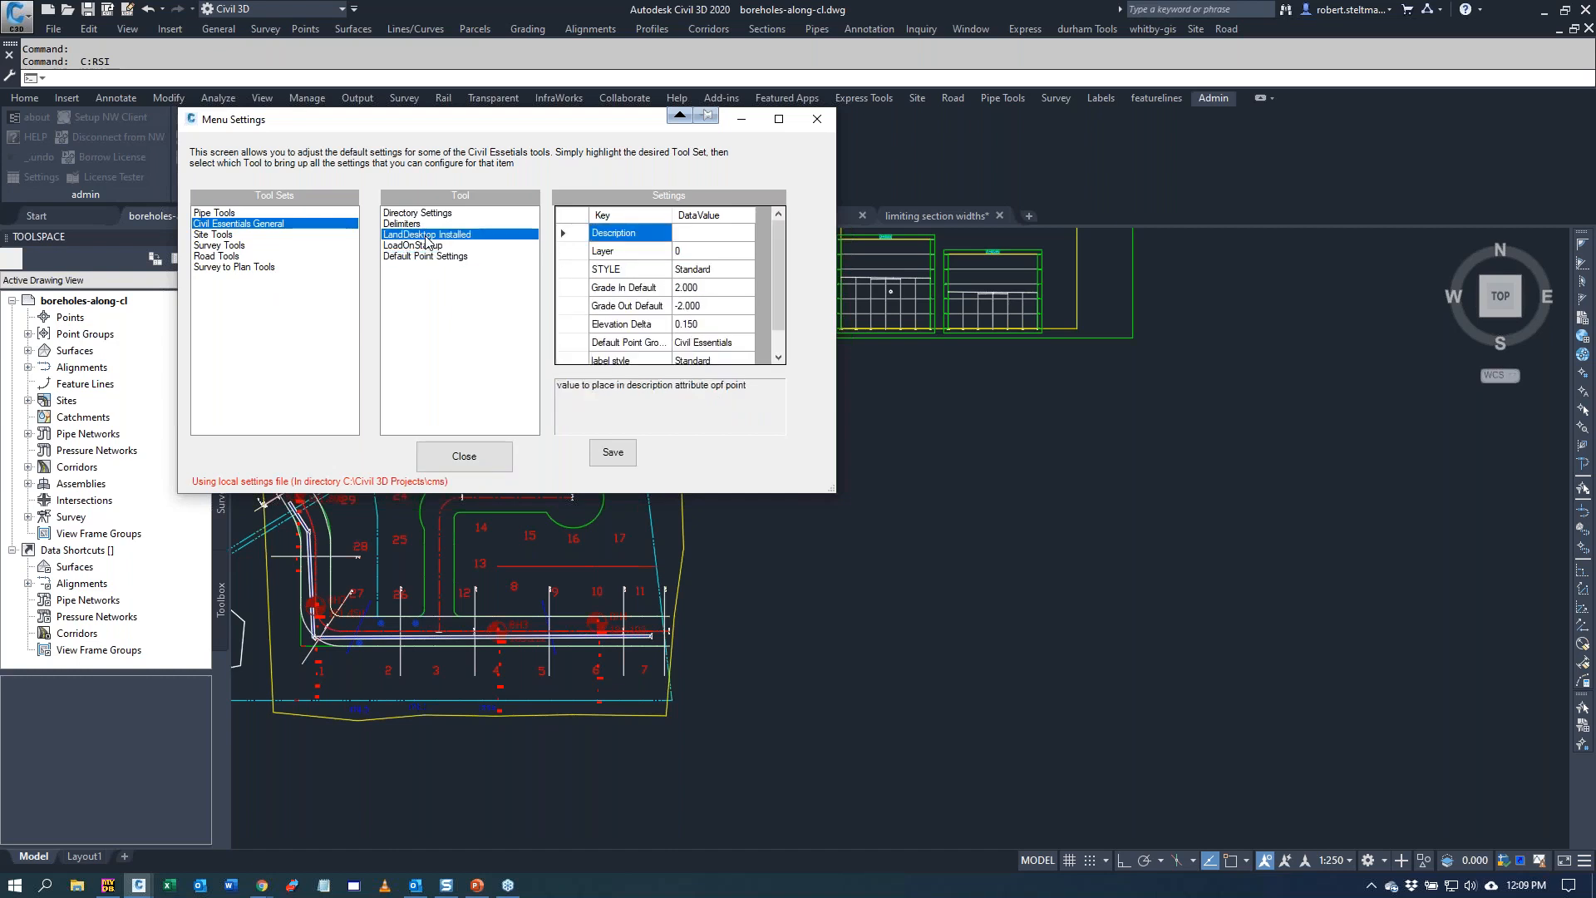
pyautogui.click(427, 234)
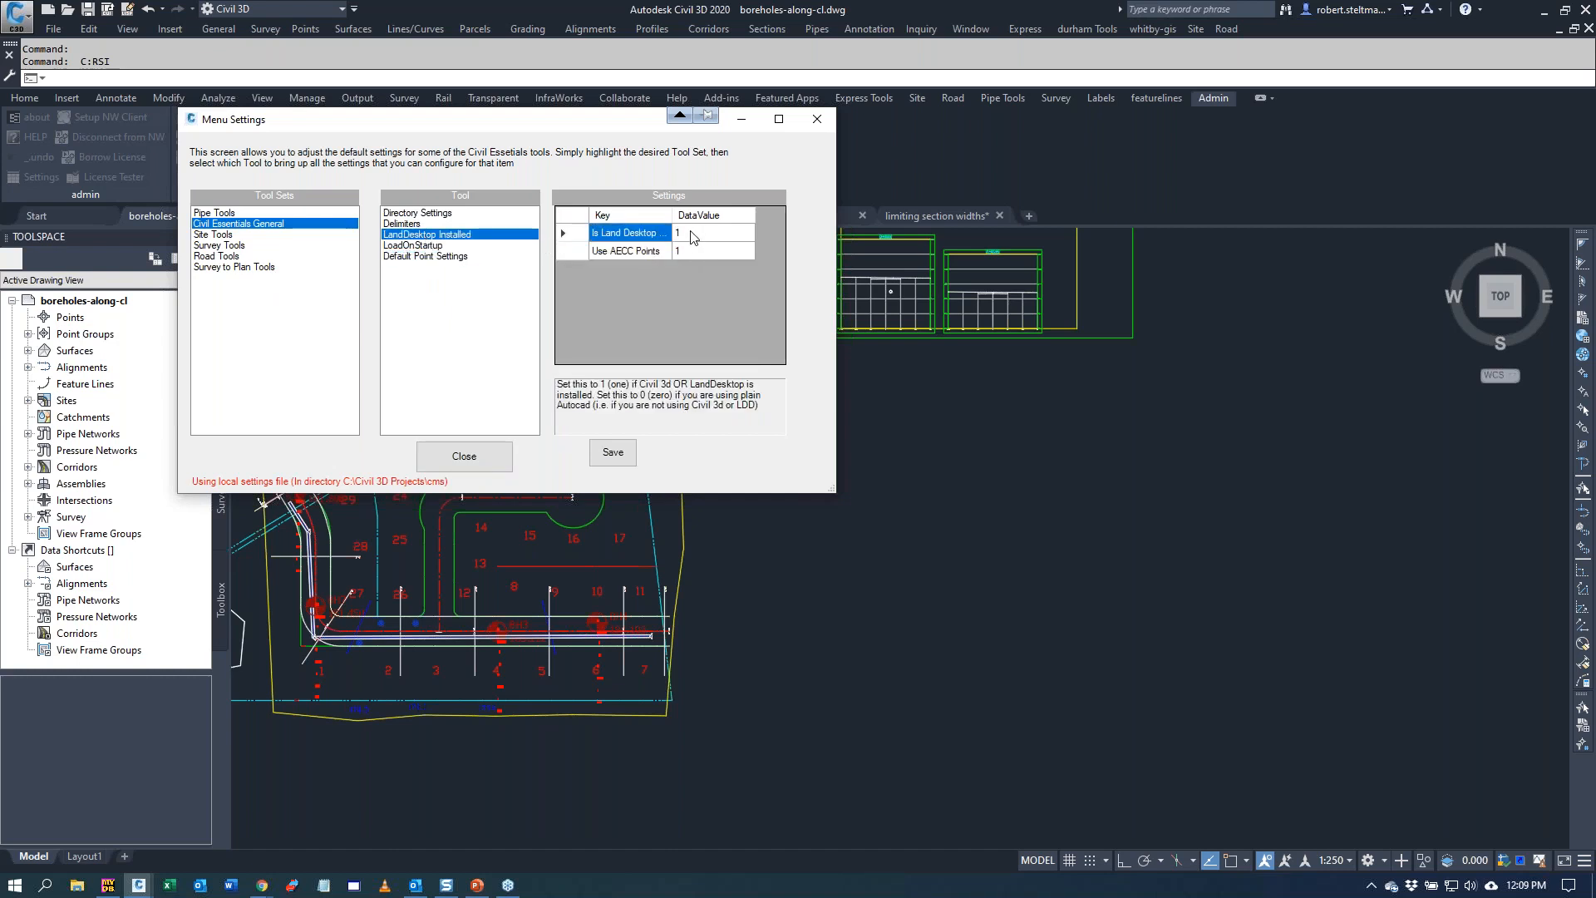
pyautogui.click(713, 251)
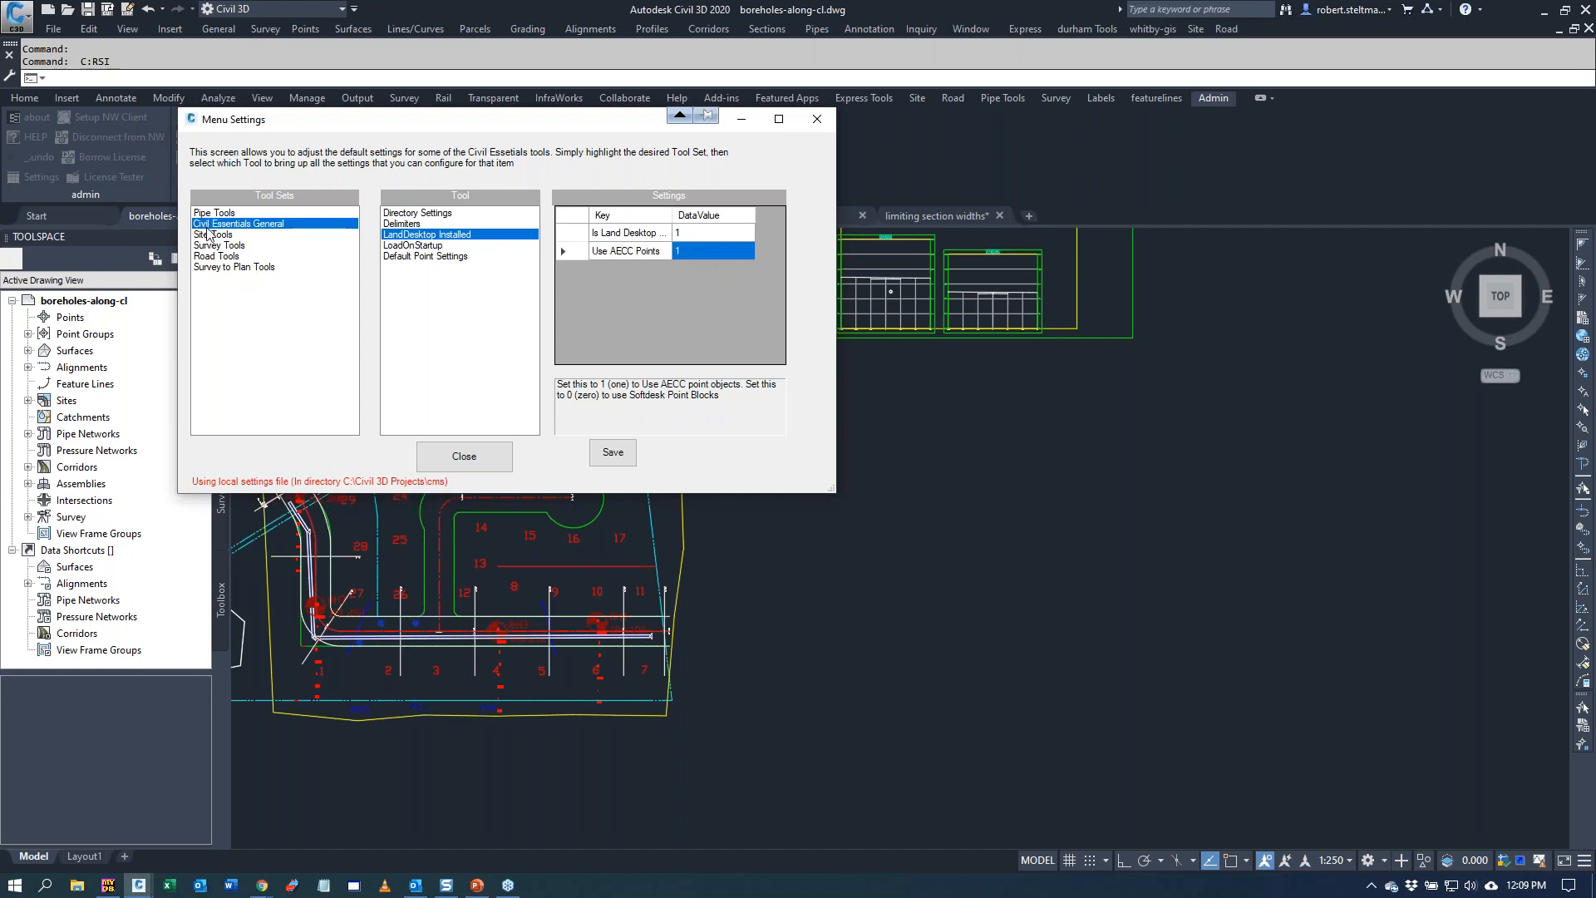
pyautogui.click(216, 235)
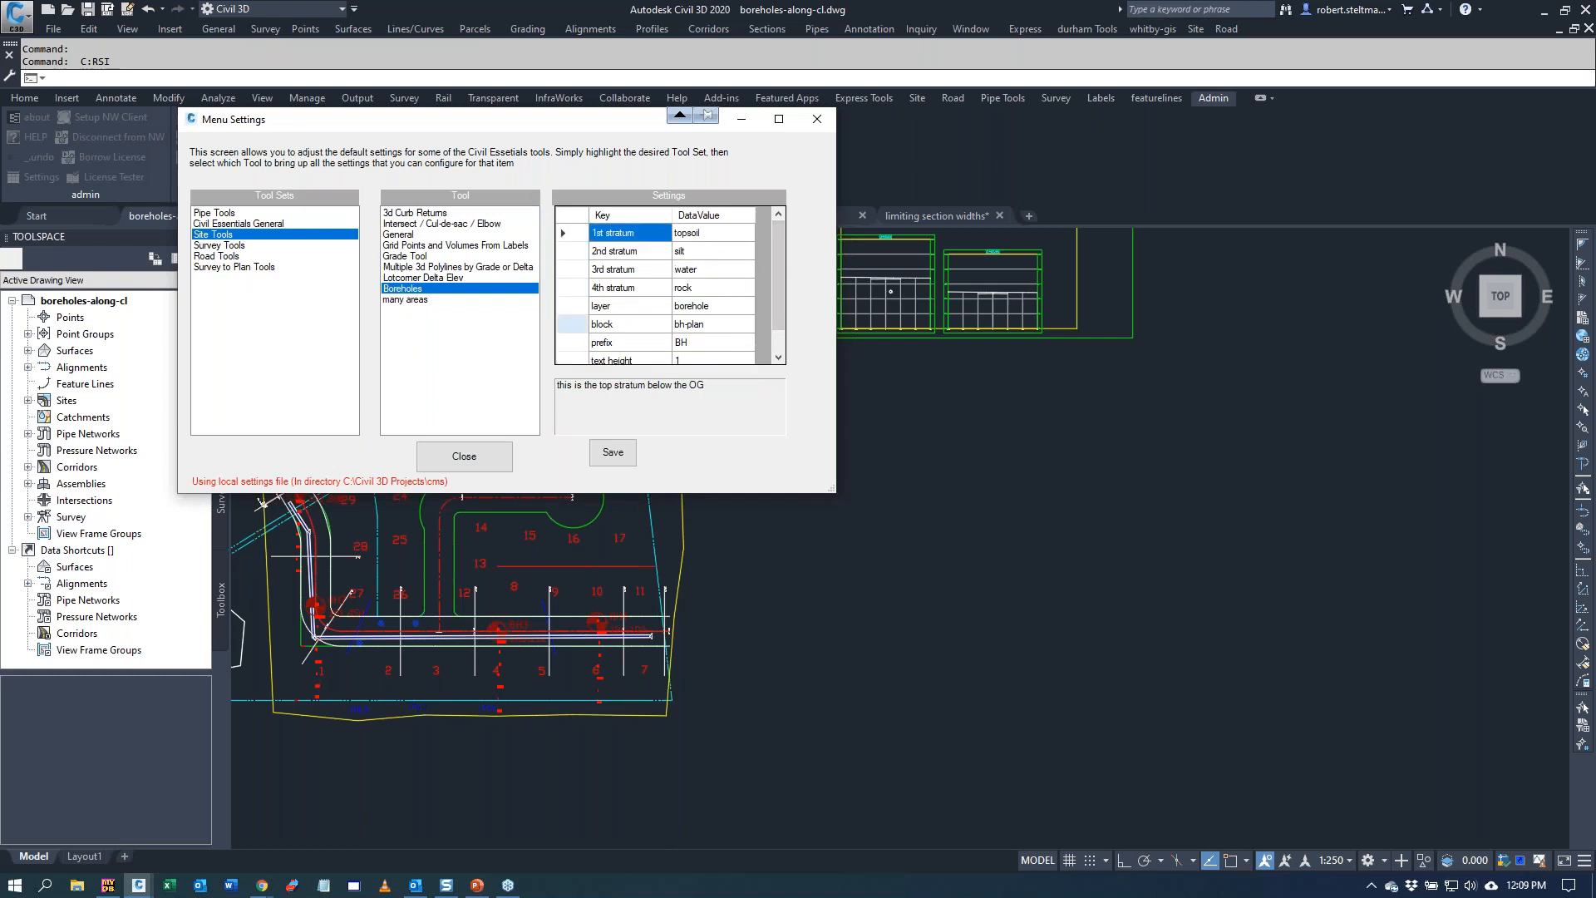
# - Set the Boreholes first stratum to granular and close the settings dialog
pyautogui.click(713, 233)
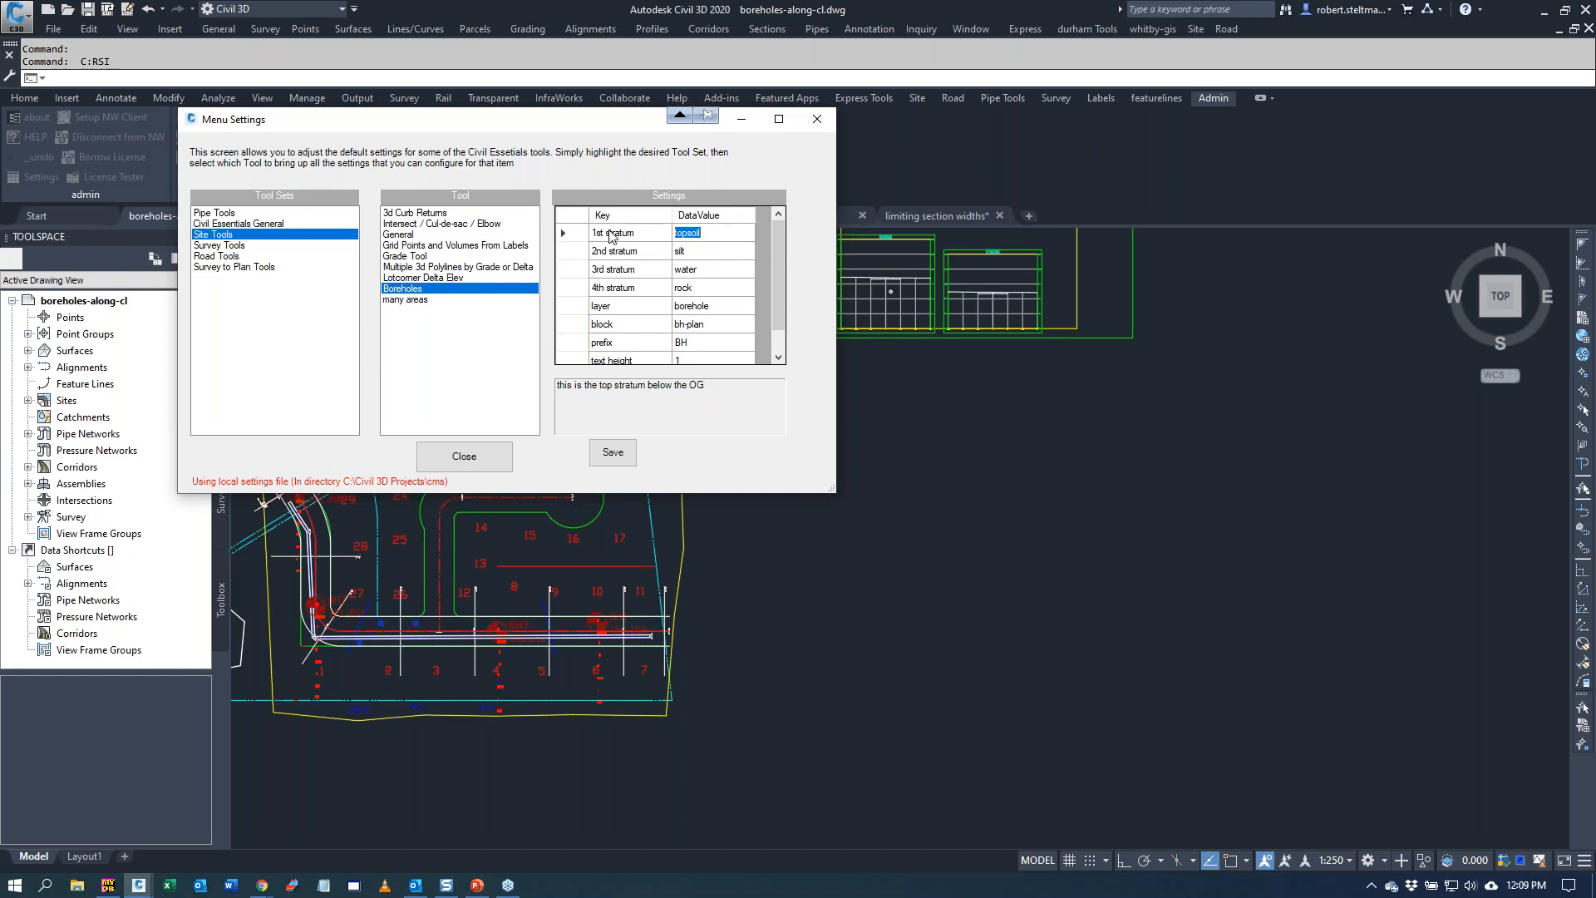
pyautogui.write('granular')
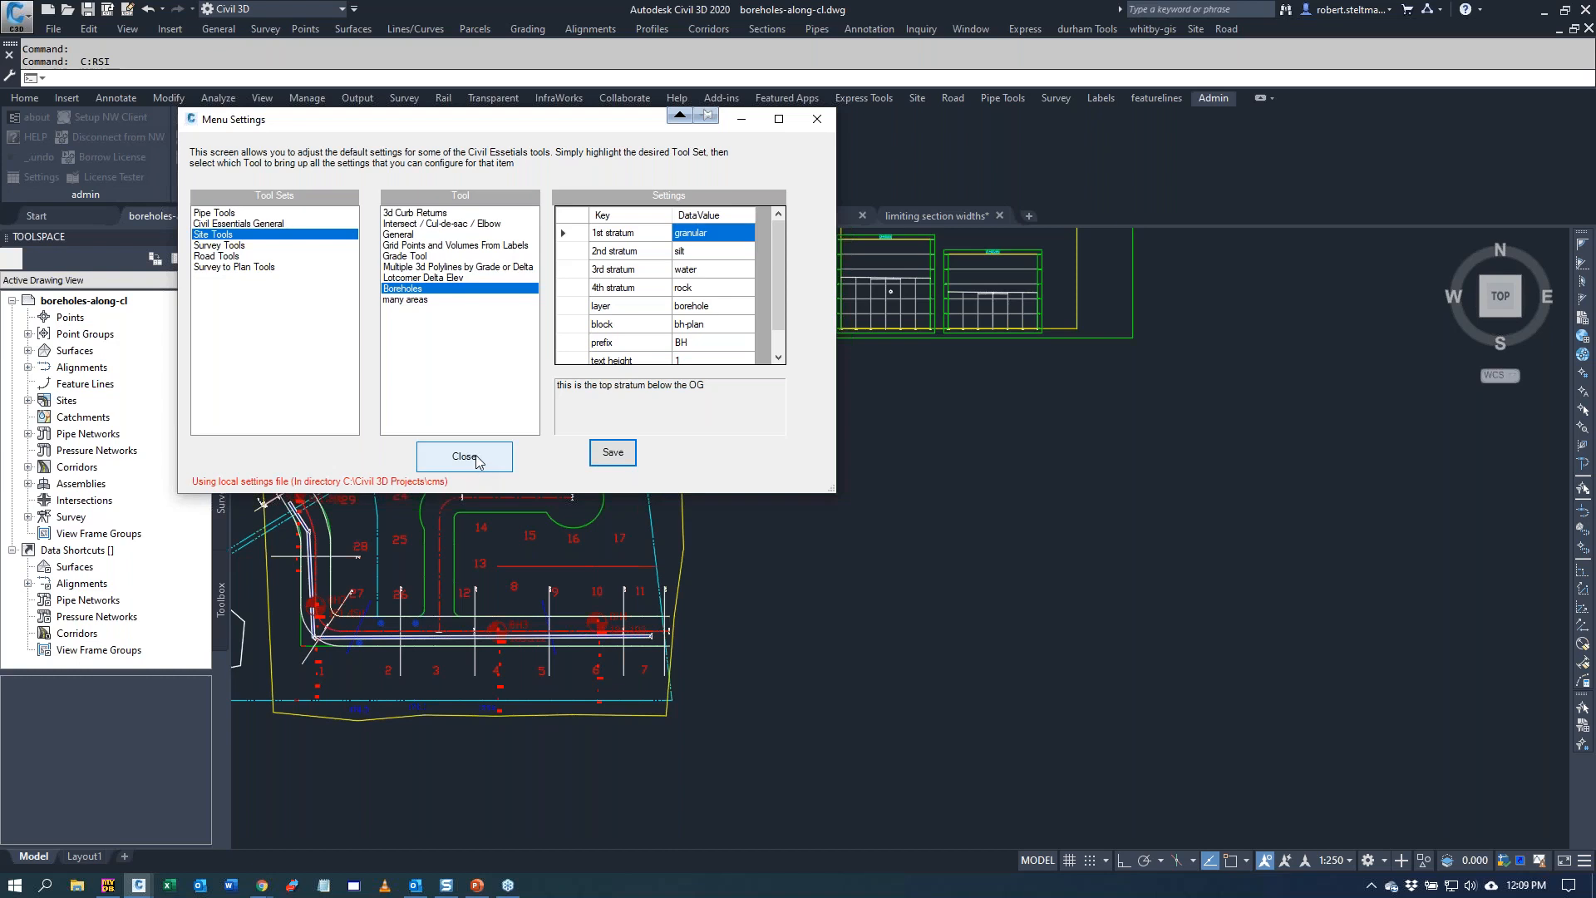
pyautogui.click(464, 455)
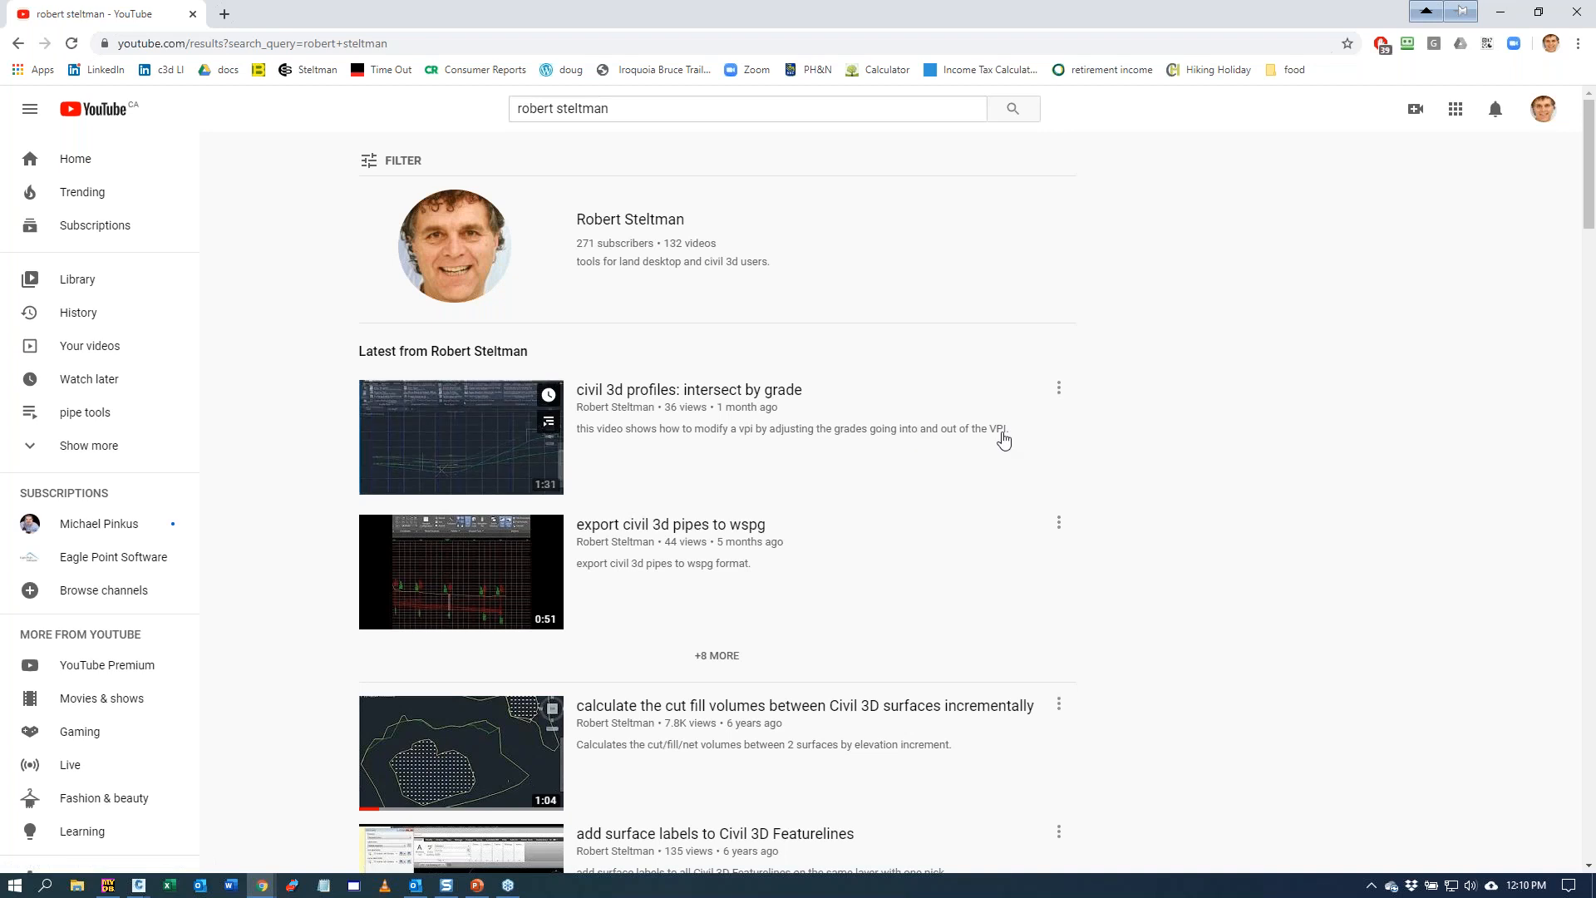
# - Scroll the author's YouTube video list and close the browser
pyautogui.scroll(-3)
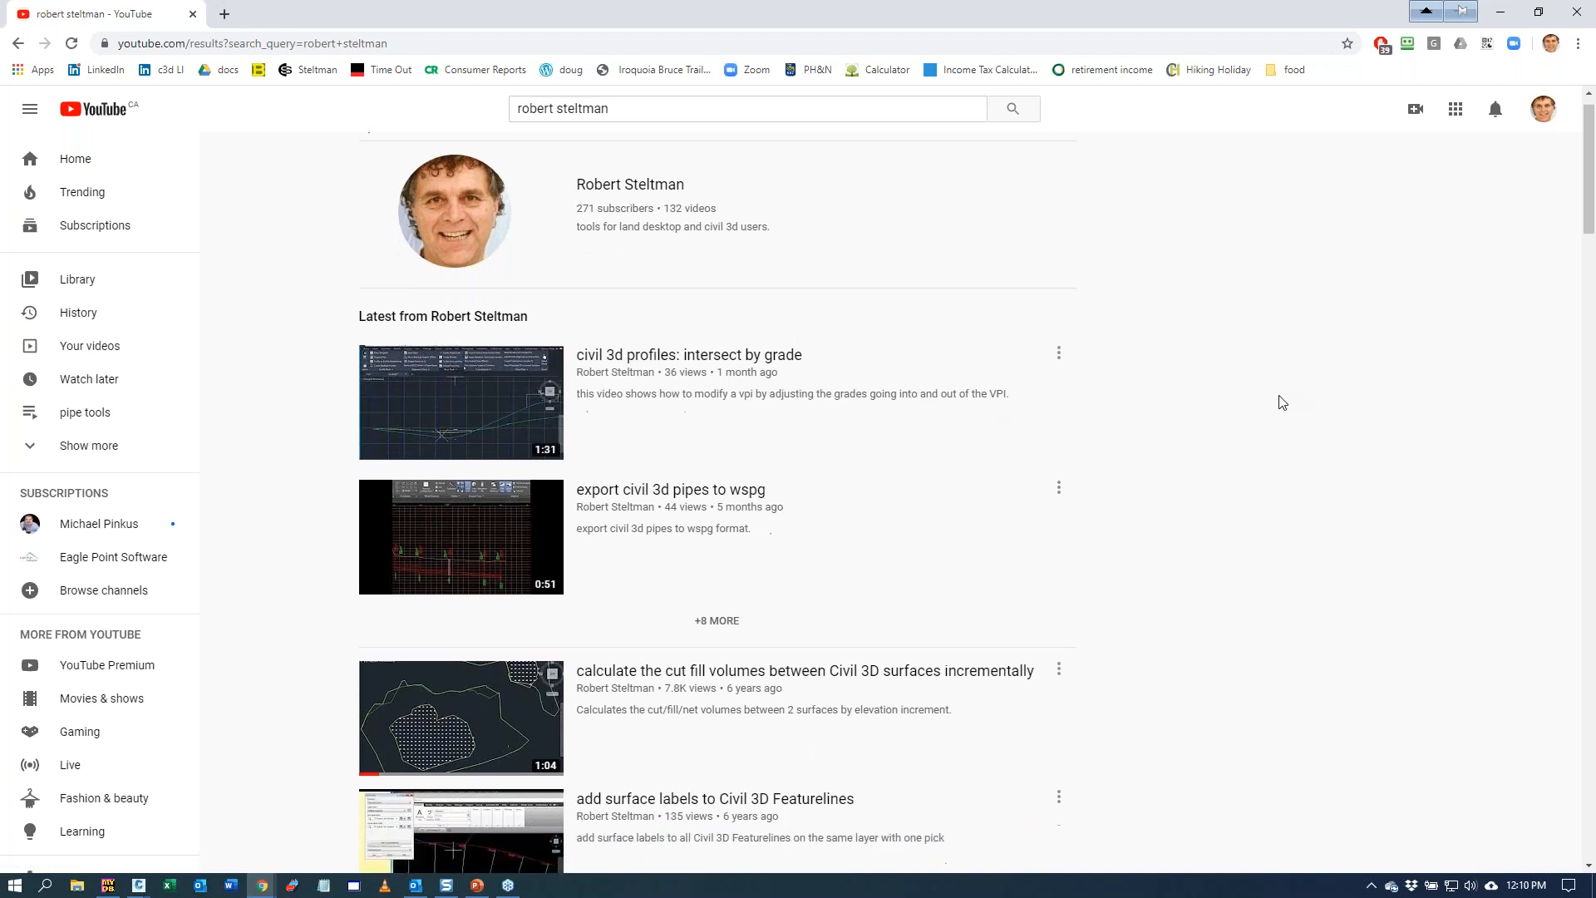
pyautogui.scroll(-3)
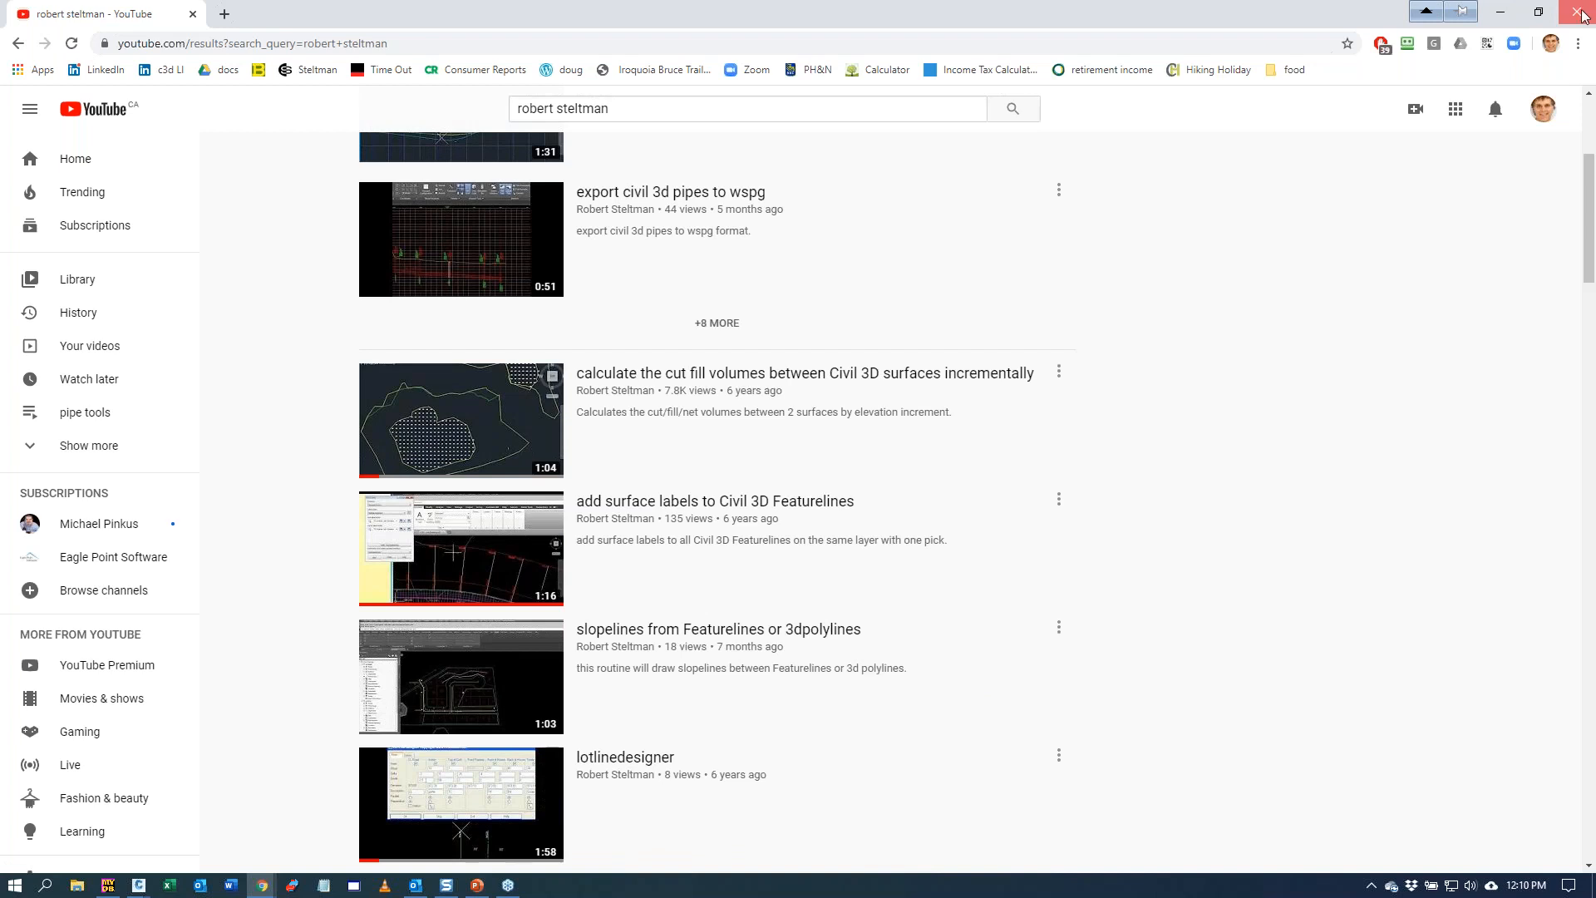
pyautogui.click(1538, 11)
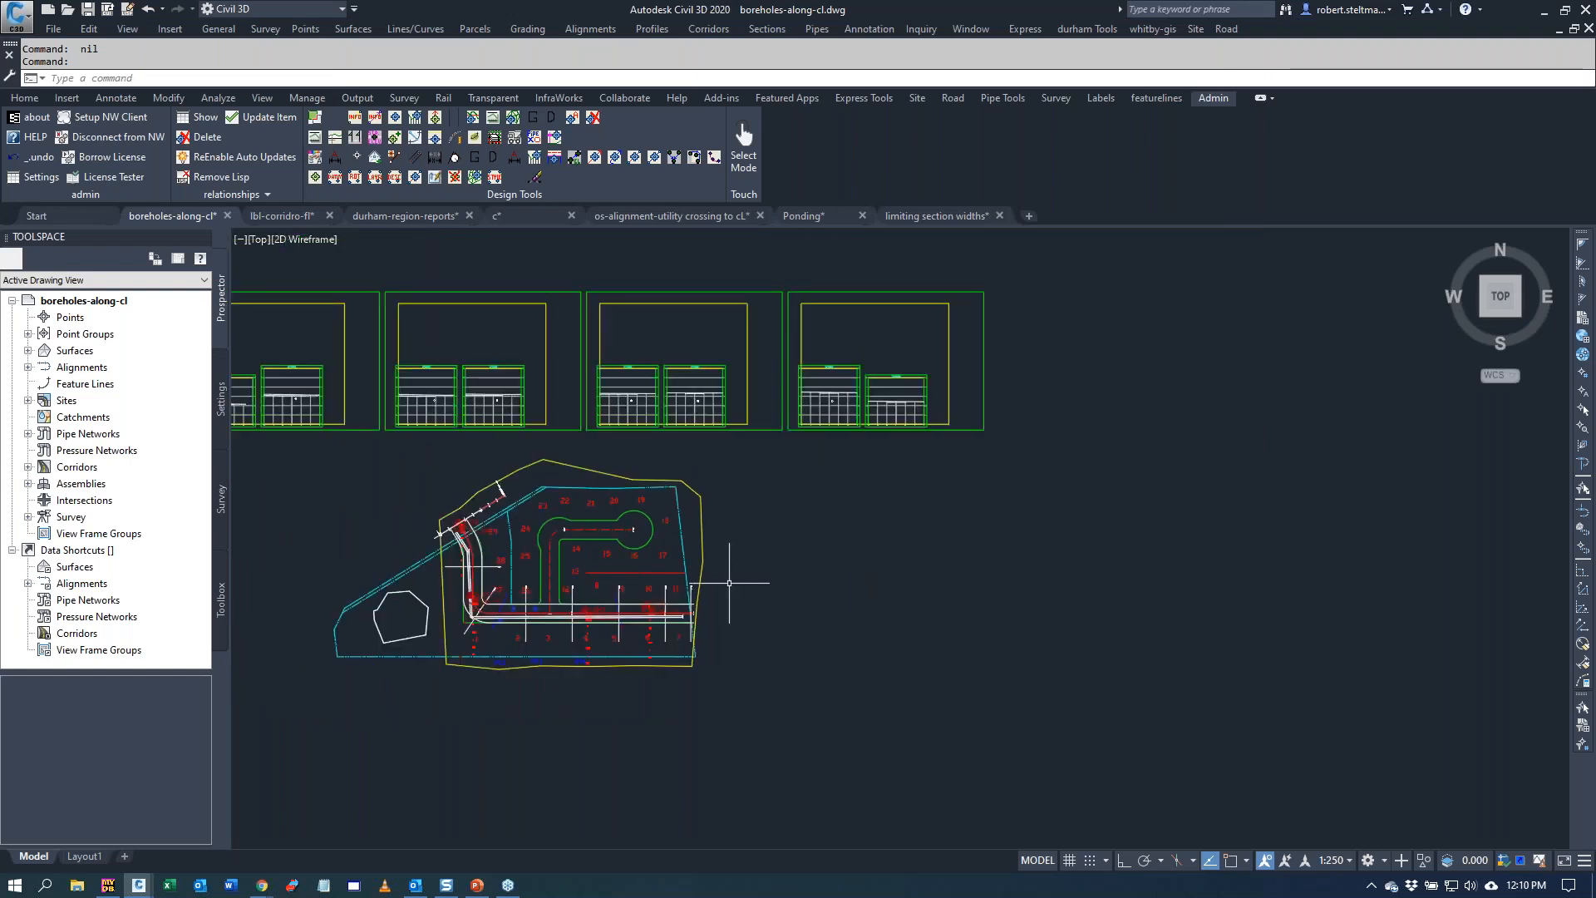
# - Create profile views for all alignments (main street, road1, road2) at once
pyautogui.click(950, 98)
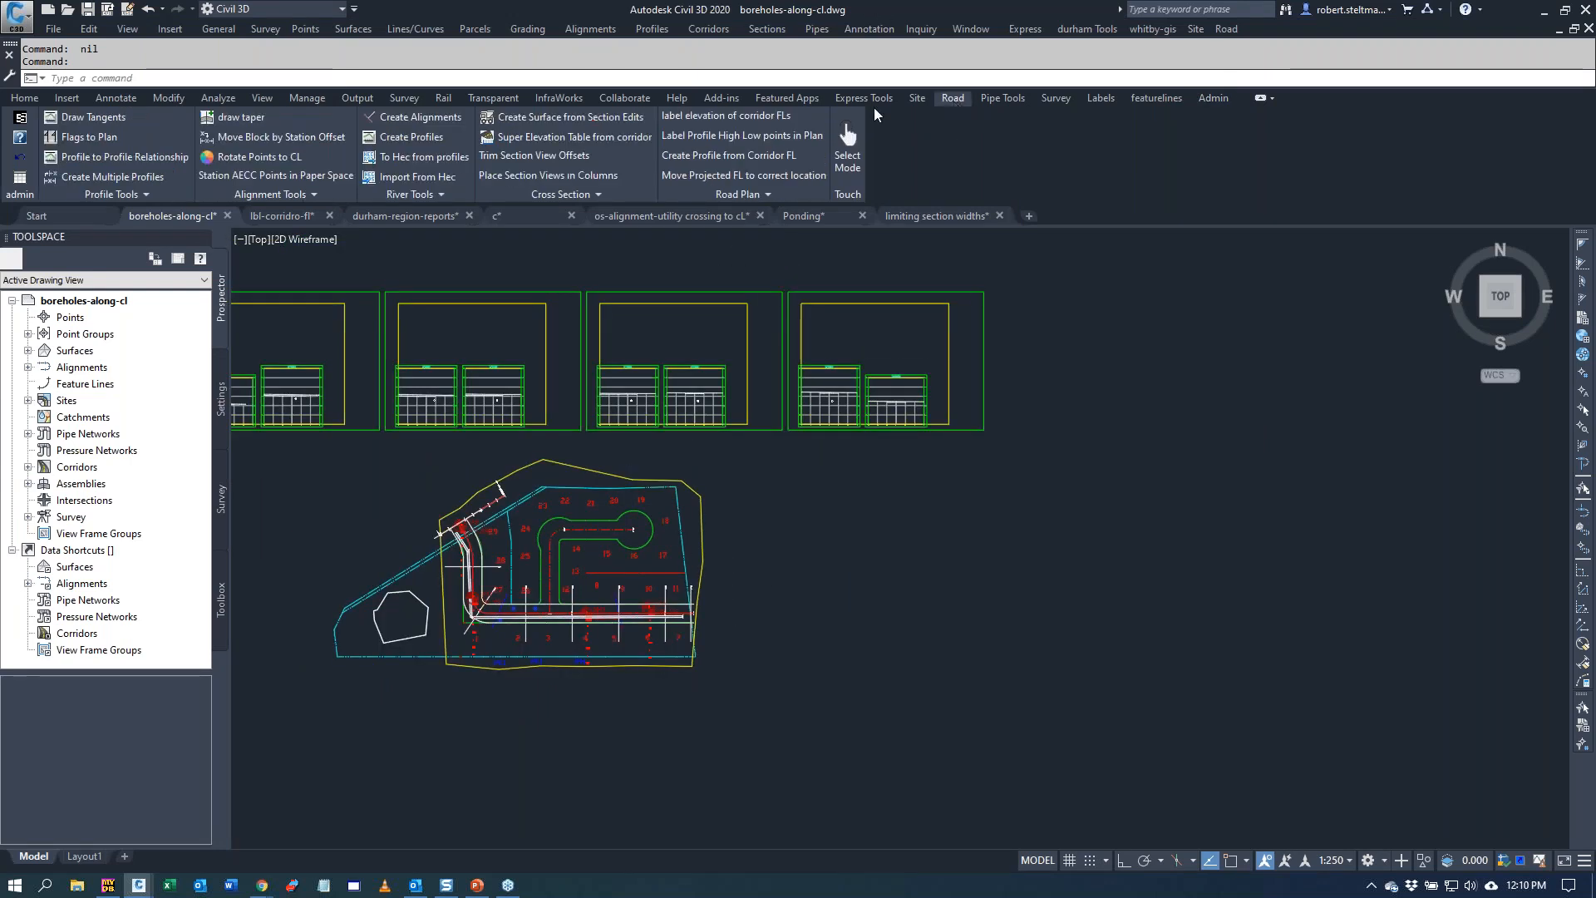
pyautogui.moveTo(115, 176)
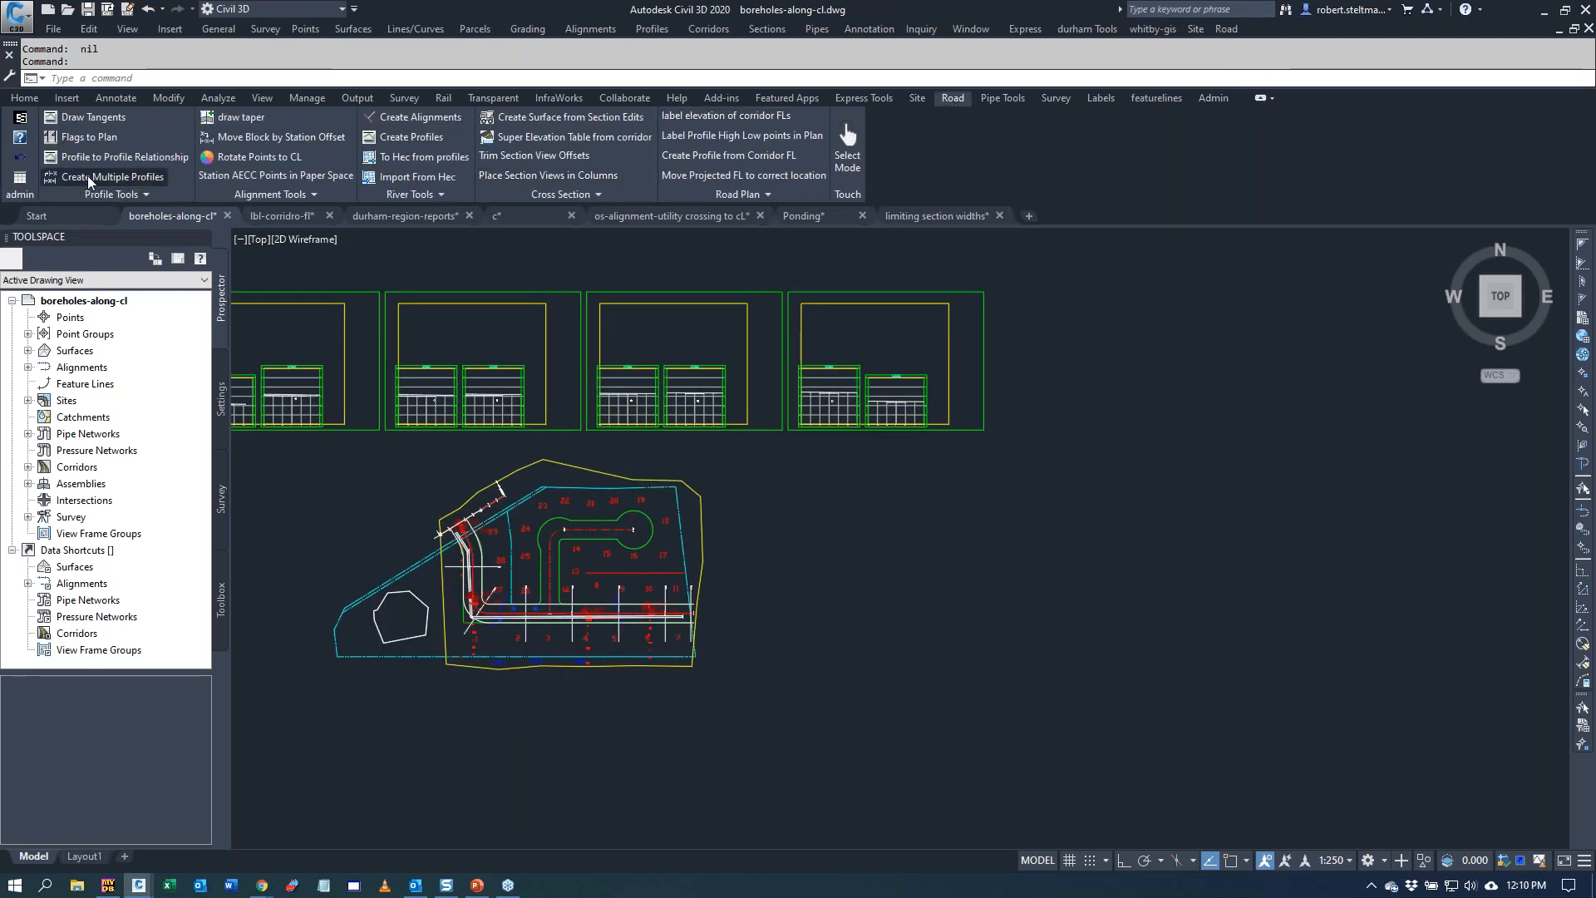
pyautogui.click(115, 176)
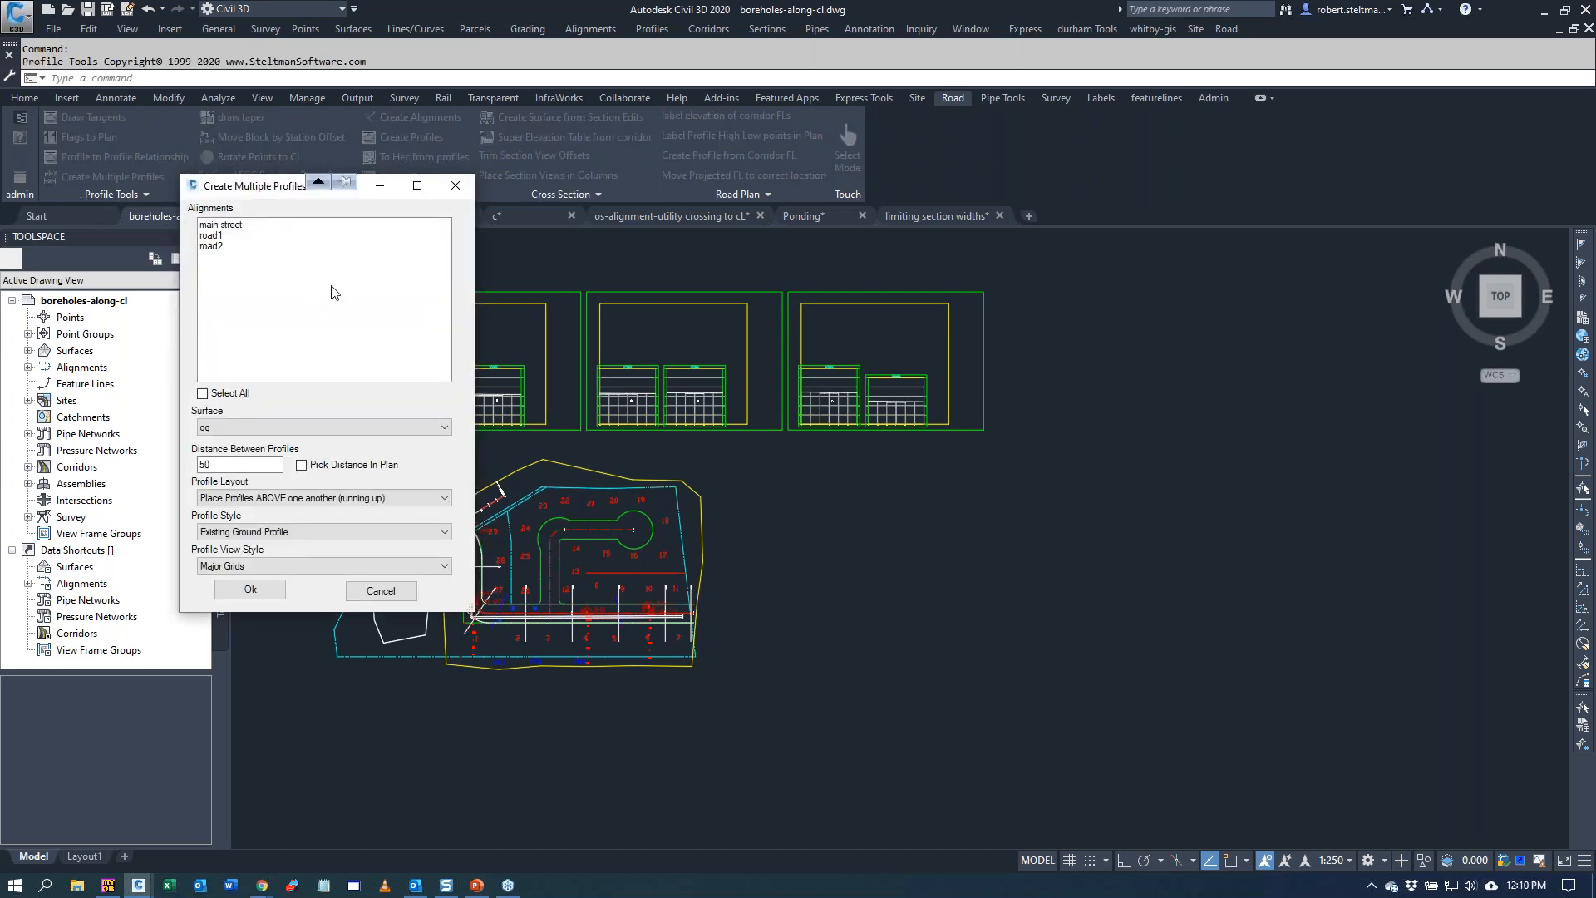
pyautogui.click(202, 392)
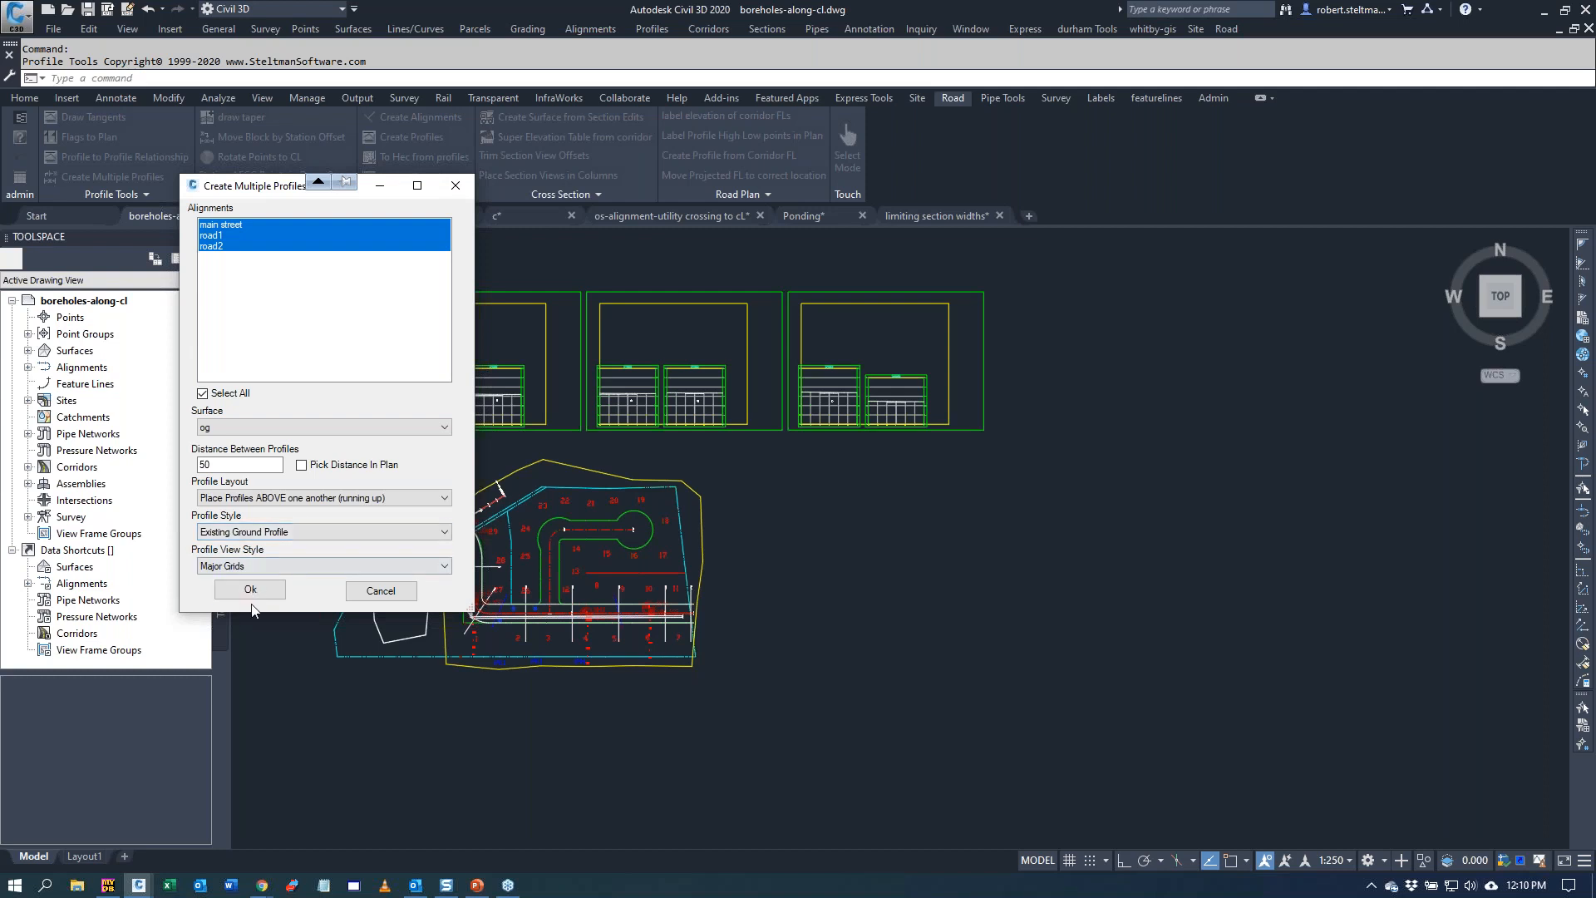
pyautogui.click(251, 590)
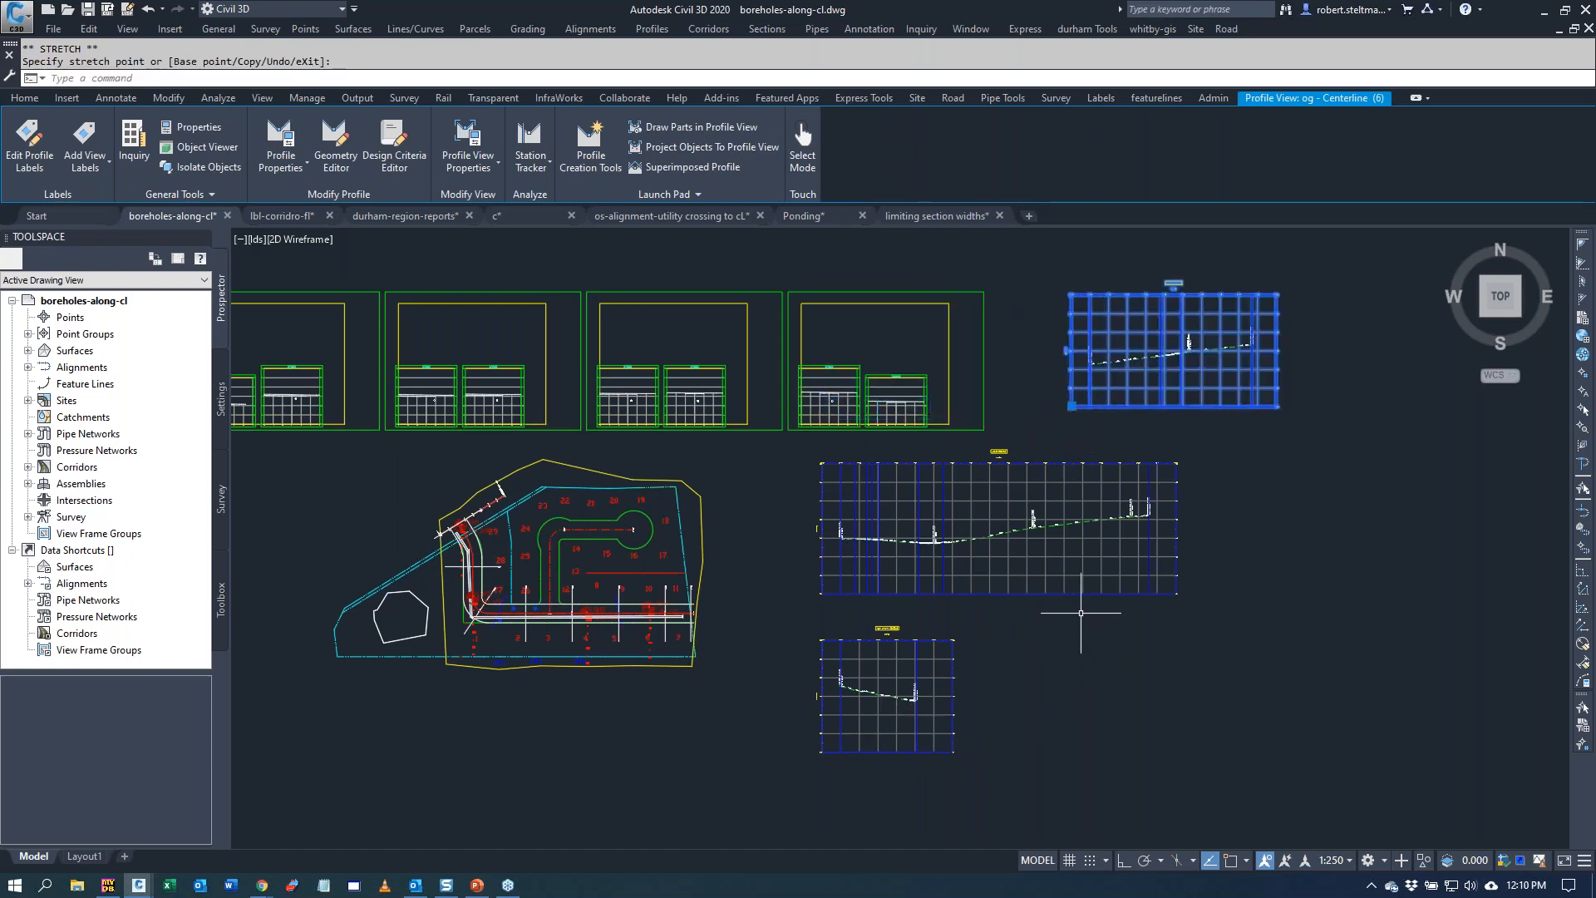
pyautogui.moveTo(511, 239)
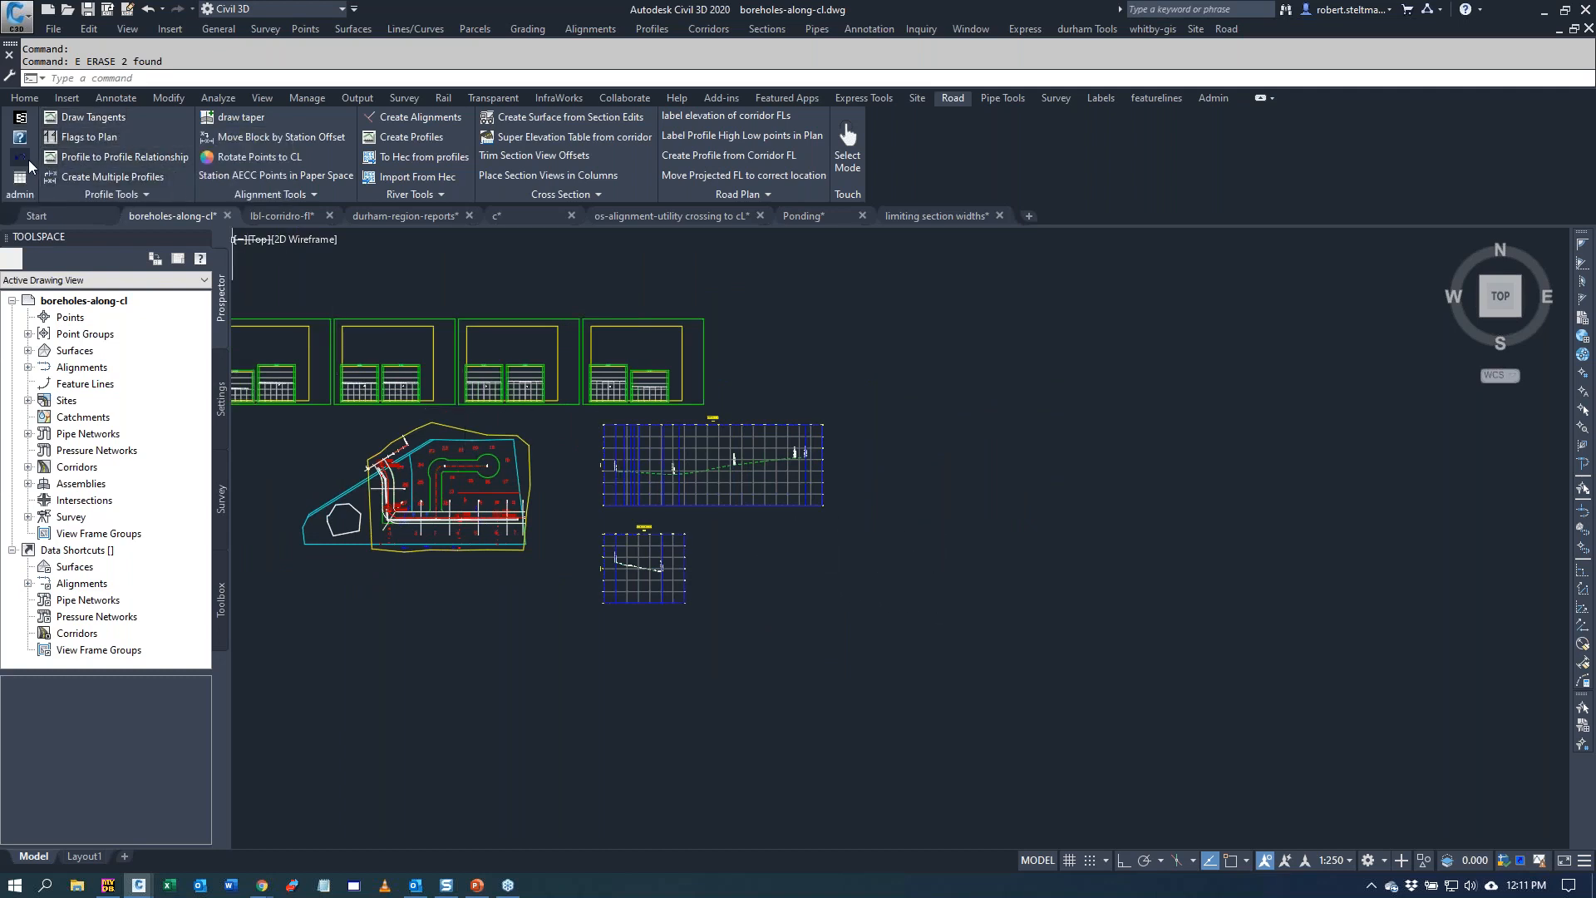
pyautogui.moveTo(1177, 580)
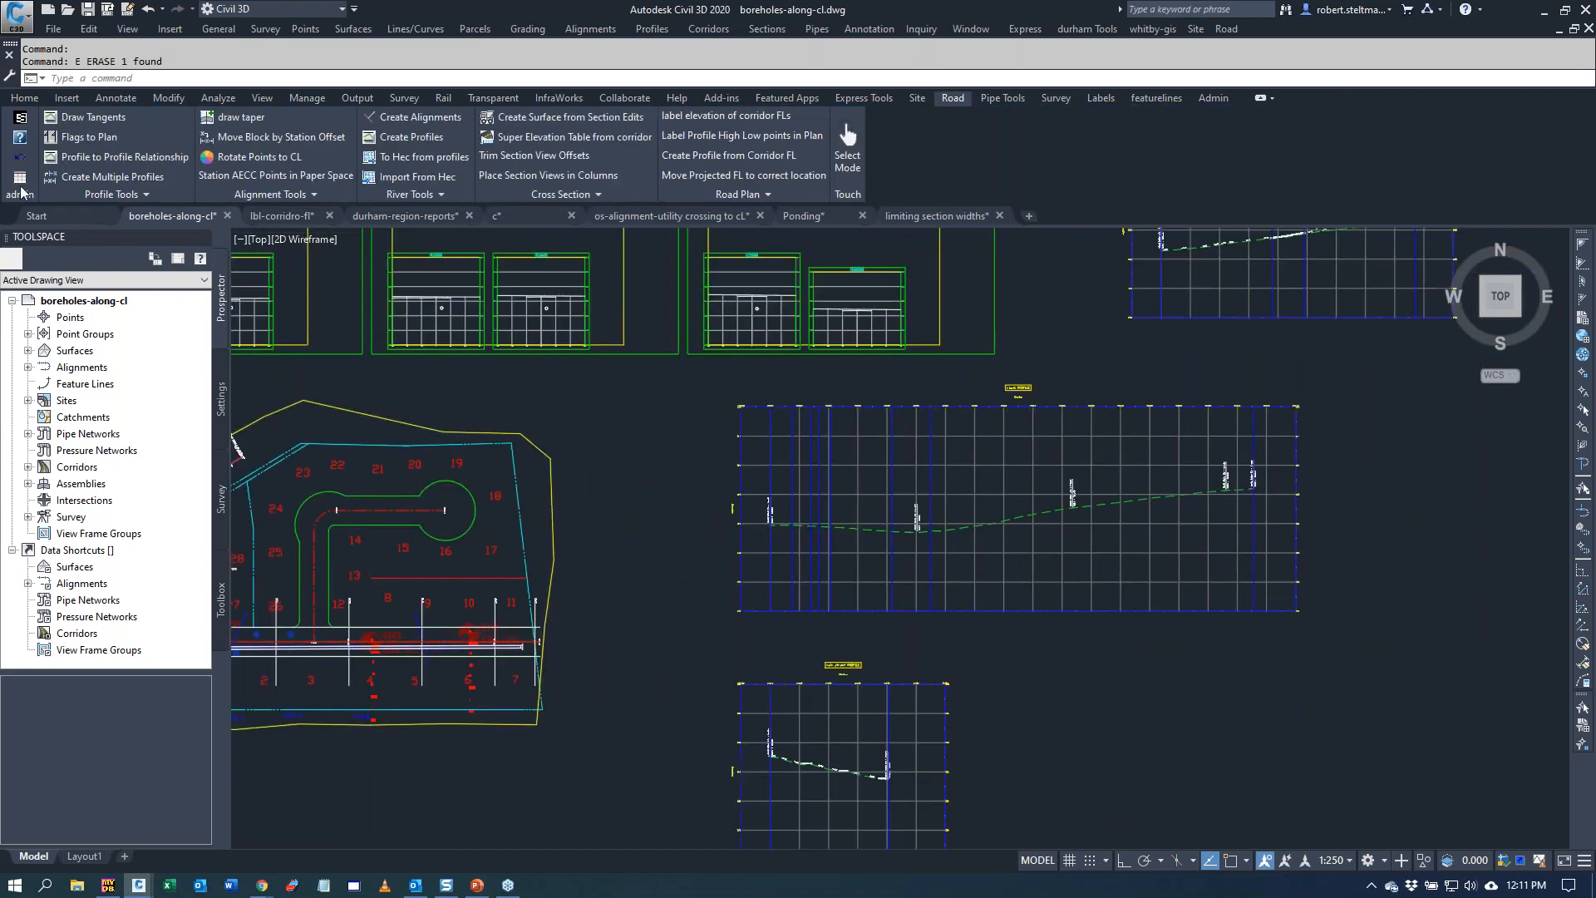
pyautogui.moveTo(20, 166)
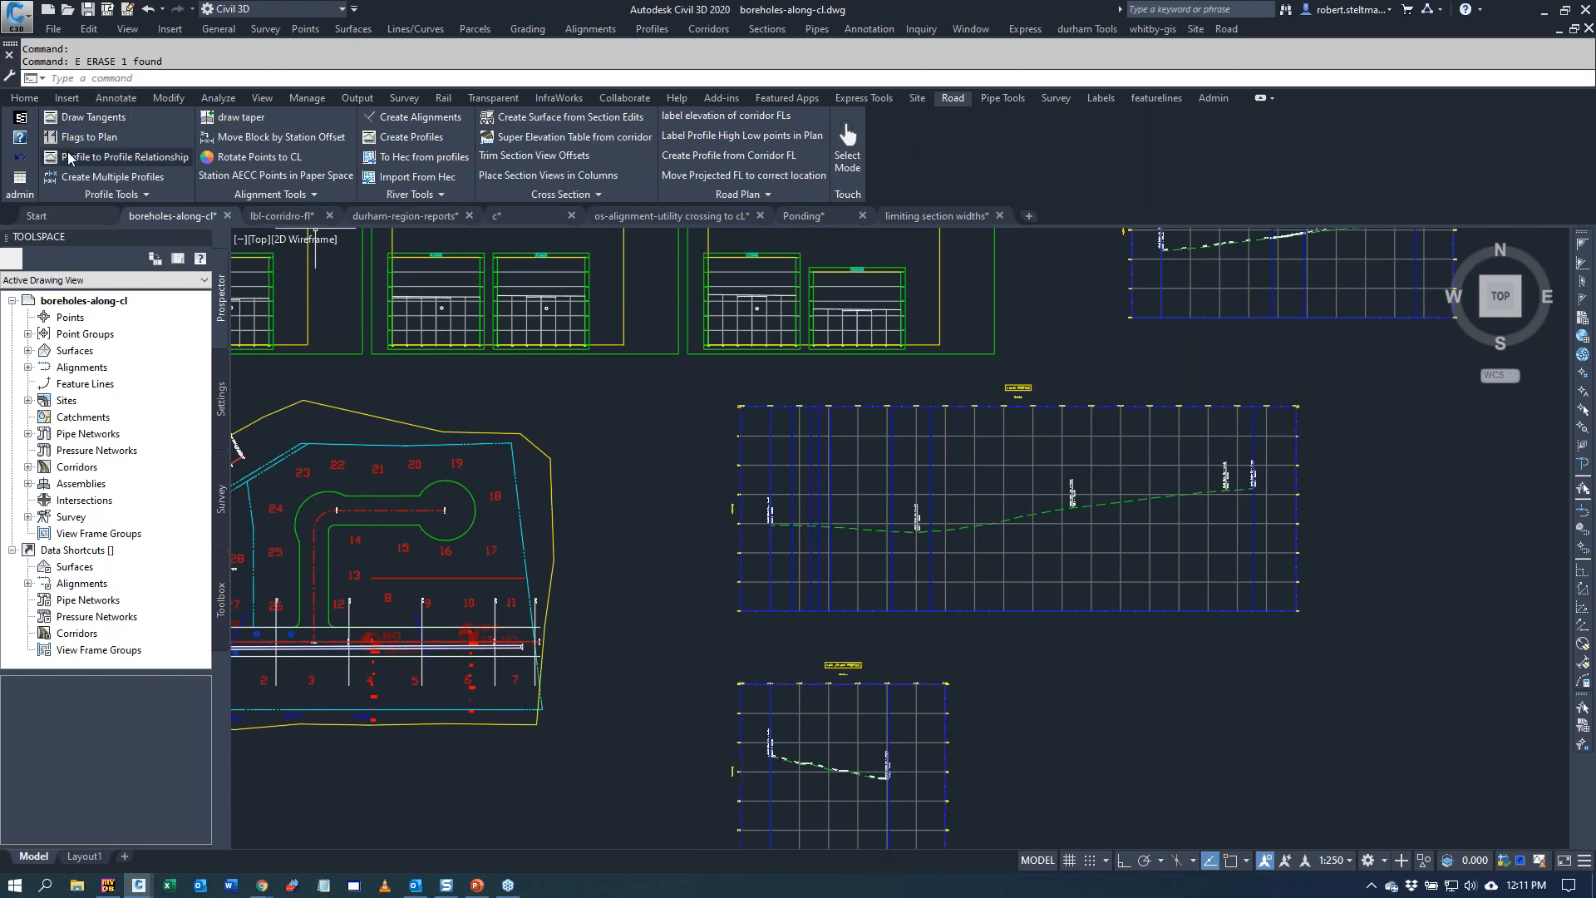
# - Start a new Design profile in the profile view, intersecting main street at the start station
pyautogui.click(116, 177)
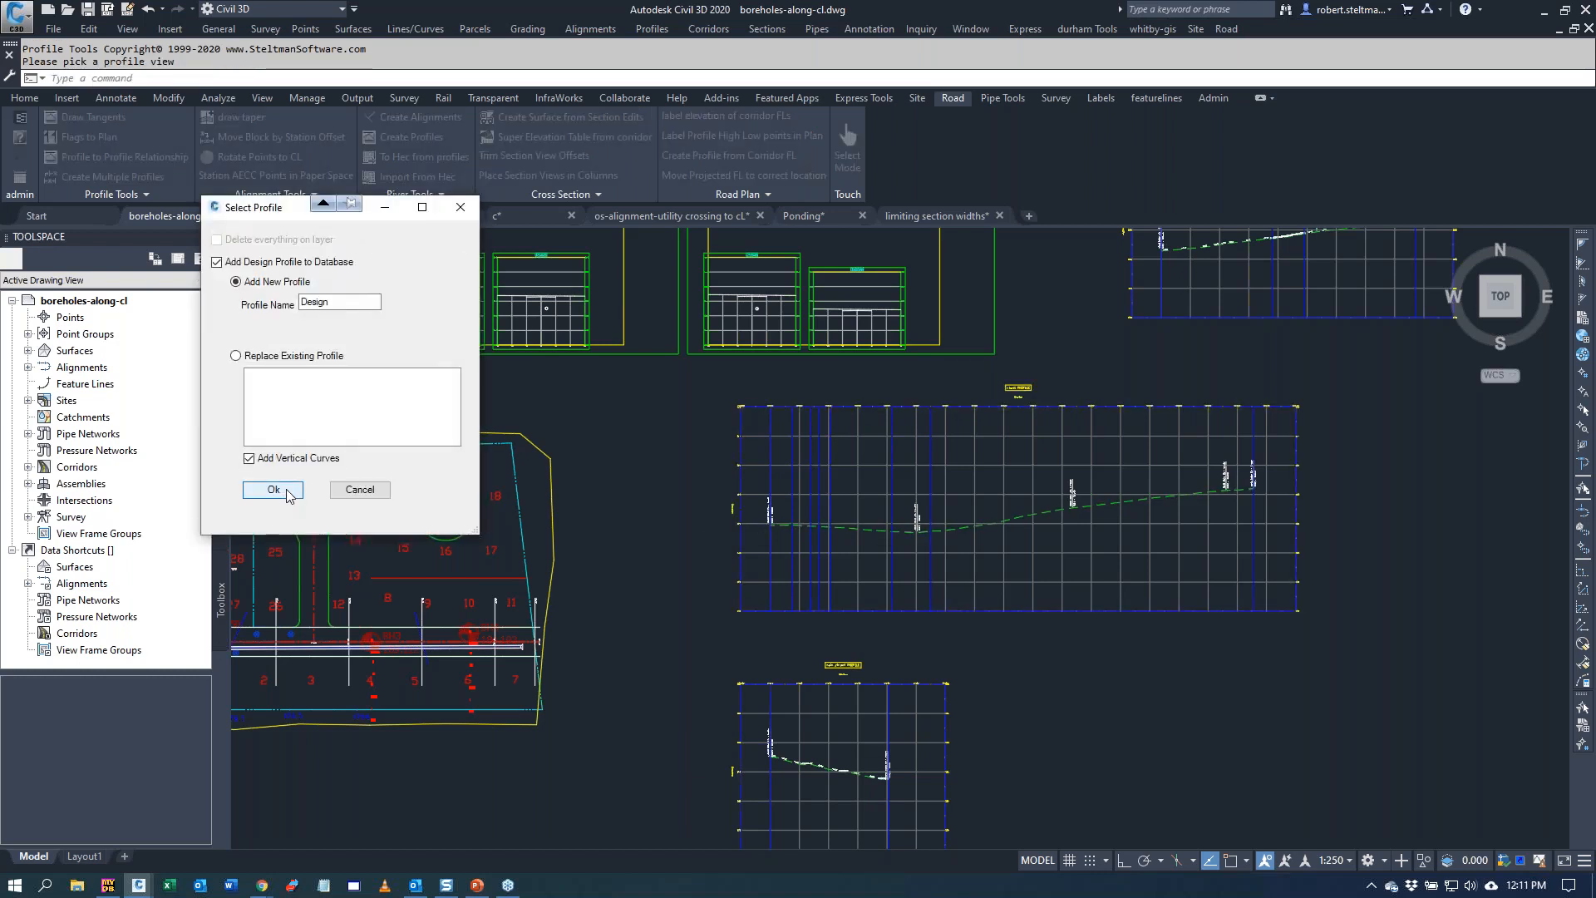
pyautogui.click(272, 489)
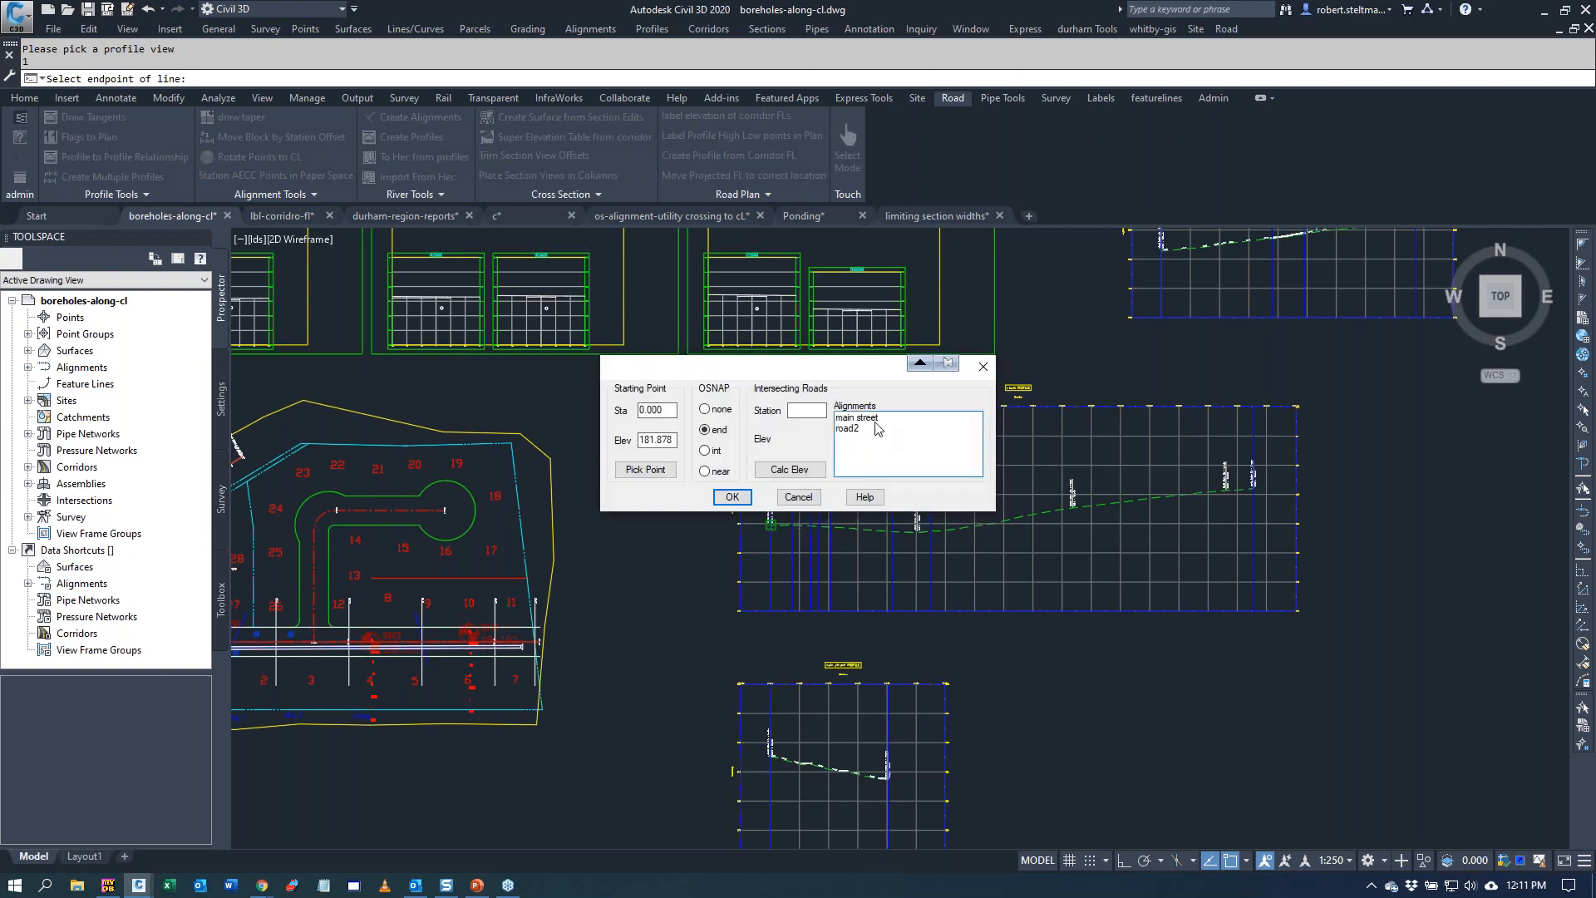
pyautogui.click(856, 418)
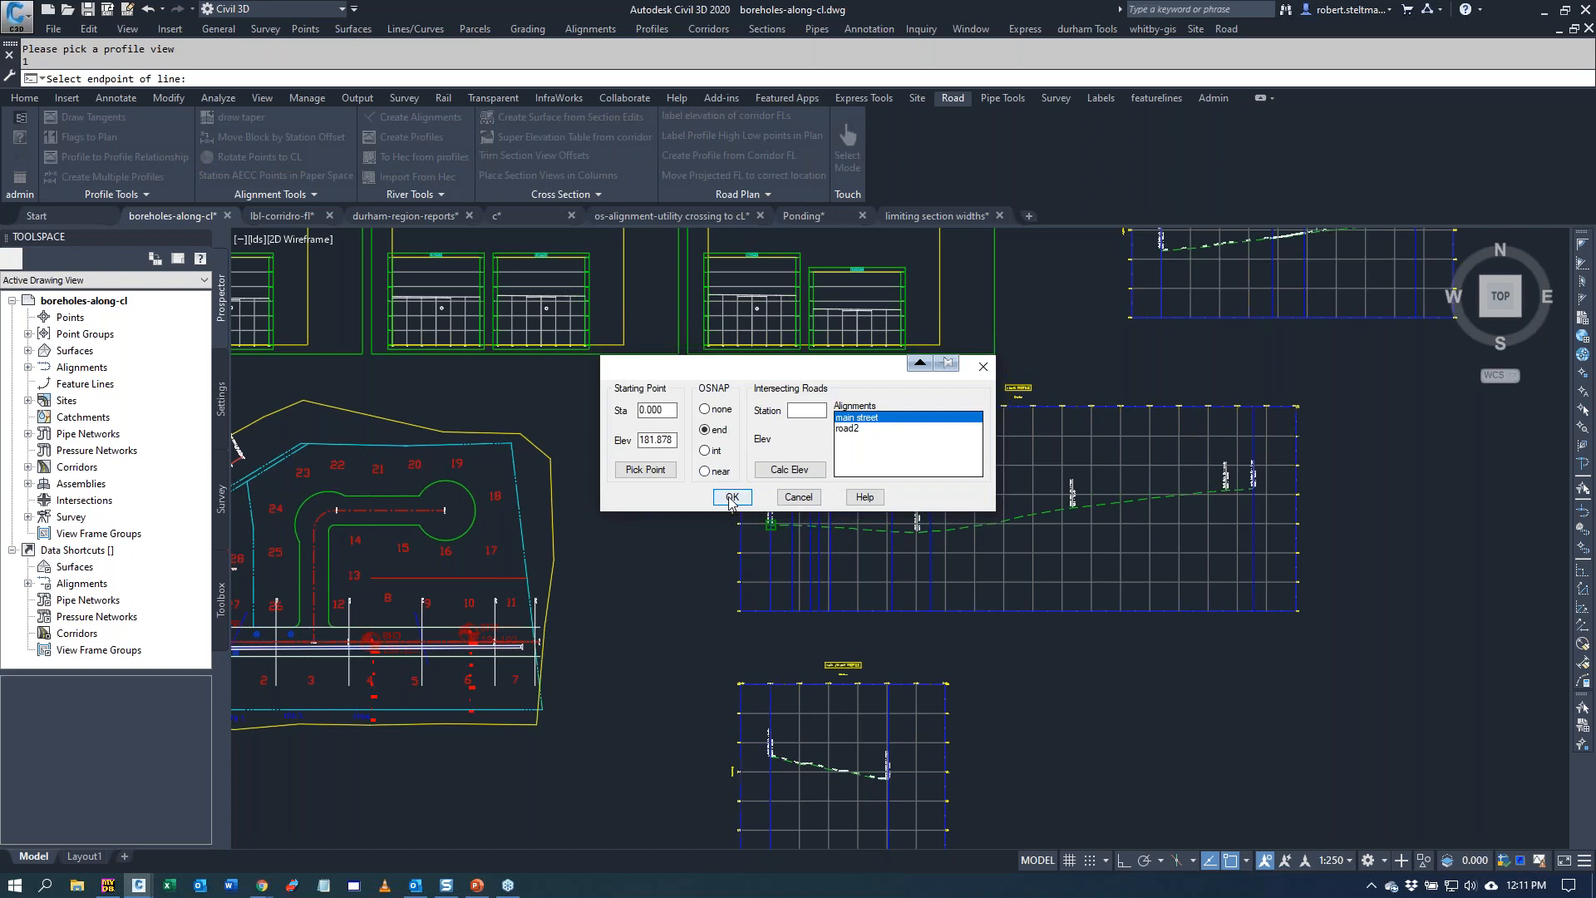
pyautogui.click(731, 497)
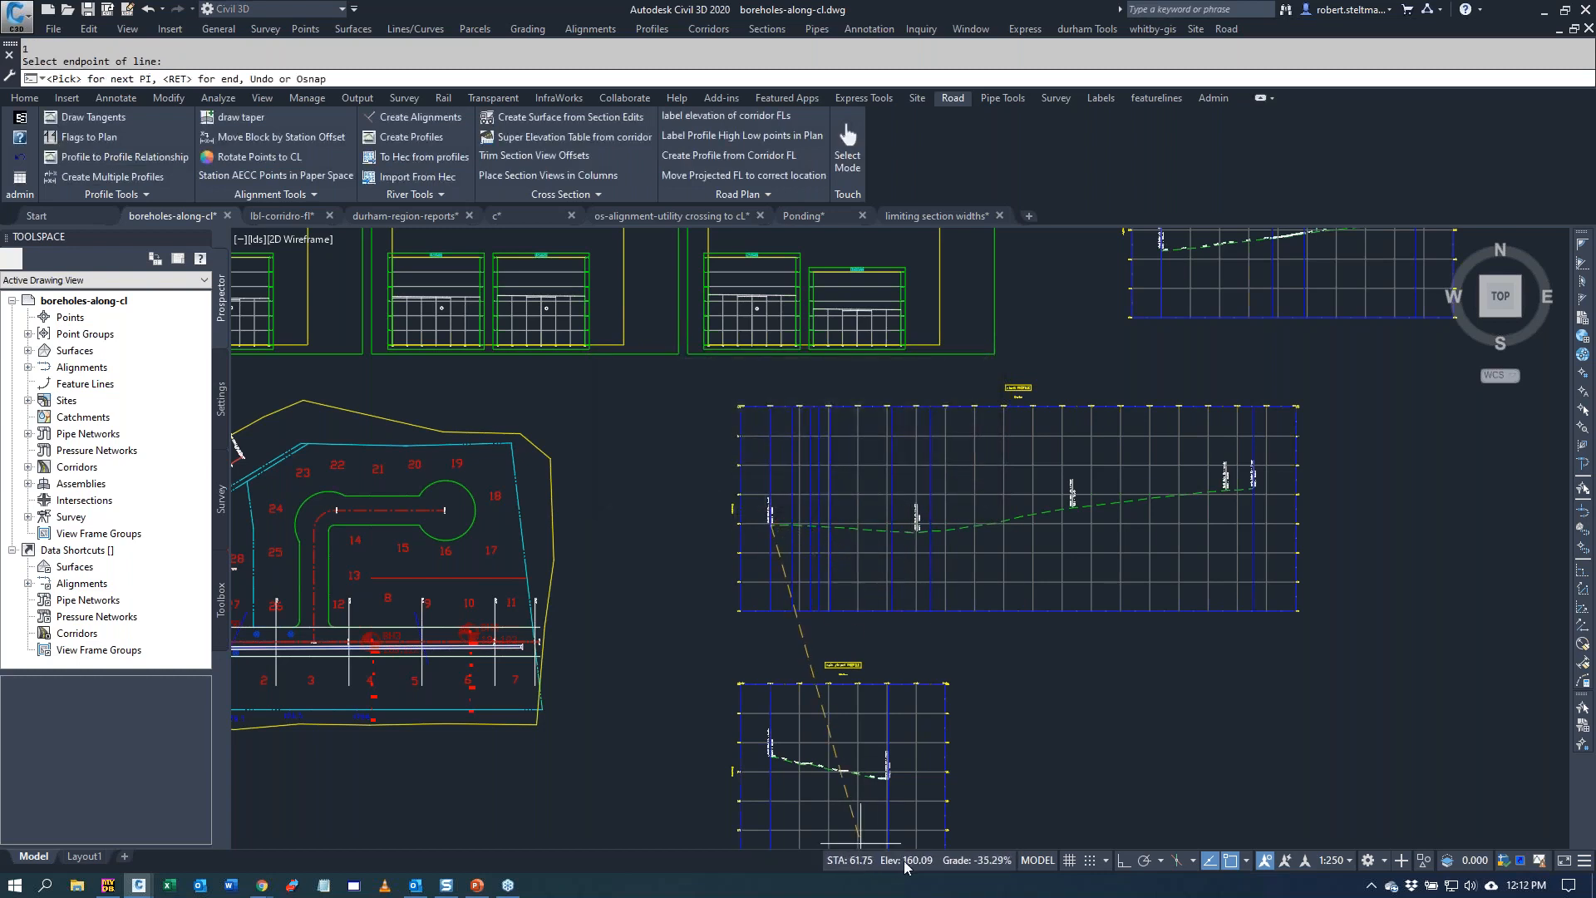
pyautogui.moveTo(901, 560)
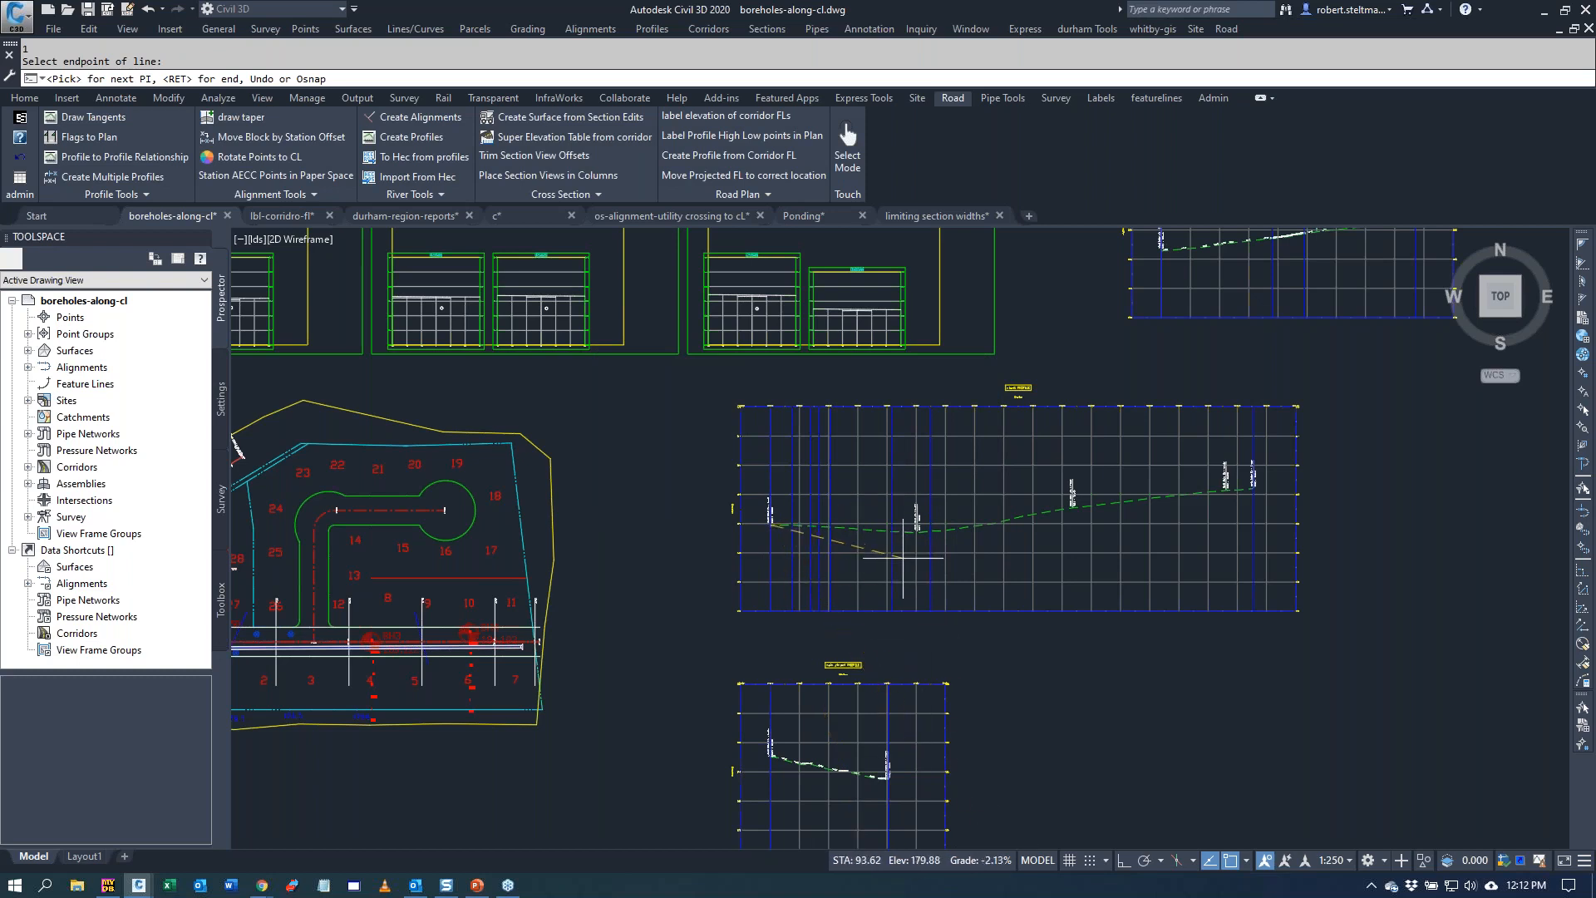
pyautogui.moveTo(911, 552)
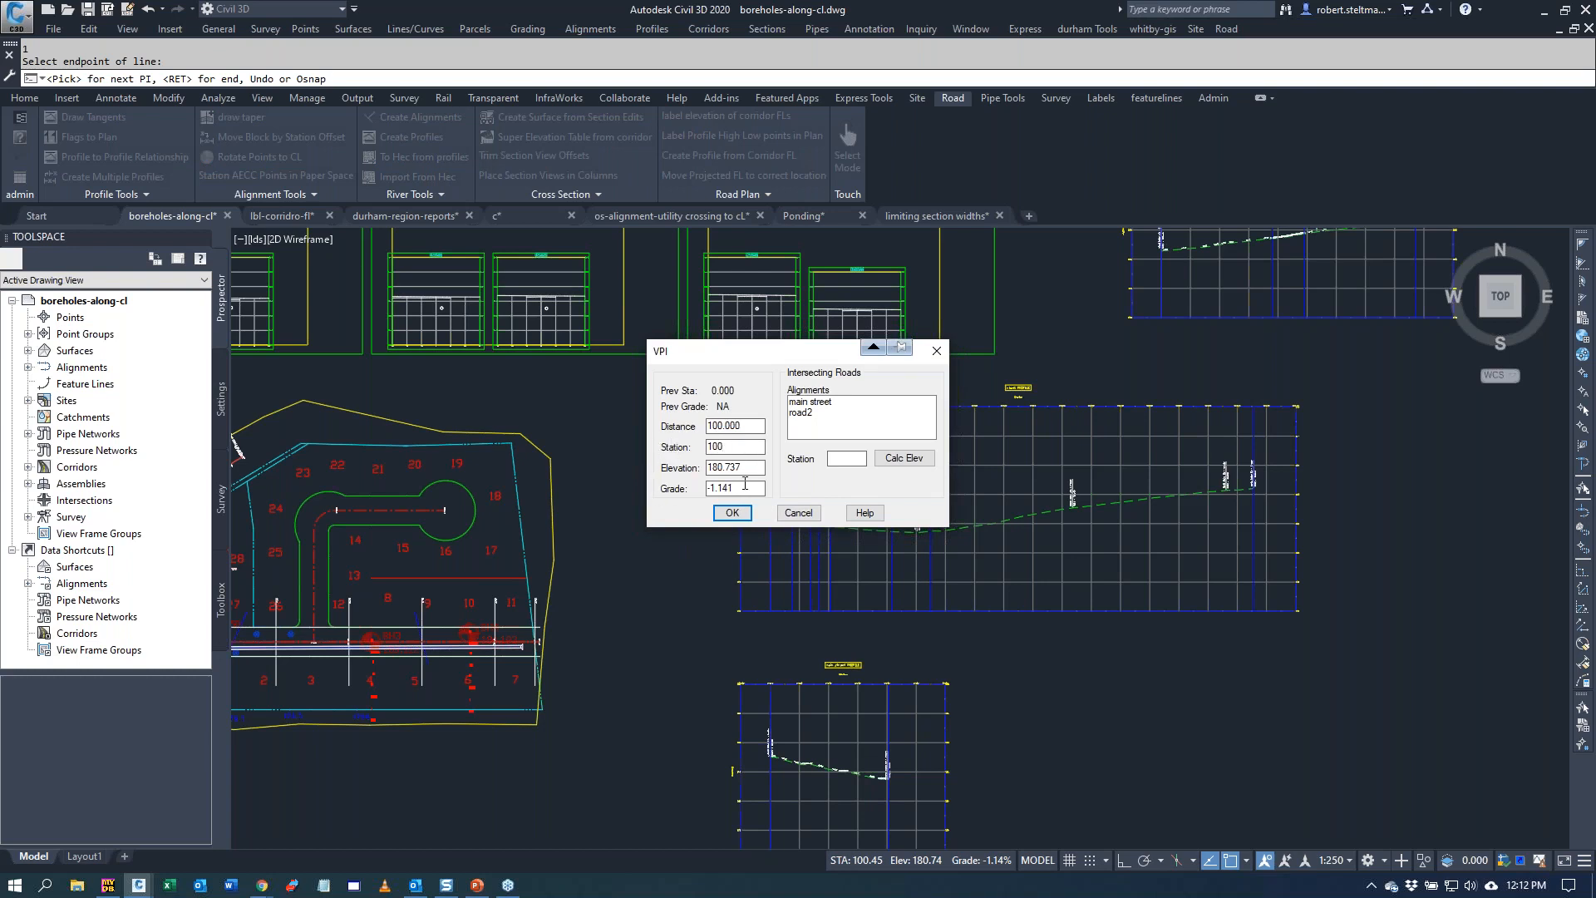
# - Enter VPIs at -1.25% then 6% grade, accept the 58-long vertical curve, Design Profile style
pyautogui.write('-1.25')
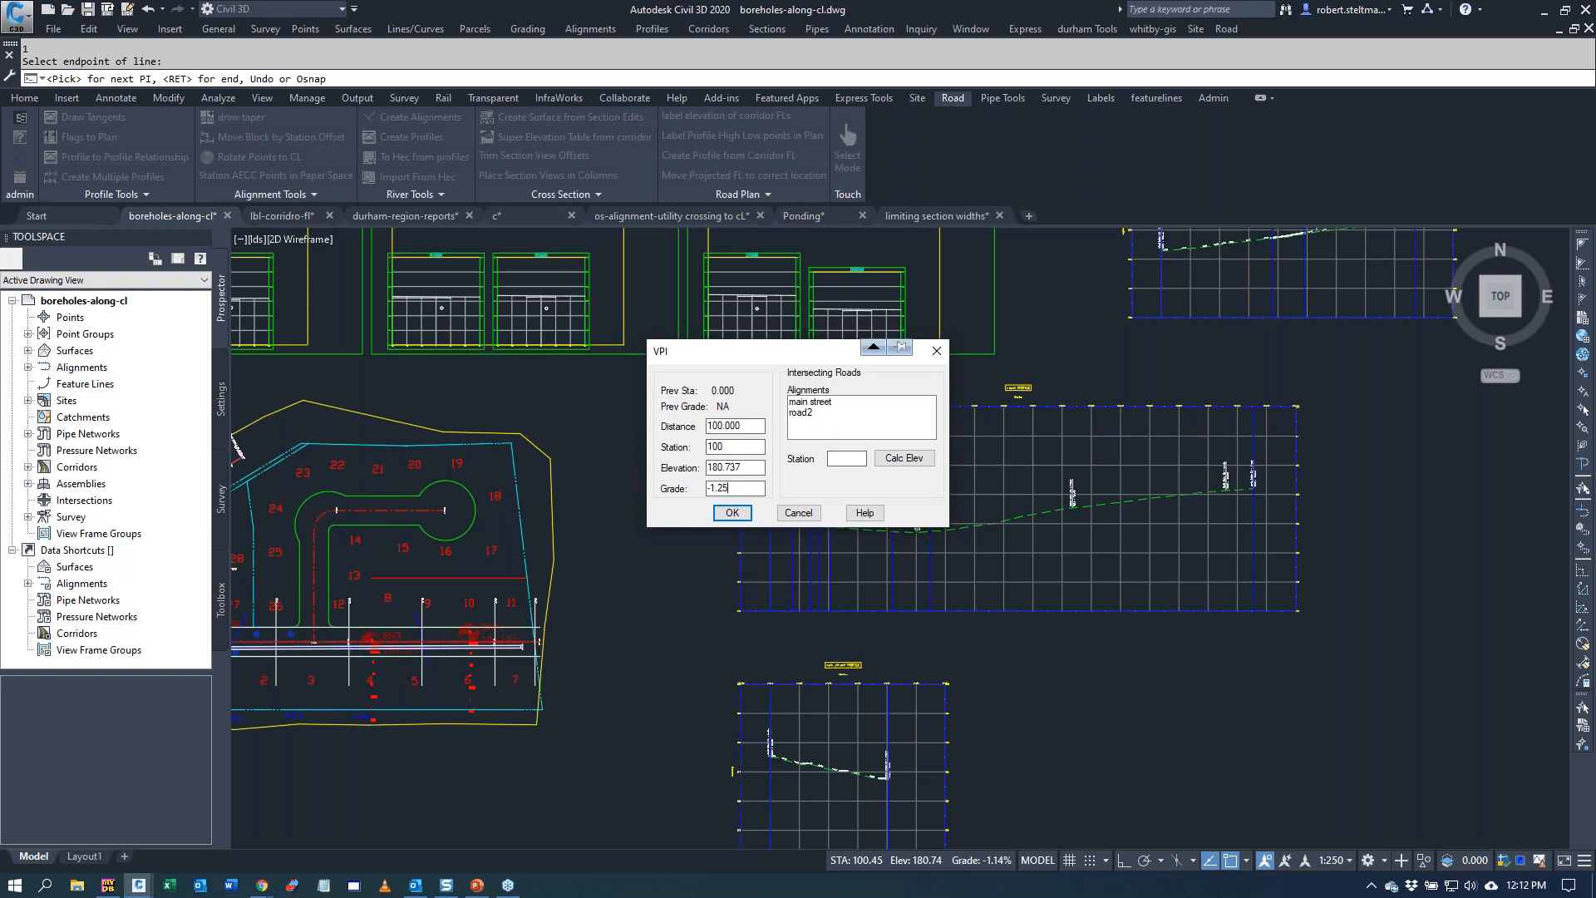
pyautogui.click(731, 512)
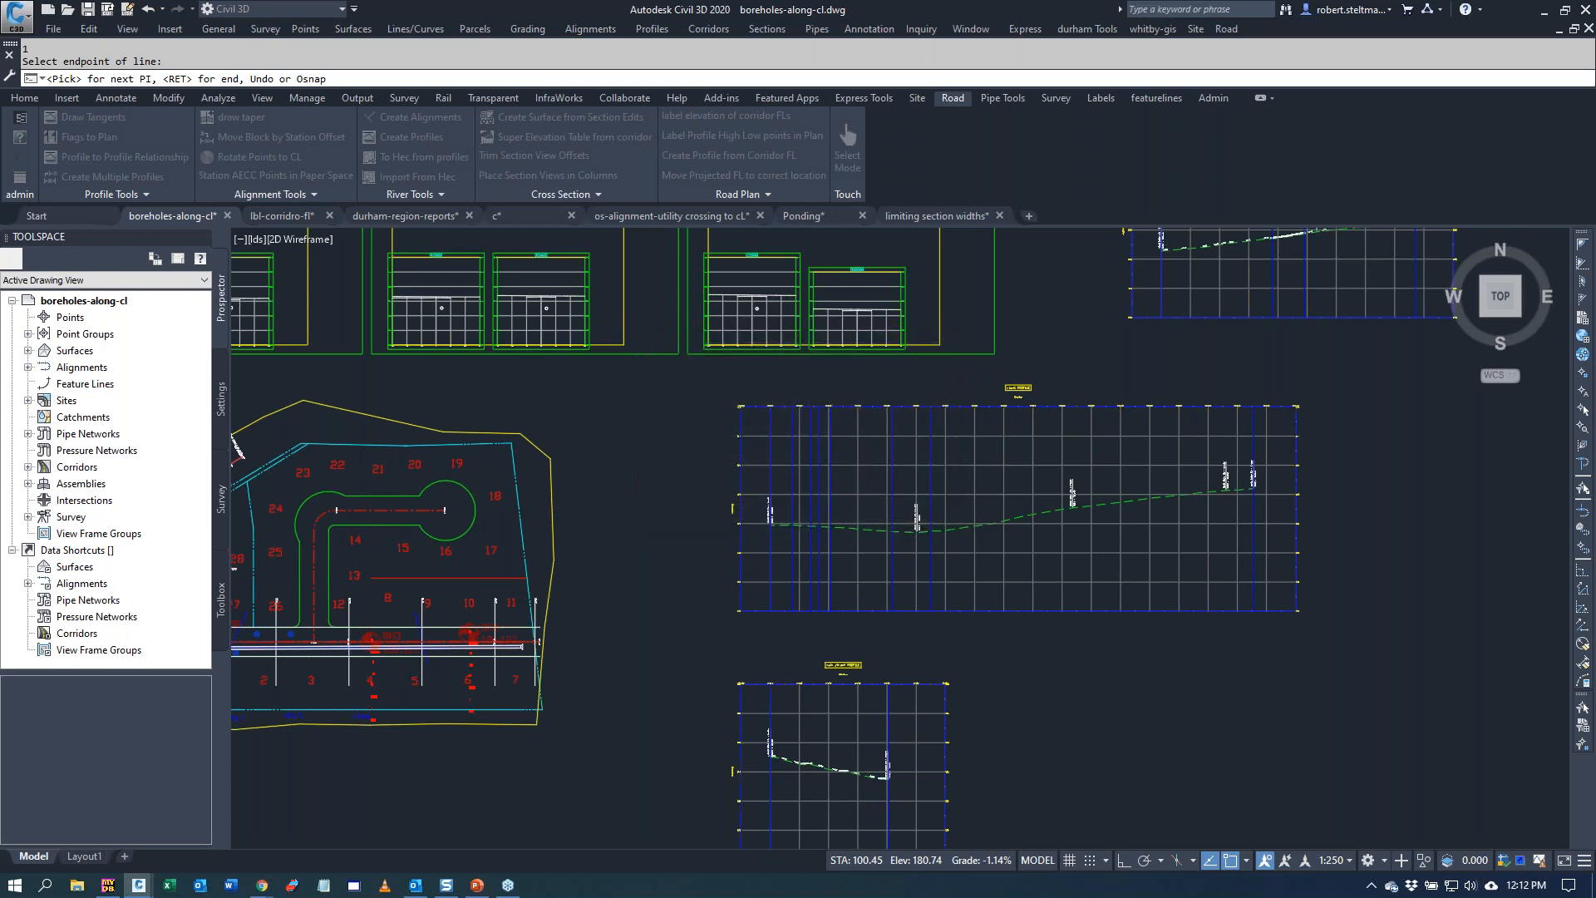
pyautogui.click(1094, 438)
pyautogui.write('6')
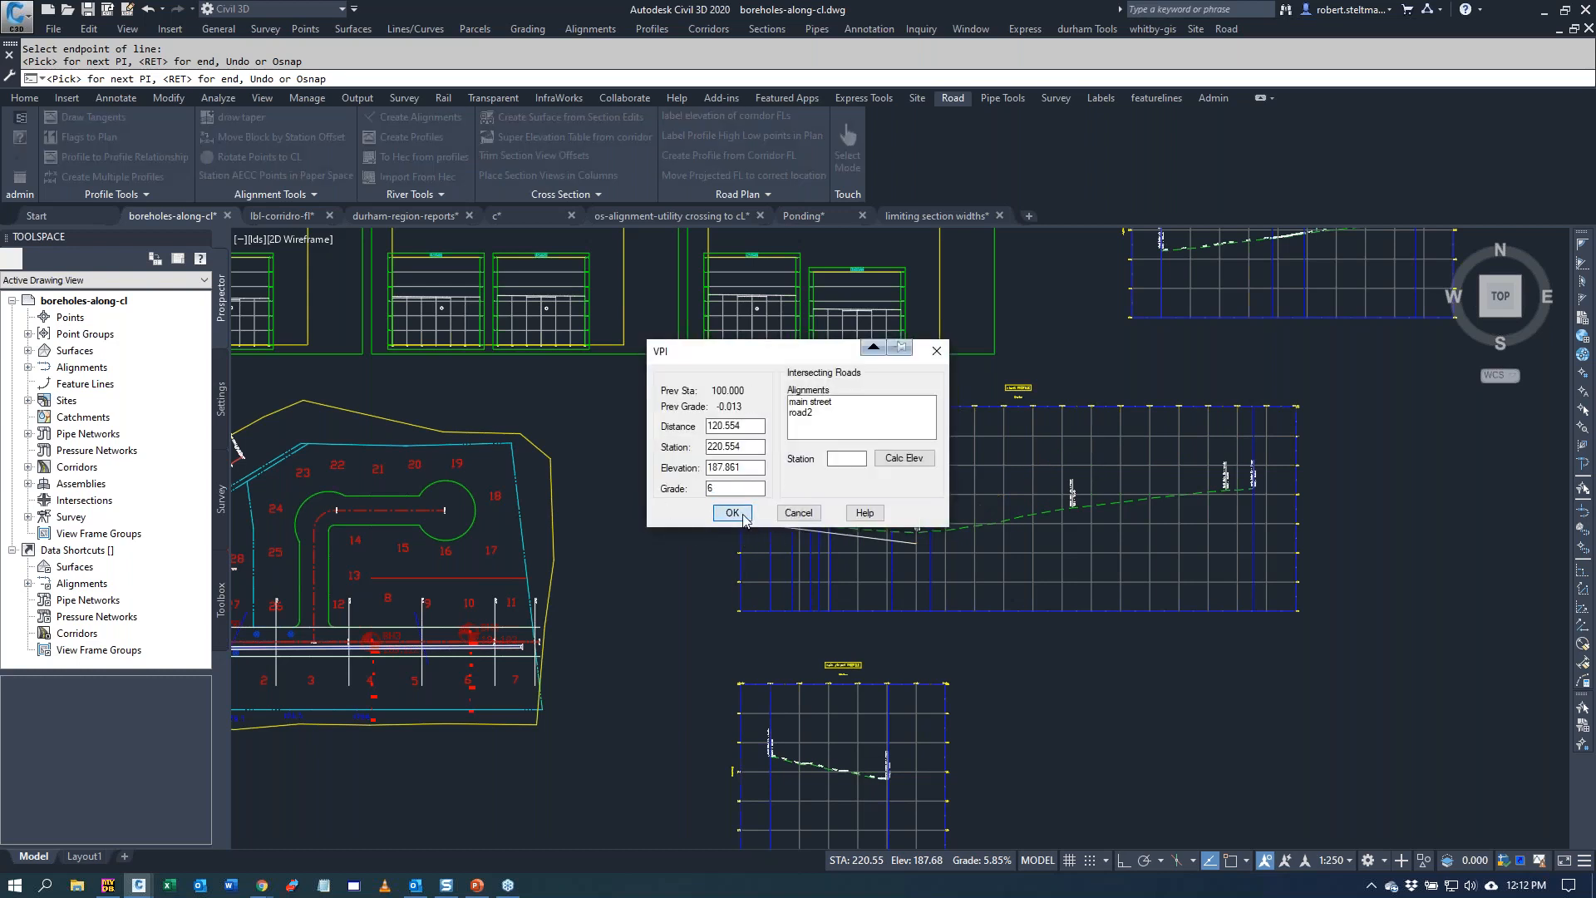
pyautogui.click(731, 512)
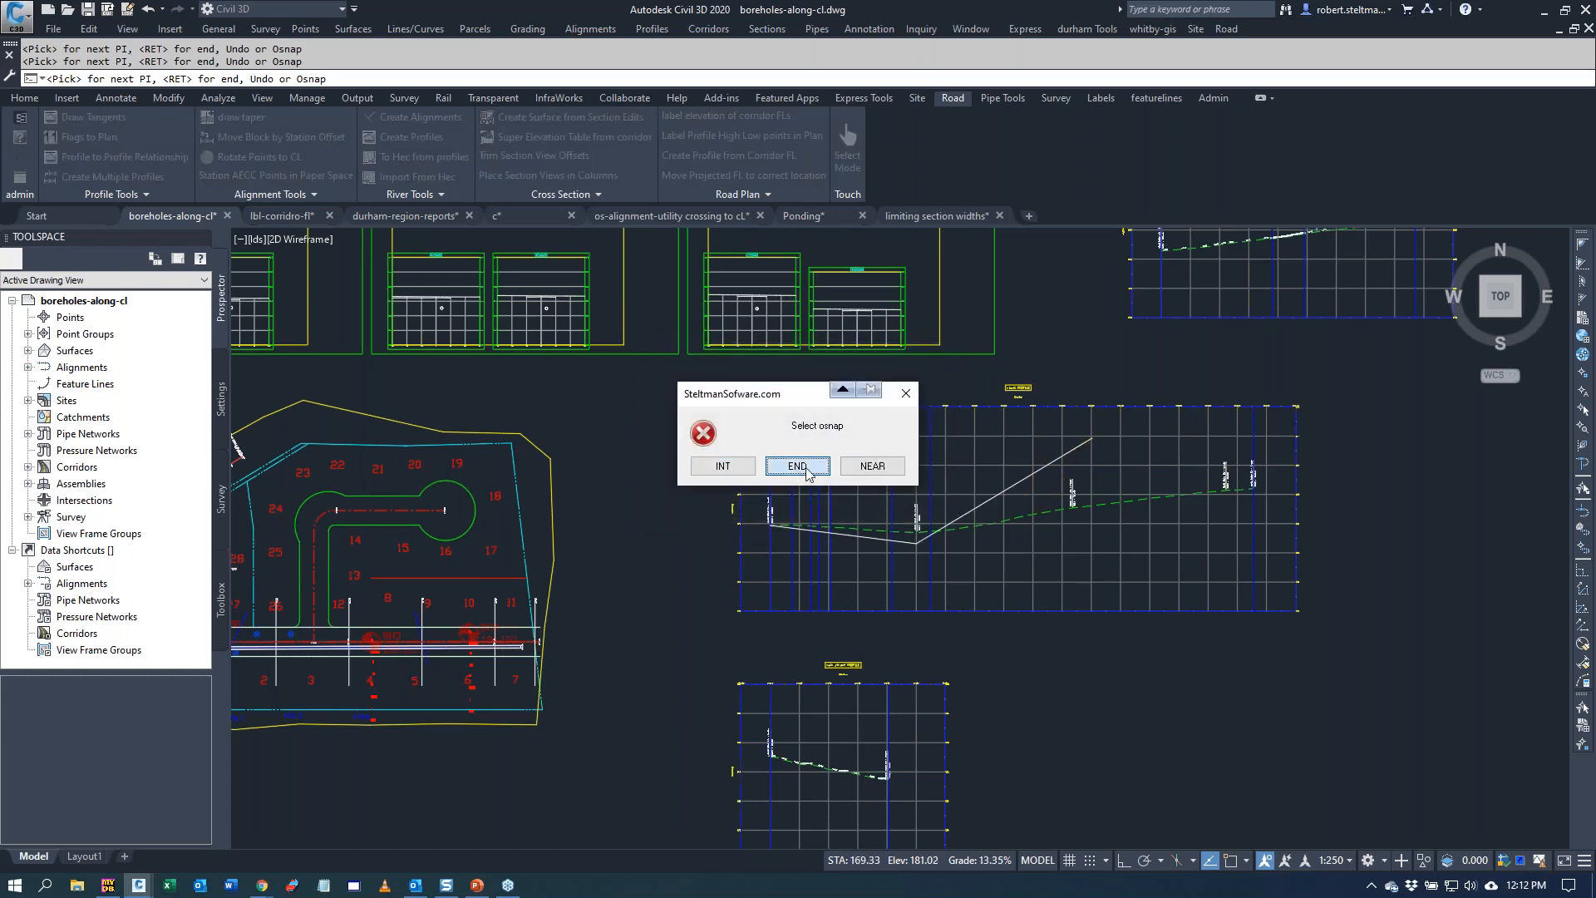
pyautogui.click(796, 465)
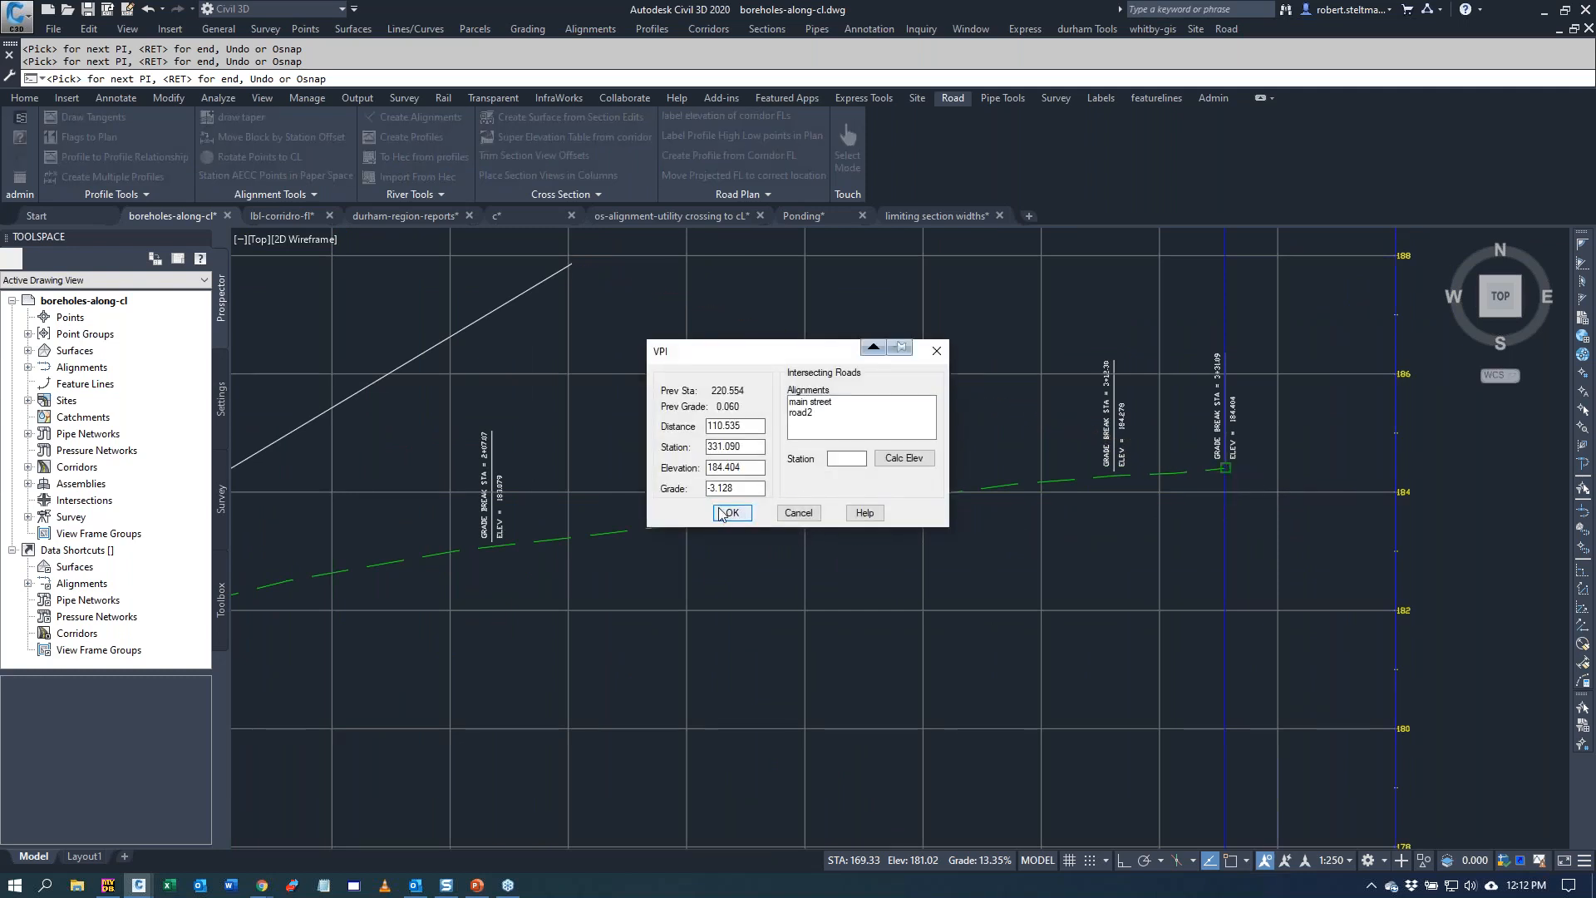
pyautogui.click(730, 512)
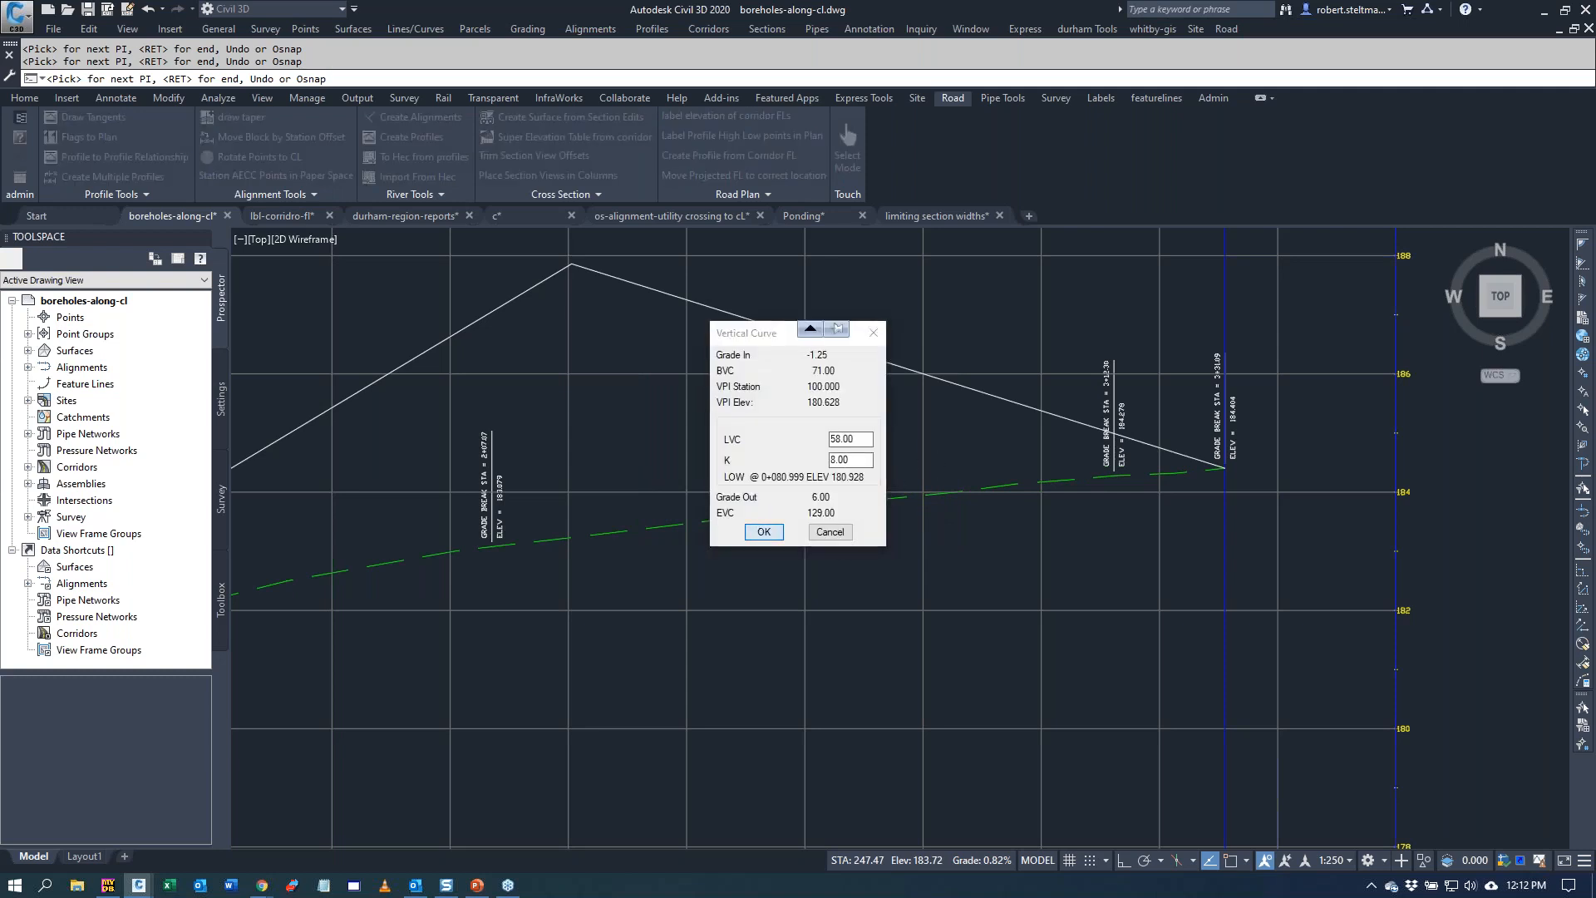
pyautogui.click(763, 532)
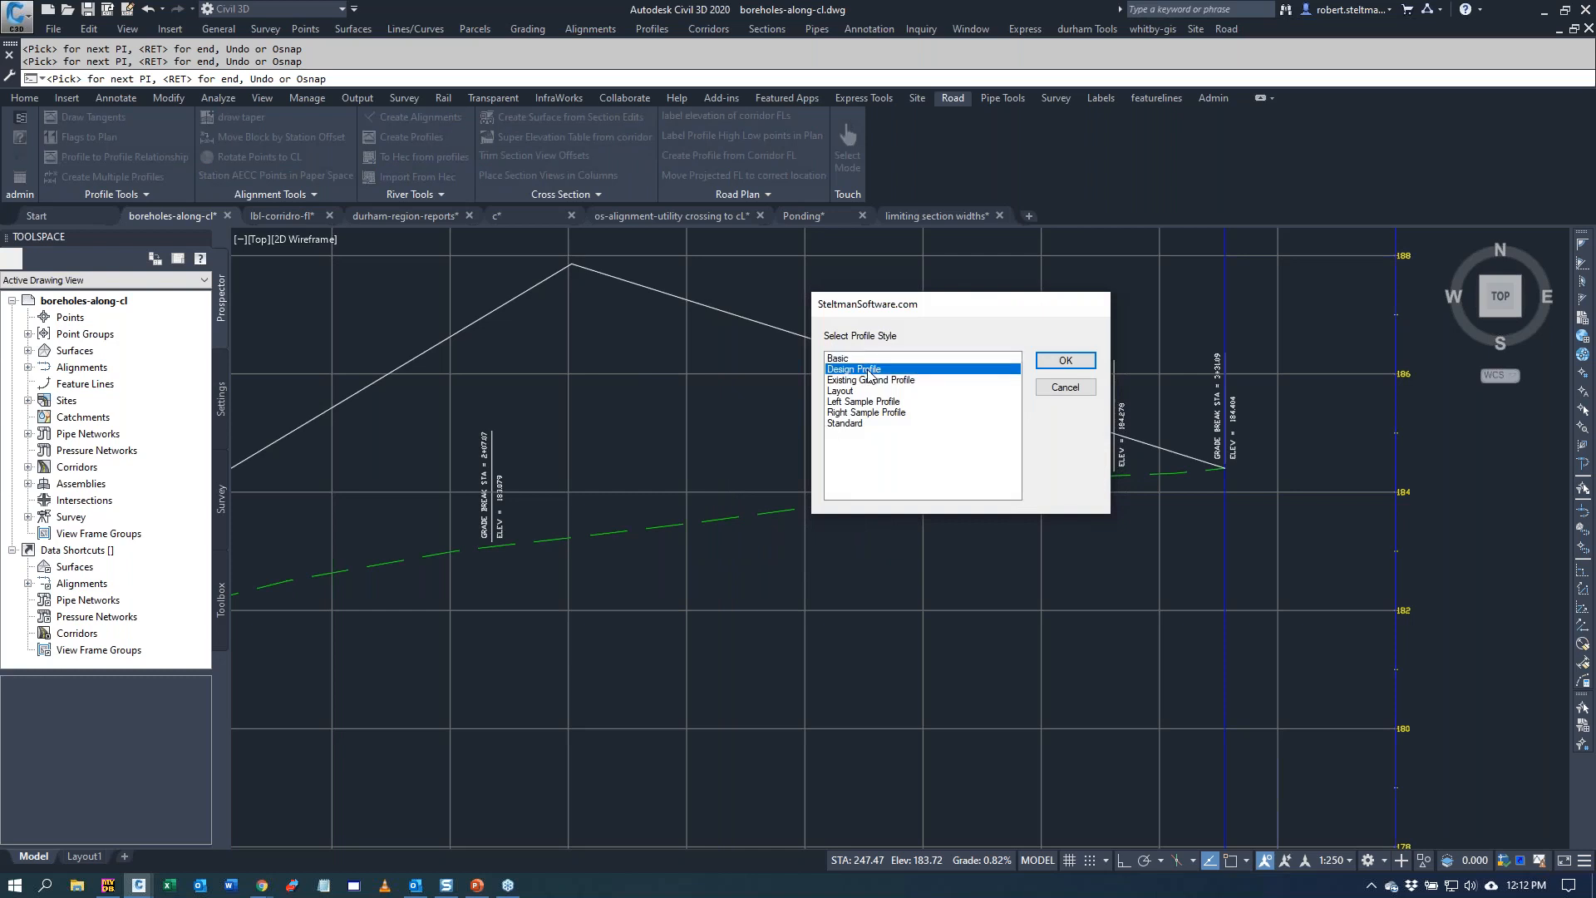
pyautogui.click(1064, 361)
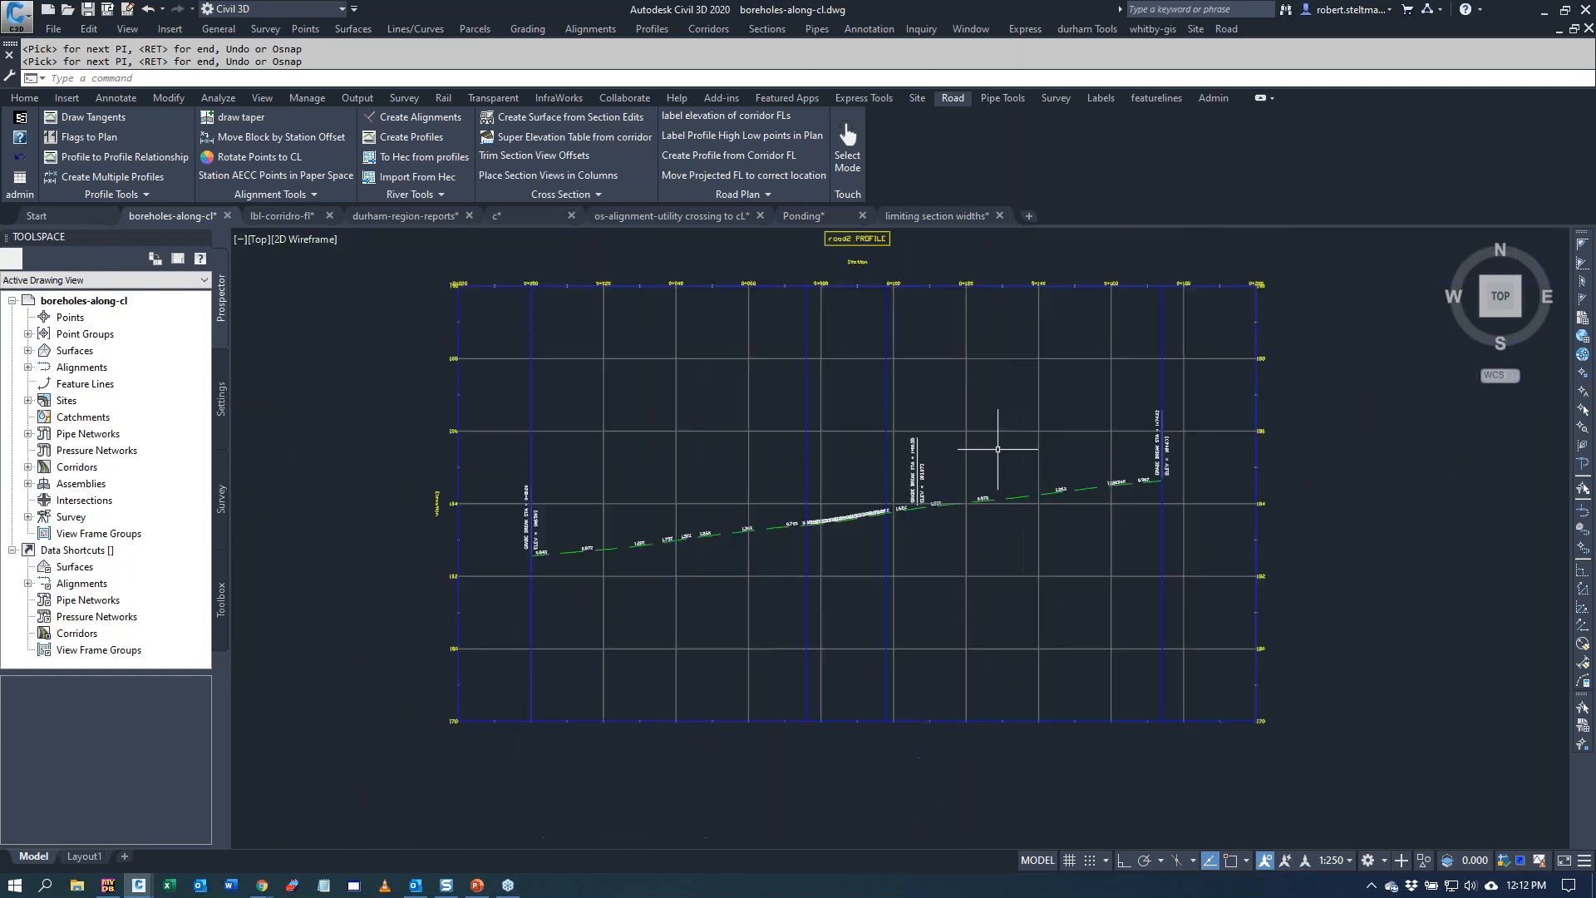
pyautogui.moveTo(88, 116)
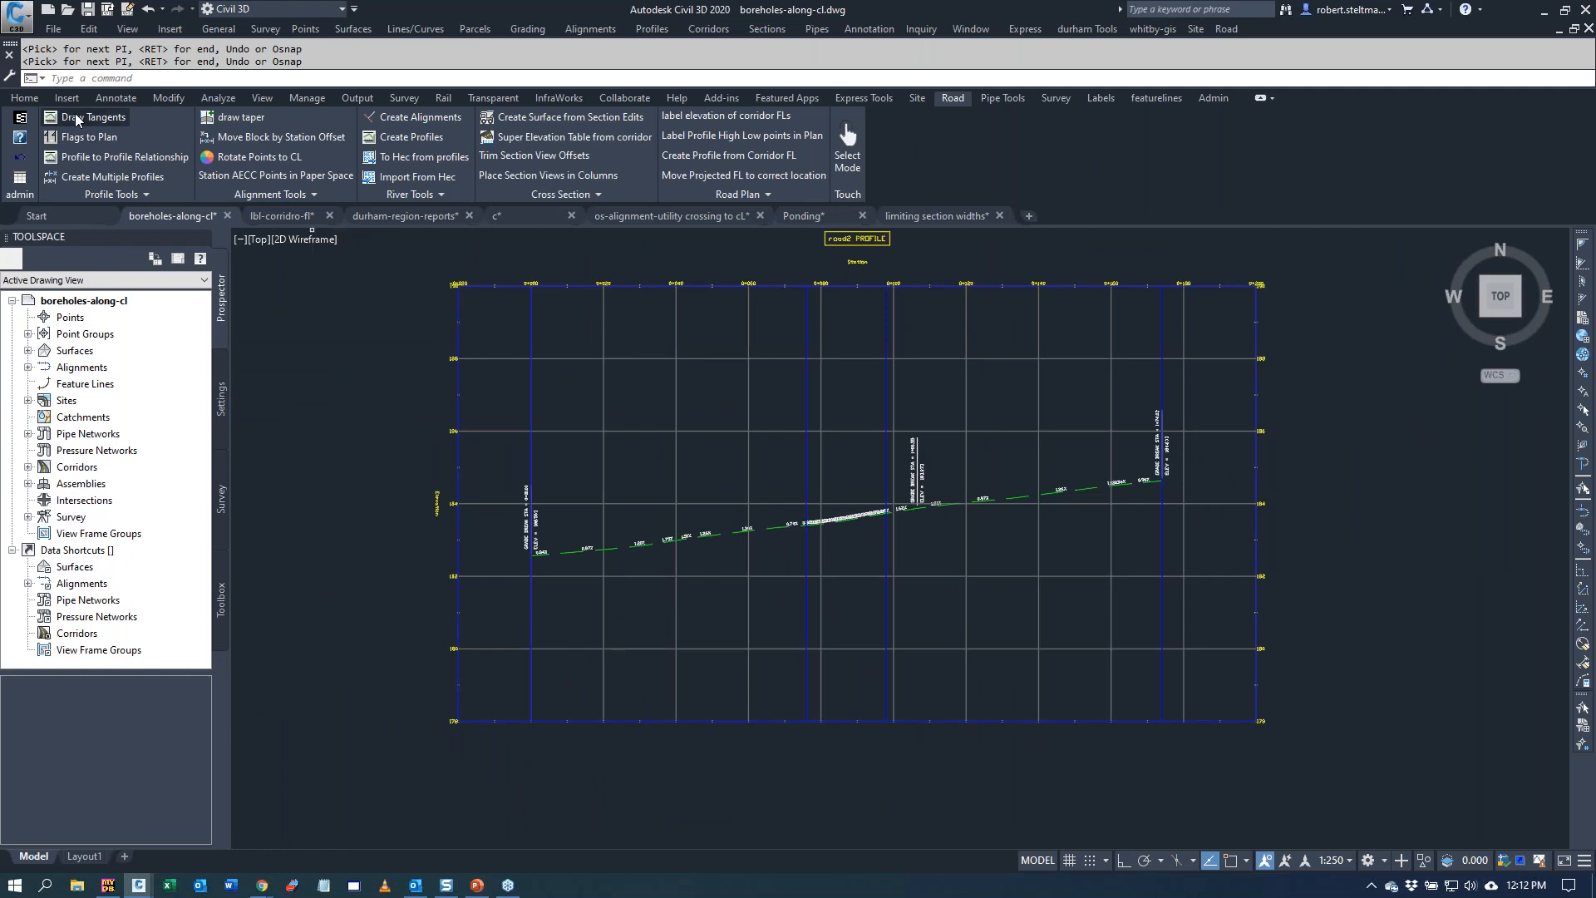
# - Start a Design profile in road2's view at the calculated 185.190 crossing elevation
pyautogui.click(85, 117)
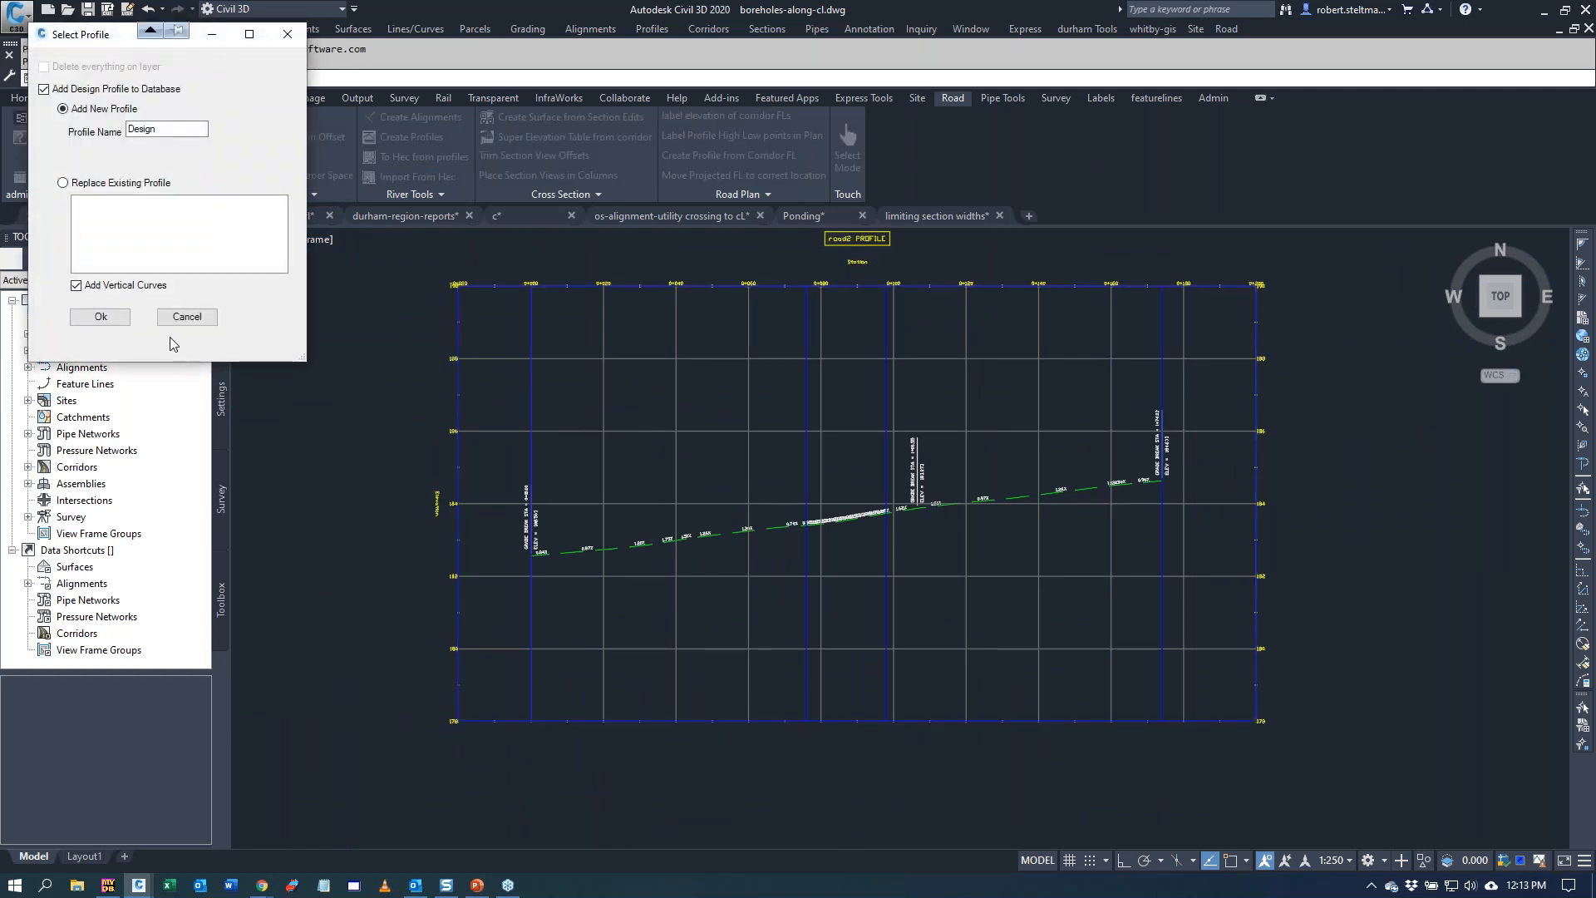
pyautogui.click(99, 316)
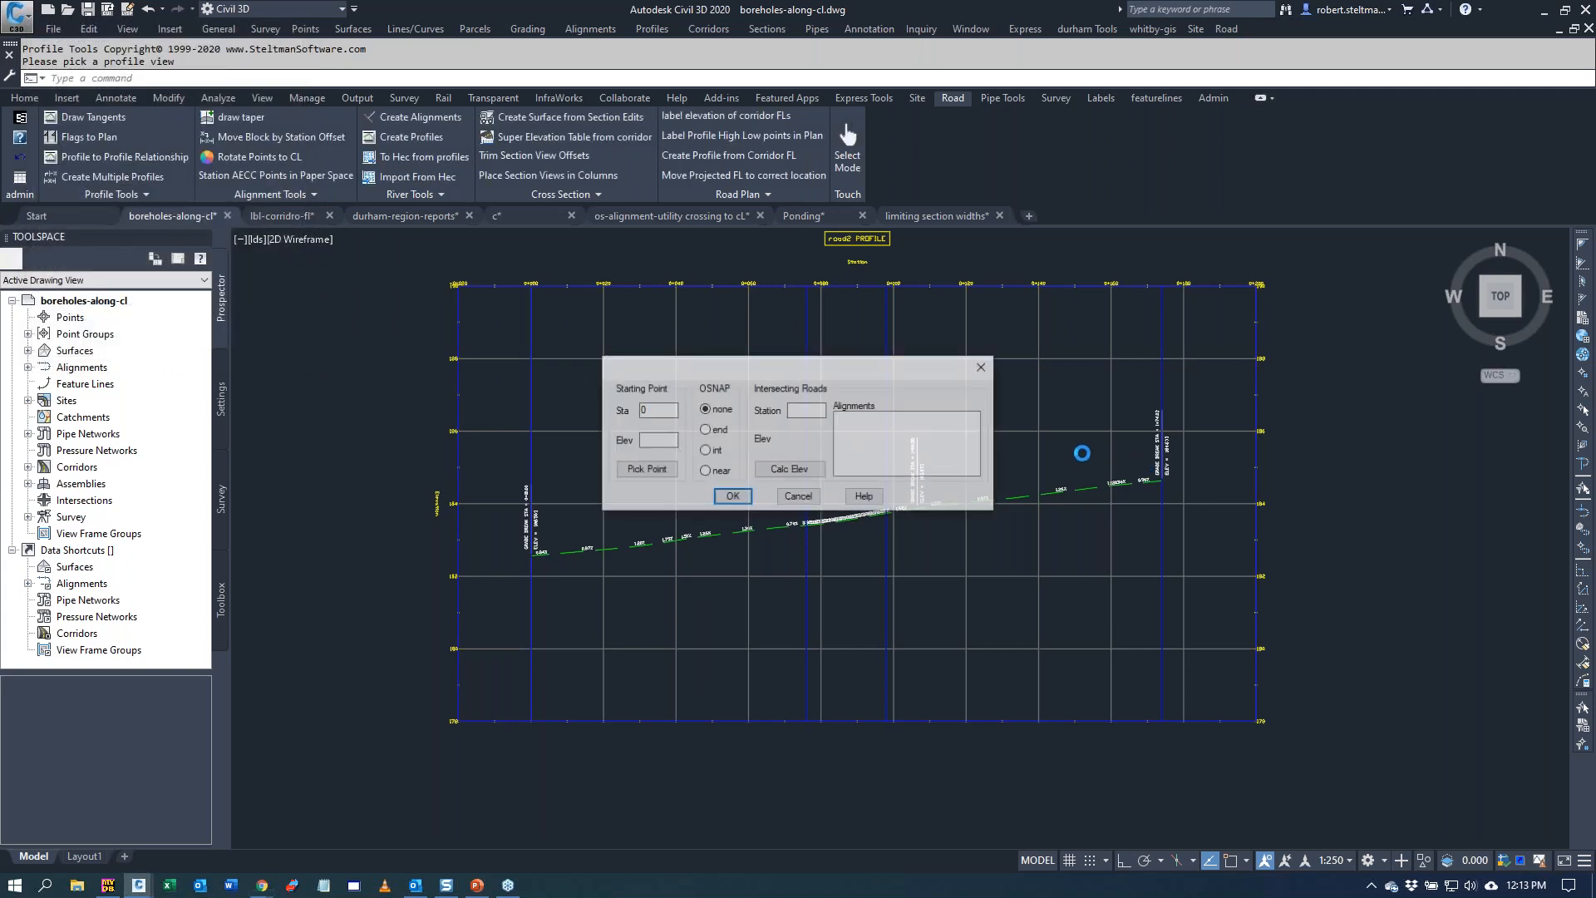
pyautogui.click(847, 427)
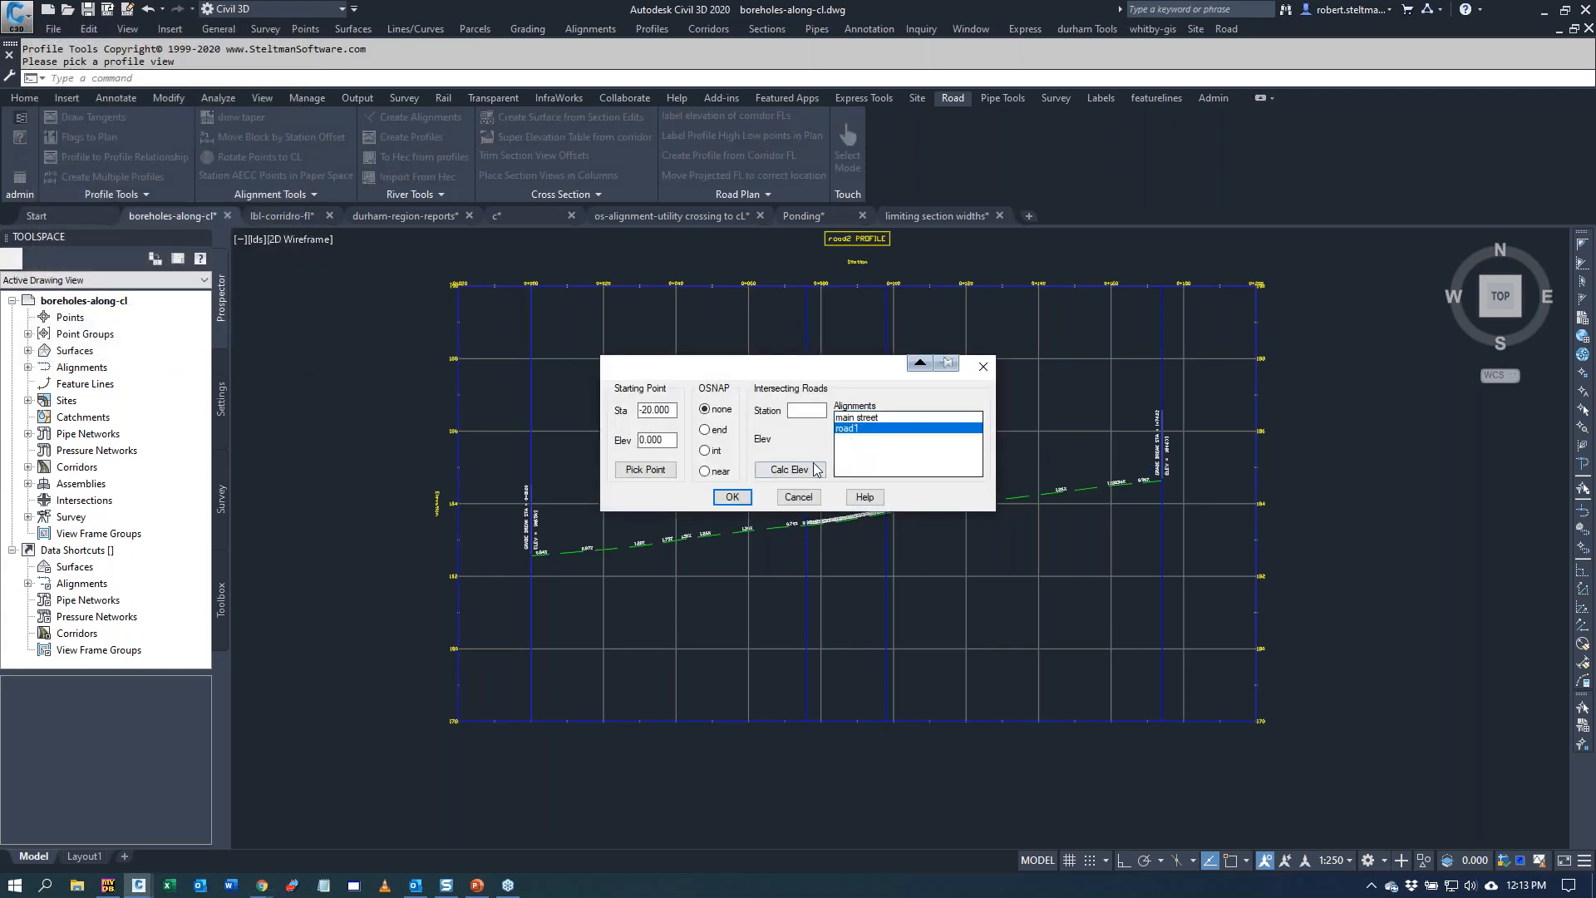
pyautogui.click(731, 497)
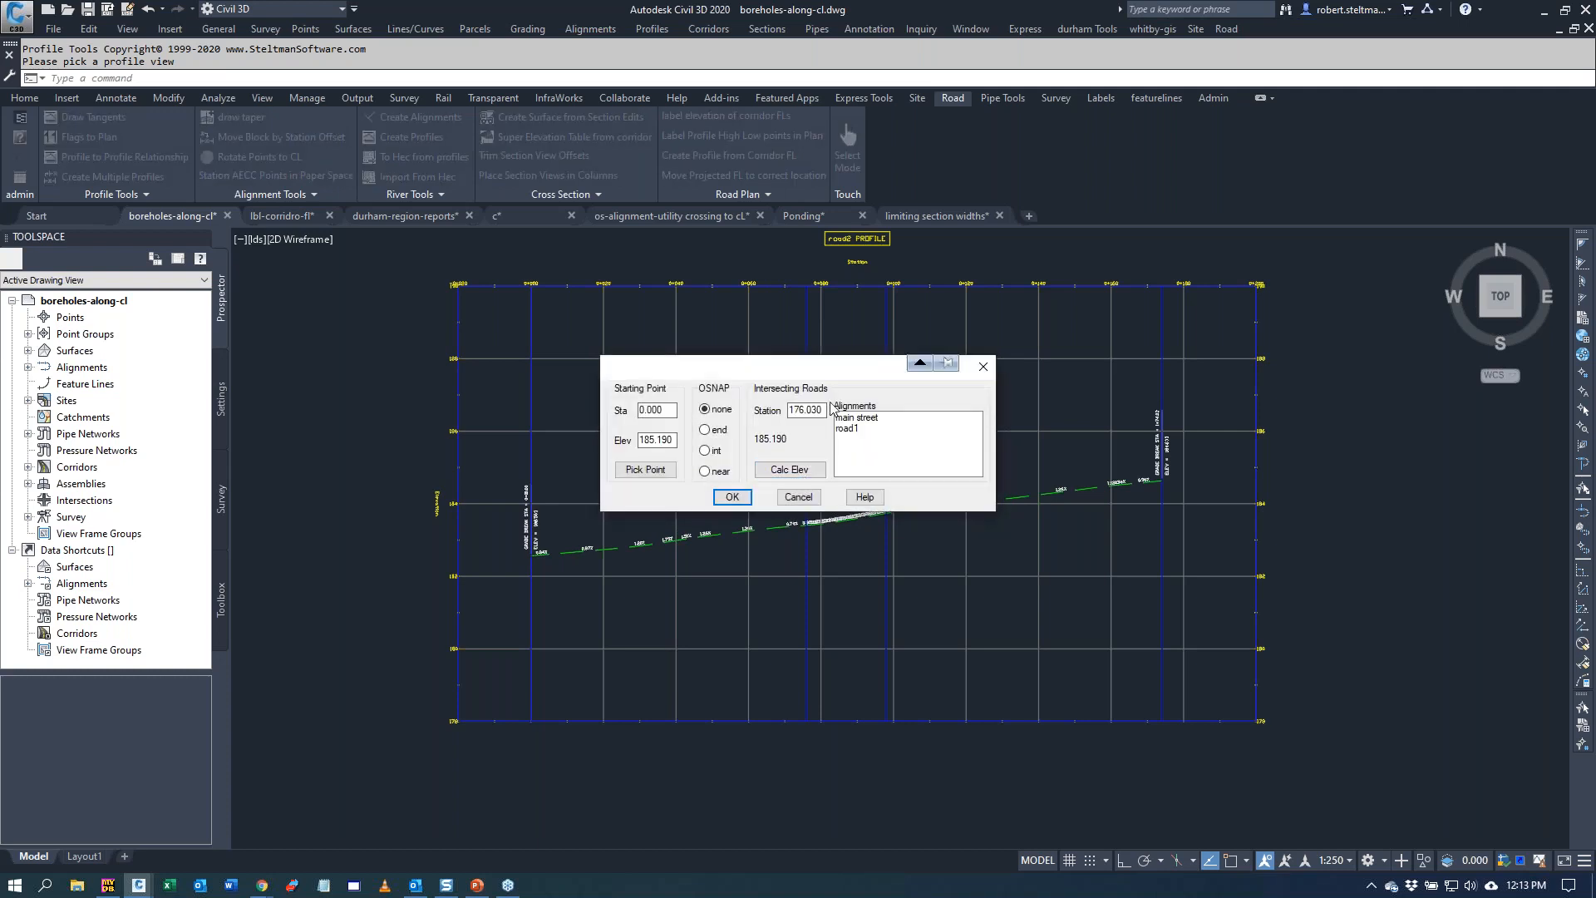
pyautogui.moveTo(762, 438)
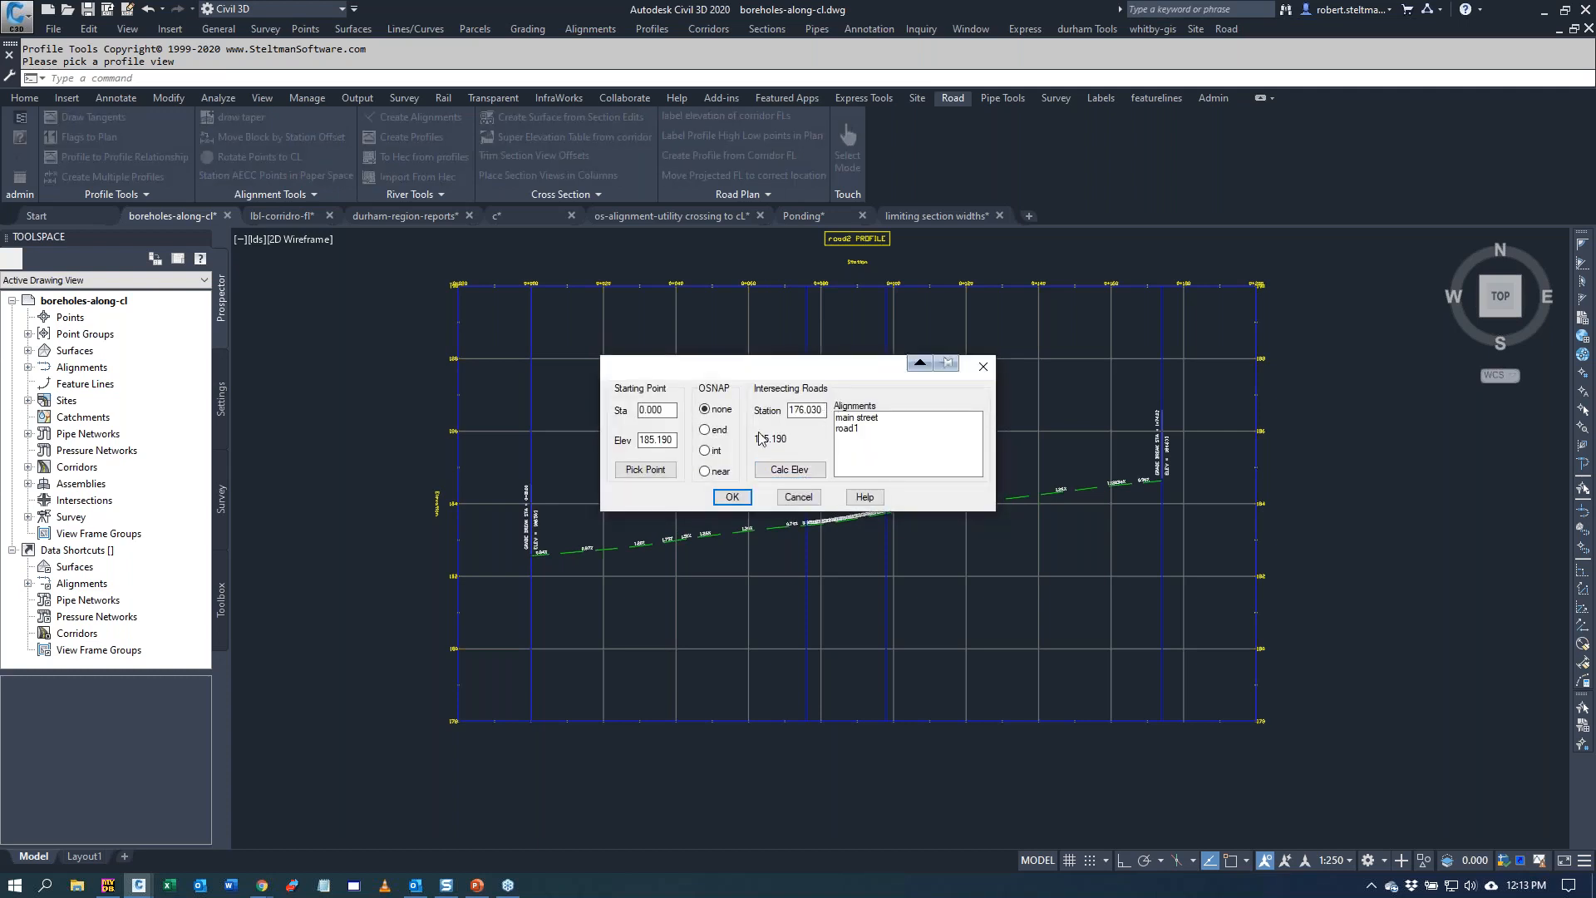
pyautogui.click(655, 409)
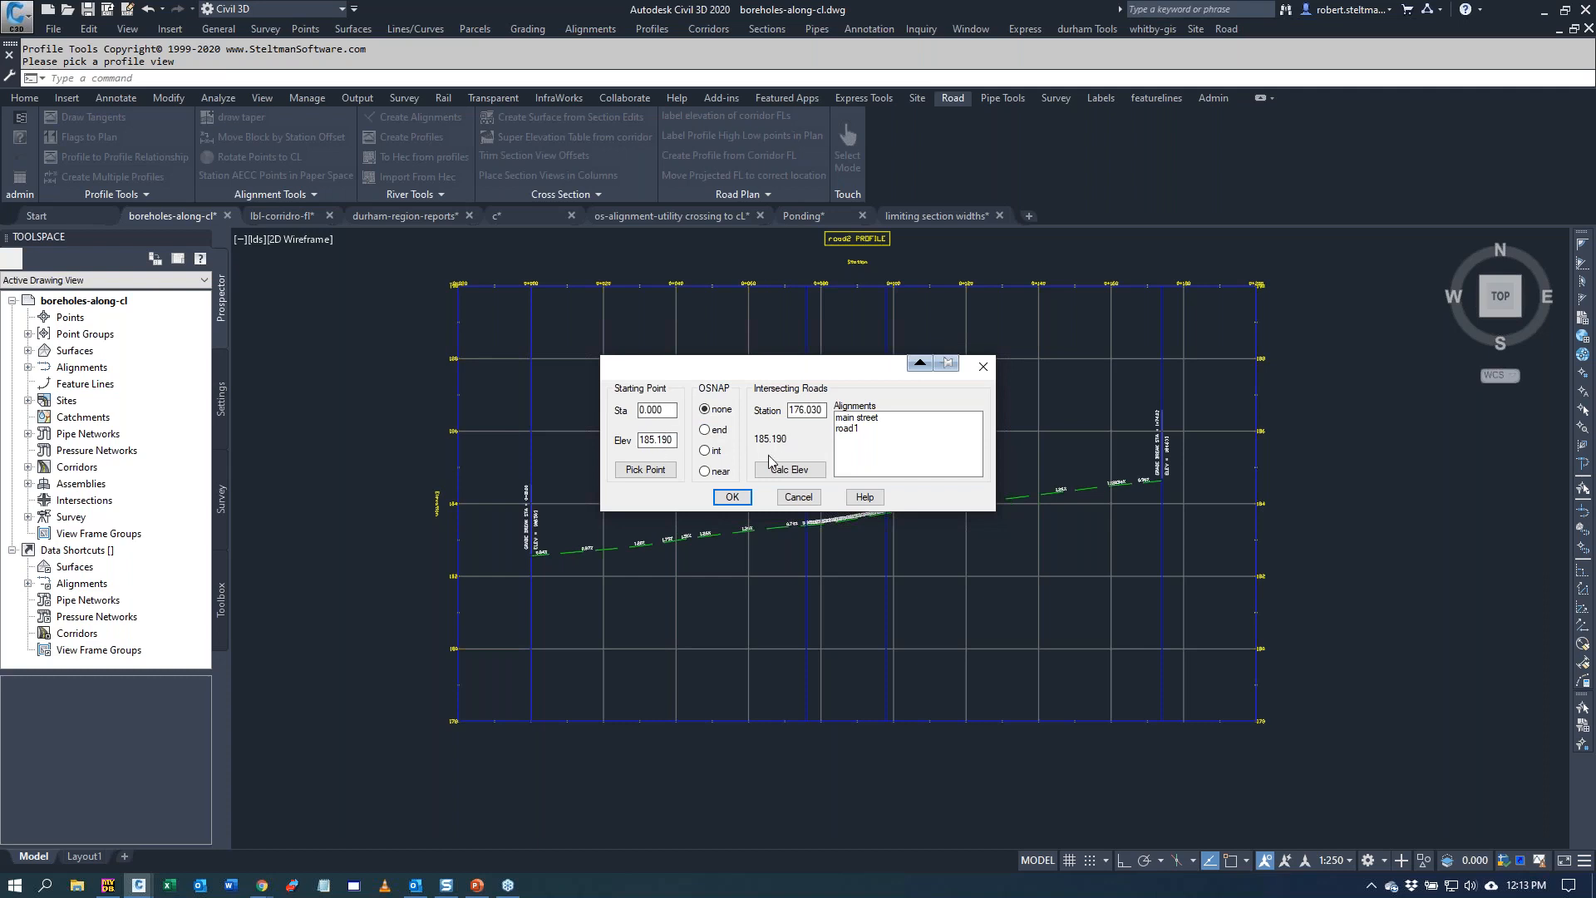
pyautogui.click(731, 497)
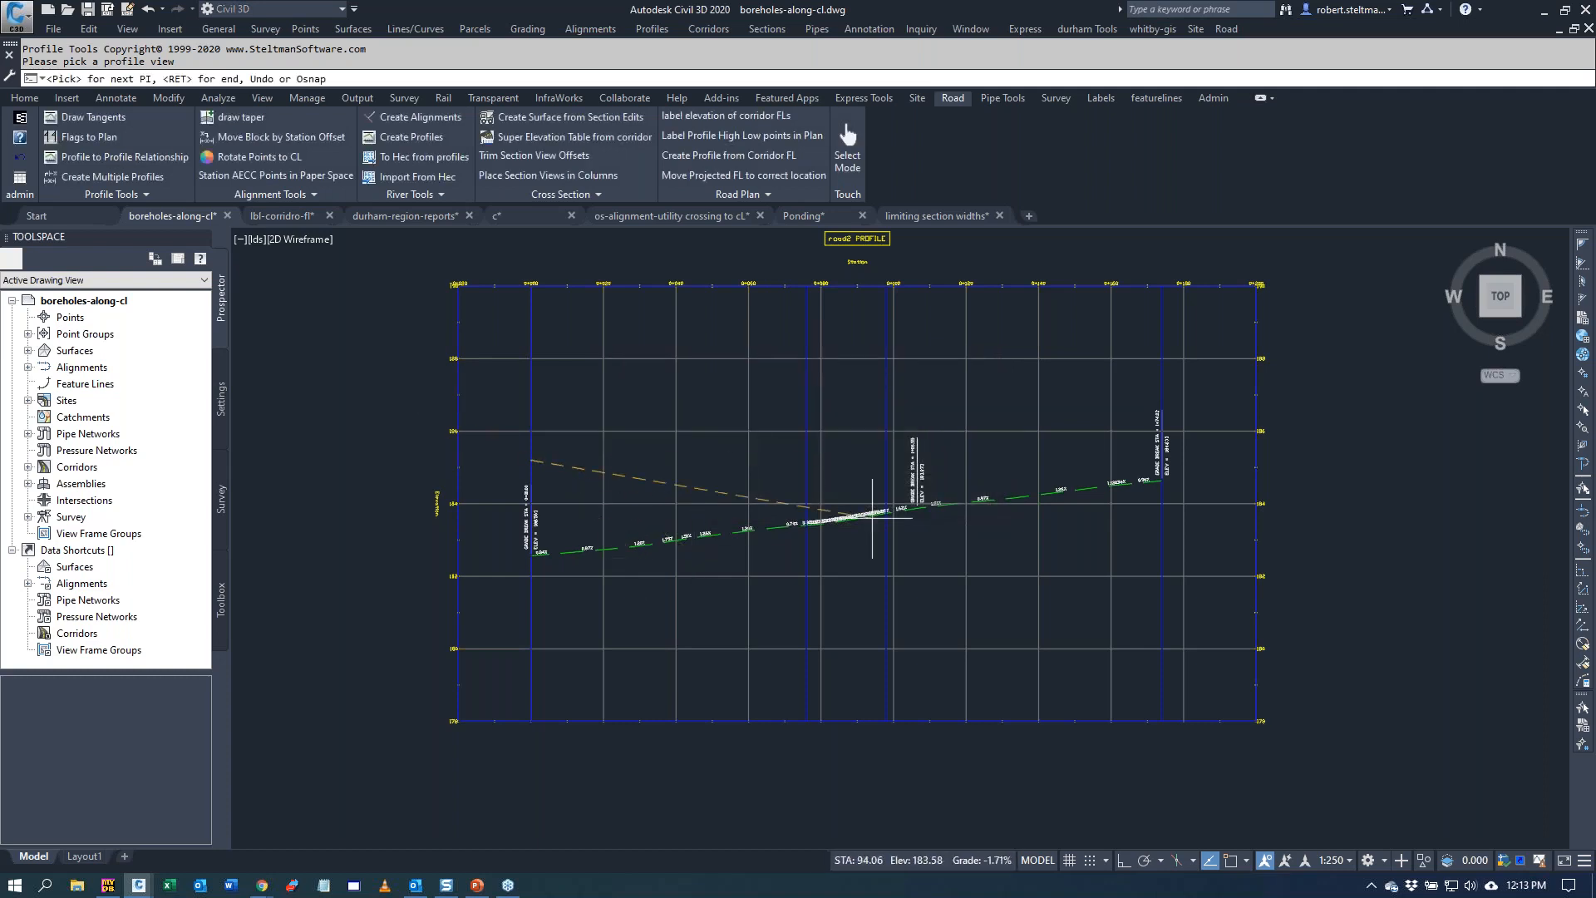
# - Add the next VPI at 0.98% grade and apply the Design Profile style
pyautogui.click(1155, 397)
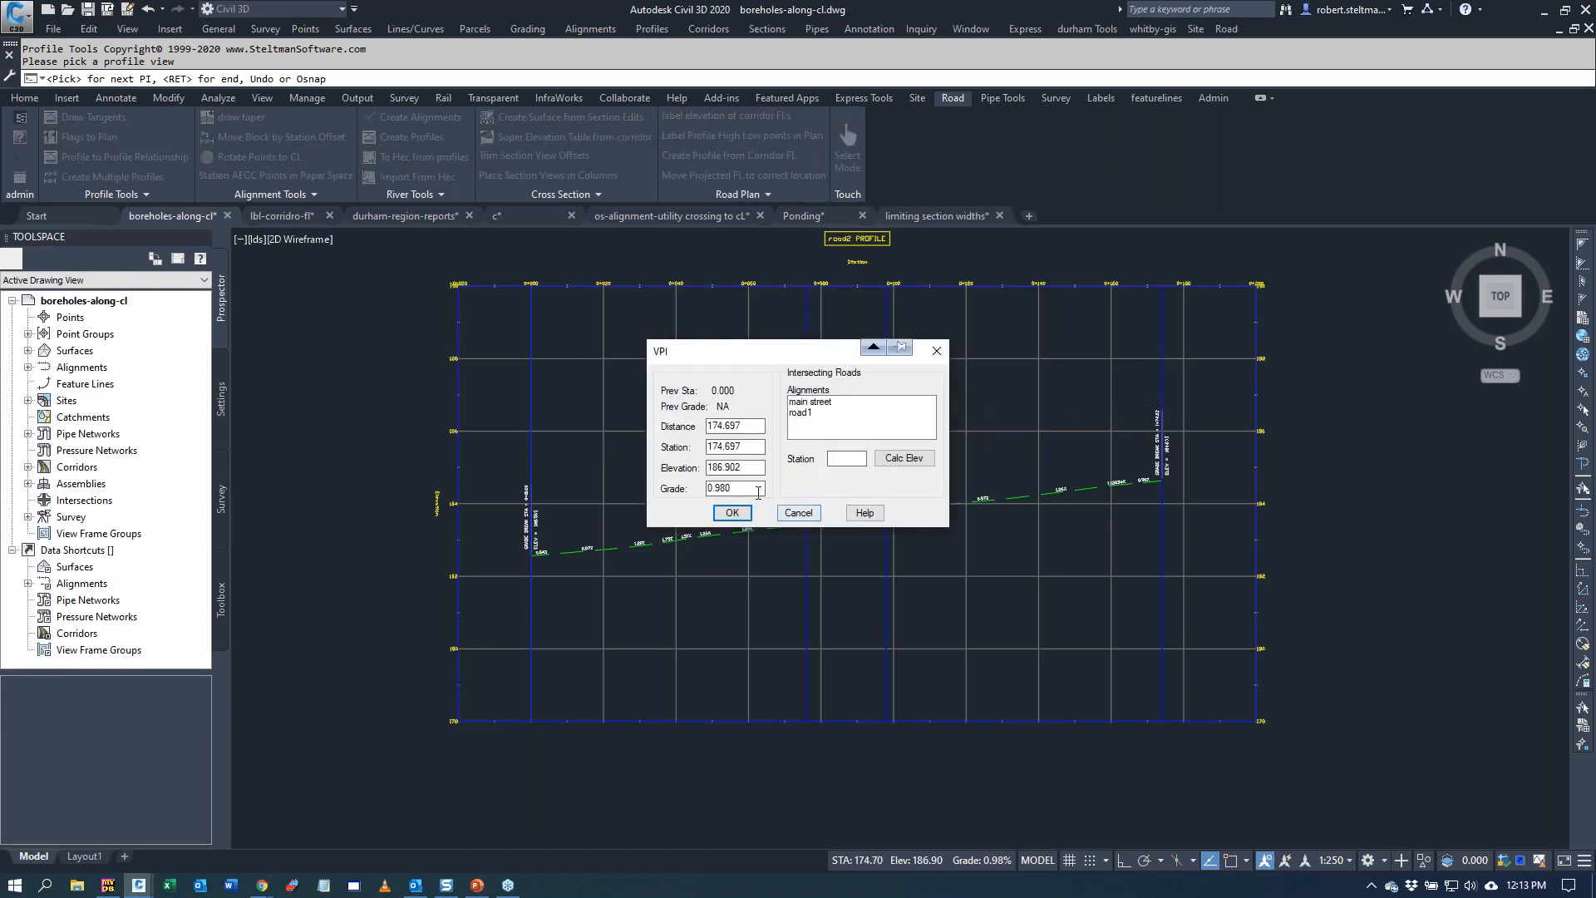
pyautogui.click(732, 512)
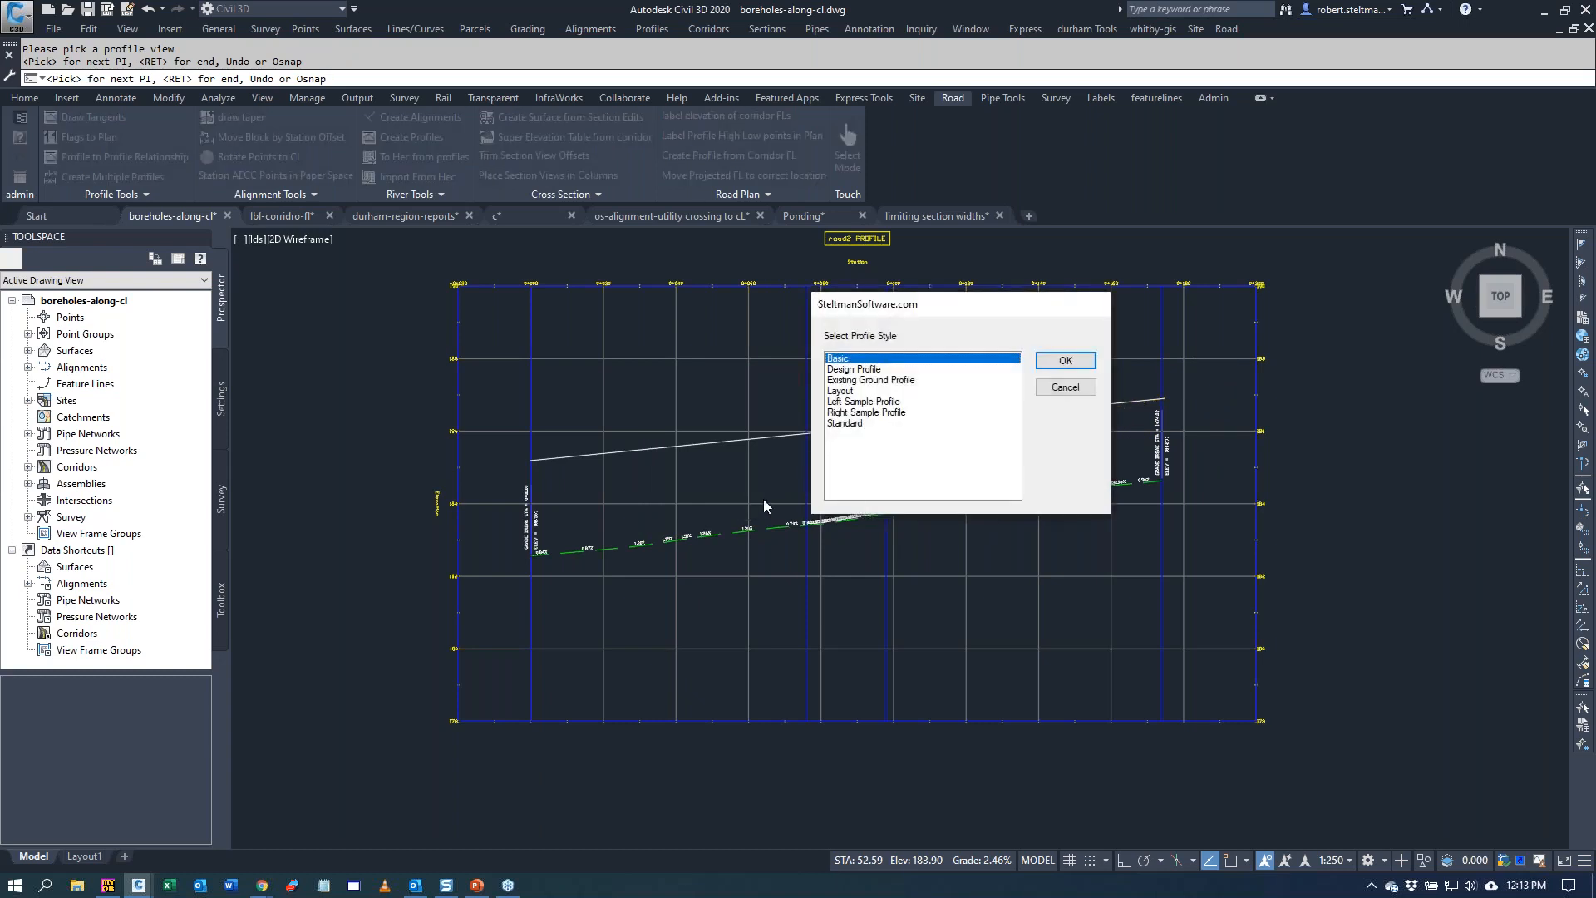
pyautogui.click(855, 369)
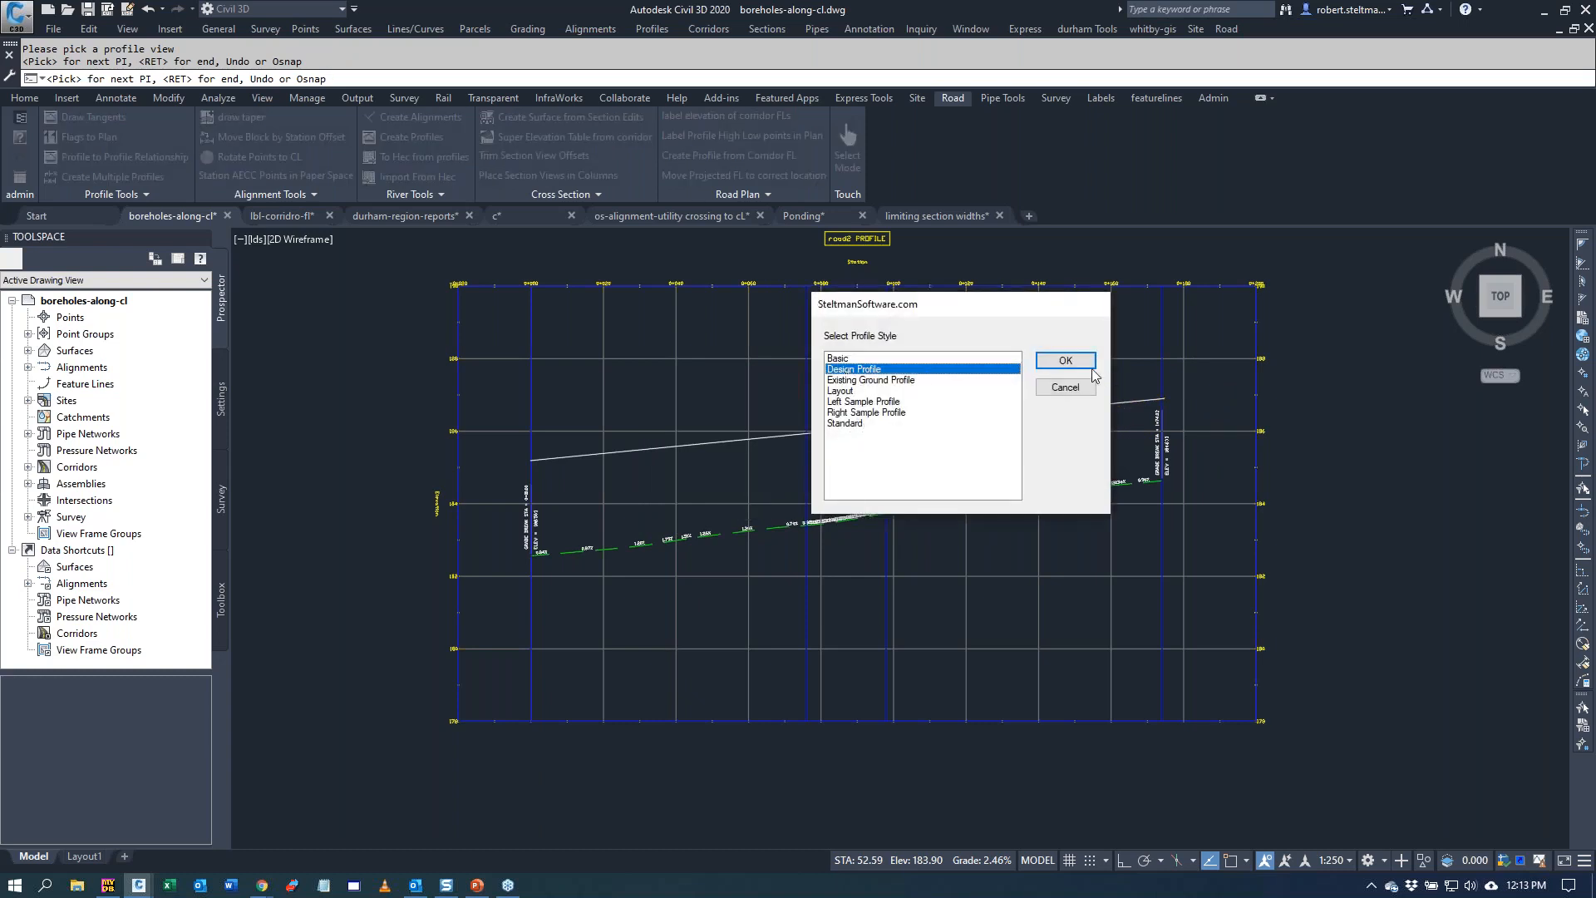
pyautogui.click(1064, 361)
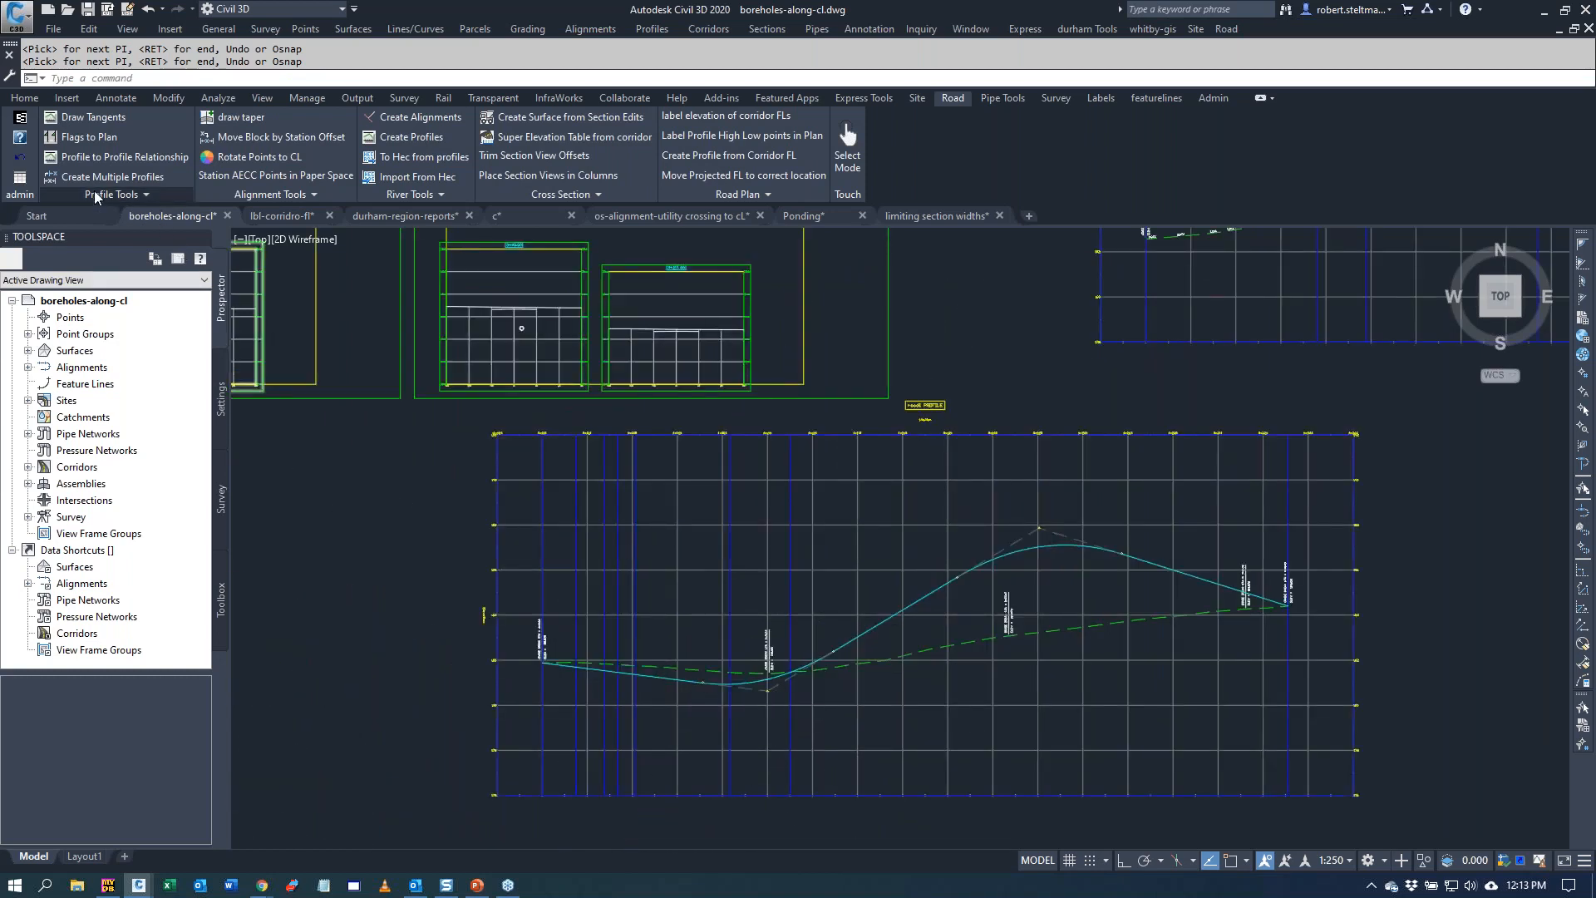
# - Regrade the profile vertex by Intersect by Grade with slopes 2/5, then -2/5
pyautogui.click(115, 195)
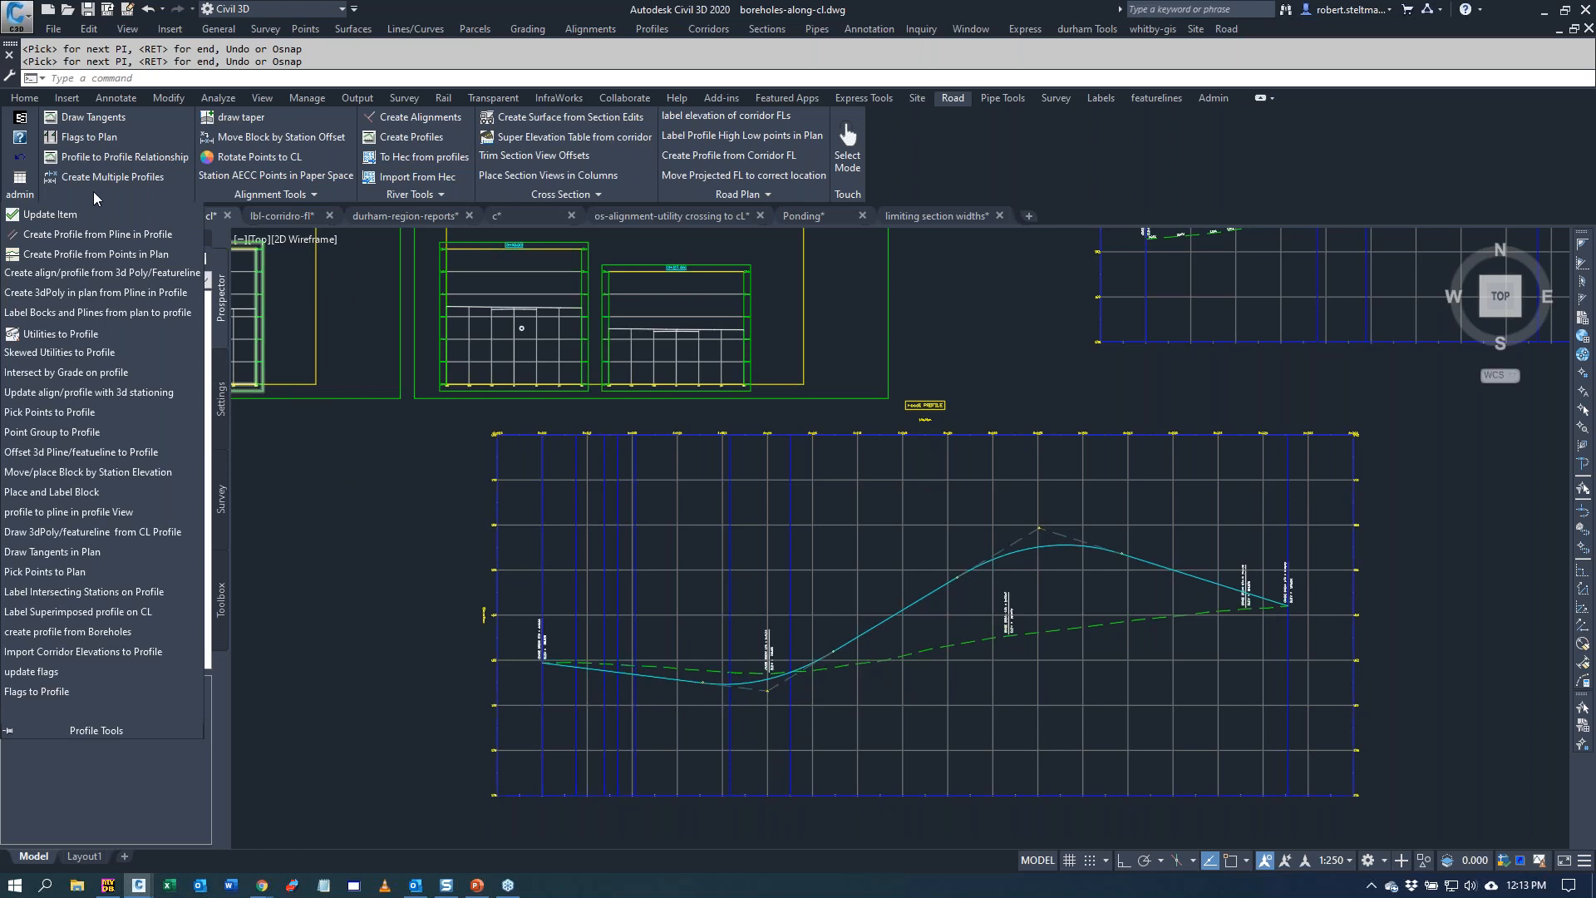
pyautogui.moveTo(58, 353)
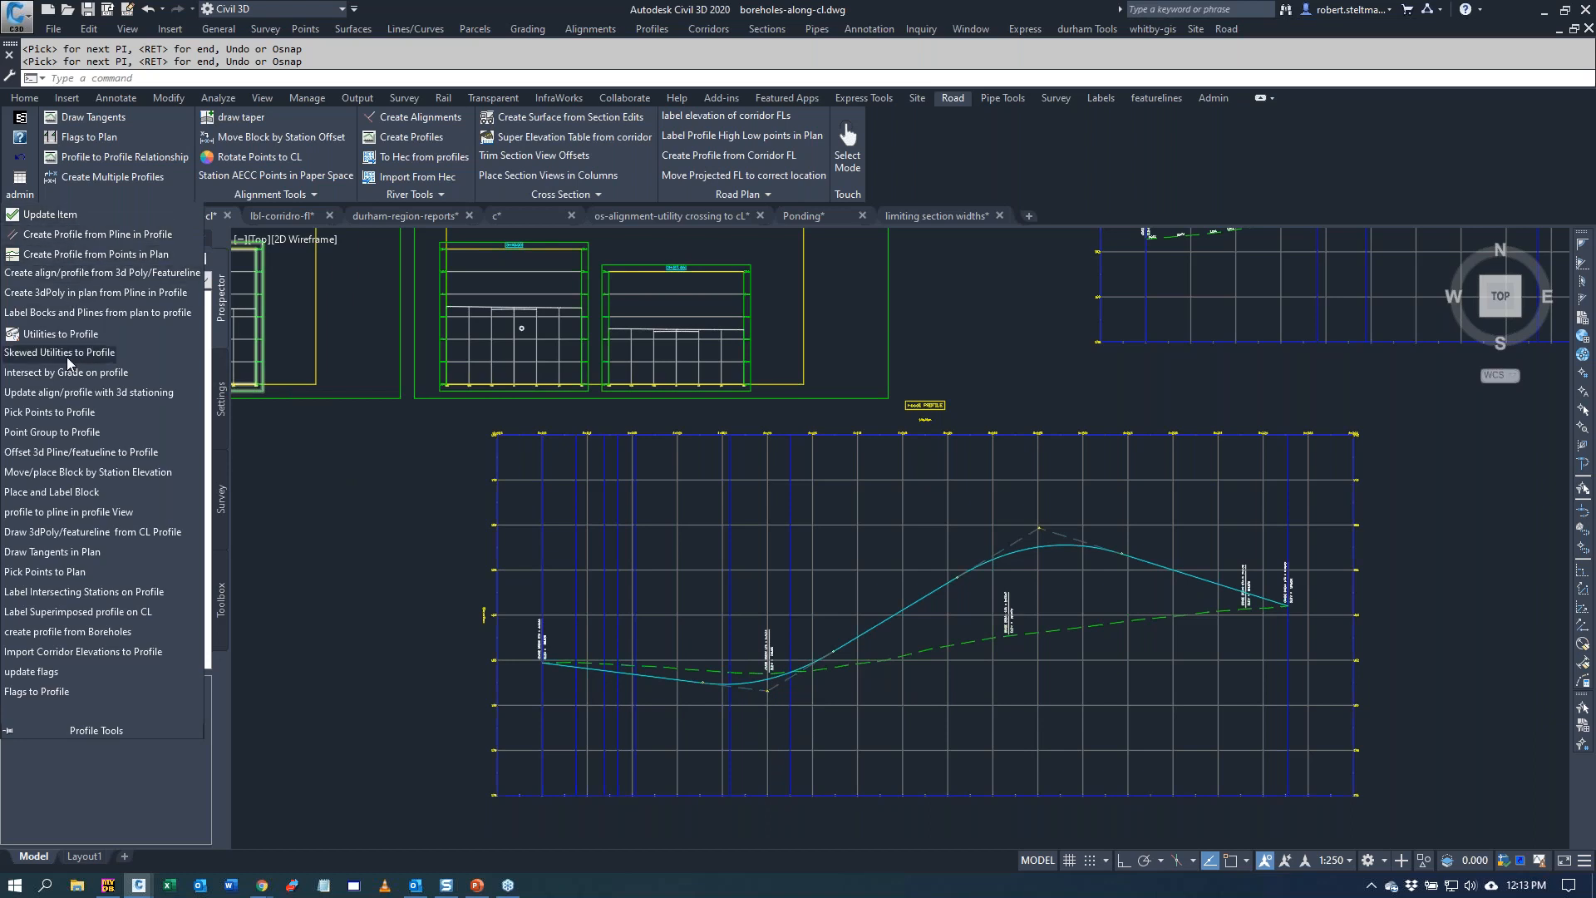
pyautogui.click(65, 370)
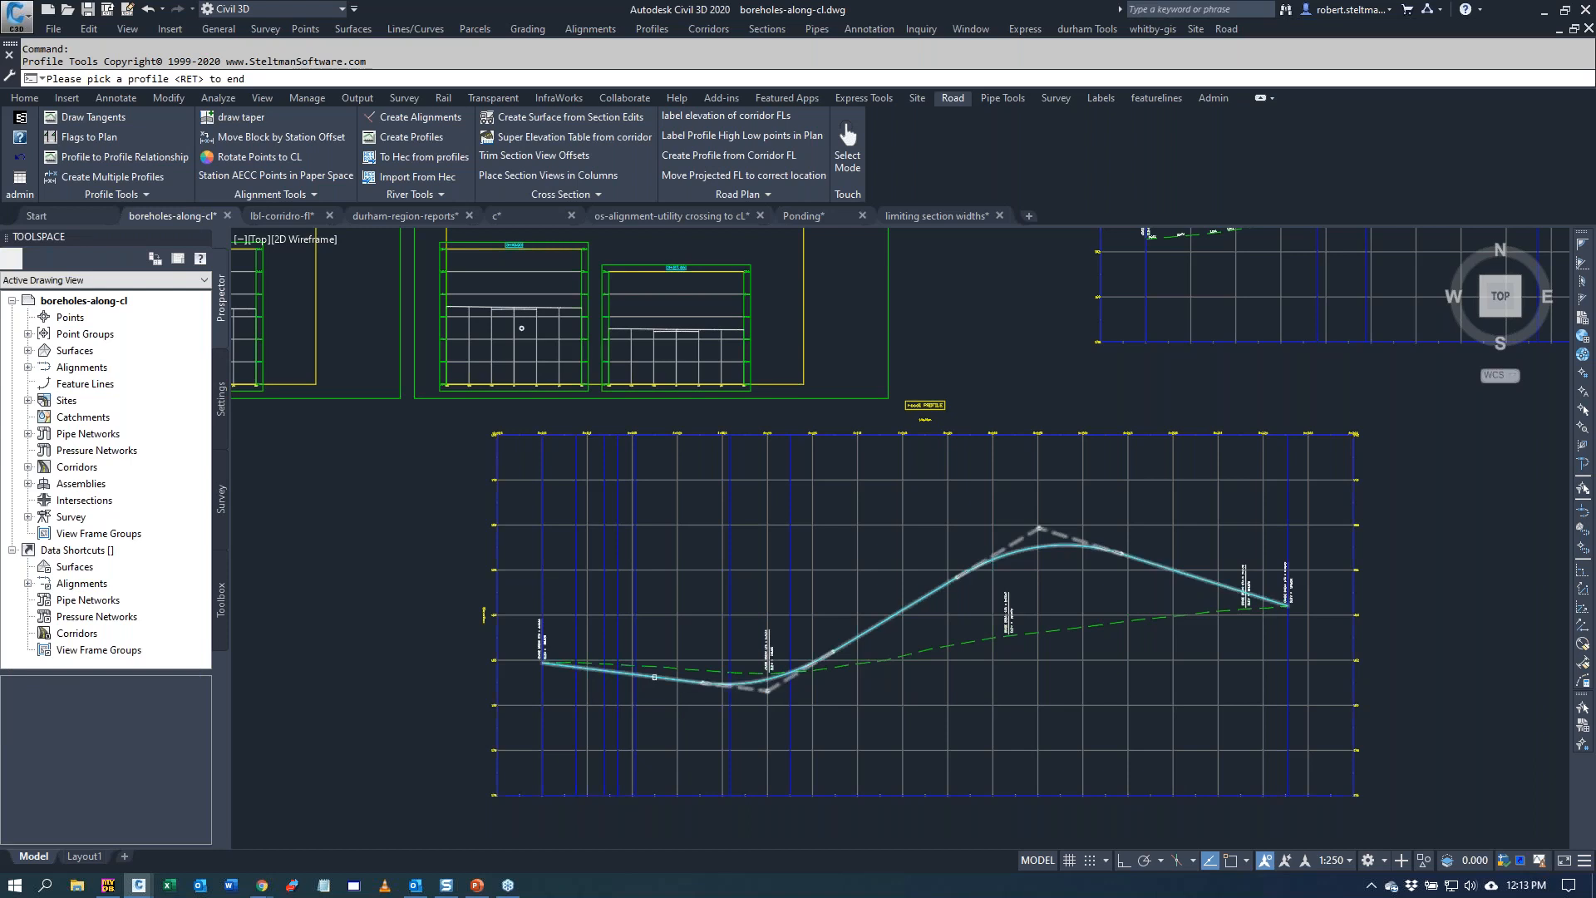
pyautogui.click(655, 677)
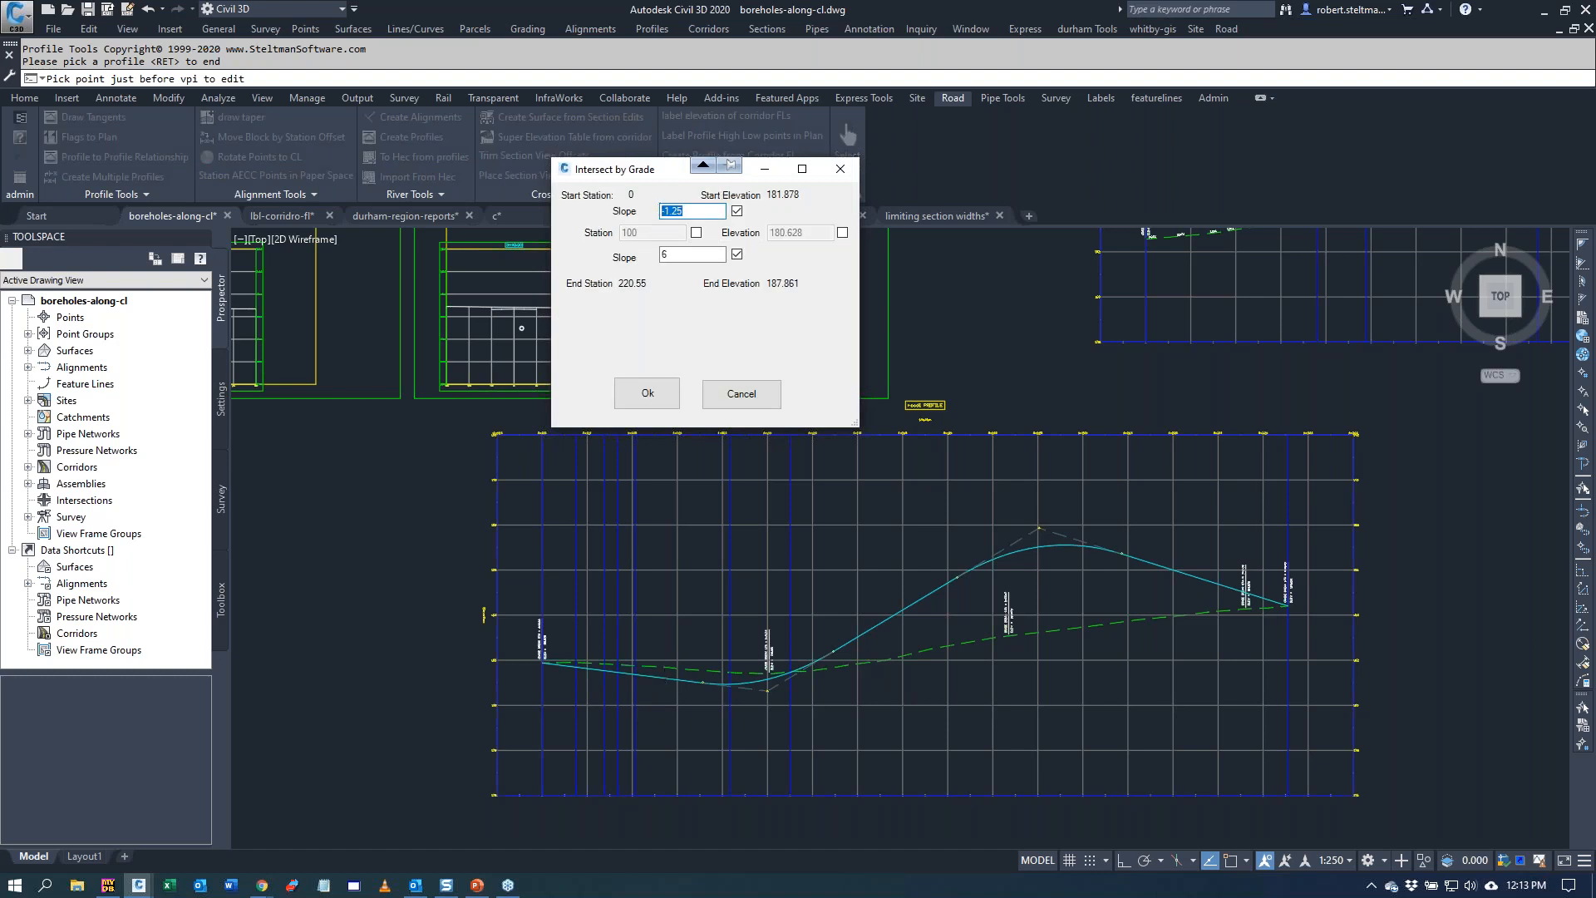
pyautogui.write('2')
pyautogui.click(691, 254)
pyautogui.write('5')
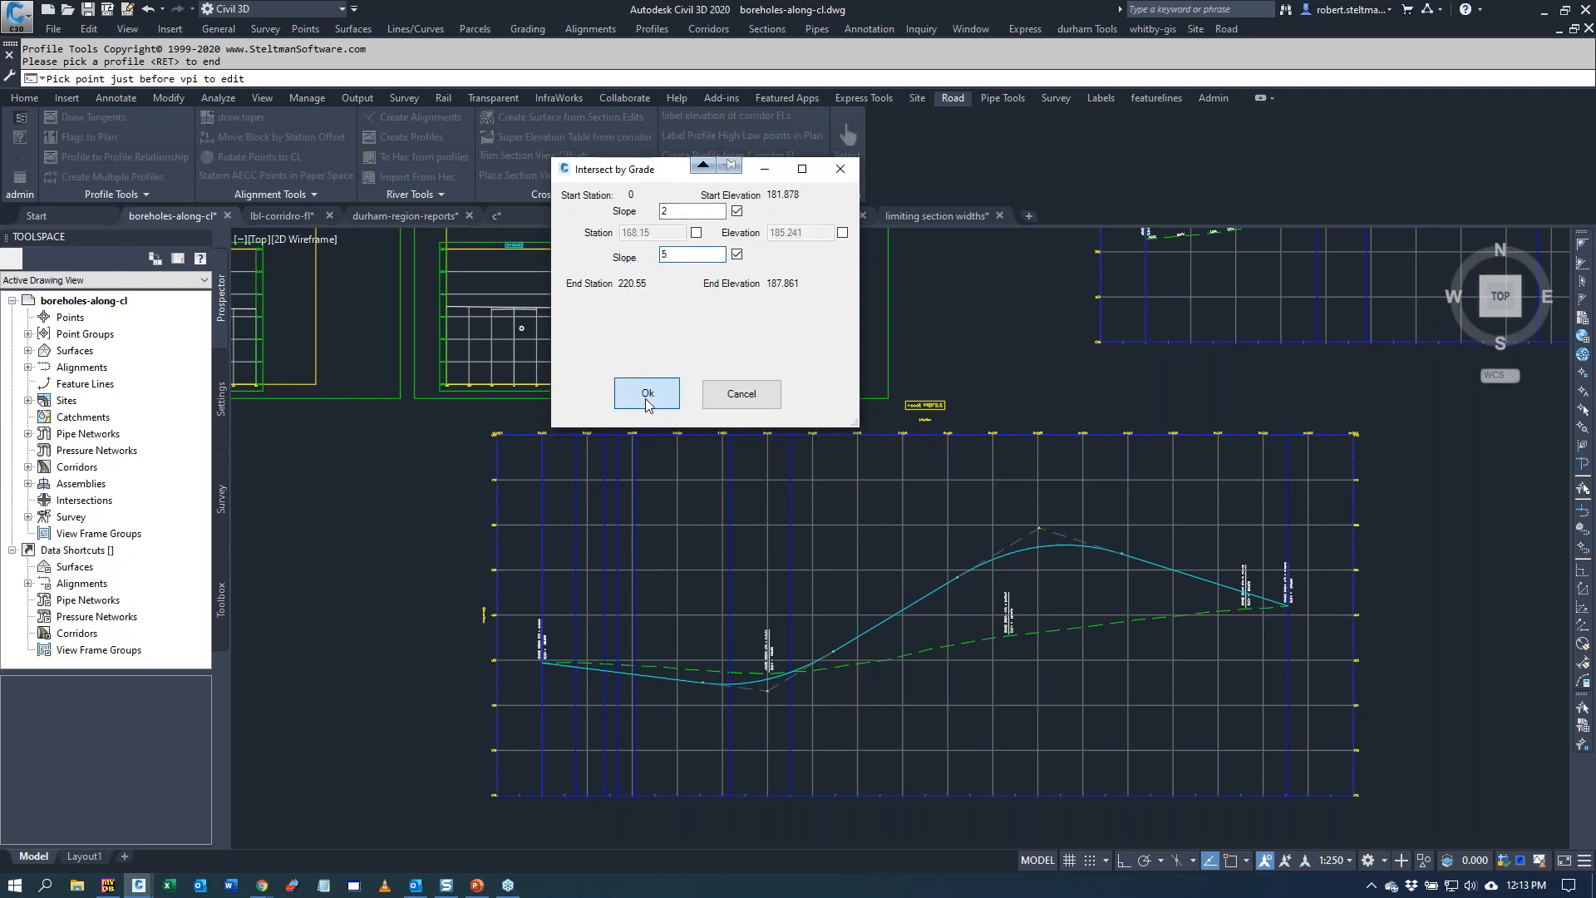
pyautogui.click(646, 394)
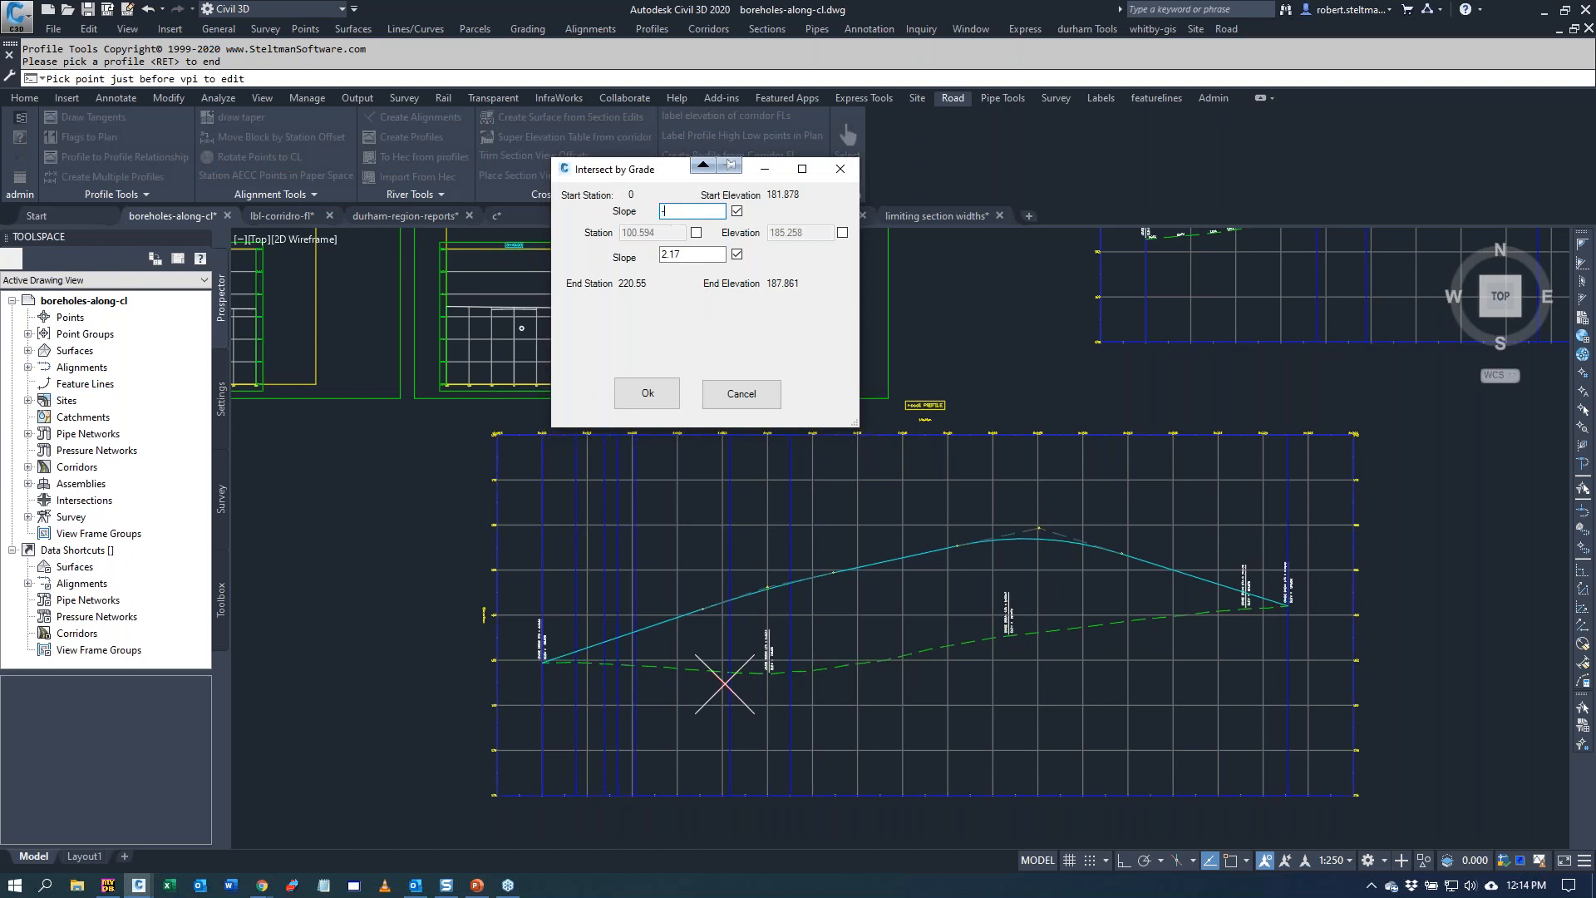
pyautogui.write('-2')
pyautogui.click(690, 254)
pyautogui.write('5')
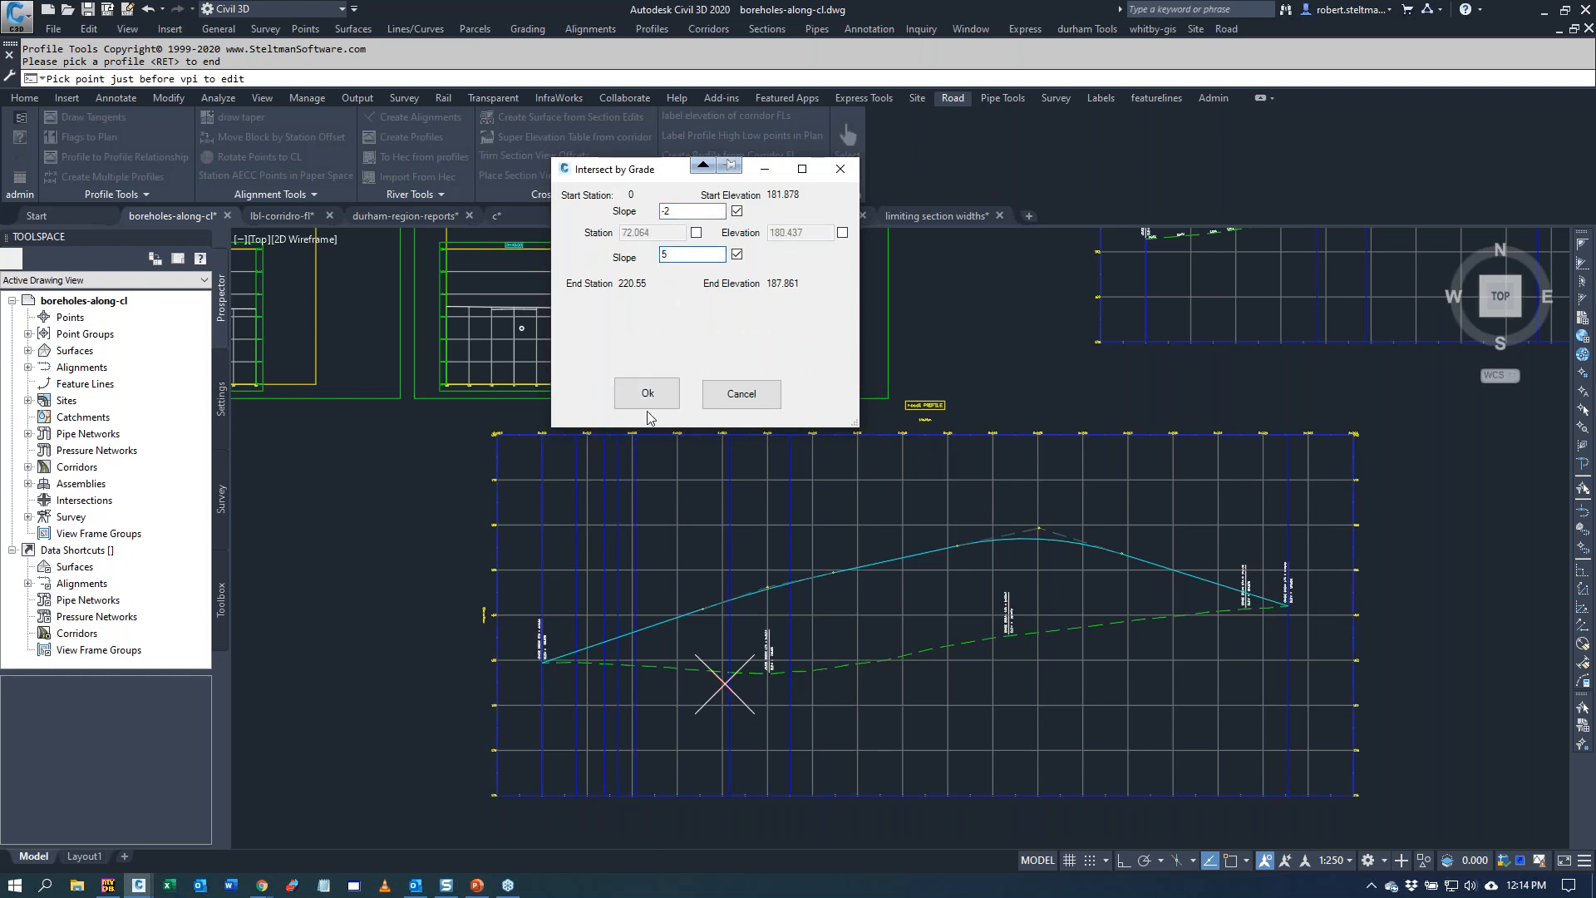
pyautogui.click(646, 394)
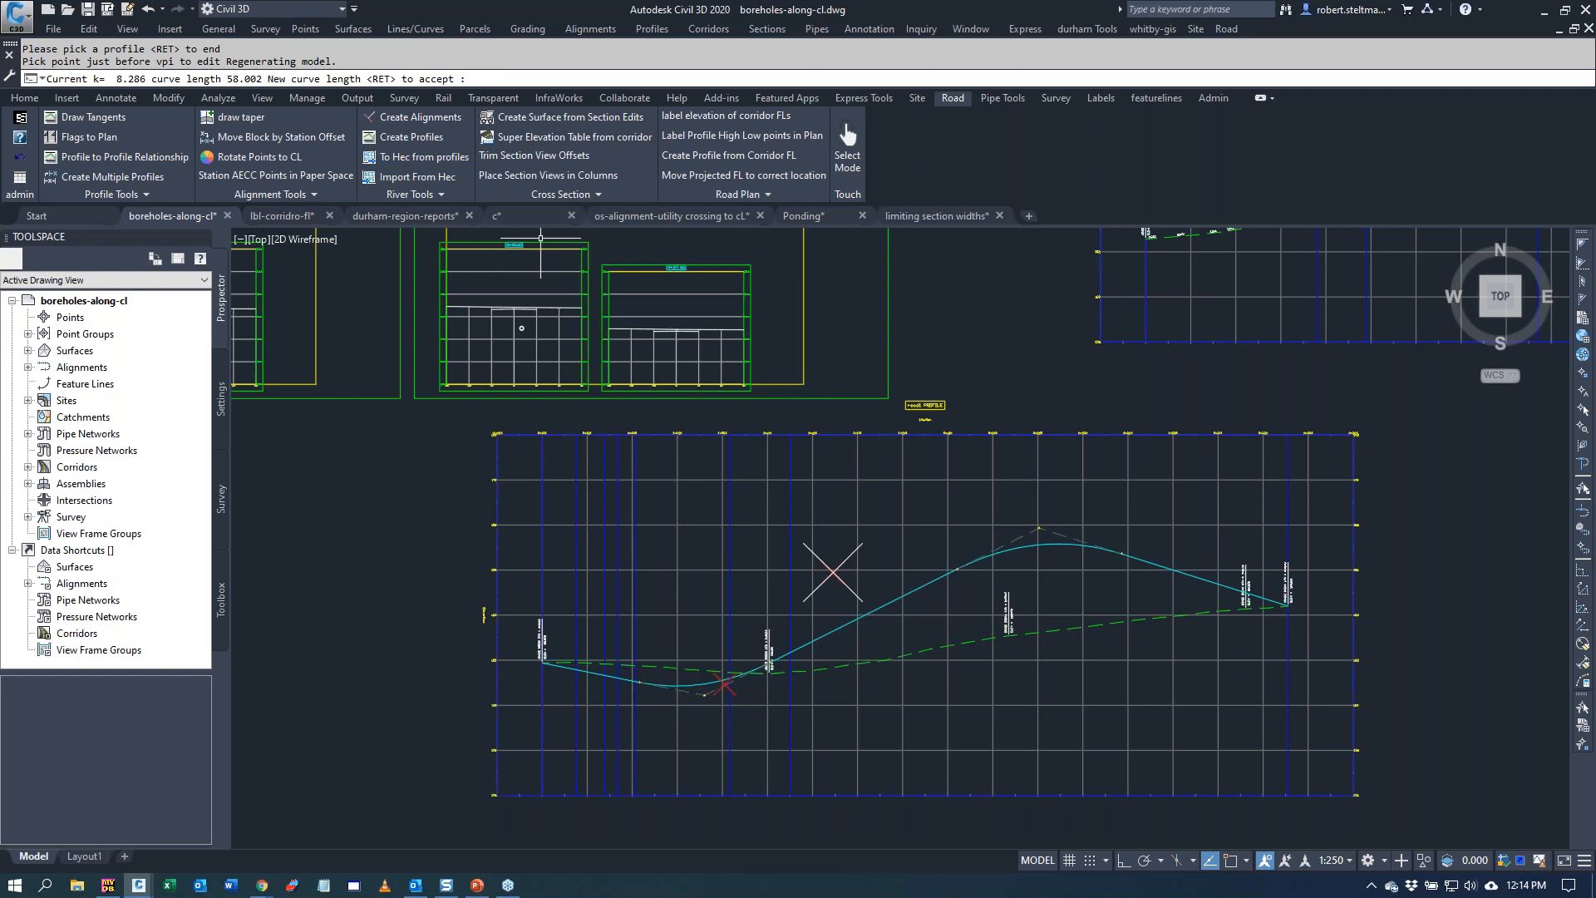
# - Set the vertical curve length to 75
pyautogui.write('75')
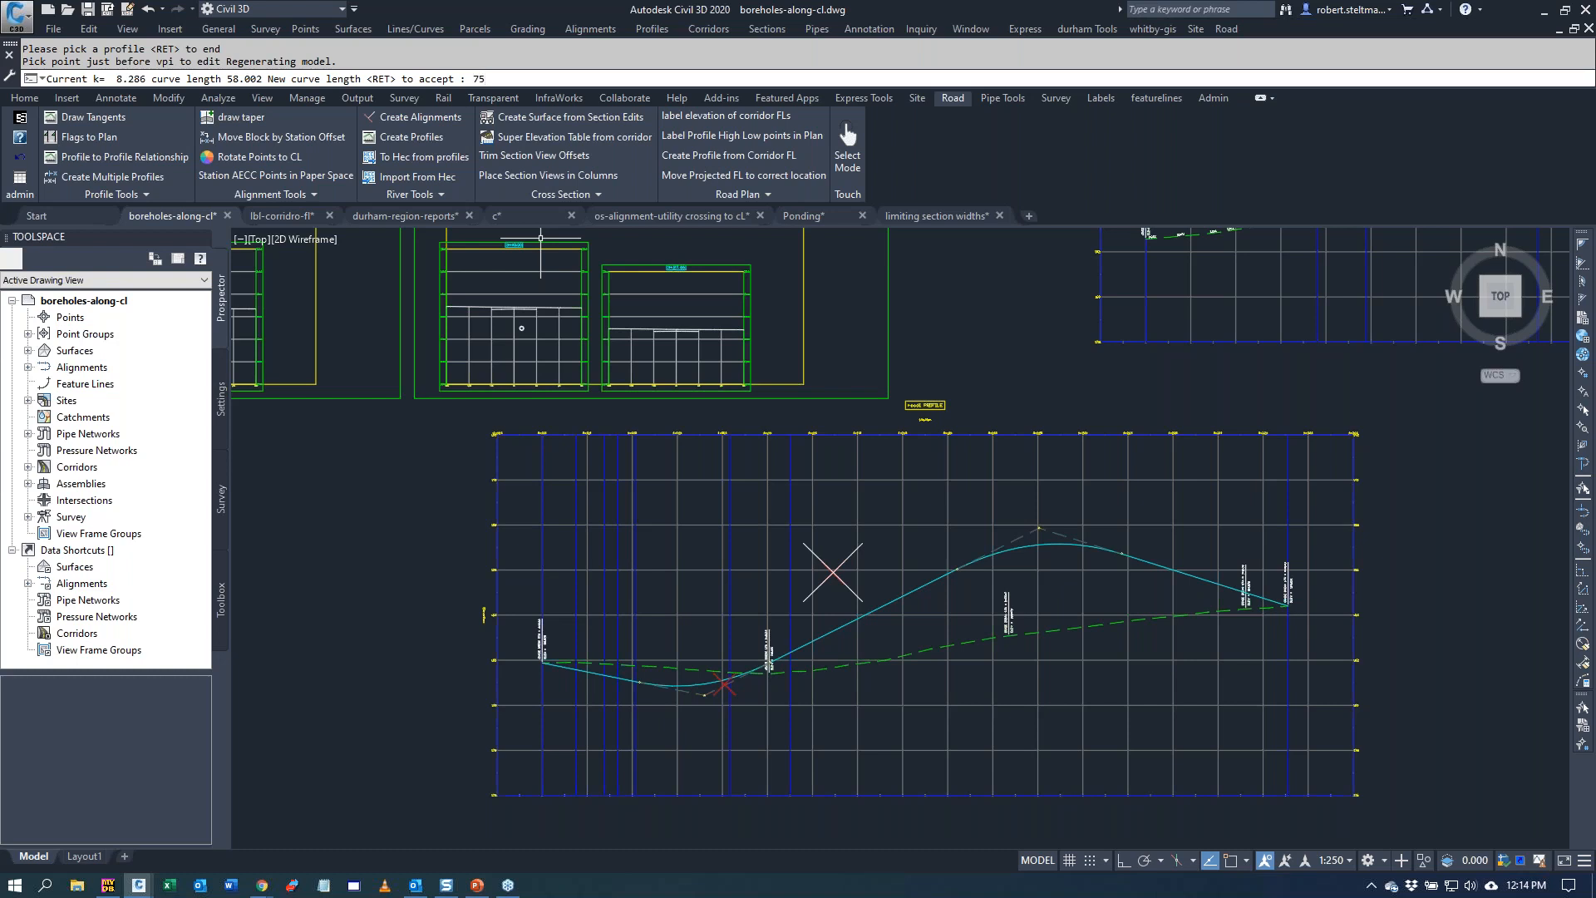
pyautogui.click(740, 733)
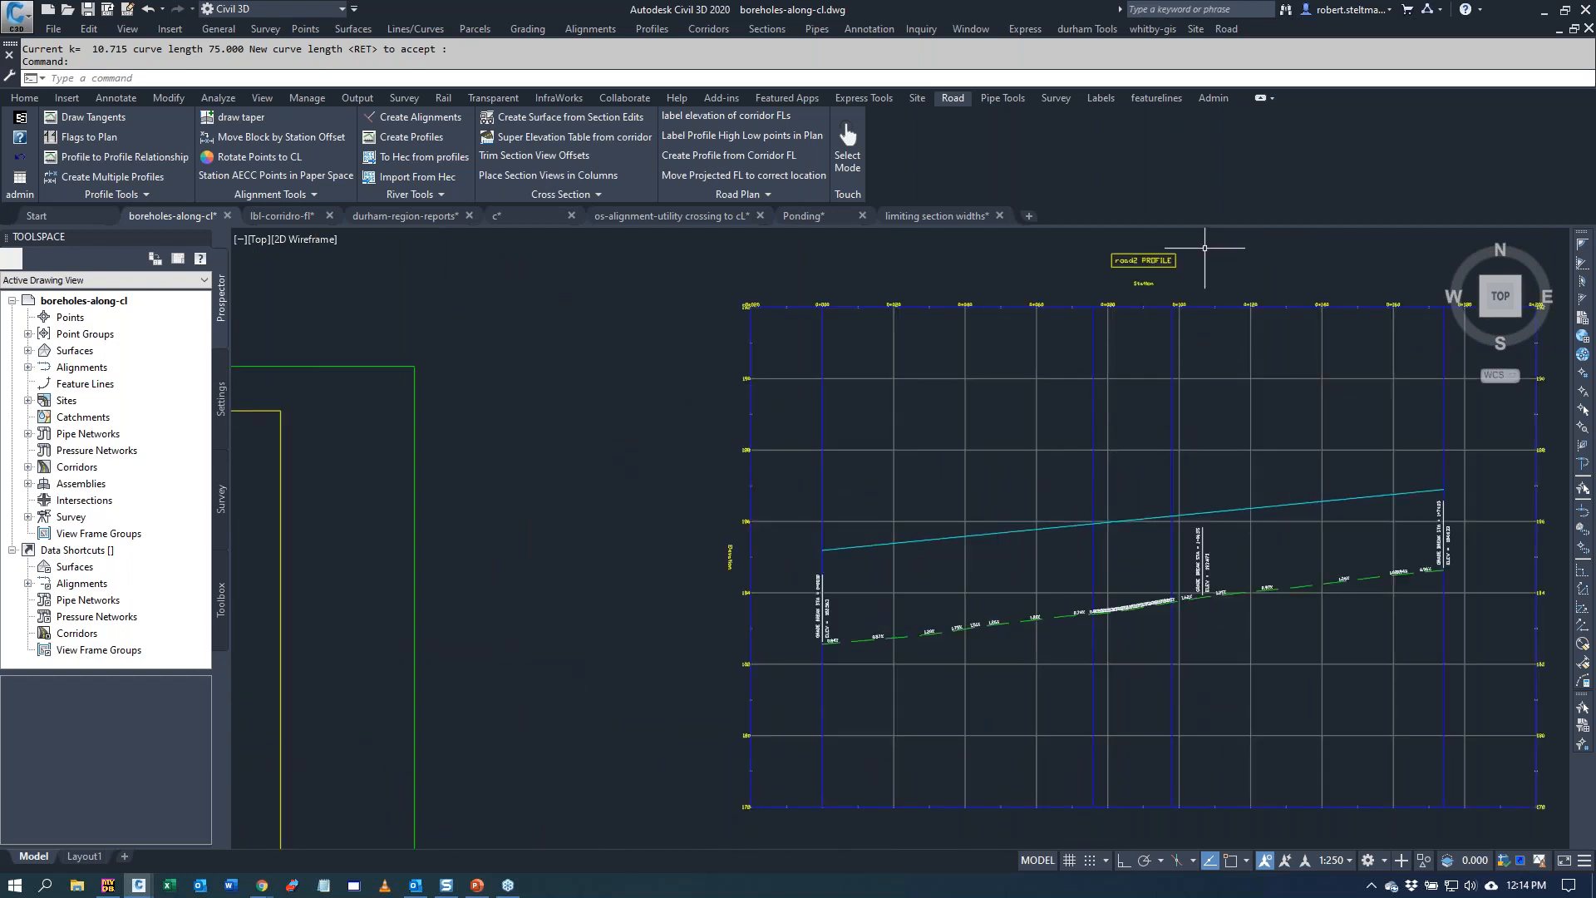
# - Return to the plan view of the lots, road alignments and boreholes
pyautogui.click(1211, 98)
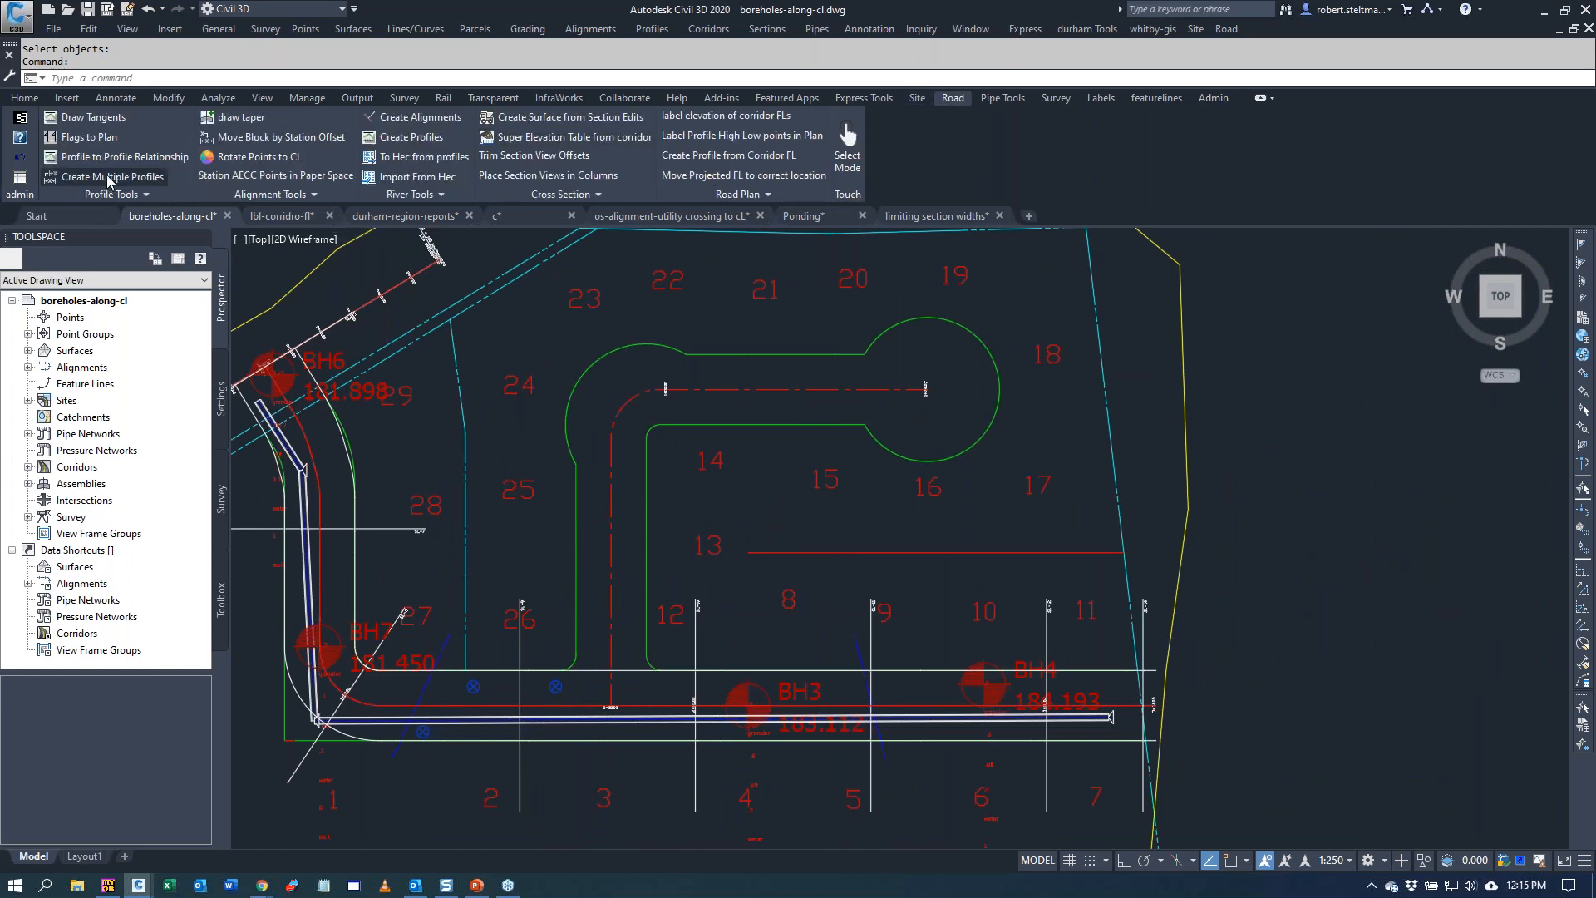
# - Link road2's profile to road1 with station 4.5 and a -2% slope
pyautogui.click(111, 176)
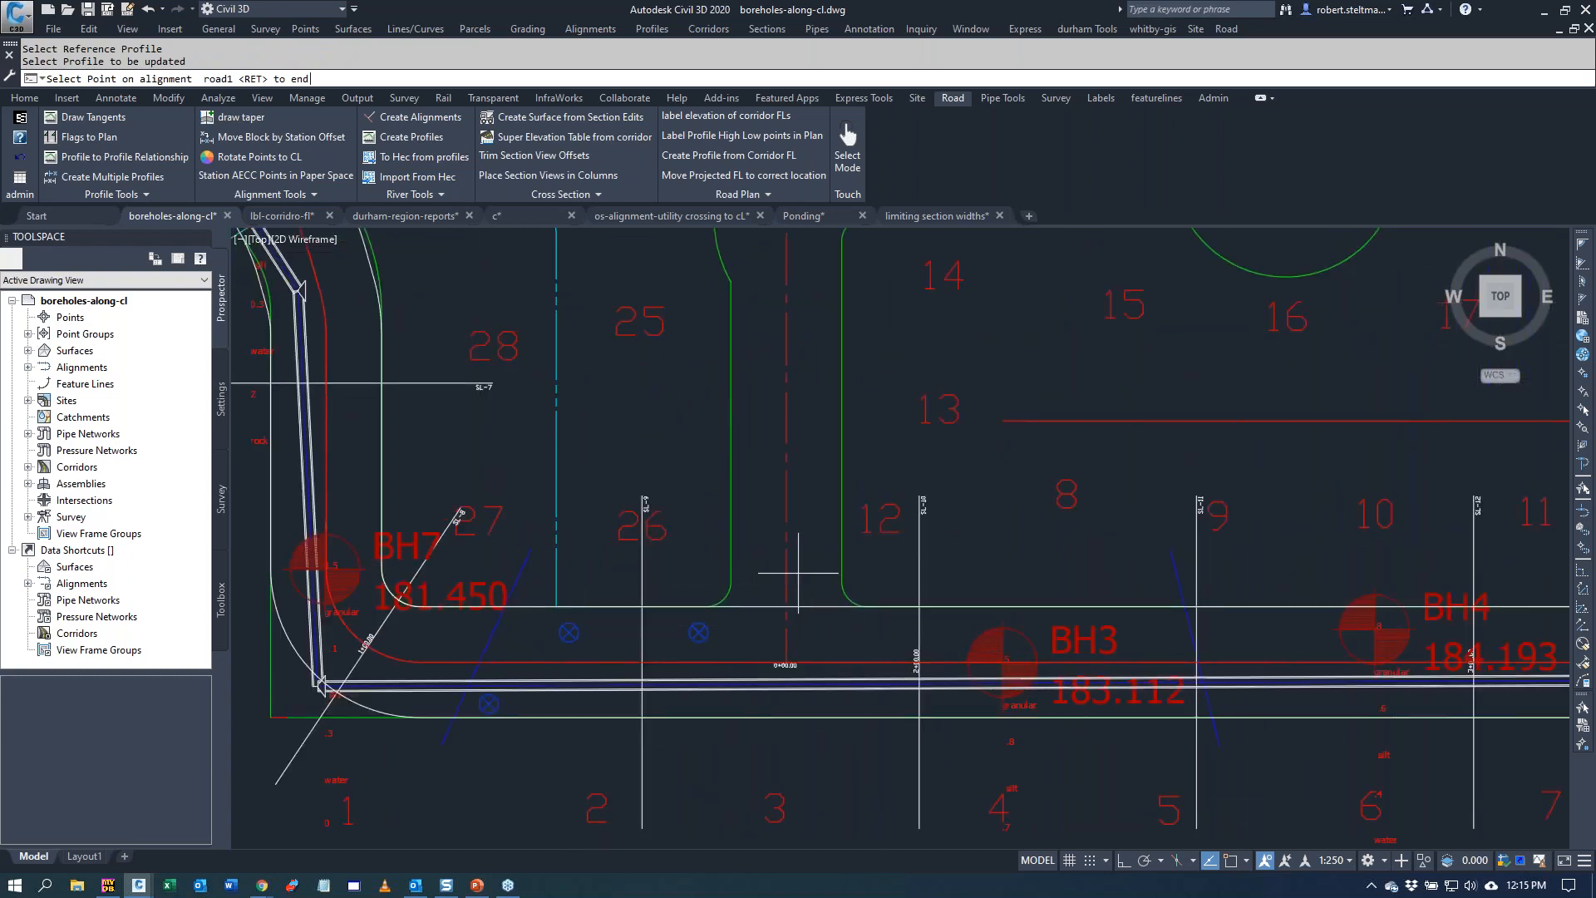
pyautogui.moveTo(769, 642)
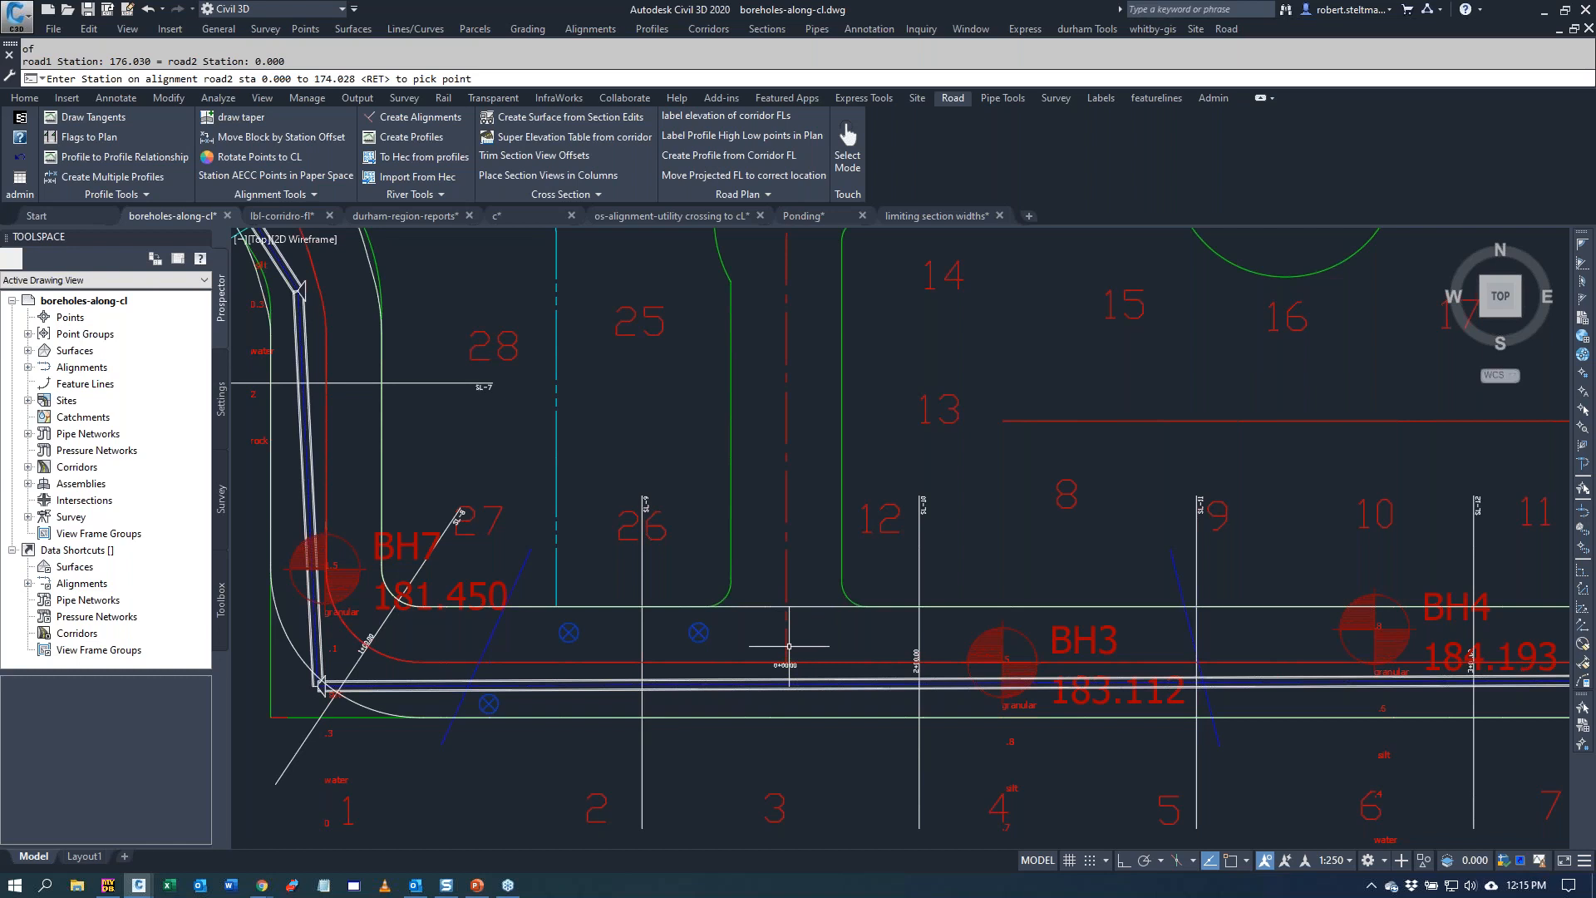
pyautogui.moveTo(424, 249)
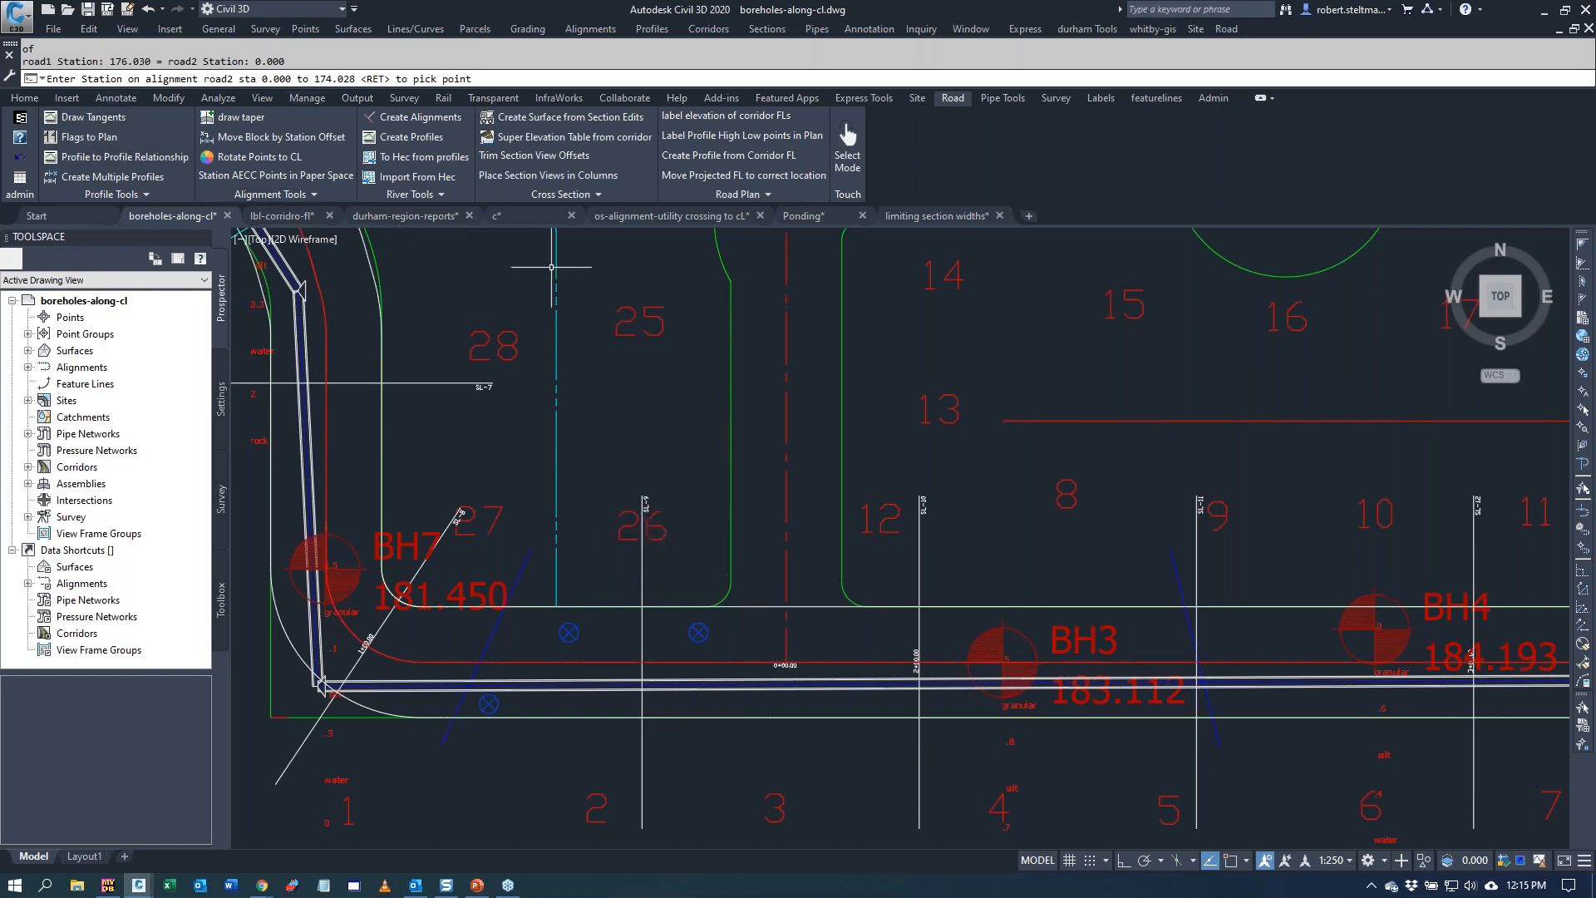
pyautogui.write('4.5')
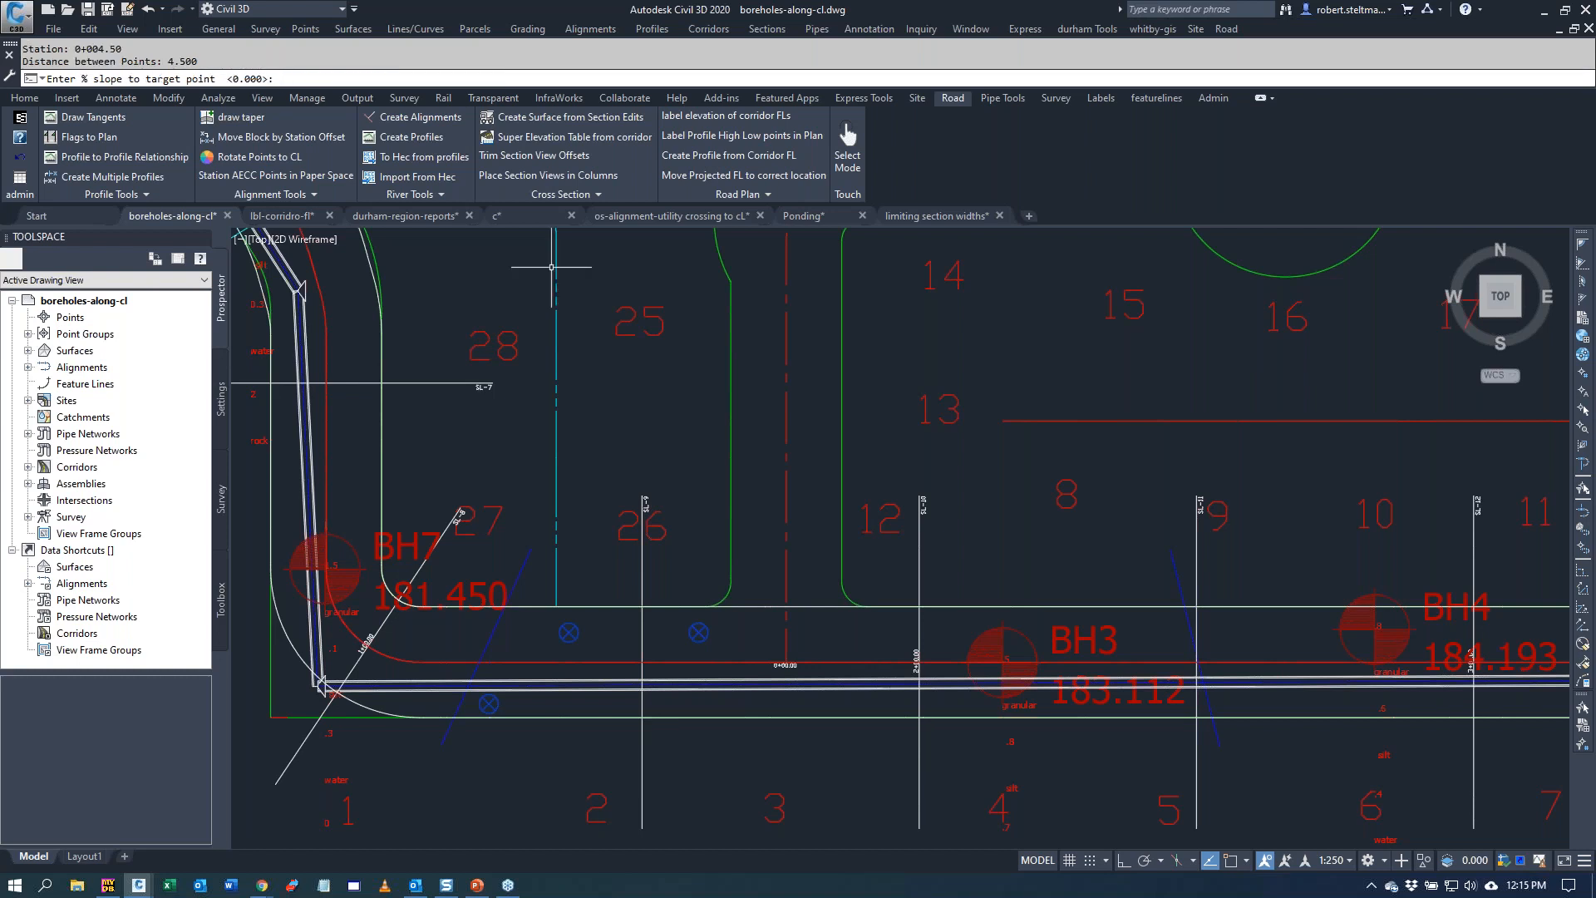
pyautogui.write('-2')
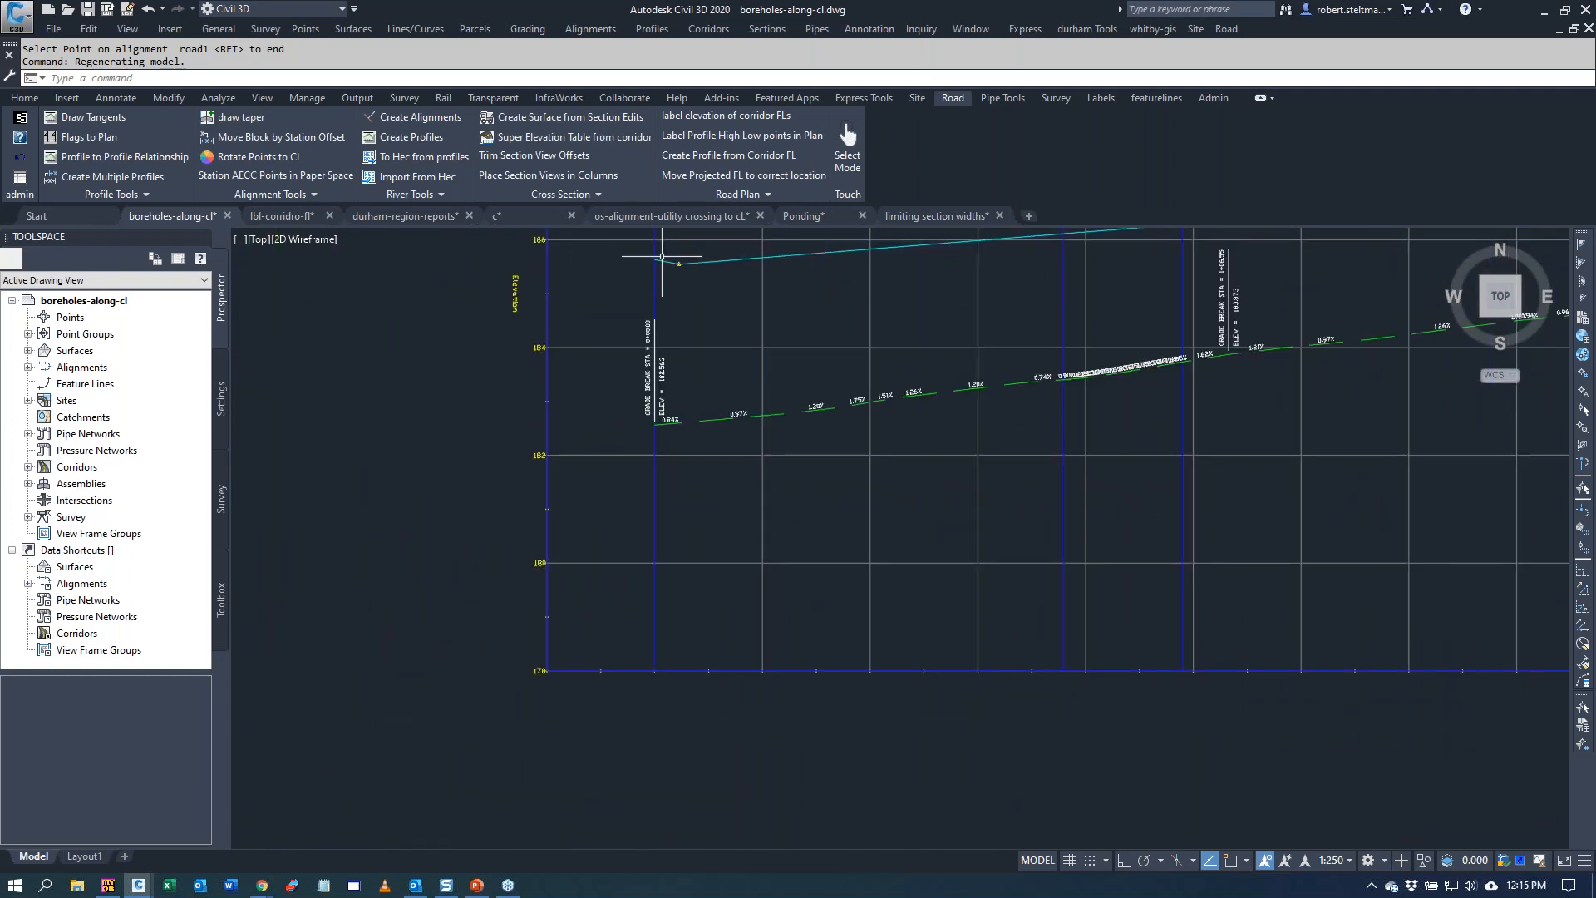
pyautogui.moveTo(700, 266)
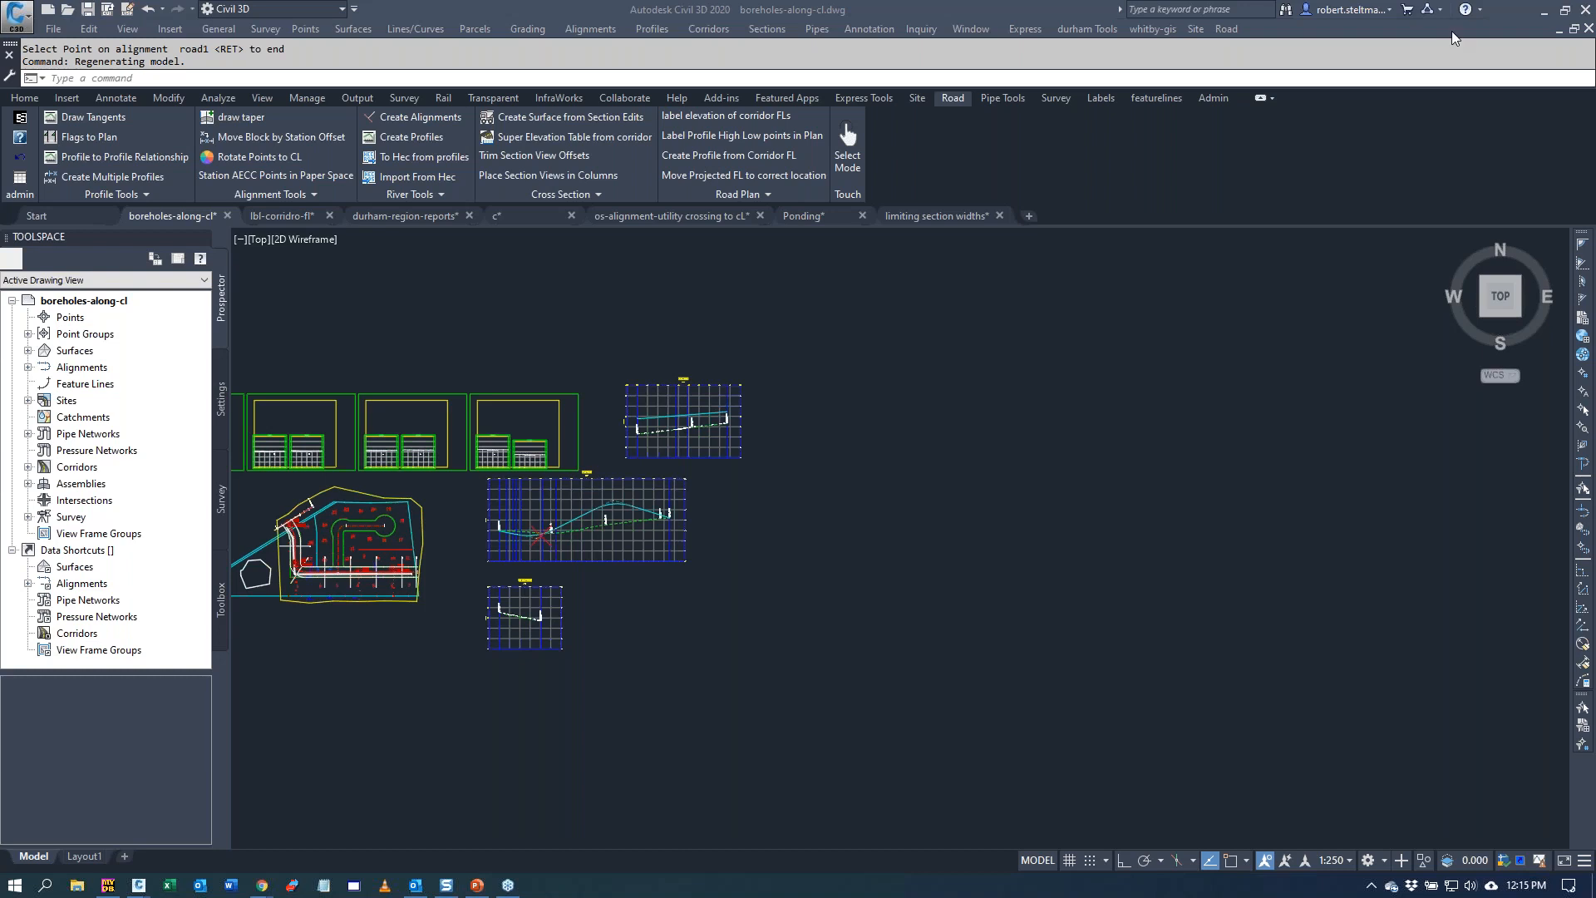
pyautogui.moveTo(1402, 28)
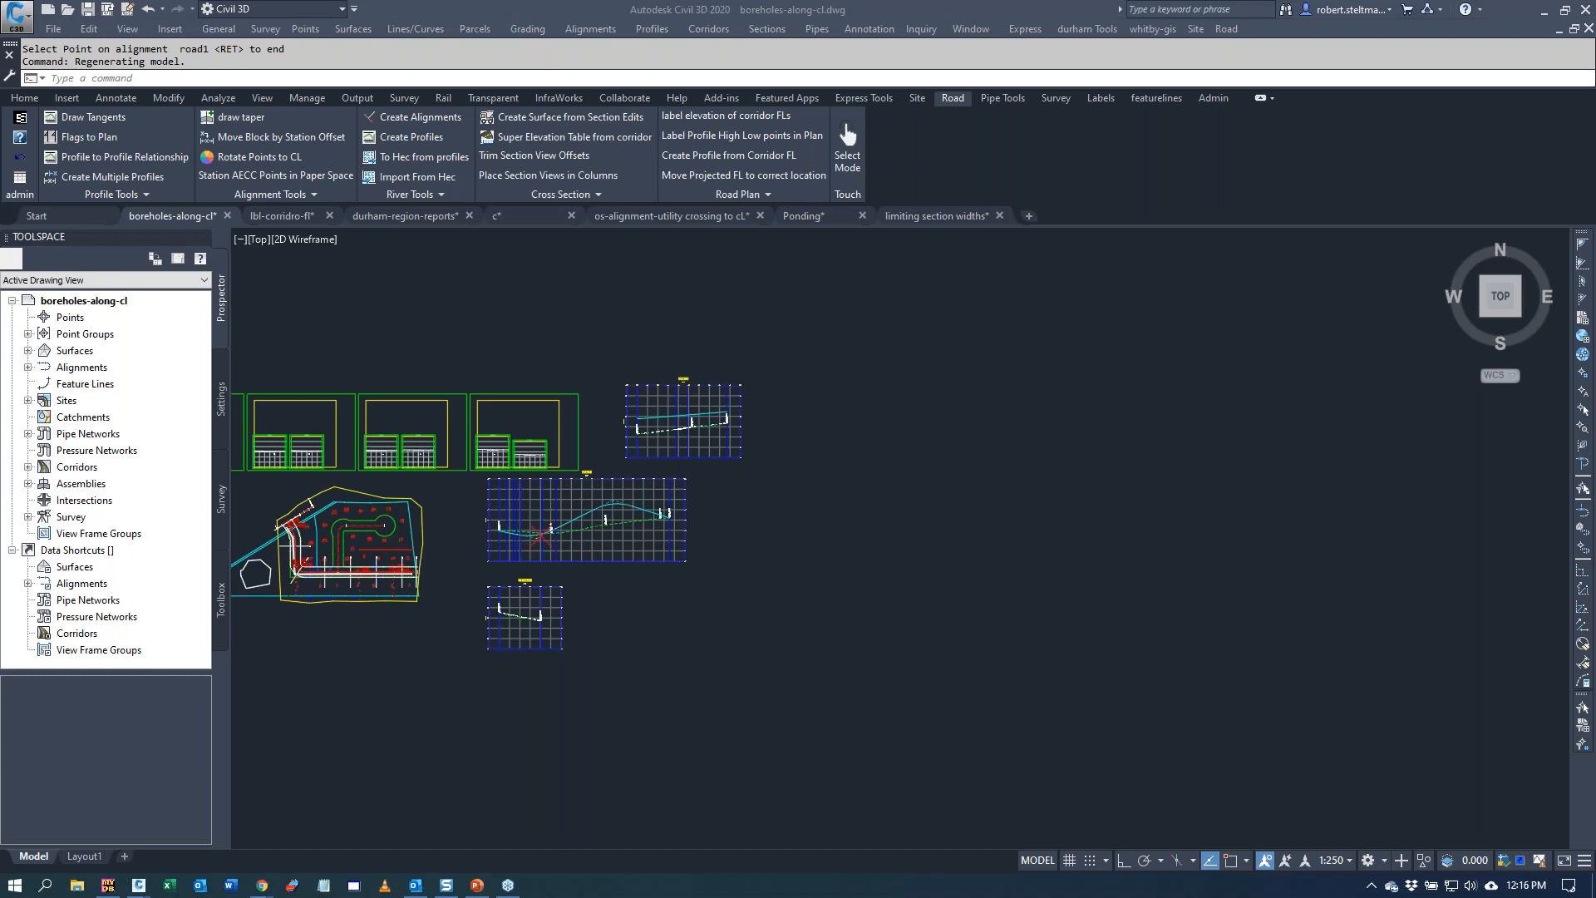
pyautogui.moveTo(726, 564)
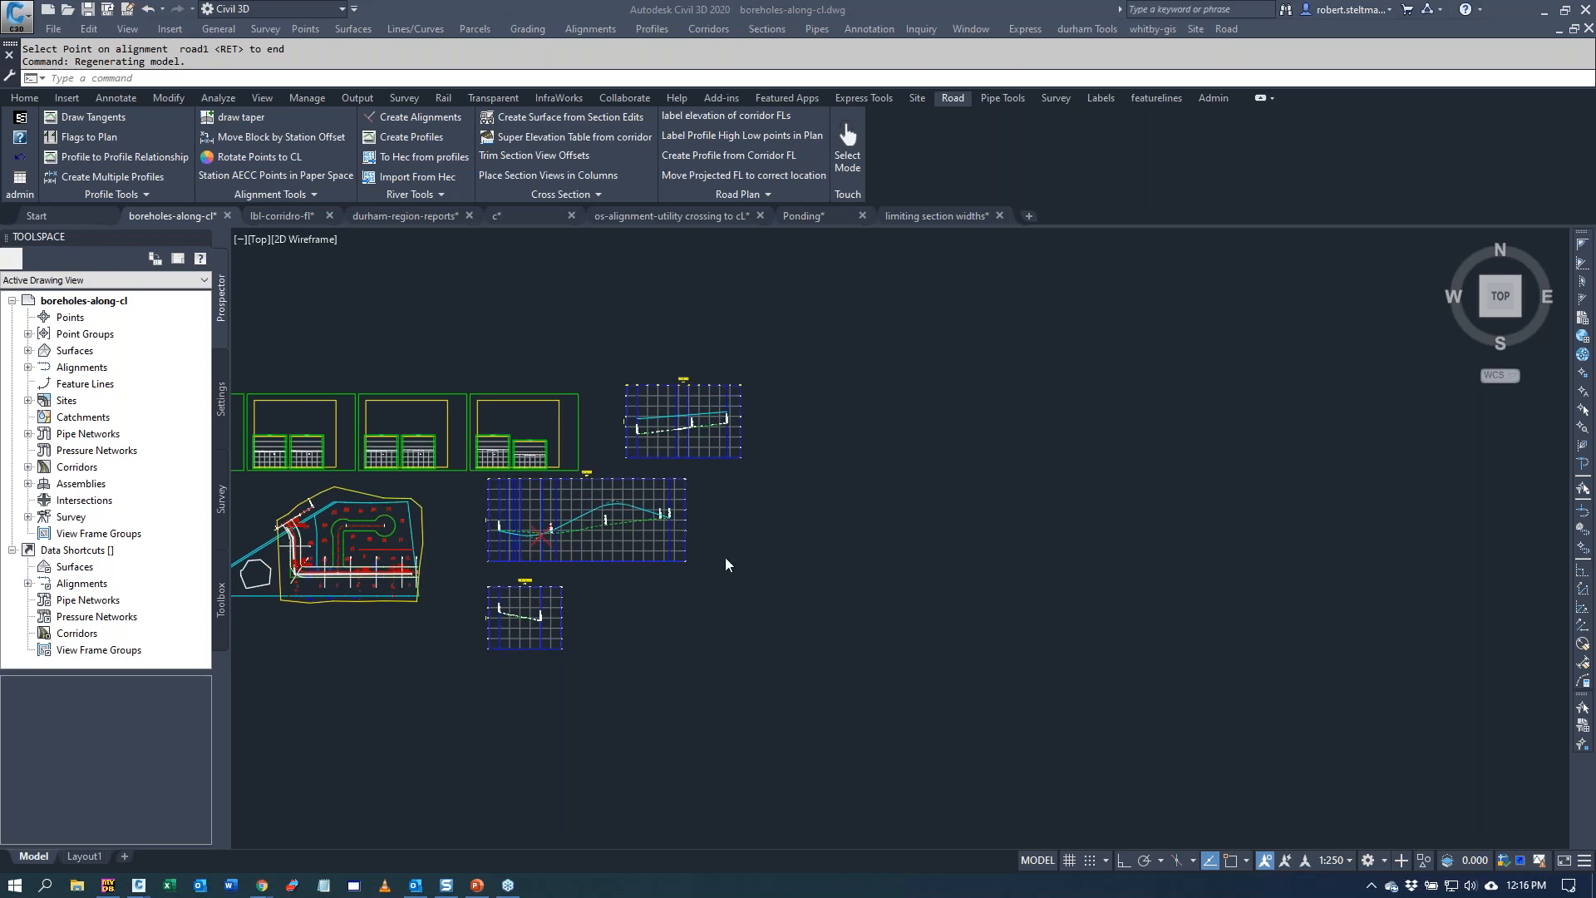
pyautogui.moveTo(1049, 421)
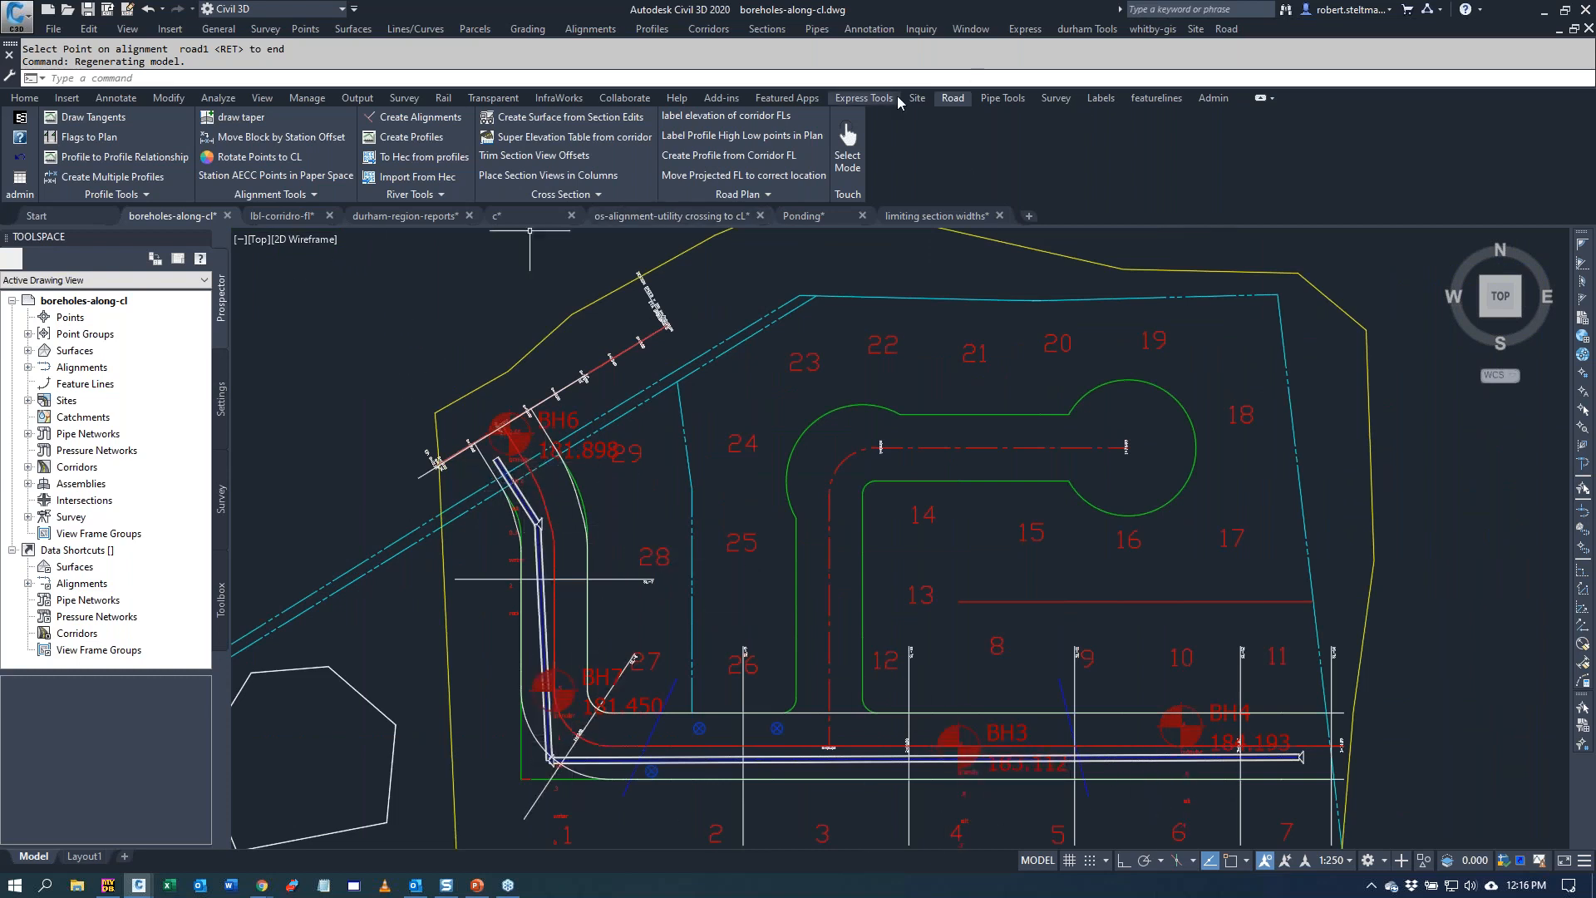
# - Start Place Boreholes in Plan from the Site tools using the og surface
pyautogui.click(914, 98)
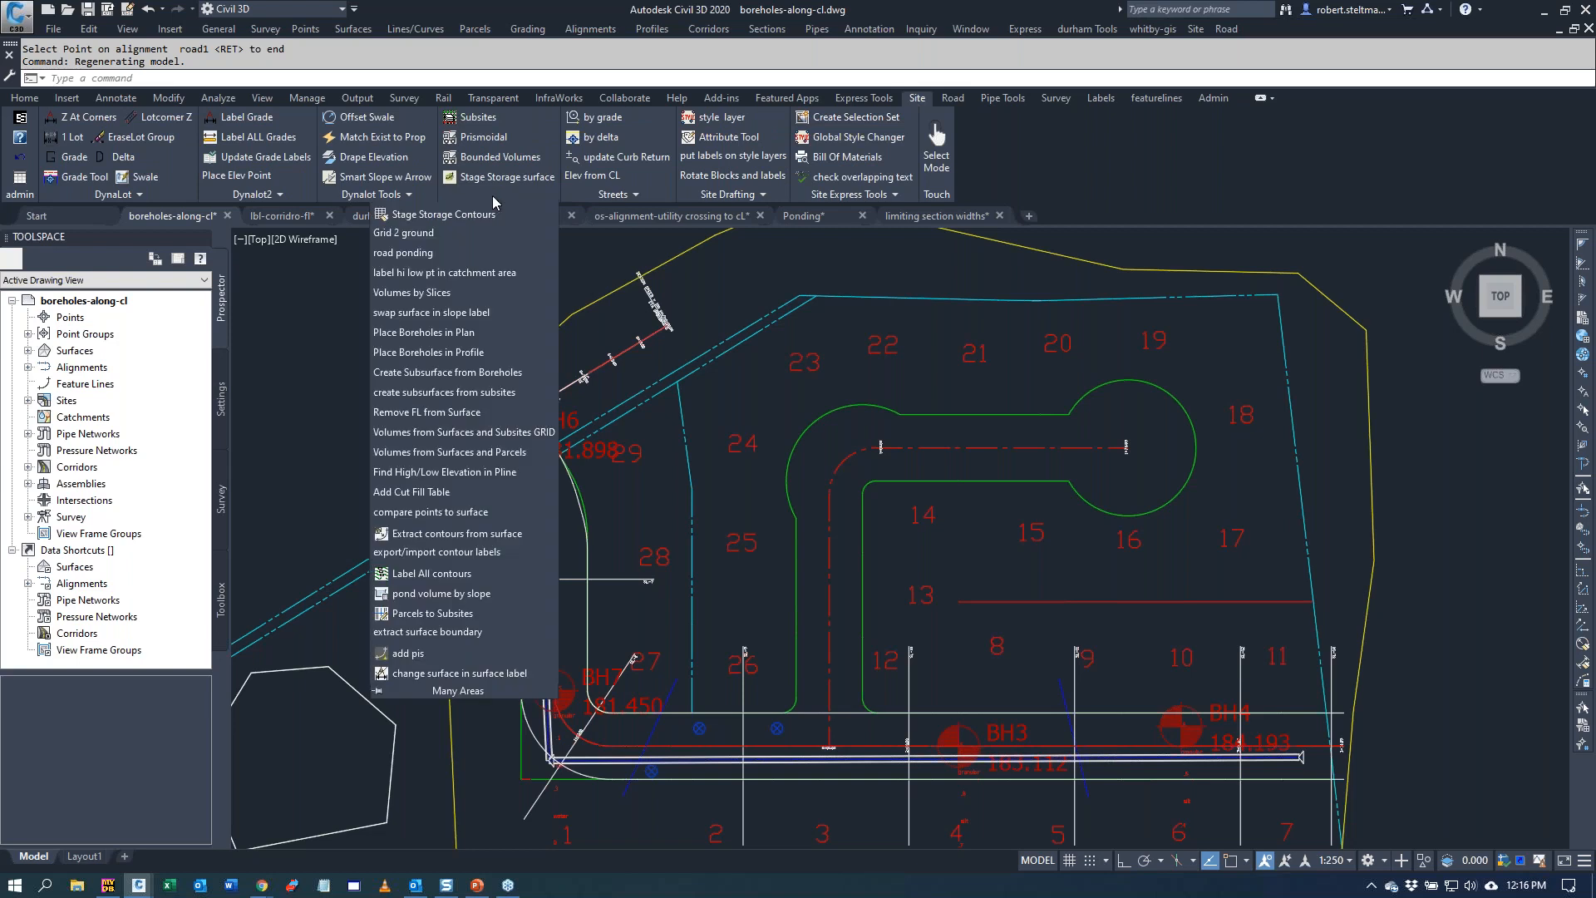
pyautogui.moveTo(424, 332)
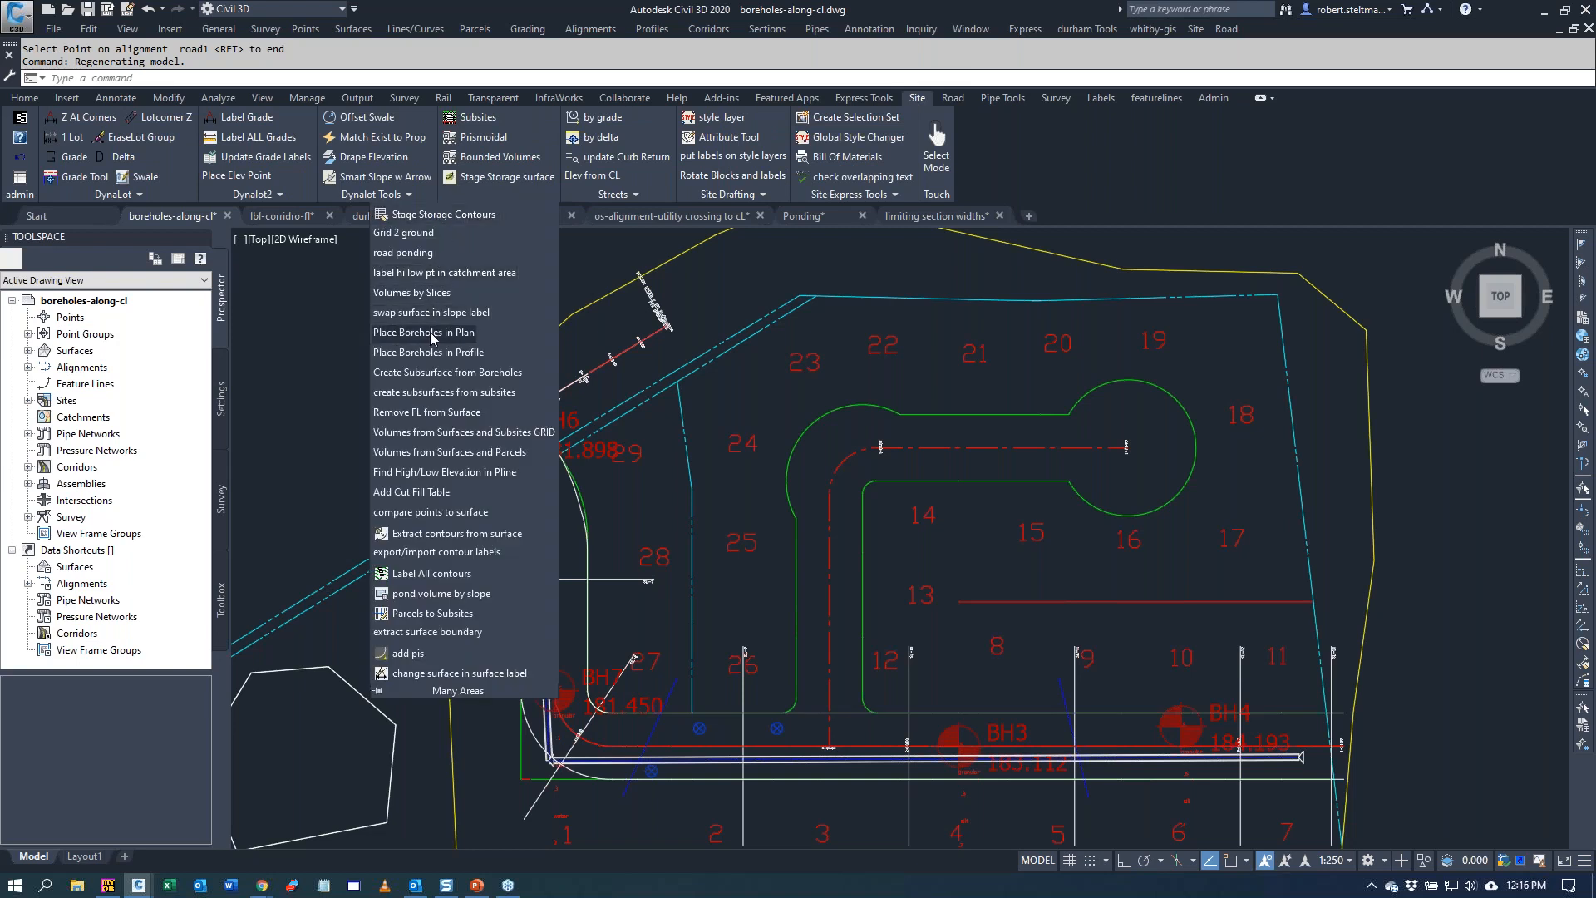
pyautogui.click(423, 333)
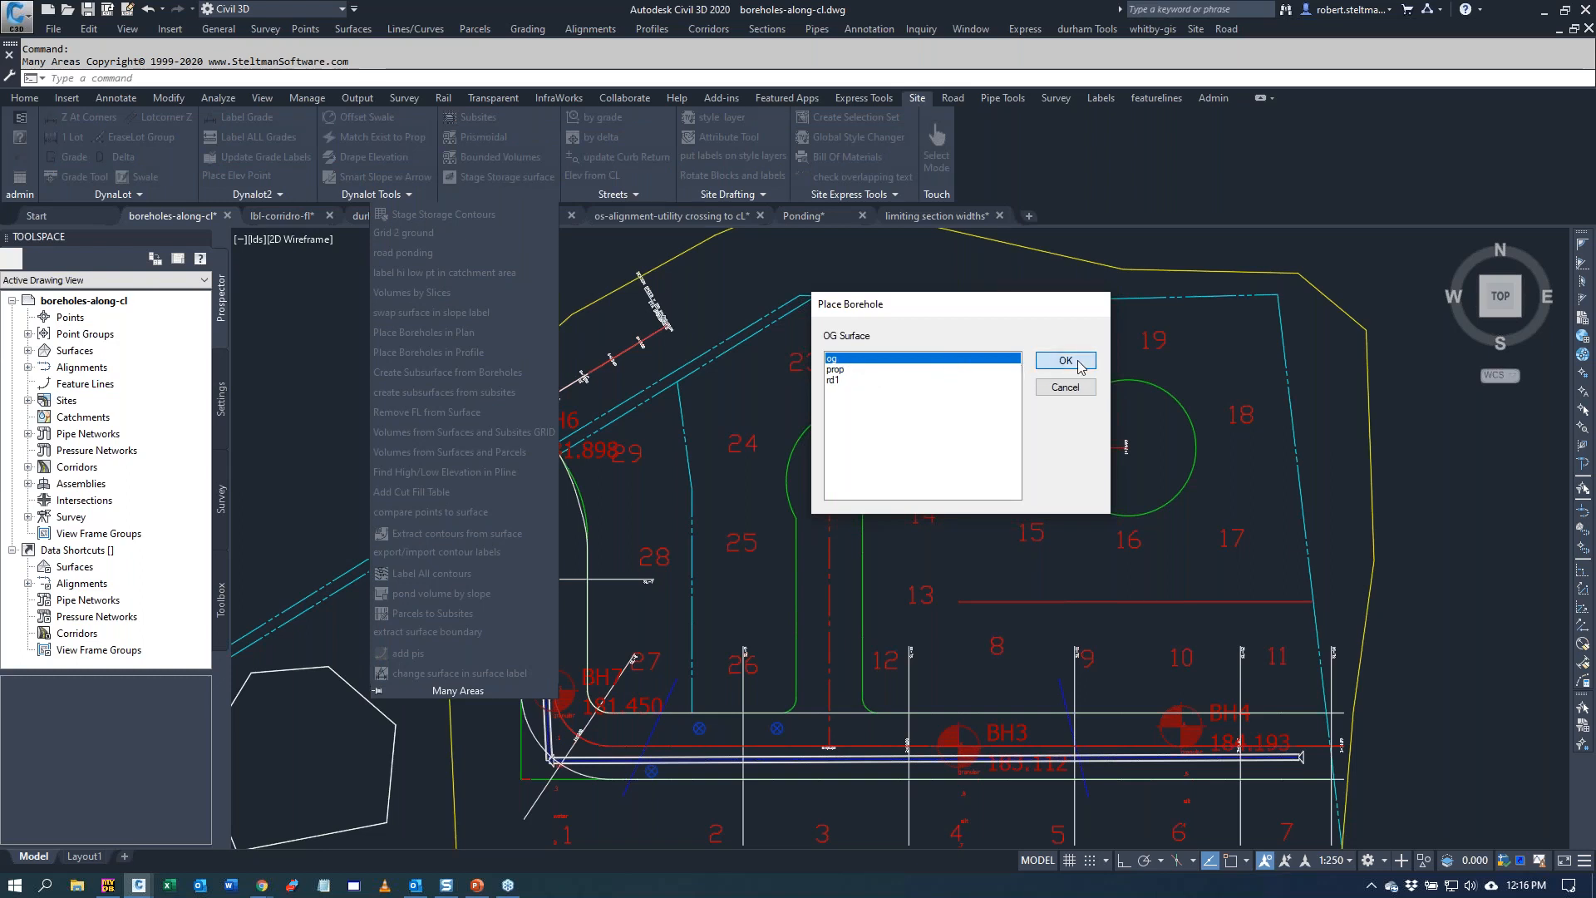
pyautogui.click(1064, 361)
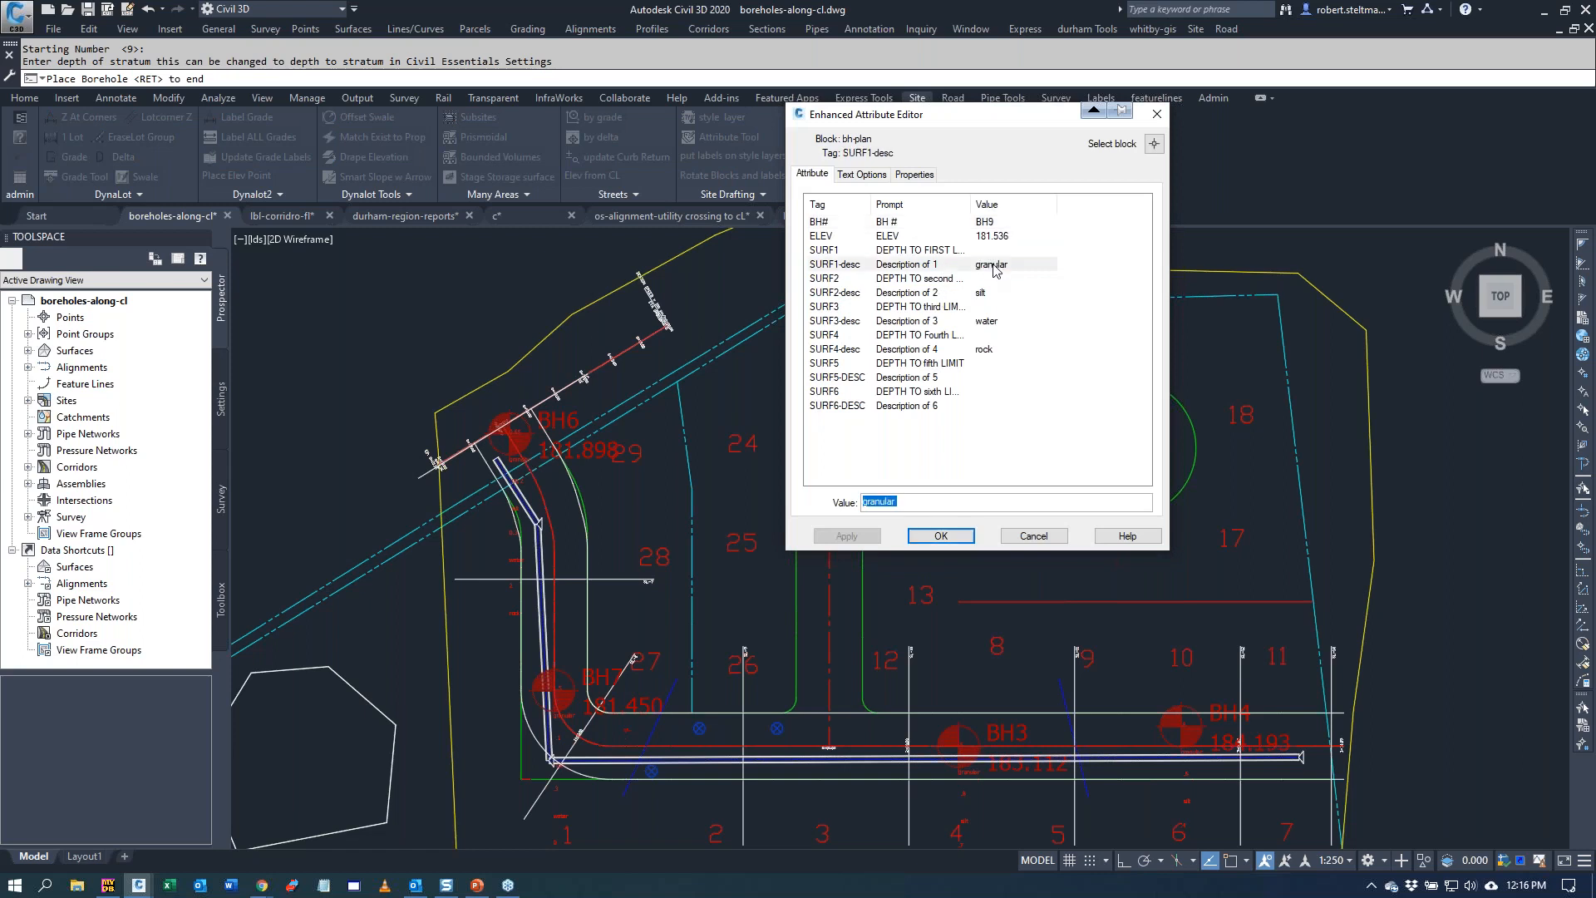
# - Set borehole BH9's first granular layer depth SURF1 to 0.5 and confirm
pyautogui.click(906, 264)
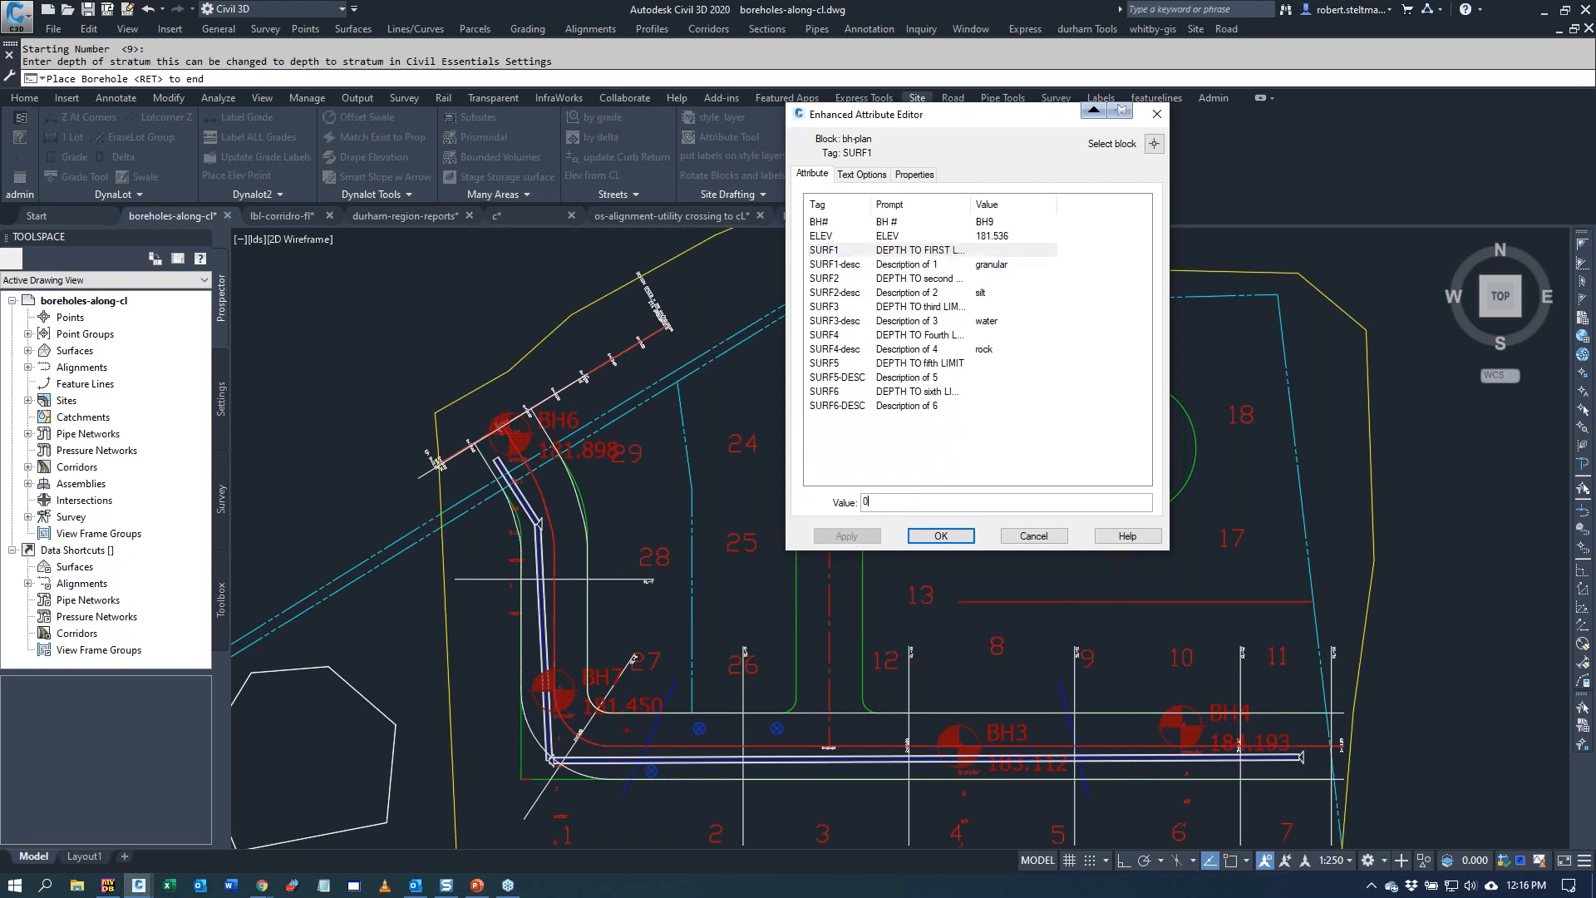
pyautogui.write('0.5')
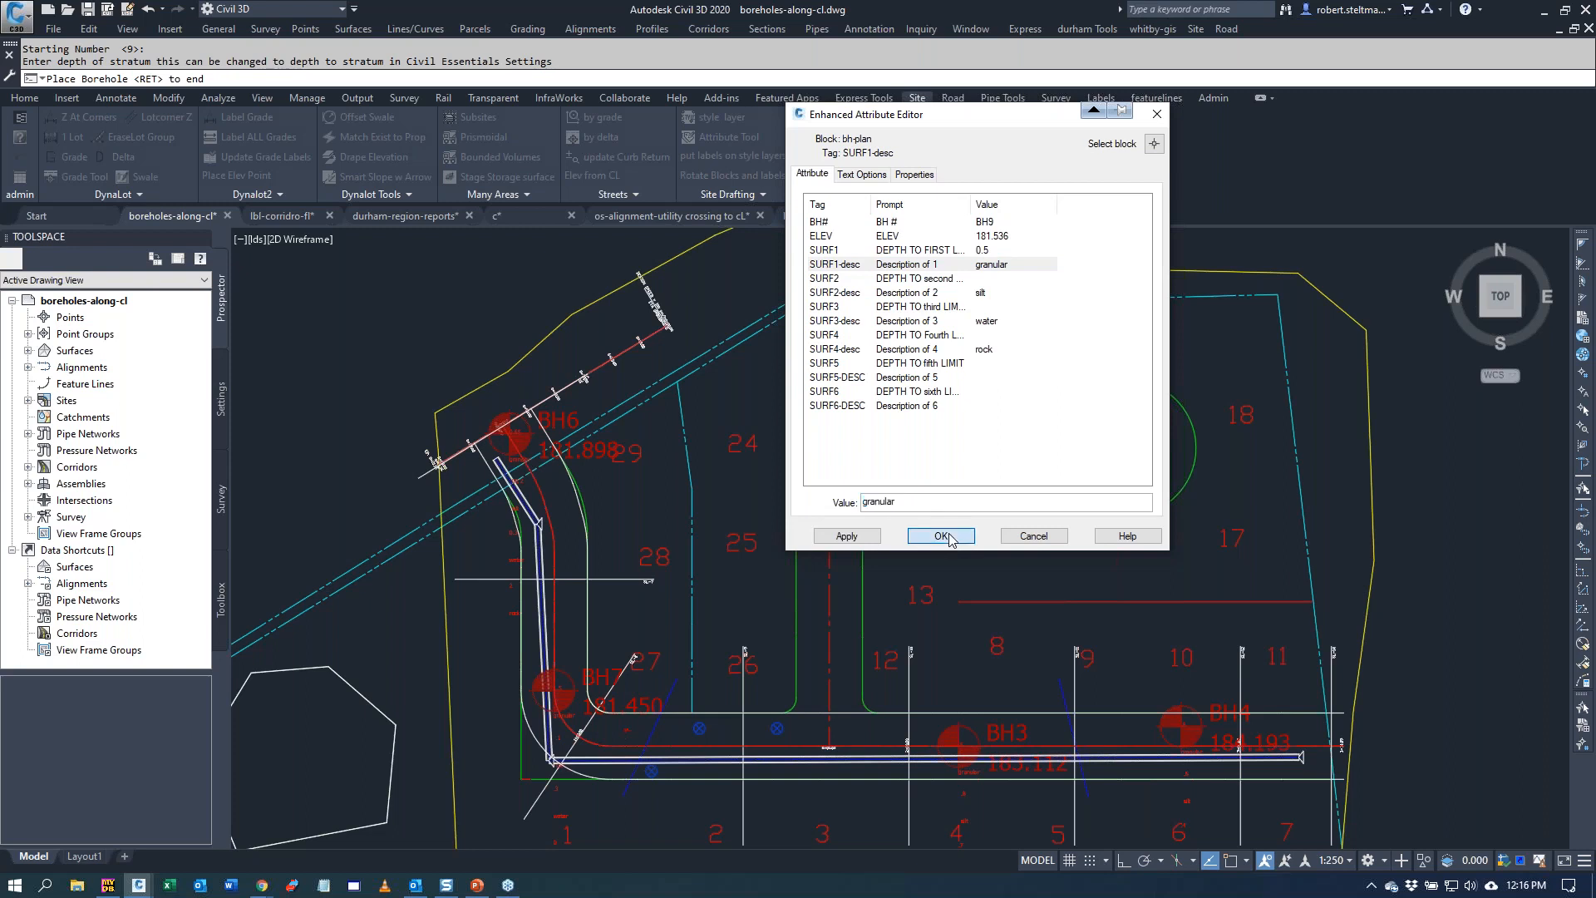
pyautogui.click(939, 536)
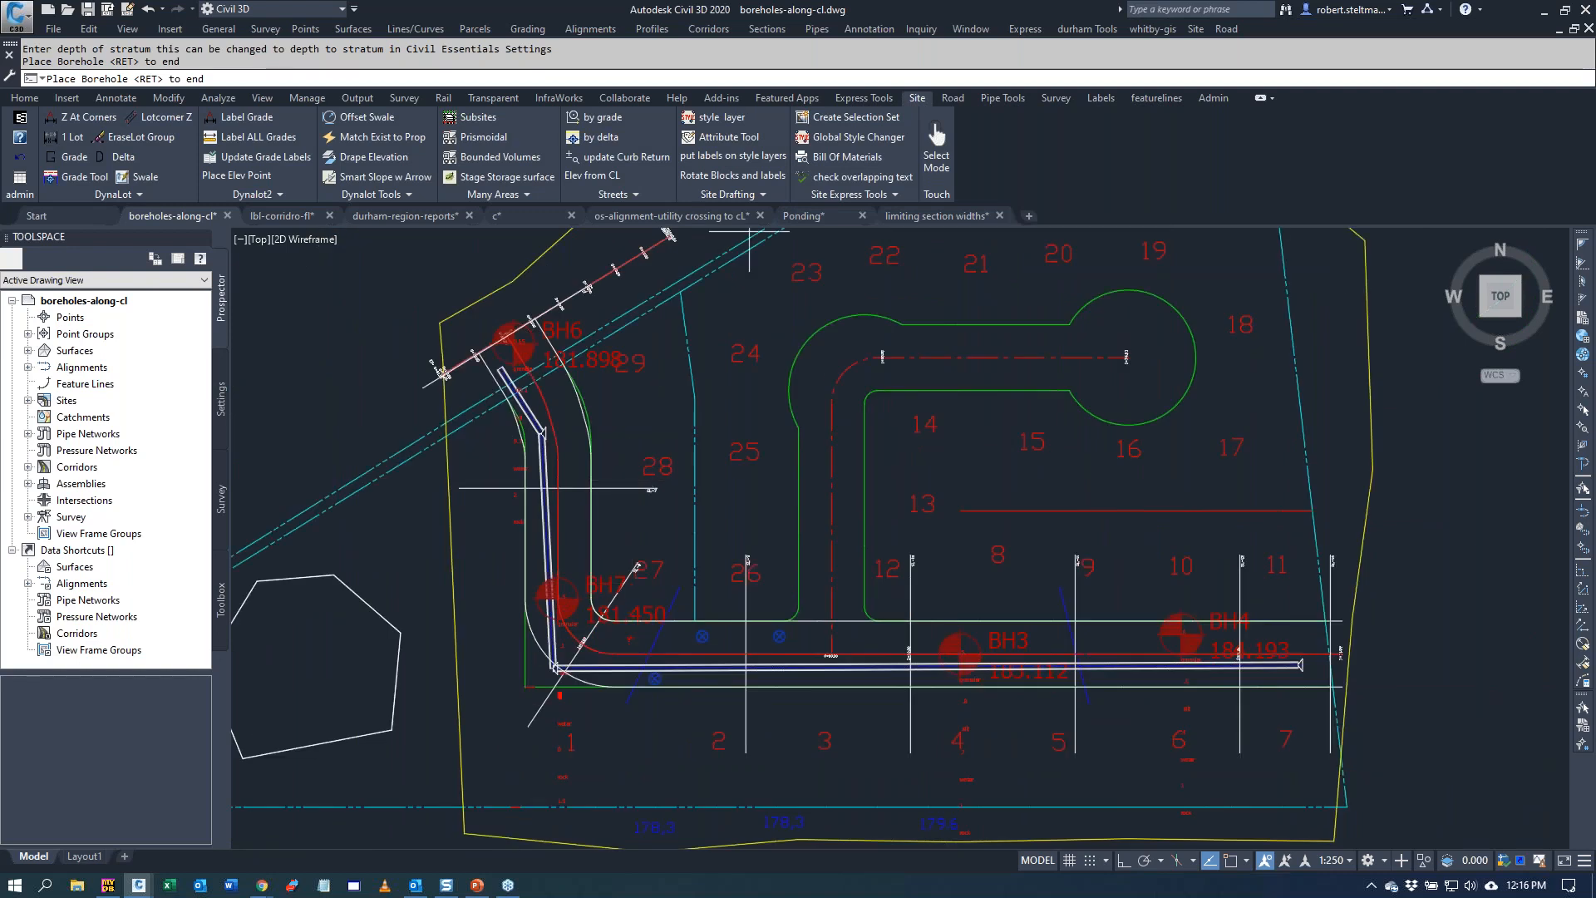
pyautogui.click(951, 98)
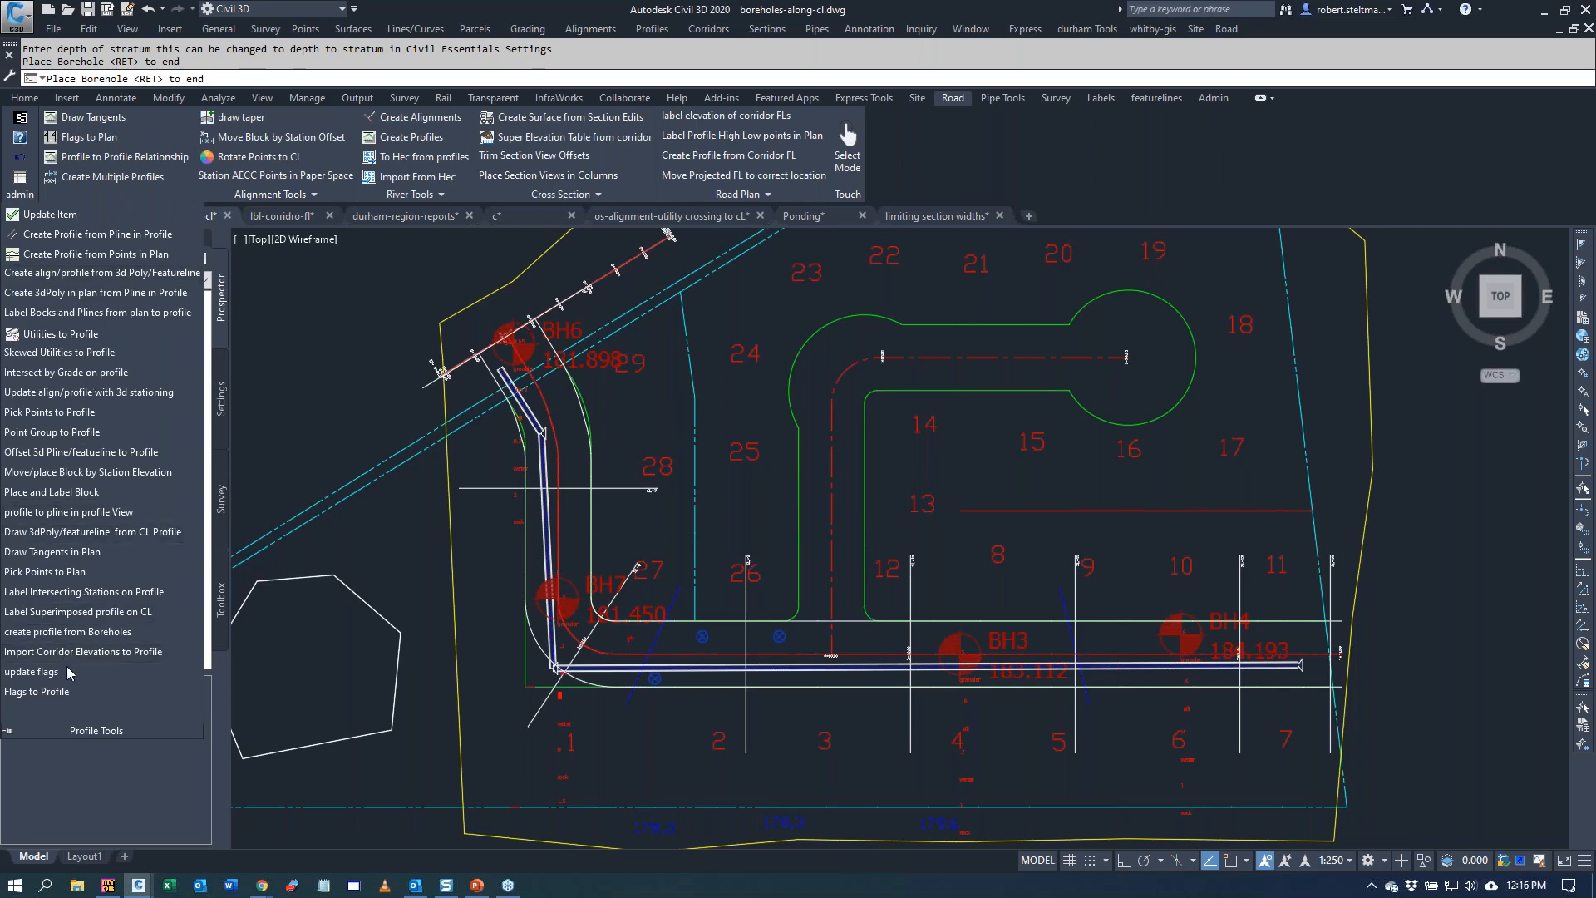
# - Project the granular borehole stratum as 3D polylines into the road profile view
pyautogui.click(68, 632)
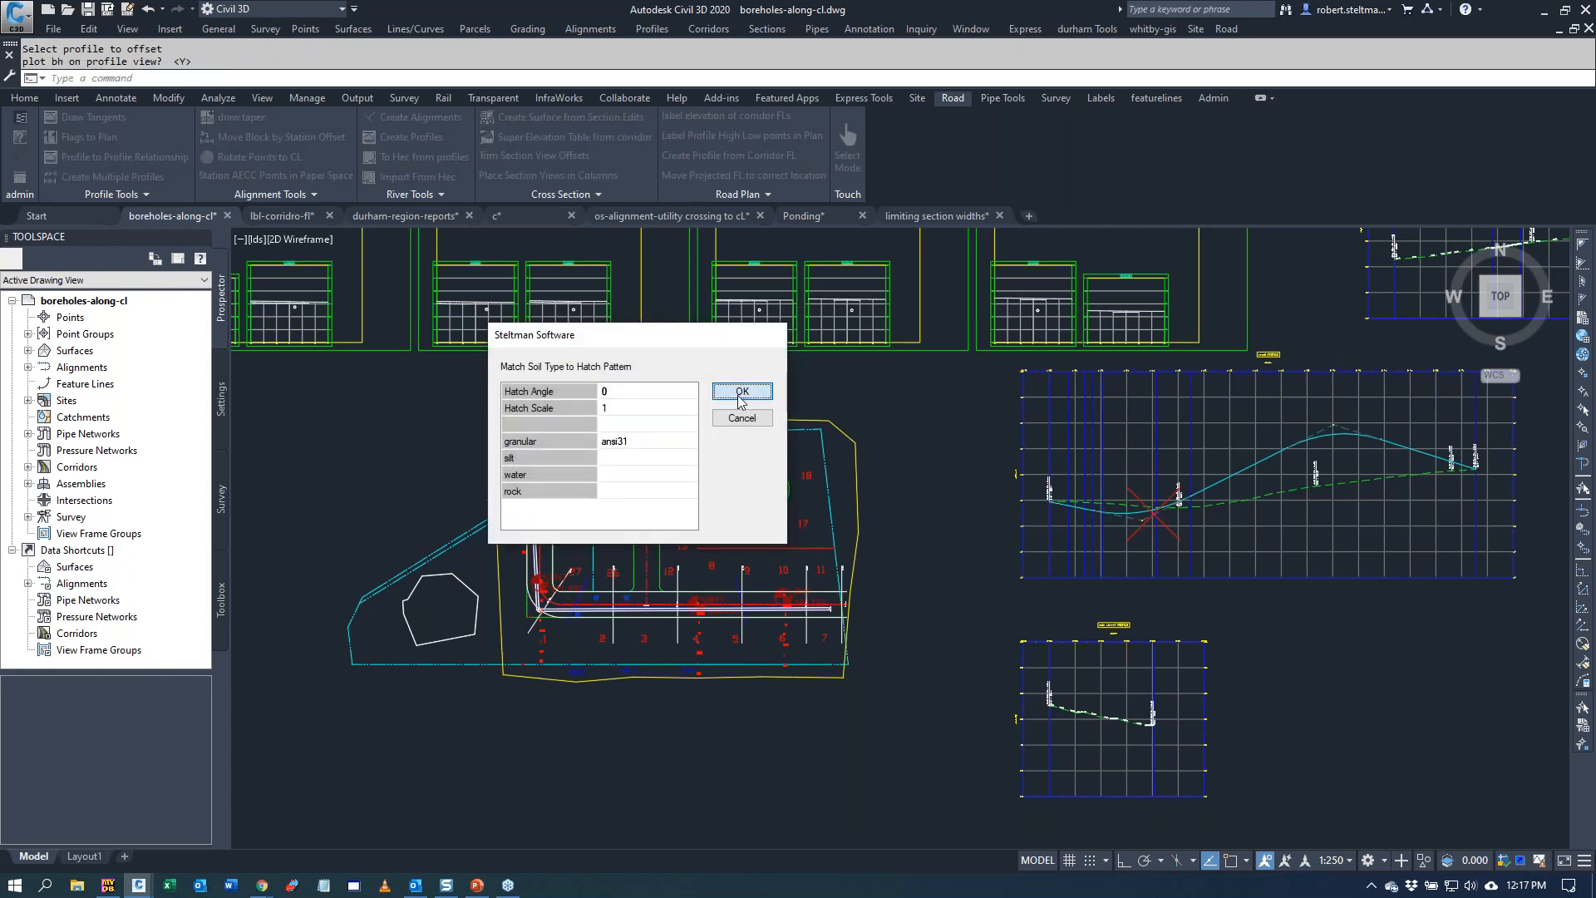
pyautogui.click(741, 390)
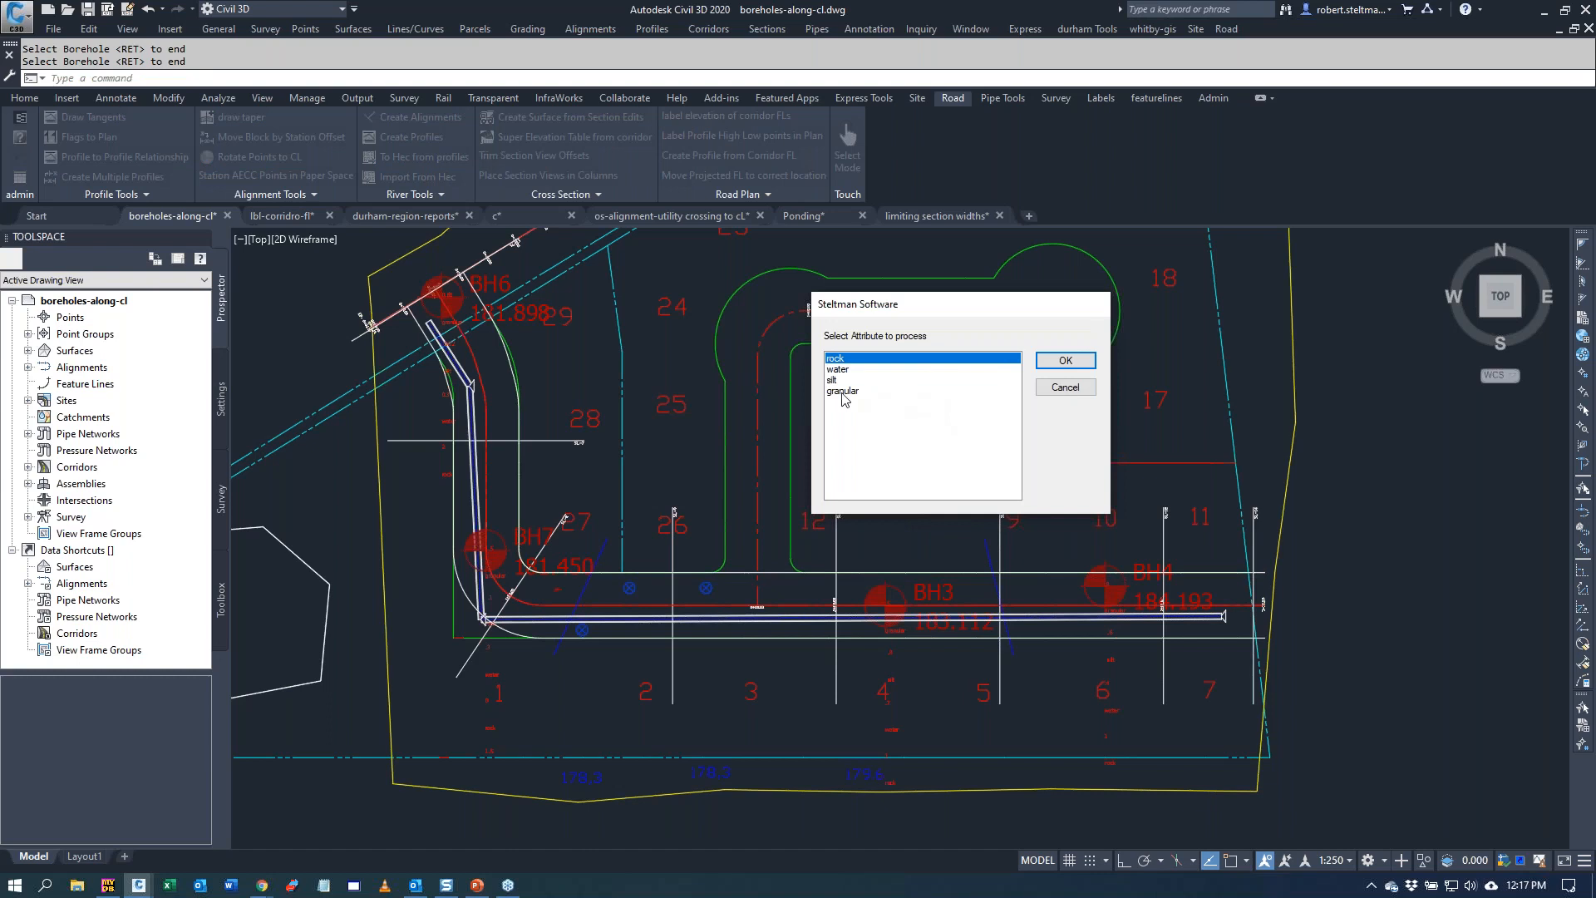
pyautogui.click(843, 391)
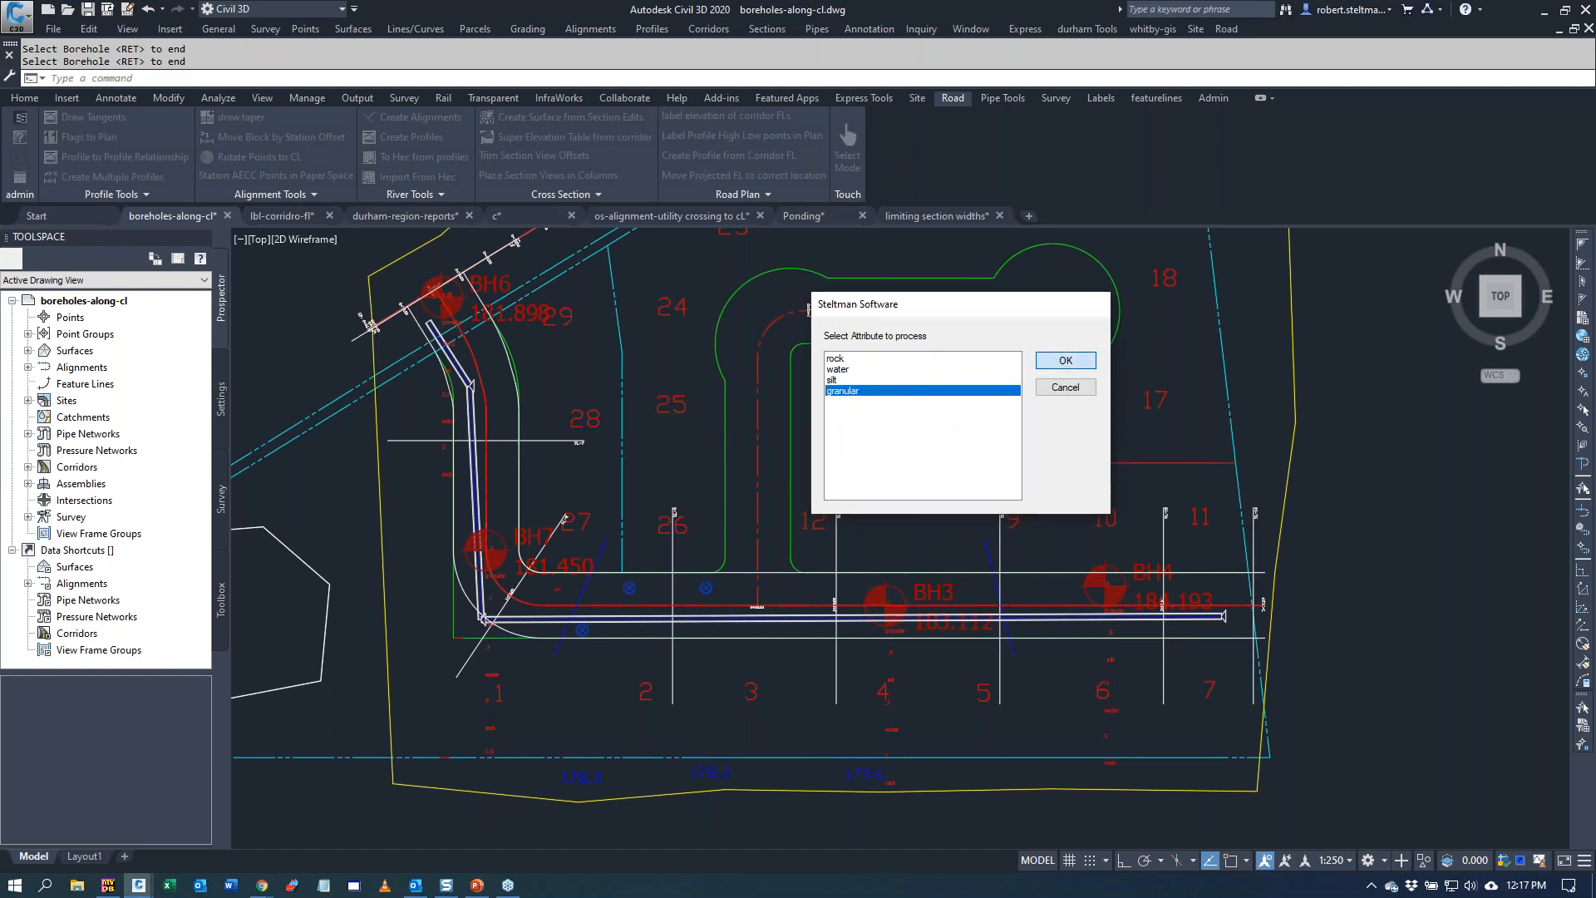
pyautogui.click(1064, 361)
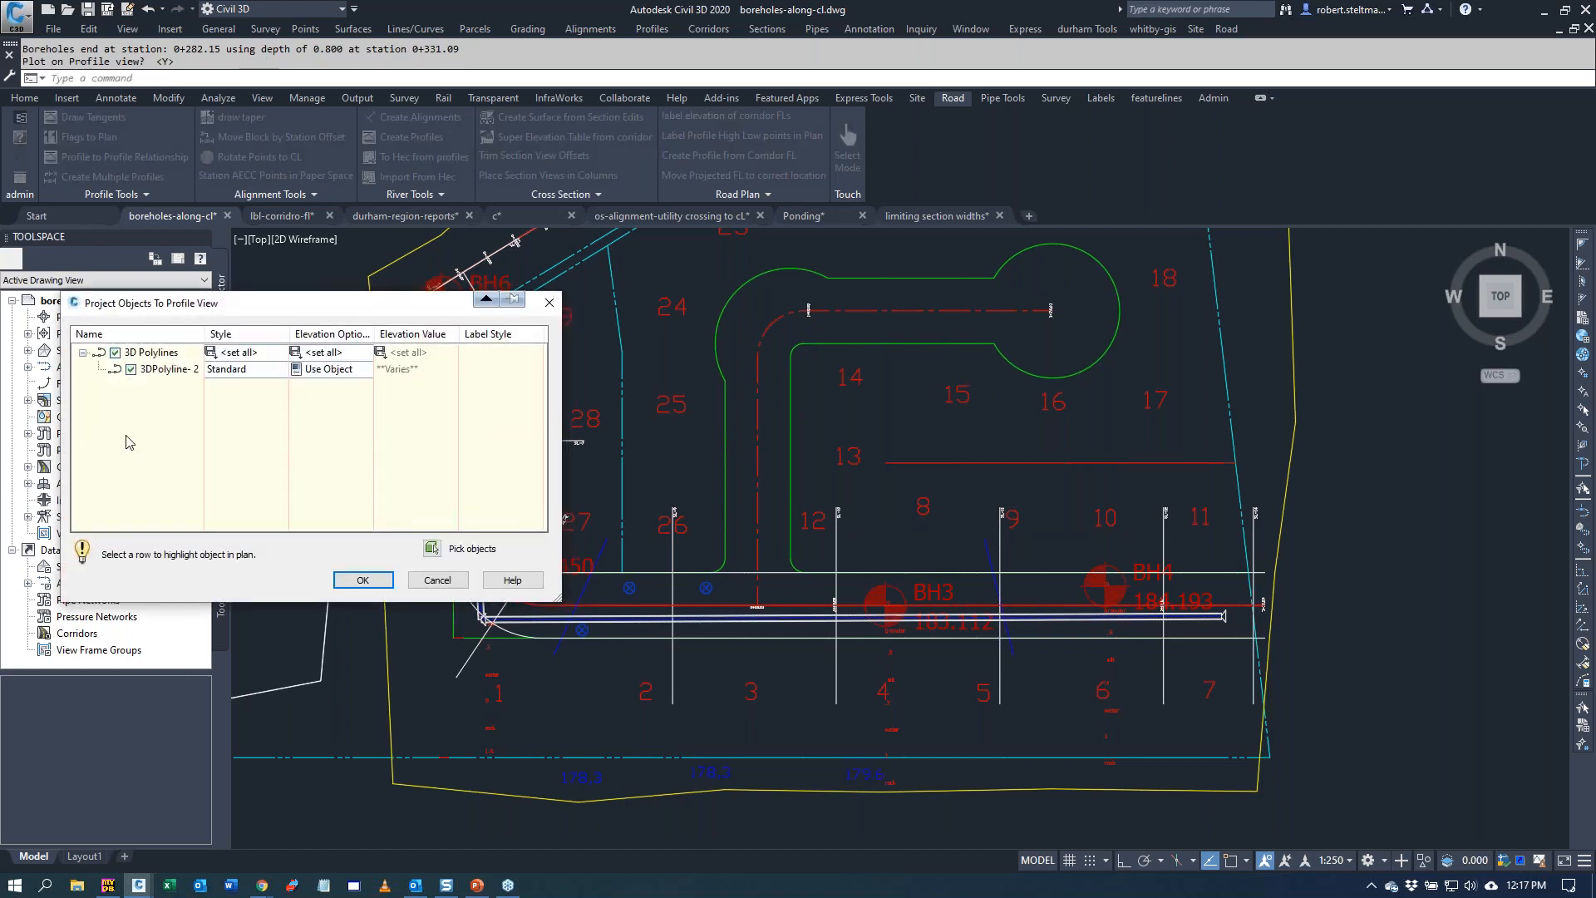
pyautogui.click(362, 578)
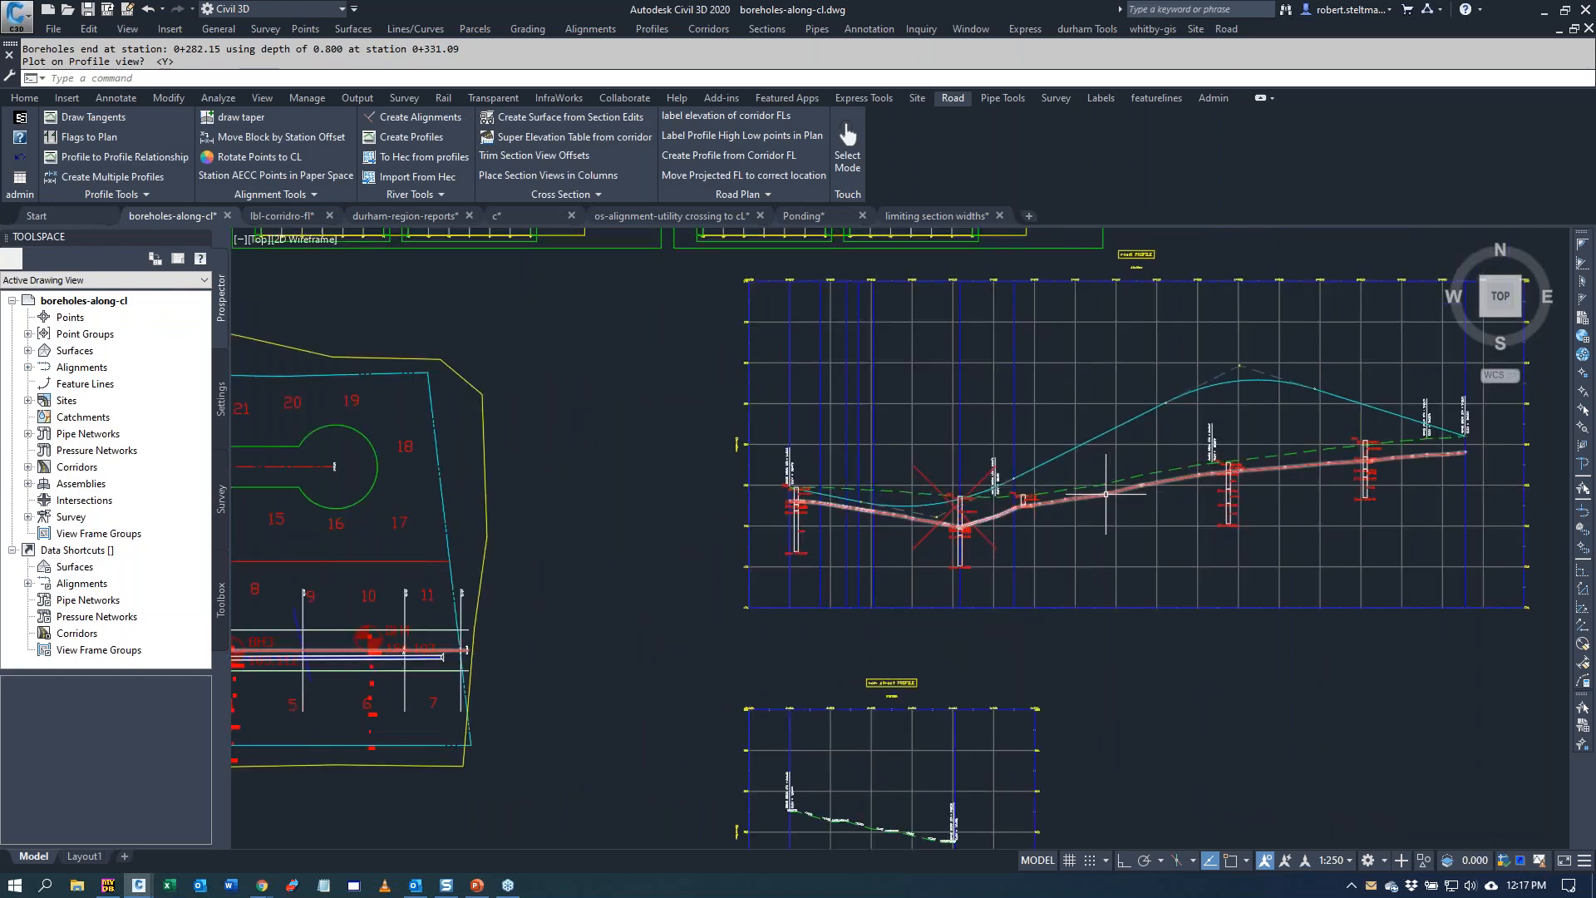
pyautogui.moveTo(963, 529)
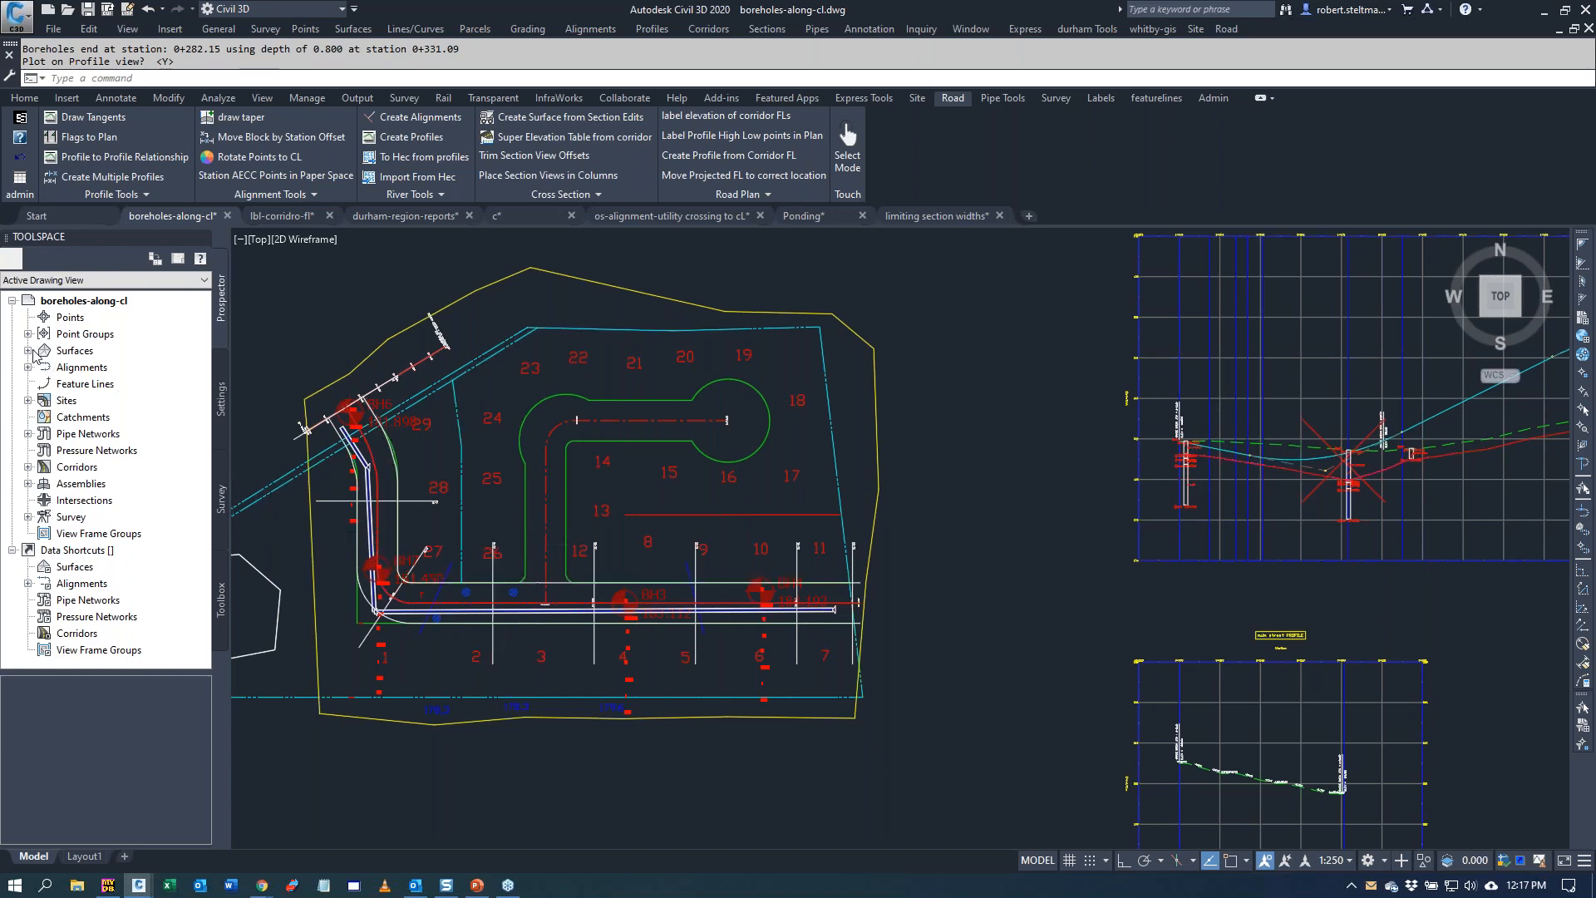
# - Confirm SLG-1 under road1 samples the og and rd1 surfaces and Network - (1)
pyautogui.click(28, 350)
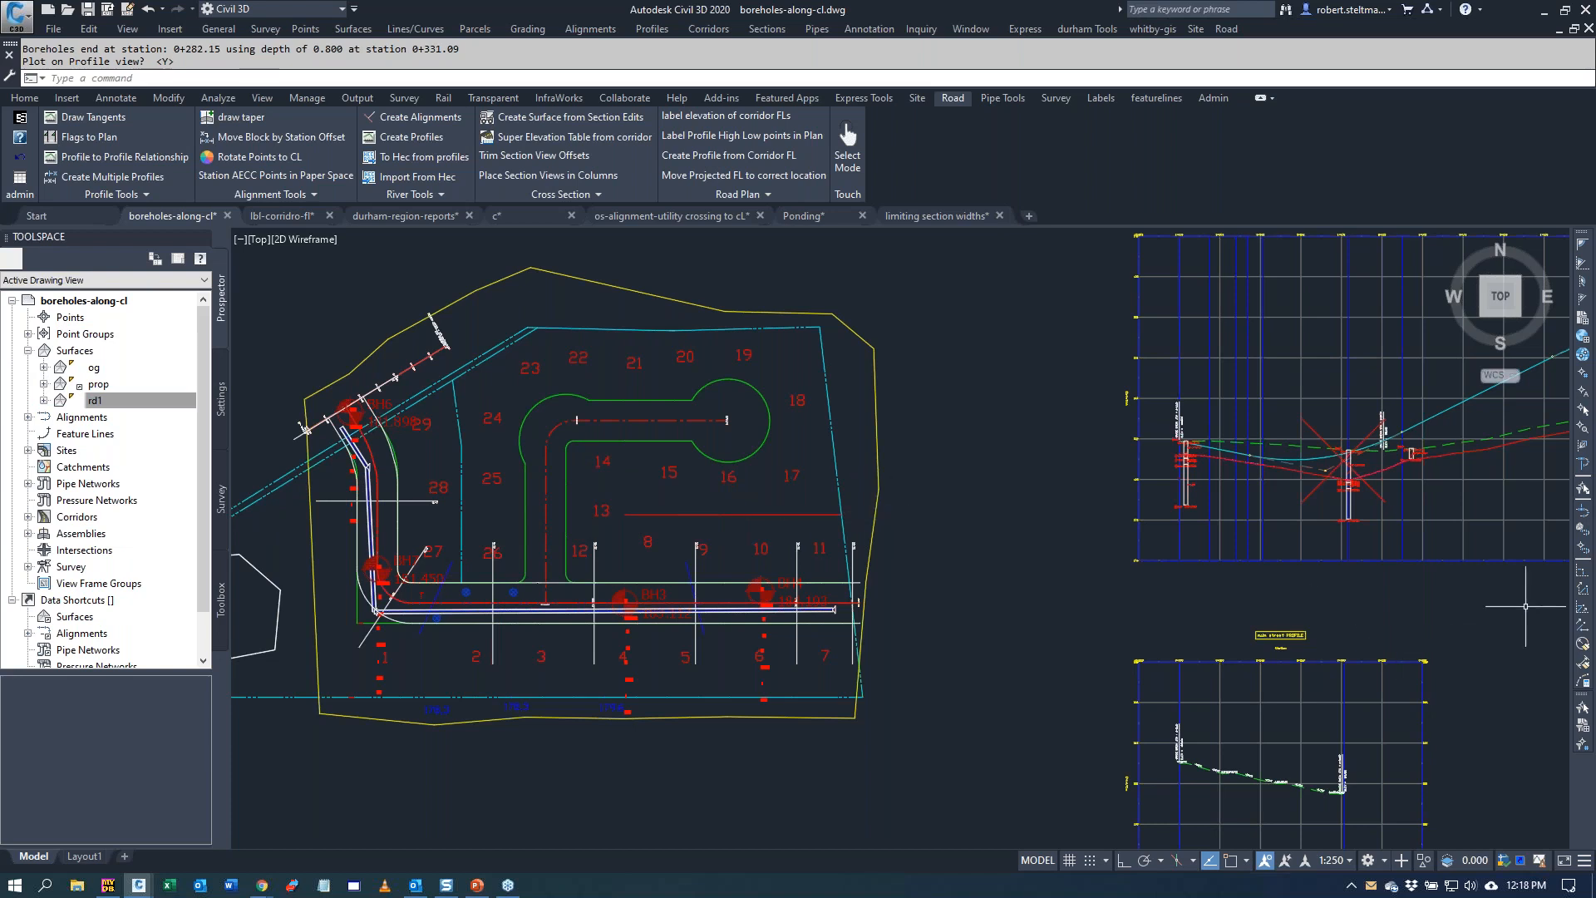
pyautogui.moveTo(914, 369)
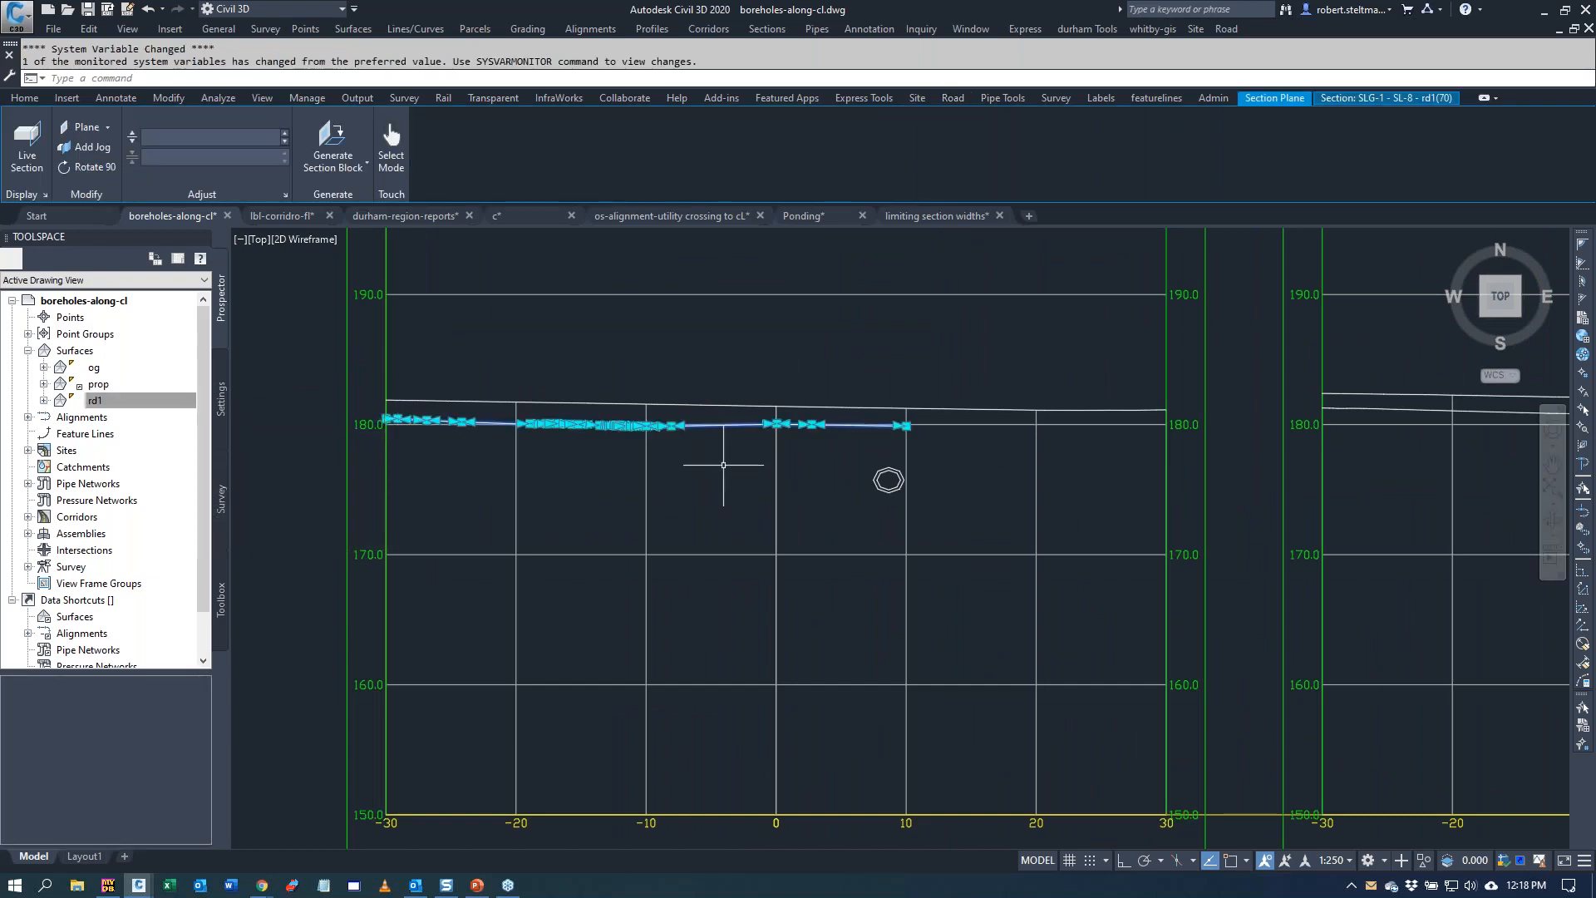
pyautogui.click(96, 401)
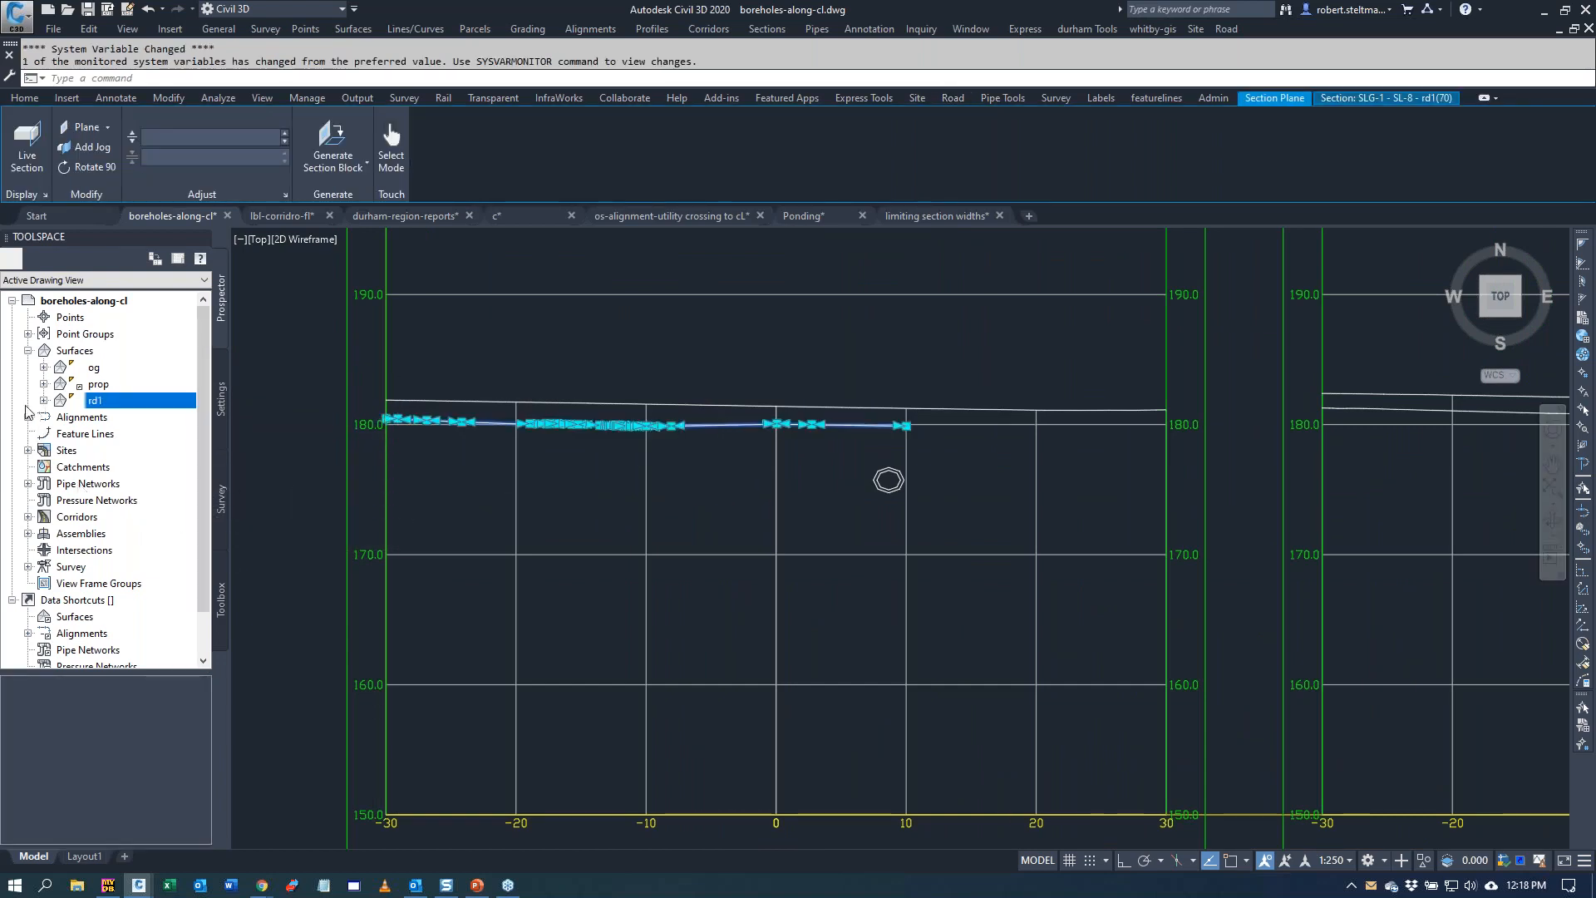
pyautogui.click(28, 417)
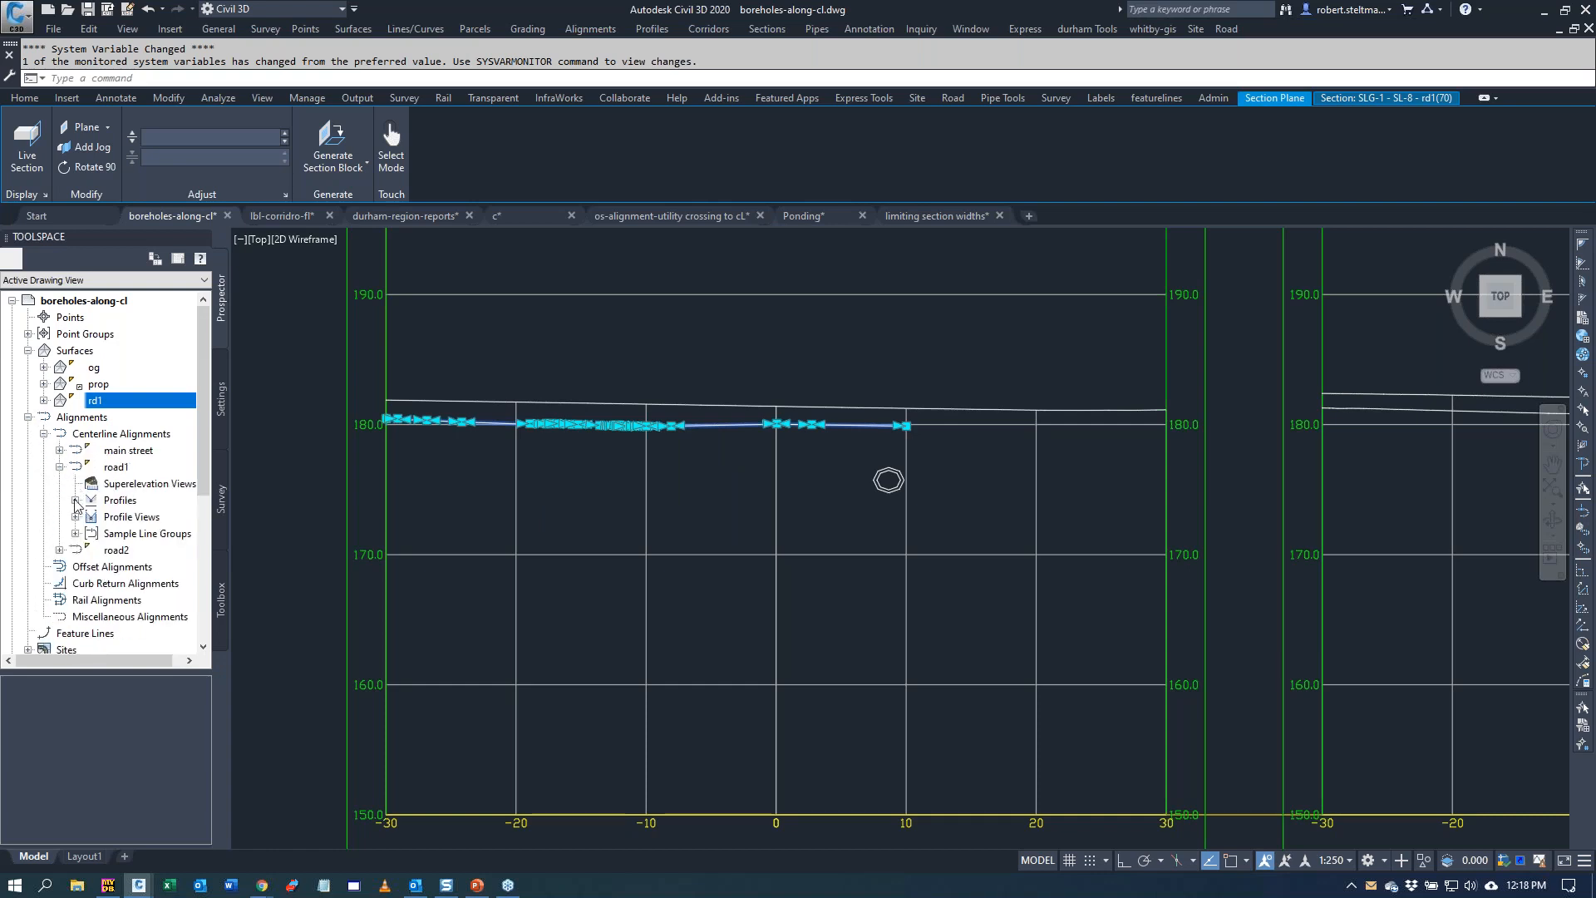
pyautogui.click(75, 533)
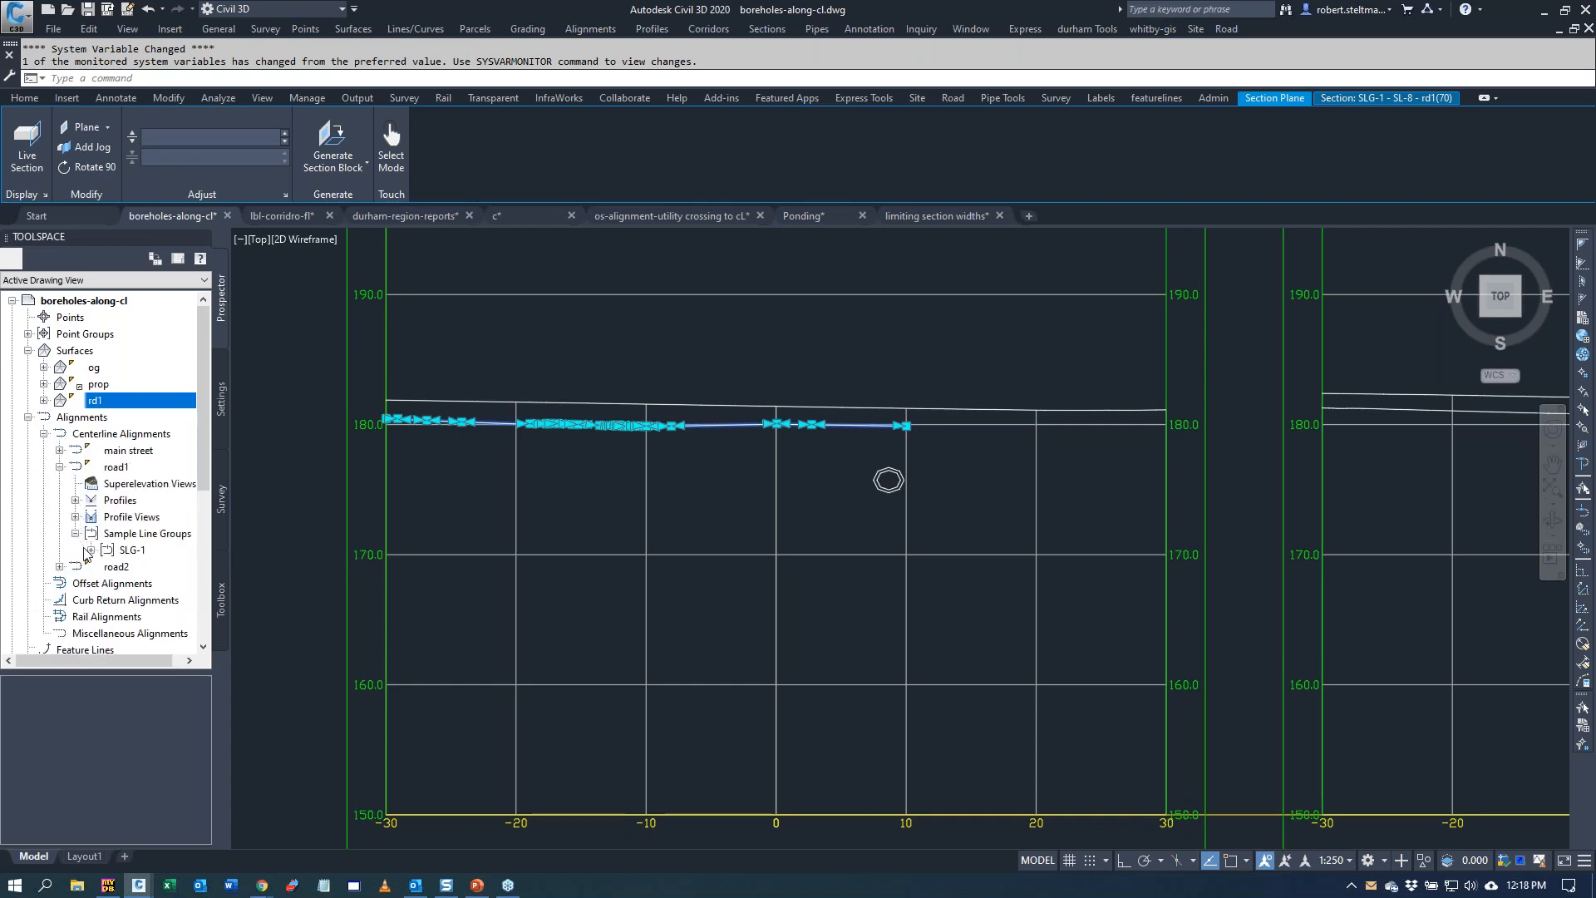
pyautogui.click(153, 566)
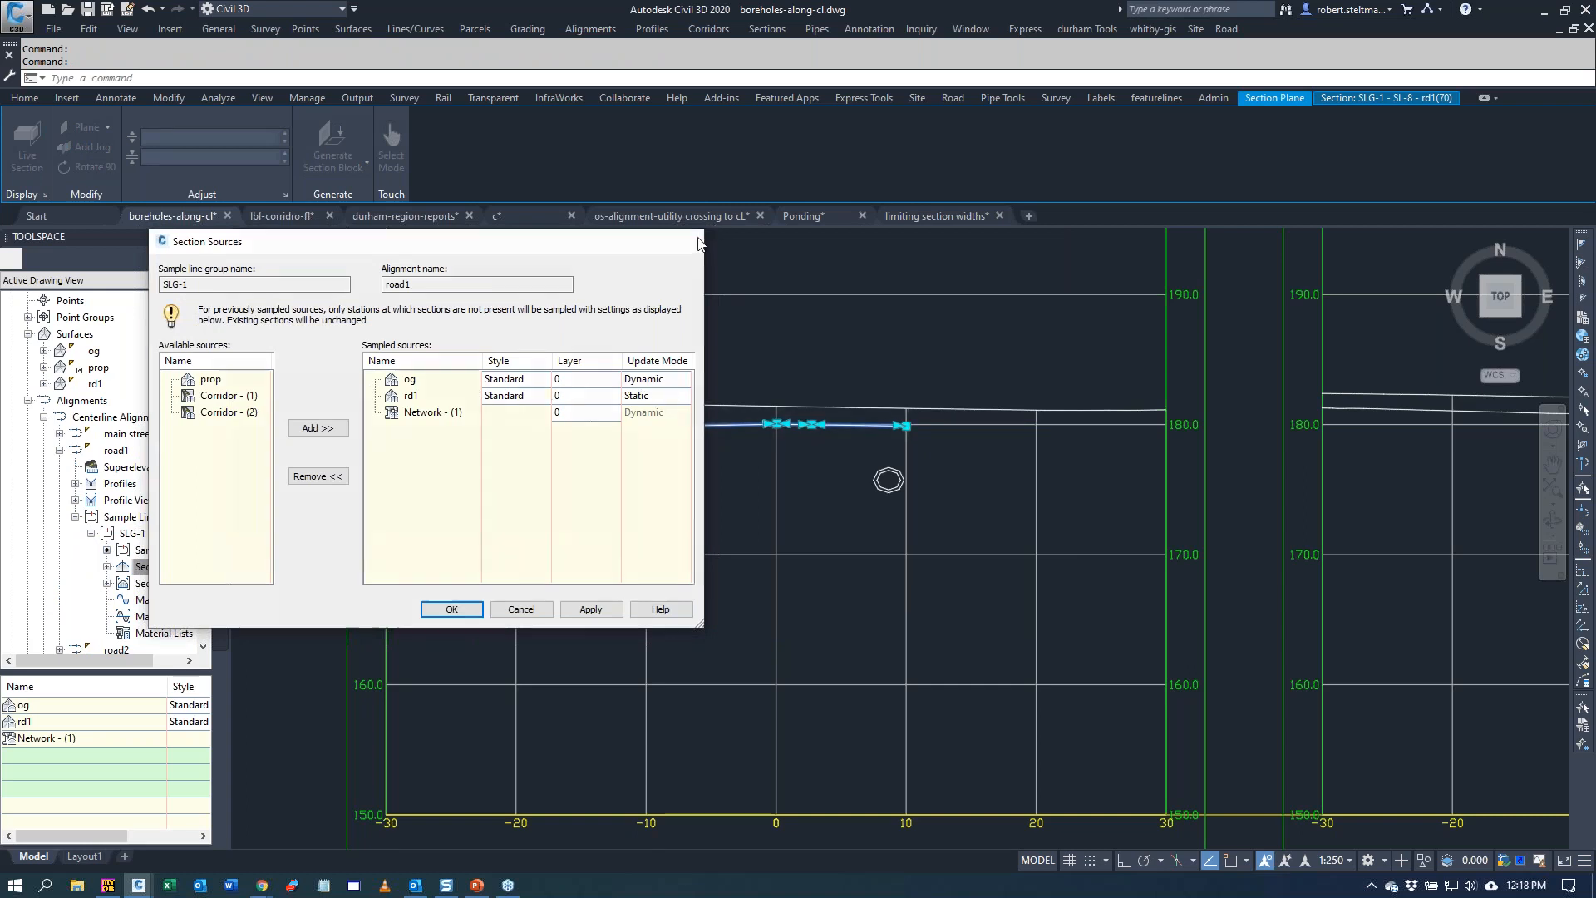
pyautogui.click(450, 608)
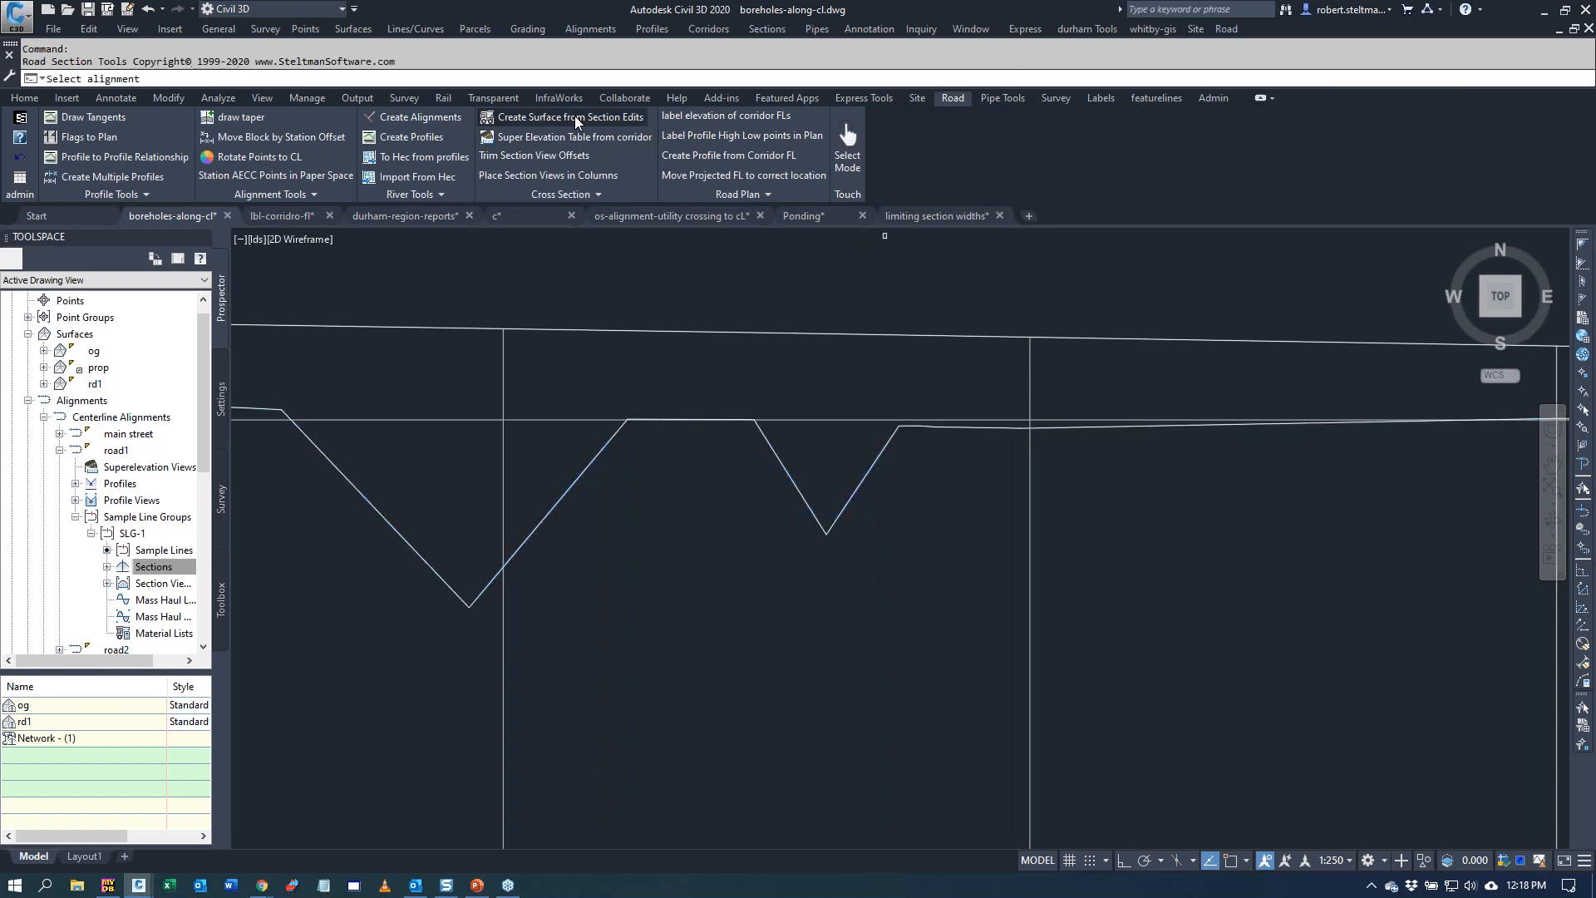
# - Create a surface named mod from road1's section edits using the rd1 surface
pyautogui.click(568, 116)
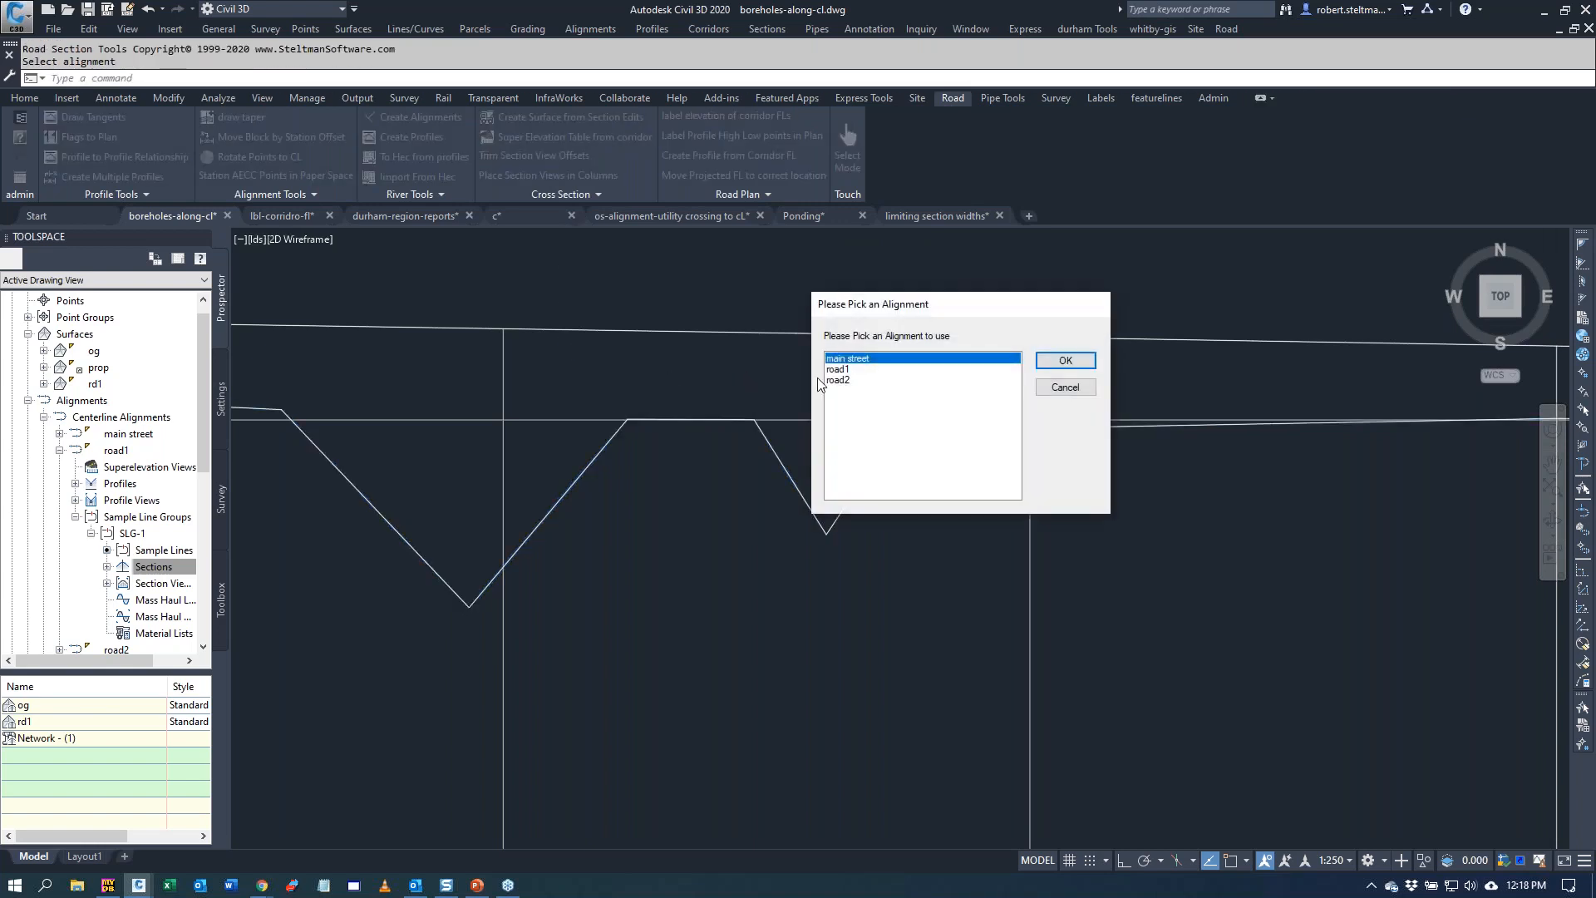
pyautogui.click(838, 369)
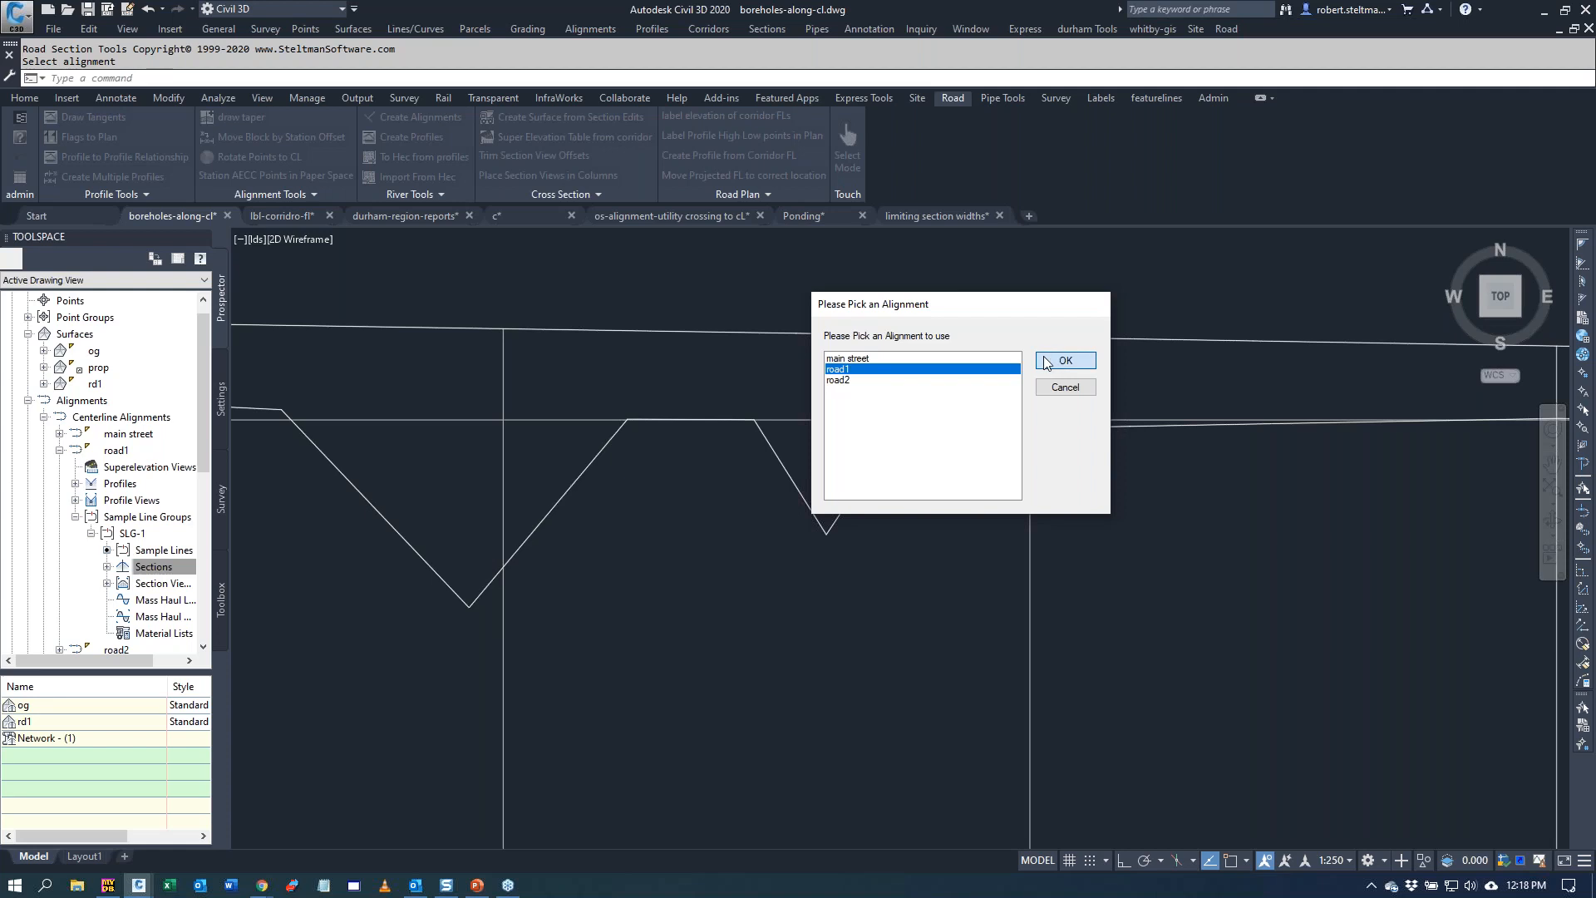
pyautogui.click(1064, 359)
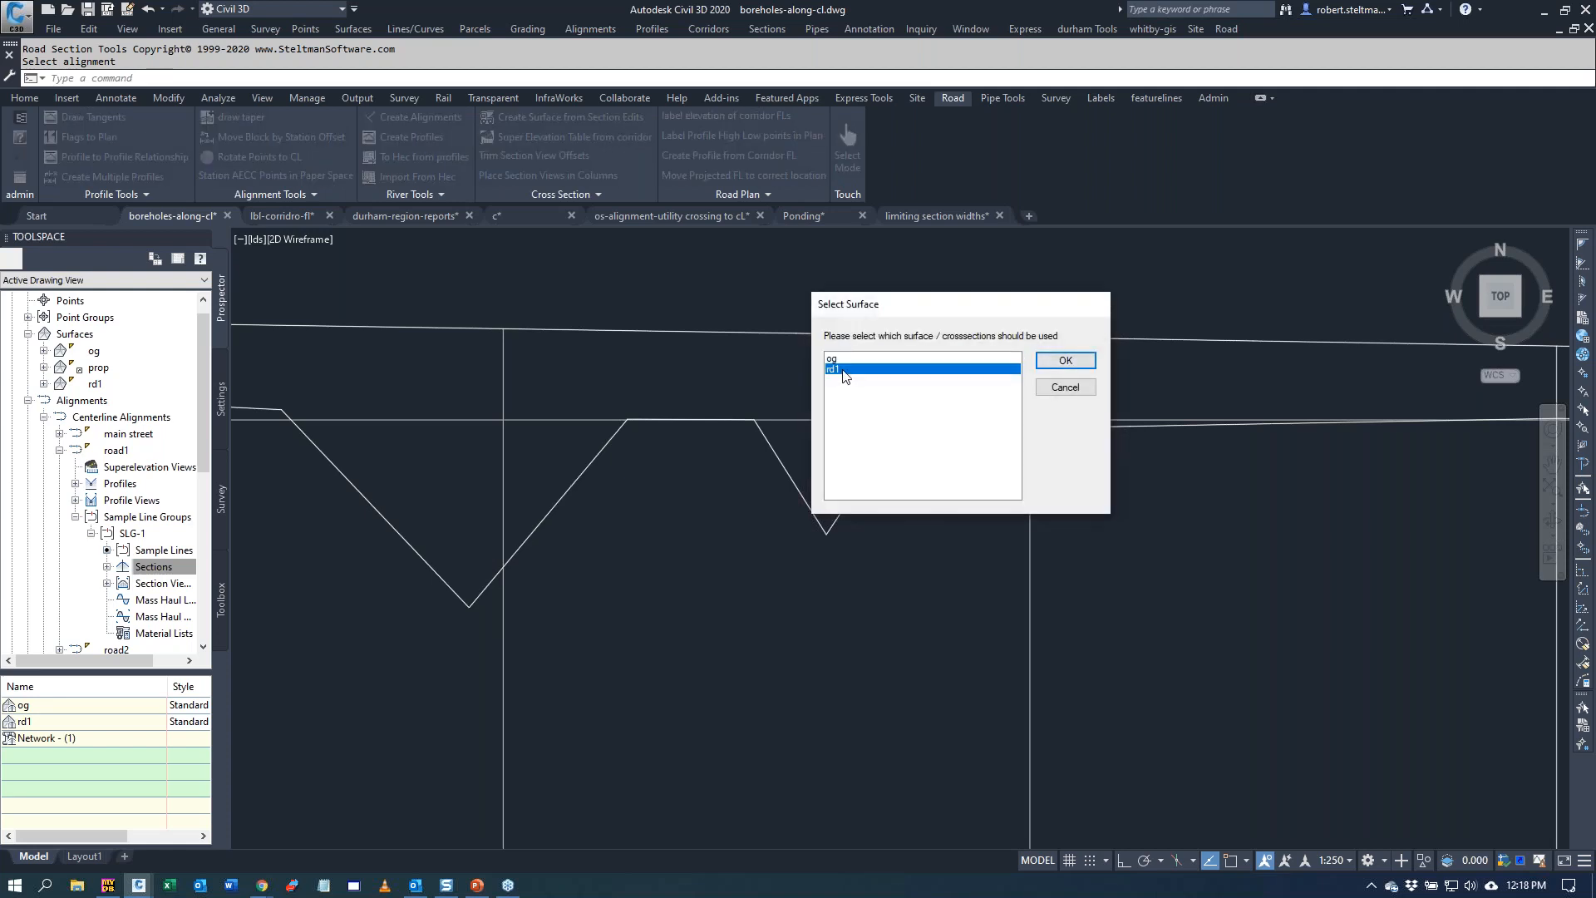
pyautogui.click(1064, 359)
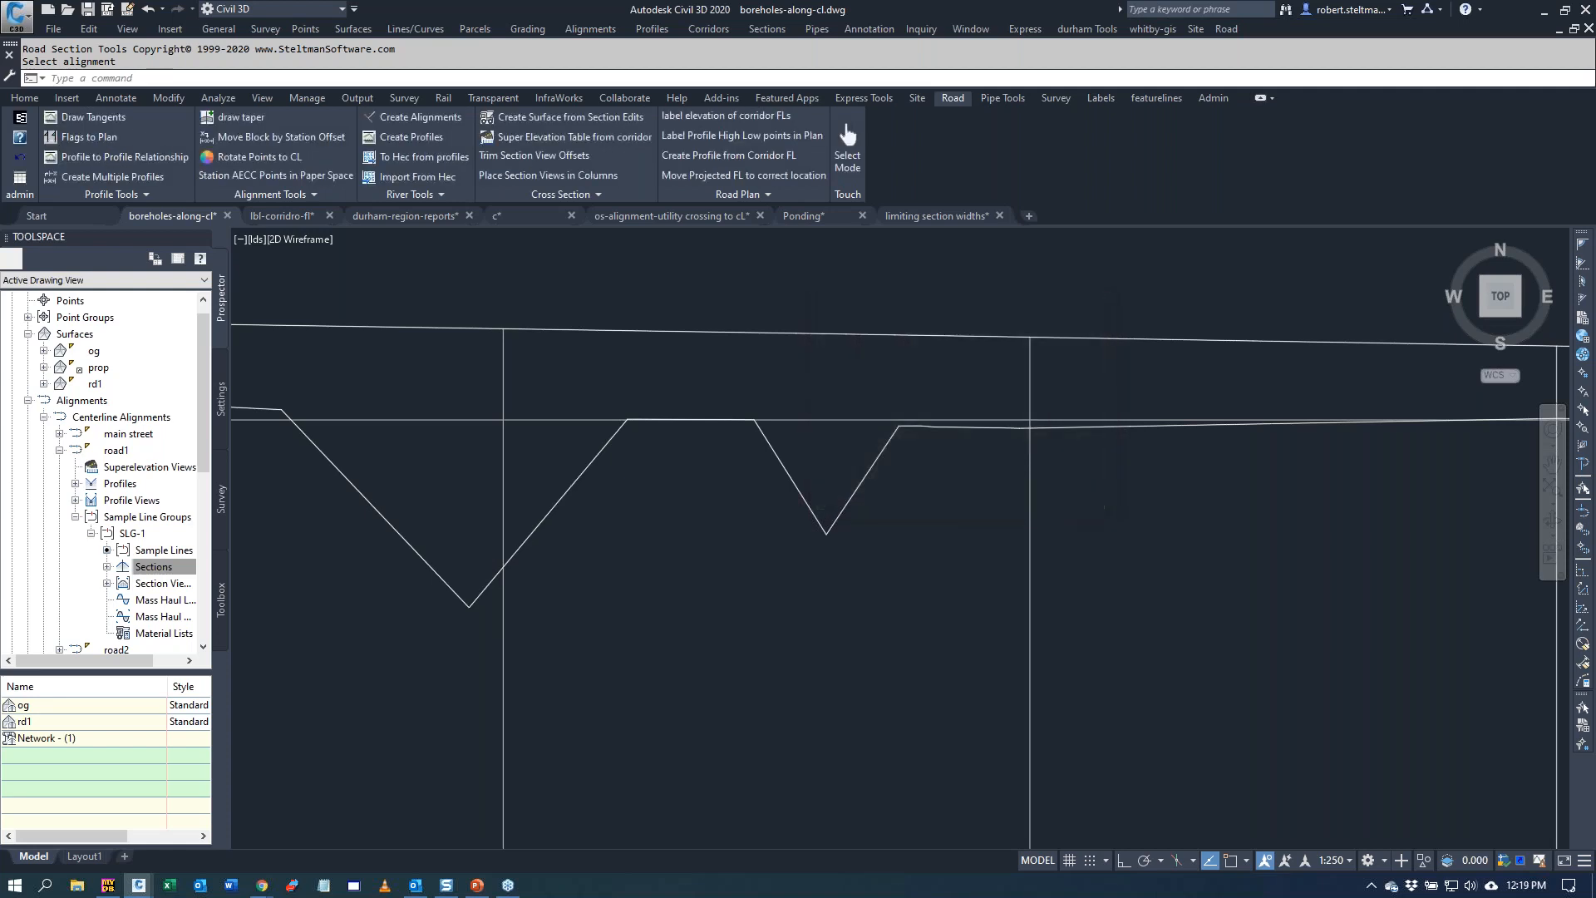
pyautogui.click(761, 364)
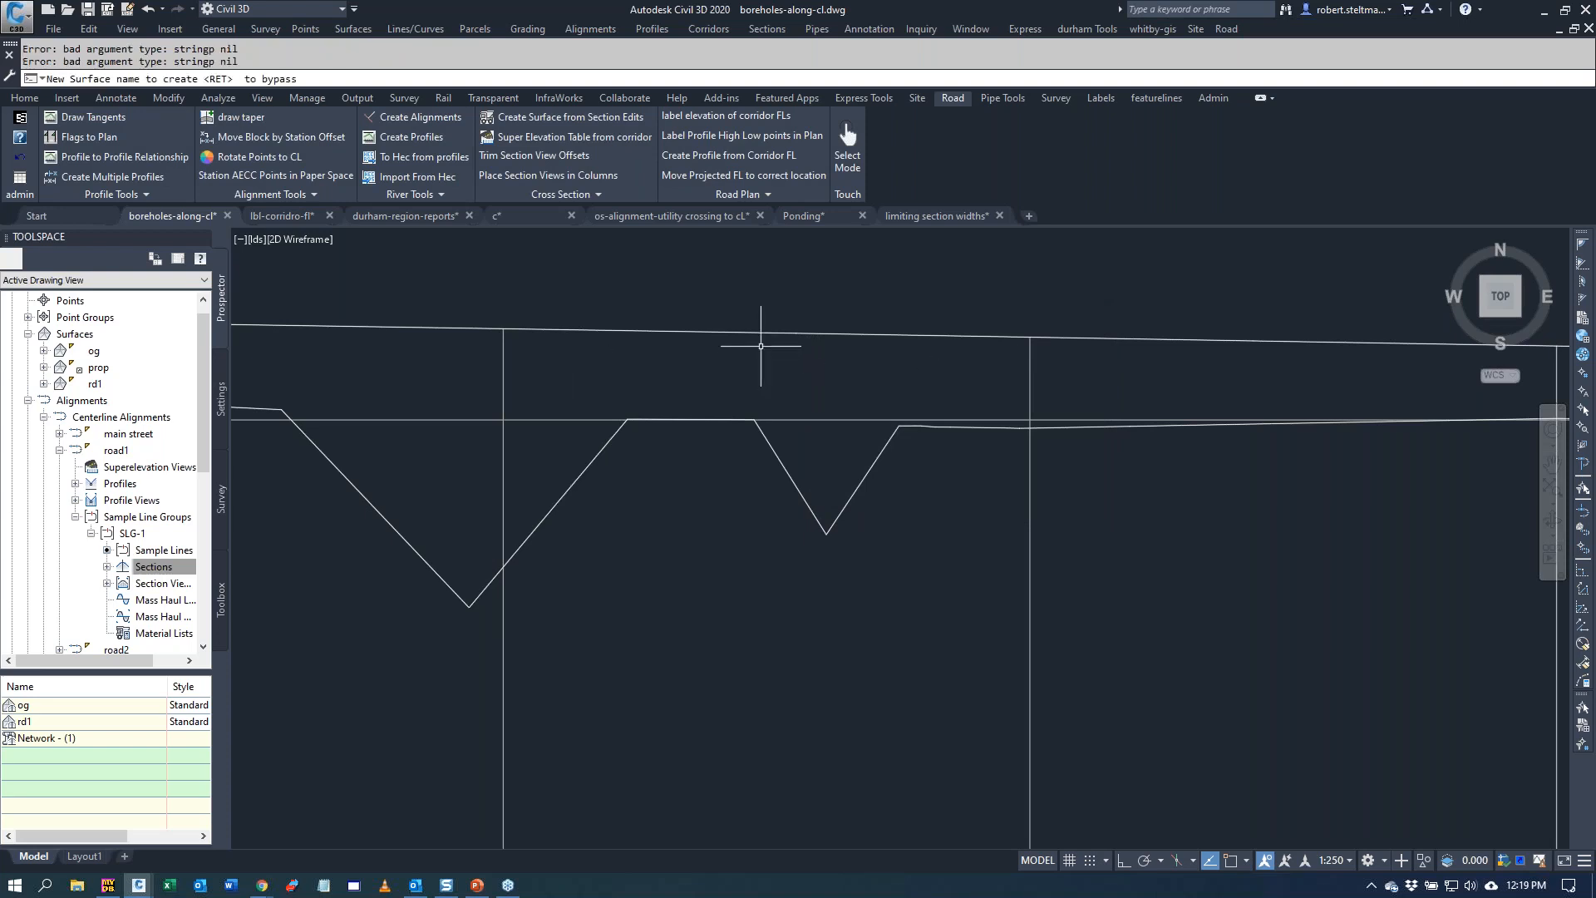
pyautogui.write('mod')
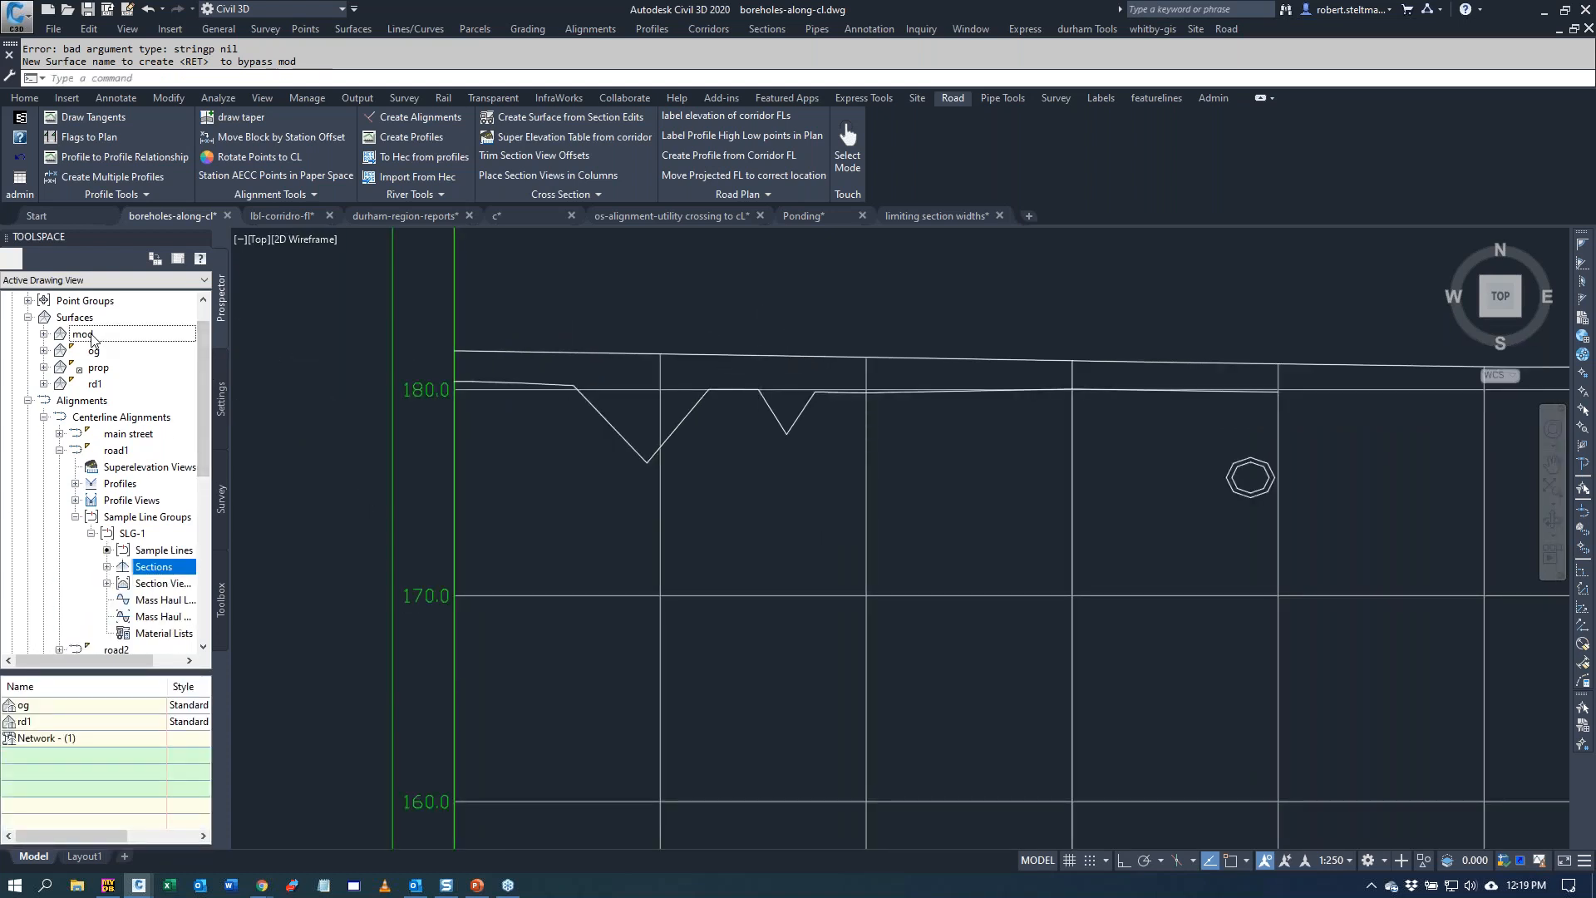
# - Give the mod surface the cont style and stretch a ditch vertex at section SL-8
pyautogui.rightClick(81, 335)
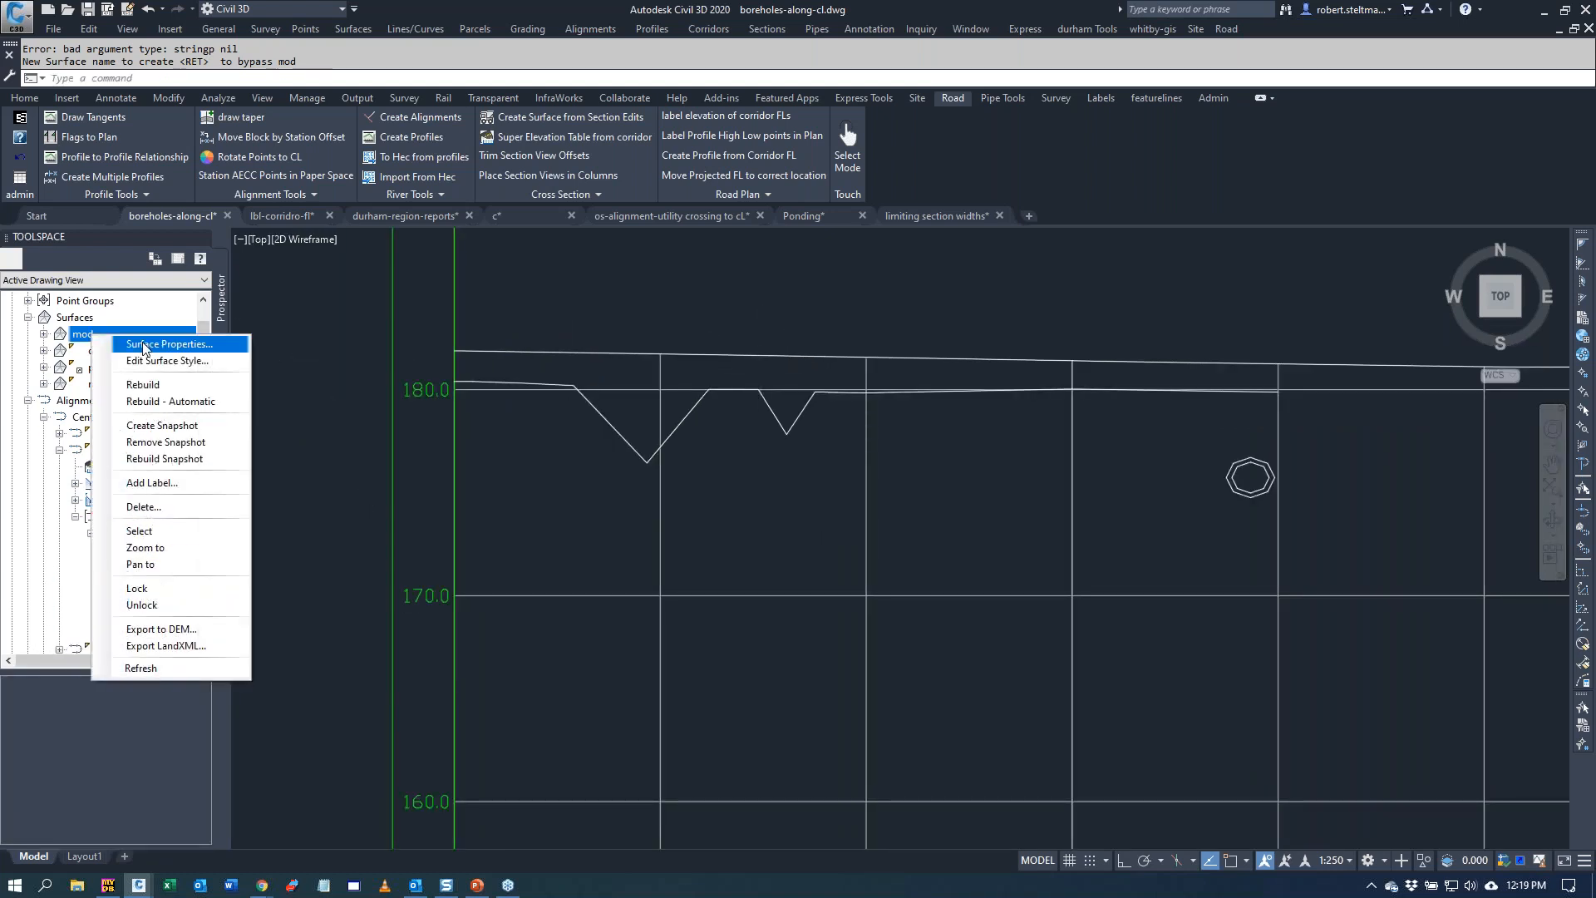
pyautogui.click(171, 344)
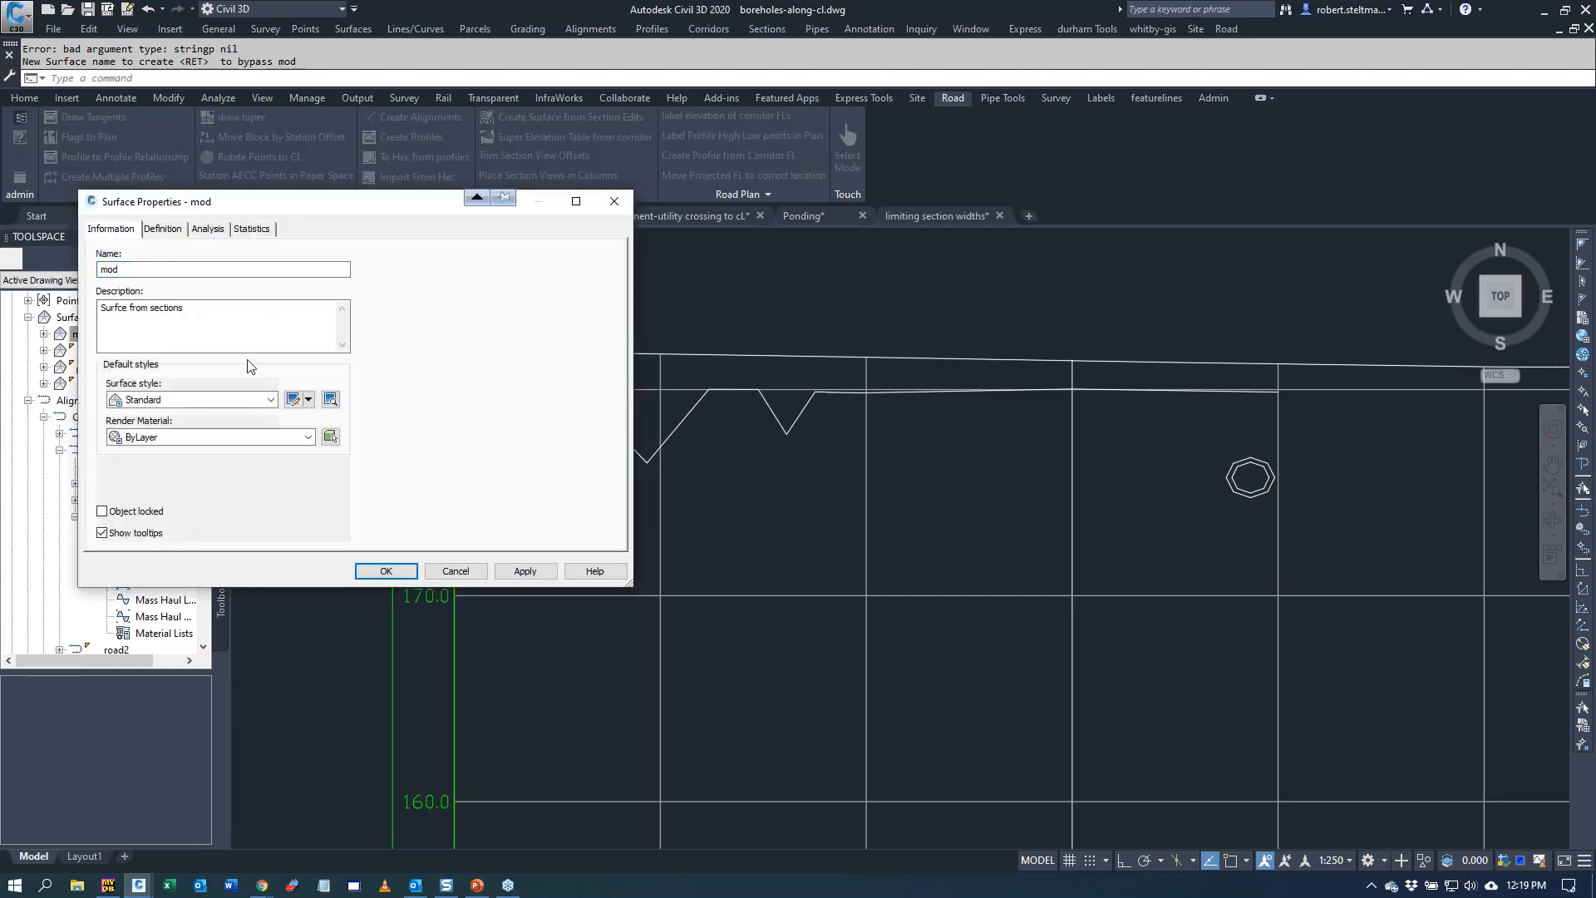
pyautogui.click(271, 399)
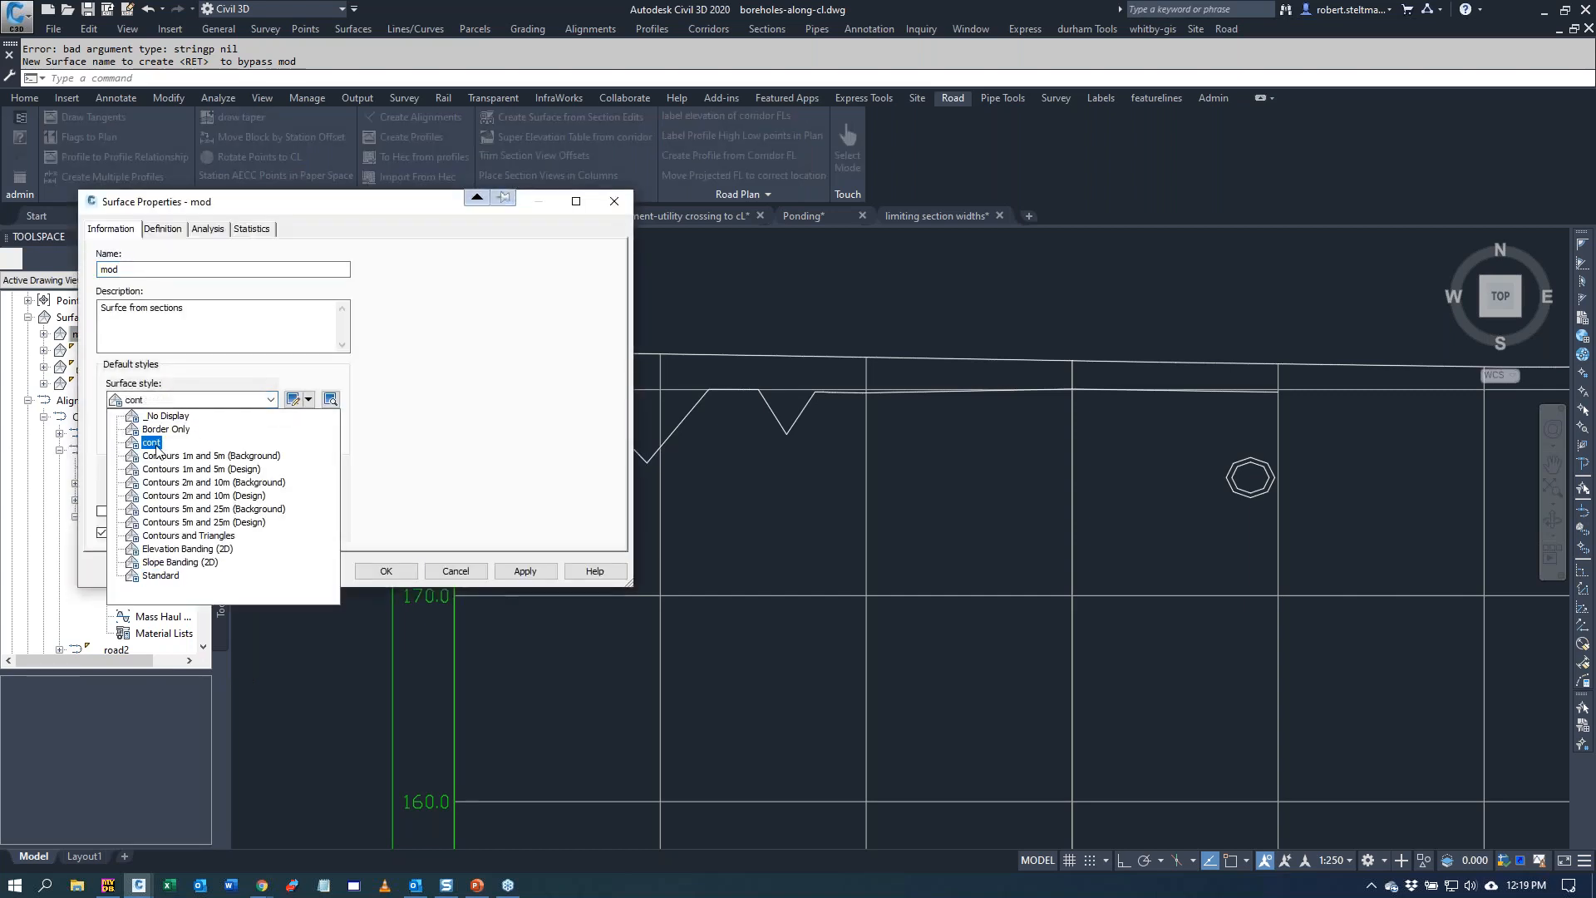
pyautogui.click(151, 442)
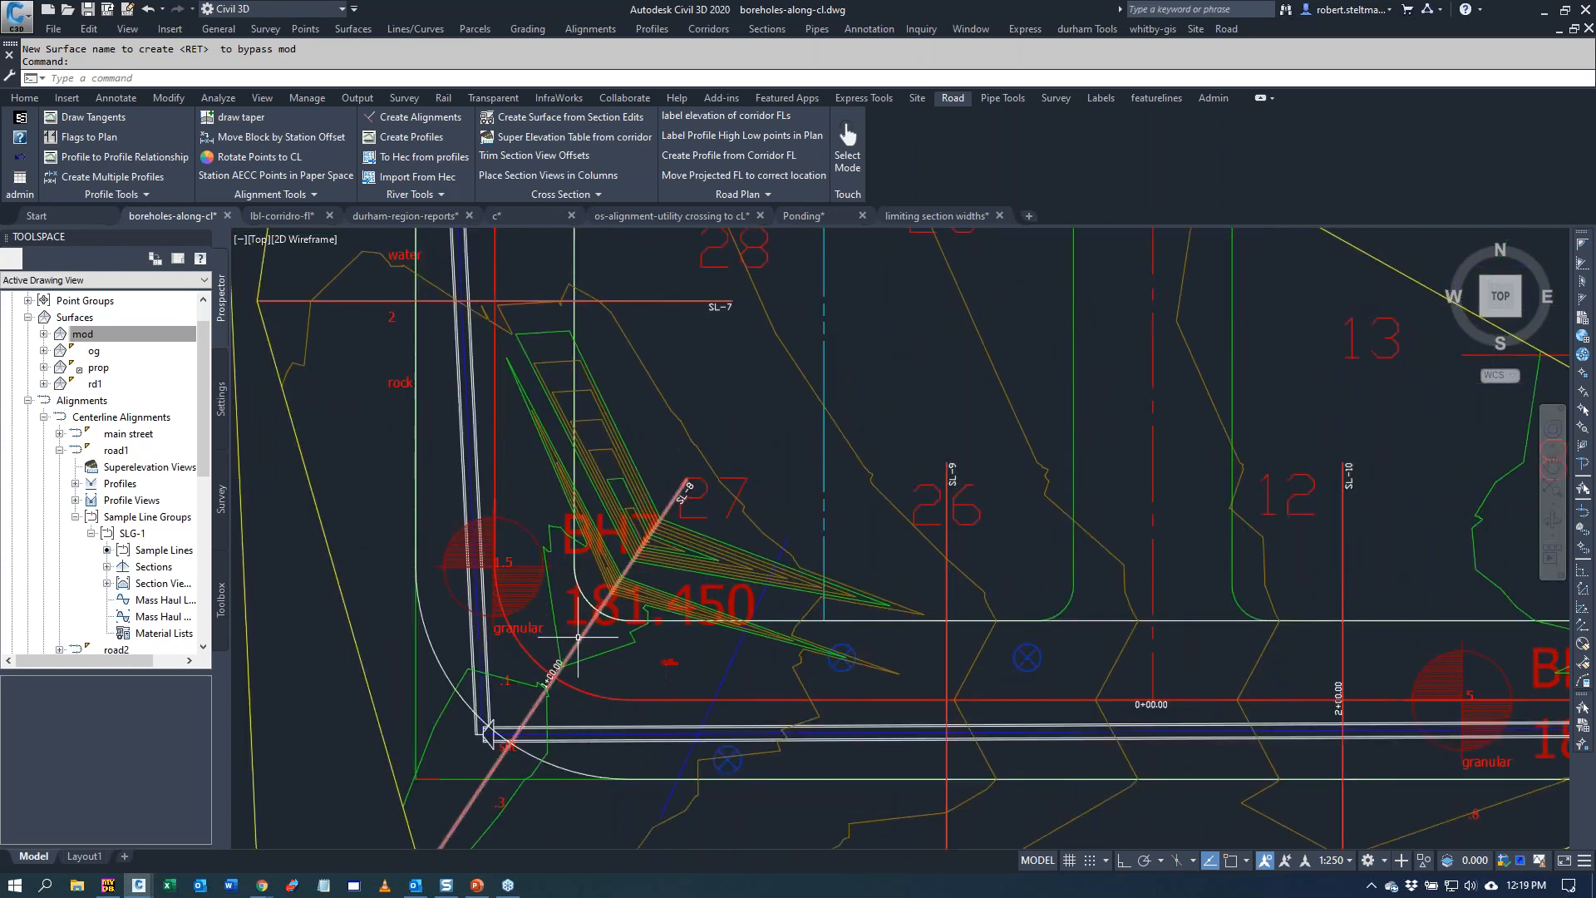
pyautogui.moveTo(578, 638)
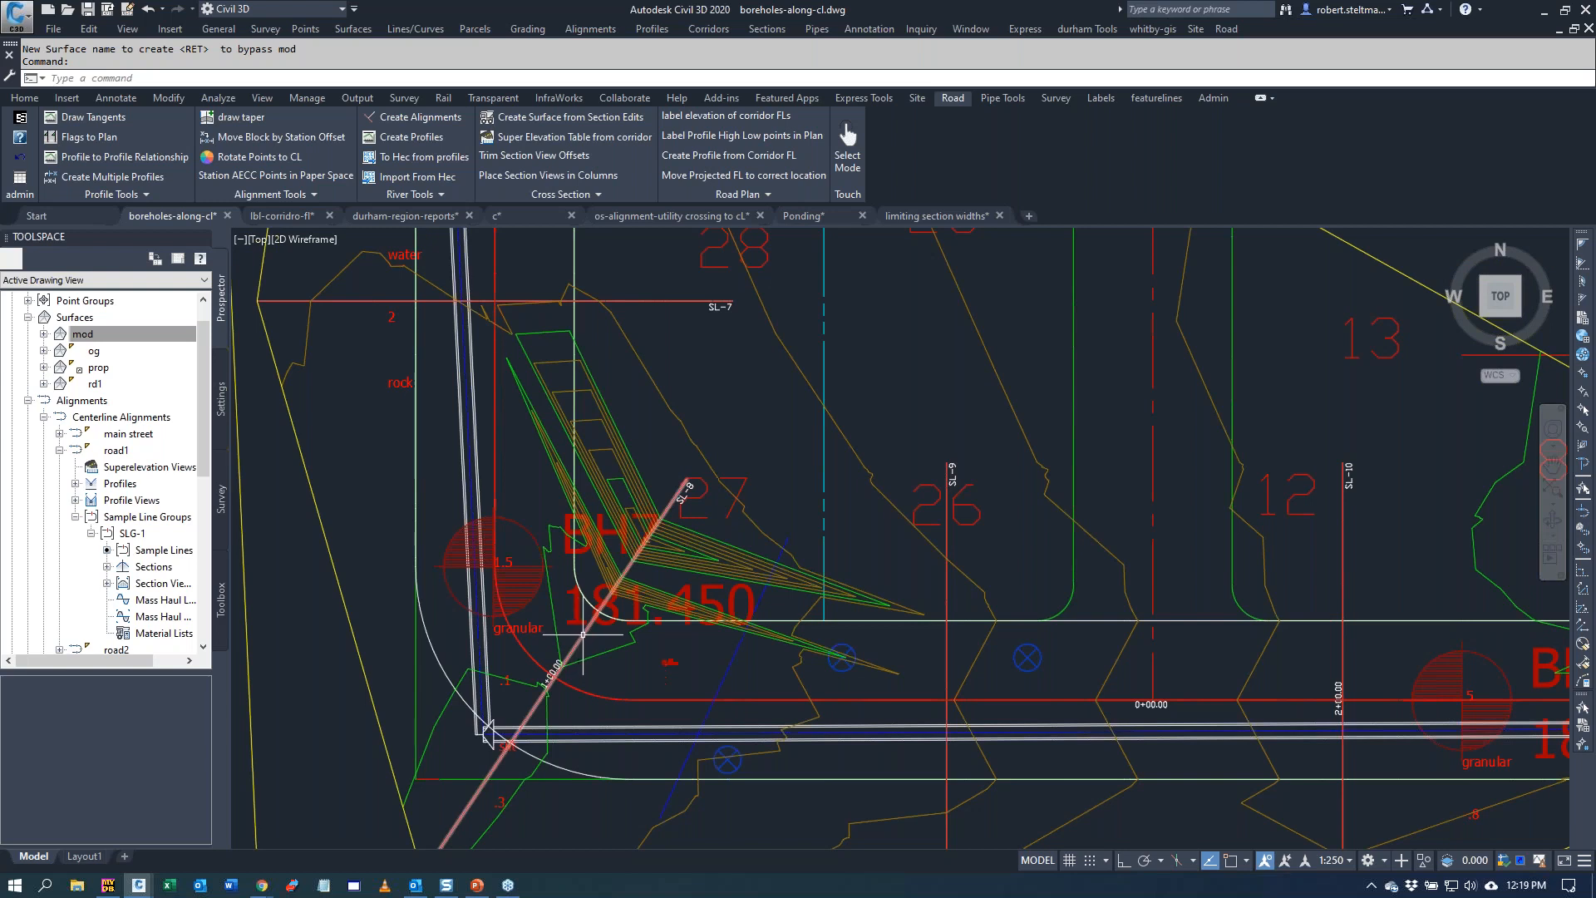
pyautogui.moveTo(538, 652)
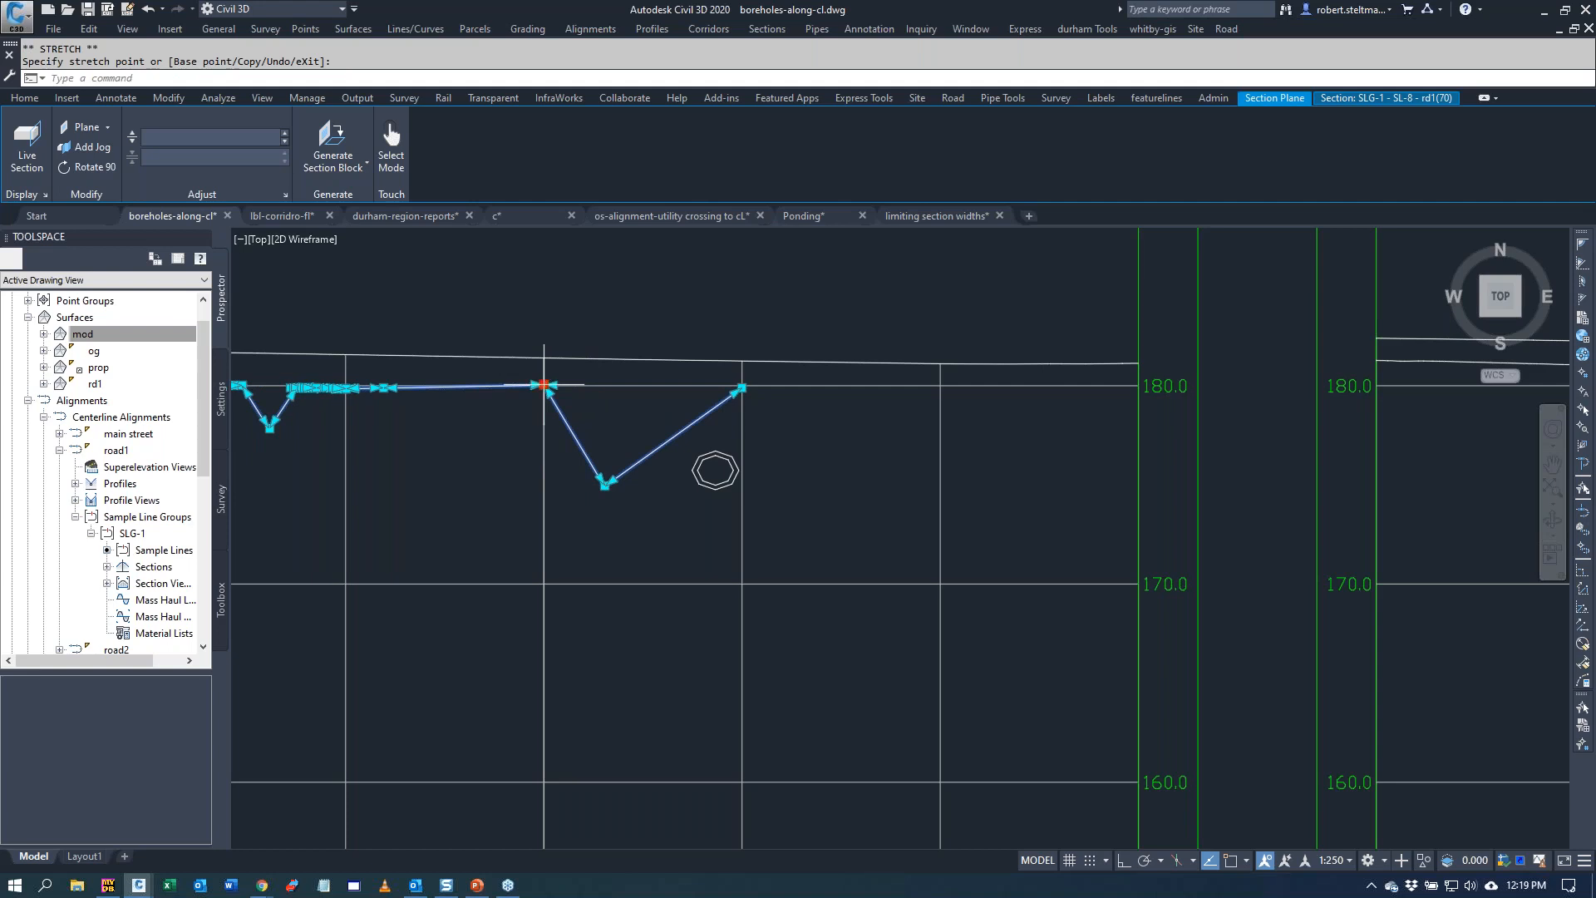
pyautogui.click(545, 384)
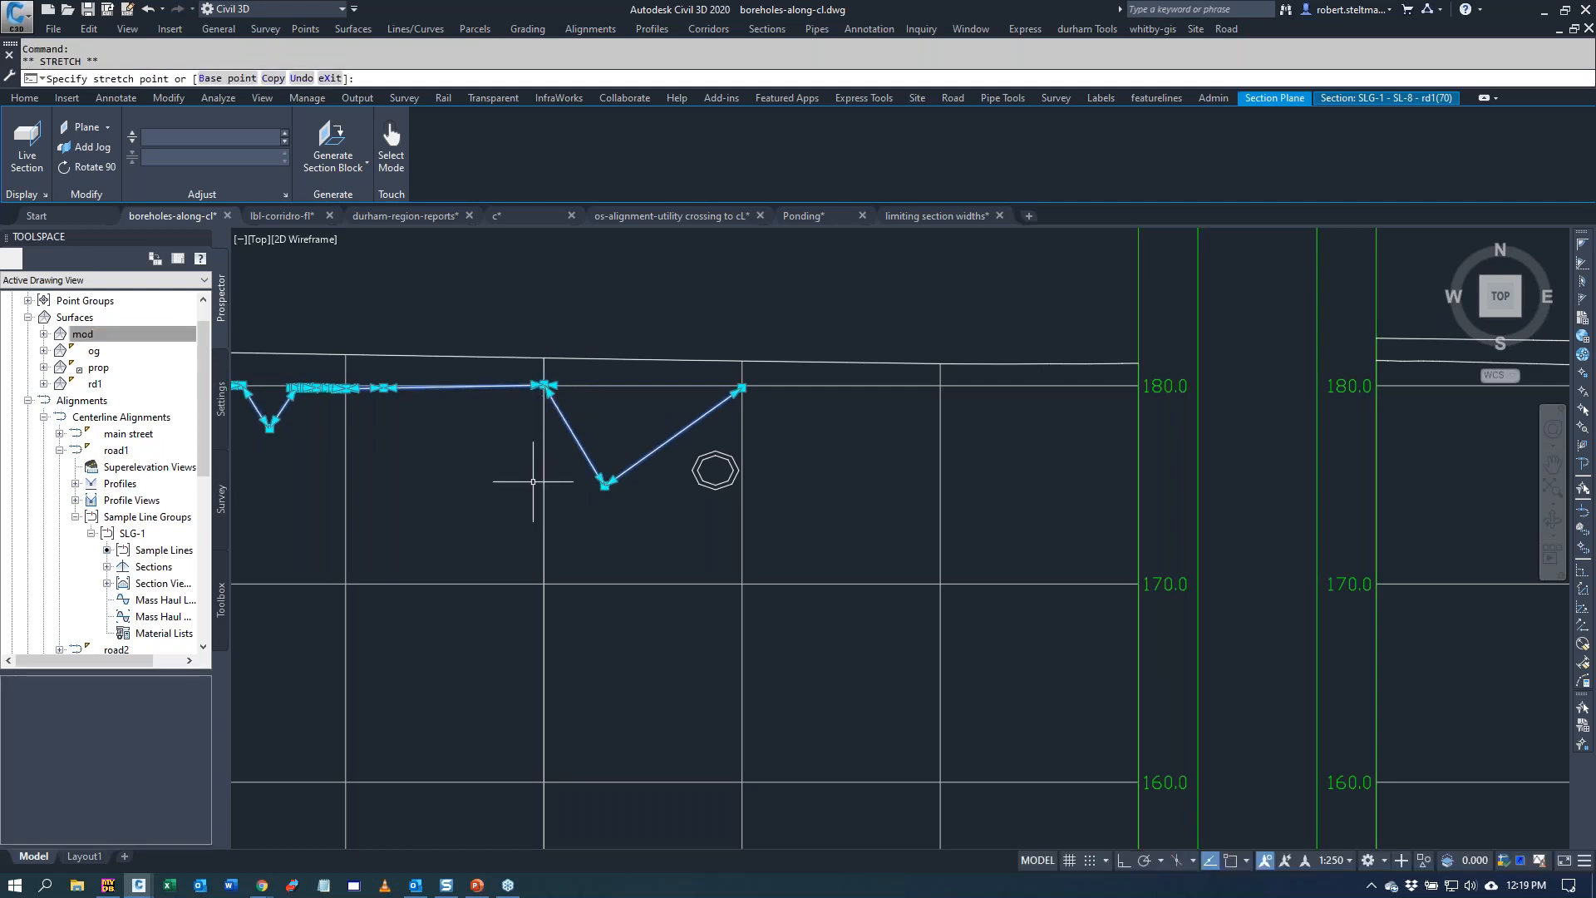
pyautogui.click(551, 447)
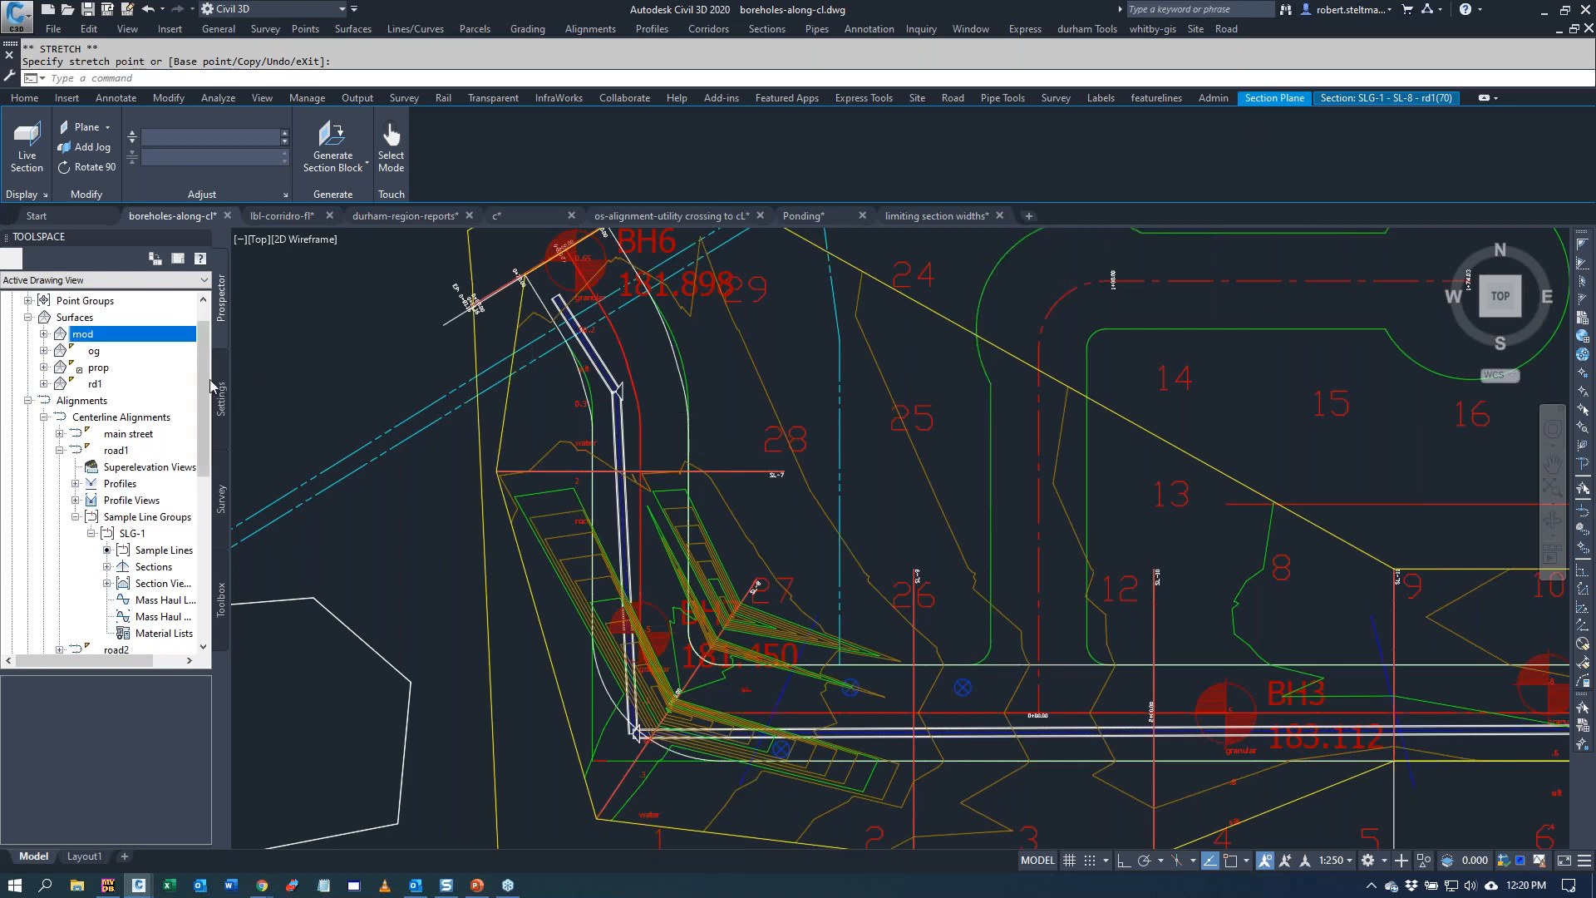
# - Delete the mod surface, leaving og, prop and rd1
pyautogui.rightClick(83, 334)
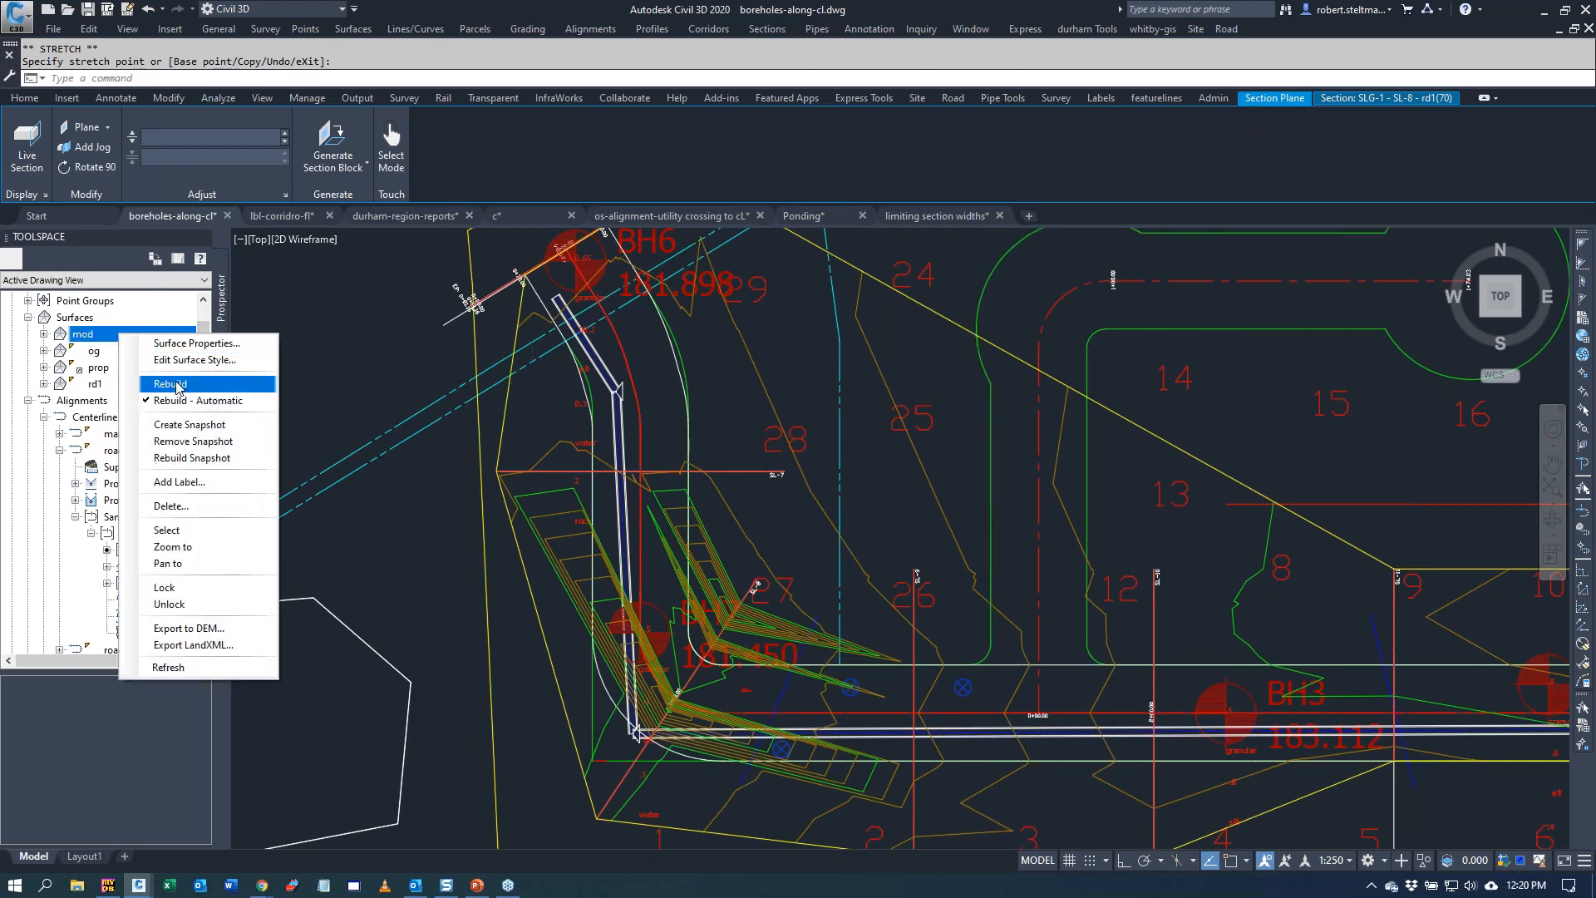
pyautogui.click(170, 505)
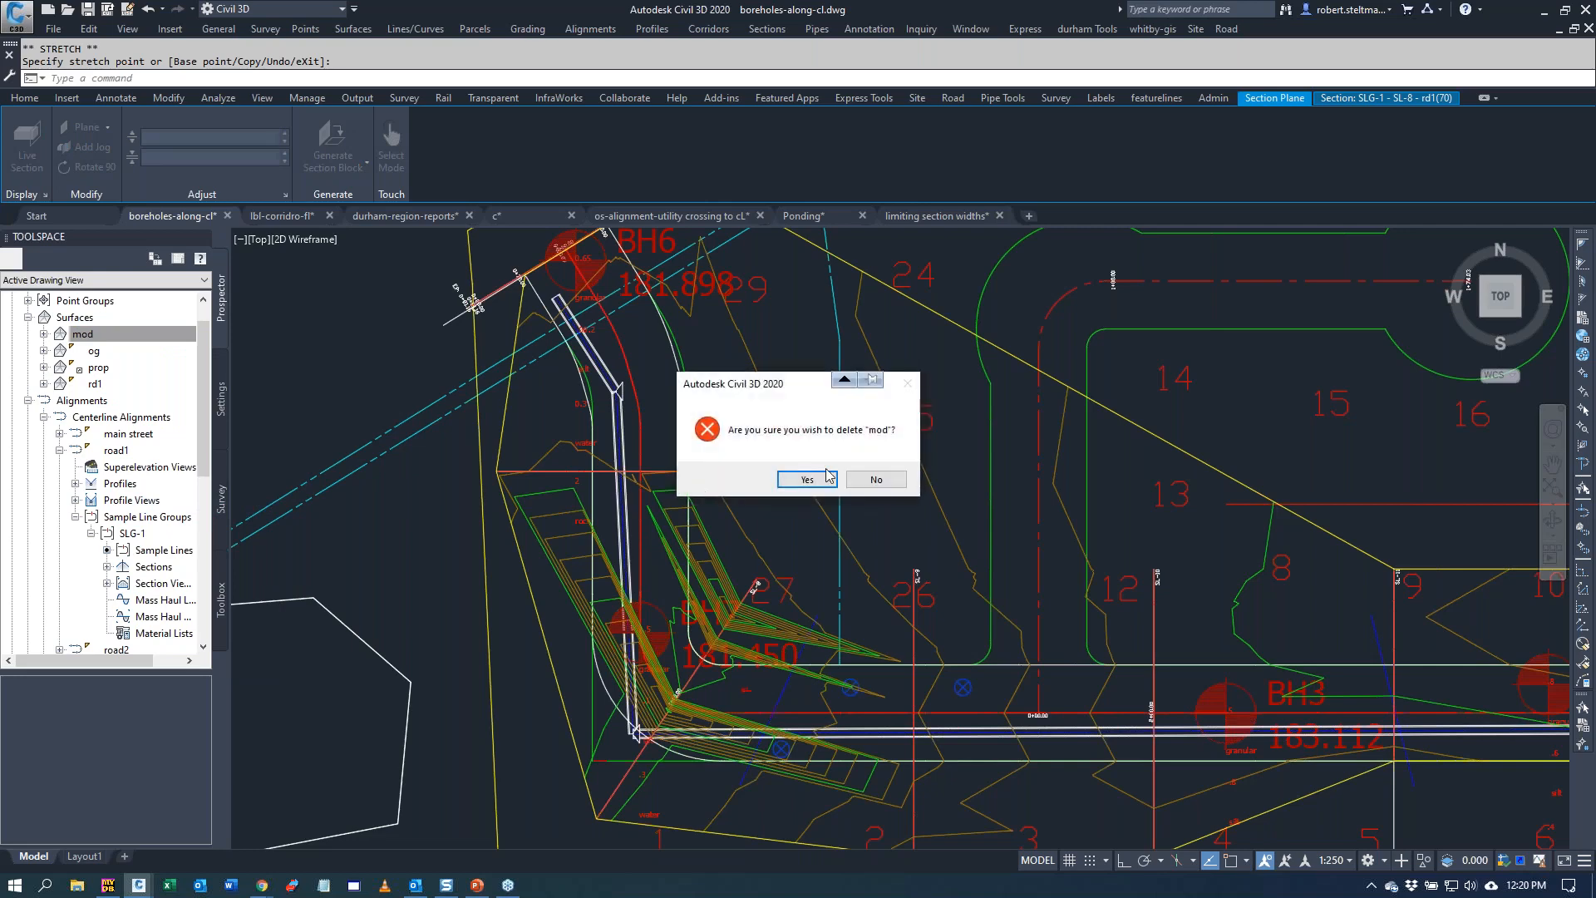
pyautogui.click(805, 479)
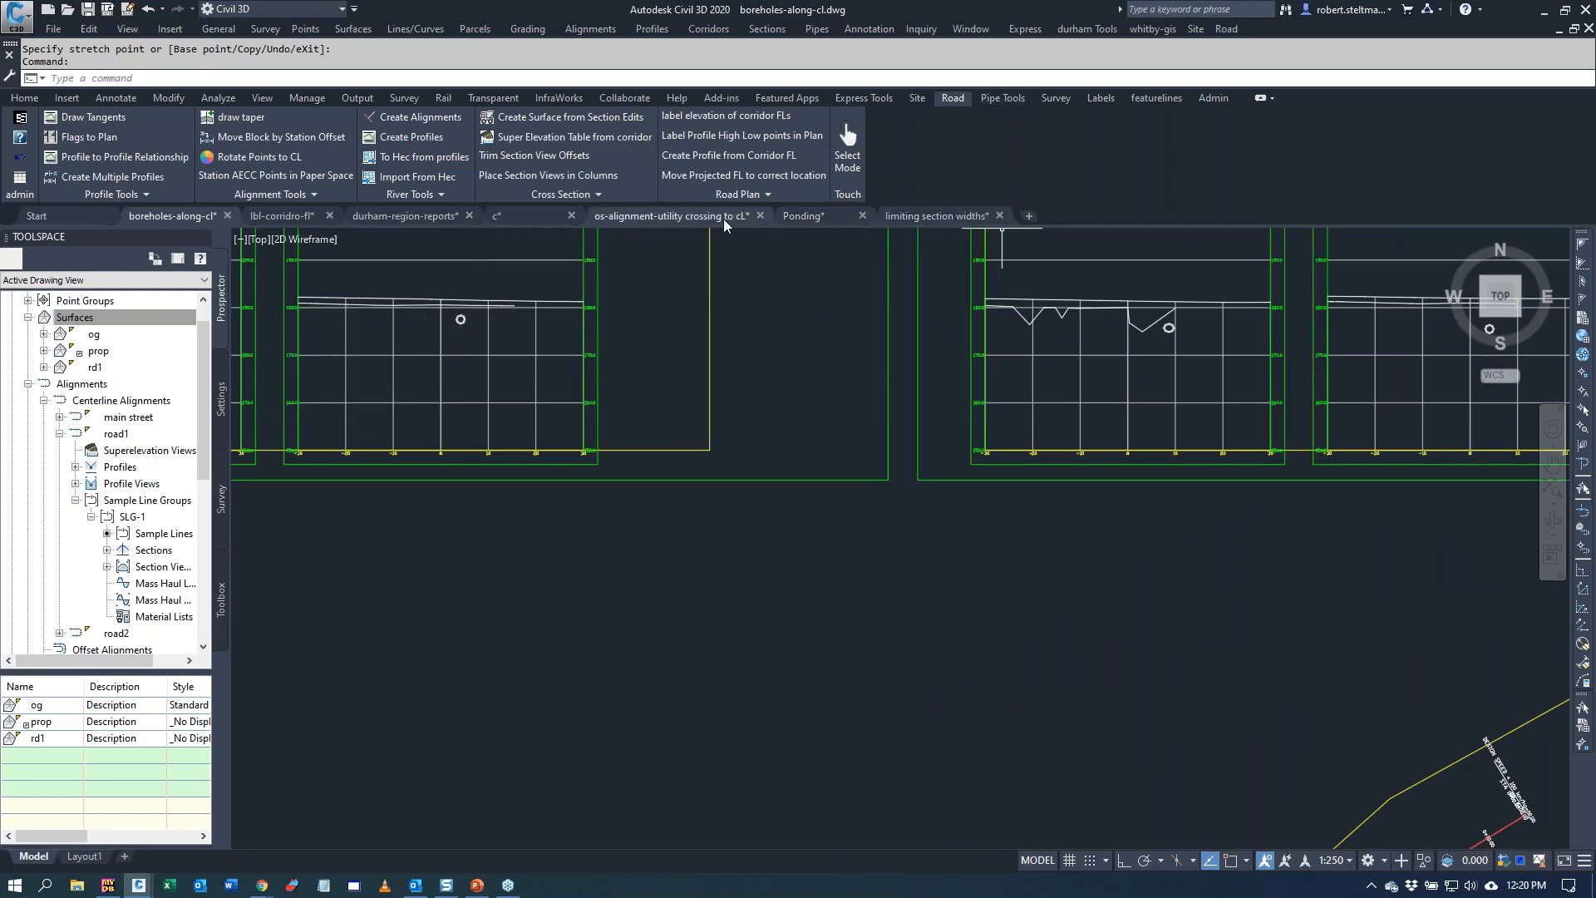
# - Label offset and elevation in every section view from station 0.215 to 327.460
pyautogui.click(562, 193)
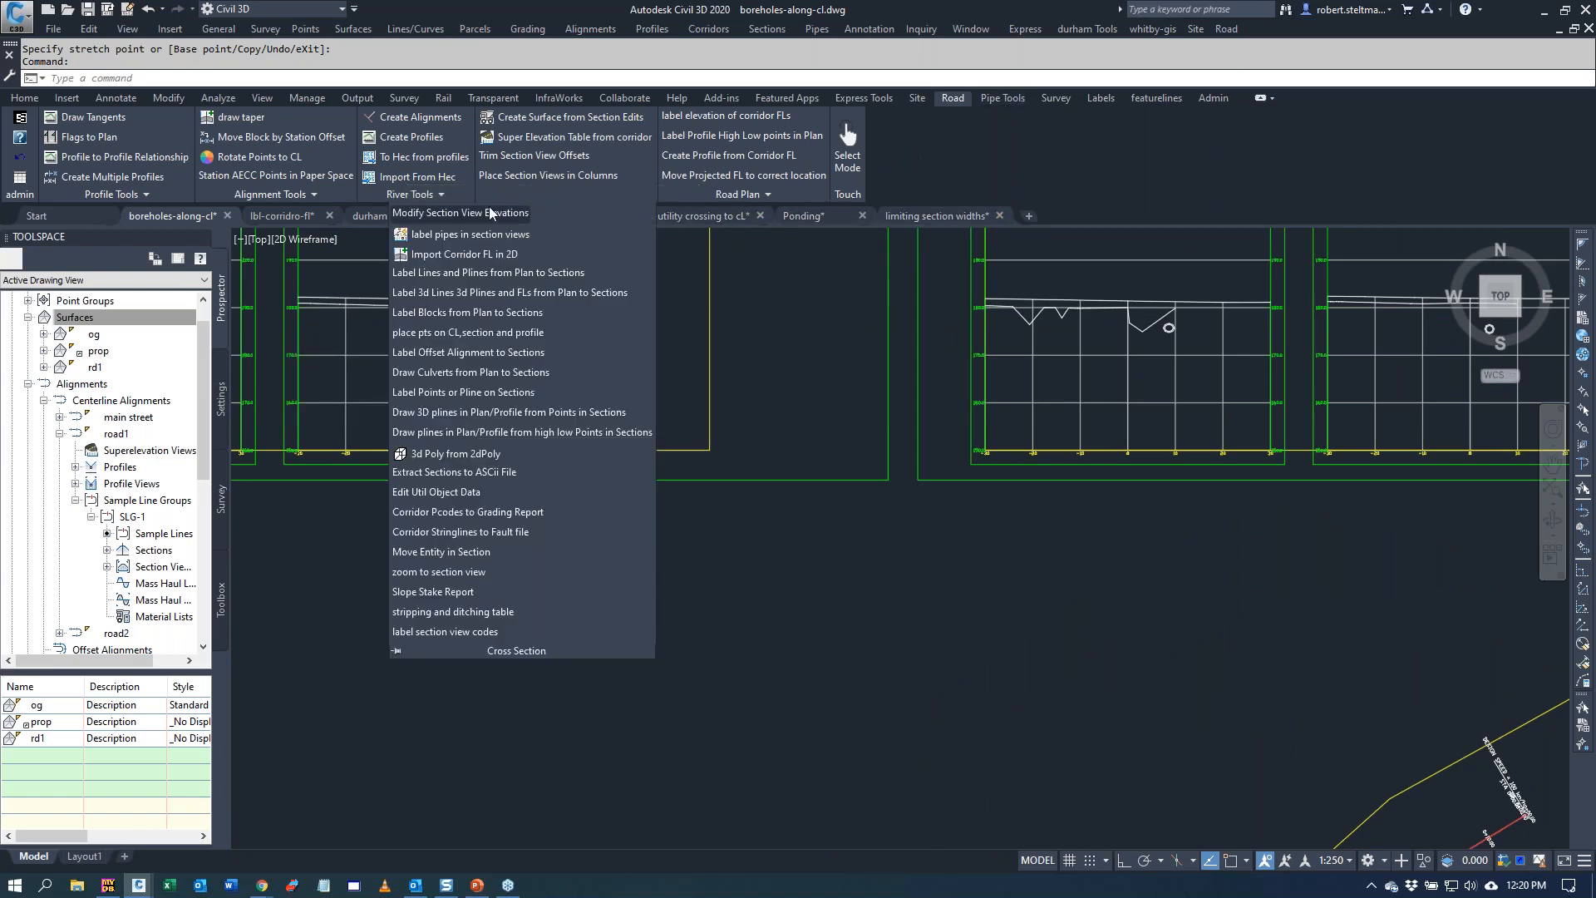
pyautogui.click(465, 234)
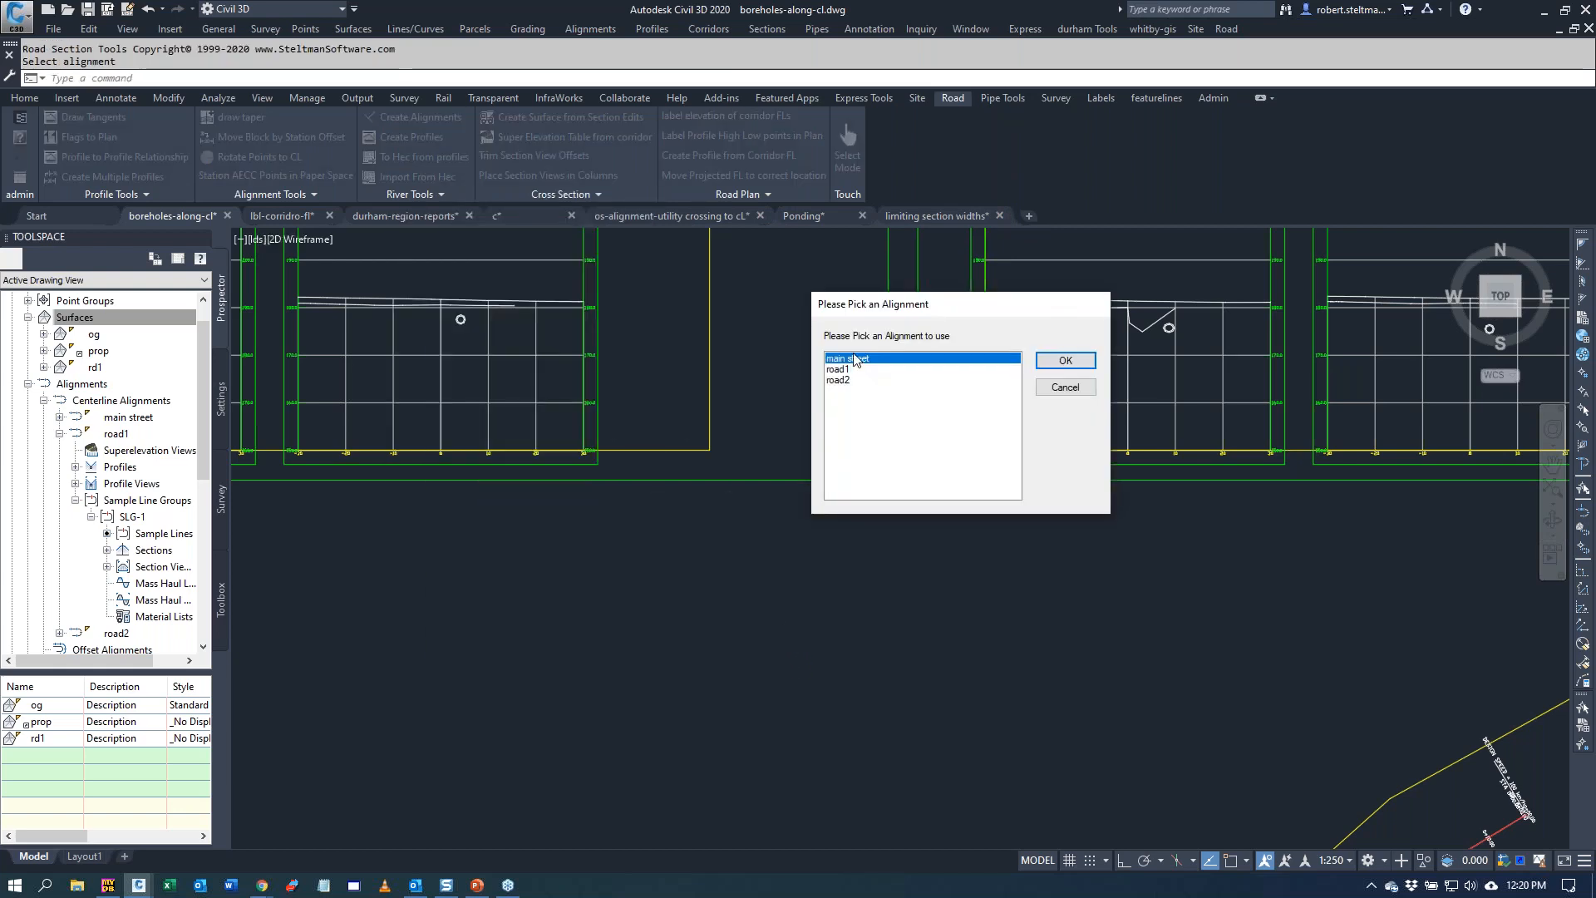
pyautogui.click(1064, 361)
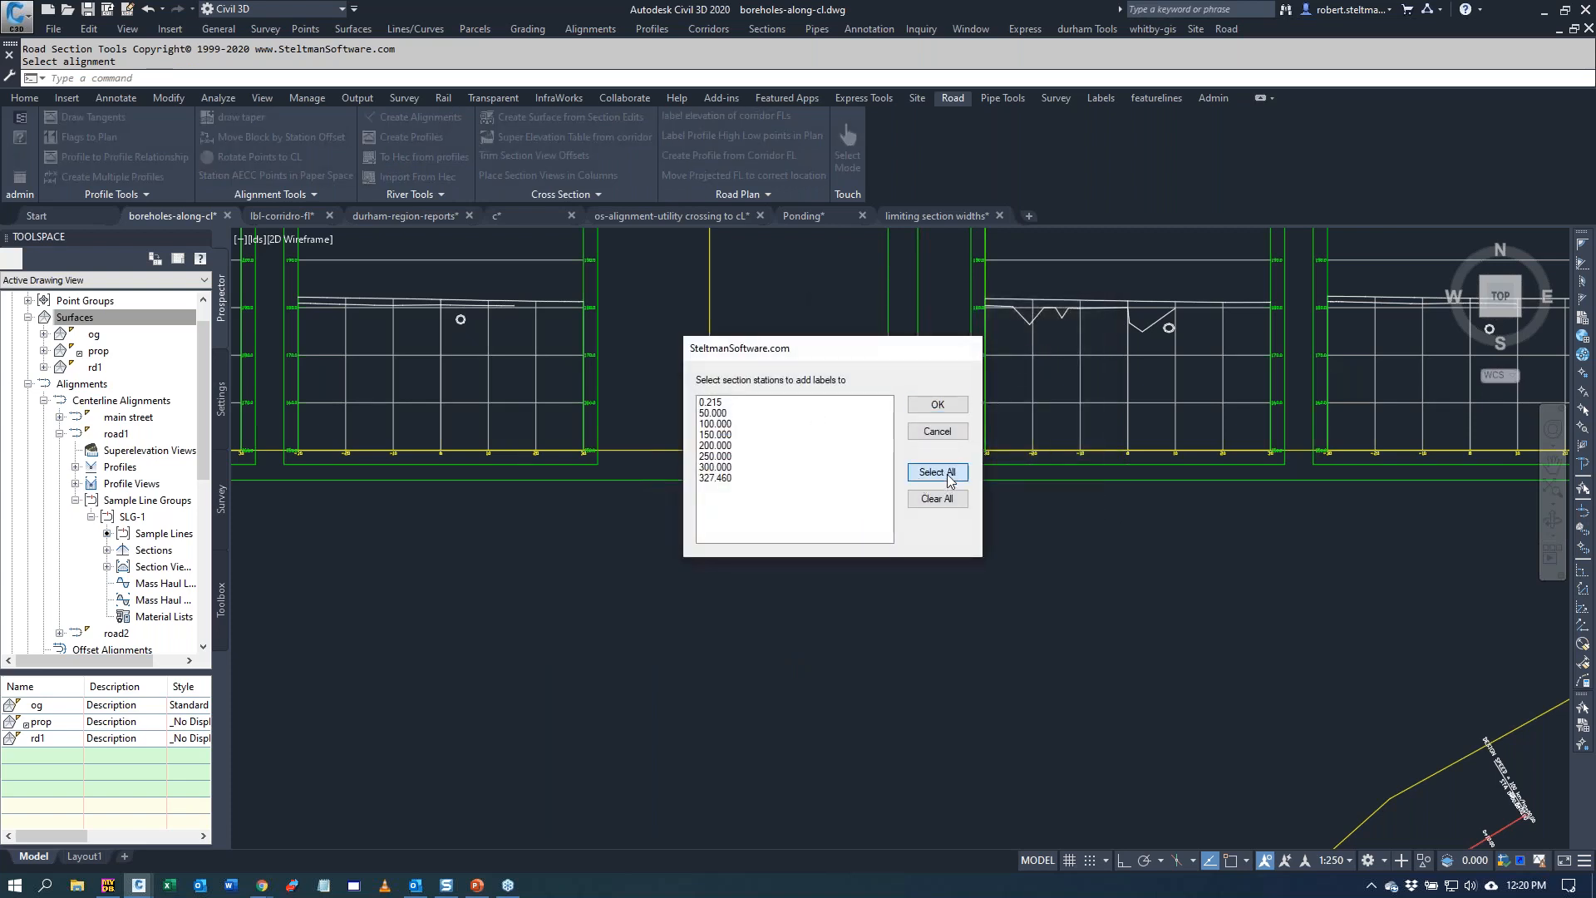
pyautogui.click(934, 471)
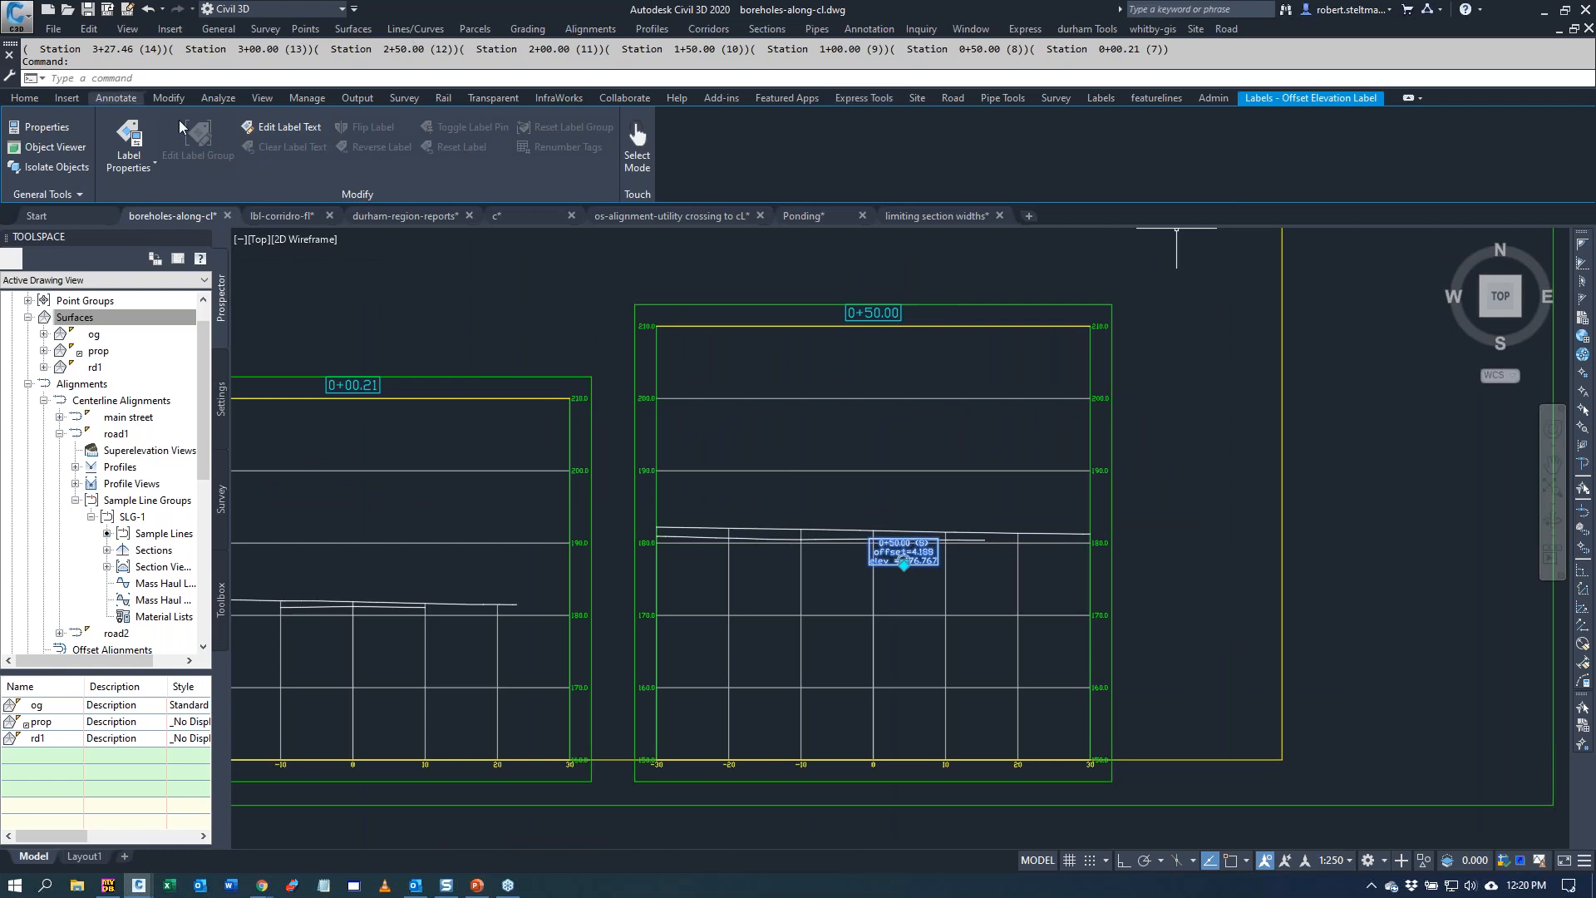
pyautogui.click(950, 98)
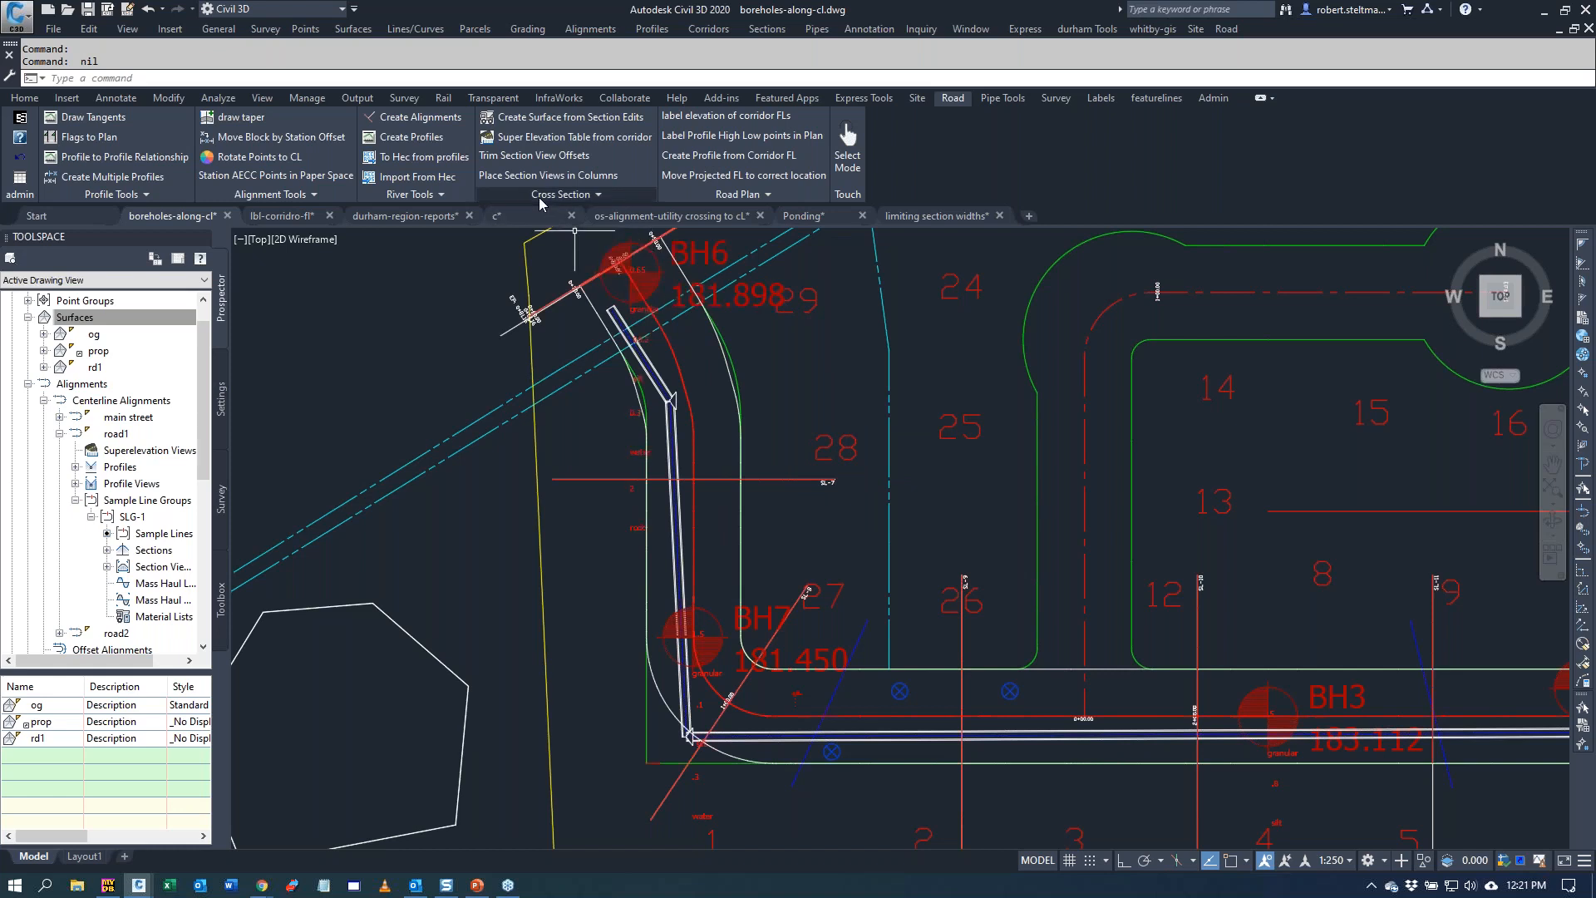
# - Place centerline cogo points and project them into the section views and road profile view
pyautogui.click(560, 194)
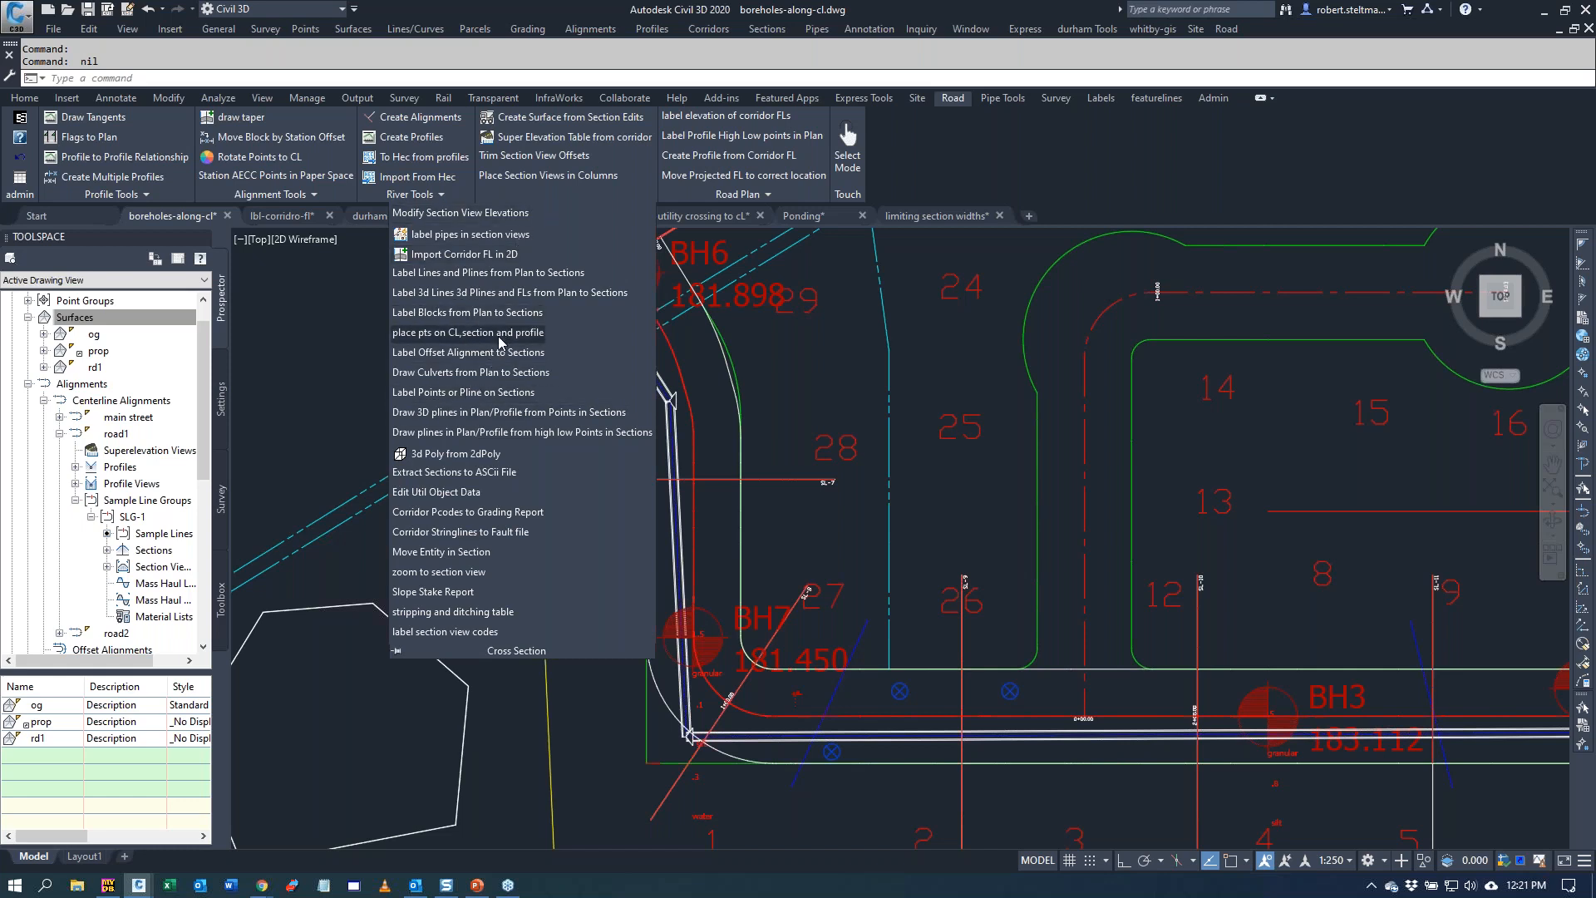
pyautogui.click(468, 332)
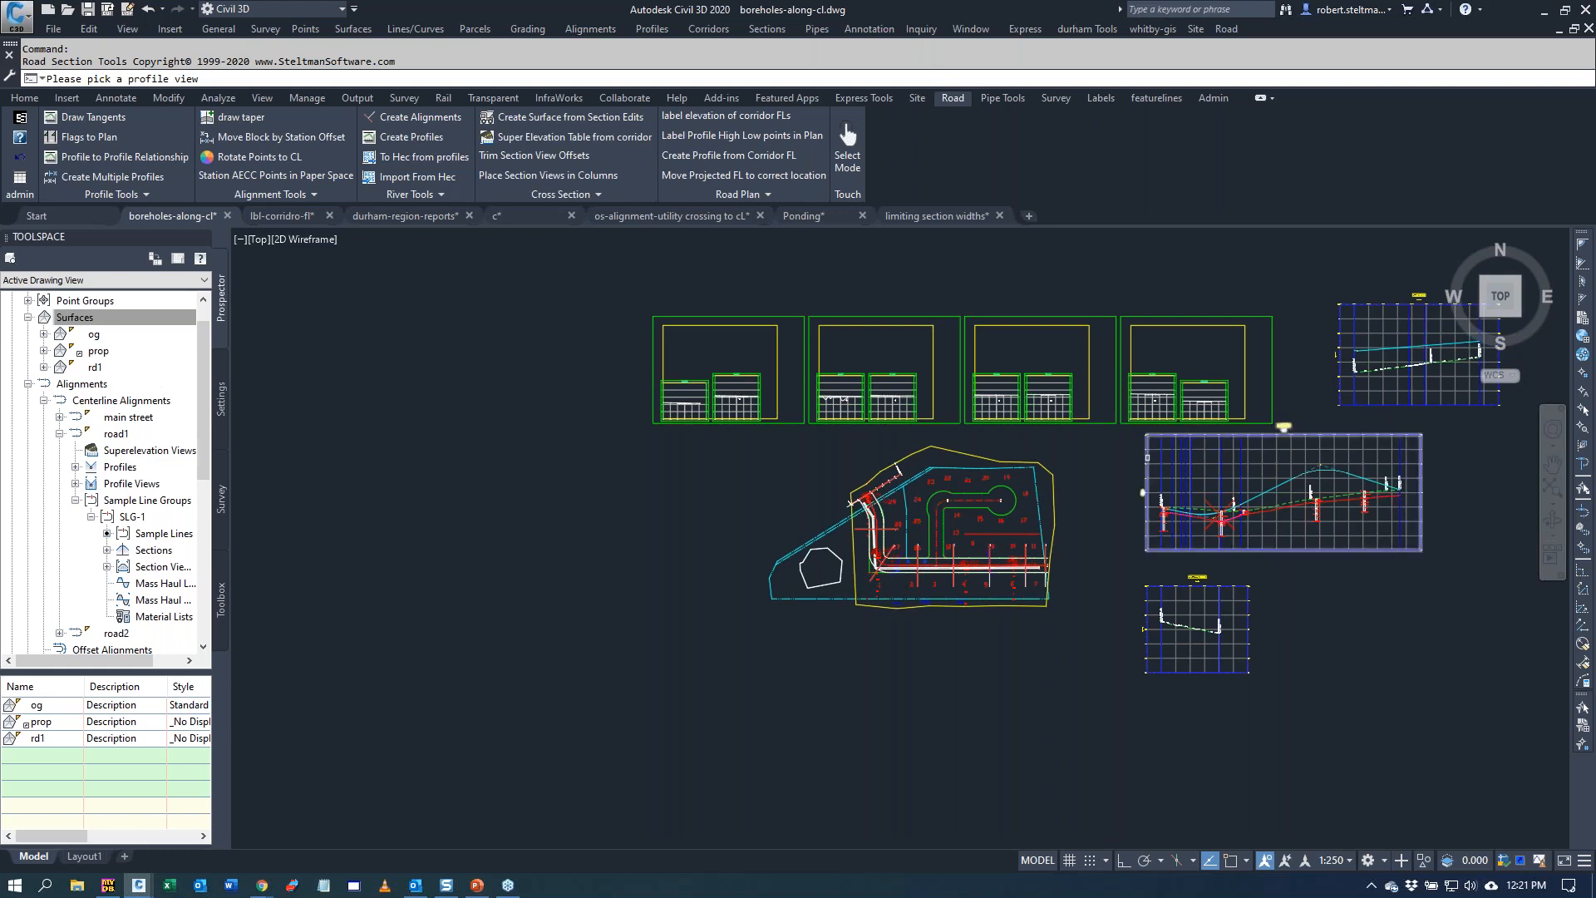
pyautogui.click(1143, 478)
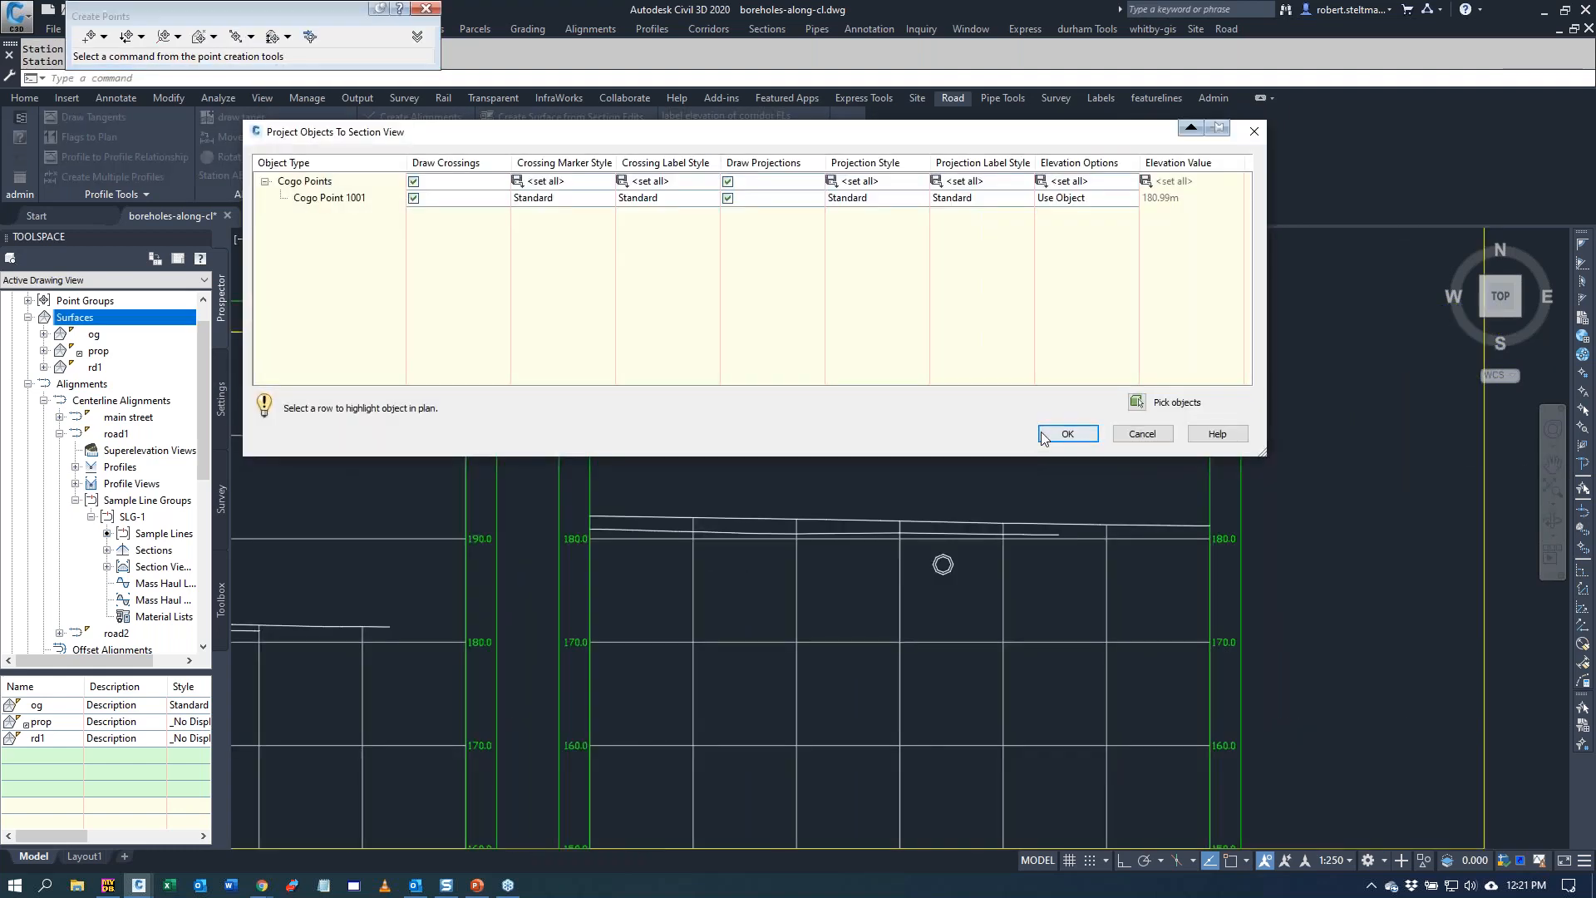
pyautogui.click(1065, 434)
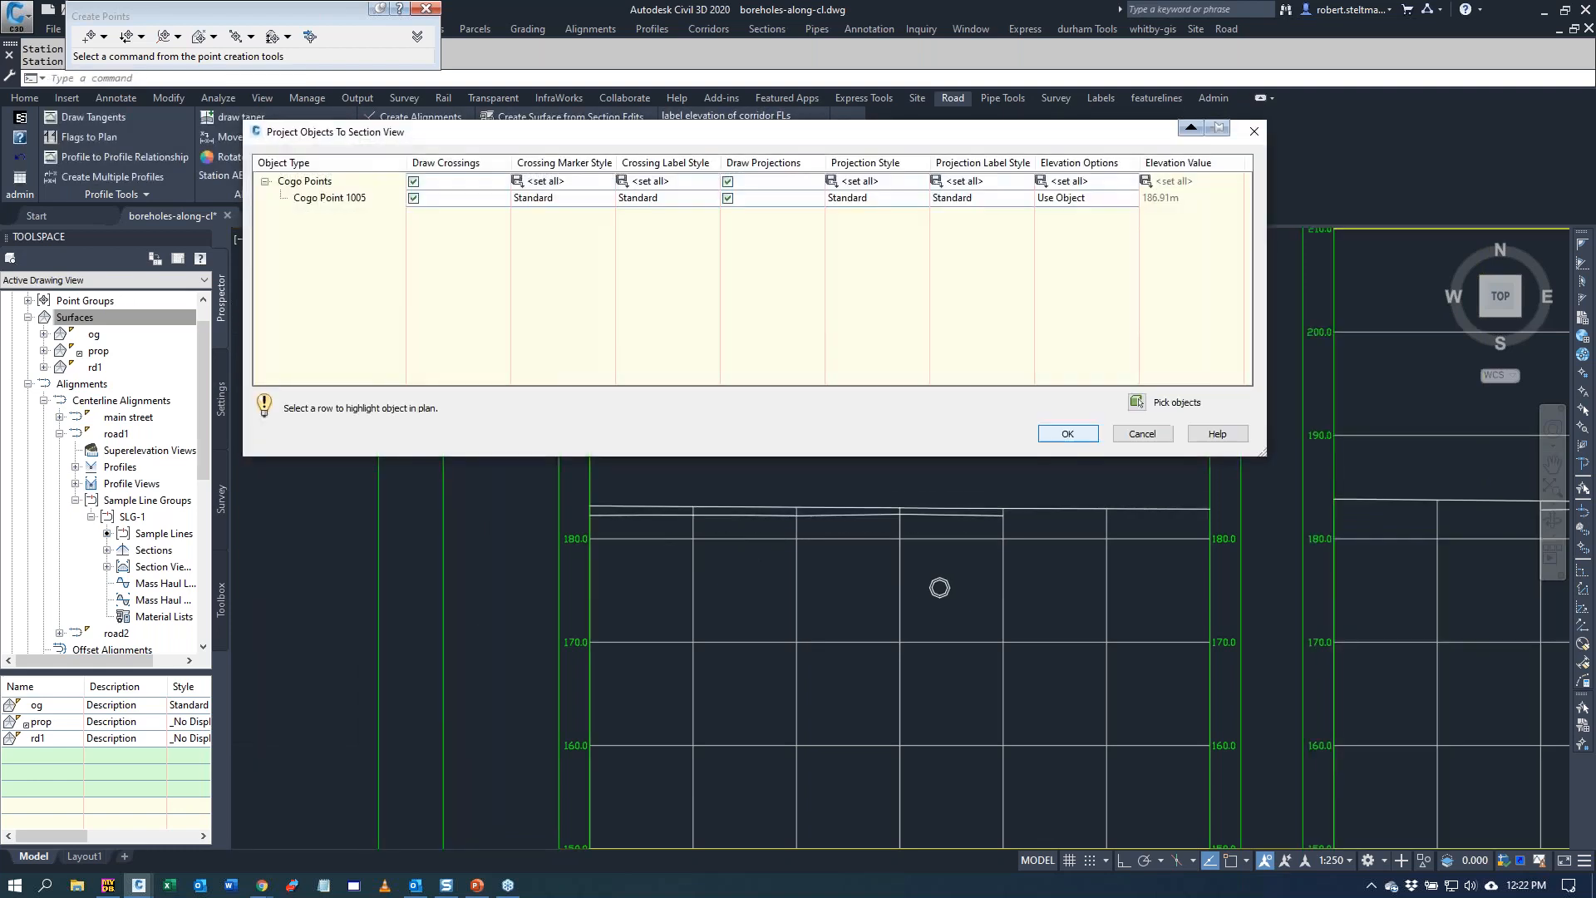
pyautogui.click(1066, 433)
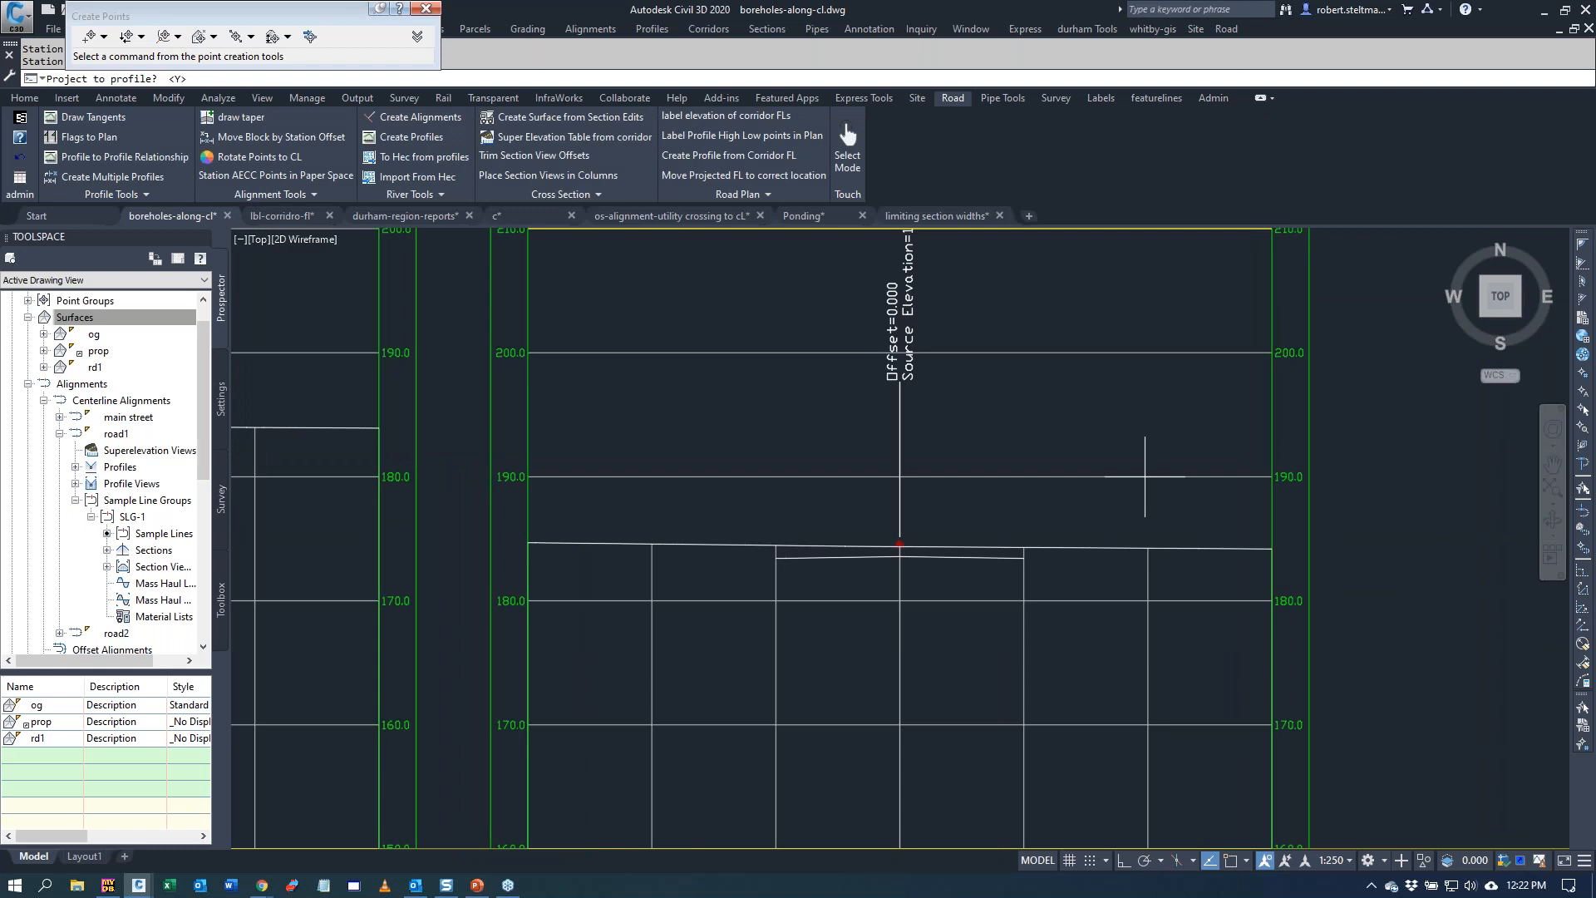
pyautogui.moveTo(396, 353)
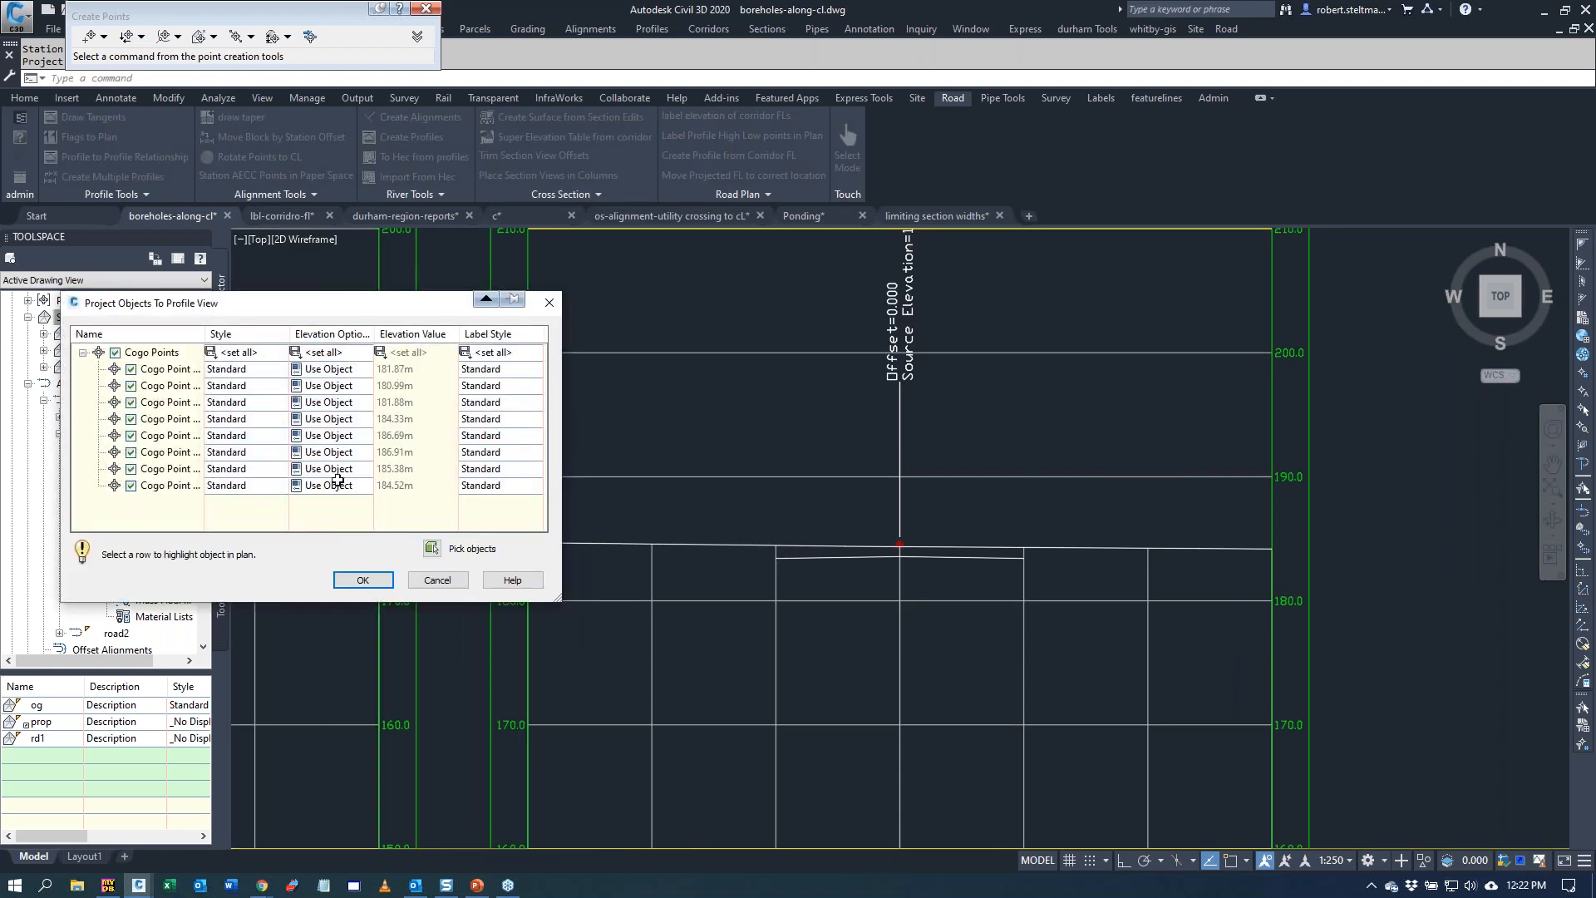
pyautogui.click(363, 579)
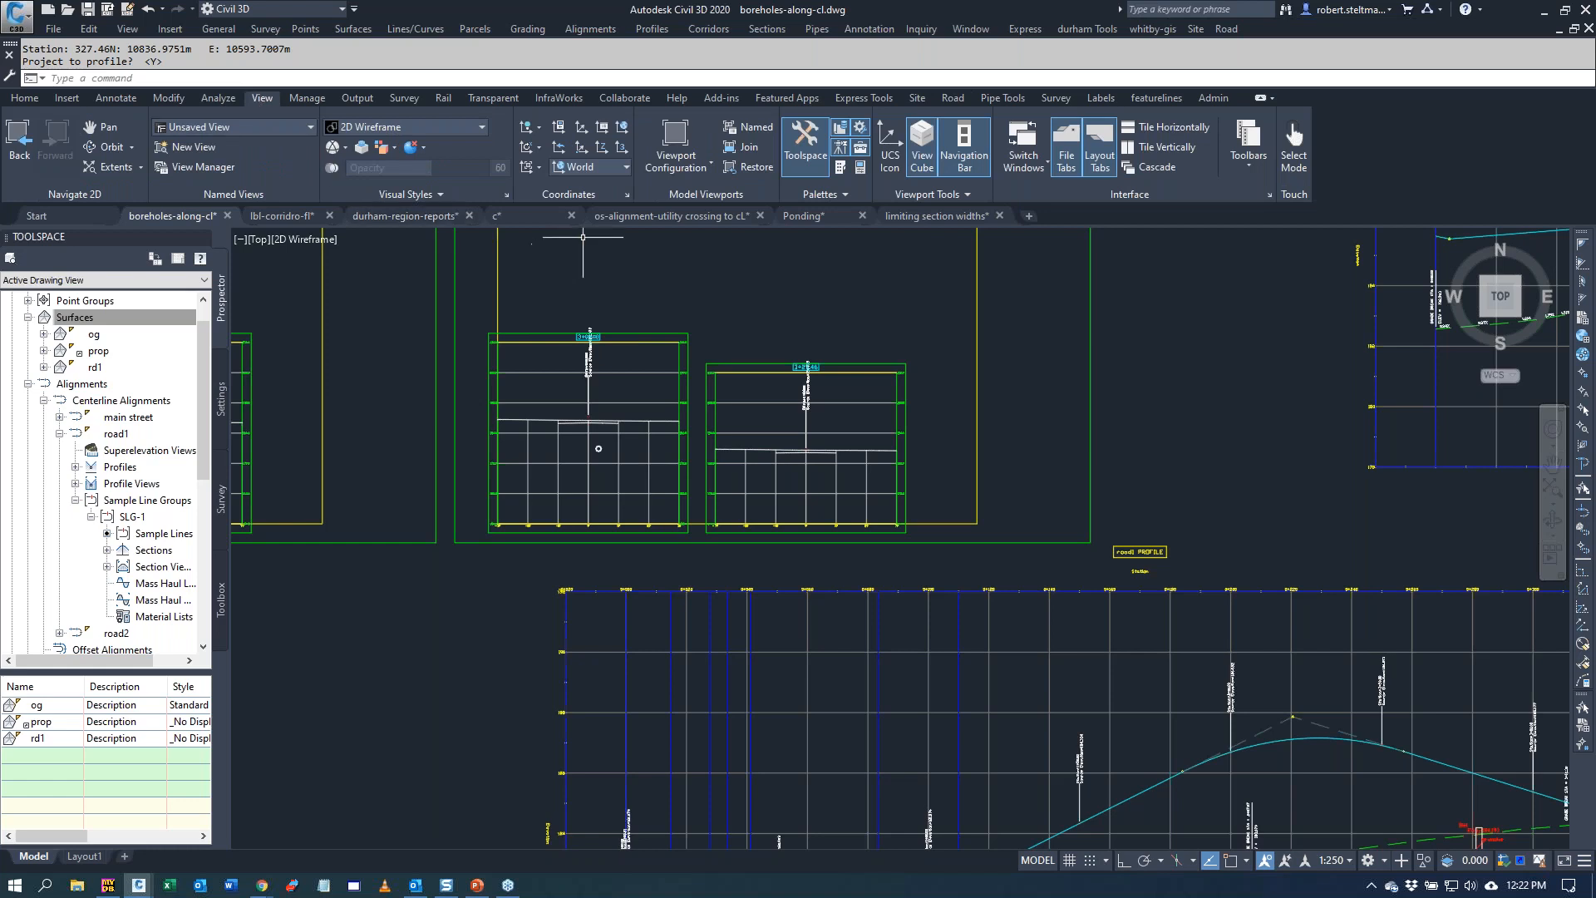
# - Apply the Three: Right viewport configuration showing section, plan and profile
pyautogui.click(675, 146)
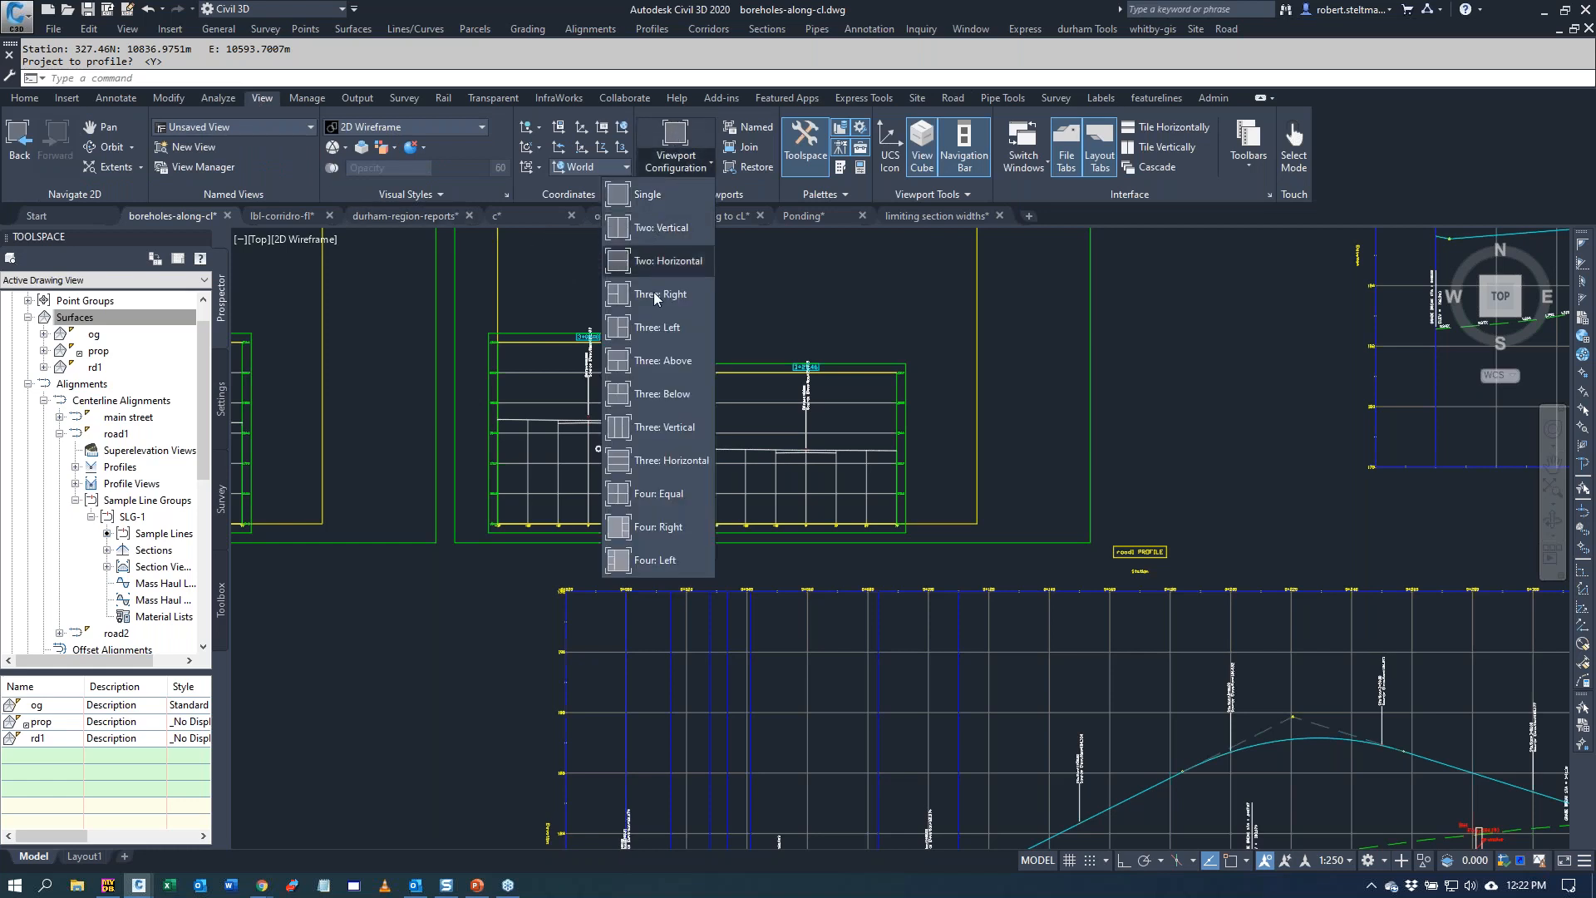
pyautogui.click(660, 294)
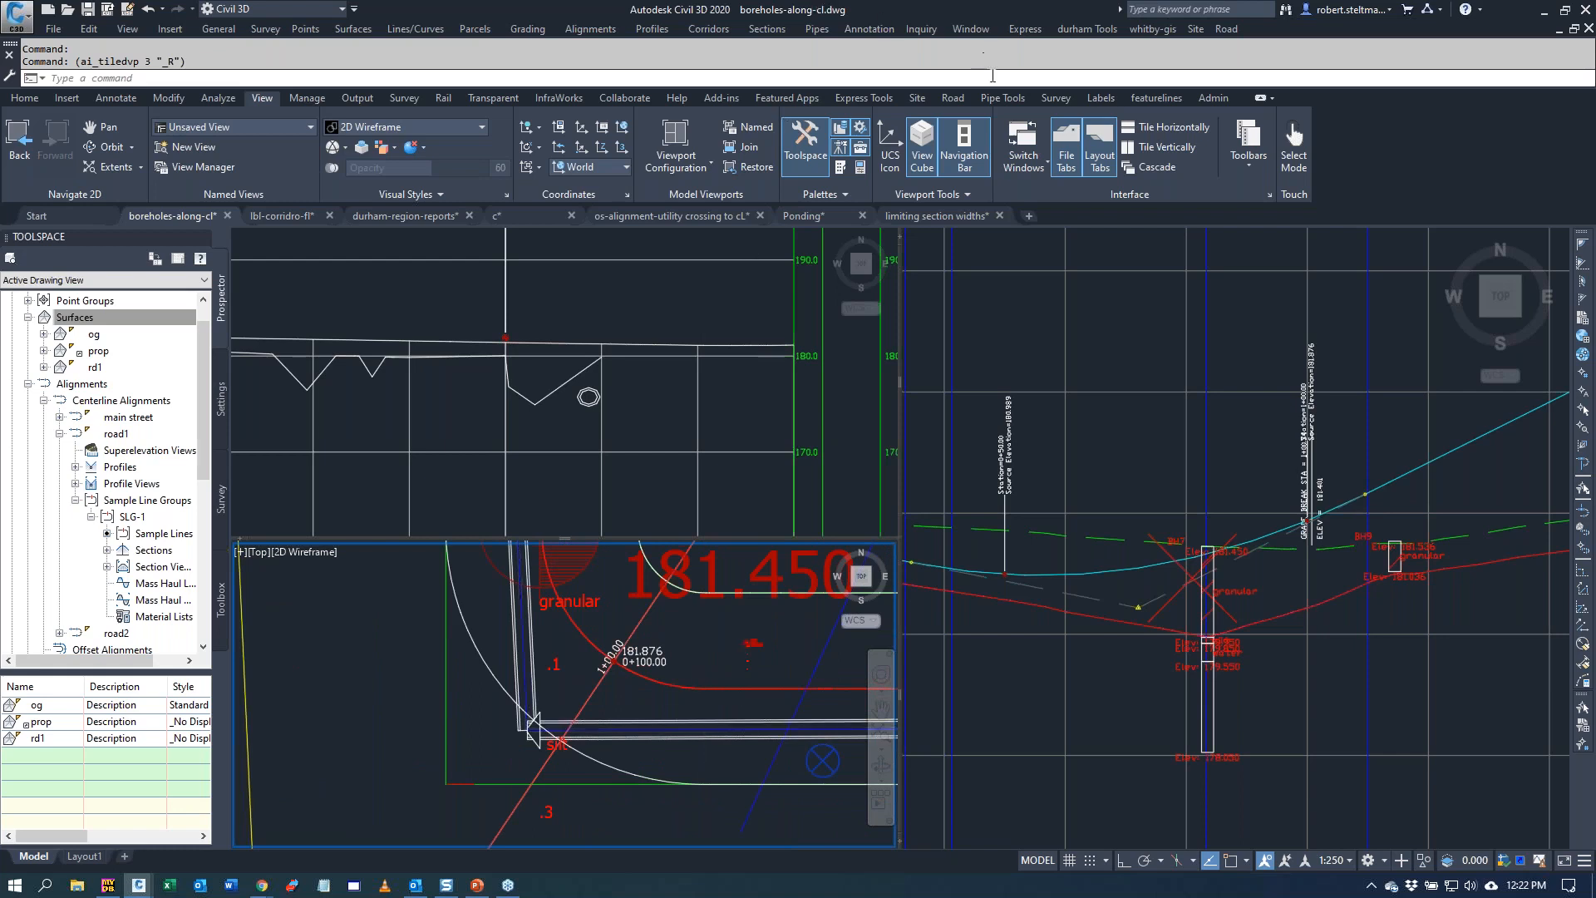
pyautogui.click(951, 98)
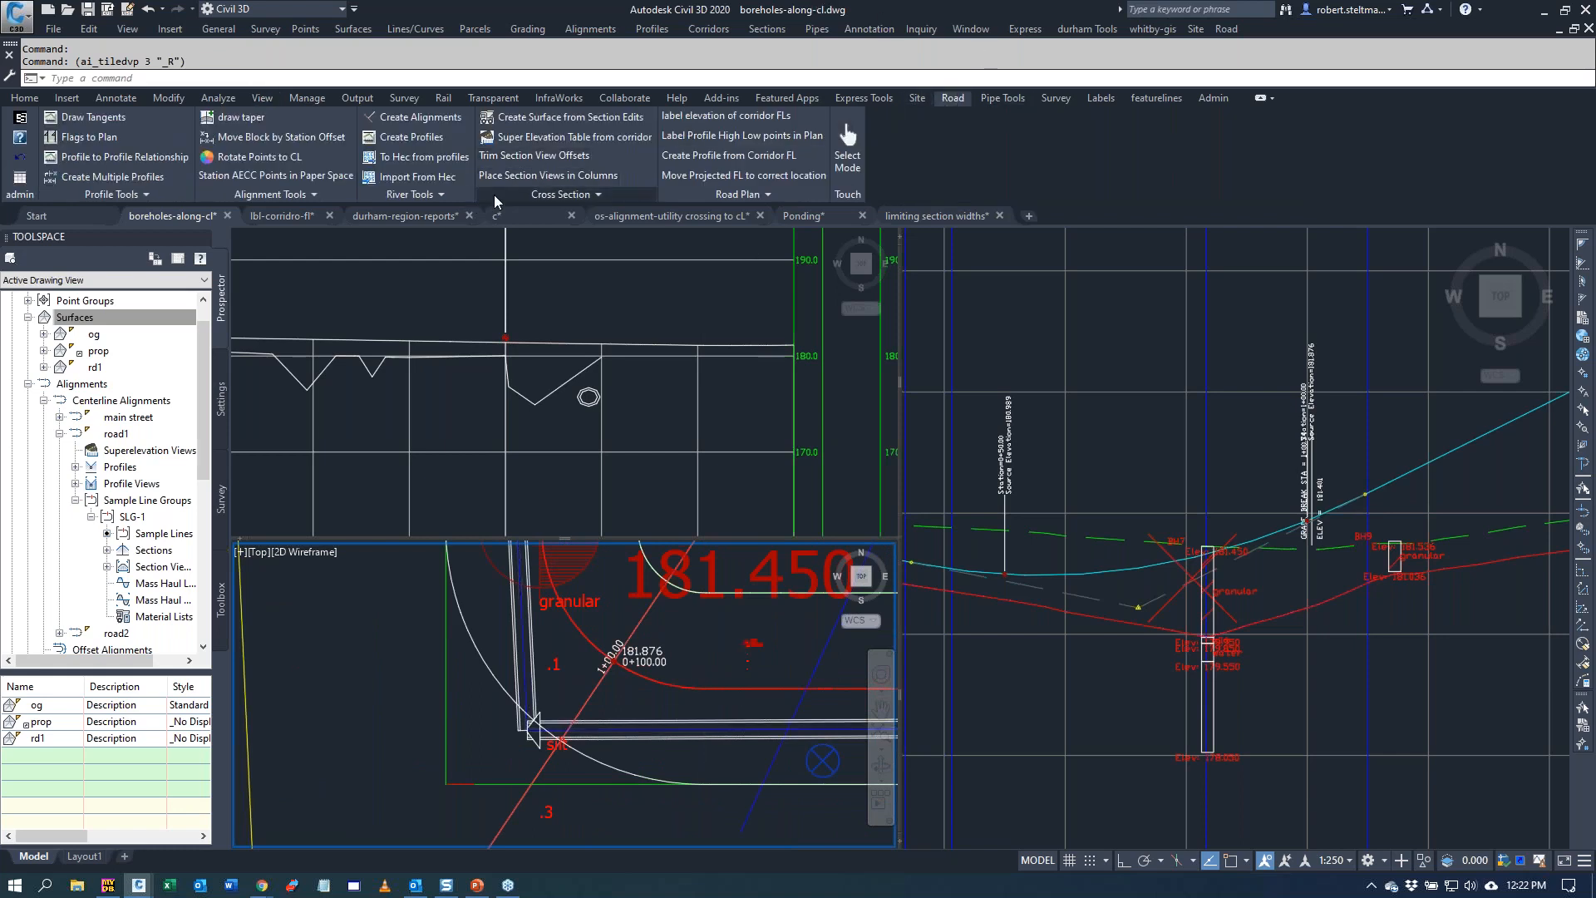
pyautogui.click(559, 195)
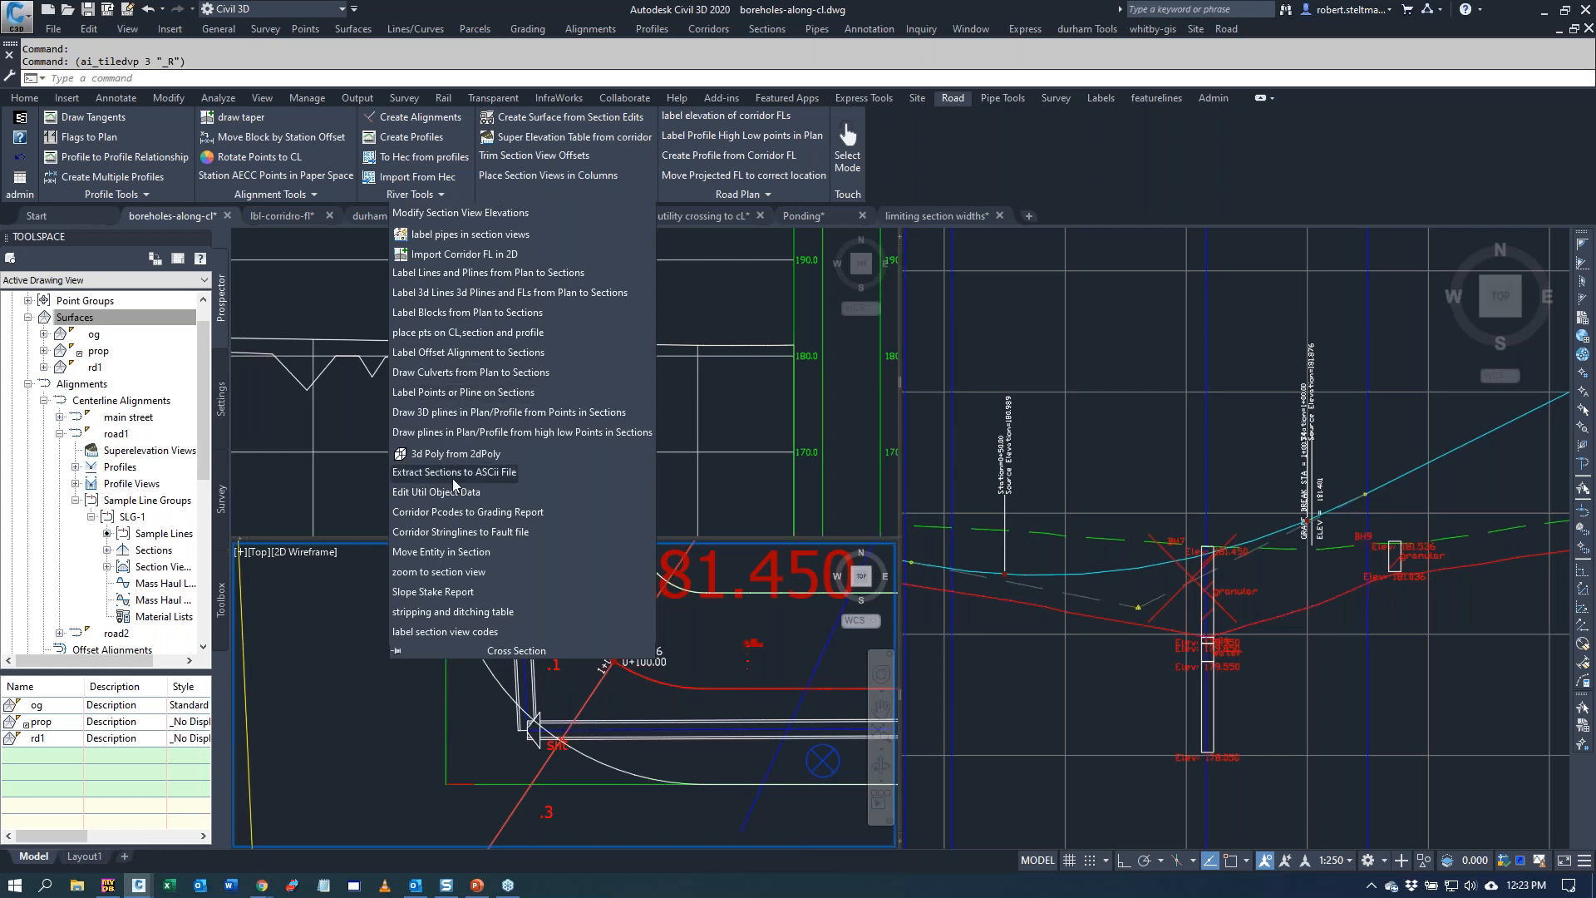
# - Move the station 0+100.00 point in its section view down to elevation 171.289
pyautogui.click(454, 471)
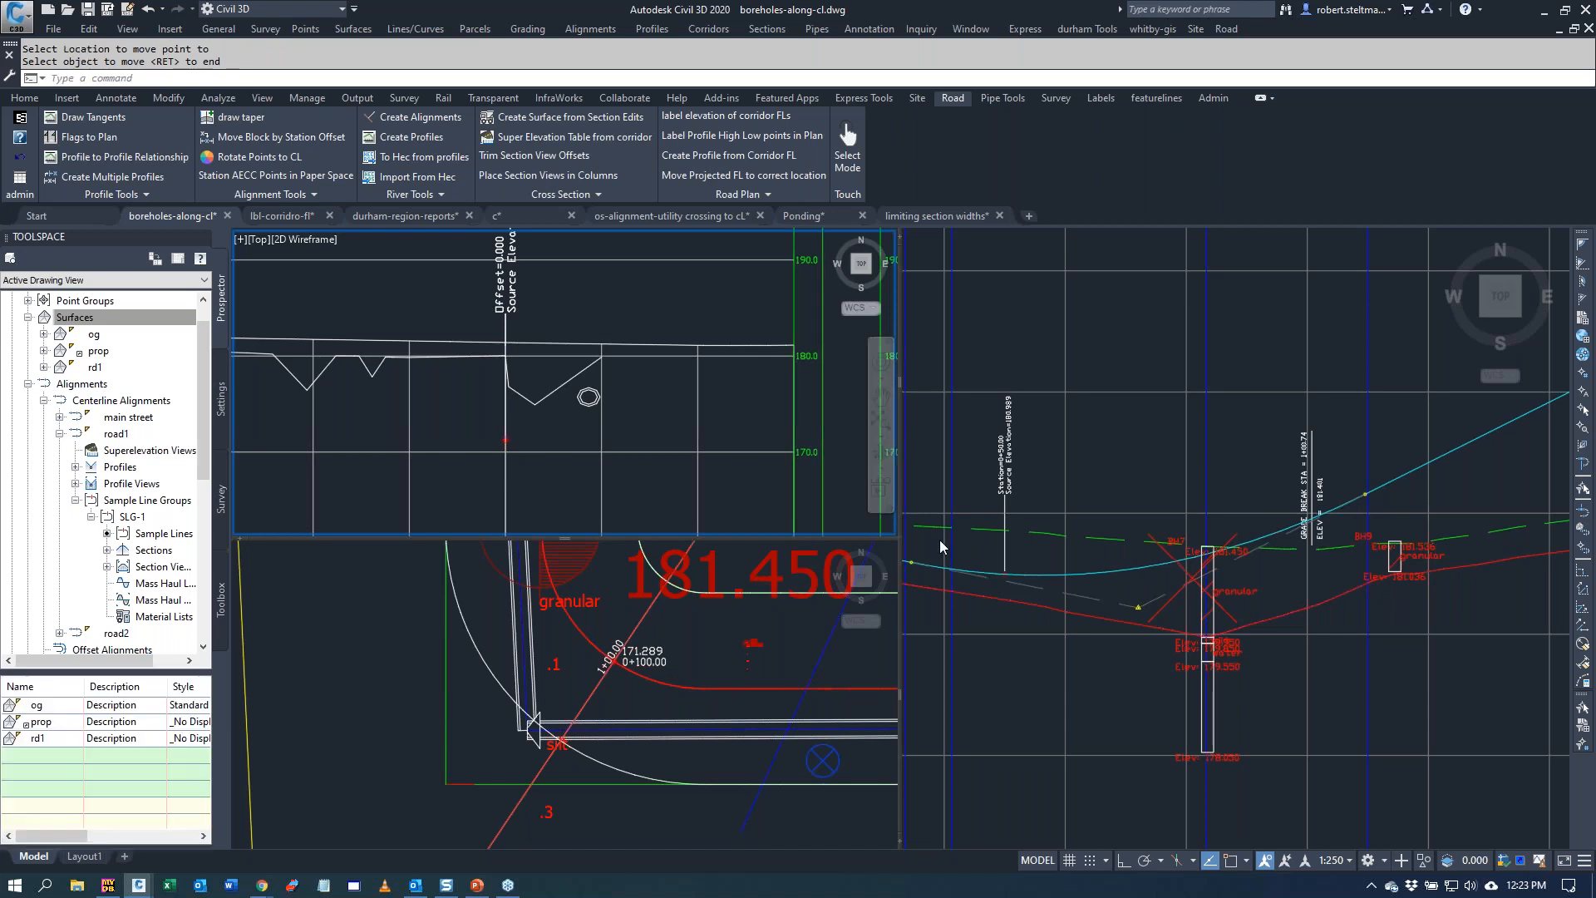
pyautogui.moveTo(1308, 588)
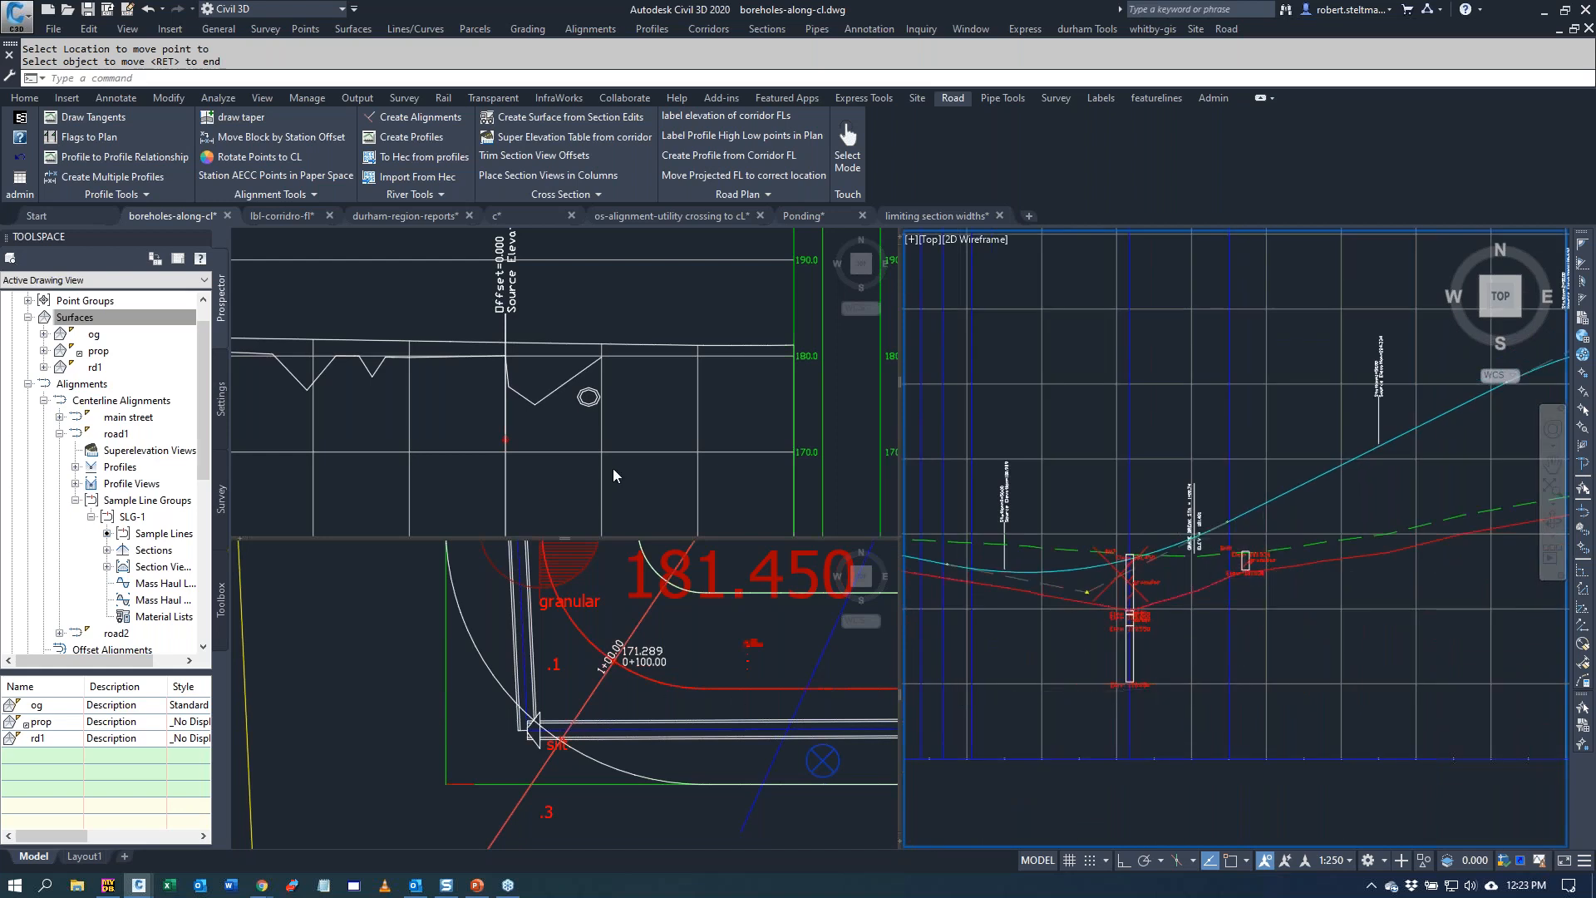
pyautogui.click(506, 439)
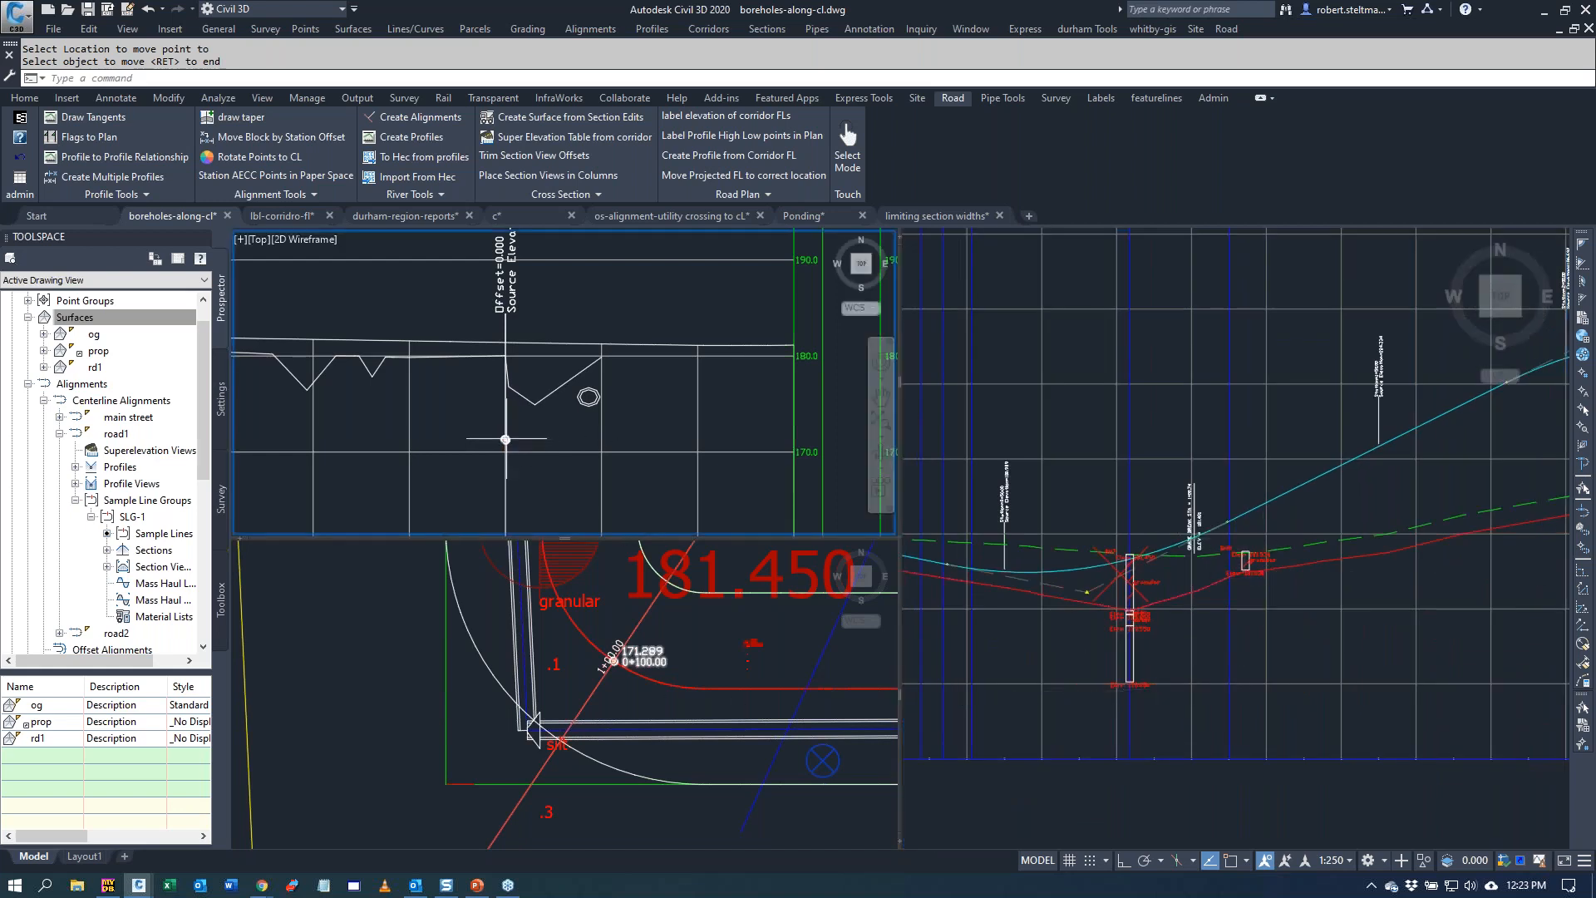
pyautogui.moveTo(506, 439)
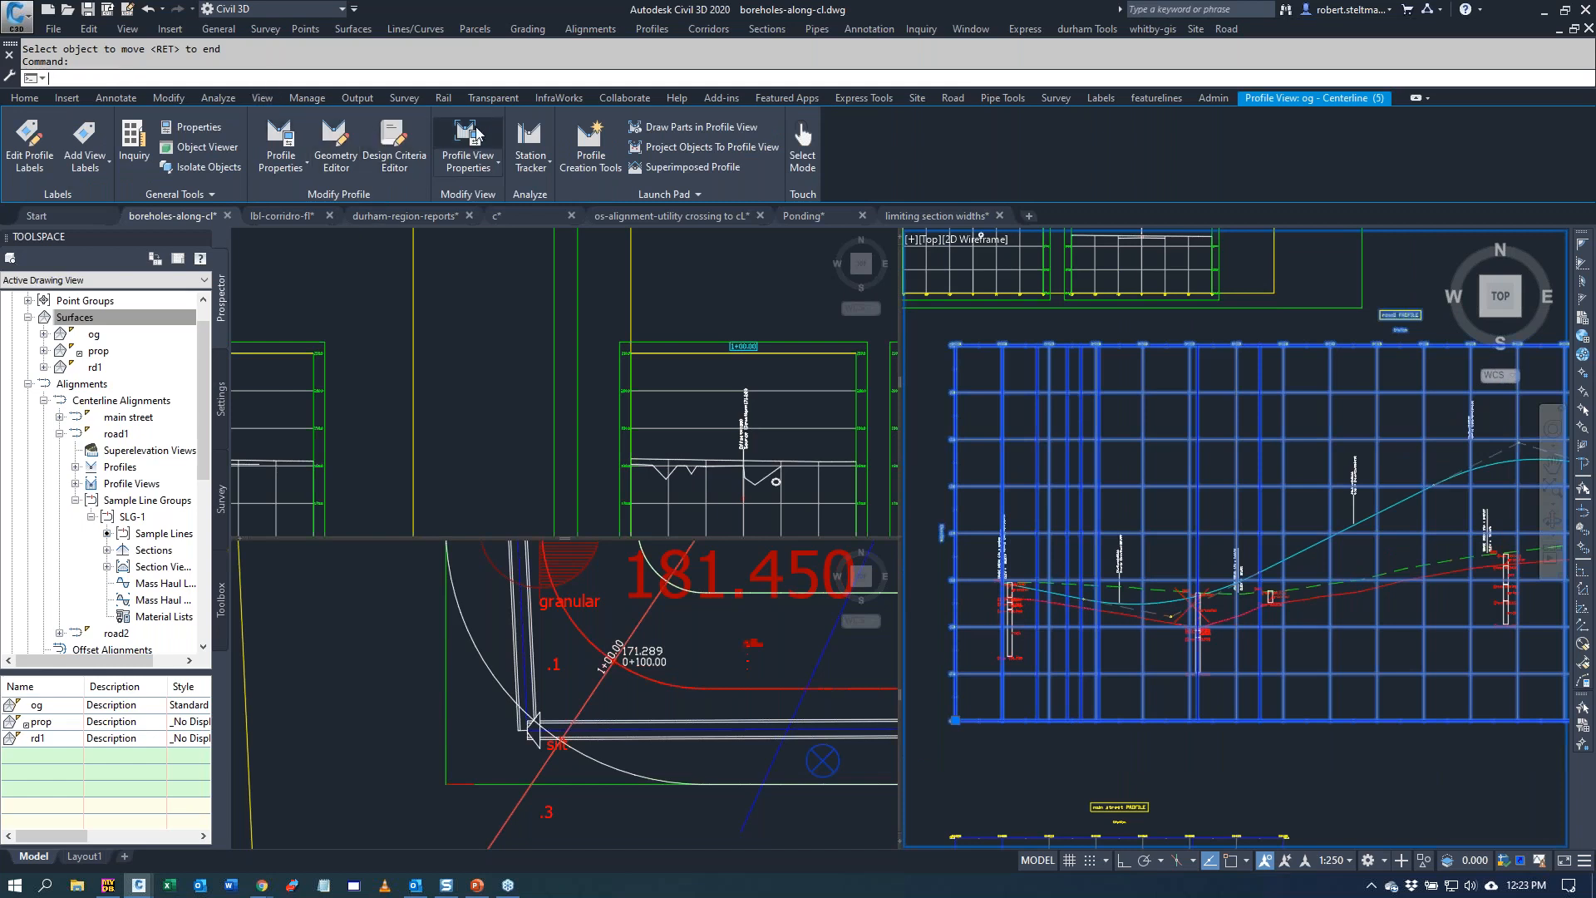
# - Set the profile view's elevation height to Automatic in Profile View Properties
pyautogui.click(467, 145)
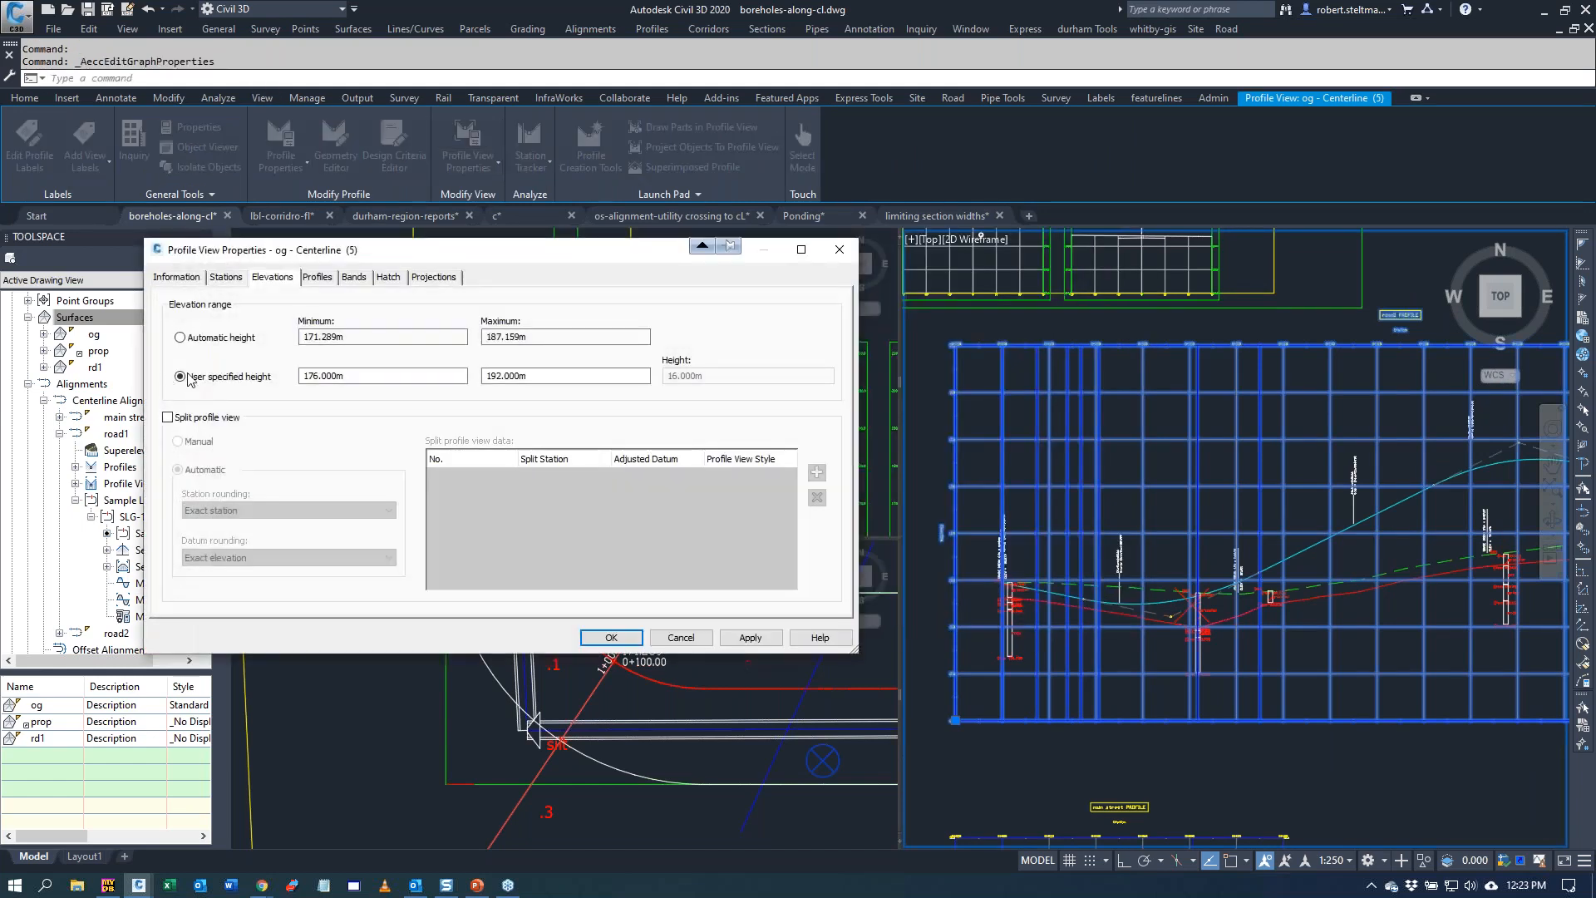
pyautogui.click(179, 337)
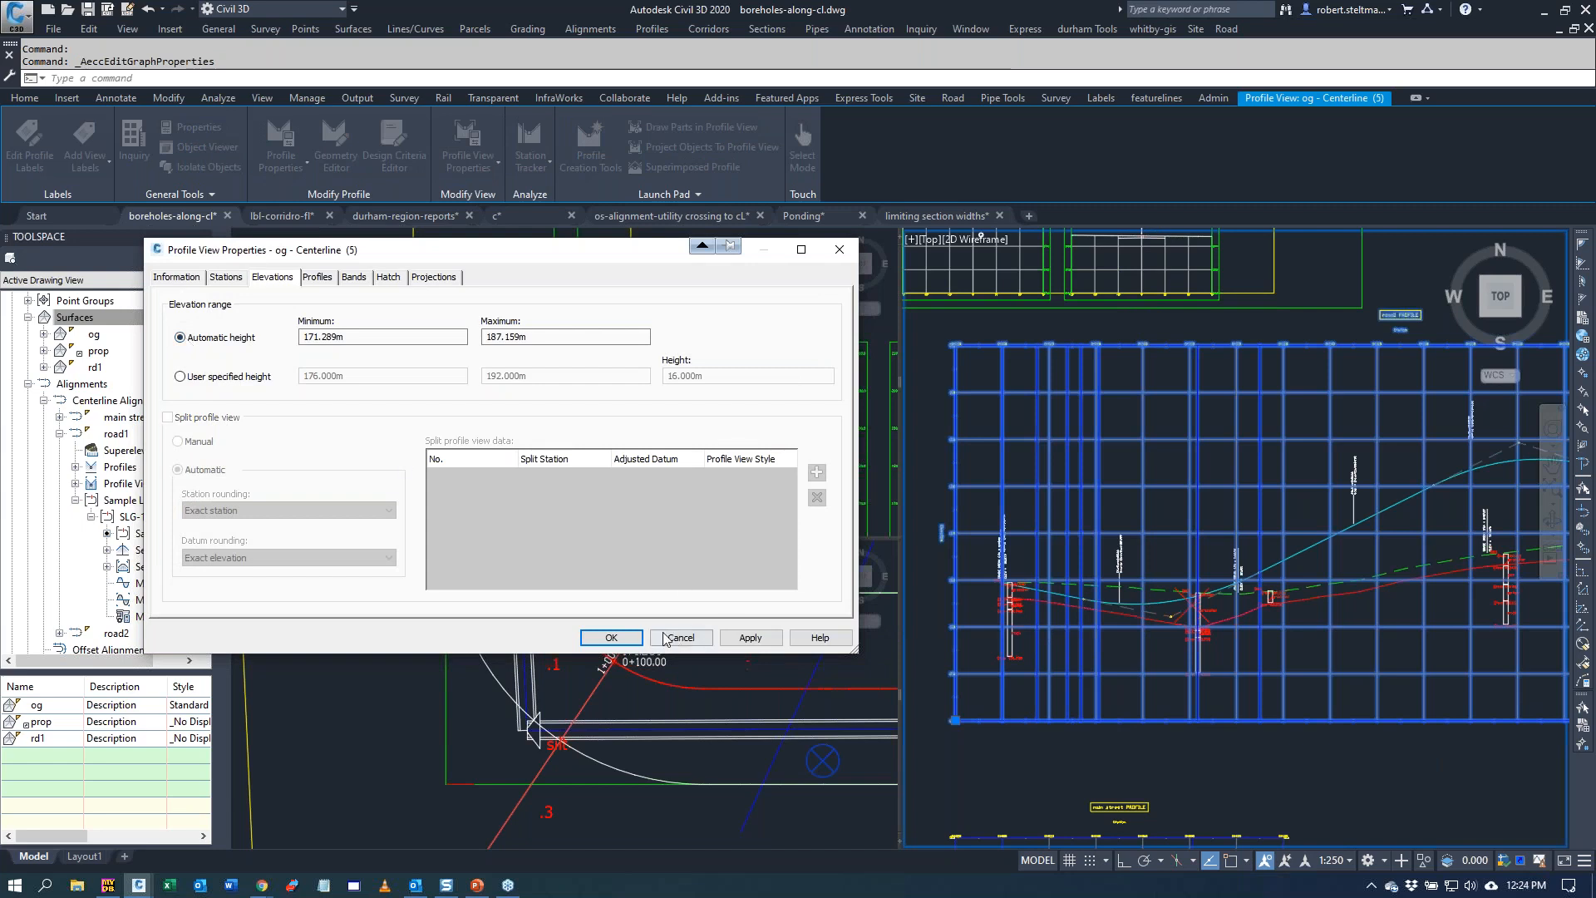
pyautogui.click(610, 636)
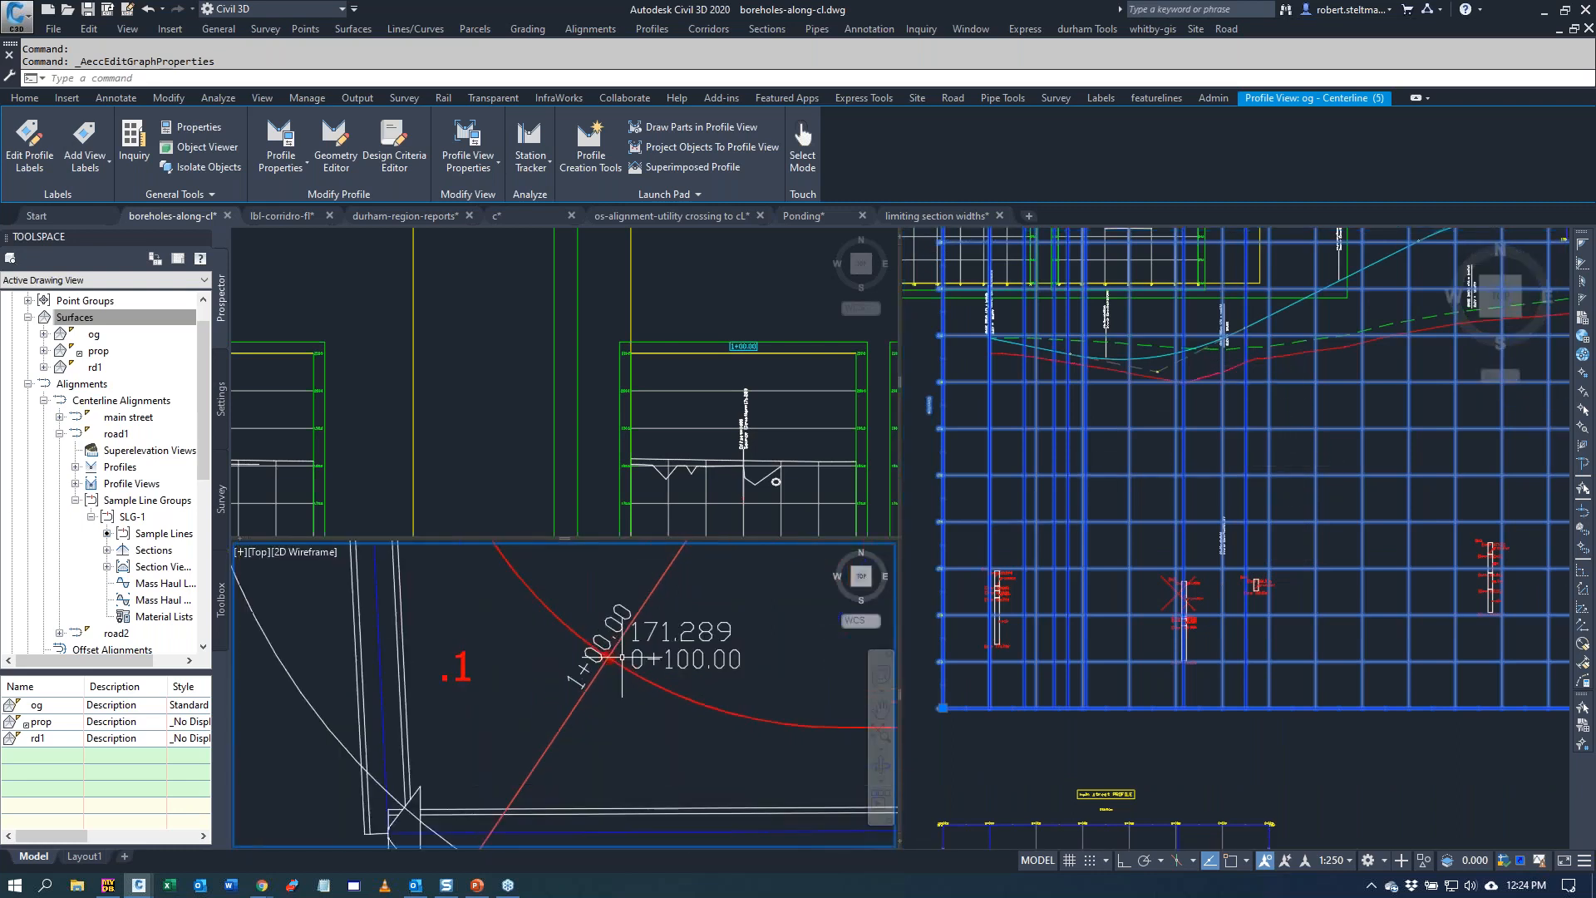
pyautogui.moveTo(609, 655)
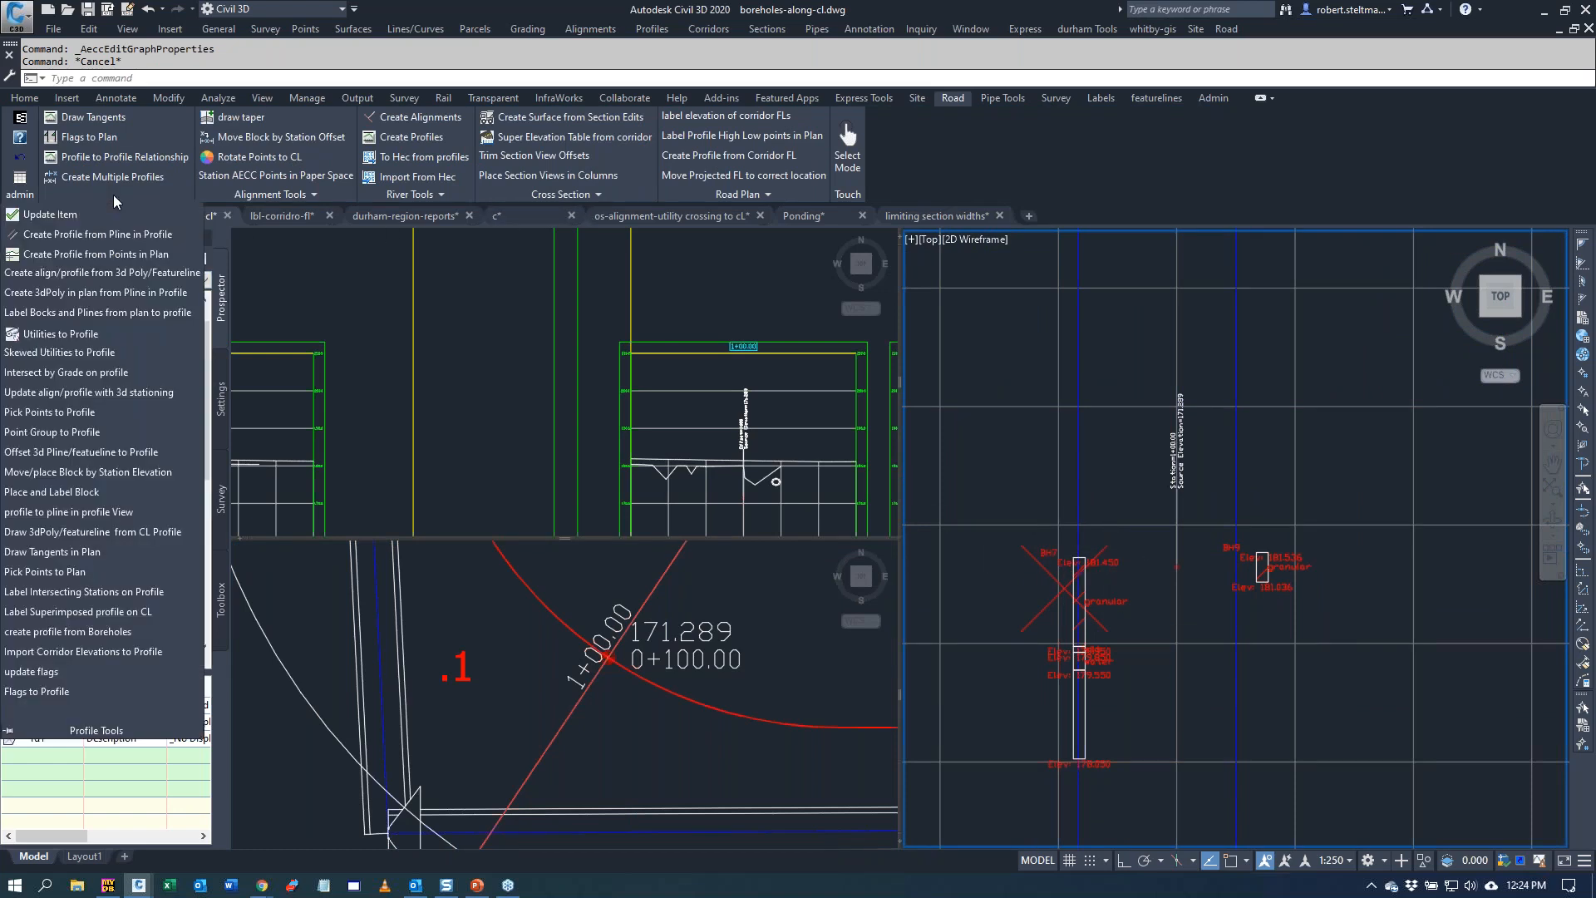
pyautogui.moveTo(87, 471)
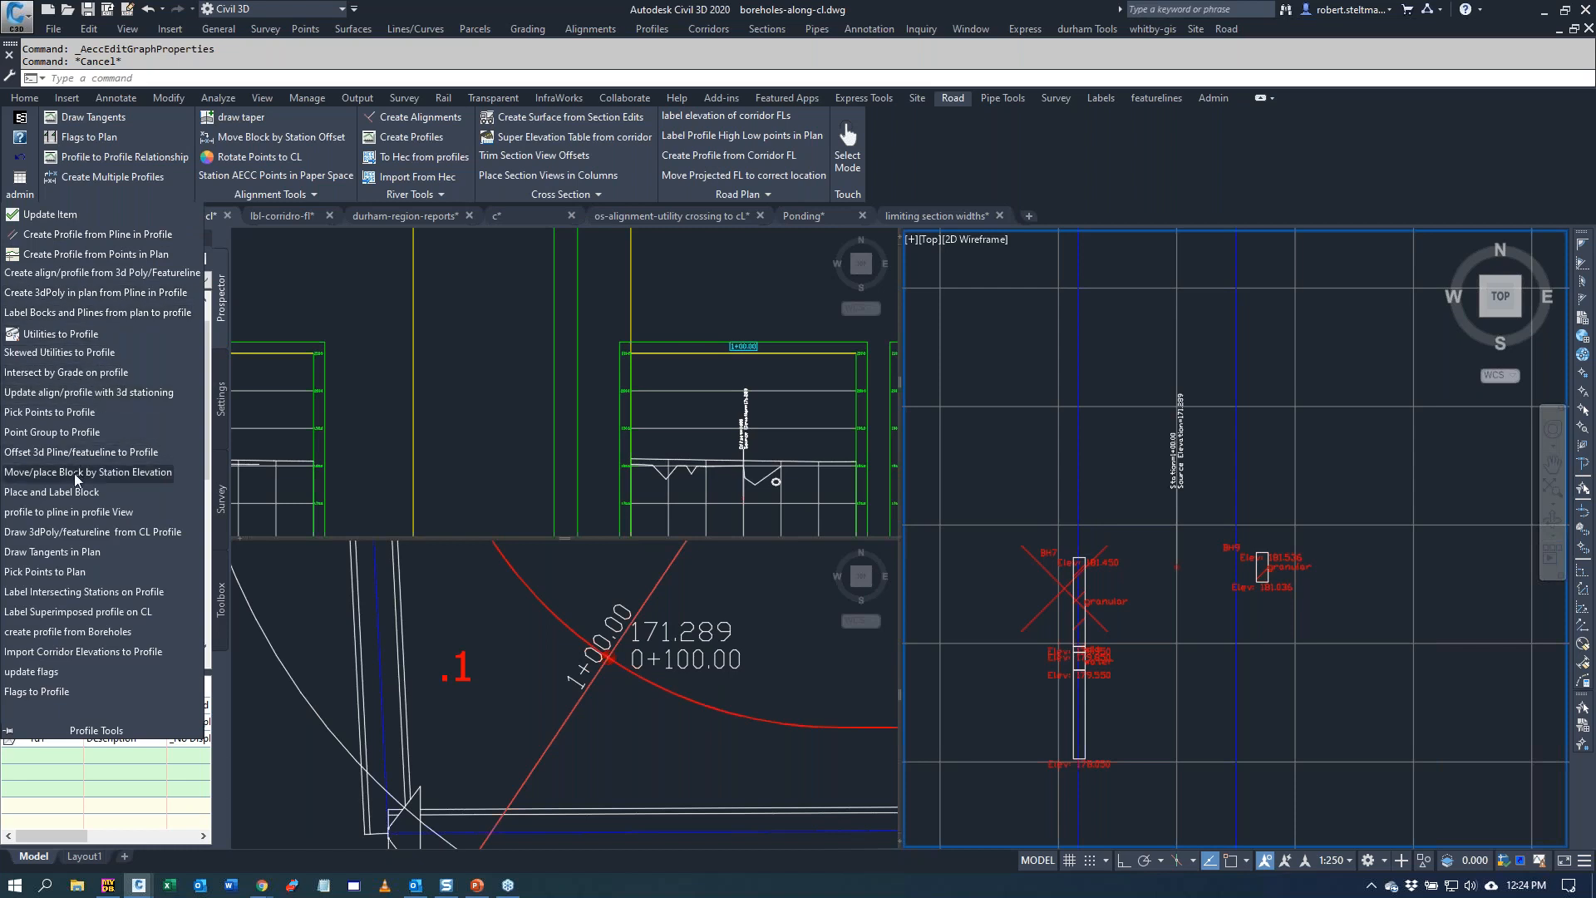
# - Move the station 0+100.00 block in the profile view up to elevation 172.922
pyautogui.click(86, 471)
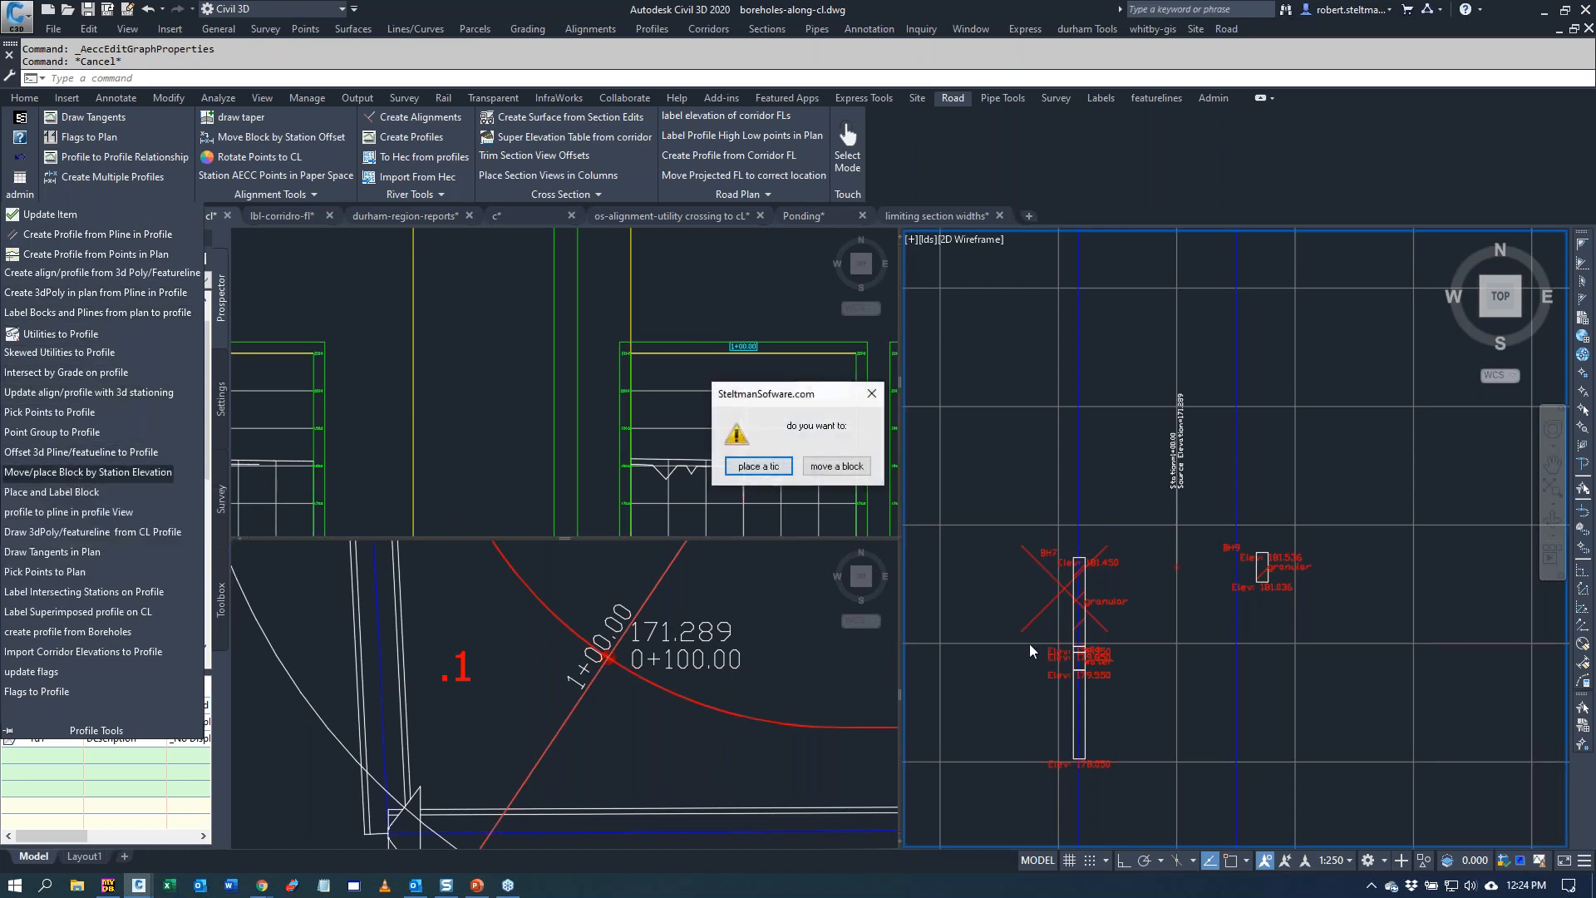
pyautogui.click(834, 465)
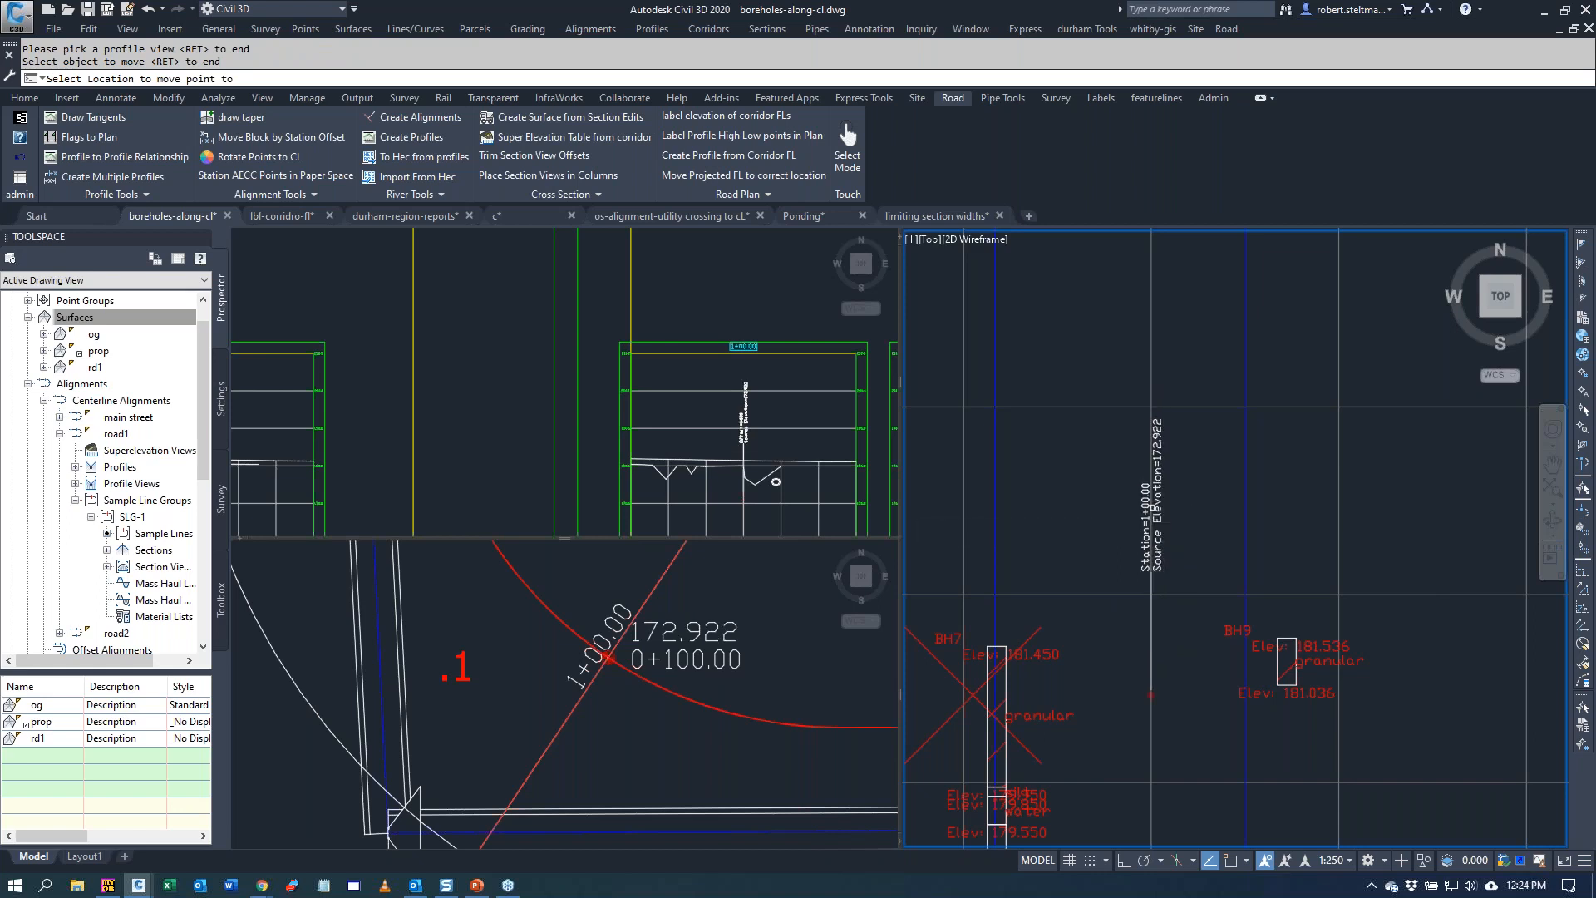
pyautogui.click(1218, 527)
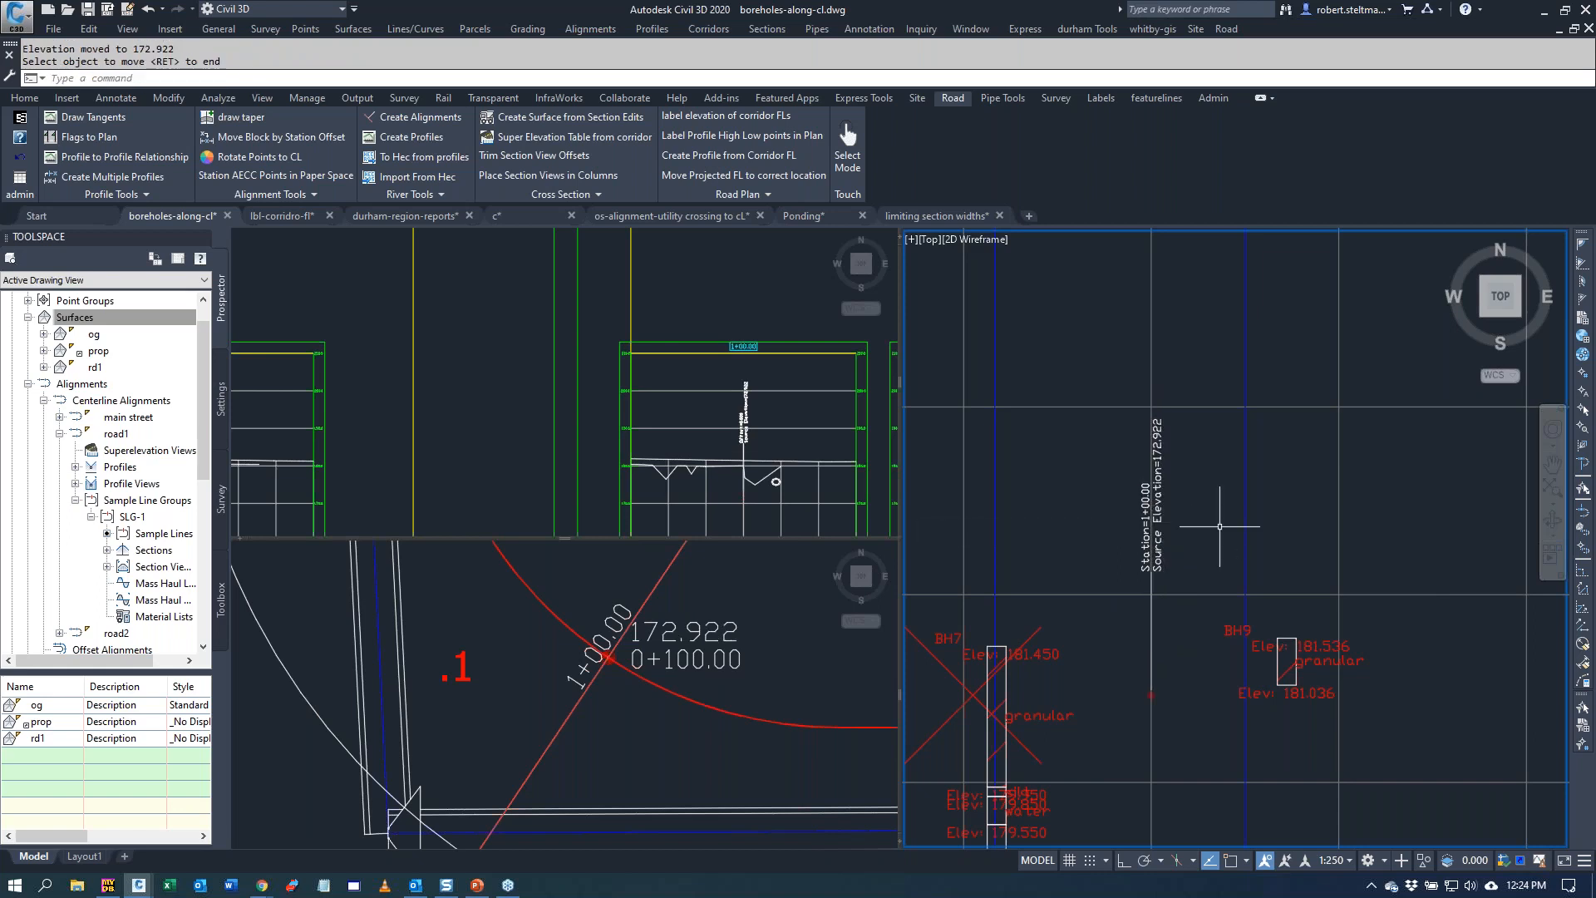
pyautogui.moveTo(409, 648)
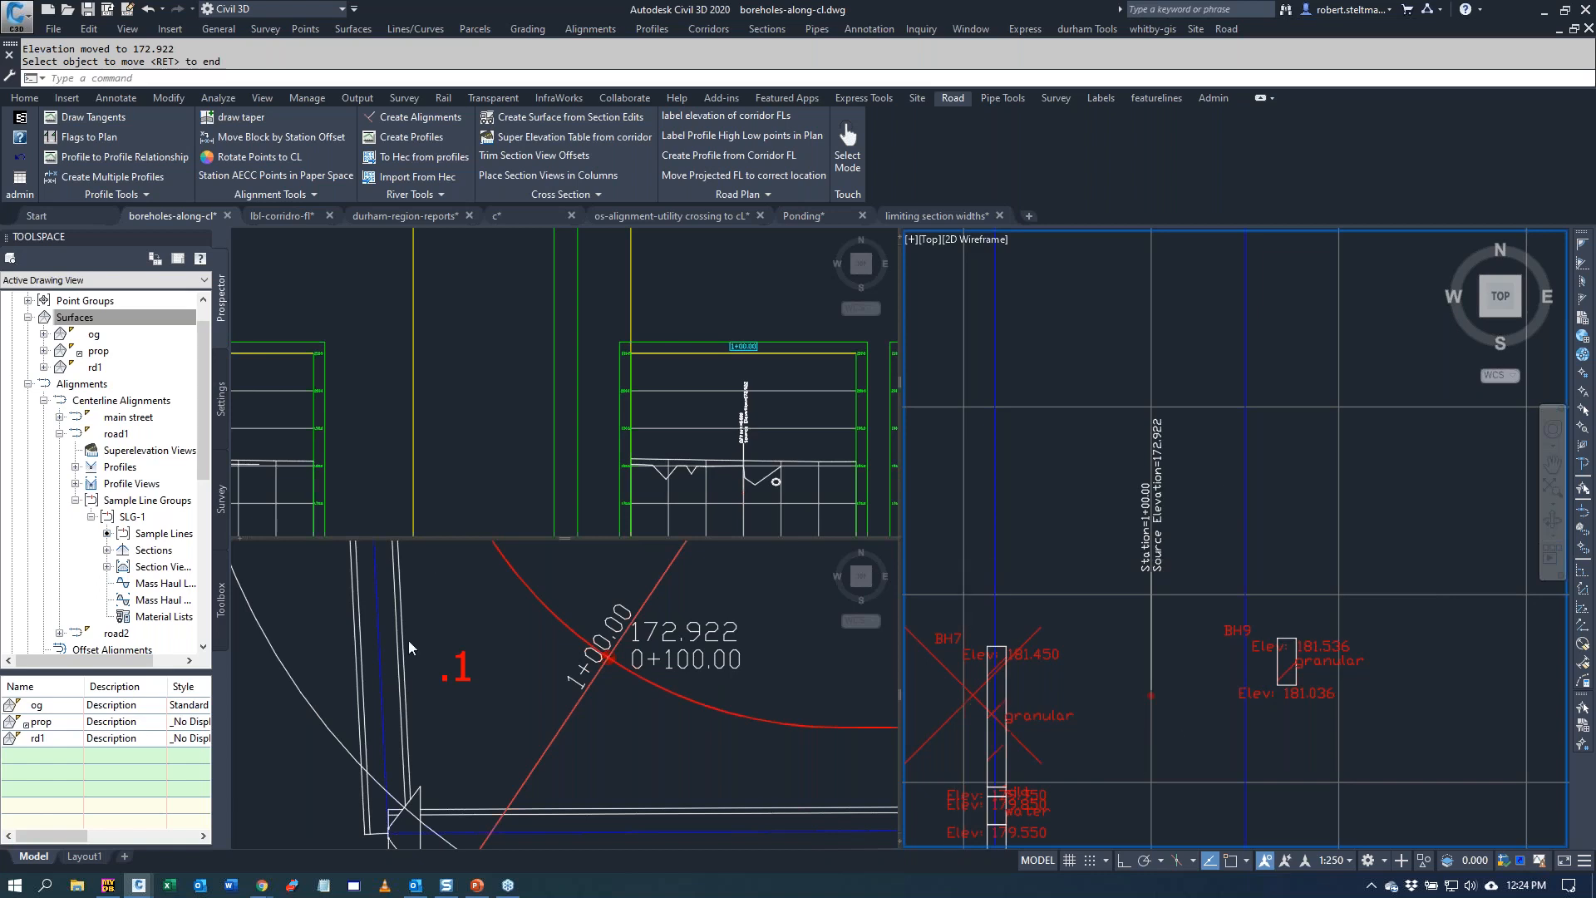
pyautogui.moveTo(765, 497)
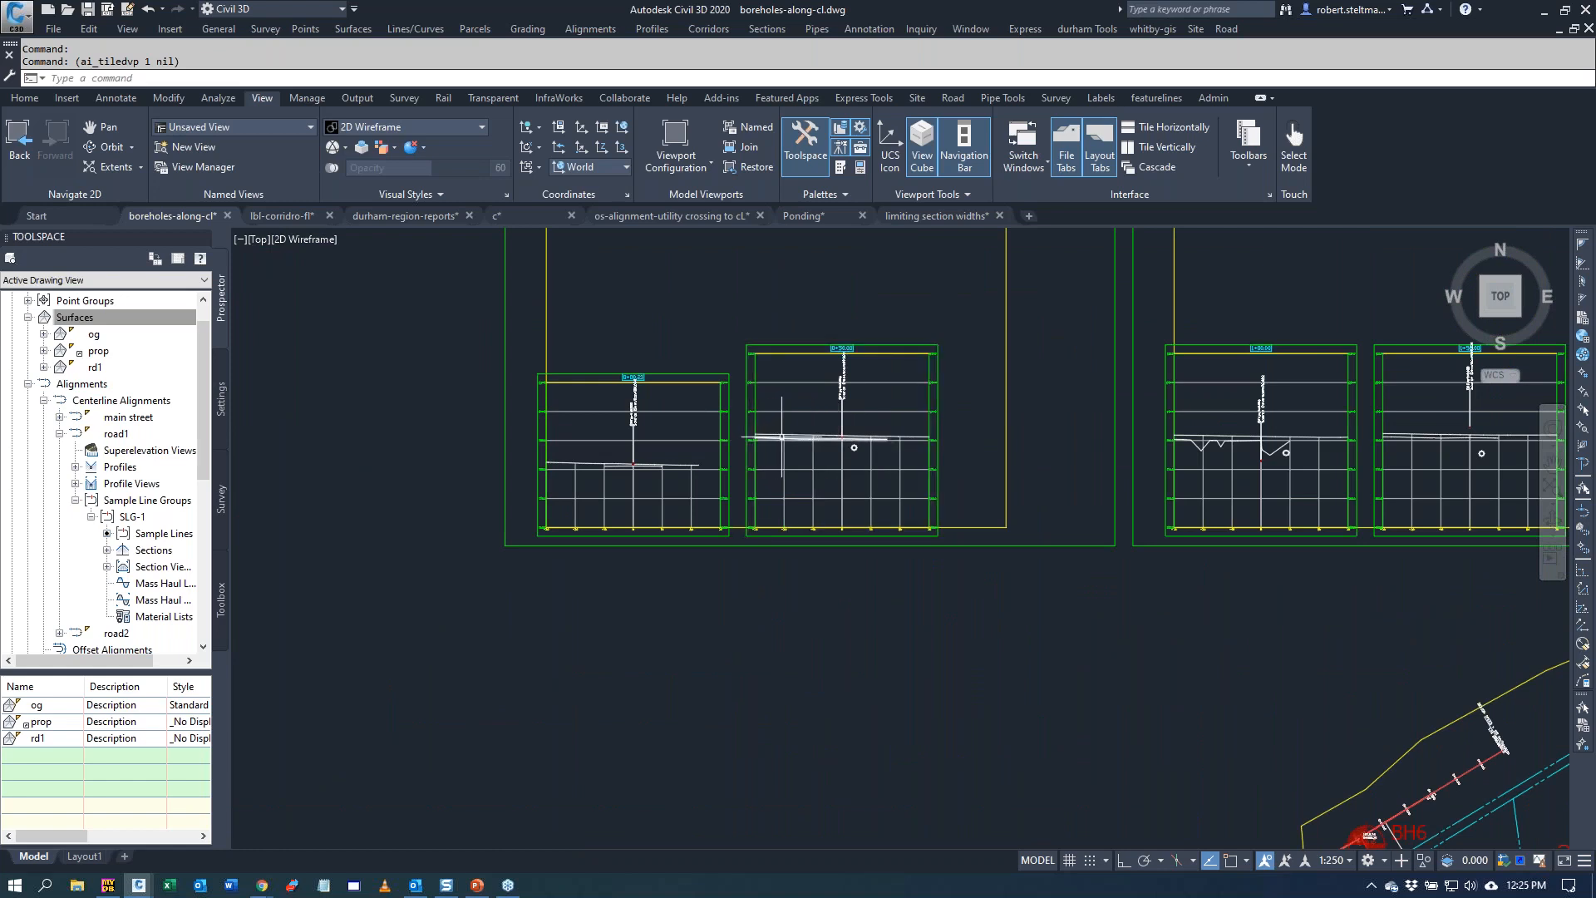
pyautogui.moveTo(791, 446)
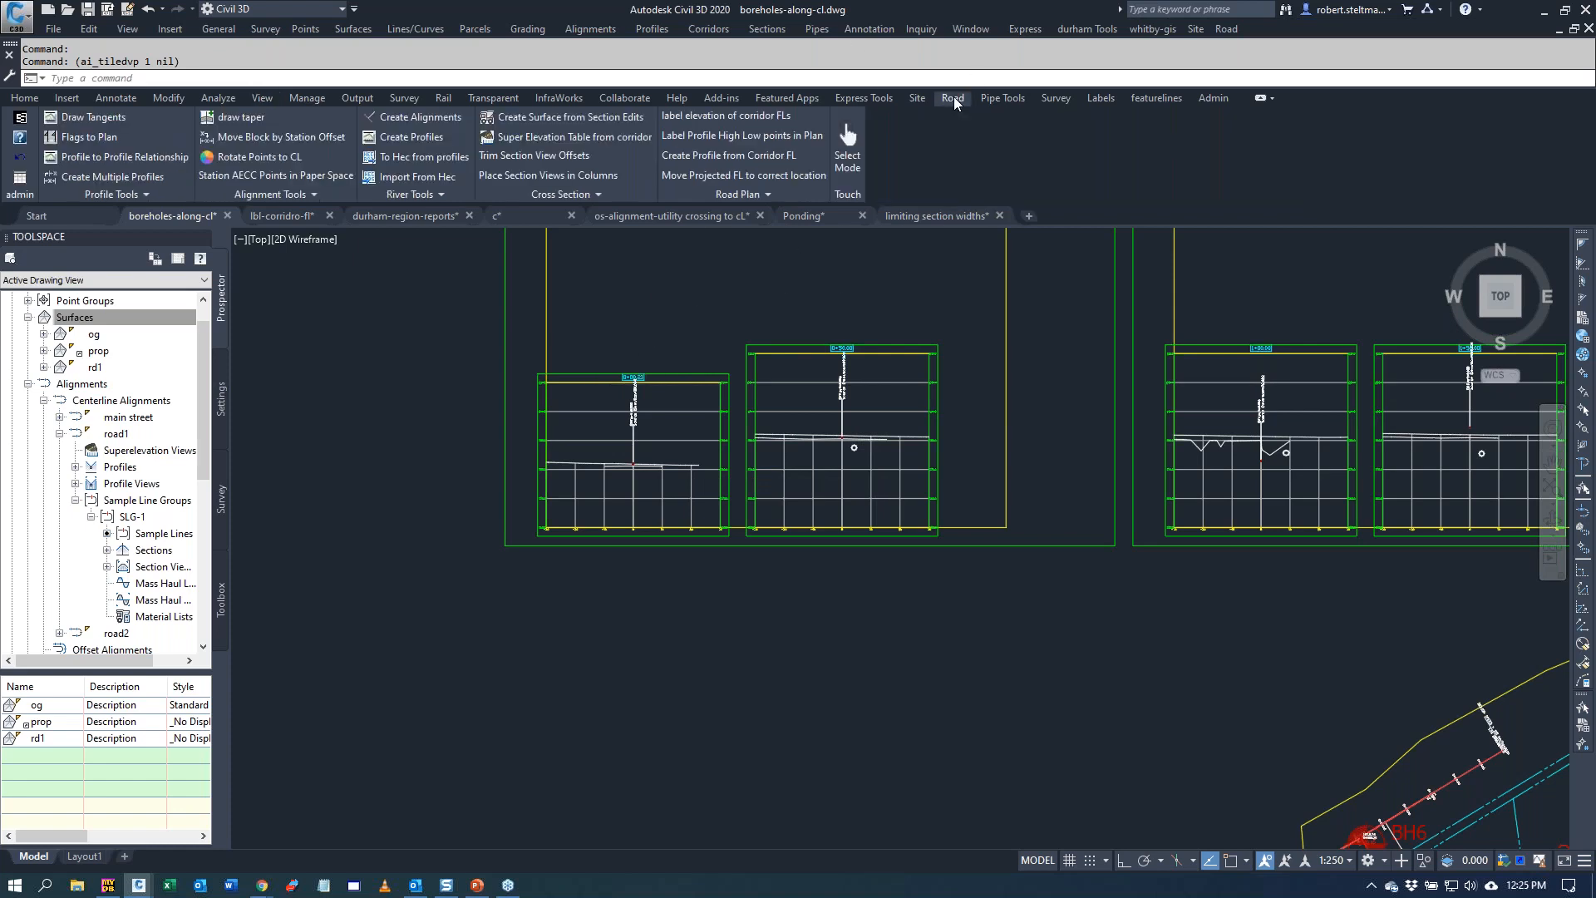
# - Start drawing 3D polylines from section points, with road1 as the alignment
pyautogui.click(561, 192)
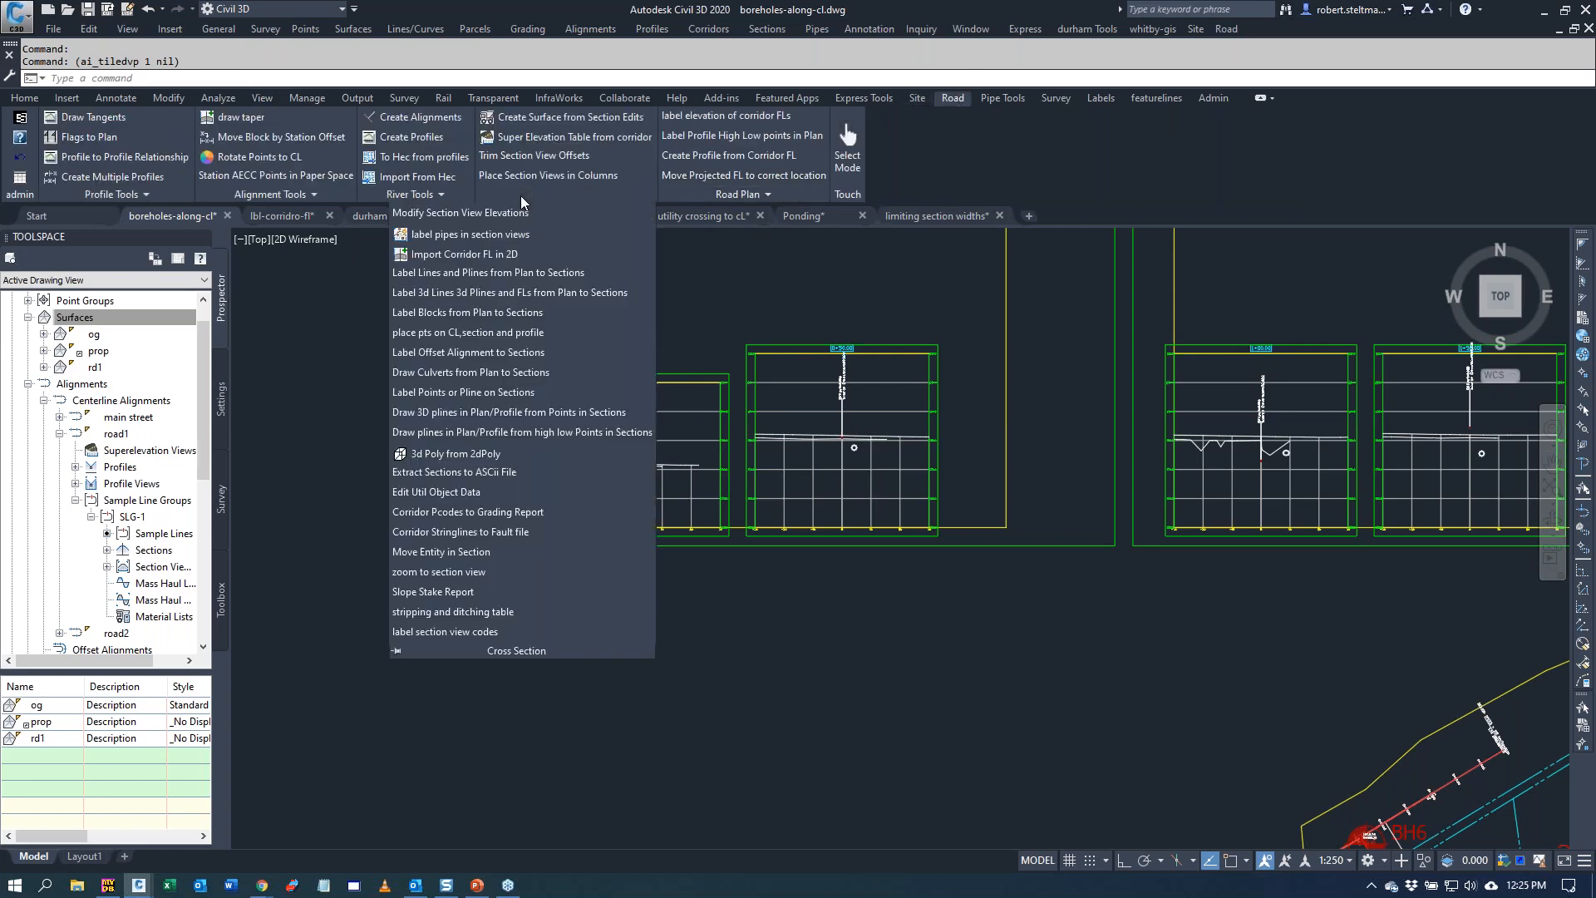
pyautogui.moveTo(469, 353)
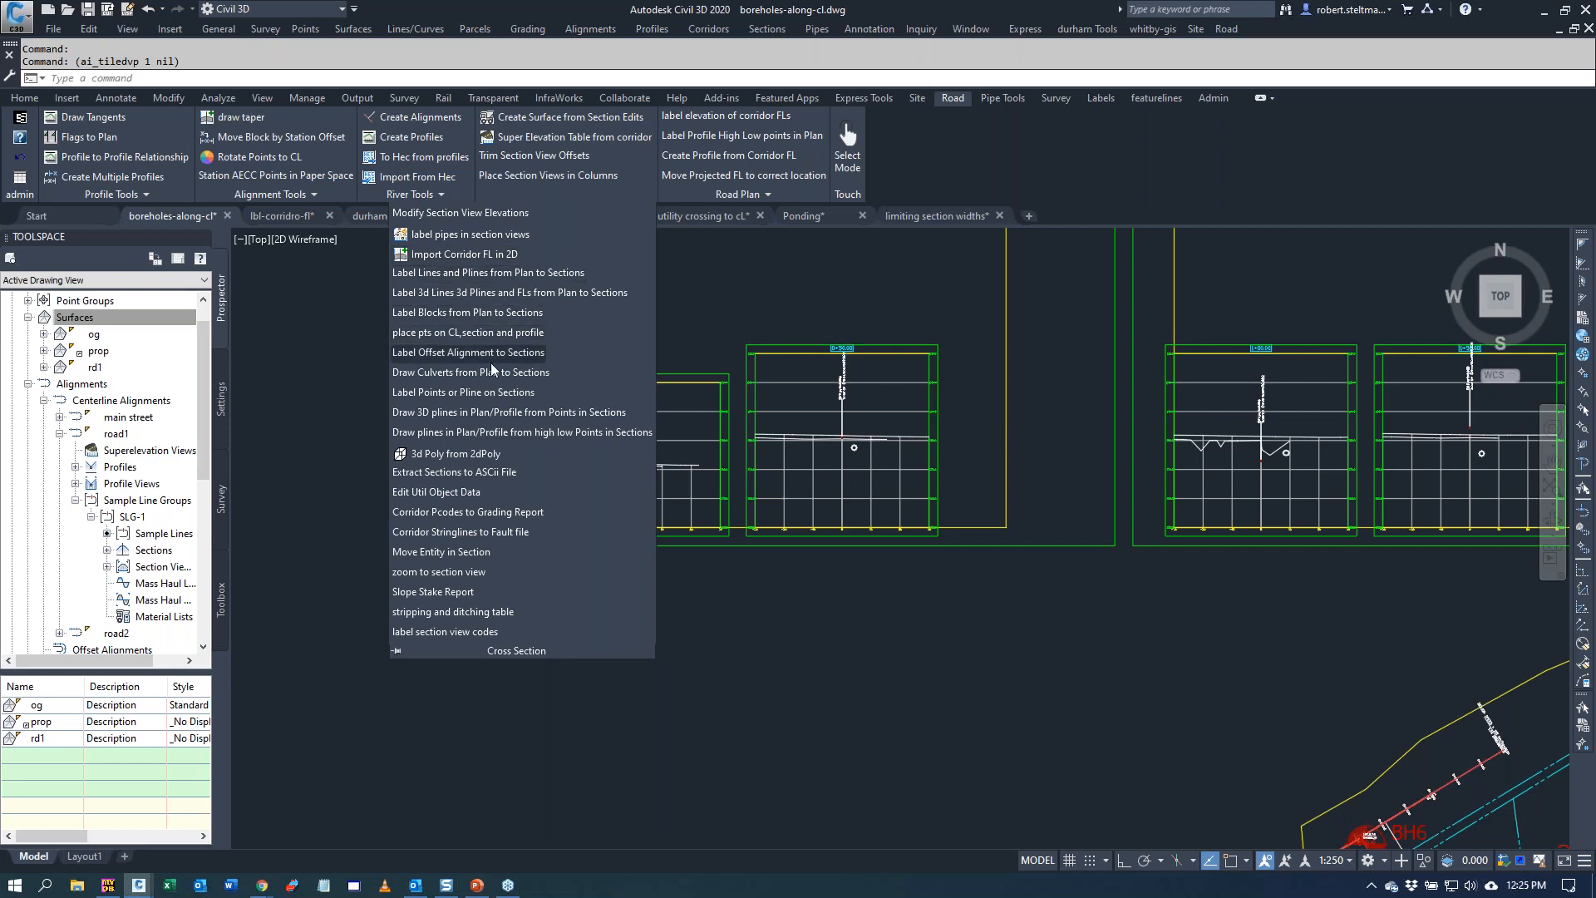
pyautogui.moveTo(494, 399)
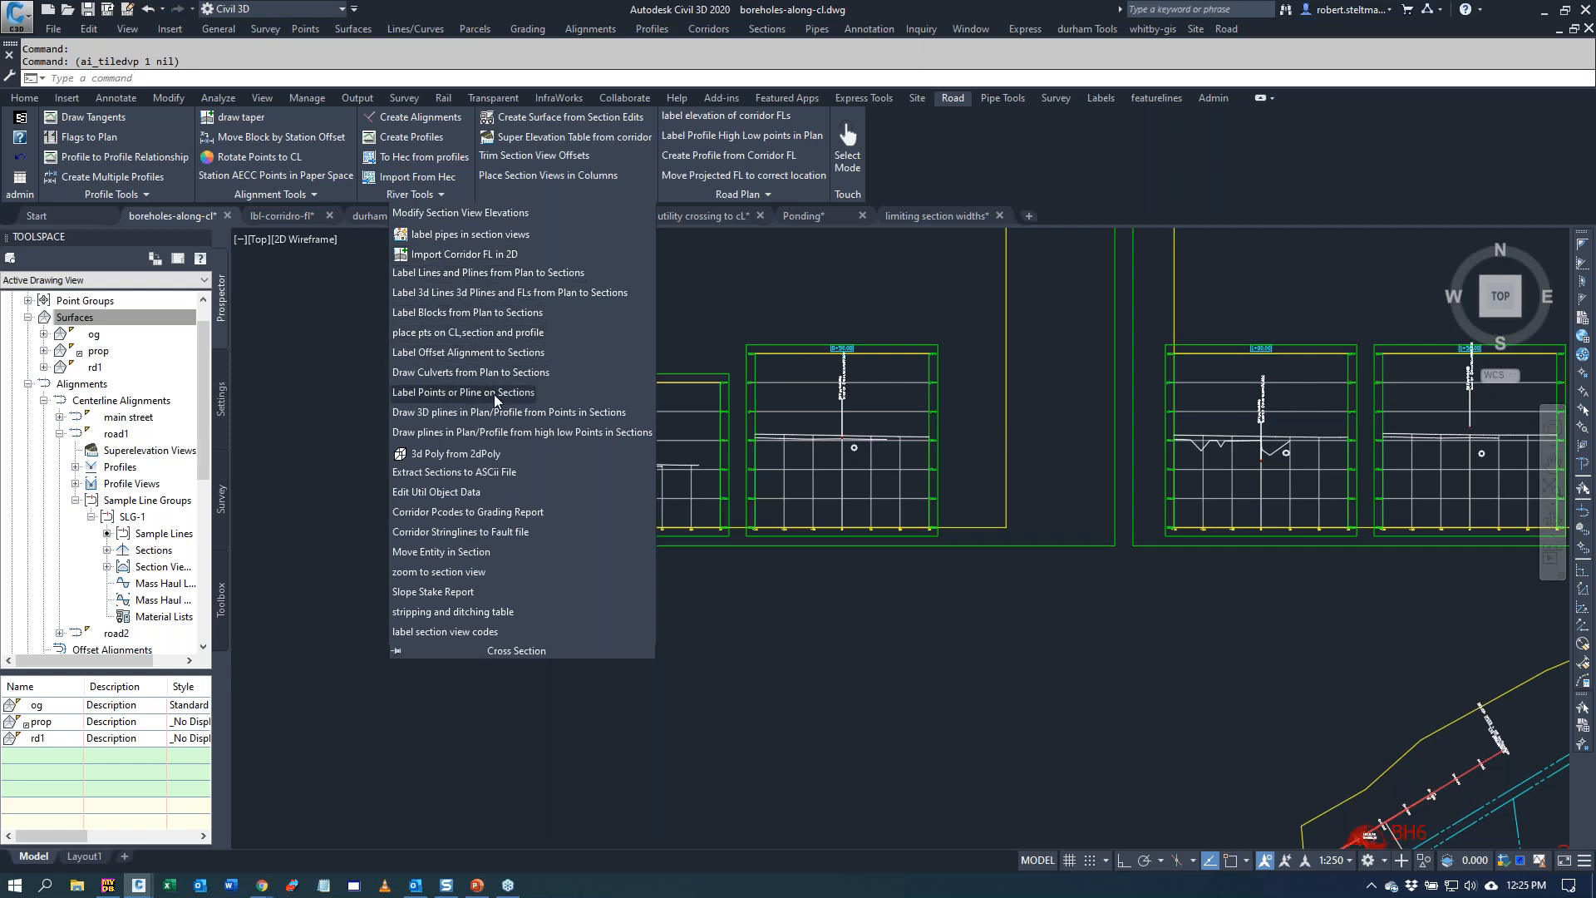
pyautogui.moveTo(463, 392)
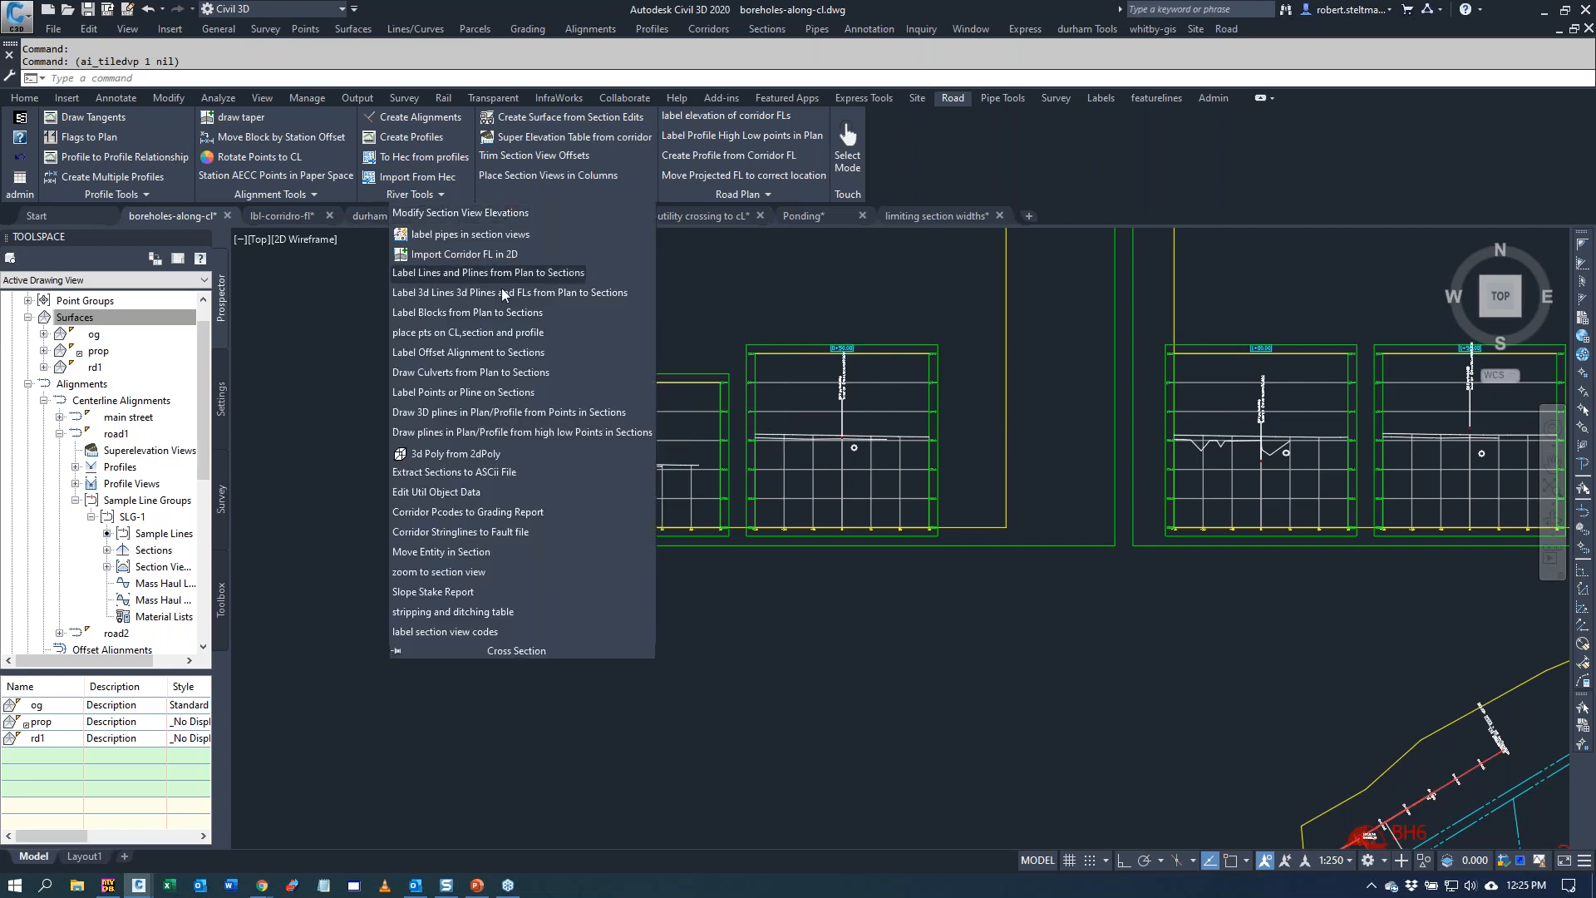
pyautogui.moveTo(495, 419)
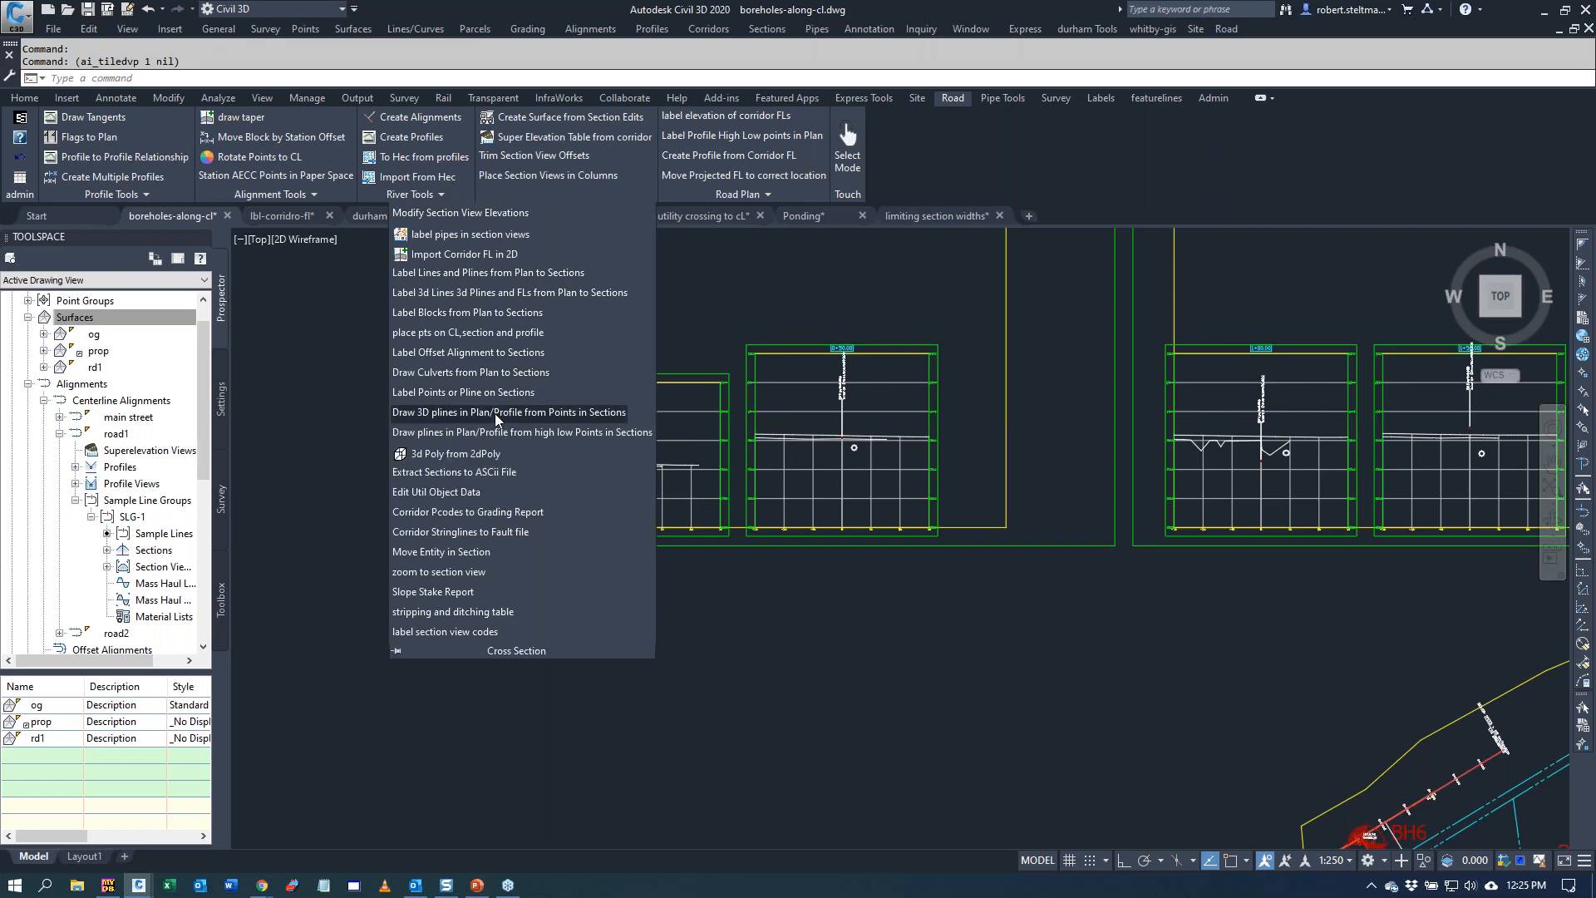
pyautogui.click(507, 412)
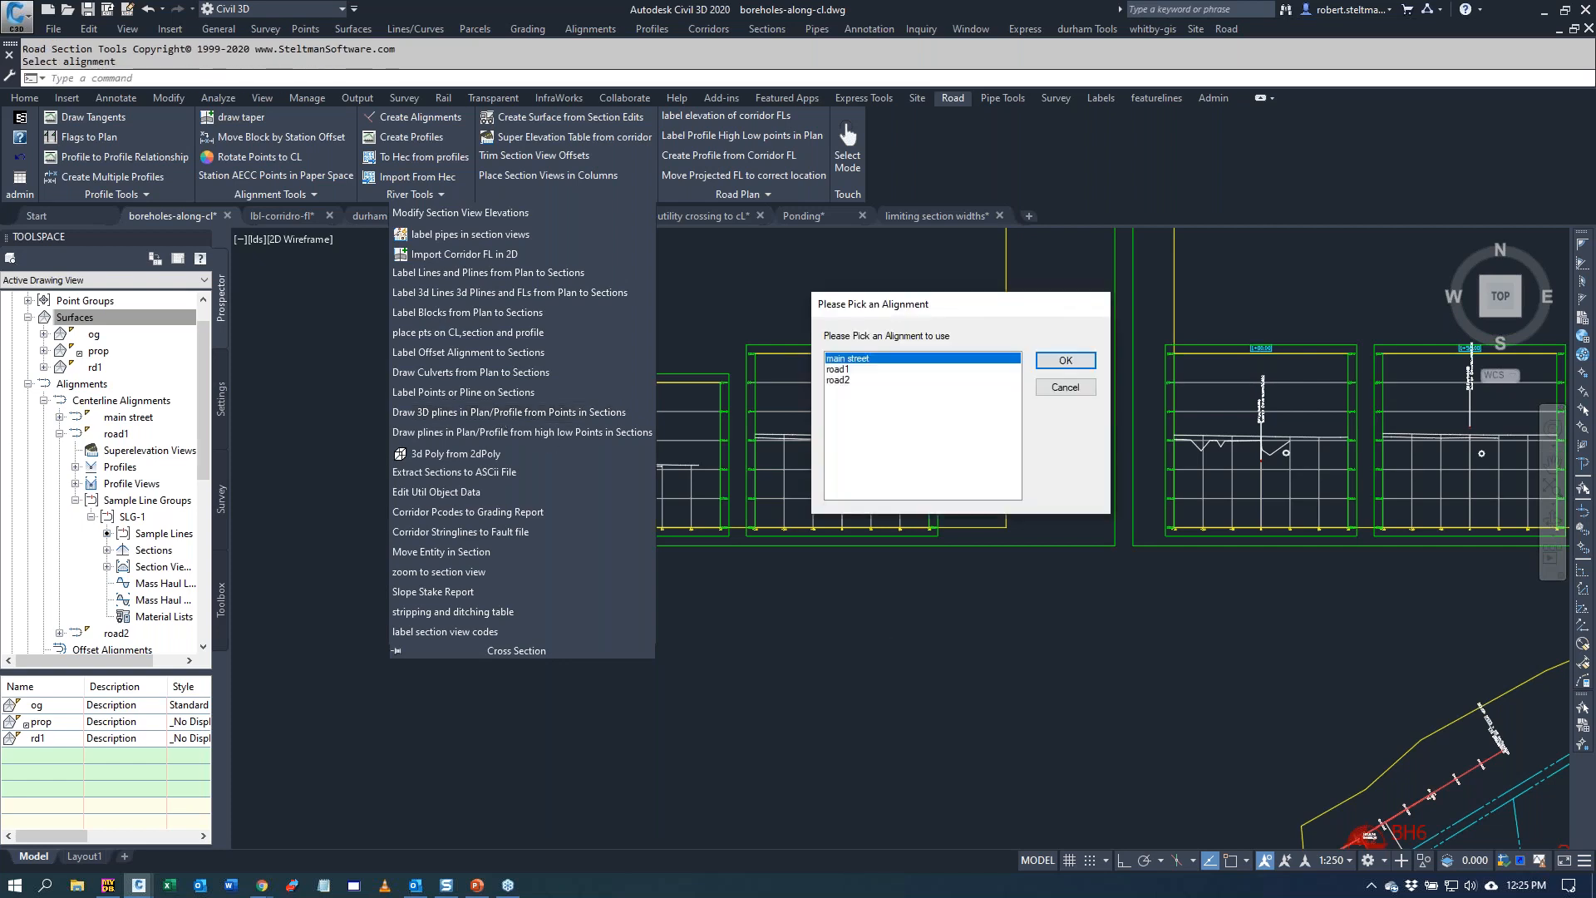
pyautogui.click(838, 369)
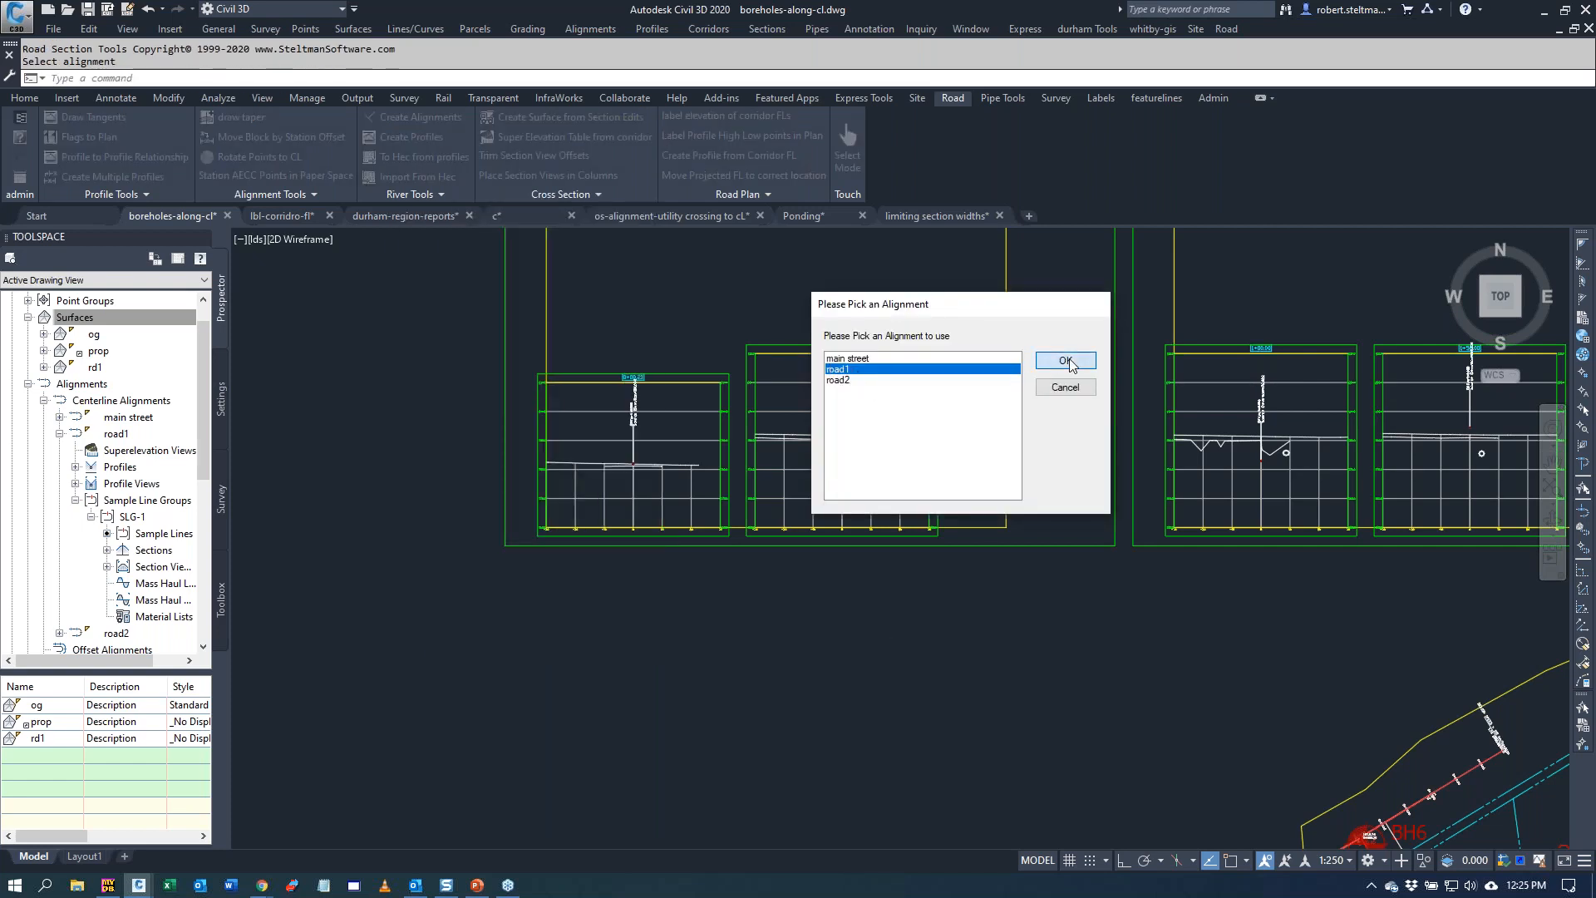
# - Confirm road1 so the tool zooms to the first section awaiting a point at station 0.215
pyautogui.click(1064, 361)
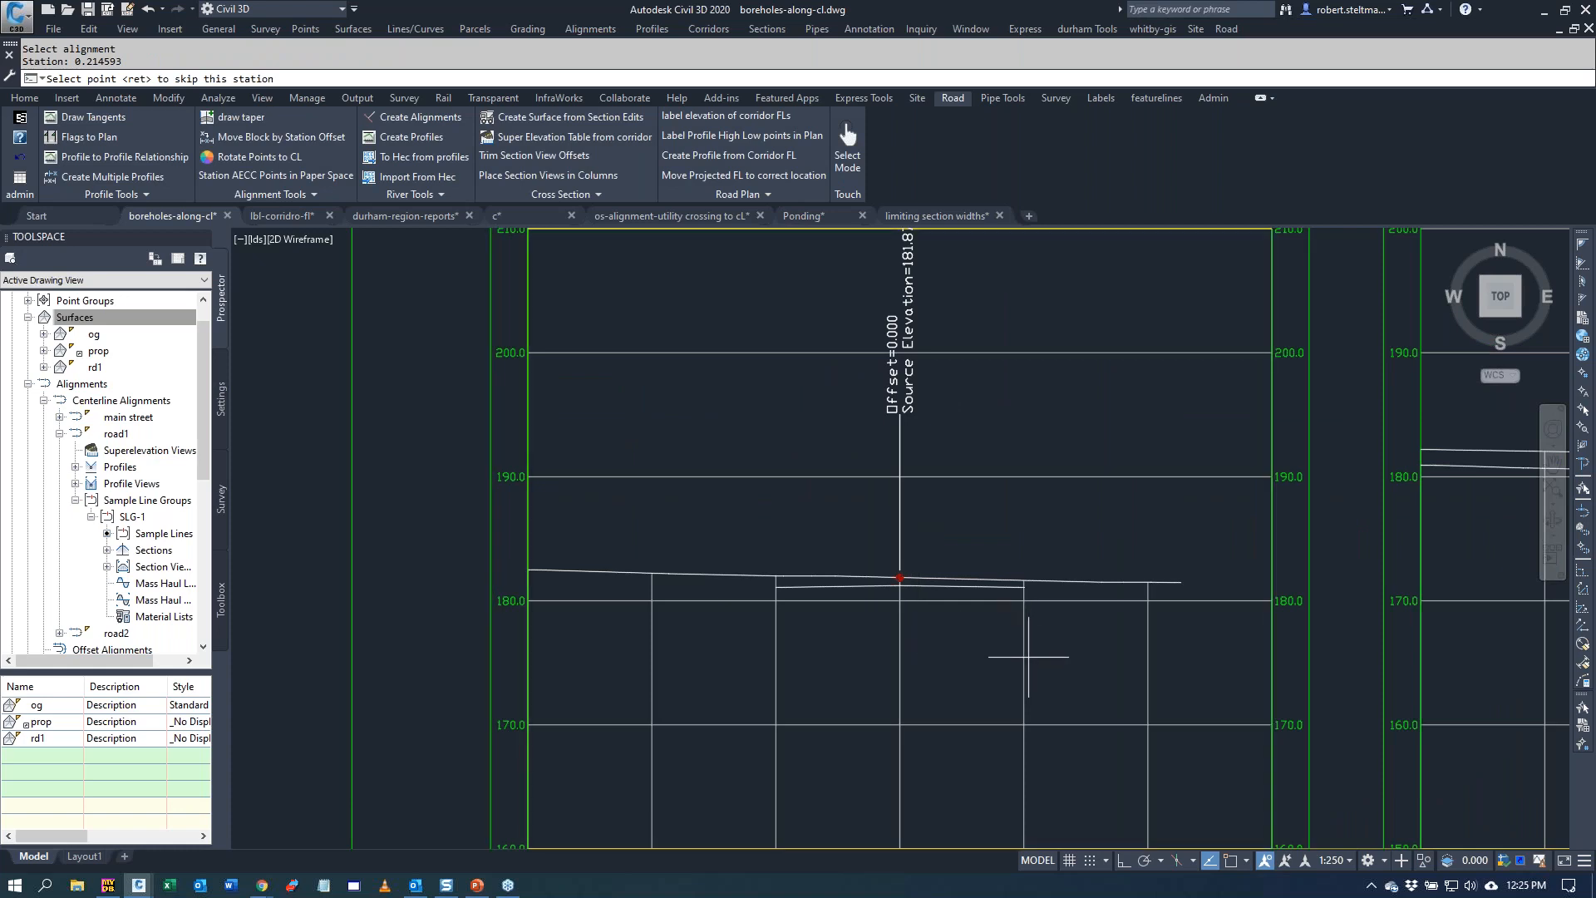
pyautogui.moveTo(1017, 643)
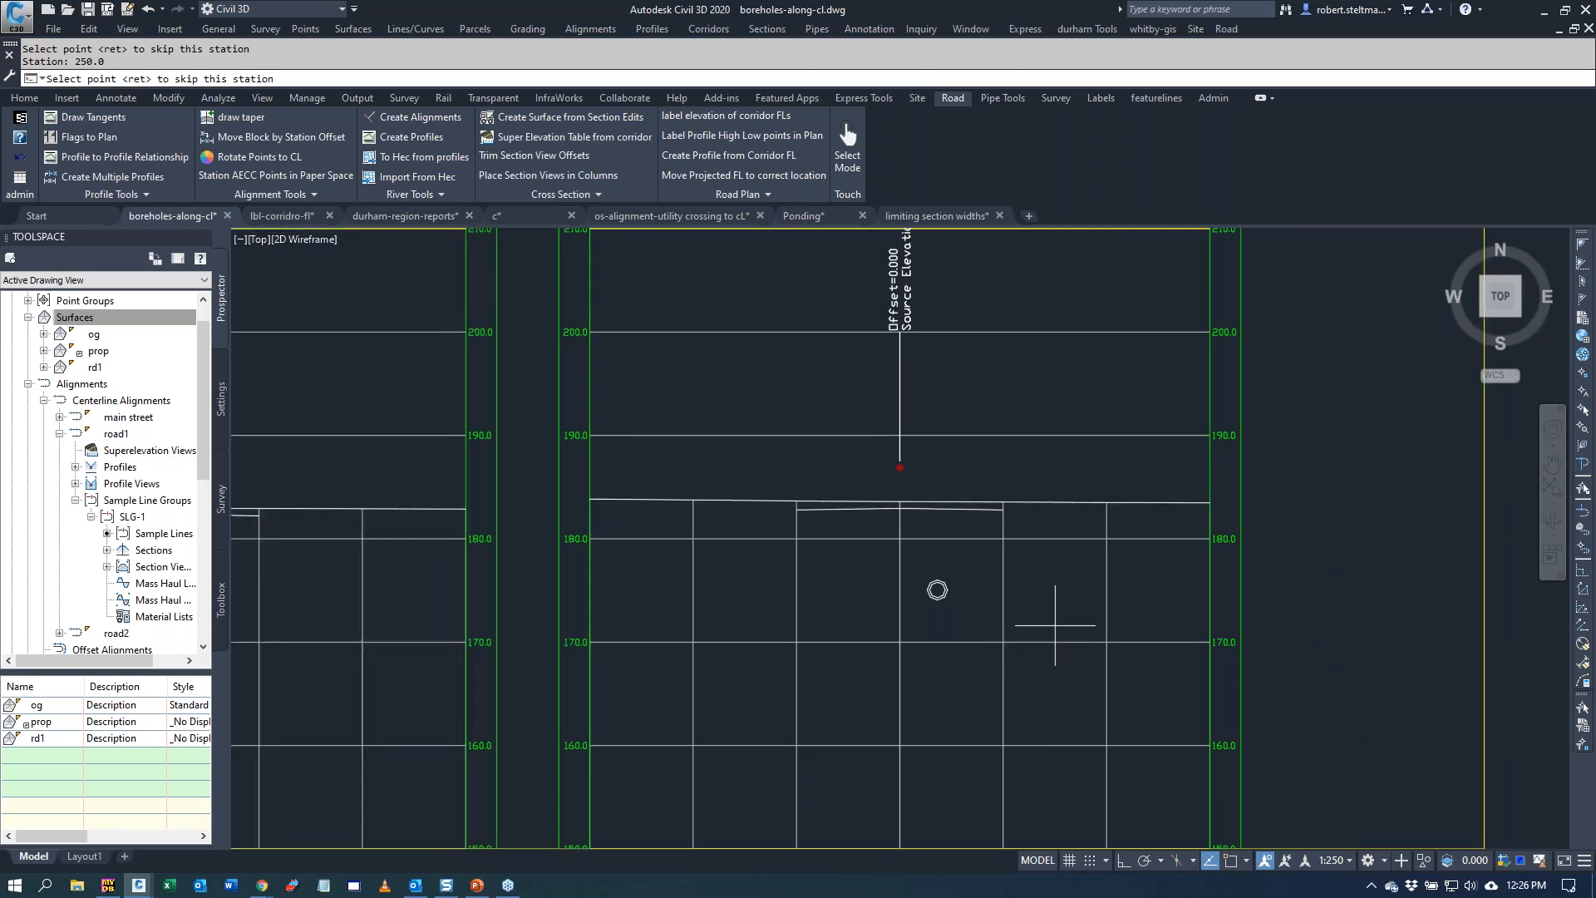
pyautogui.moveTo(1030, 587)
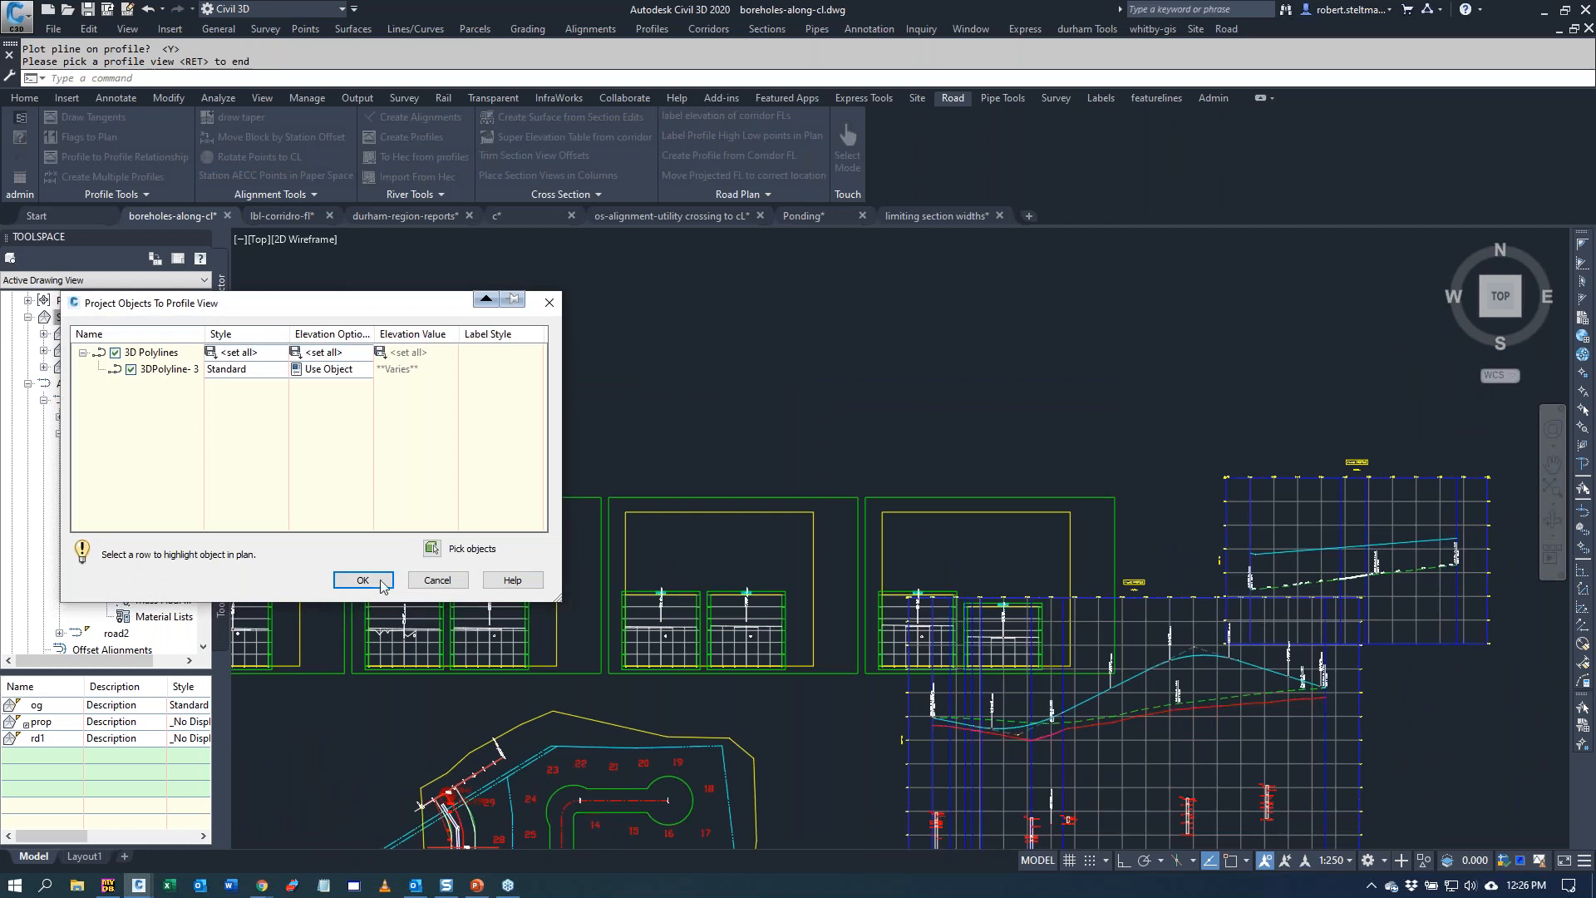
# - Accept projecting the traced 3D polyline into the road1 profile view
pyautogui.click(363, 579)
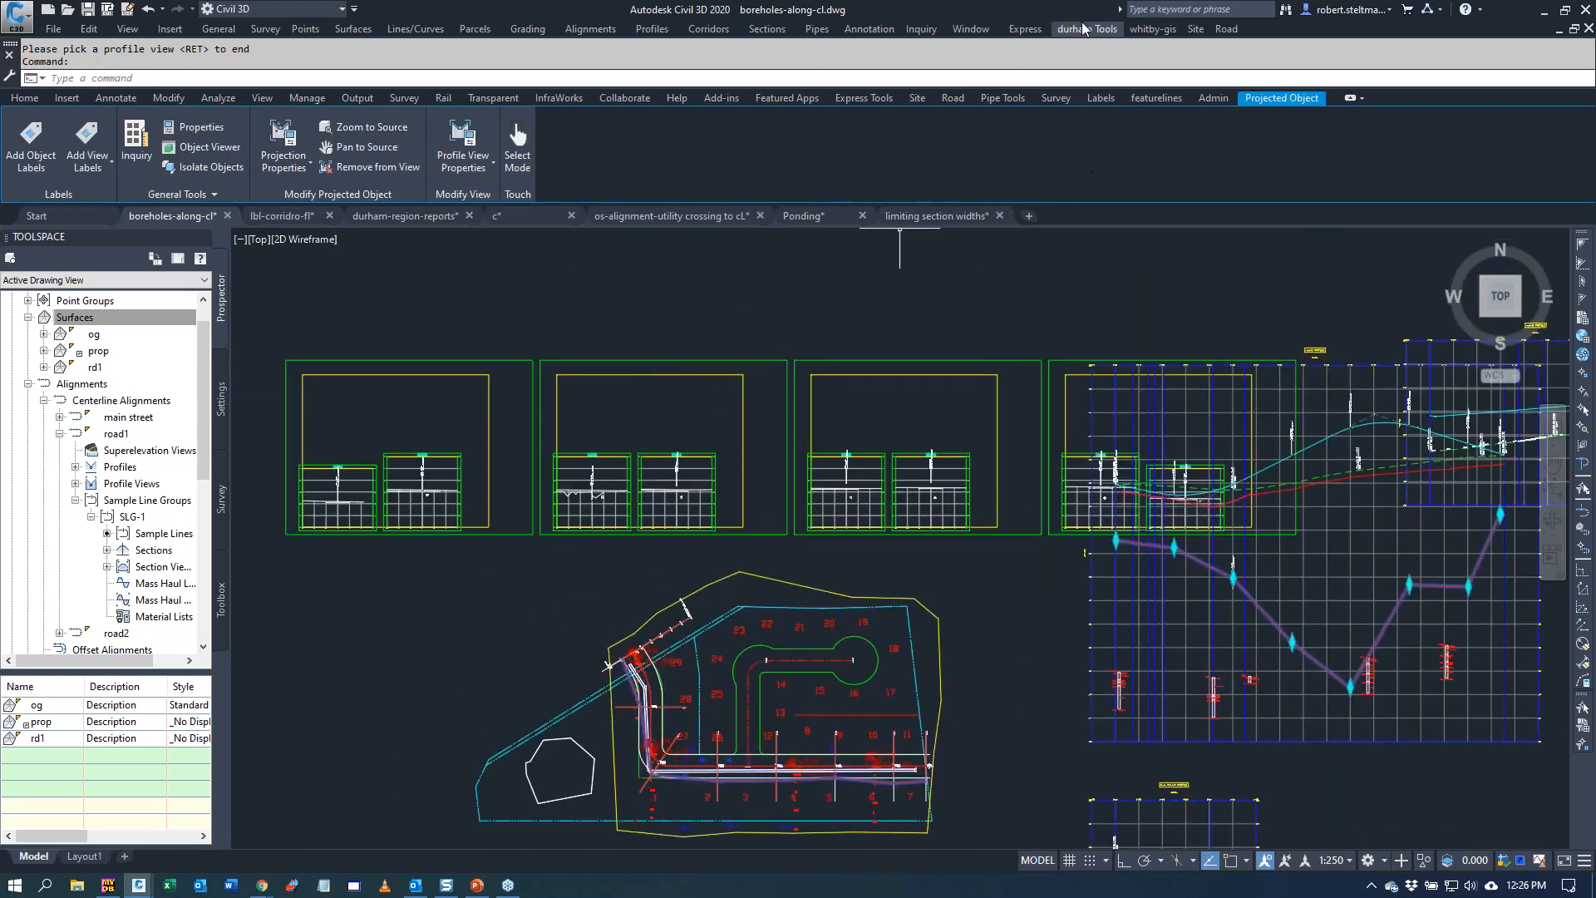
# - Create a road1 profile from the projected polyline without a new alignment
pyautogui.click(951, 98)
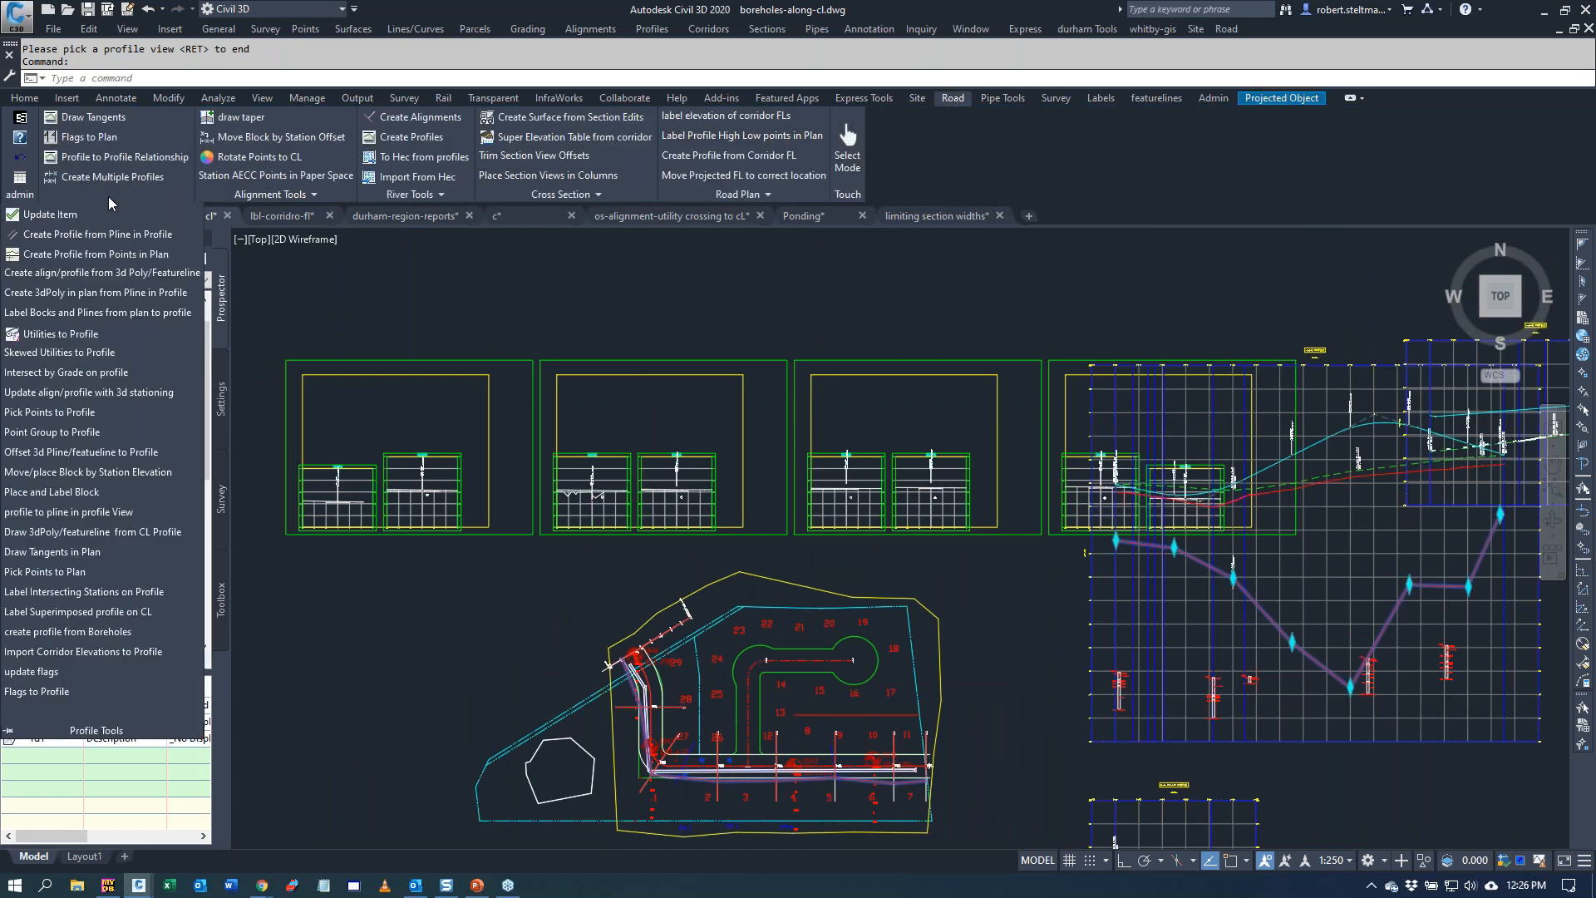
pyautogui.moveTo(102, 277)
pyautogui.write('n')
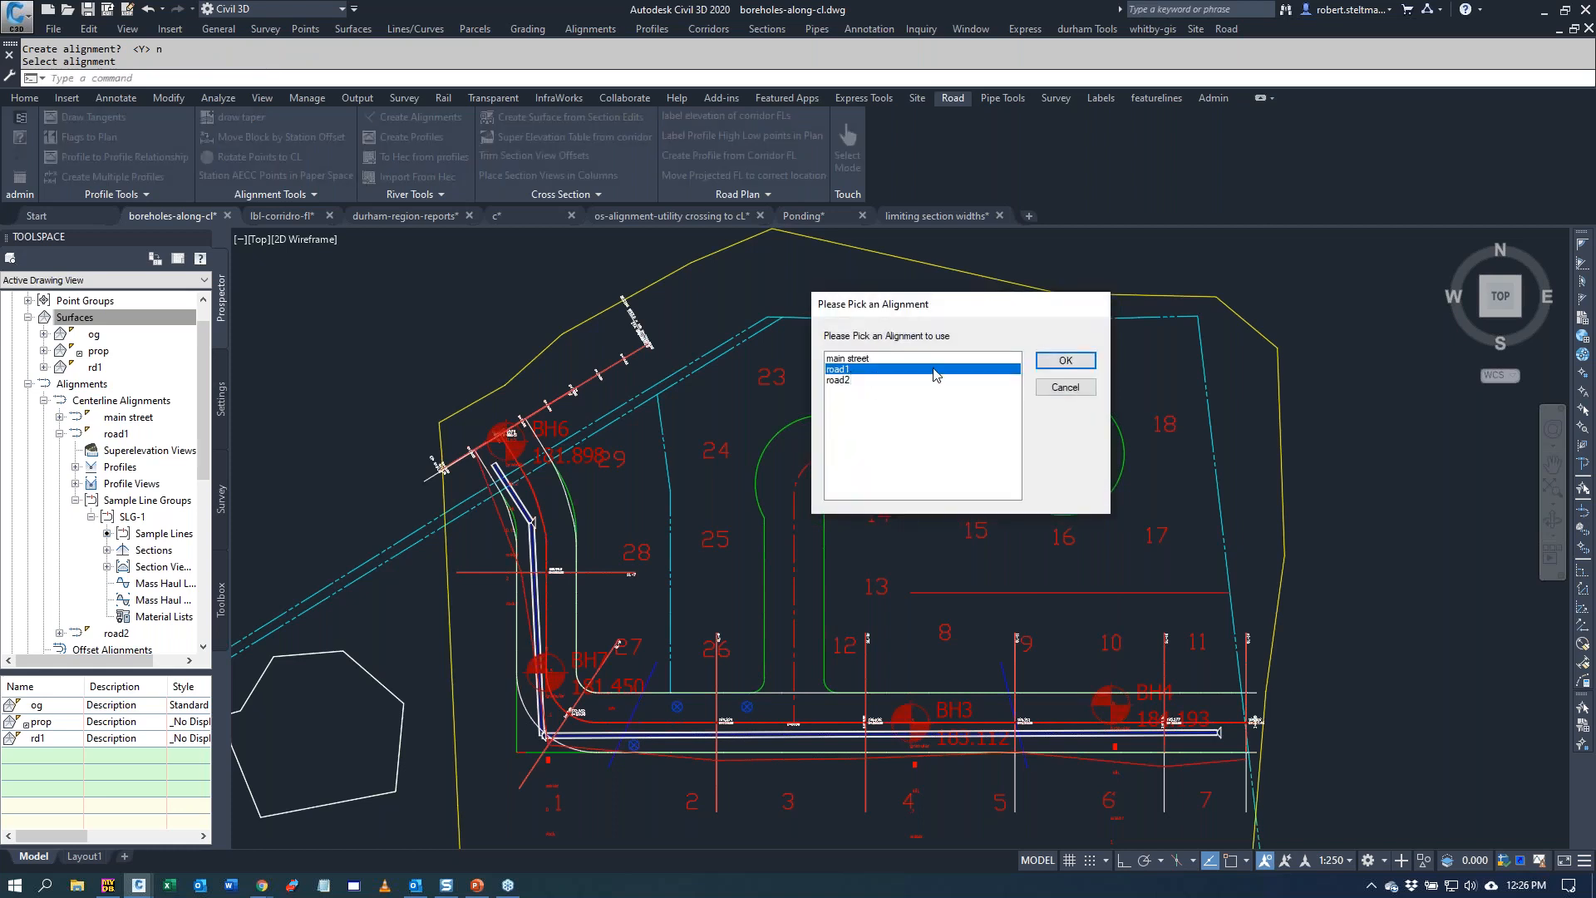
pyautogui.click(1064, 359)
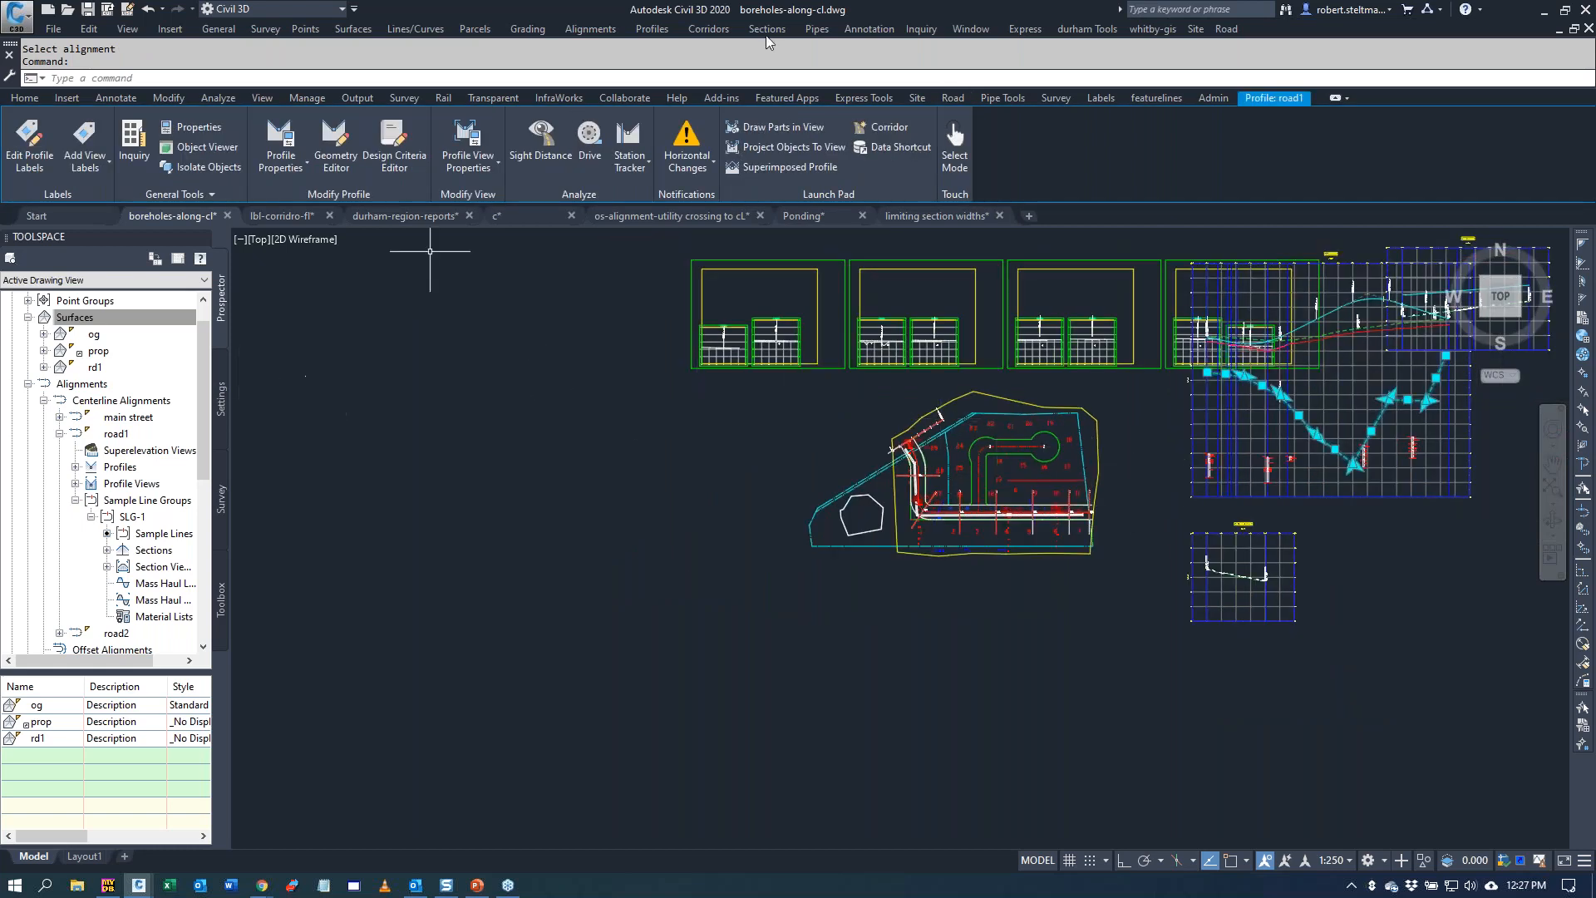
# - Update 3D stationing from the road1 profile with 5 station equations
pyautogui.click(1000, 98)
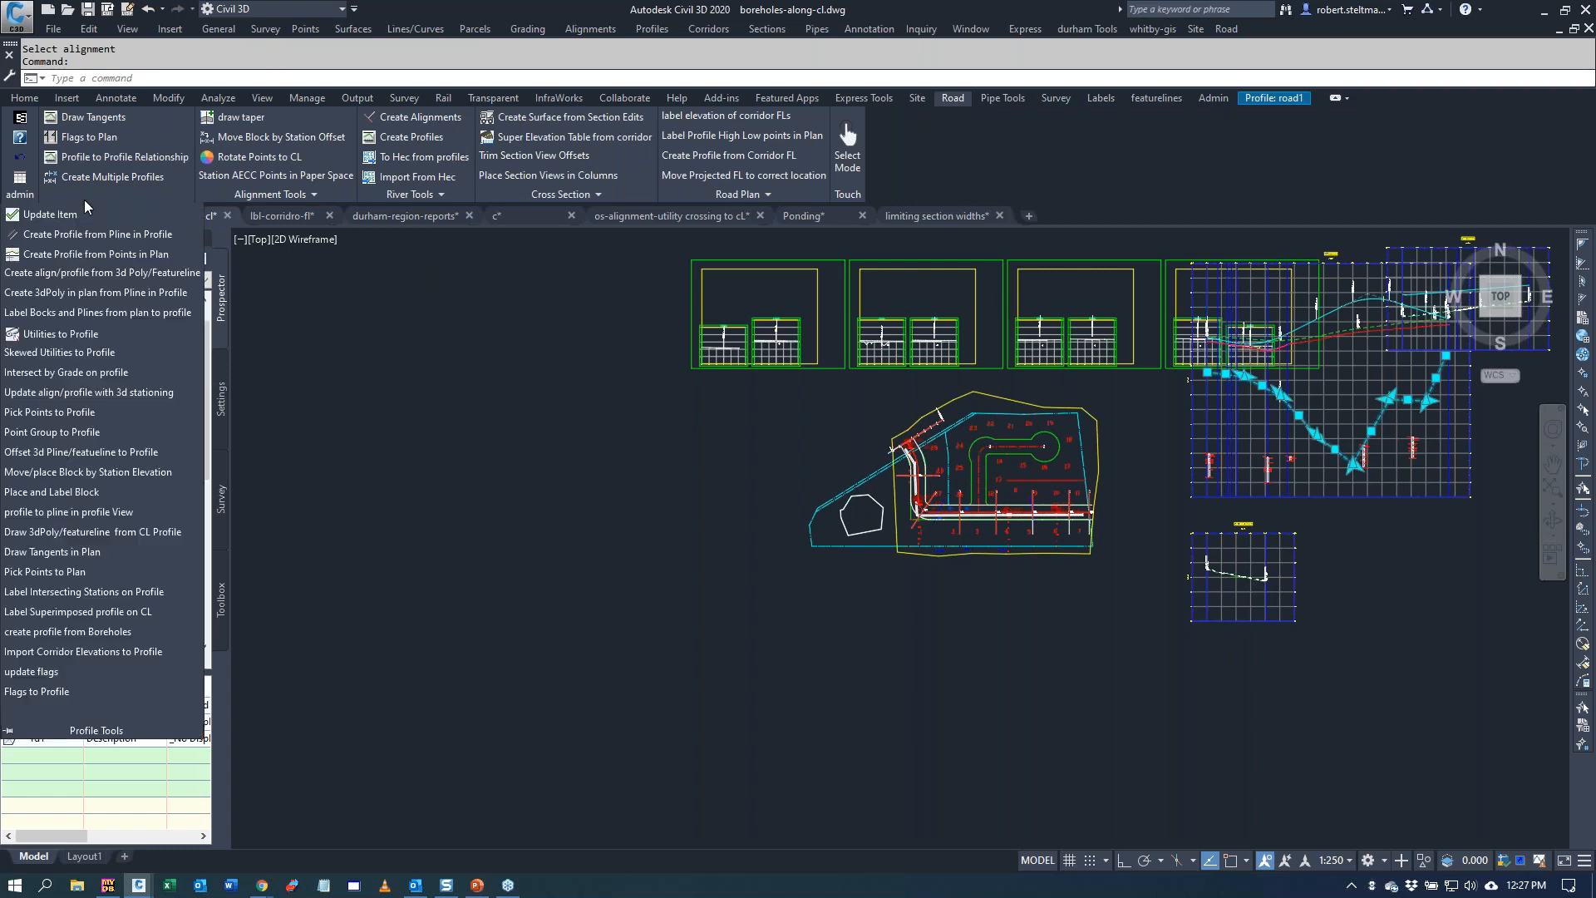
pyautogui.moveTo(119, 397)
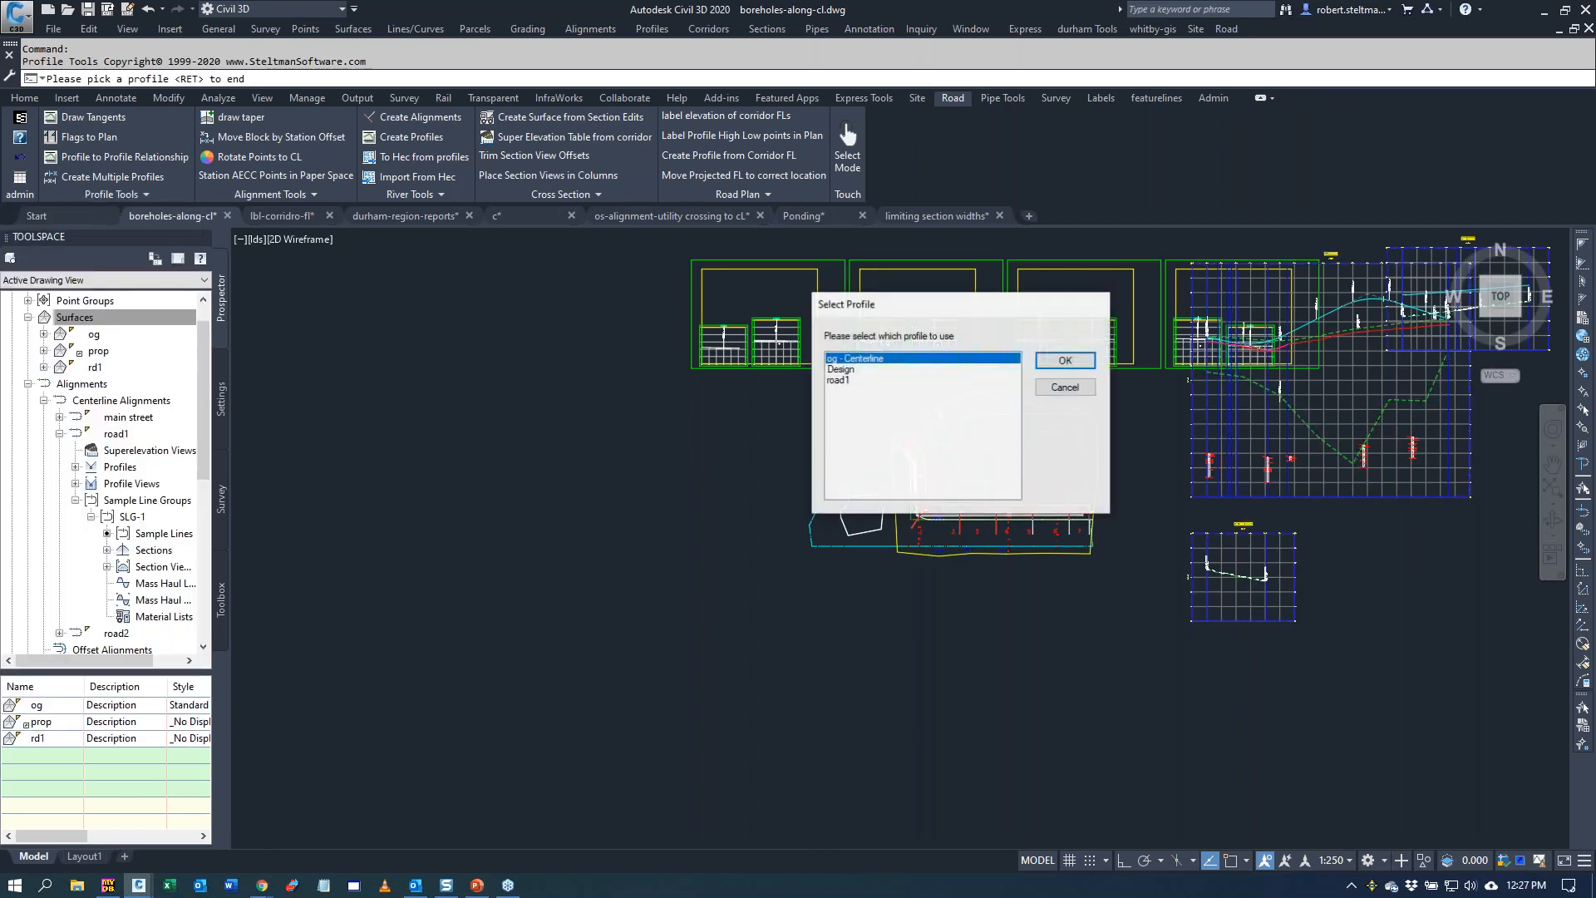
pyautogui.click(838, 378)
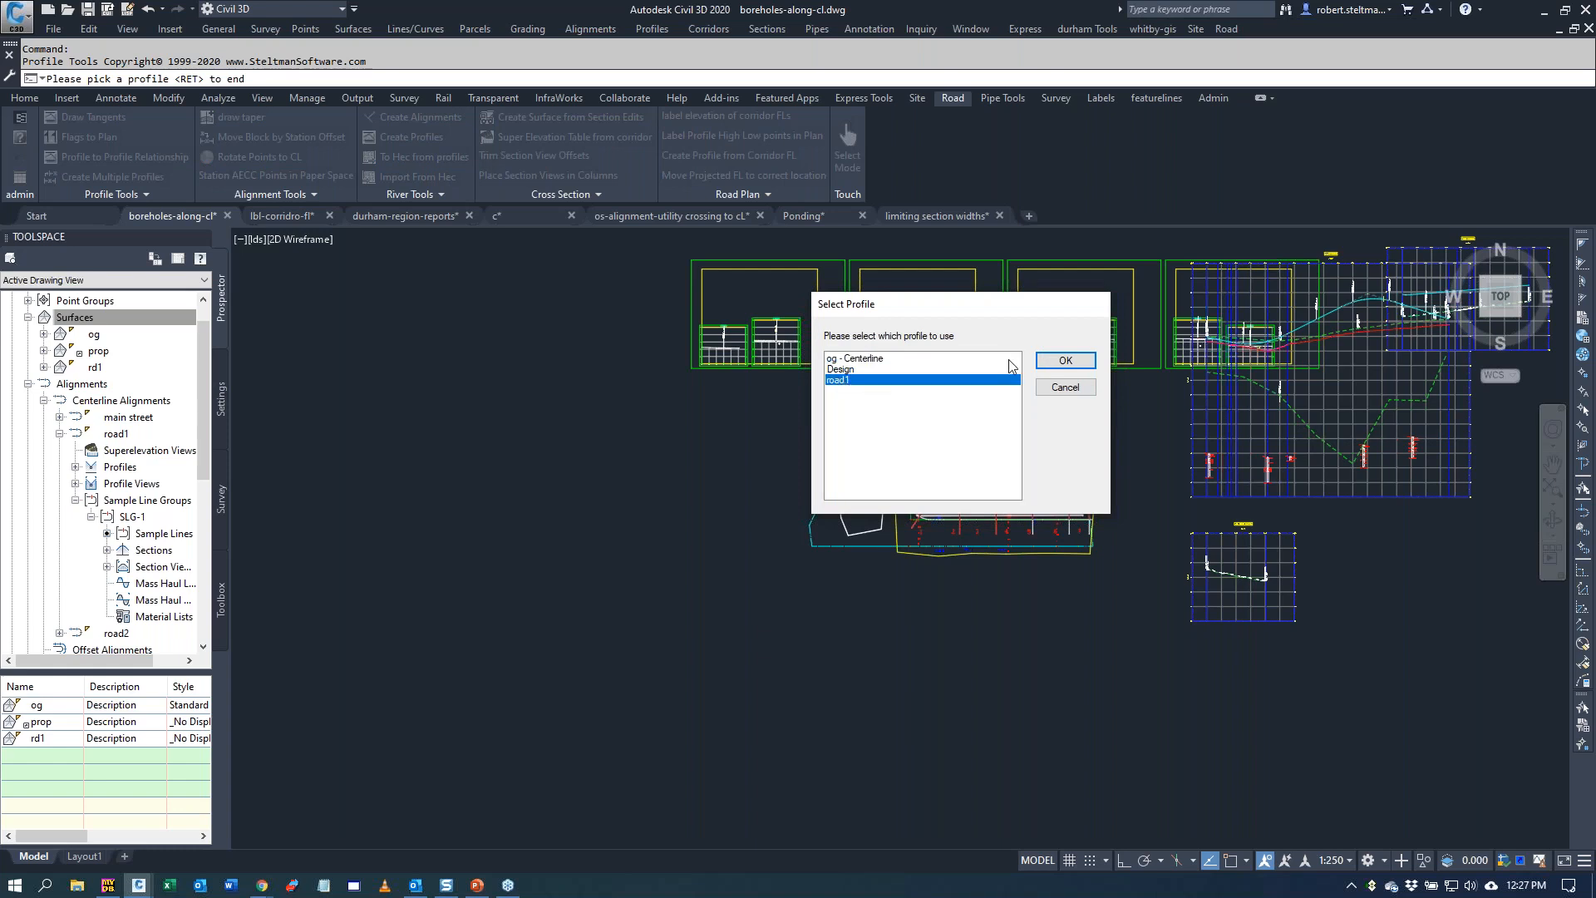
pyautogui.click(1064, 360)
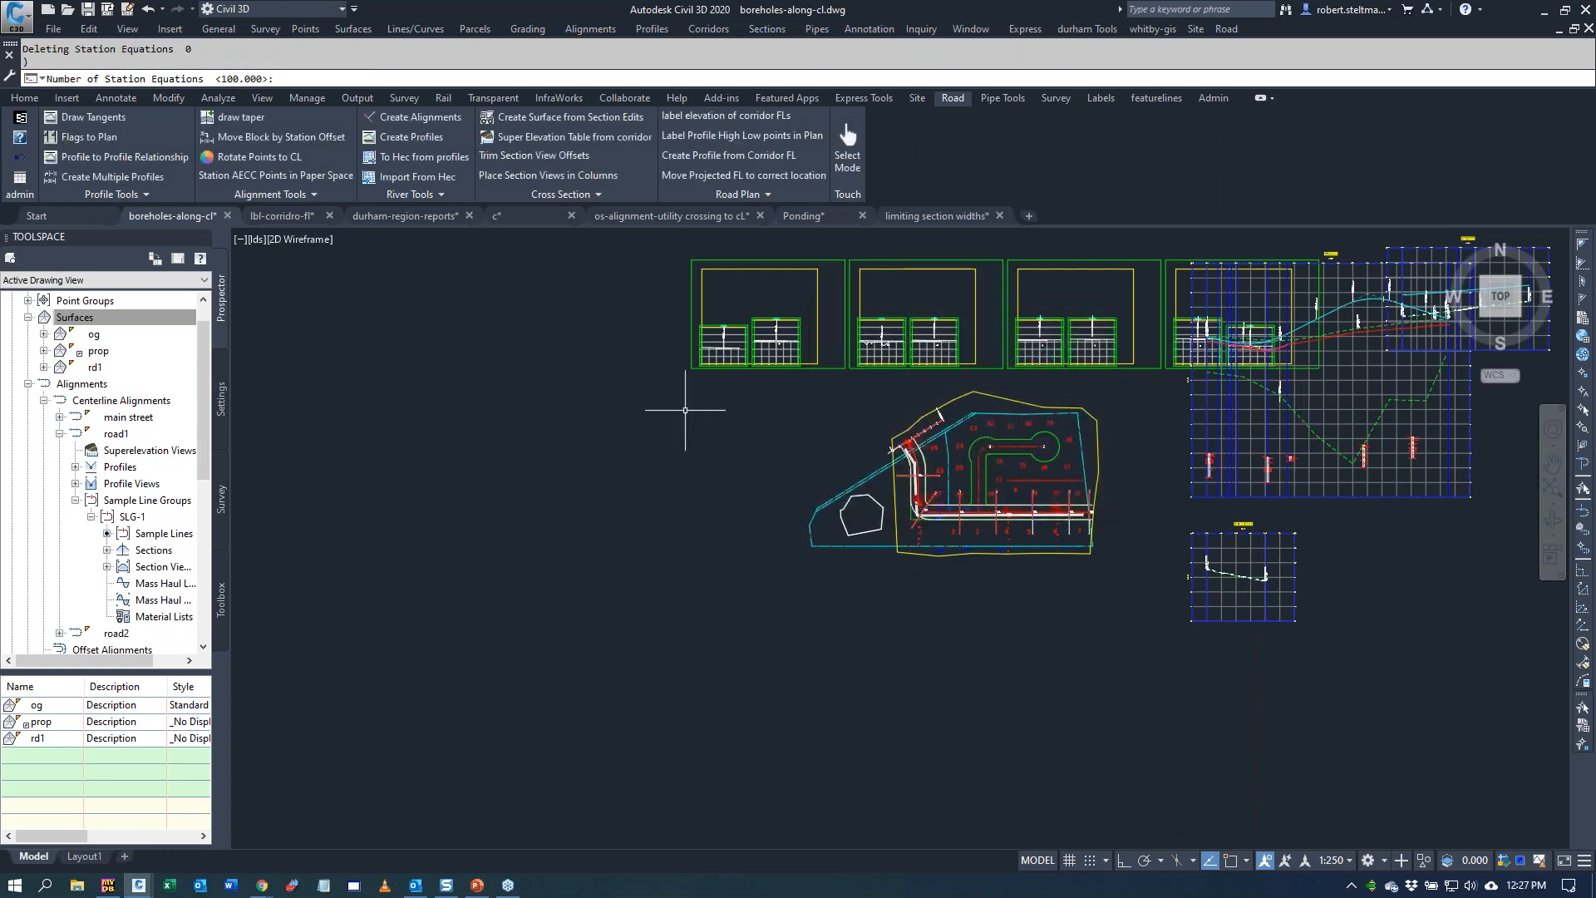
pyautogui.write('5')
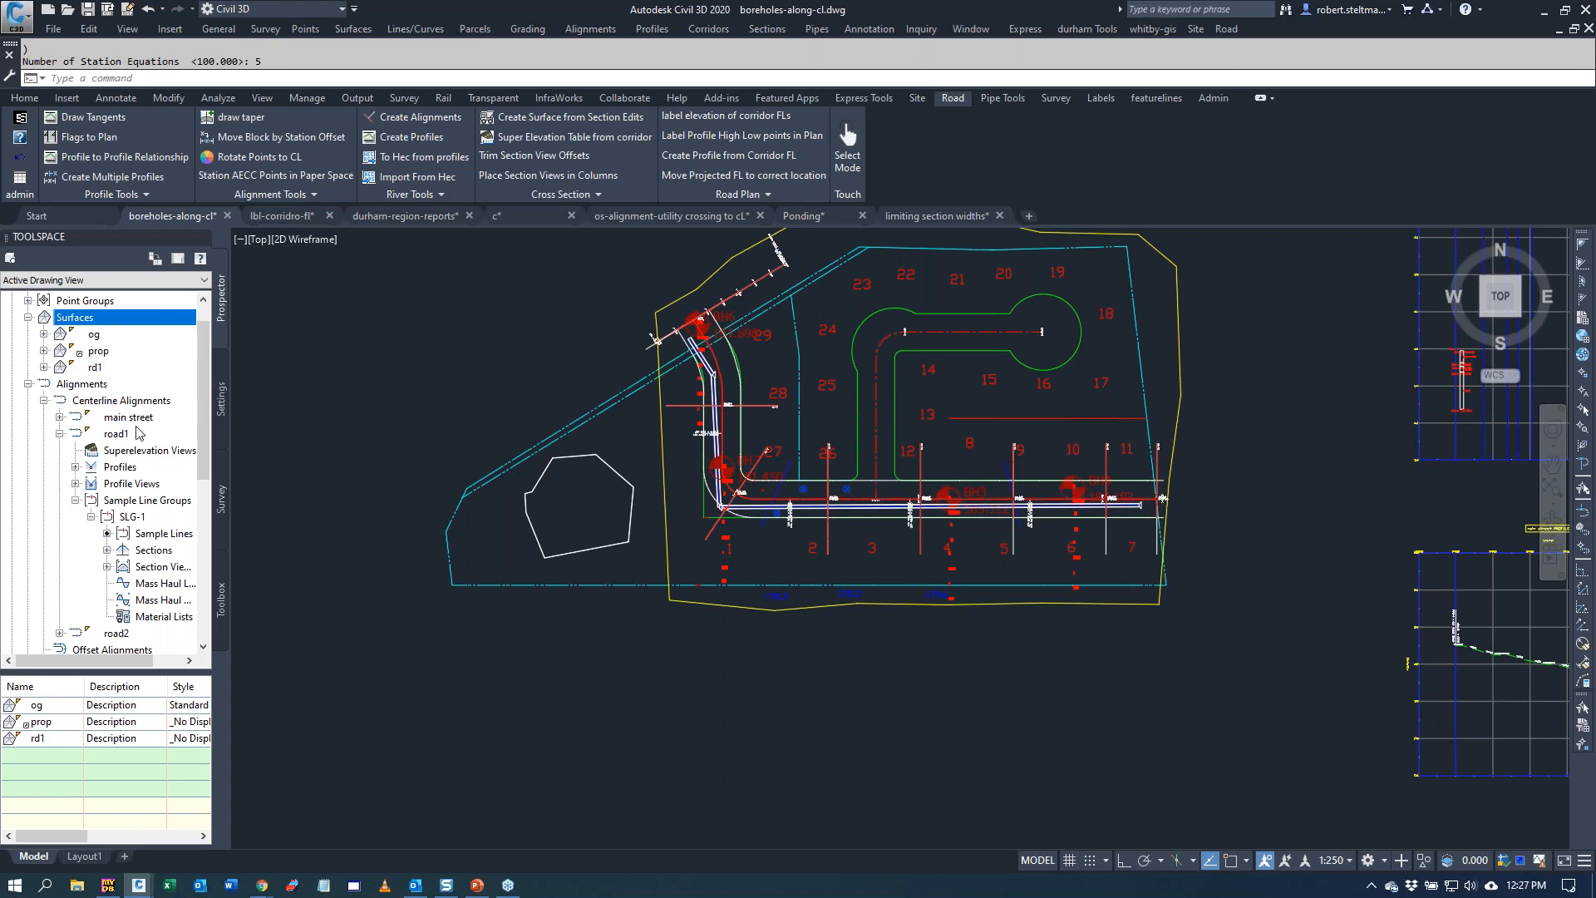
pyautogui.click(116, 433)
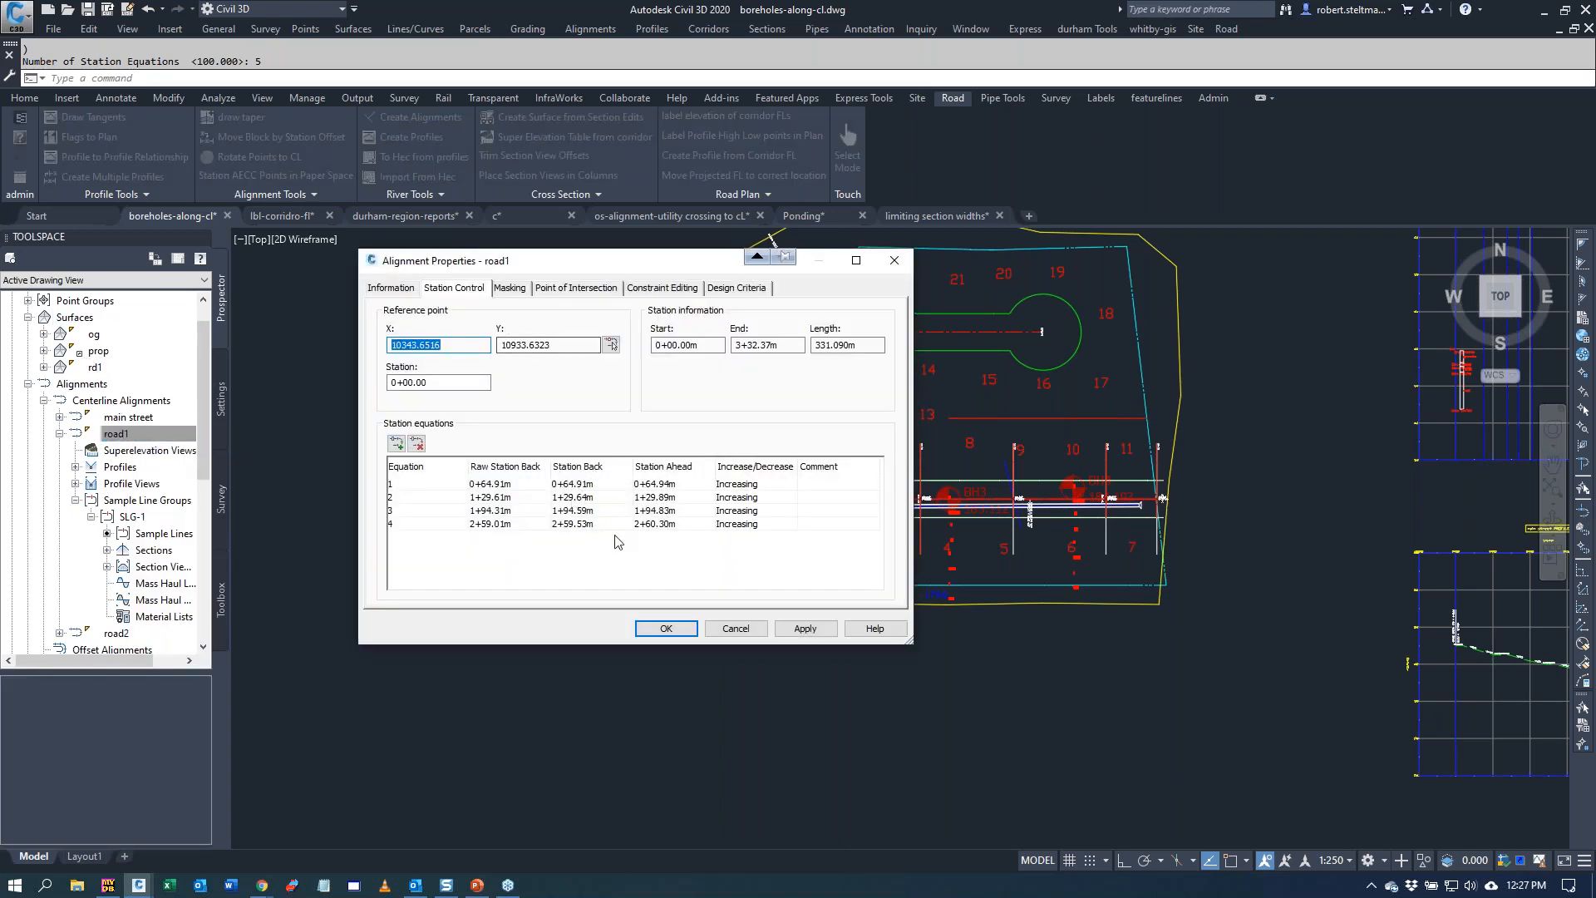
pyautogui.moveTo(689, 547)
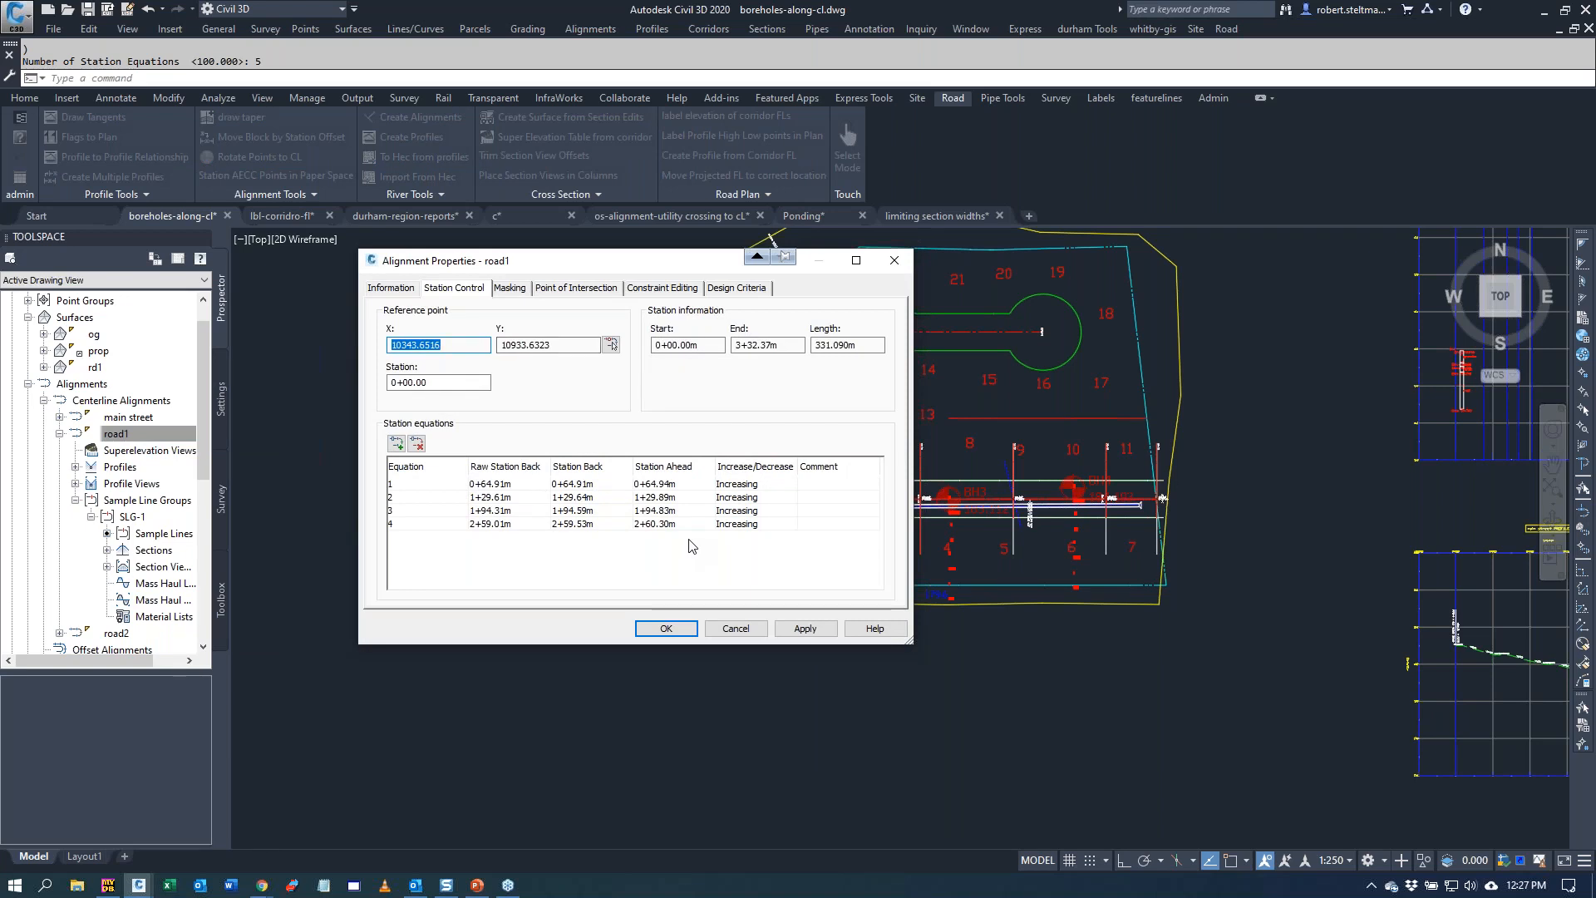
pyautogui.moveTo(682, 546)
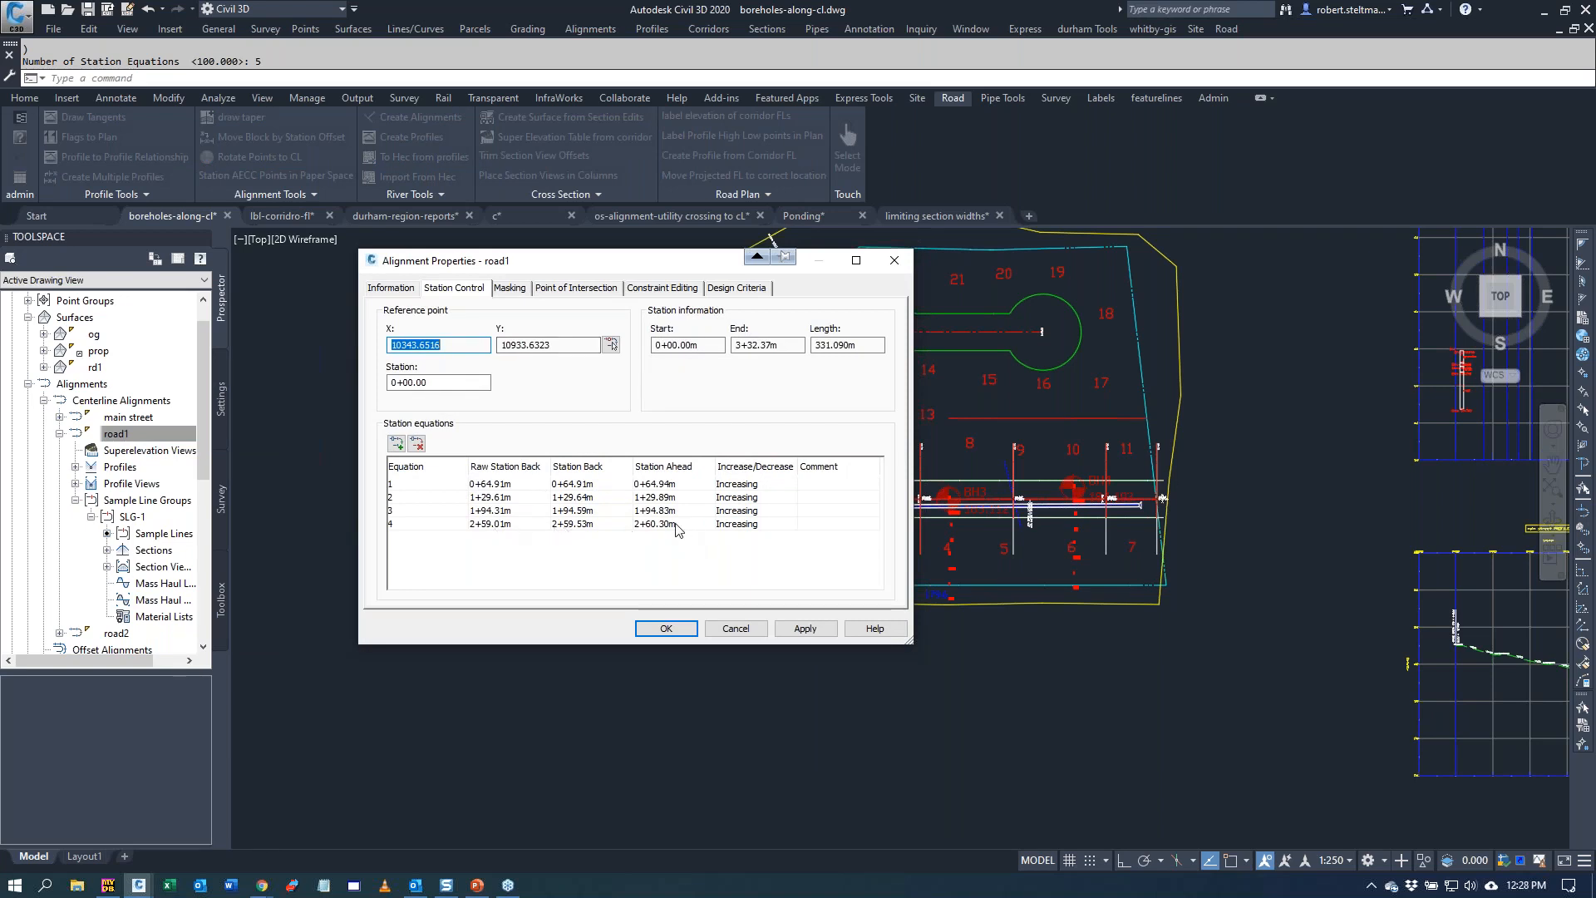
pyautogui.click(632, 523)
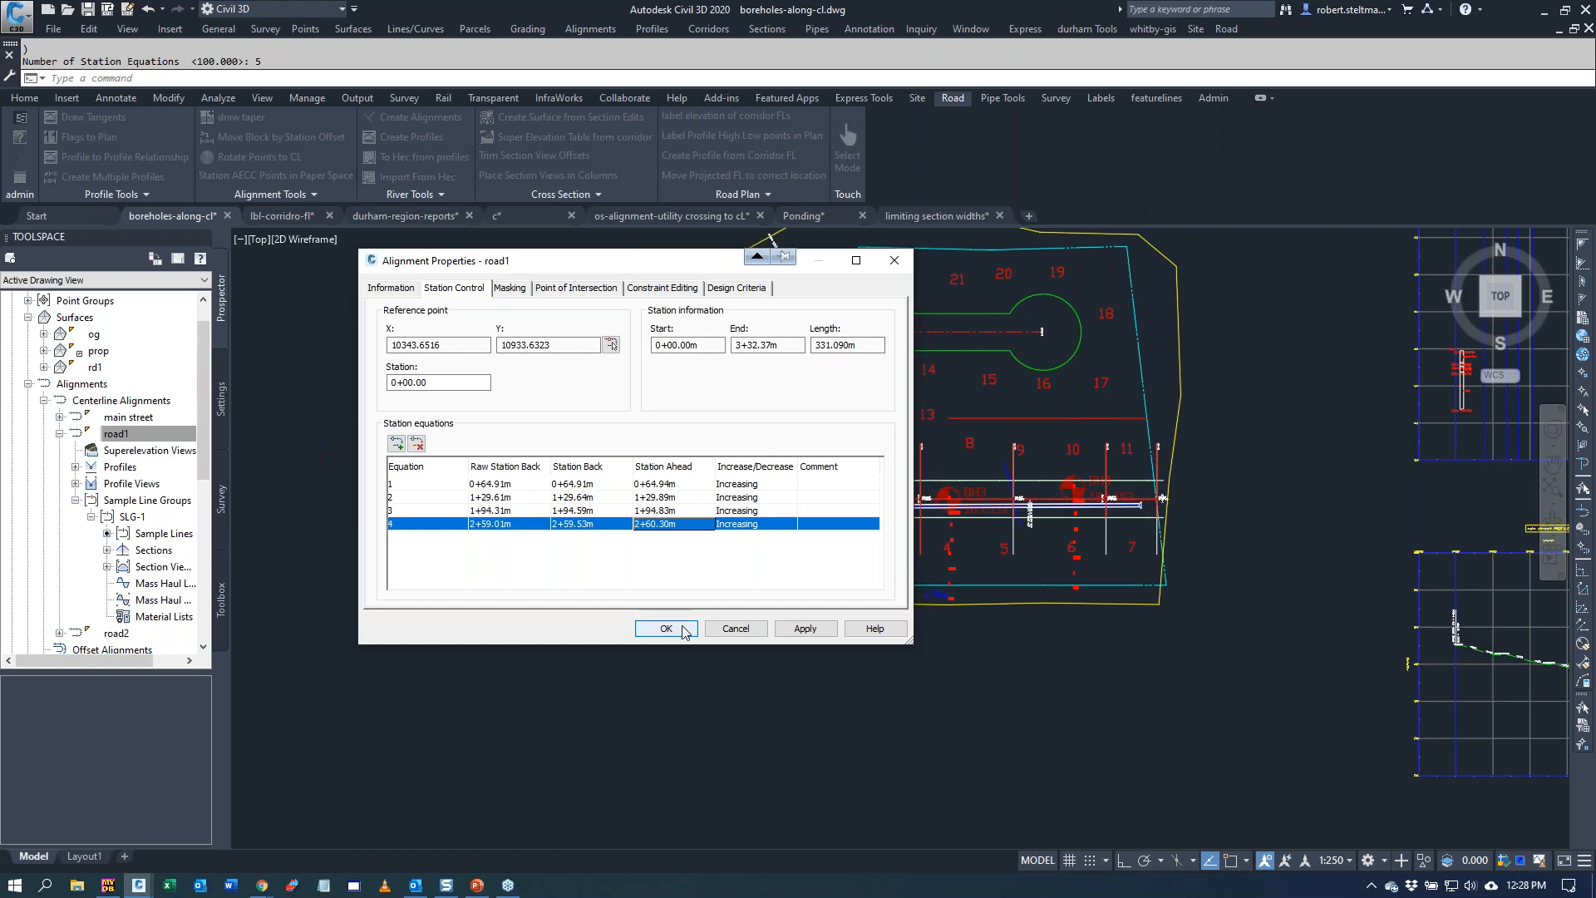
pyautogui.click(665, 628)
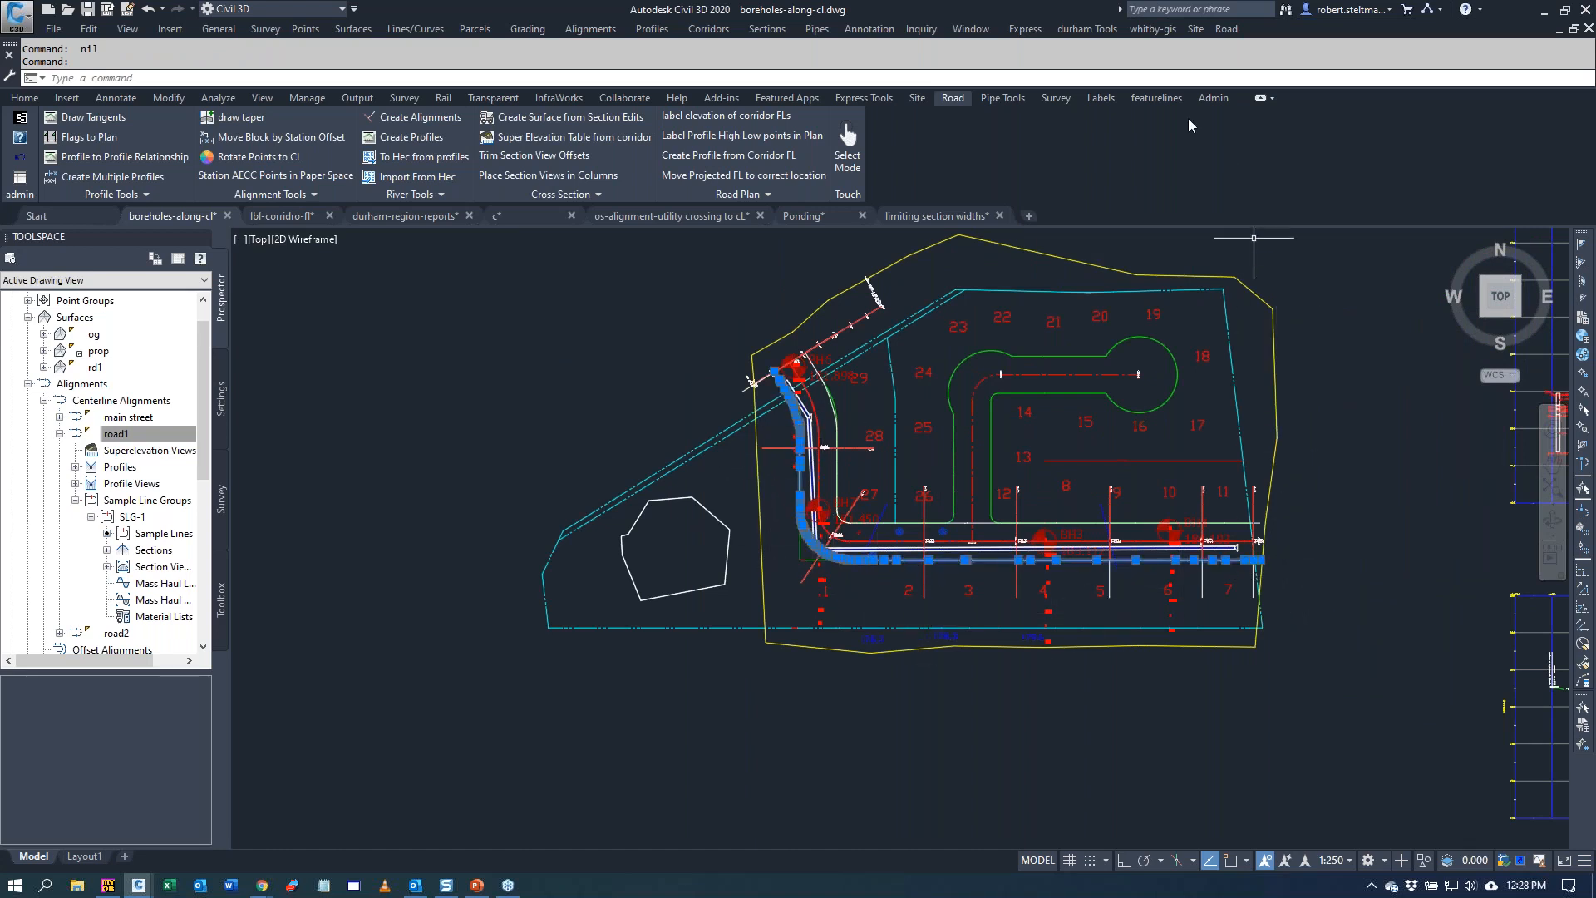
# - Start polyline offset layout with 10 offset, 20 maximum spacing, ignoring vertices
pyautogui.click(1056, 98)
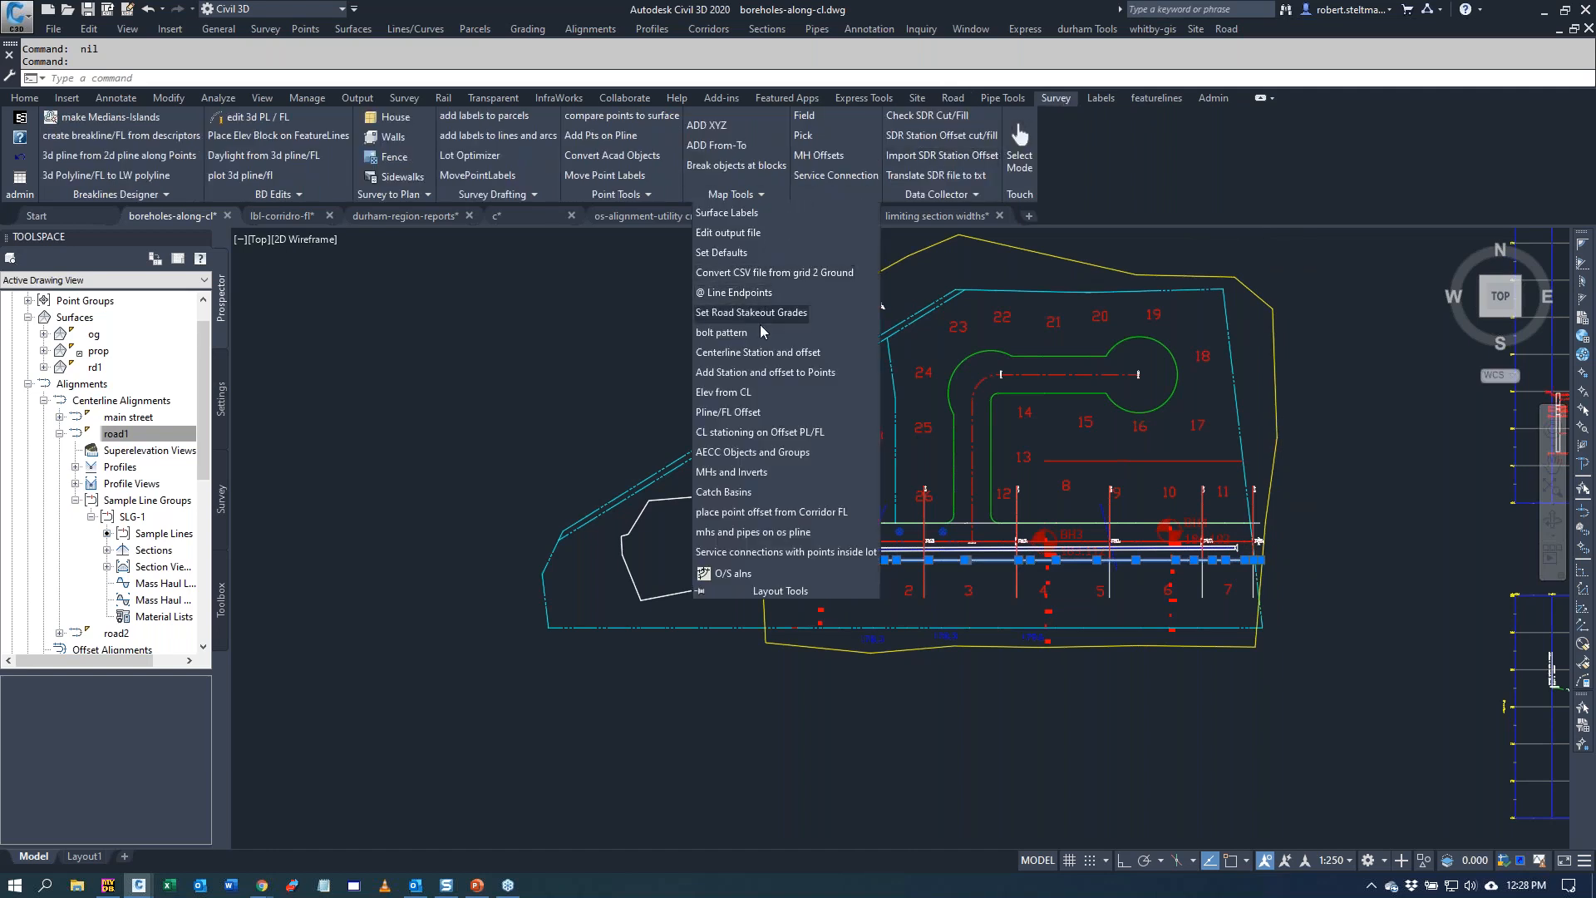
pyautogui.moveTo(728, 412)
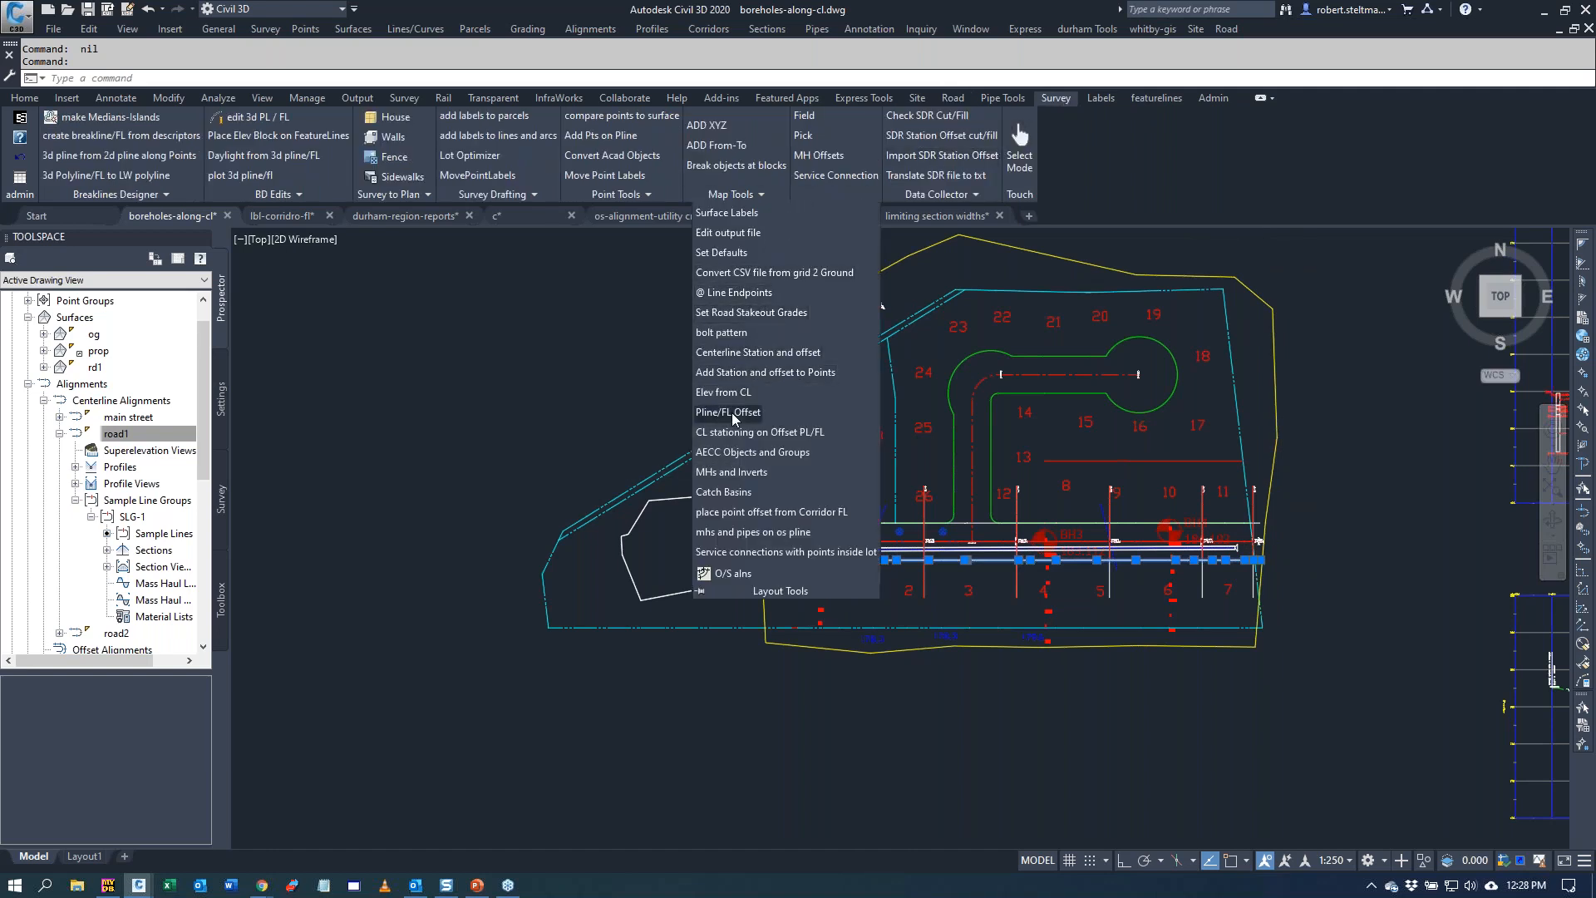
pyautogui.click(728, 412)
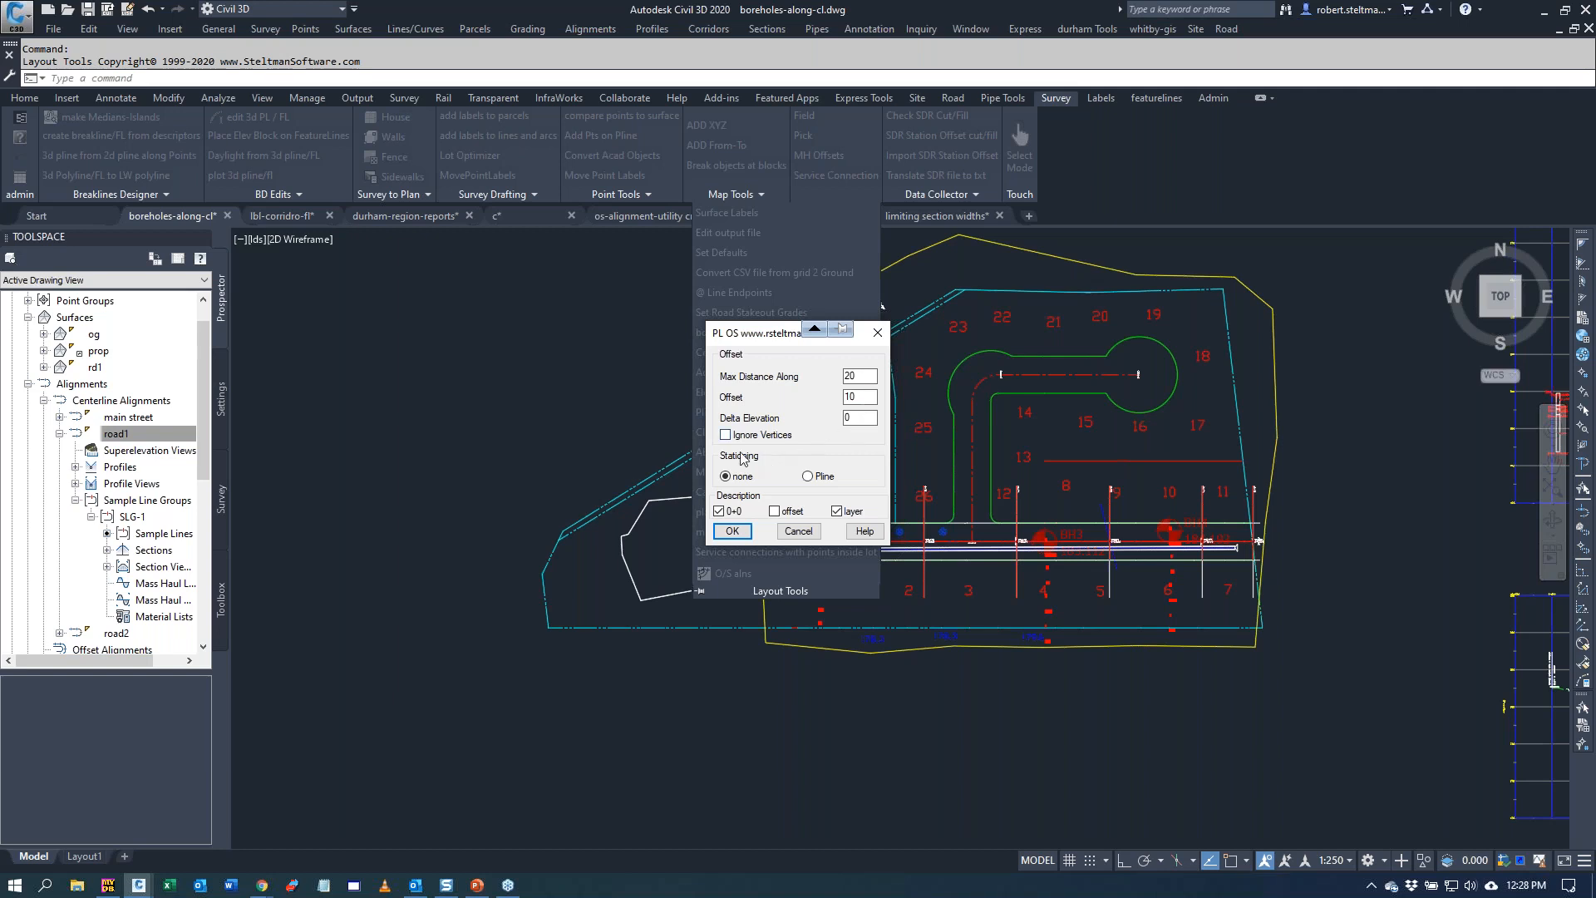
pyautogui.click(725, 434)
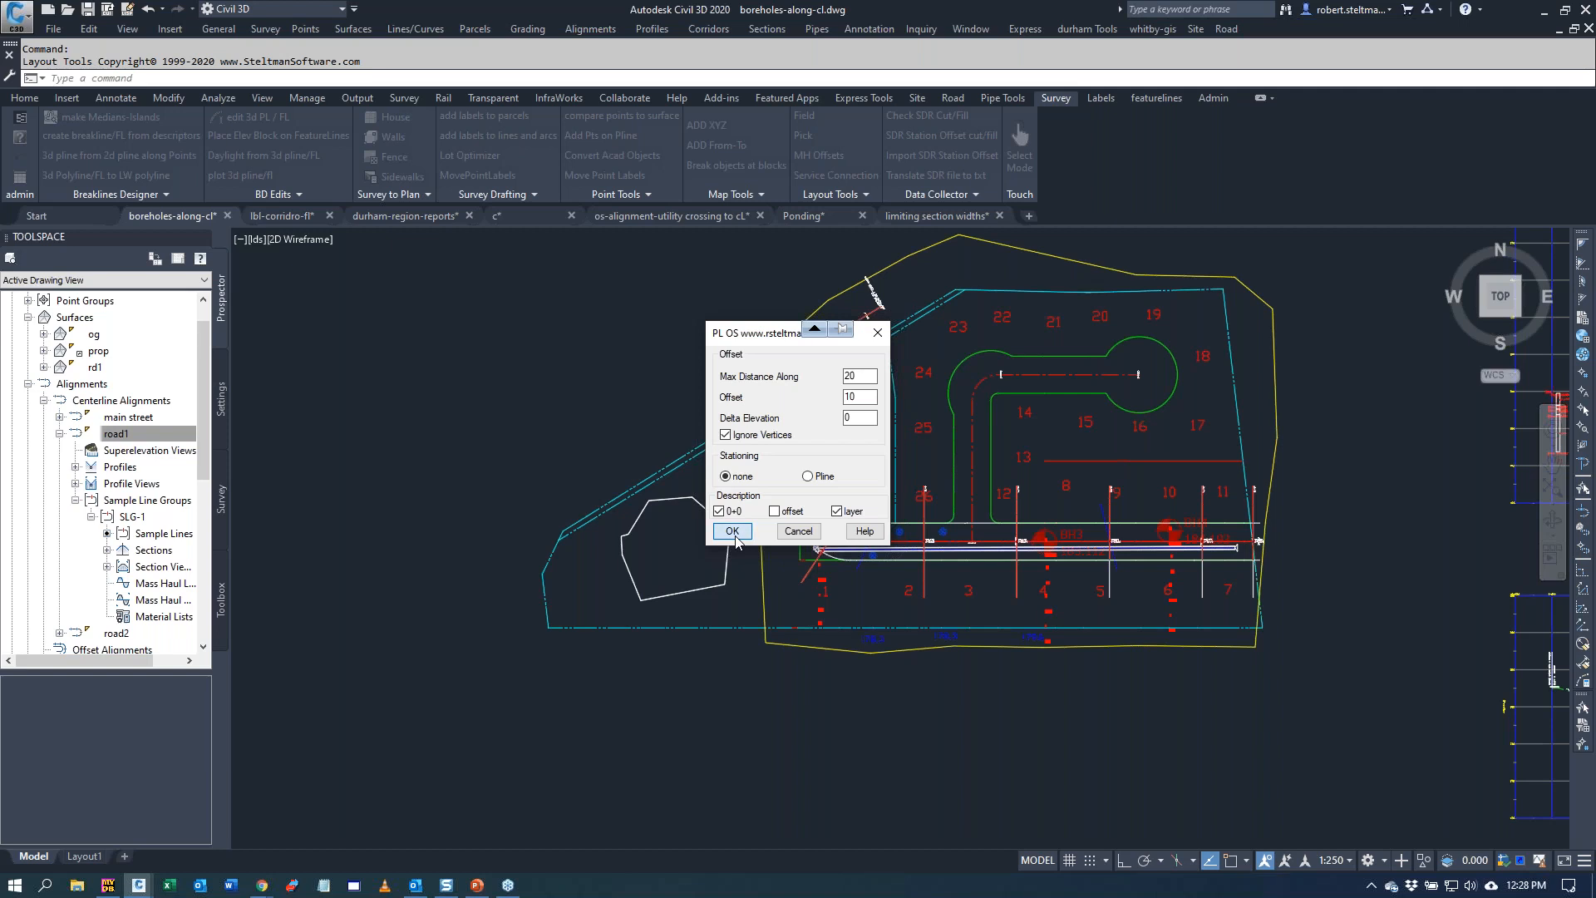
pyautogui.click(731, 530)
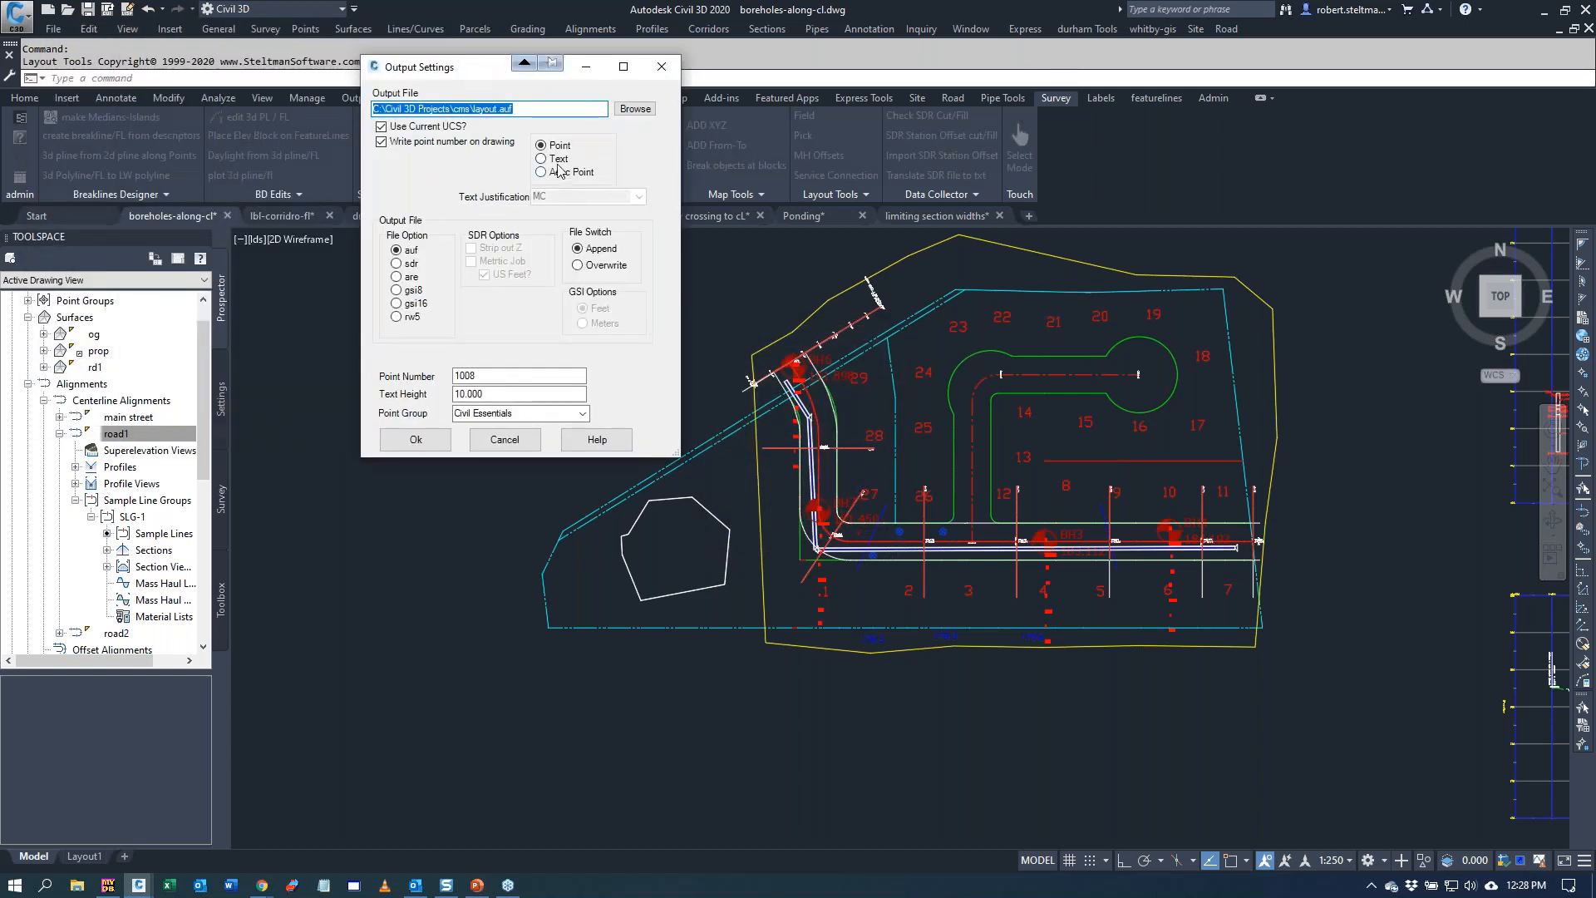
# - Keep plain points output to layout.auf from point 1008 with text height 10
pyautogui.click(542, 172)
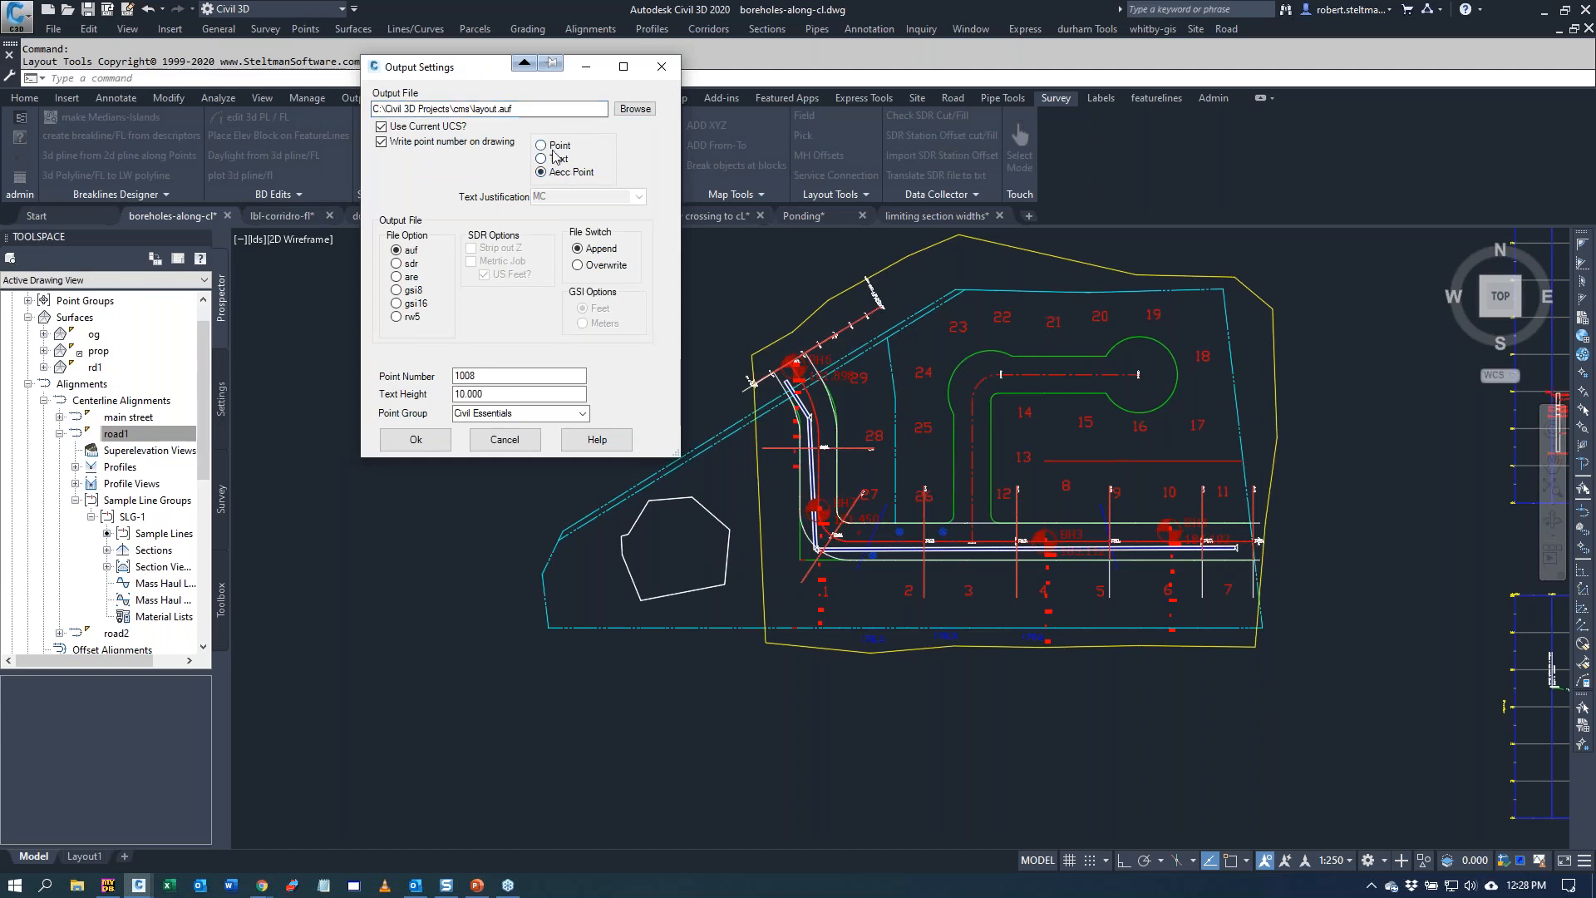
pyautogui.click(542, 145)
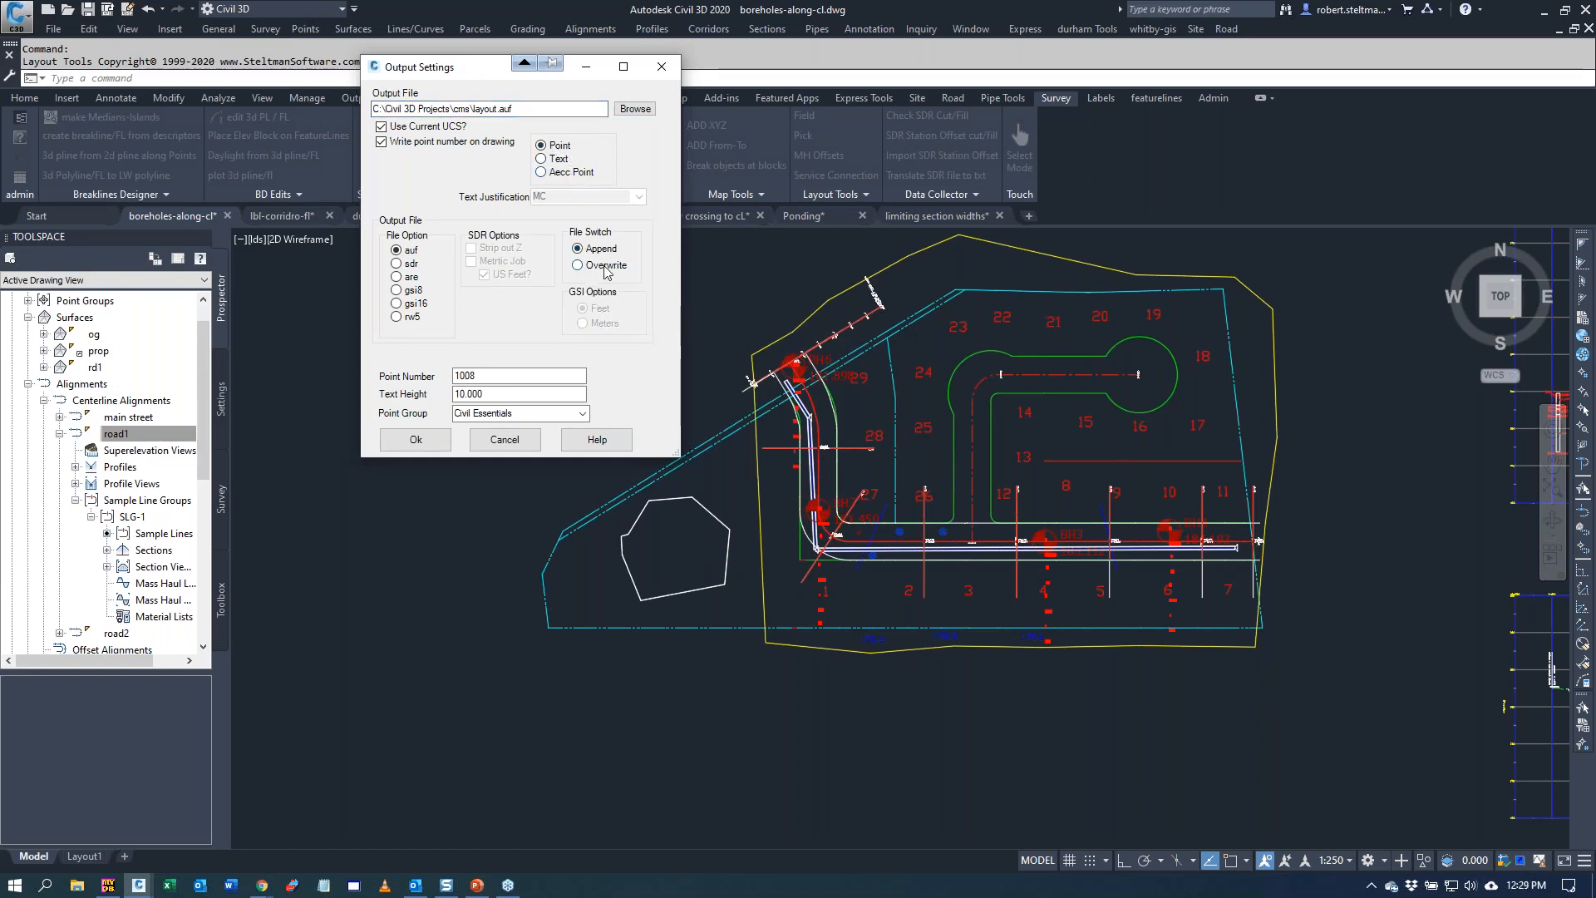
pyautogui.click(578, 264)
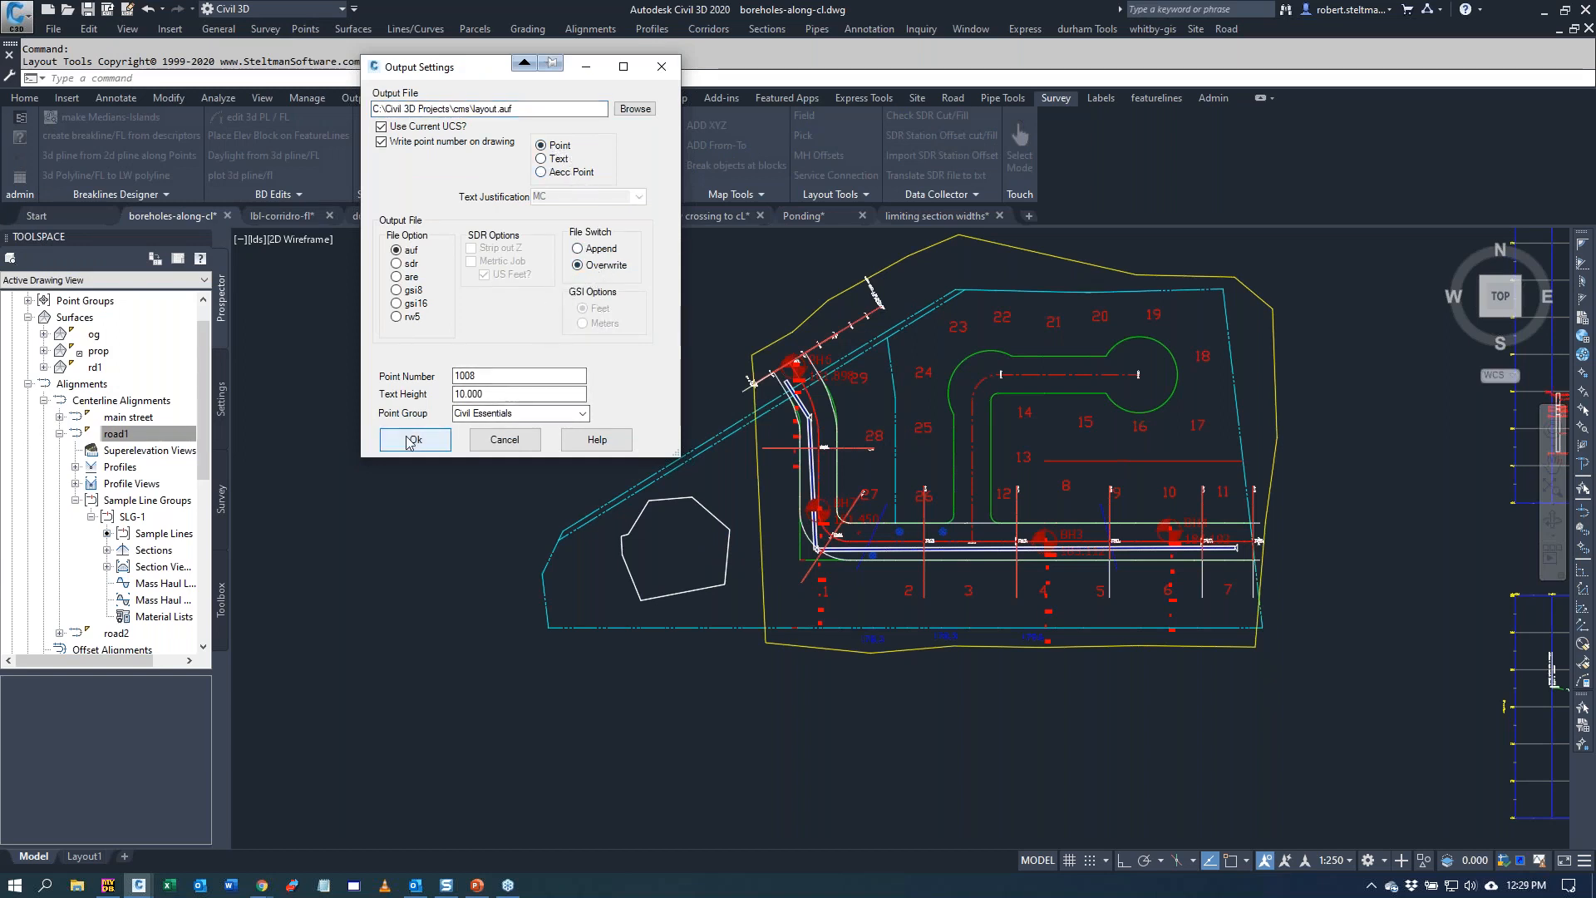
pyautogui.click(414, 439)
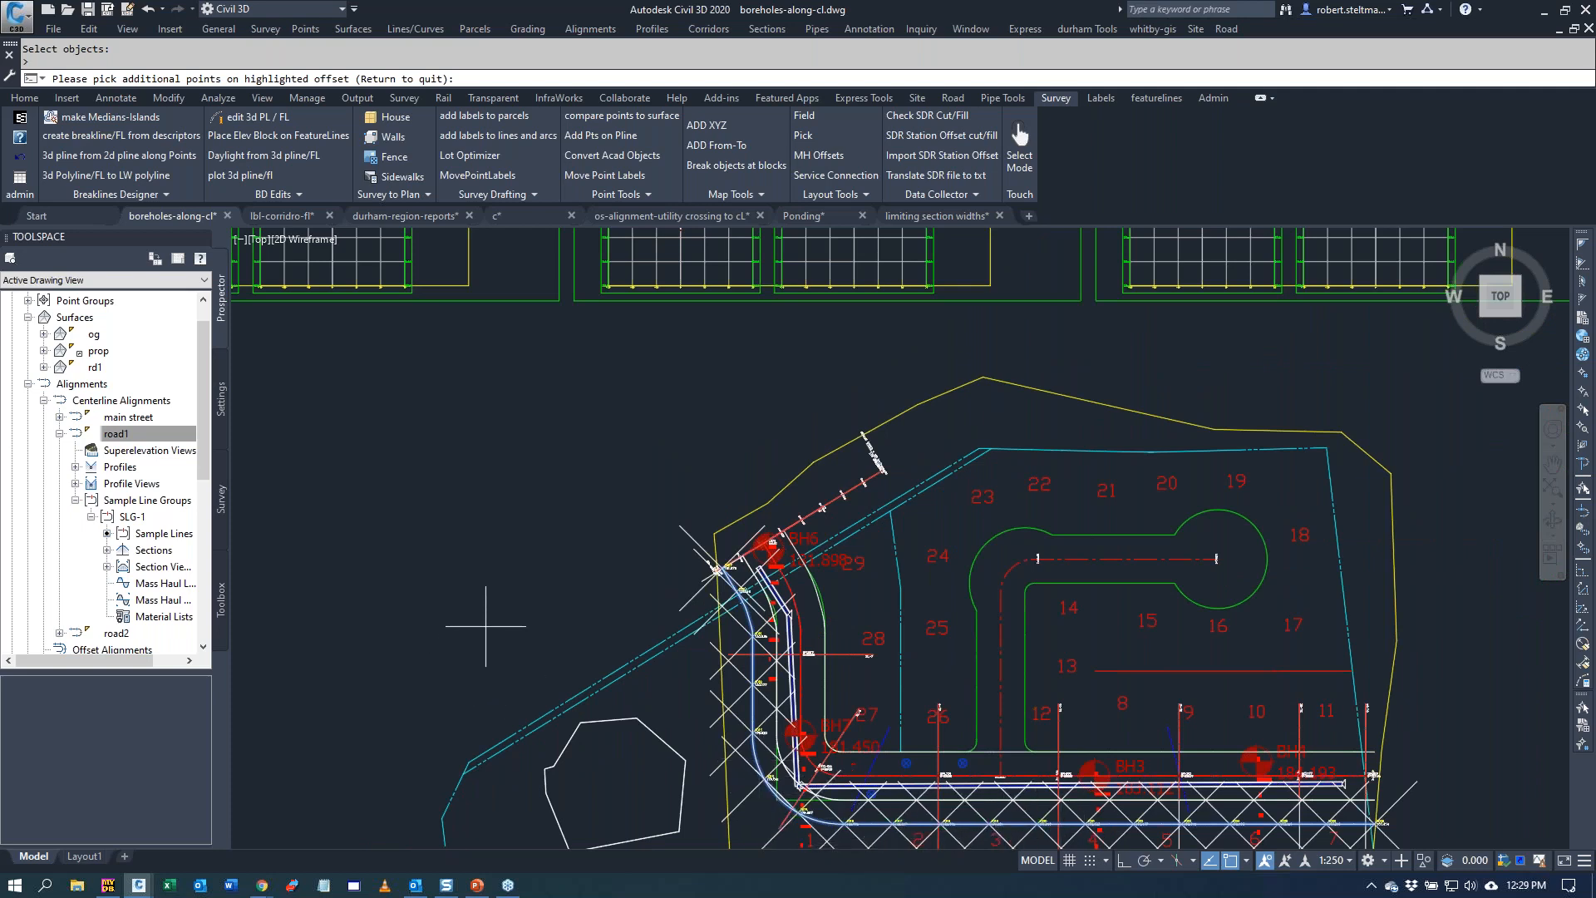
pyautogui.moveTo(470, 570)
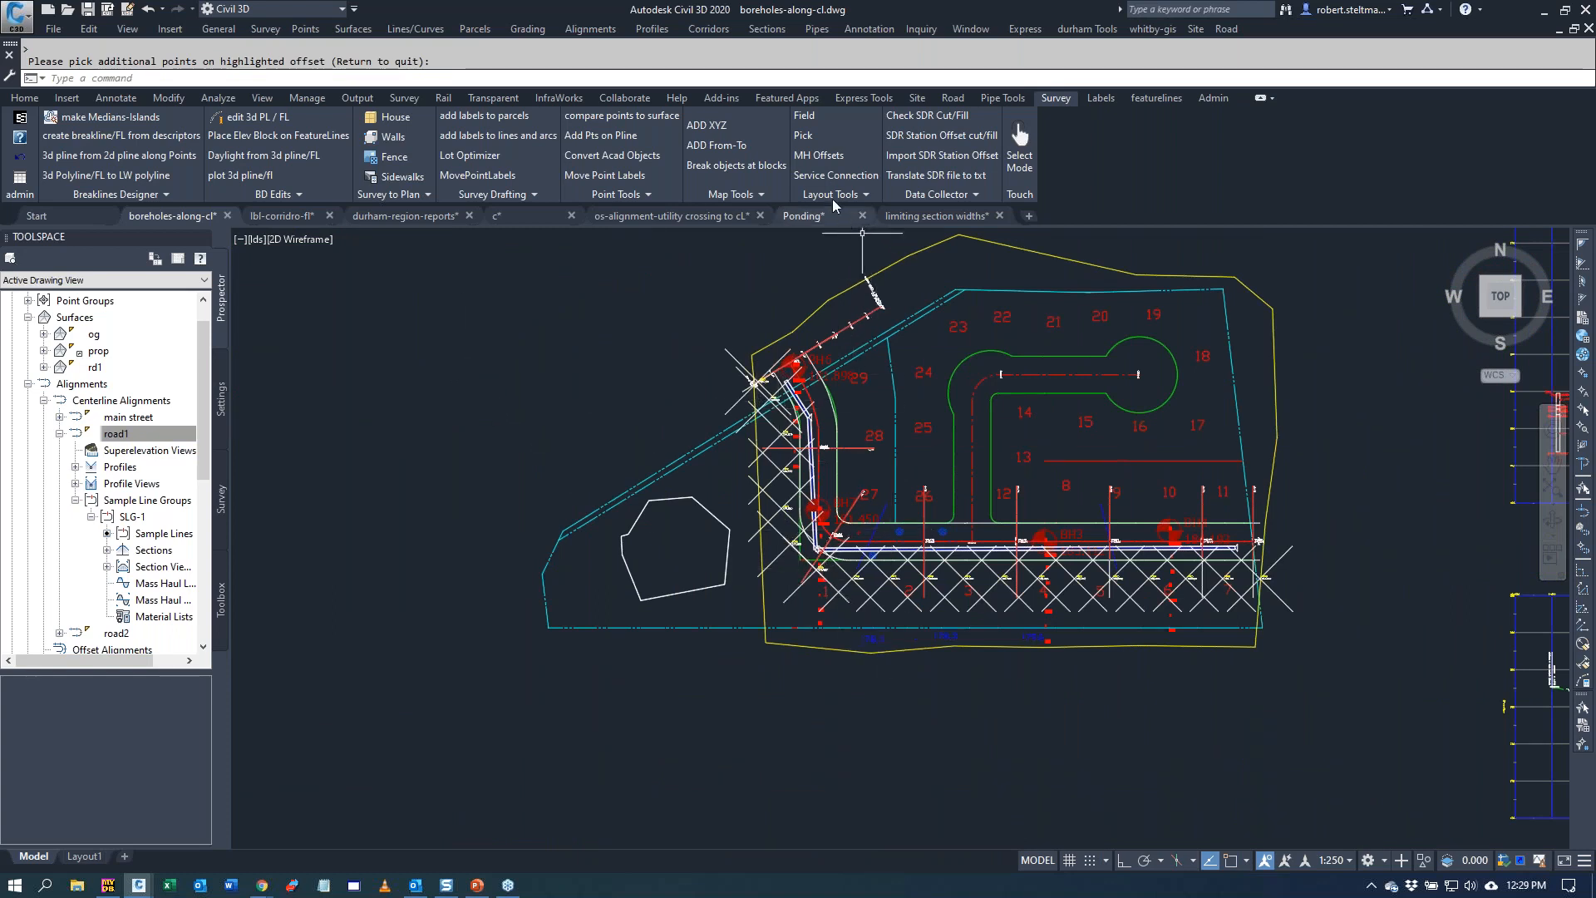
pyautogui.click(731, 194)
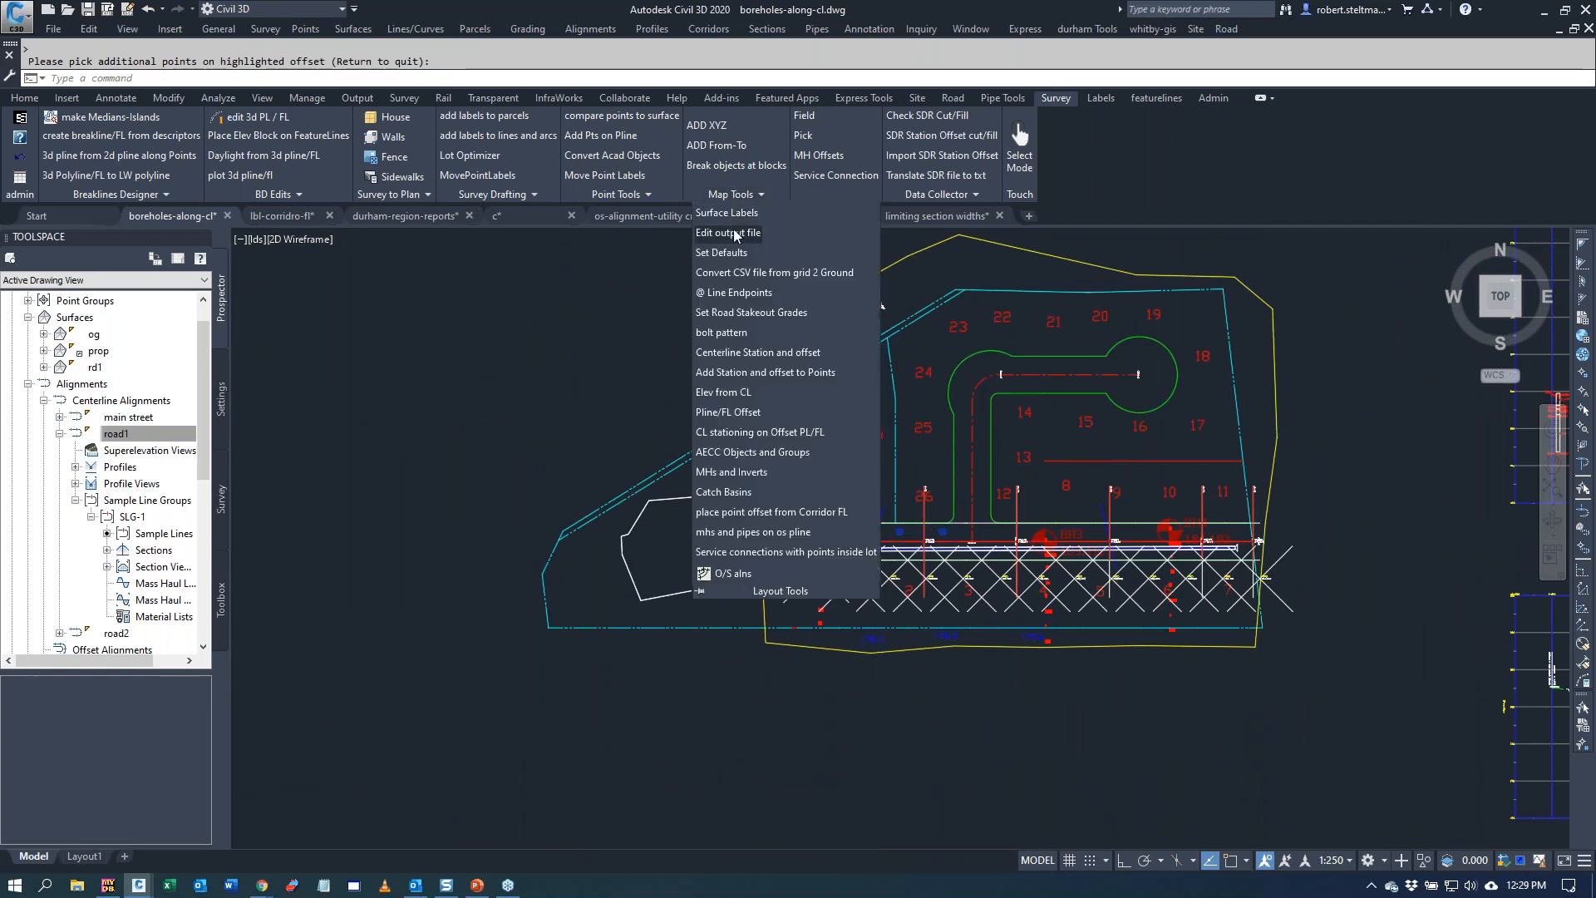
pyautogui.click(728, 232)
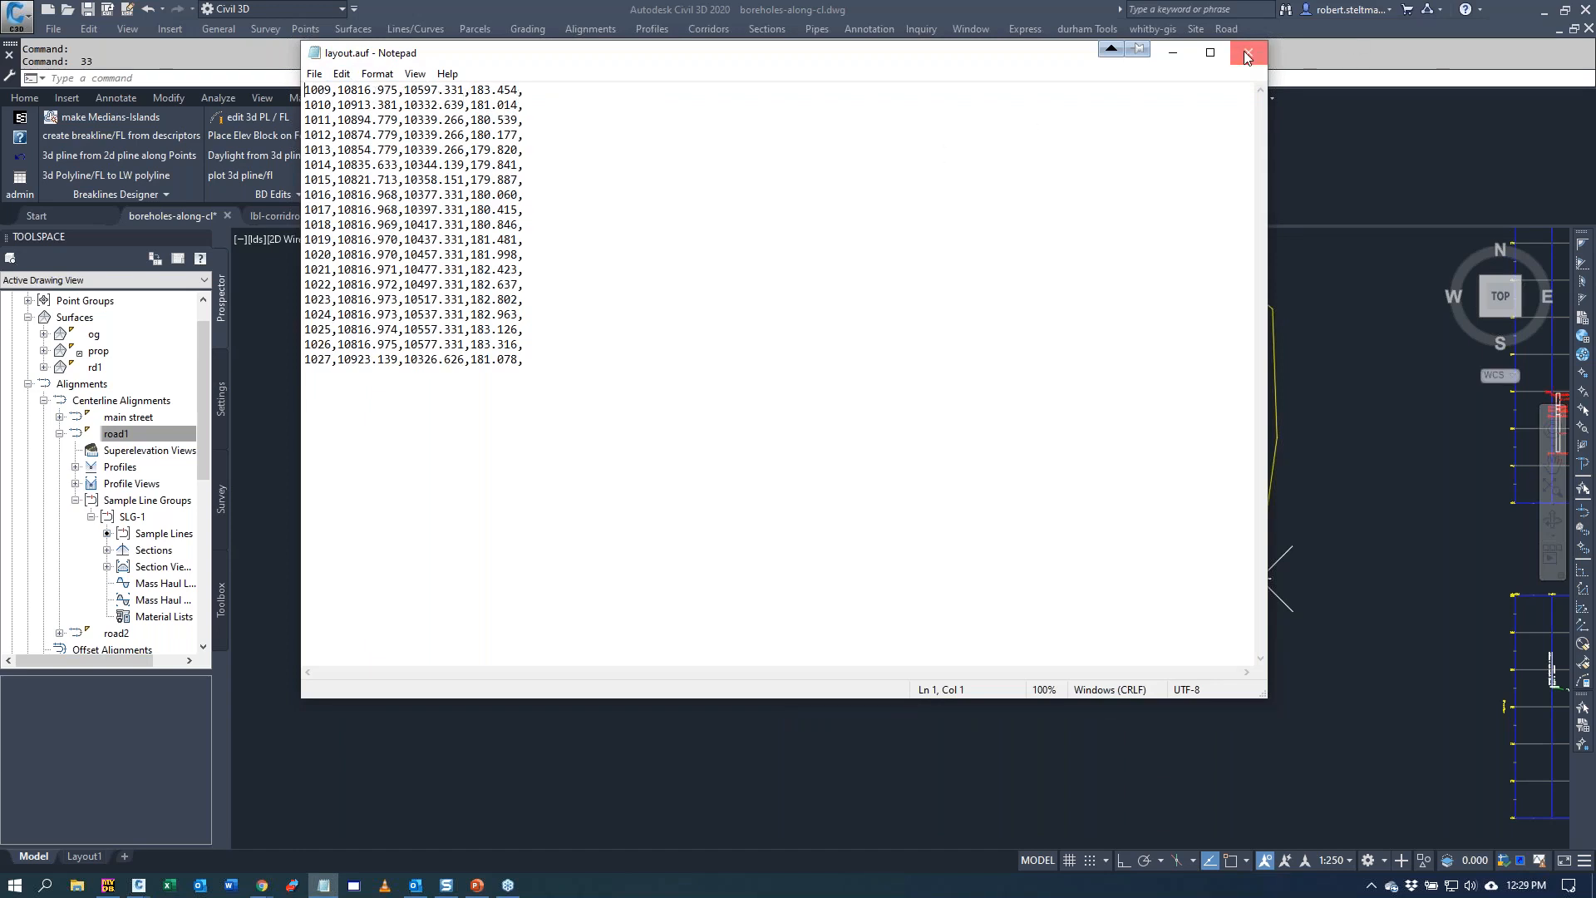
pyautogui.click(1248, 52)
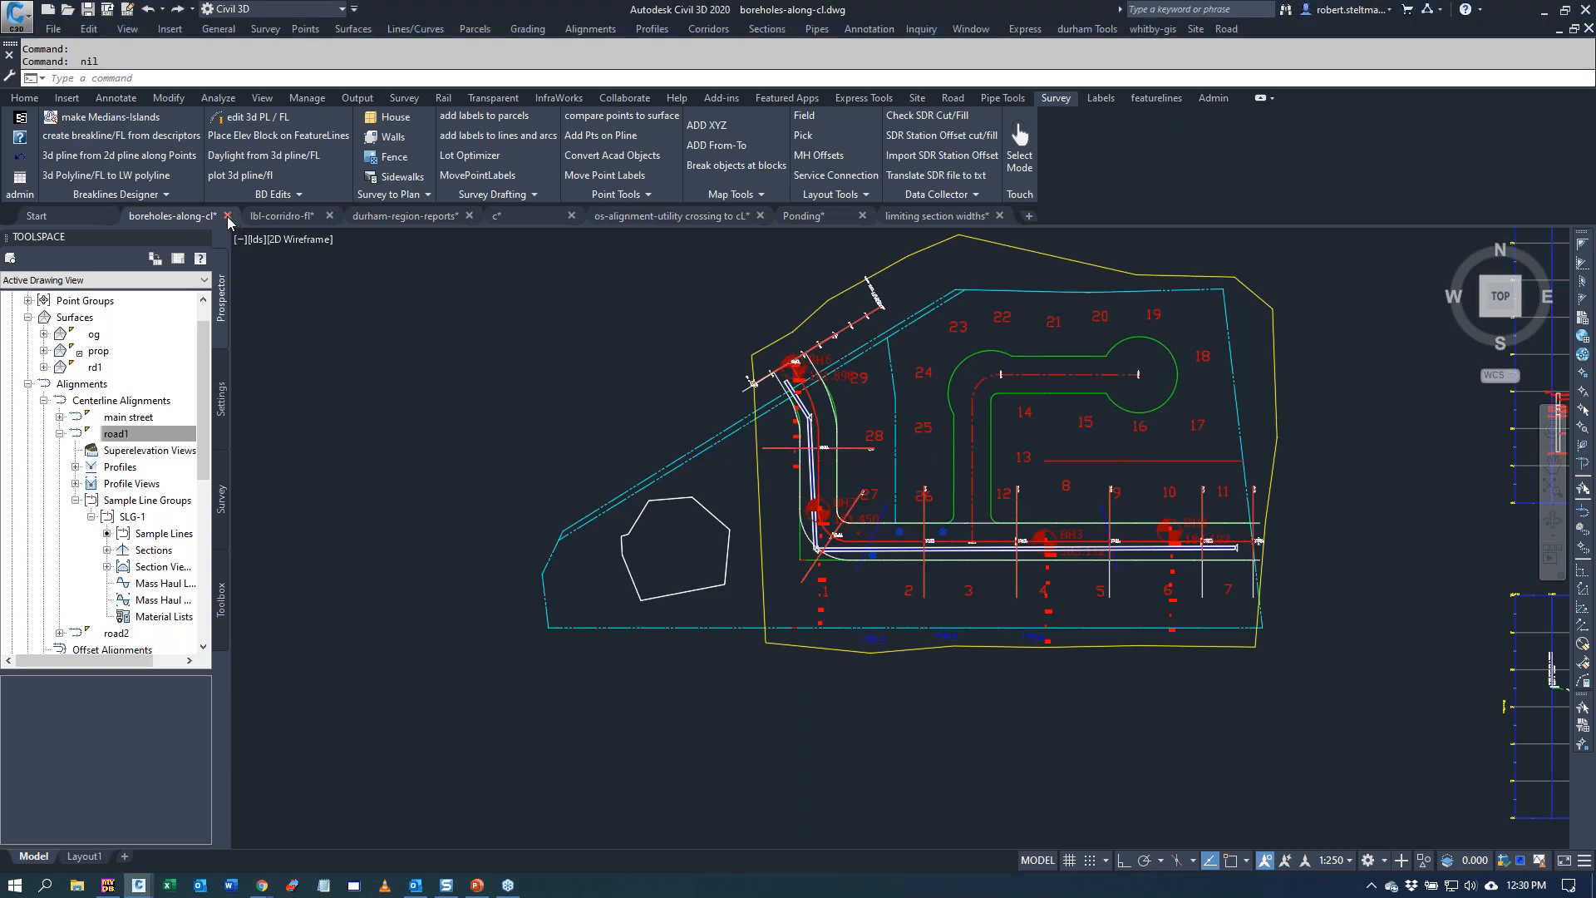
# - Close the boreholes-along-cl drawing, discarding its unsaved changes
pyautogui.click(228, 220)
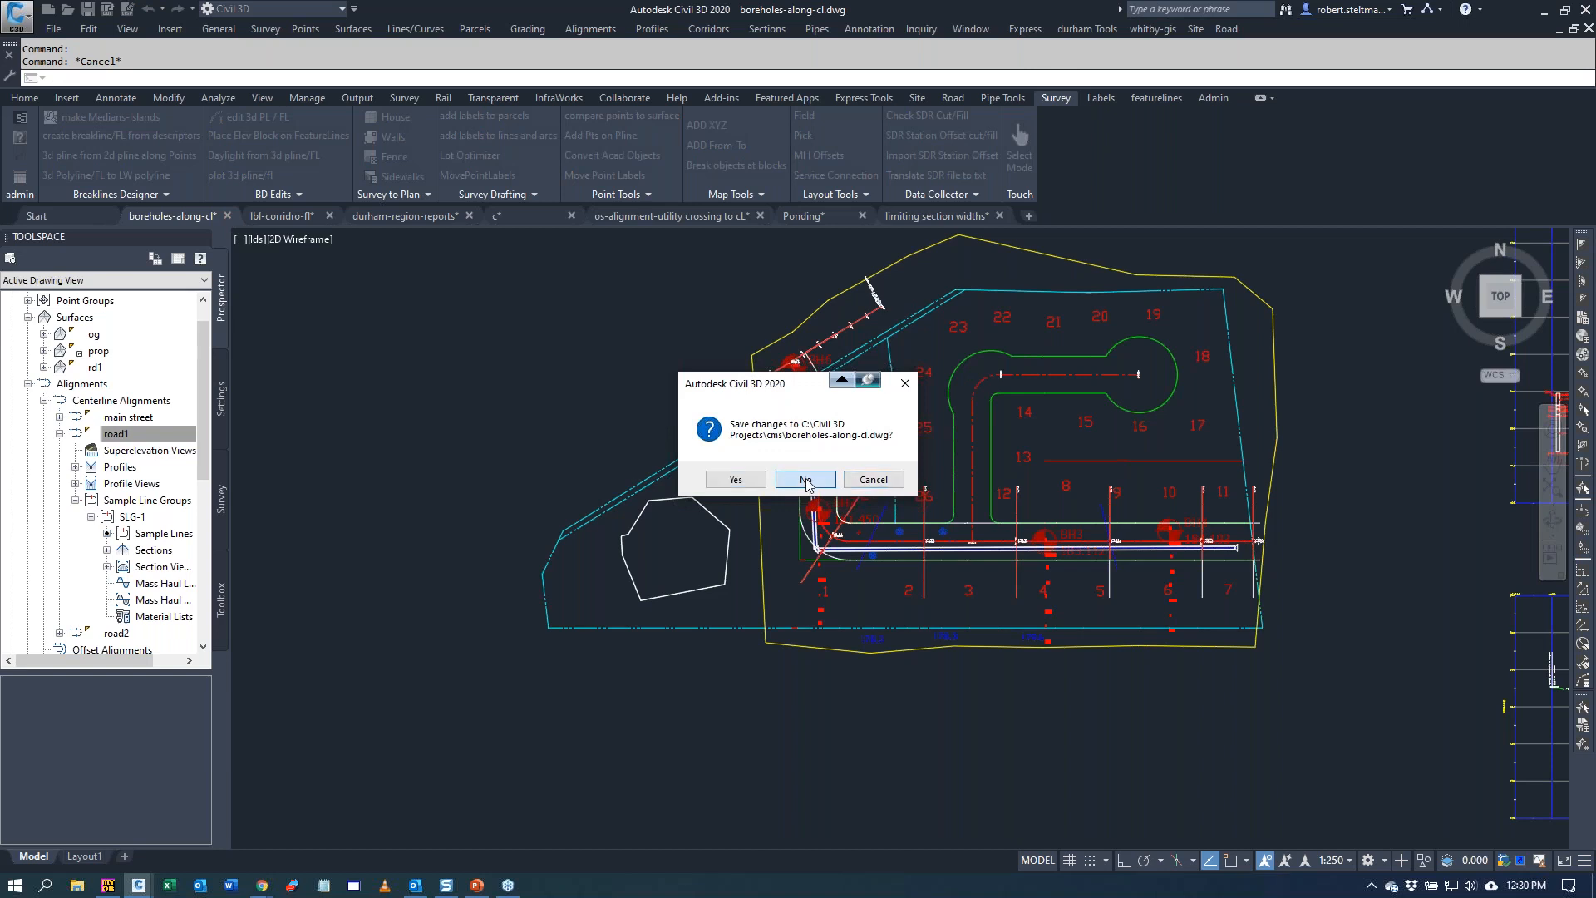
pyautogui.click(803, 478)
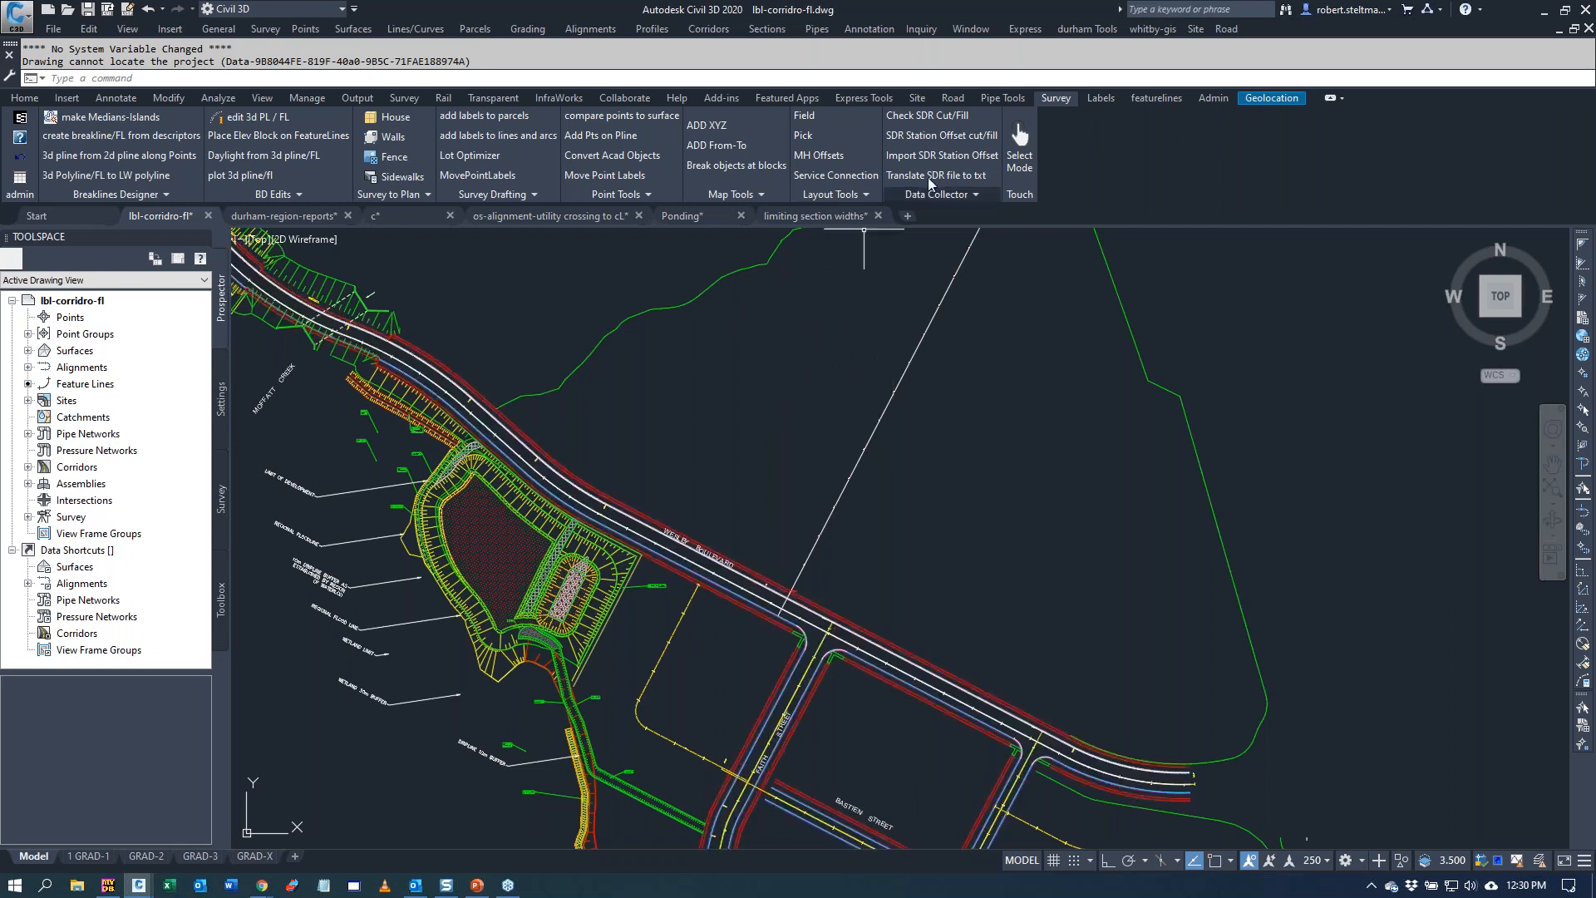
# - Start corridor feature-line labelling as FG surface labels at station intervals
pyautogui.click(951, 98)
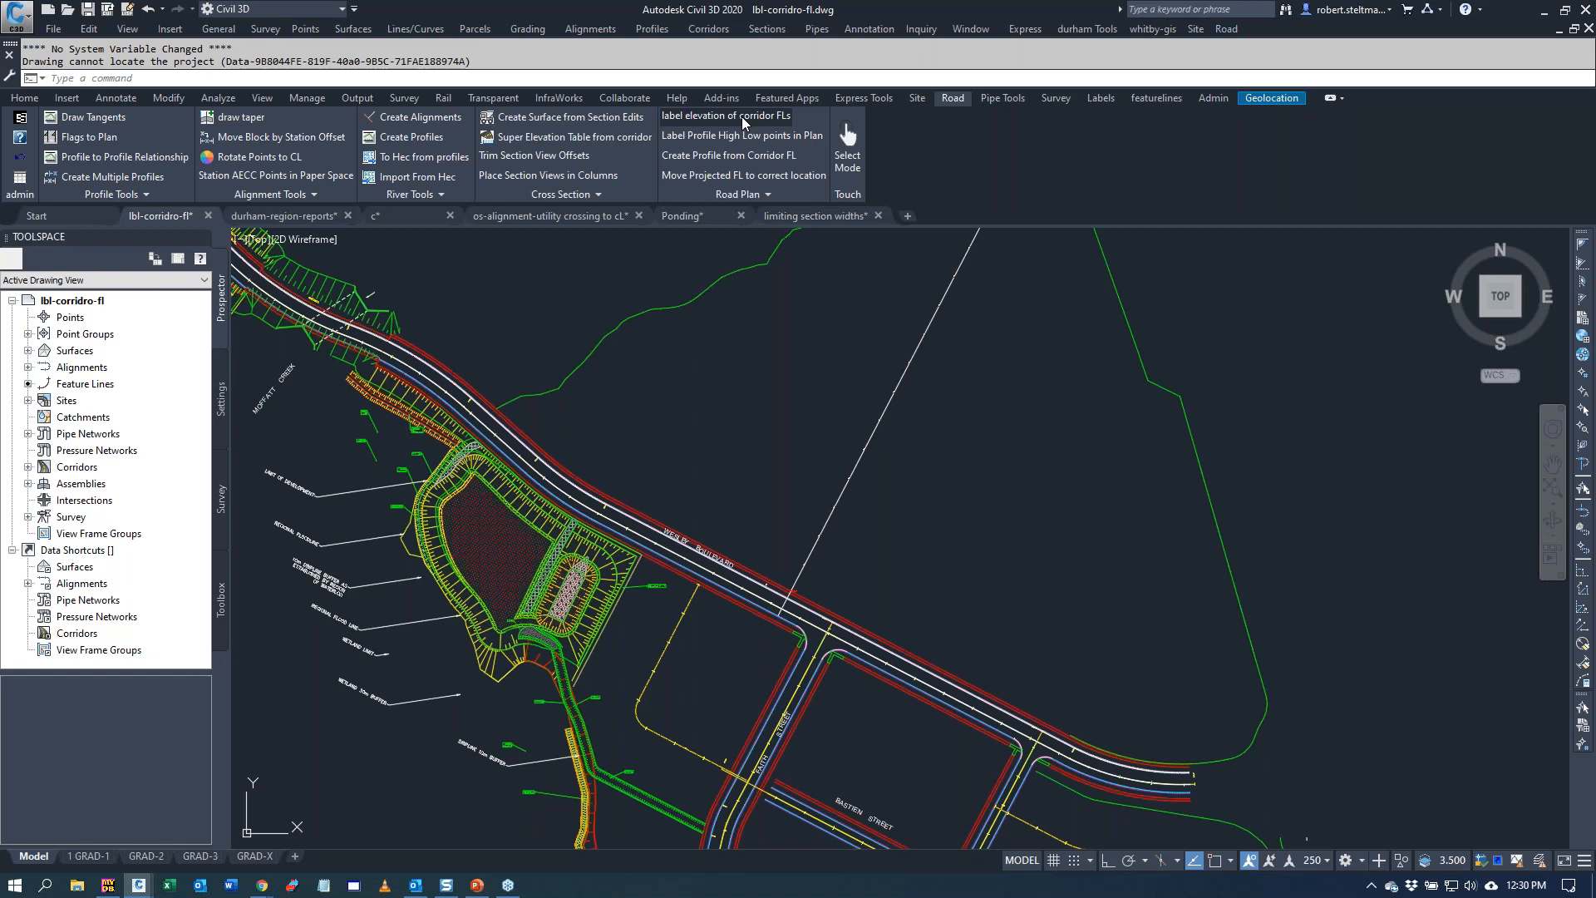
pyautogui.click(727, 116)
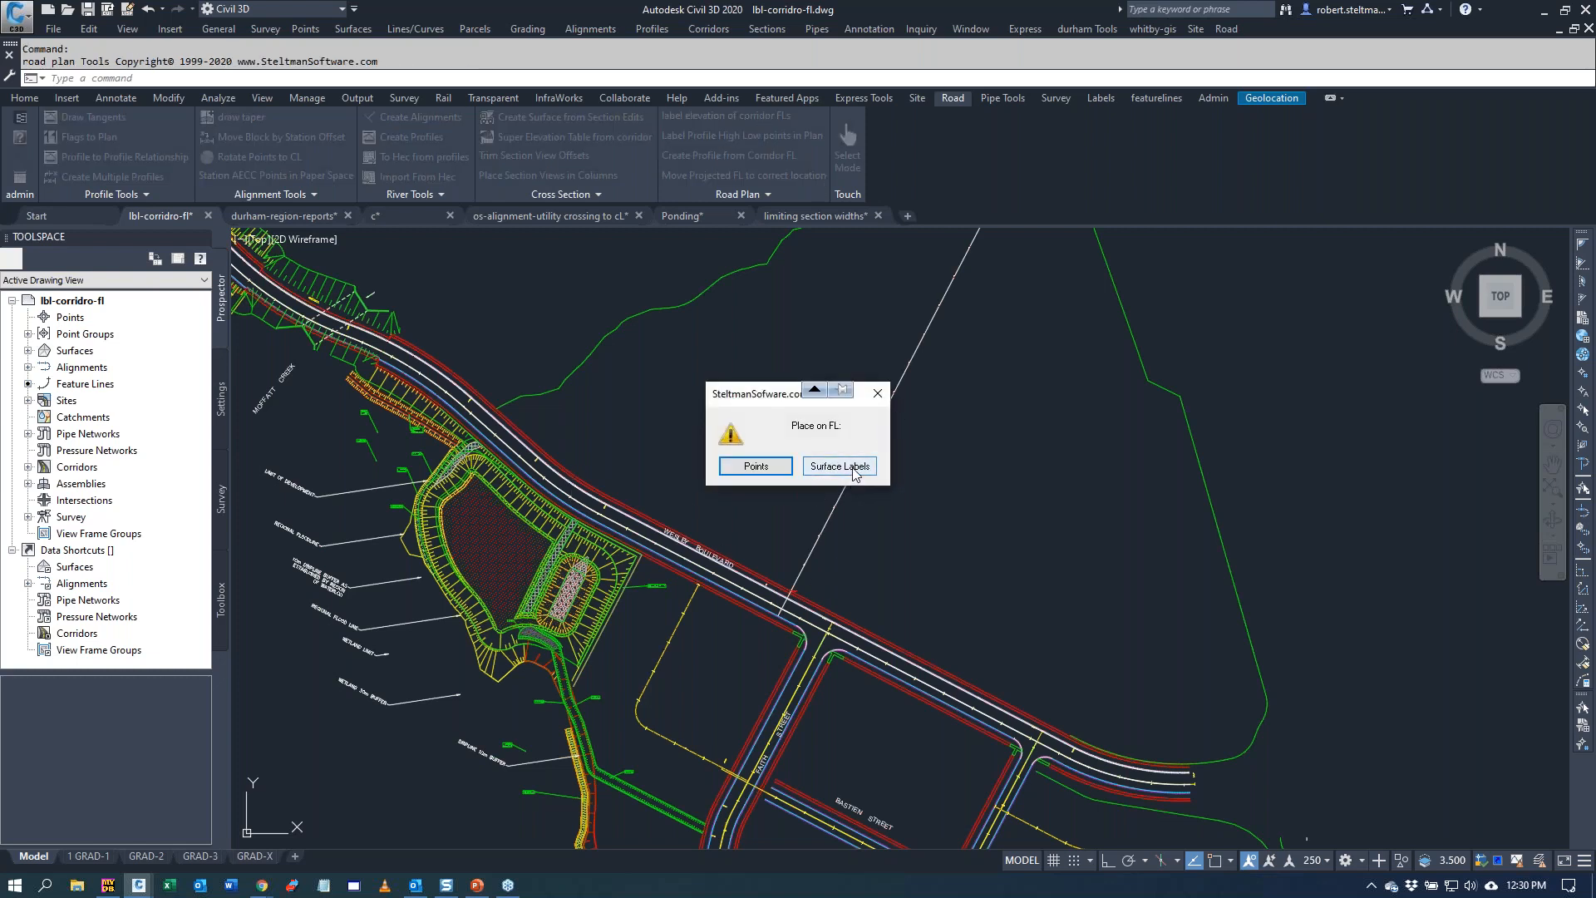
pyautogui.click(838, 466)
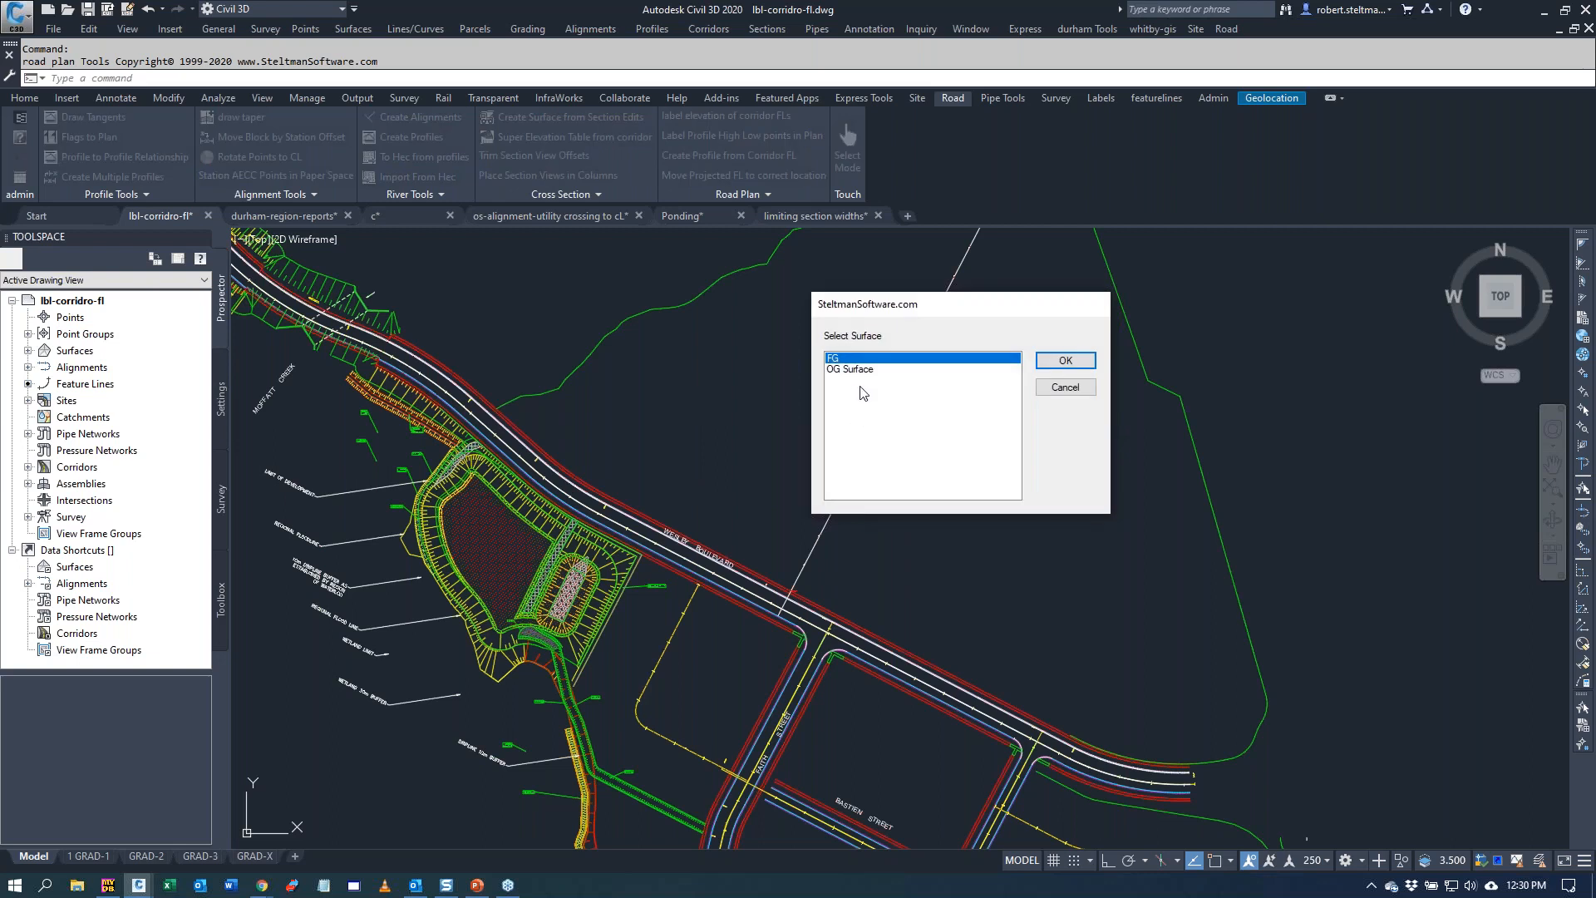
pyautogui.click(1063, 361)
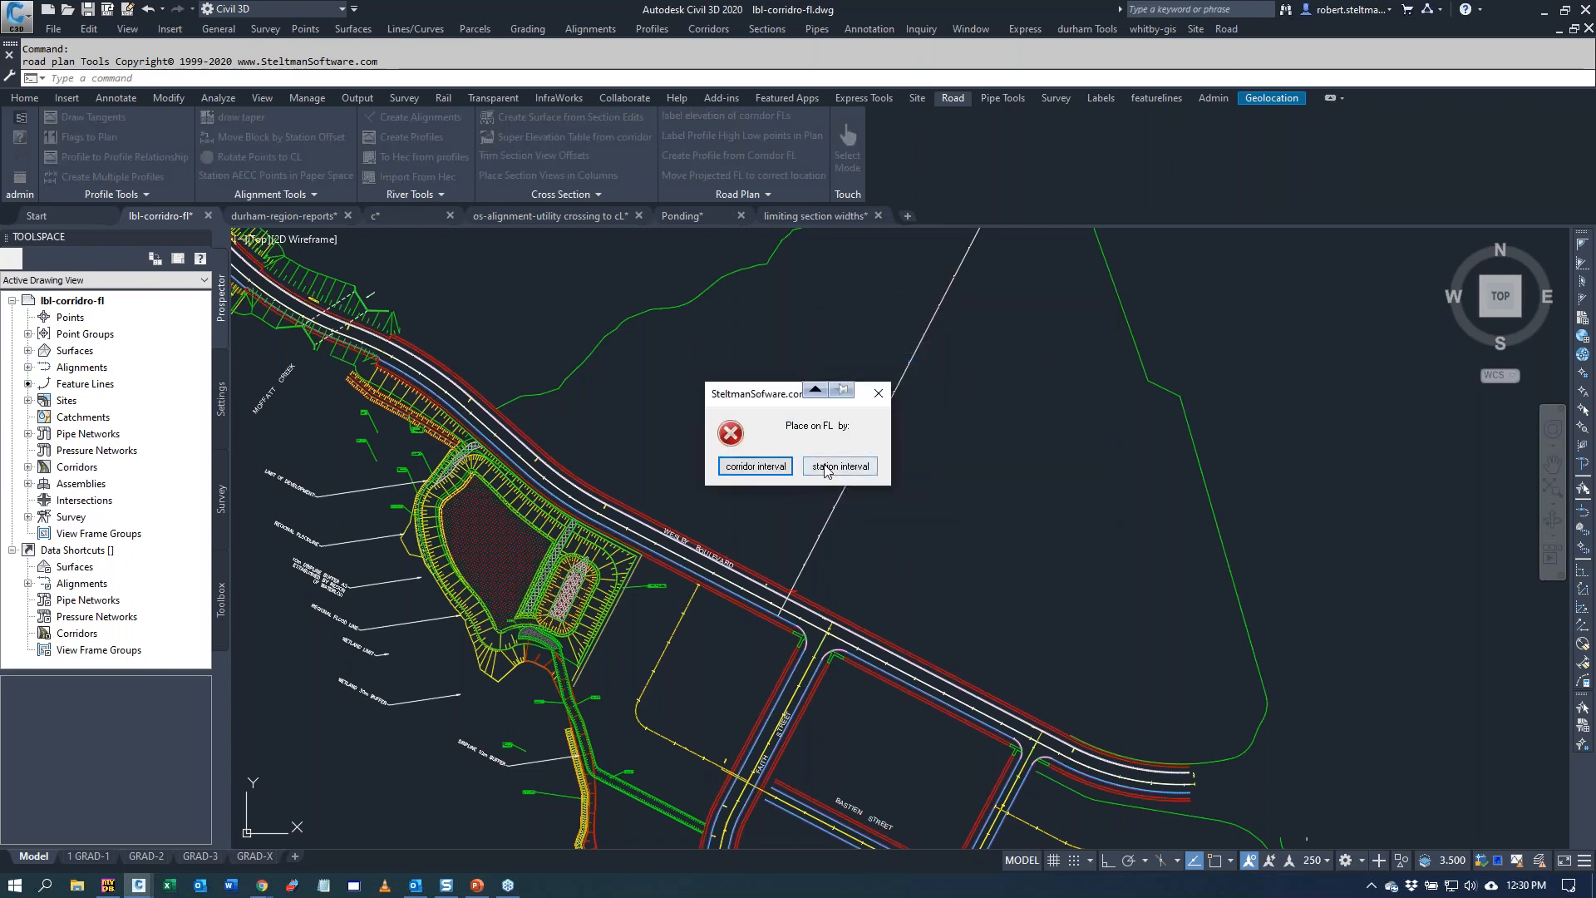
pyautogui.click(837, 465)
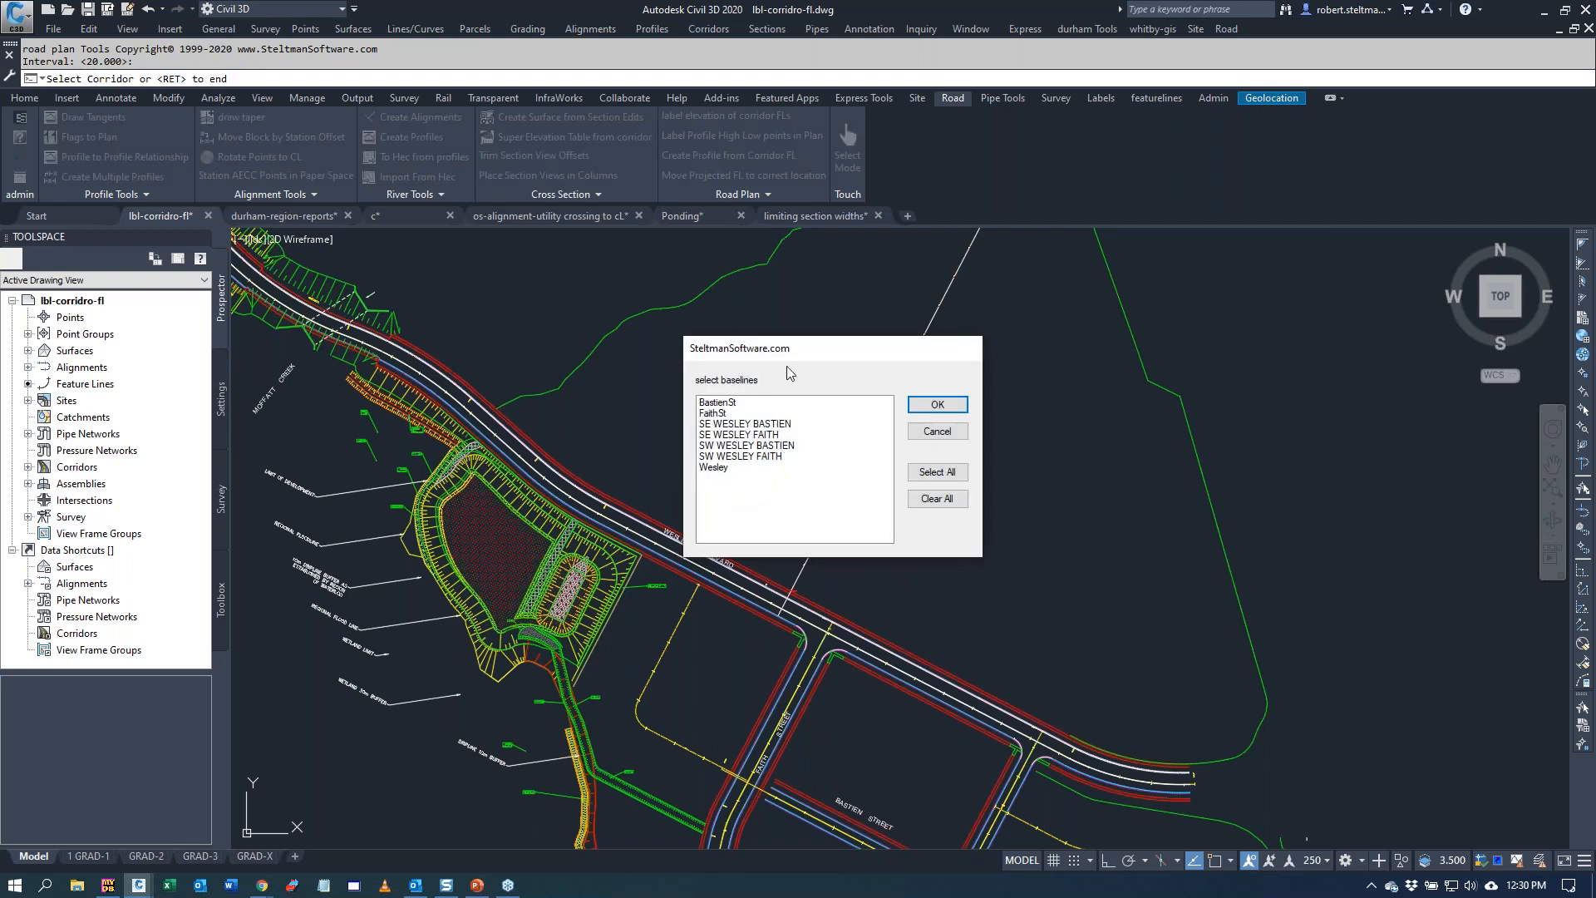
# - Label crossfall slopes in Percent style on Wesley's Crown and ETW lines at interval 30
pyautogui.click(713, 468)
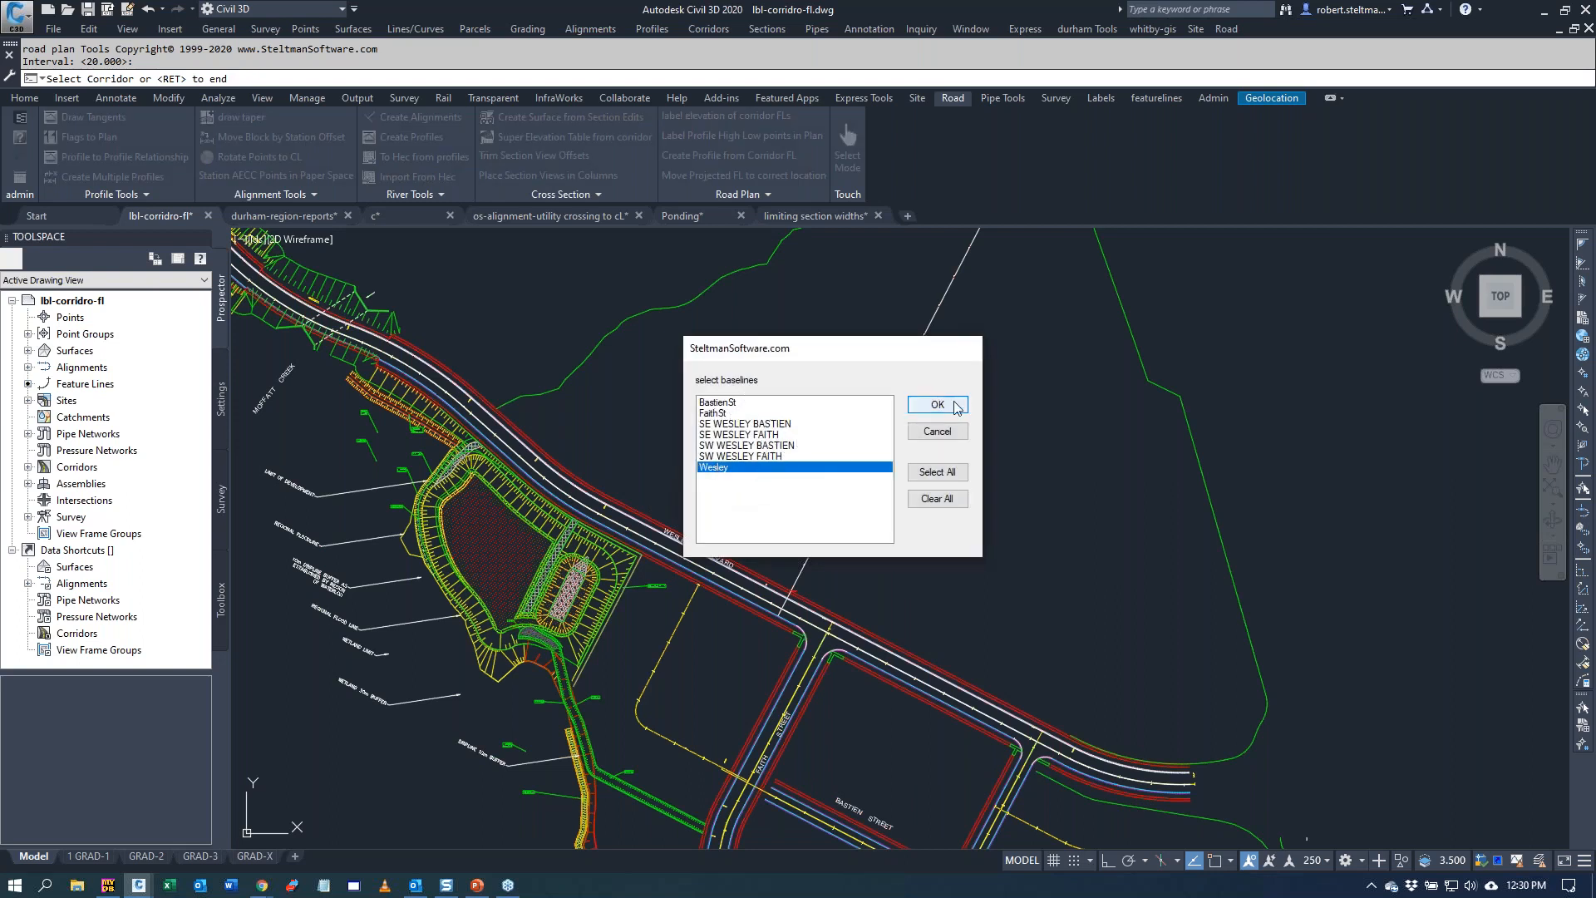
pyautogui.click(936, 406)
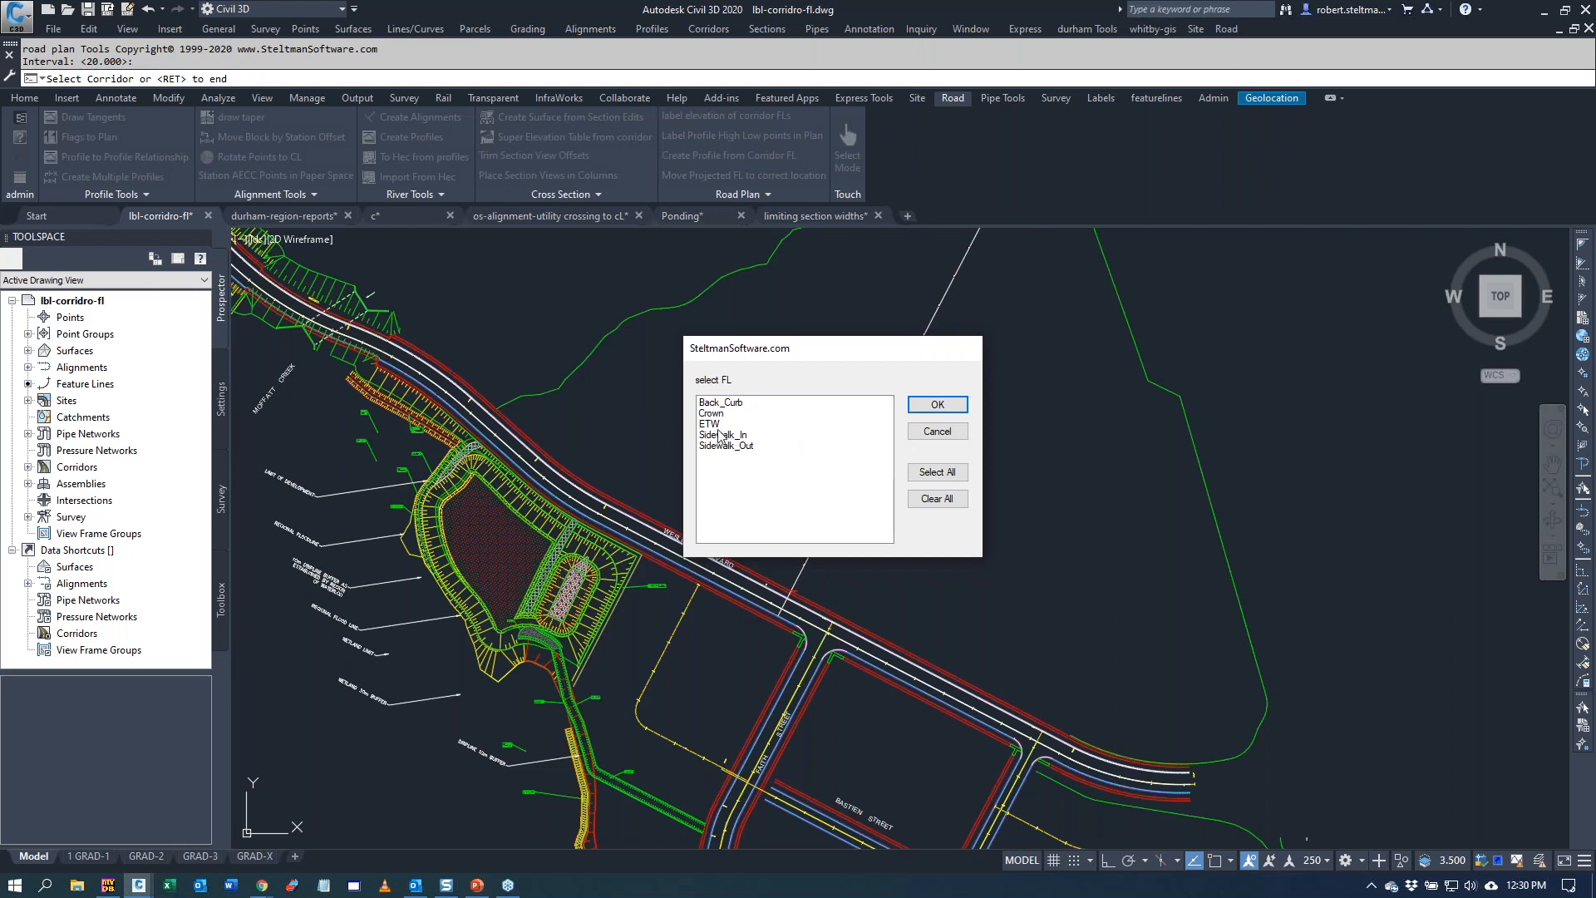
pyautogui.click(709, 423)
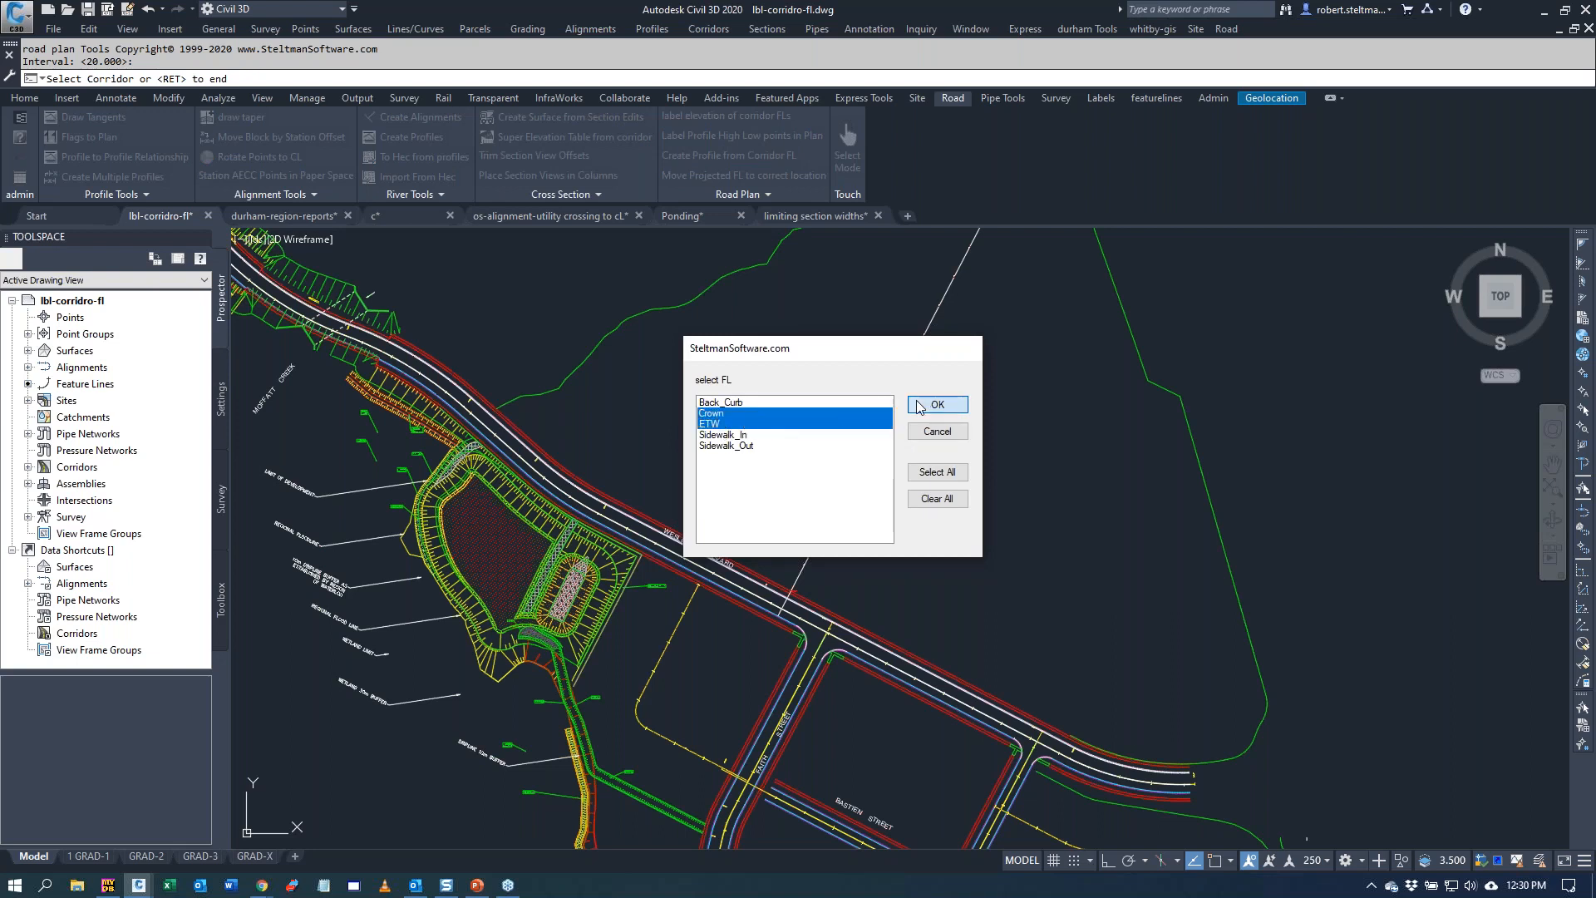
pyautogui.click(936, 404)
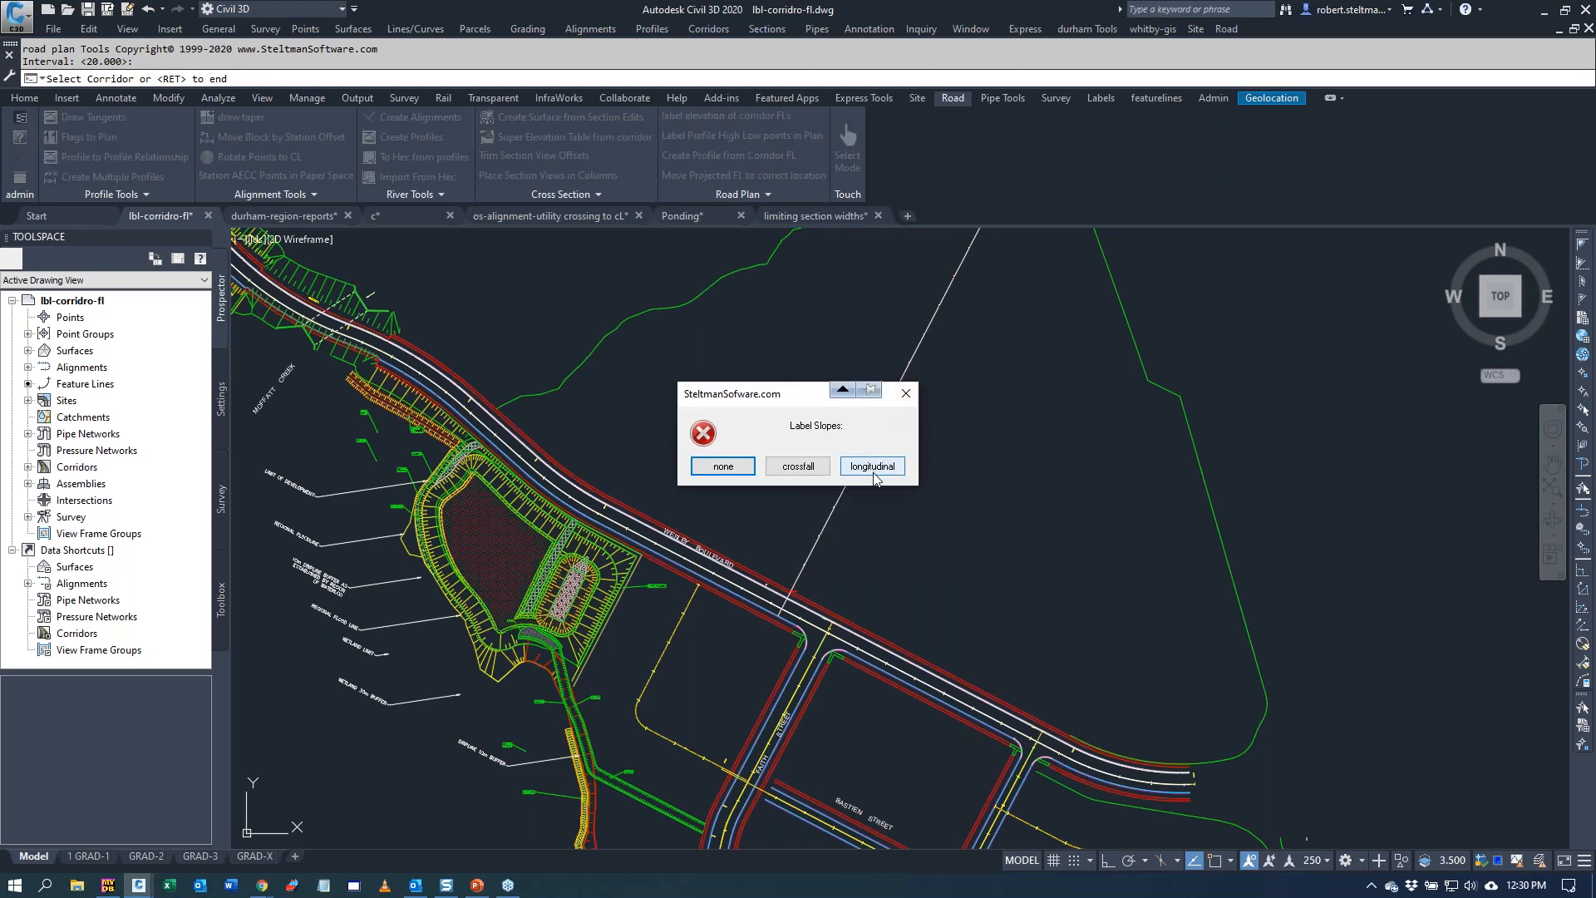
pyautogui.moveTo(798, 465)
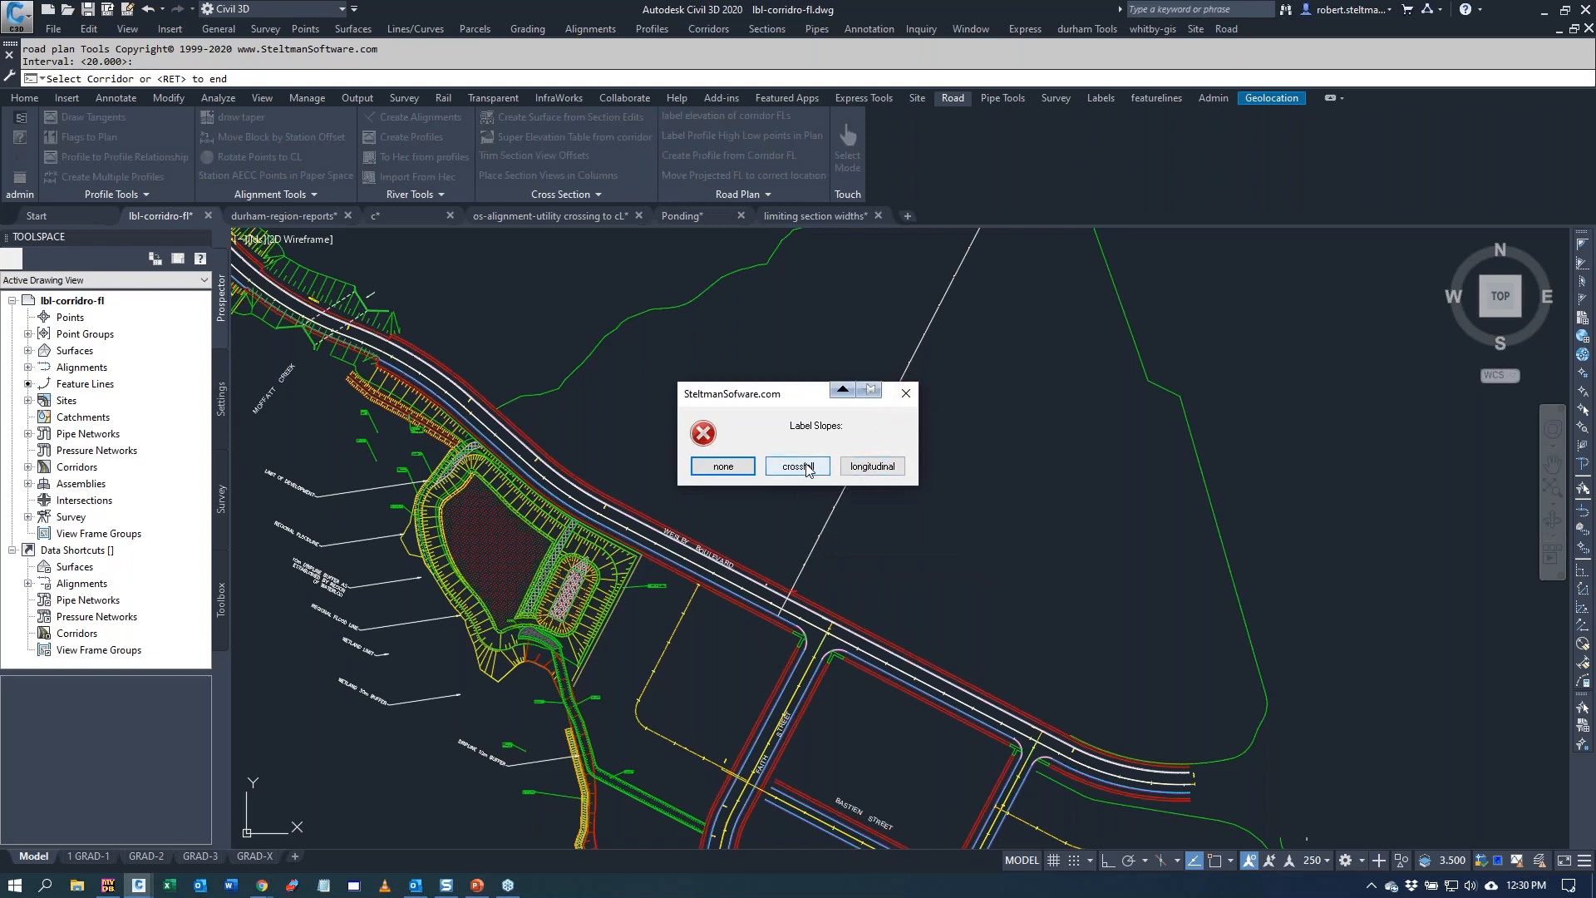
pyautogui.click(797, 465)
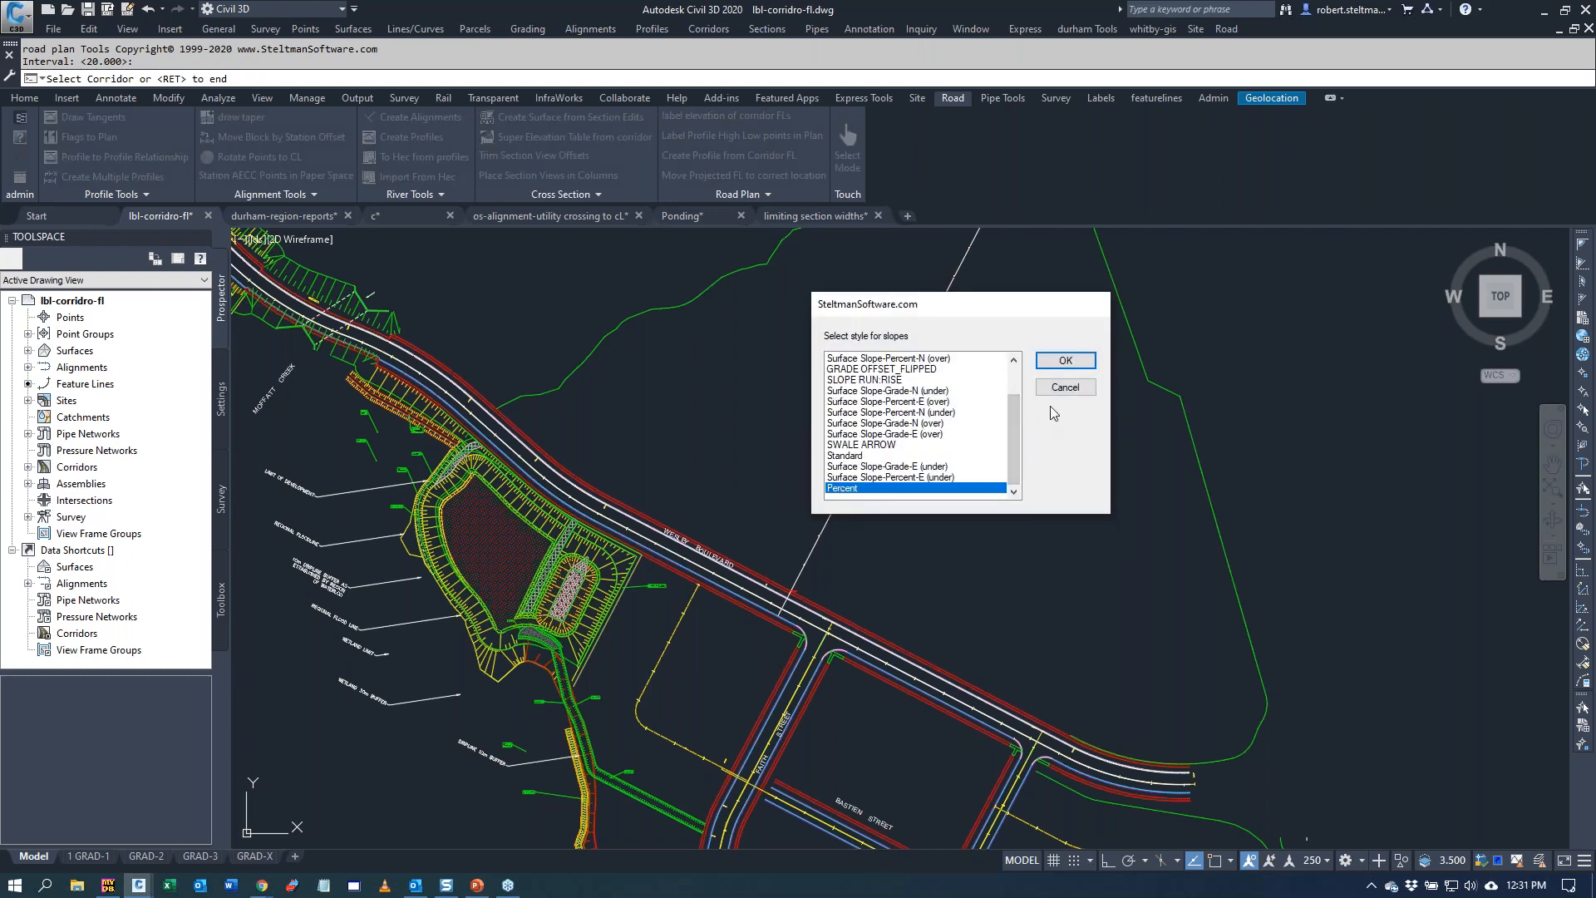
pyautogui.click(1064, 360)
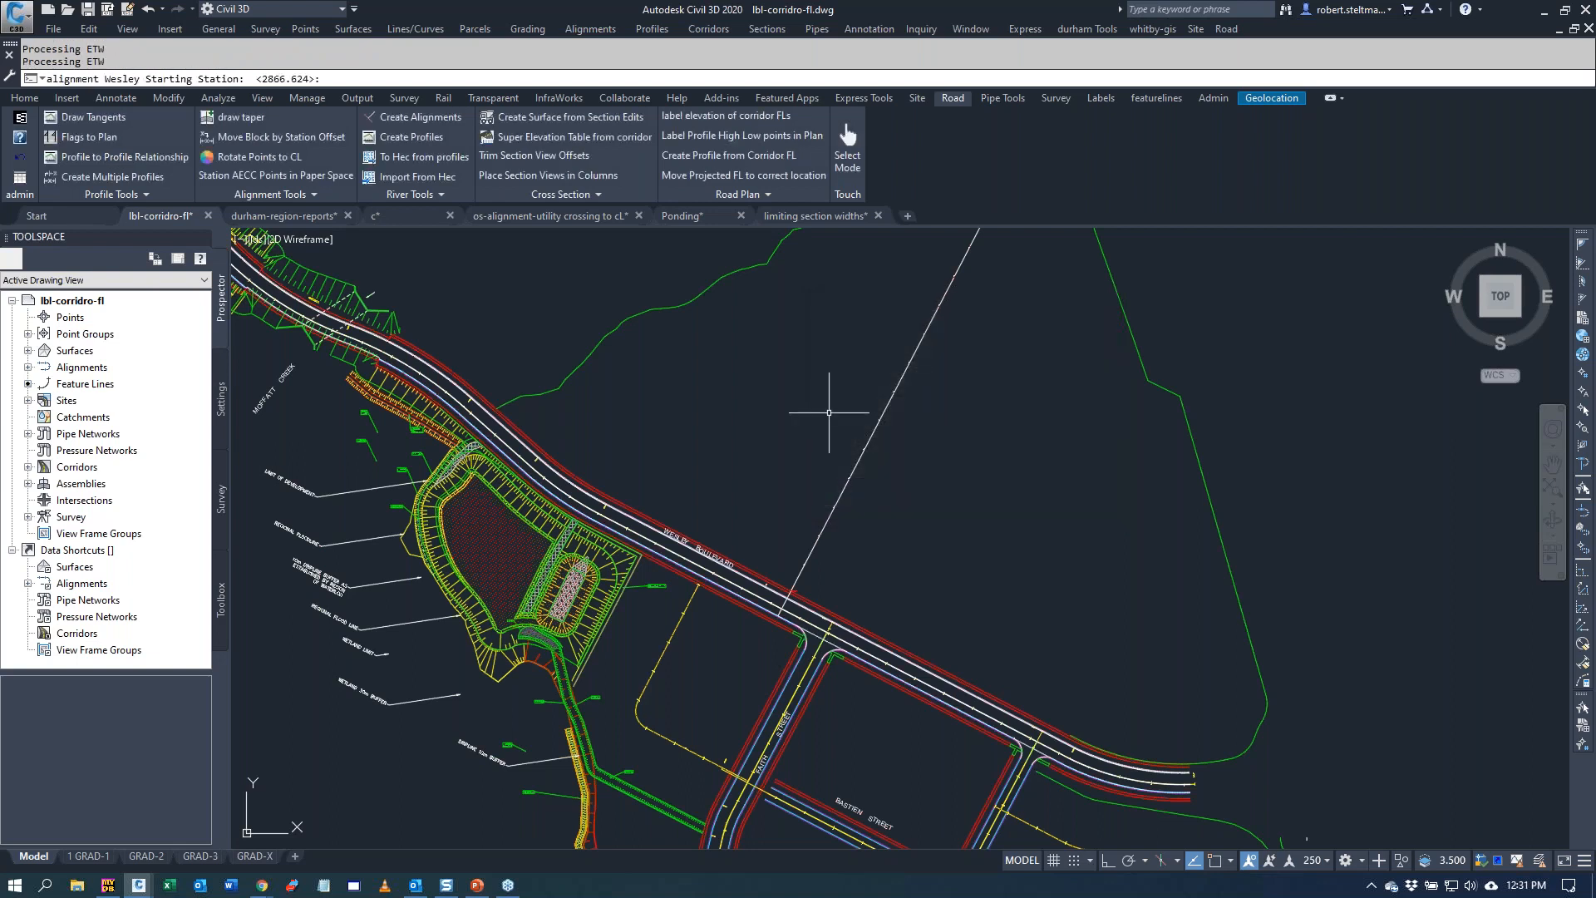
pyautogui.write('30')
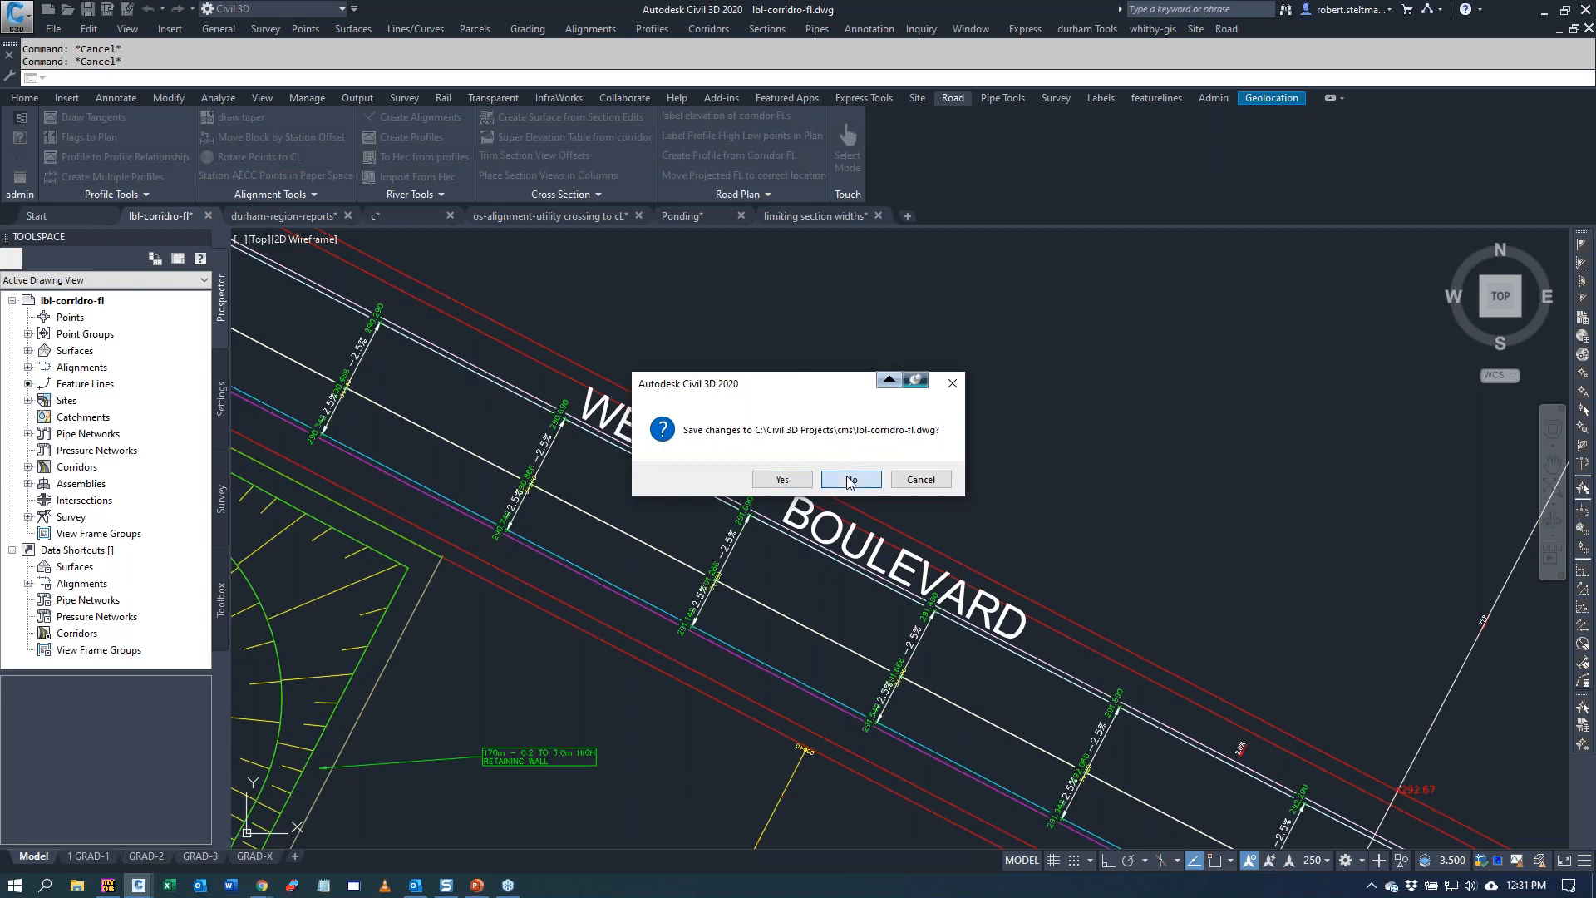
# - Discard the corridor drawing's changes and make the limiting section widths drawing active
pyautogui.click(850, 479)
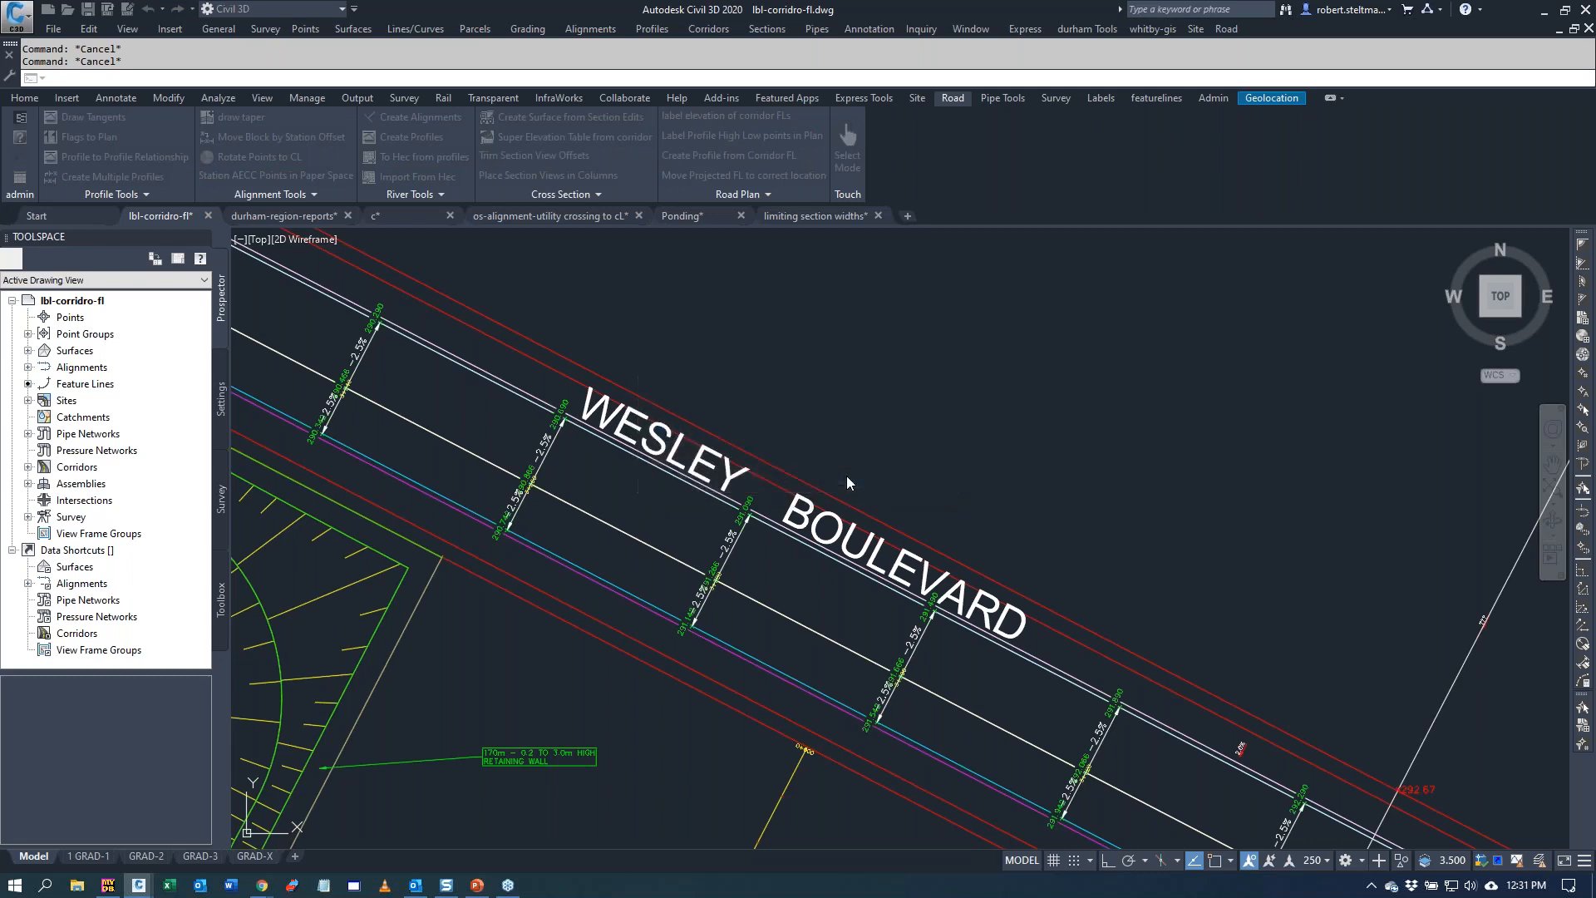
pyautogui.click(284, 214)
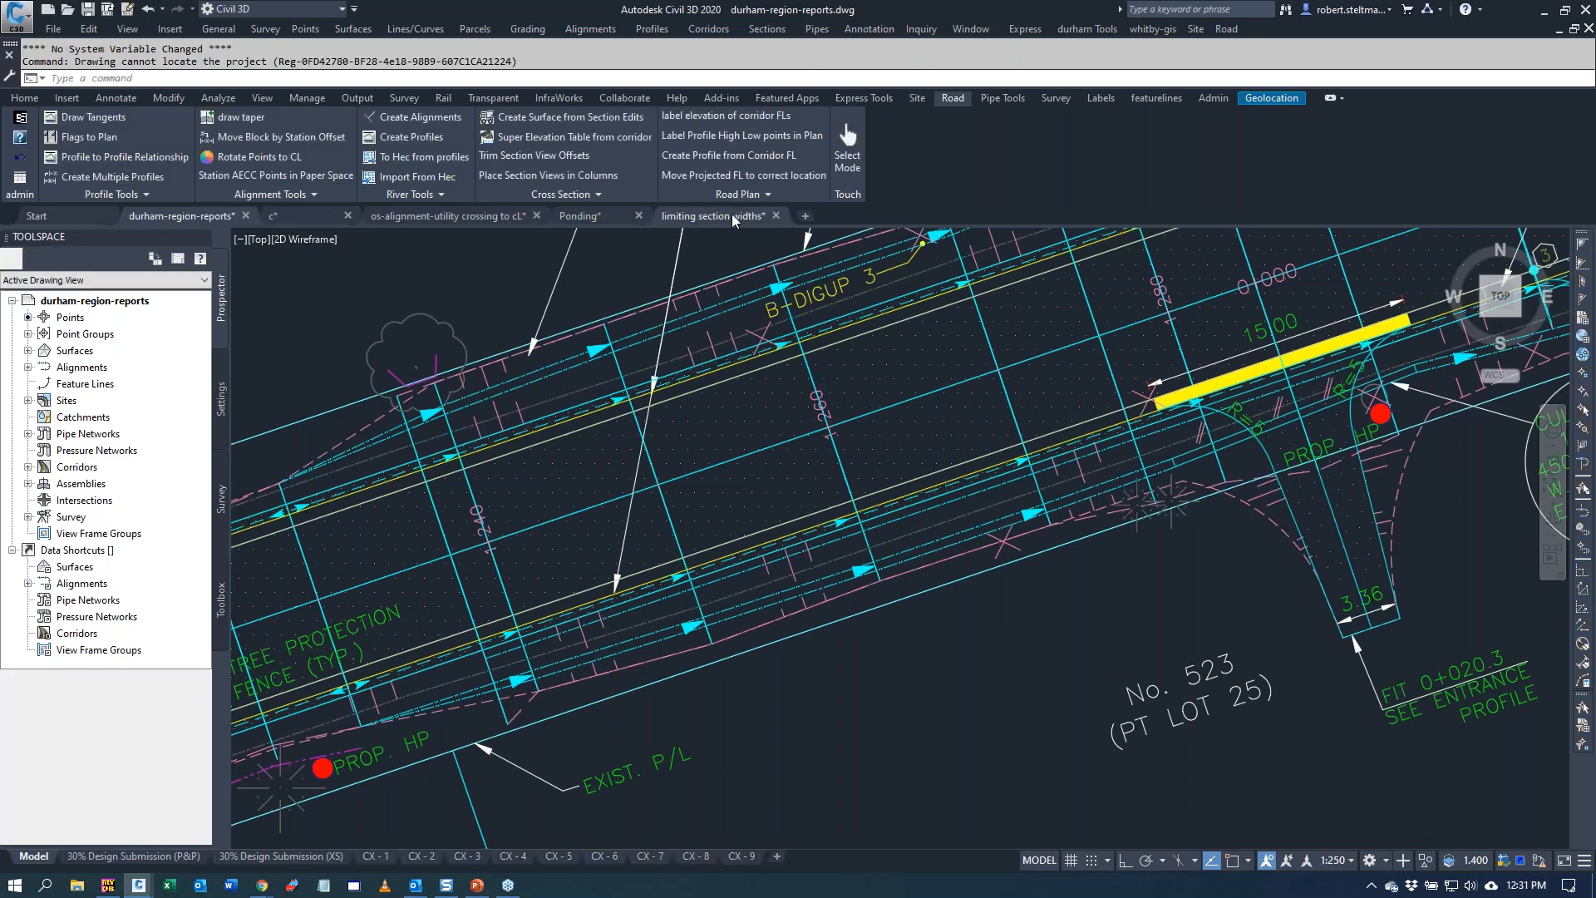
pyautogui.click(713, 214)
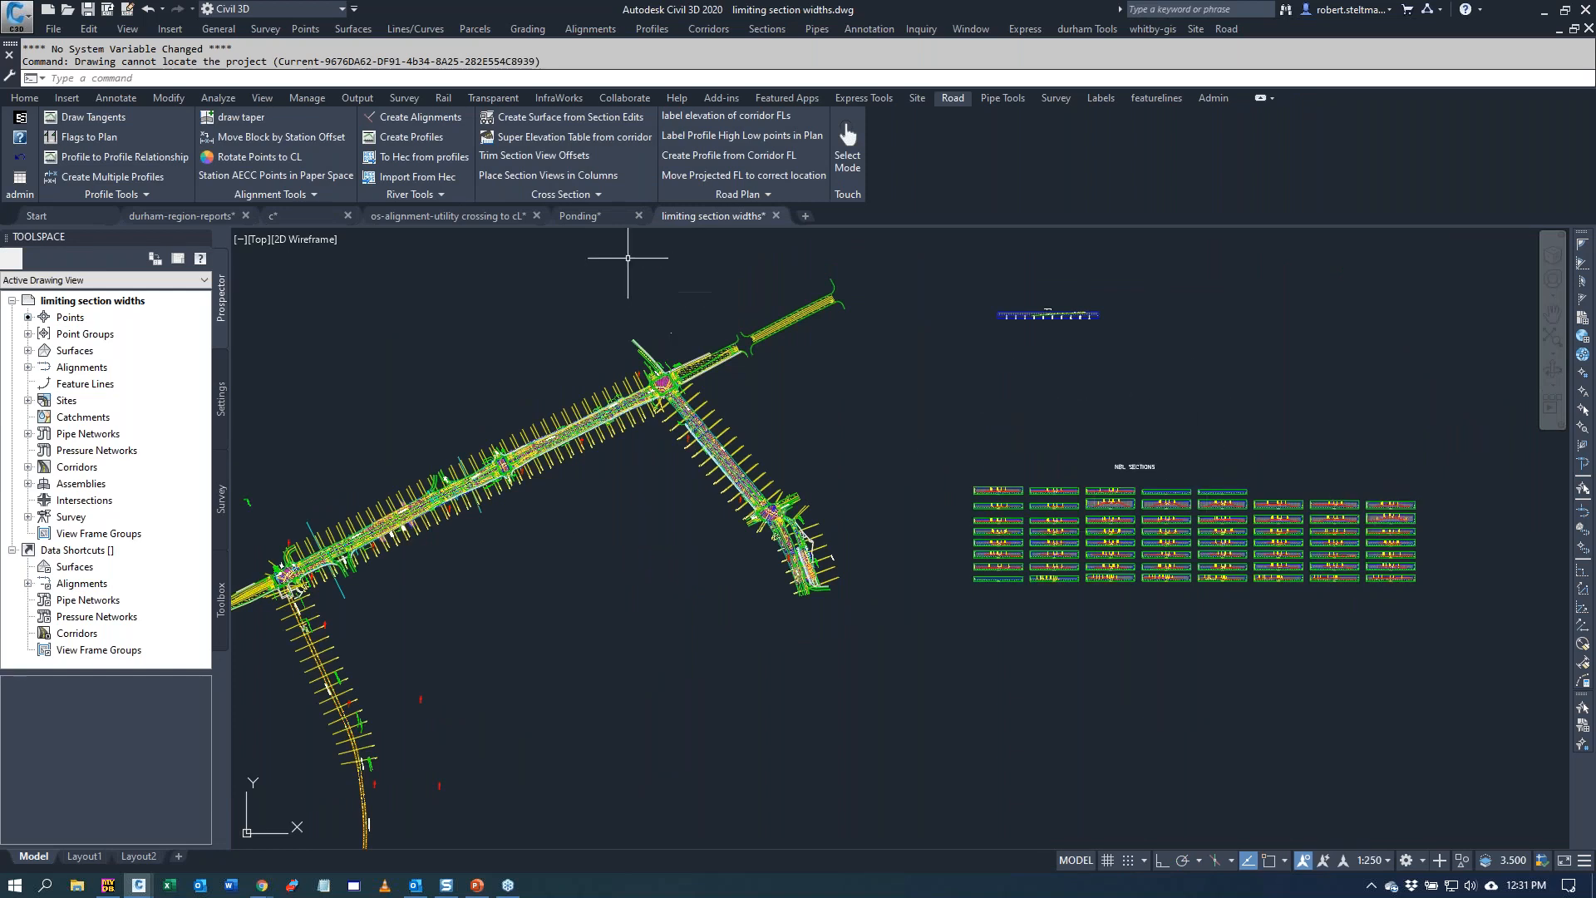
pyautogui.moveTo(546, 175)
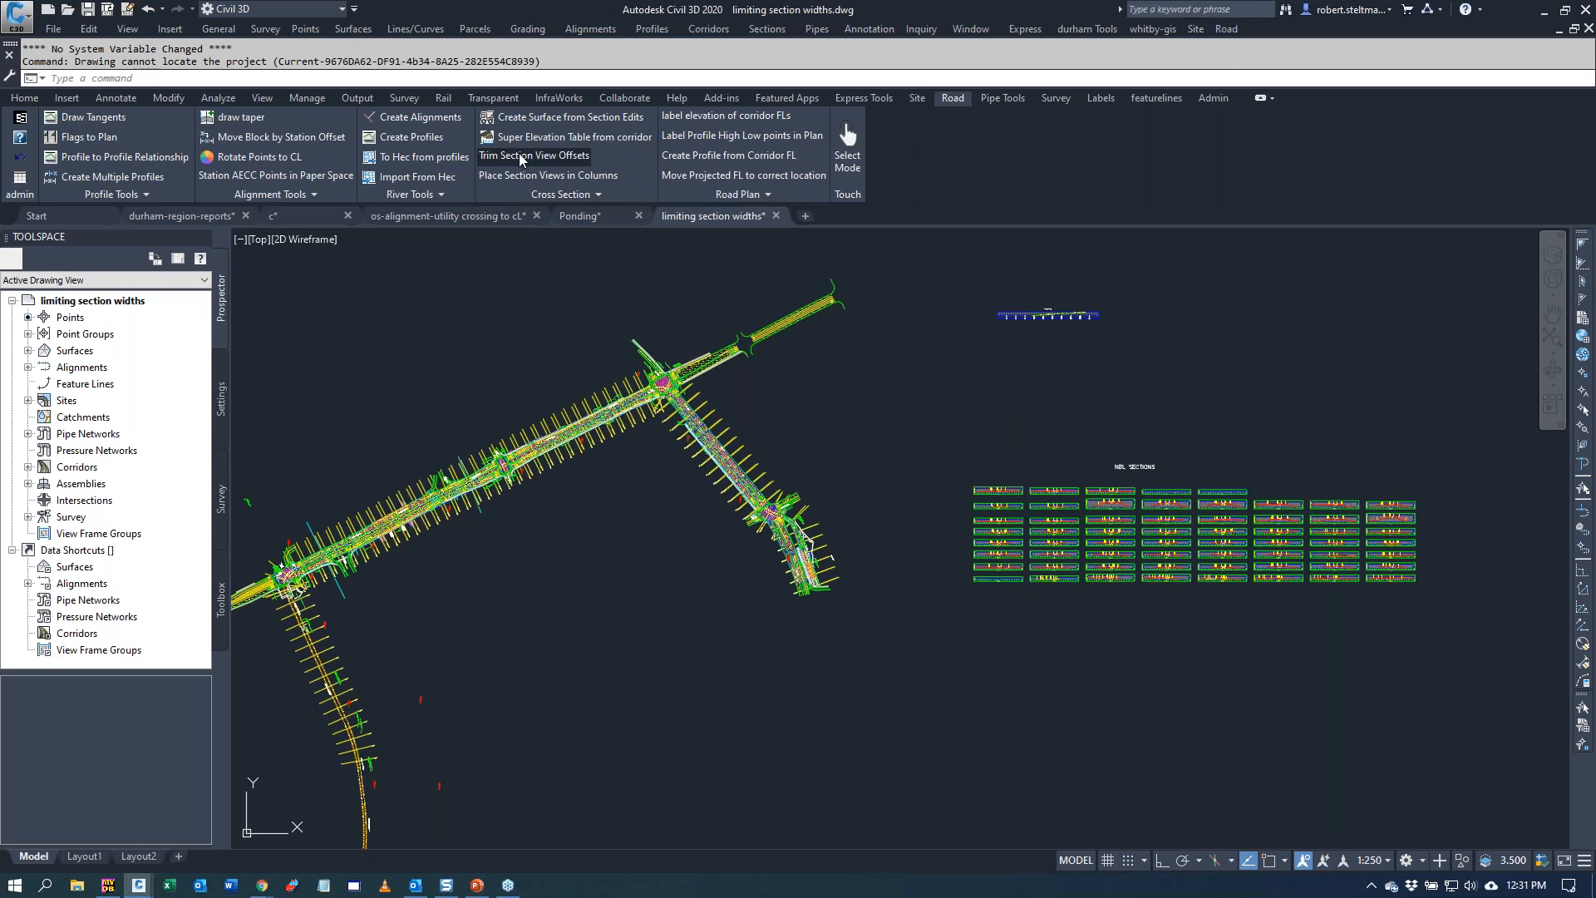
# - Trim the section view offsets to Left -45 and Right 30 via Road > Trim Section View Offsets
pyautogui.click(532, 155)
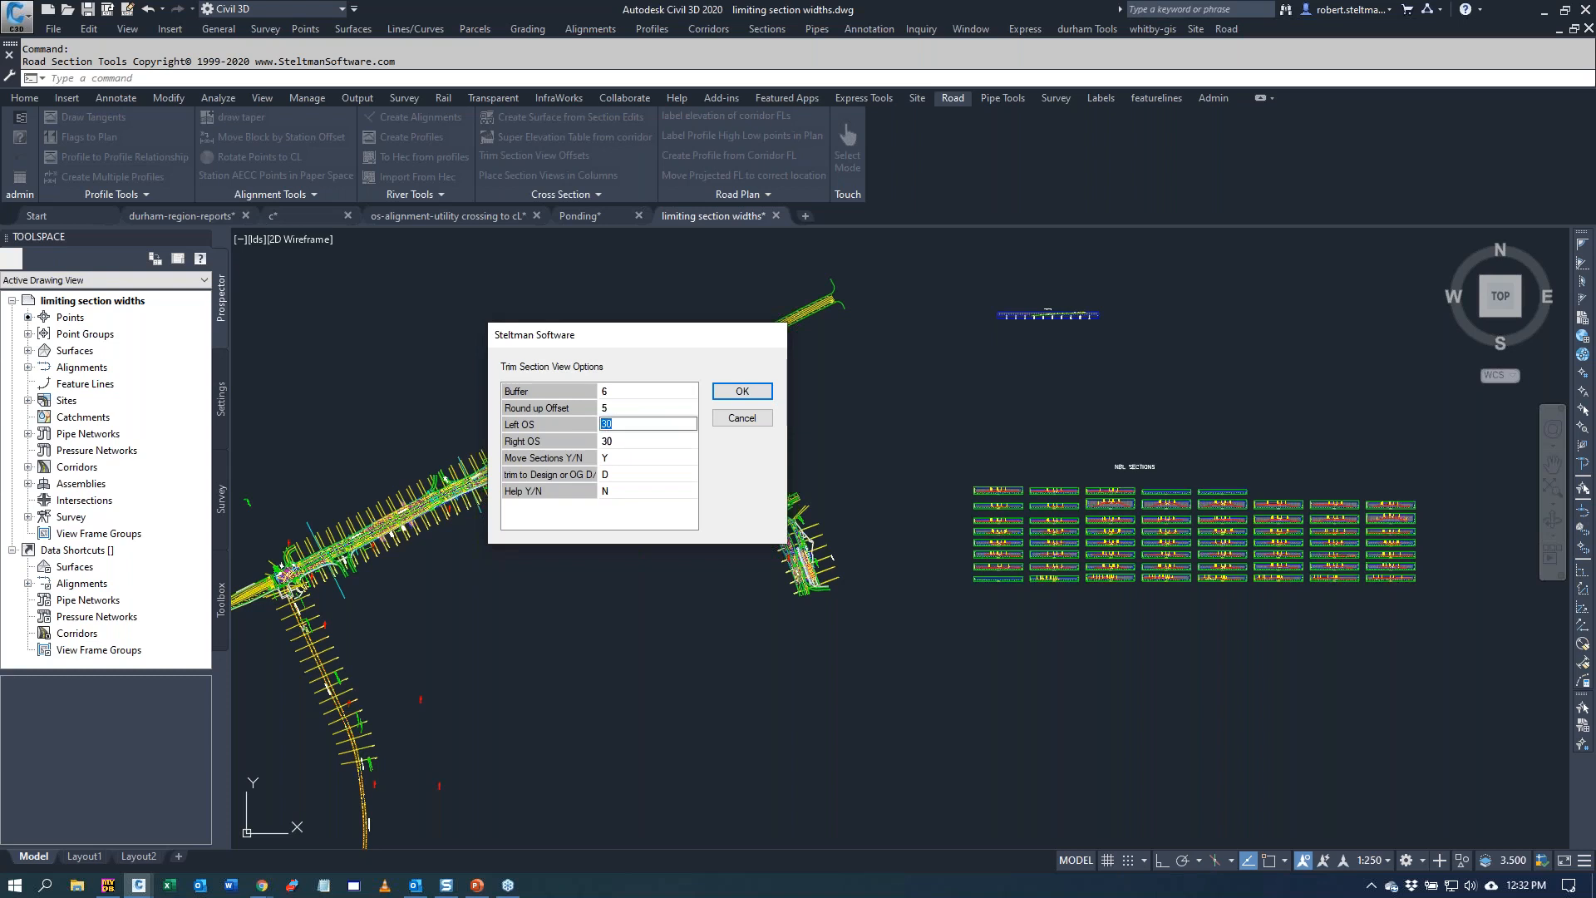
pyautogui.click(649, 438)
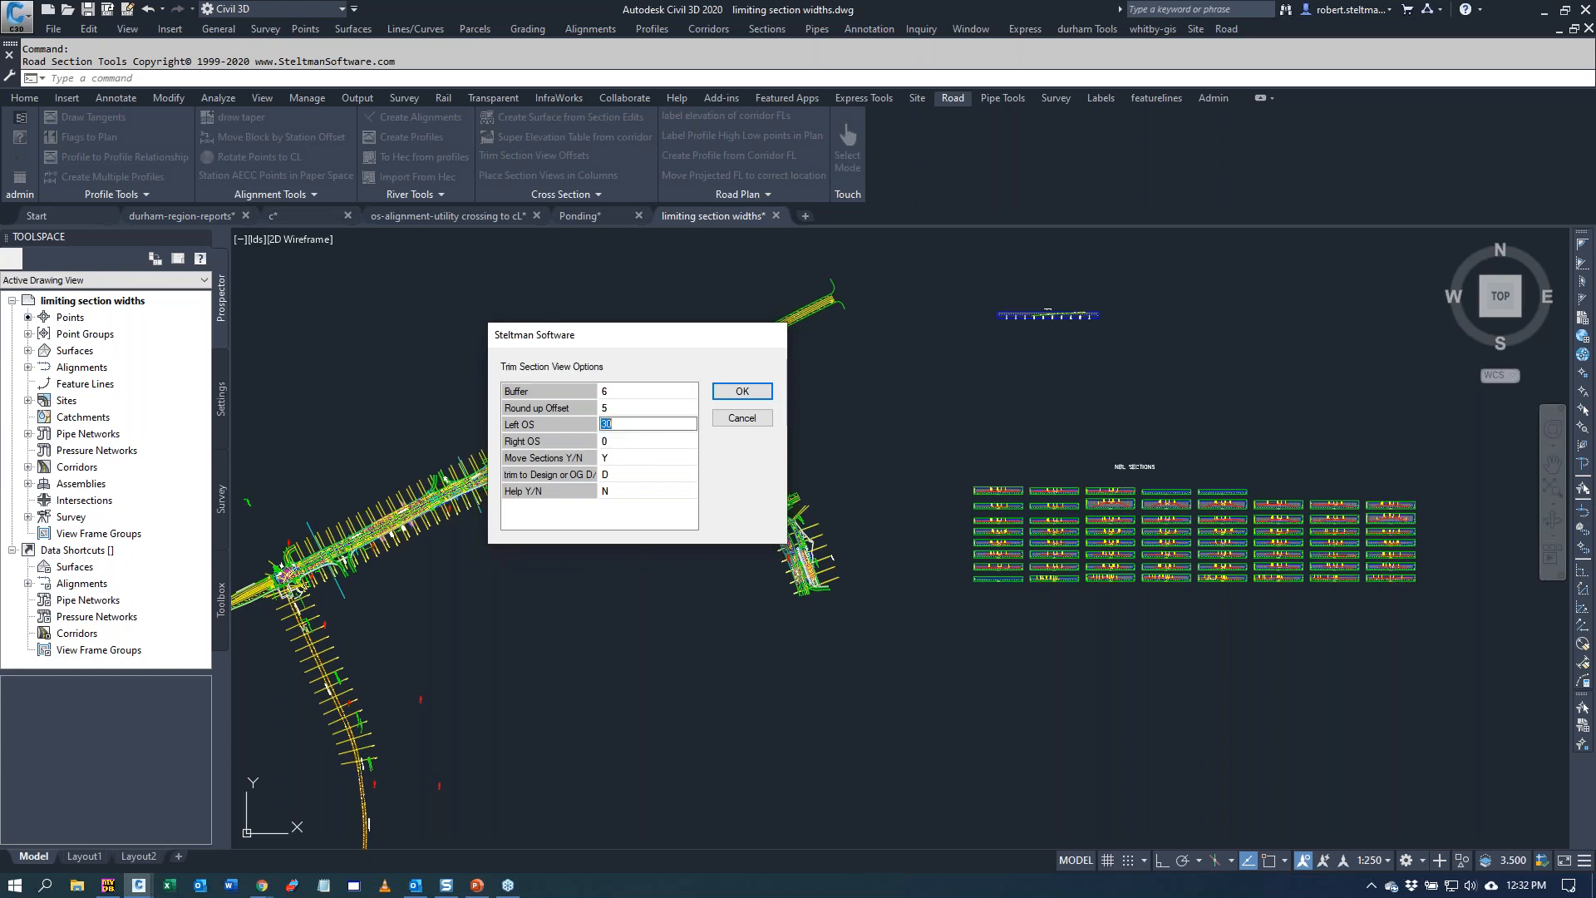
pyautogui.click(647, 441)
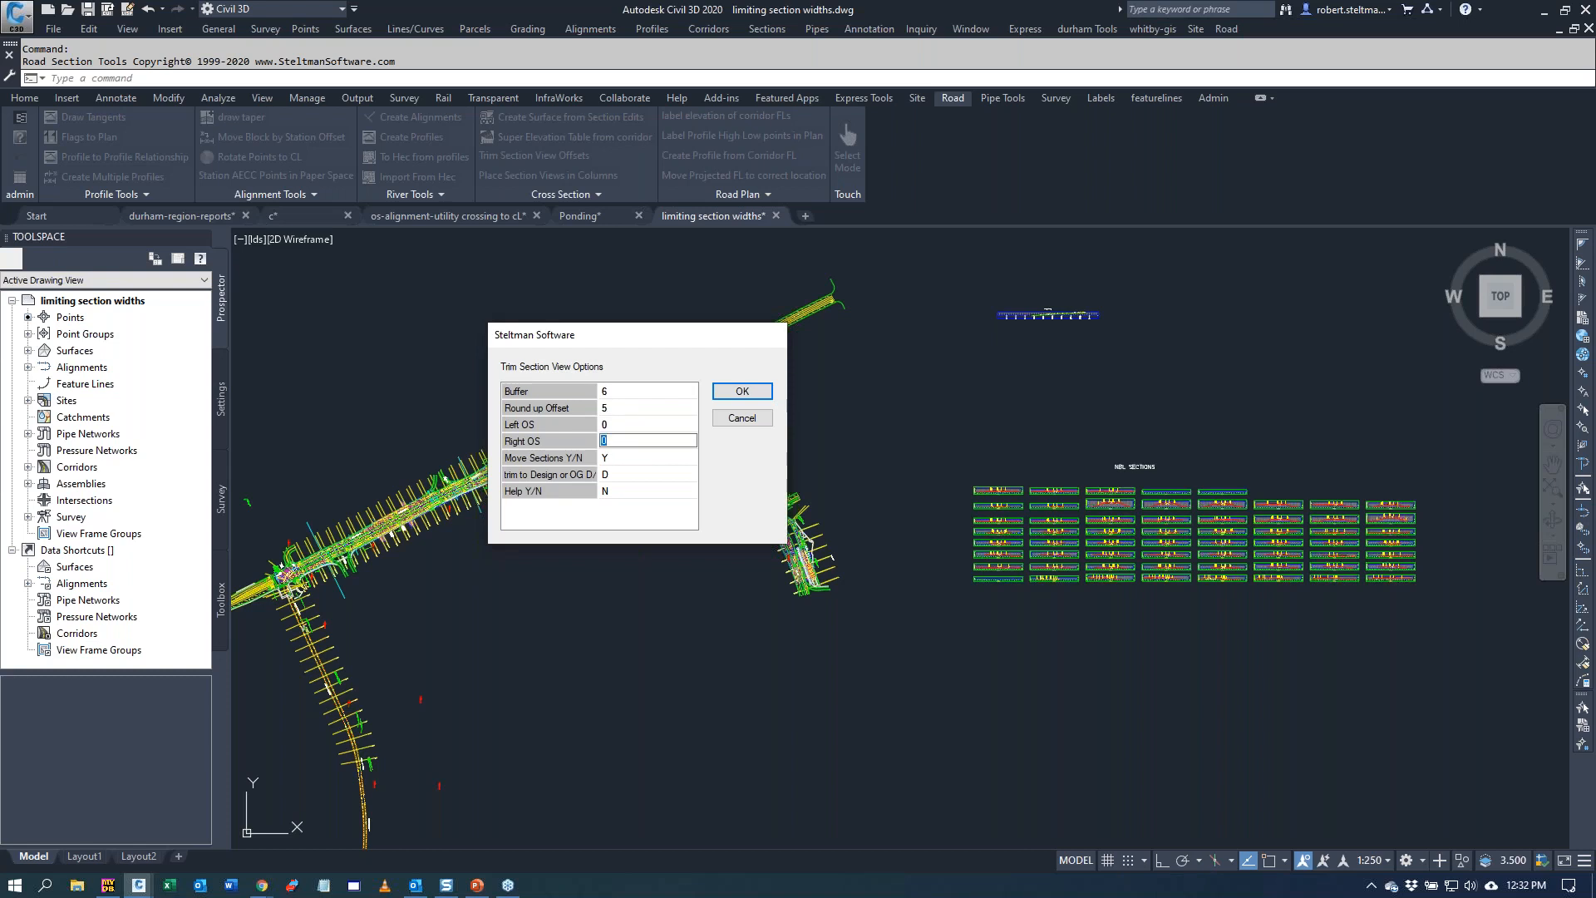
pyautogui.write('30')
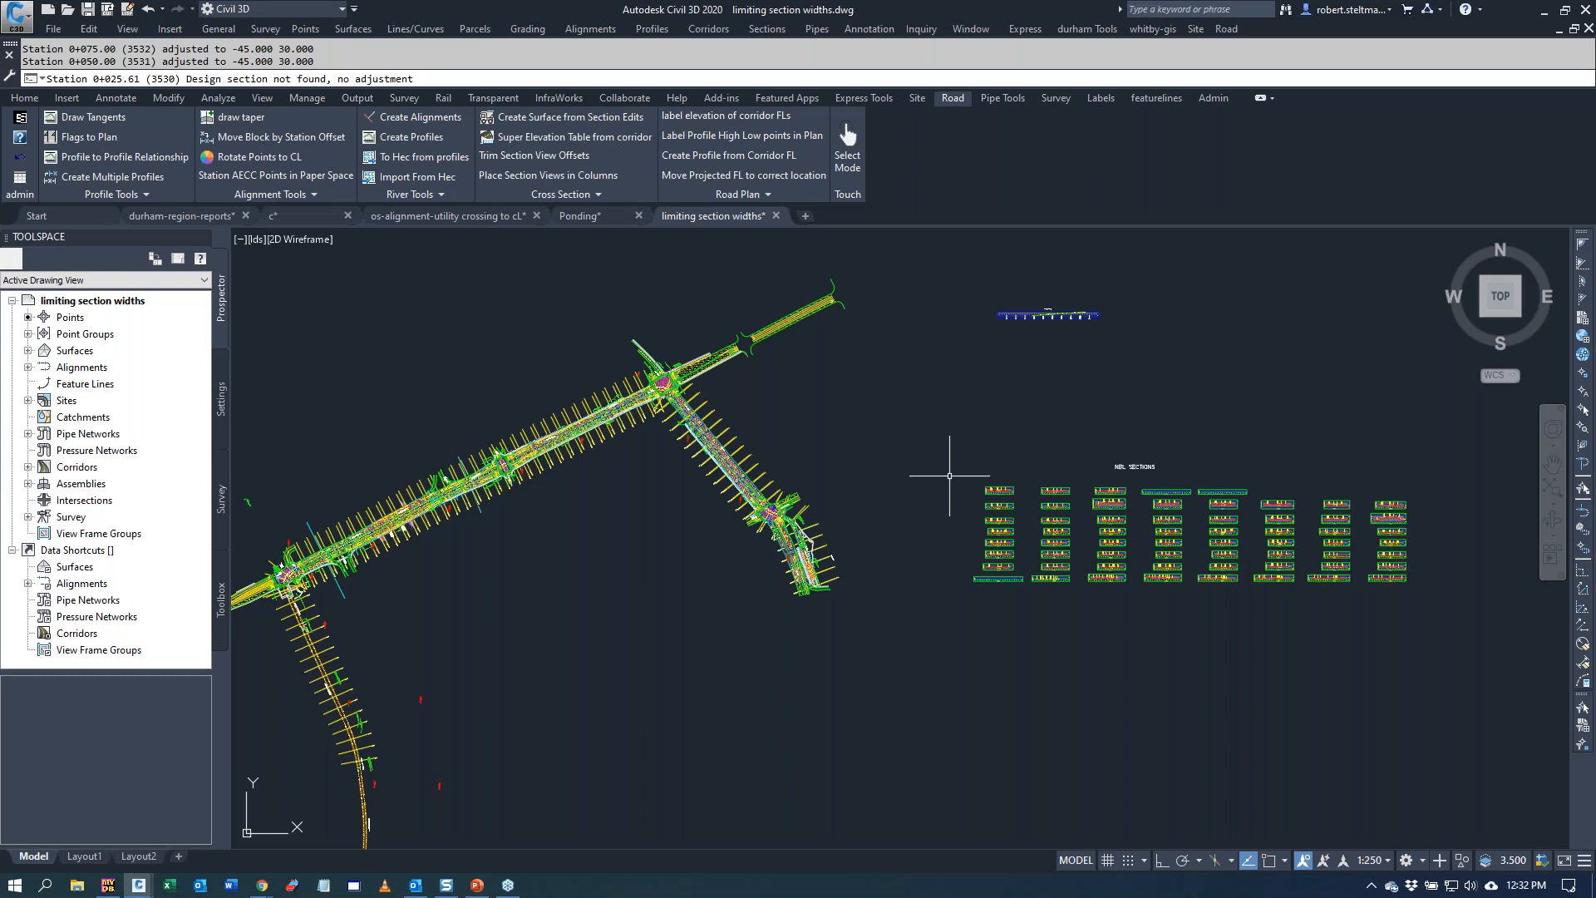
pyautogui.moveTo(950, 475)
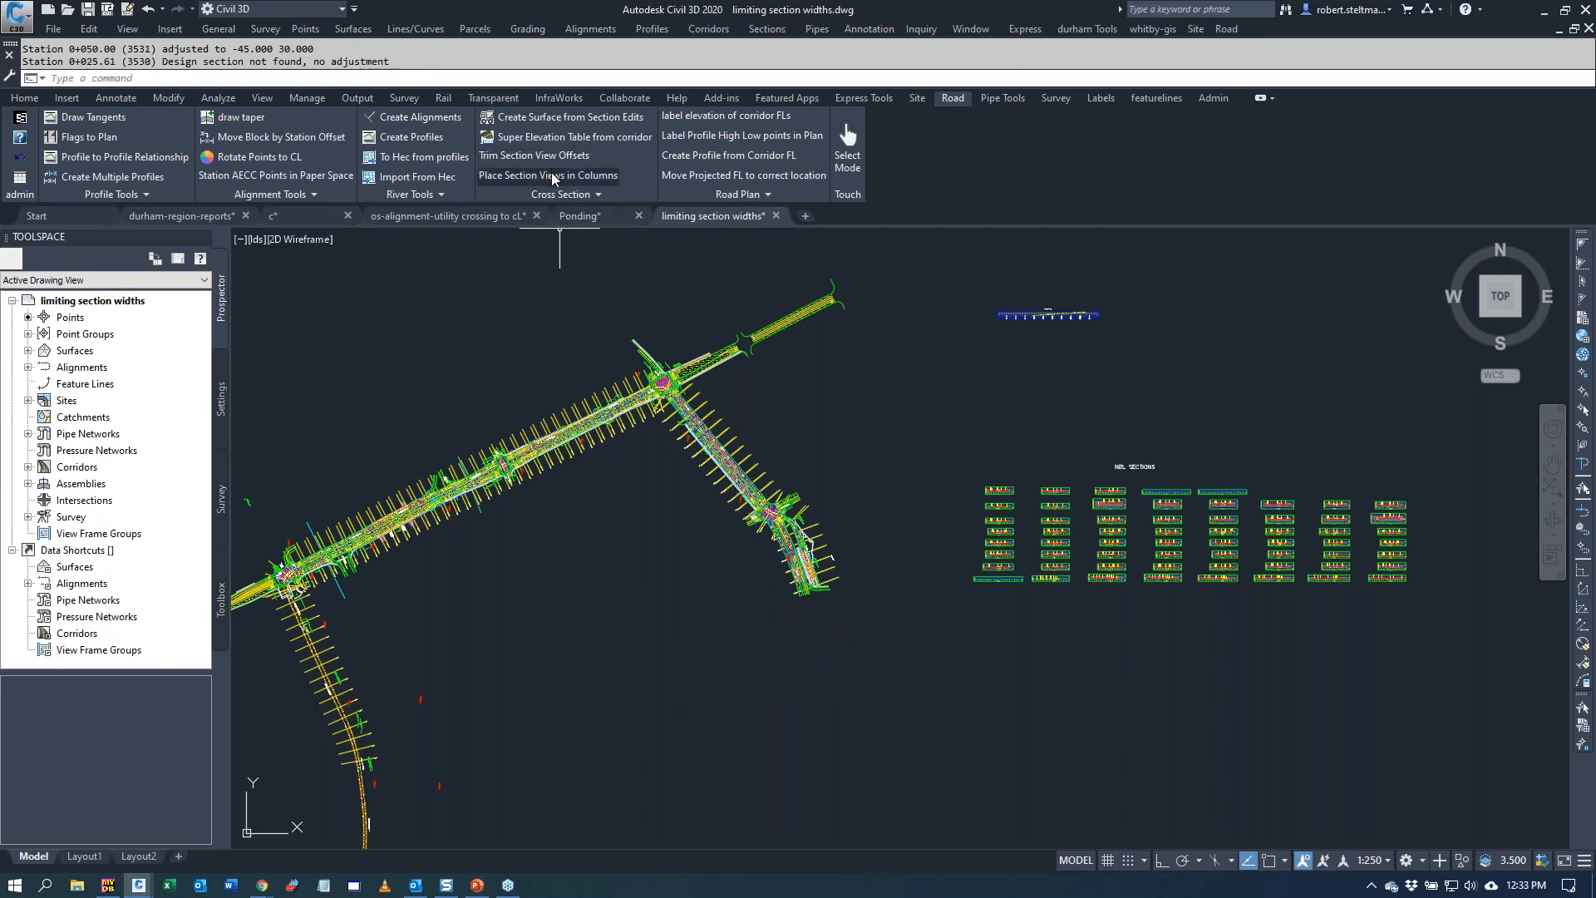
# - Start Place Section Views in Columns and accept the default of 2 columns
pyautogui.click(545, 175)
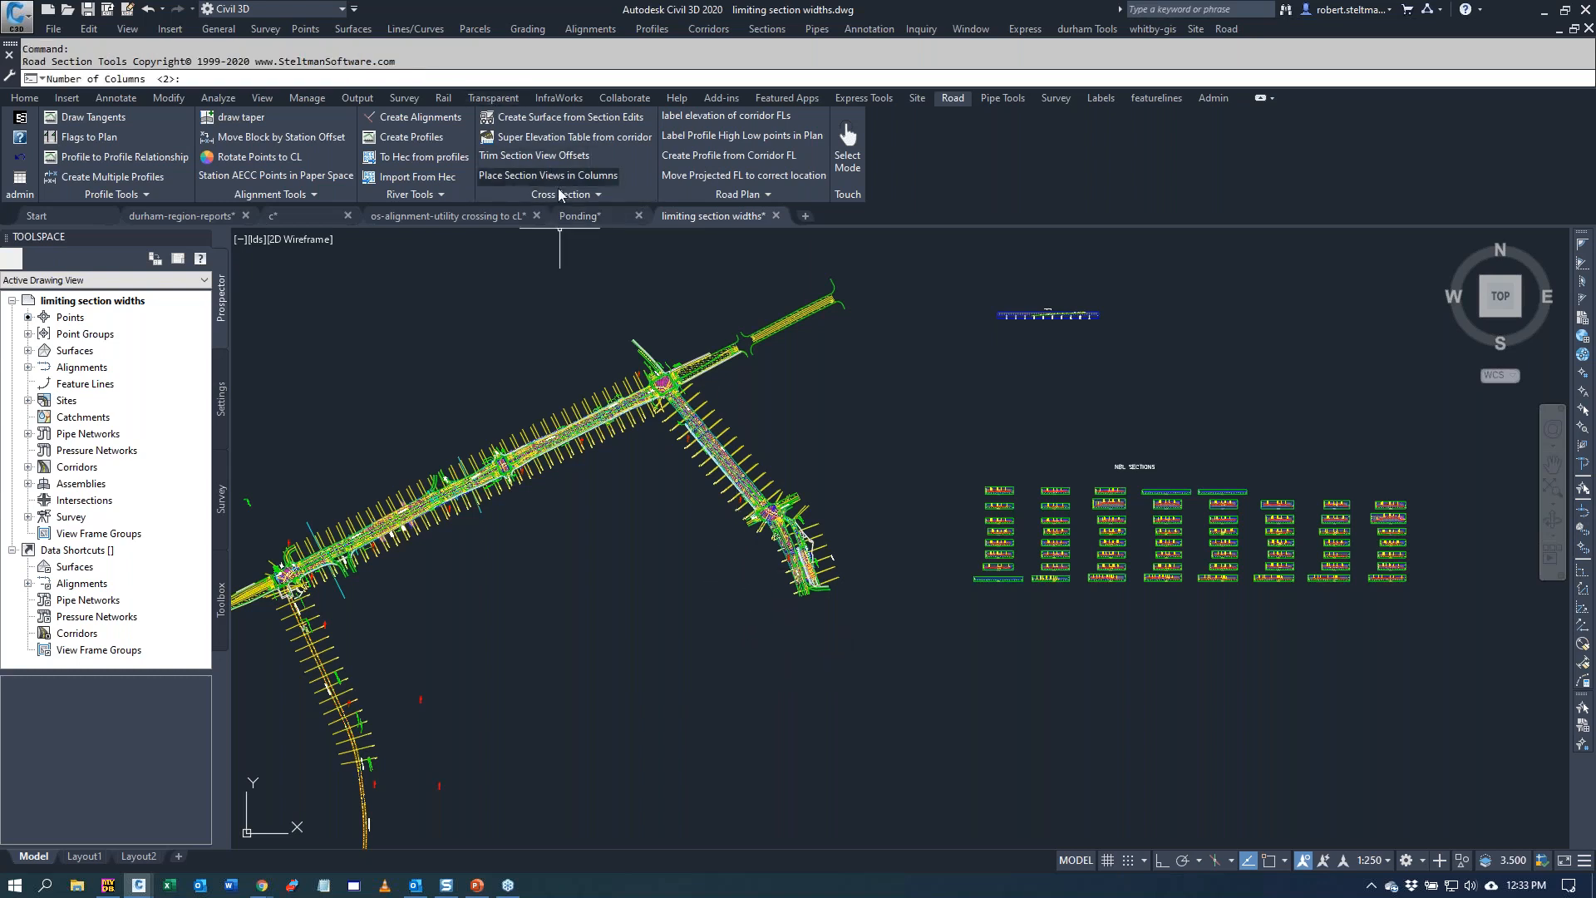
pyautogui.click(547, 174)
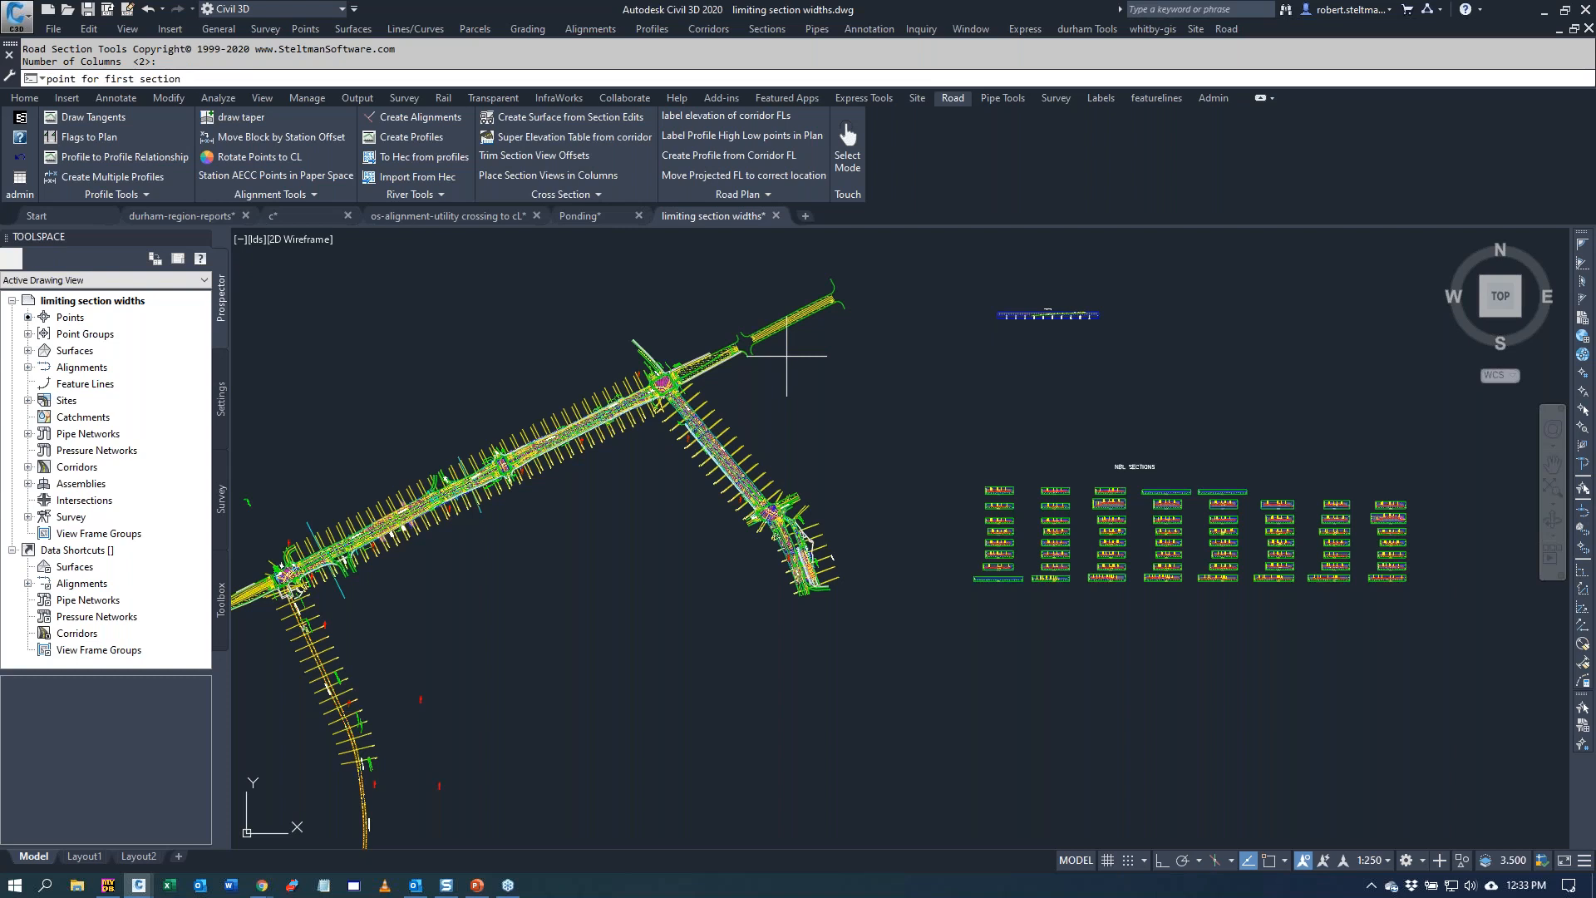
pyautogui.moveTo(1012, 647)
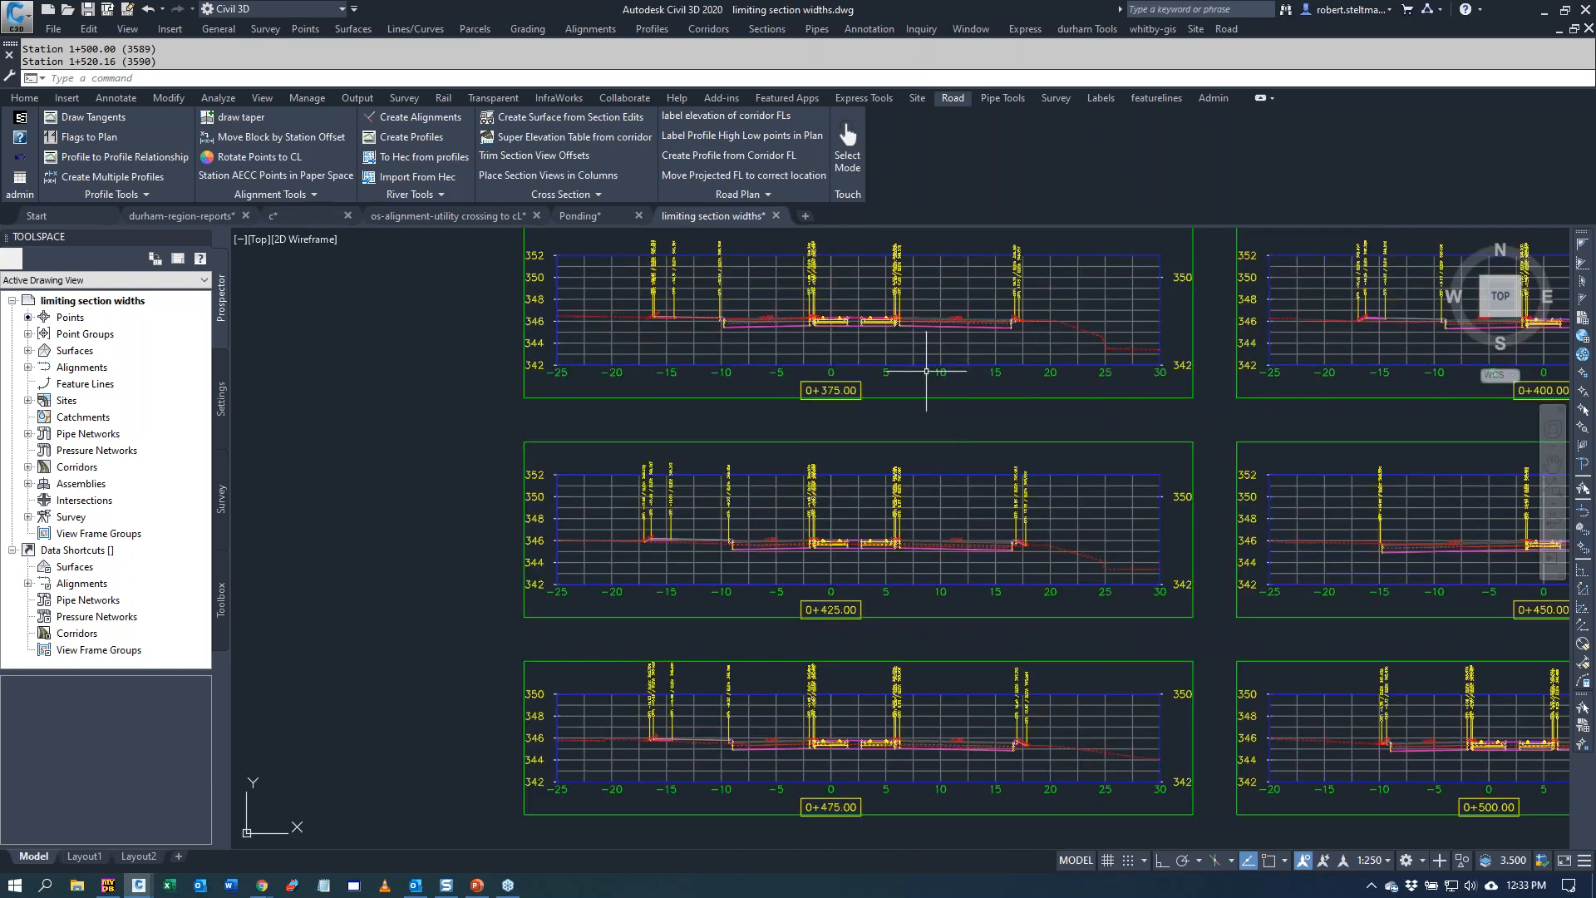
pyautogui.moveTo(1040, 537)
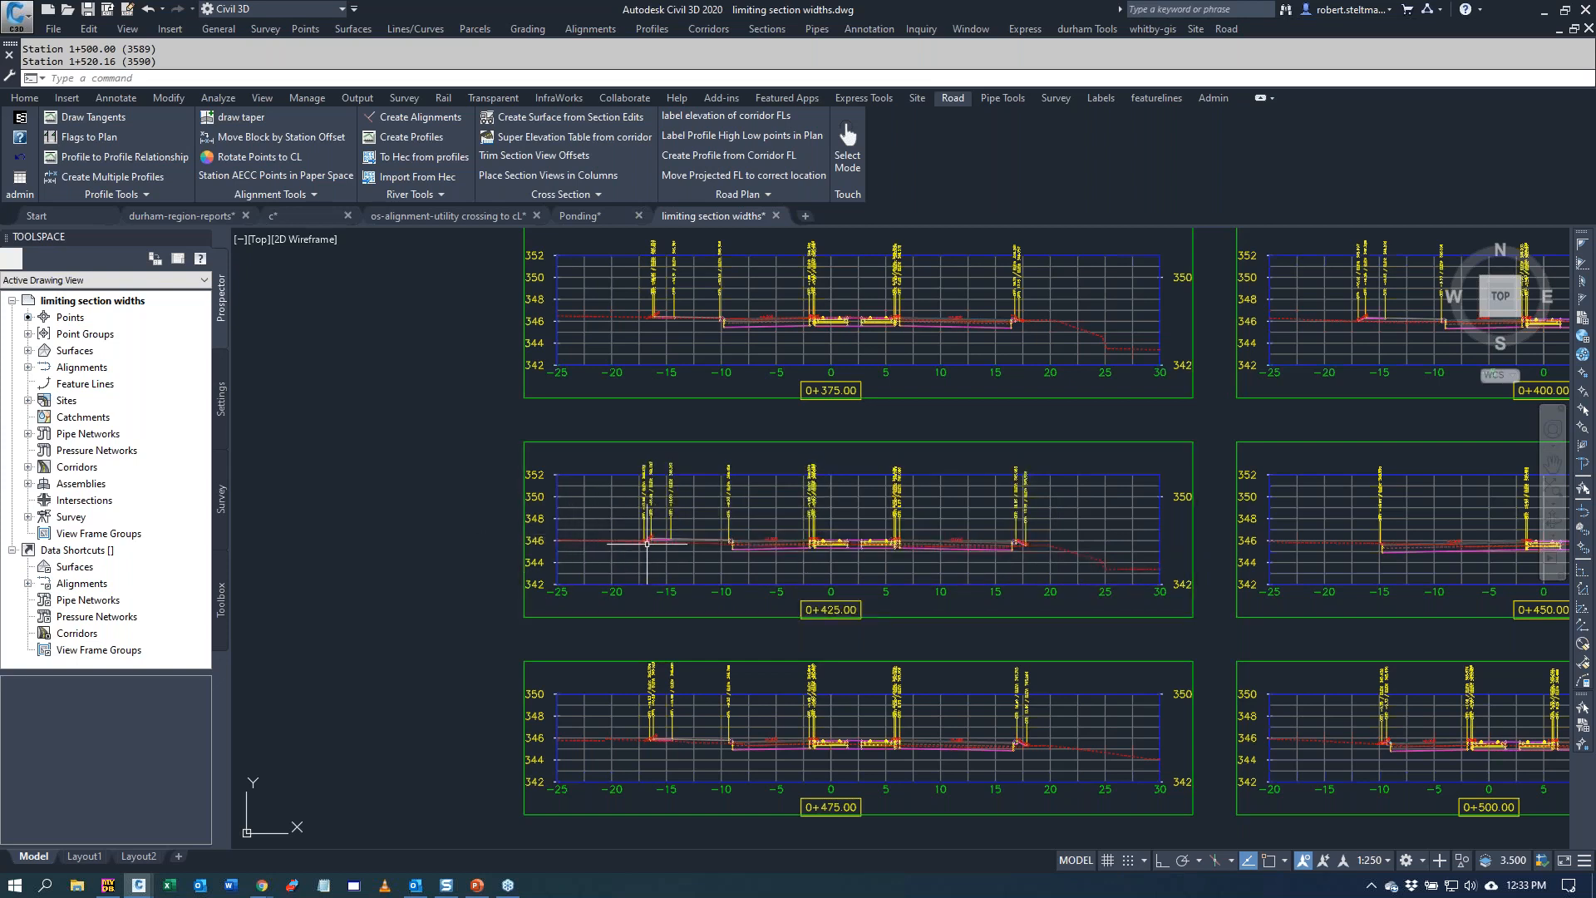
pyautogui.moveTo(556, 540)
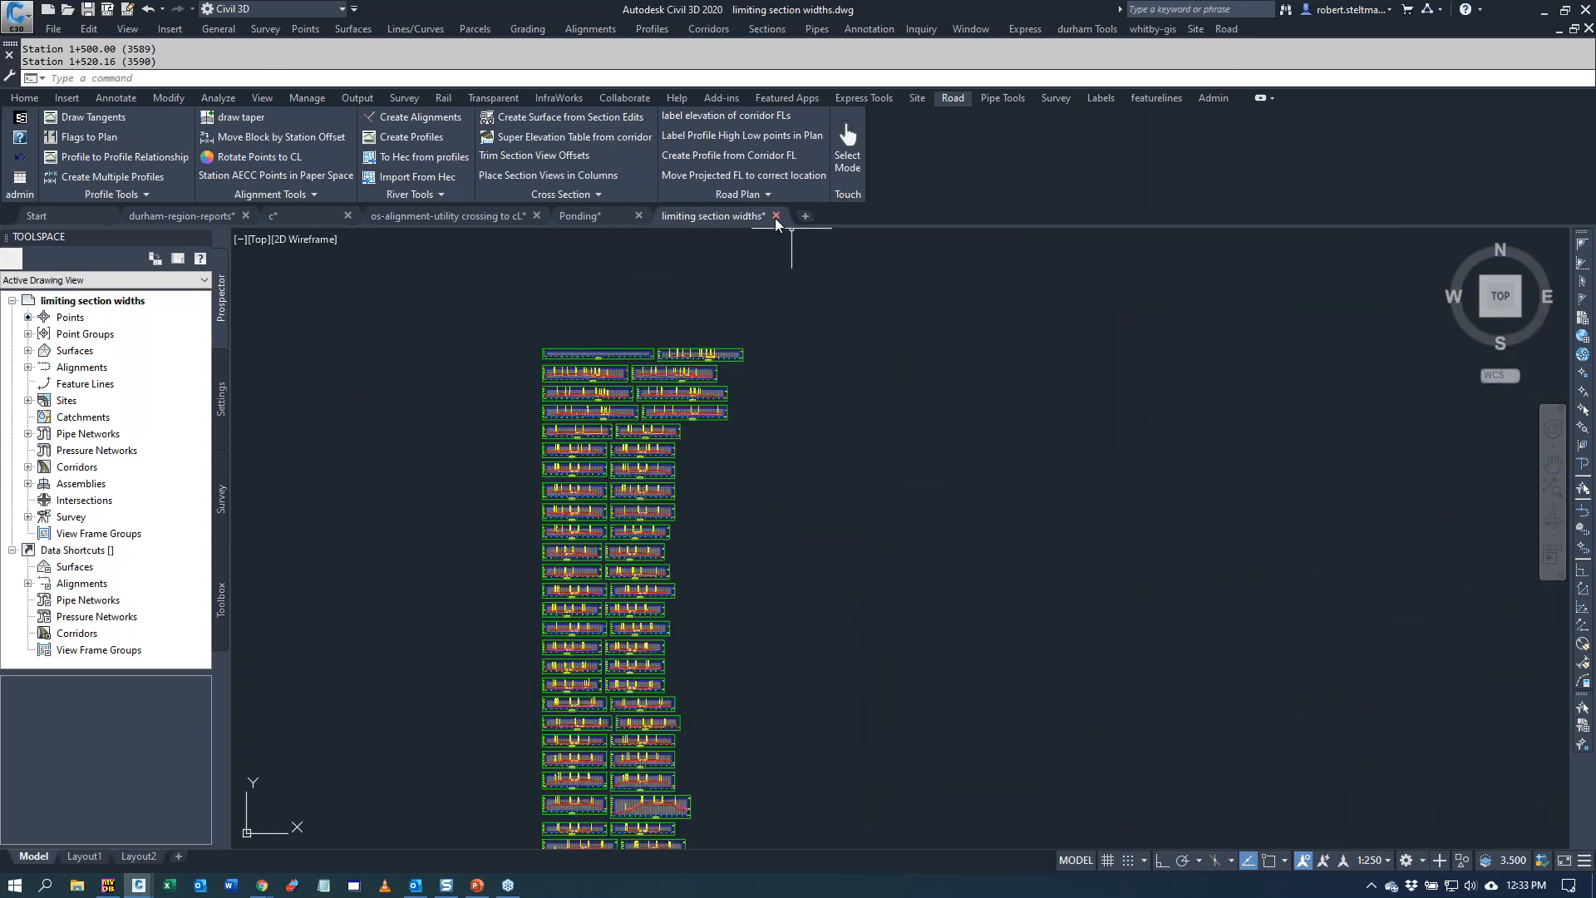
# - Close the limiting section widths drawing without saving, leaving the Ponding drawing active
pyautogui.click(776, 216)
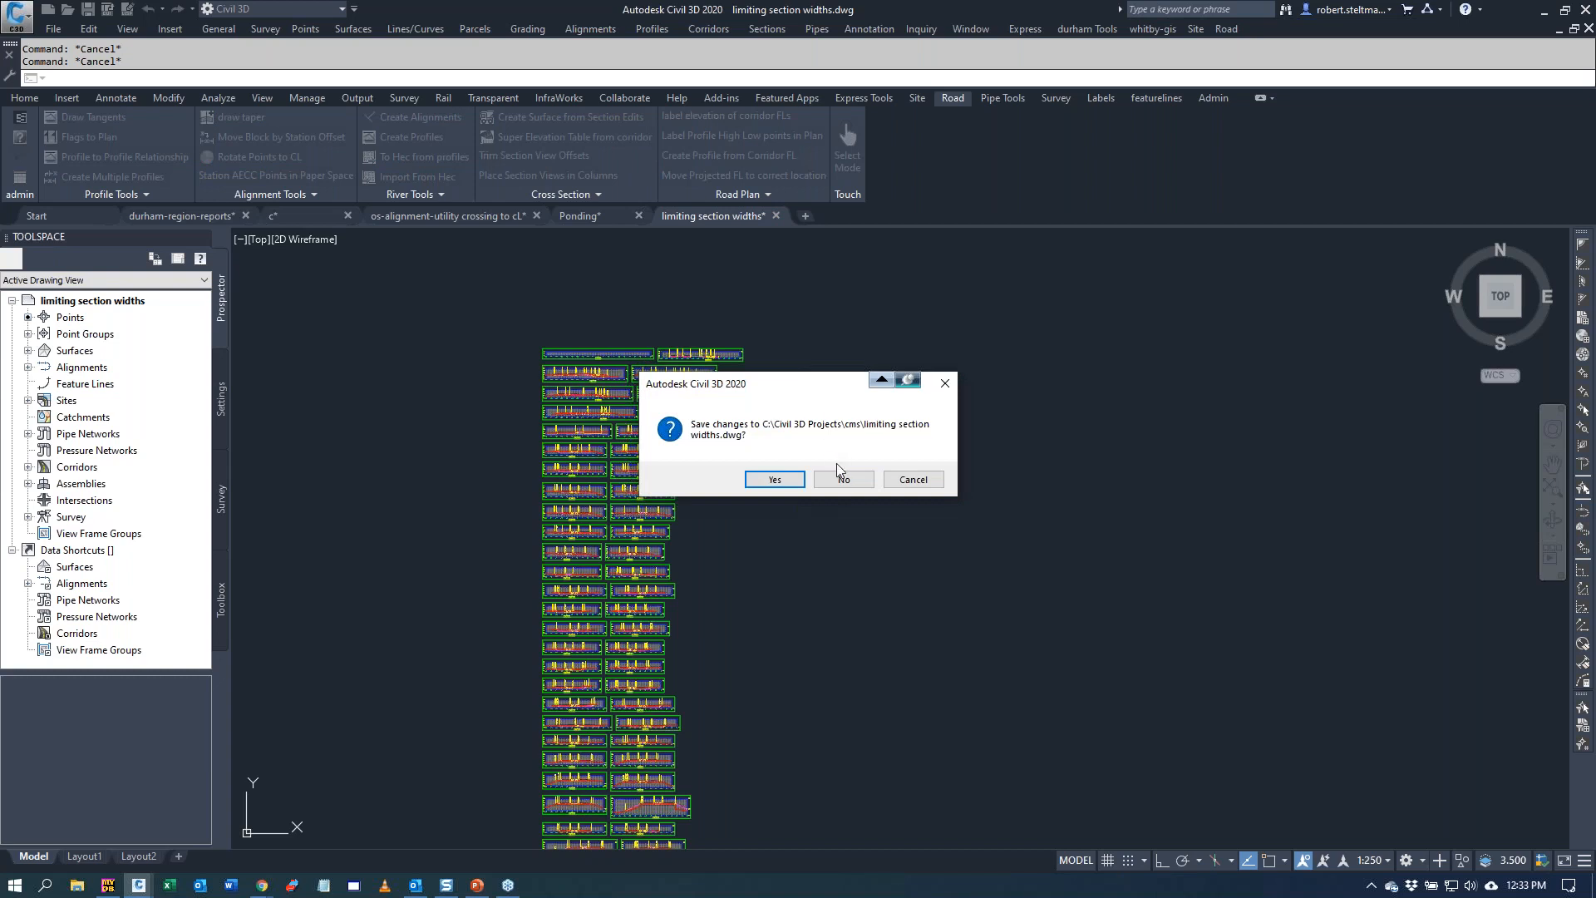
pyautogui.click(841, 479)
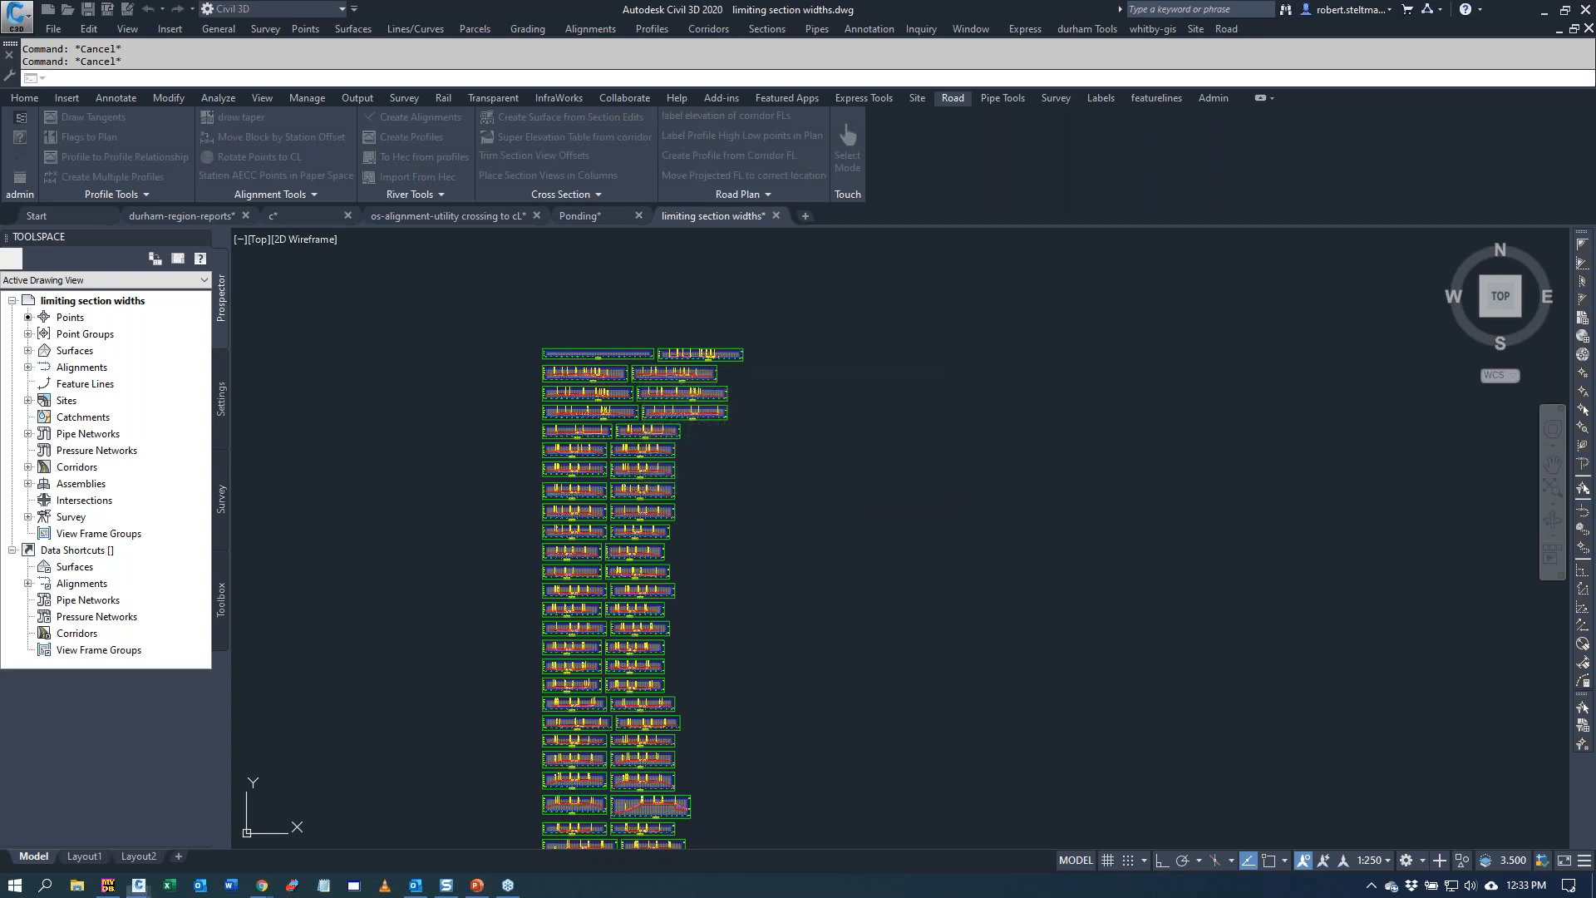
pyautogui.click(578, 214)
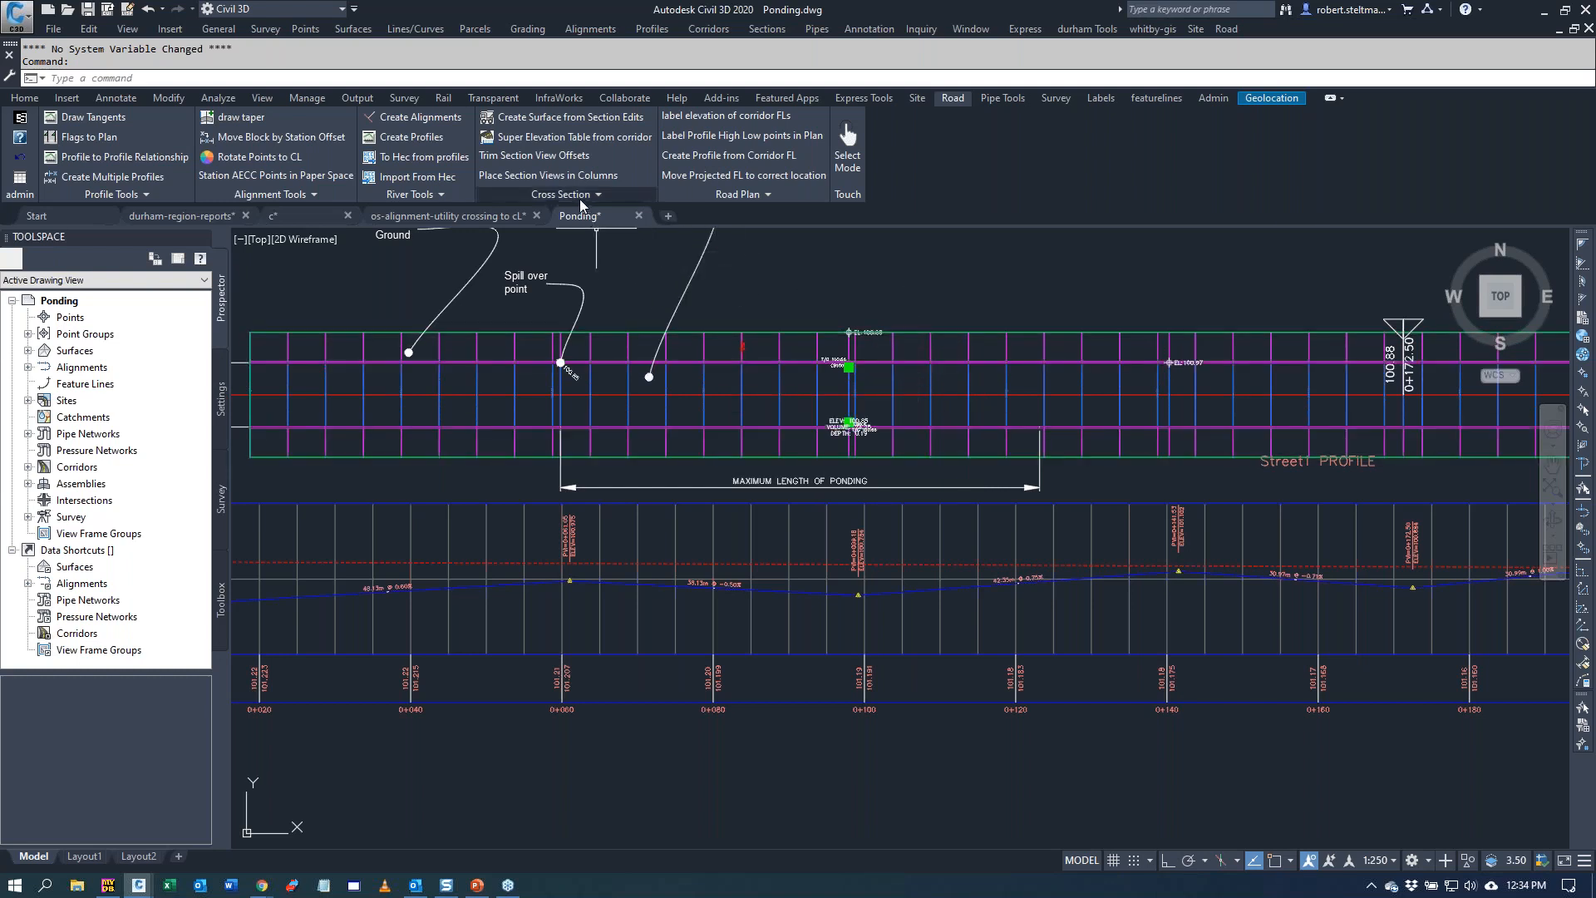
pyautogui.moveTo(1000, 98)
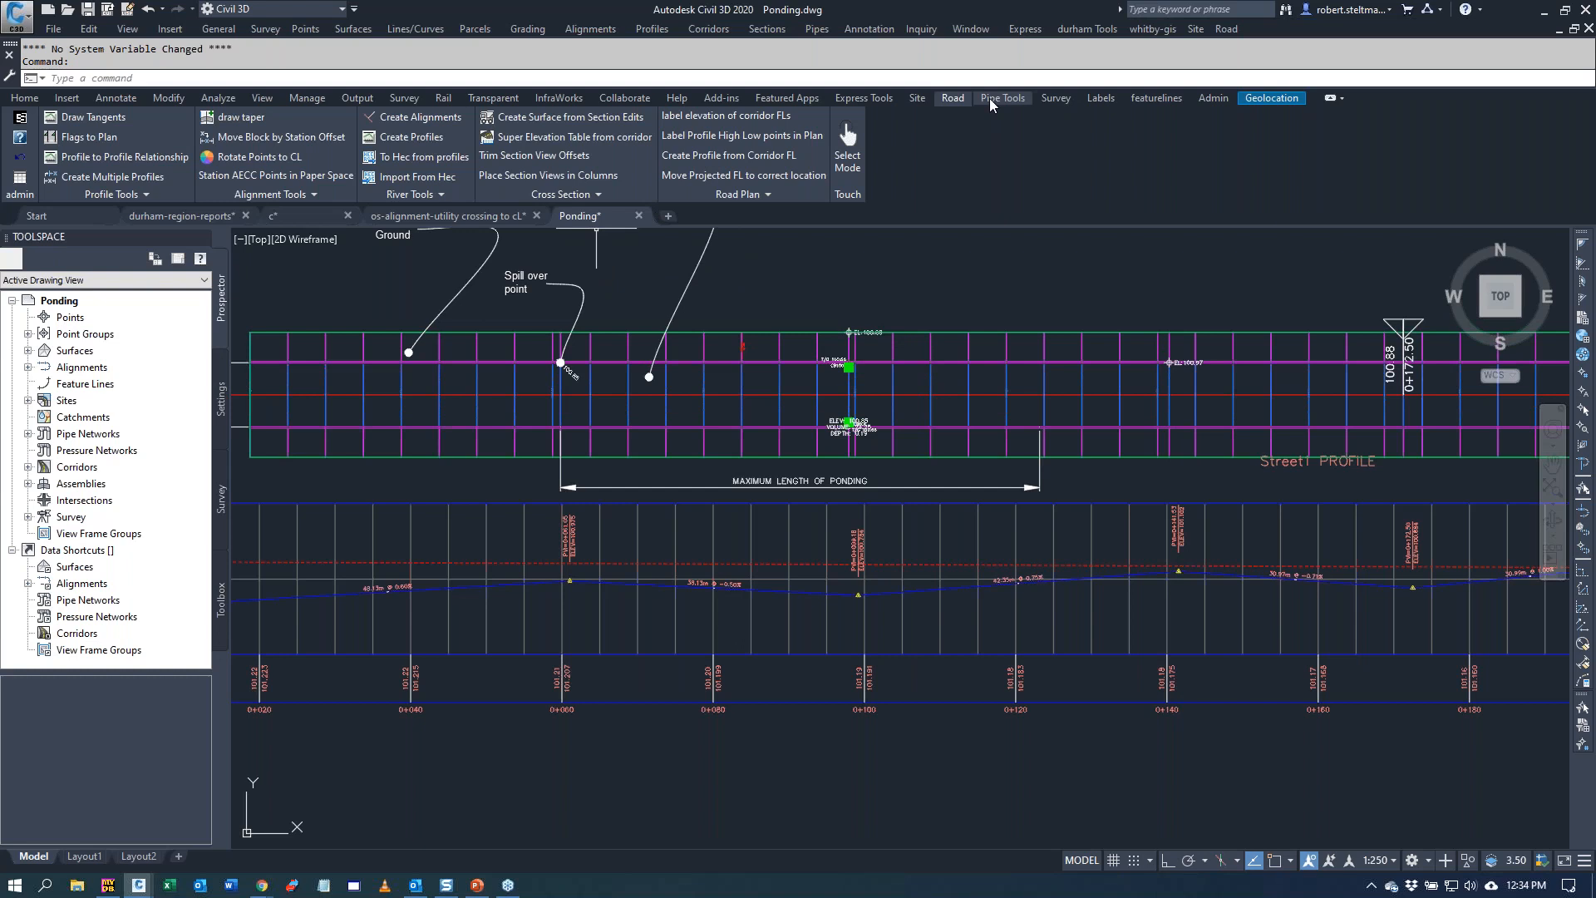
pyautogui.moveTo(1113, 224)
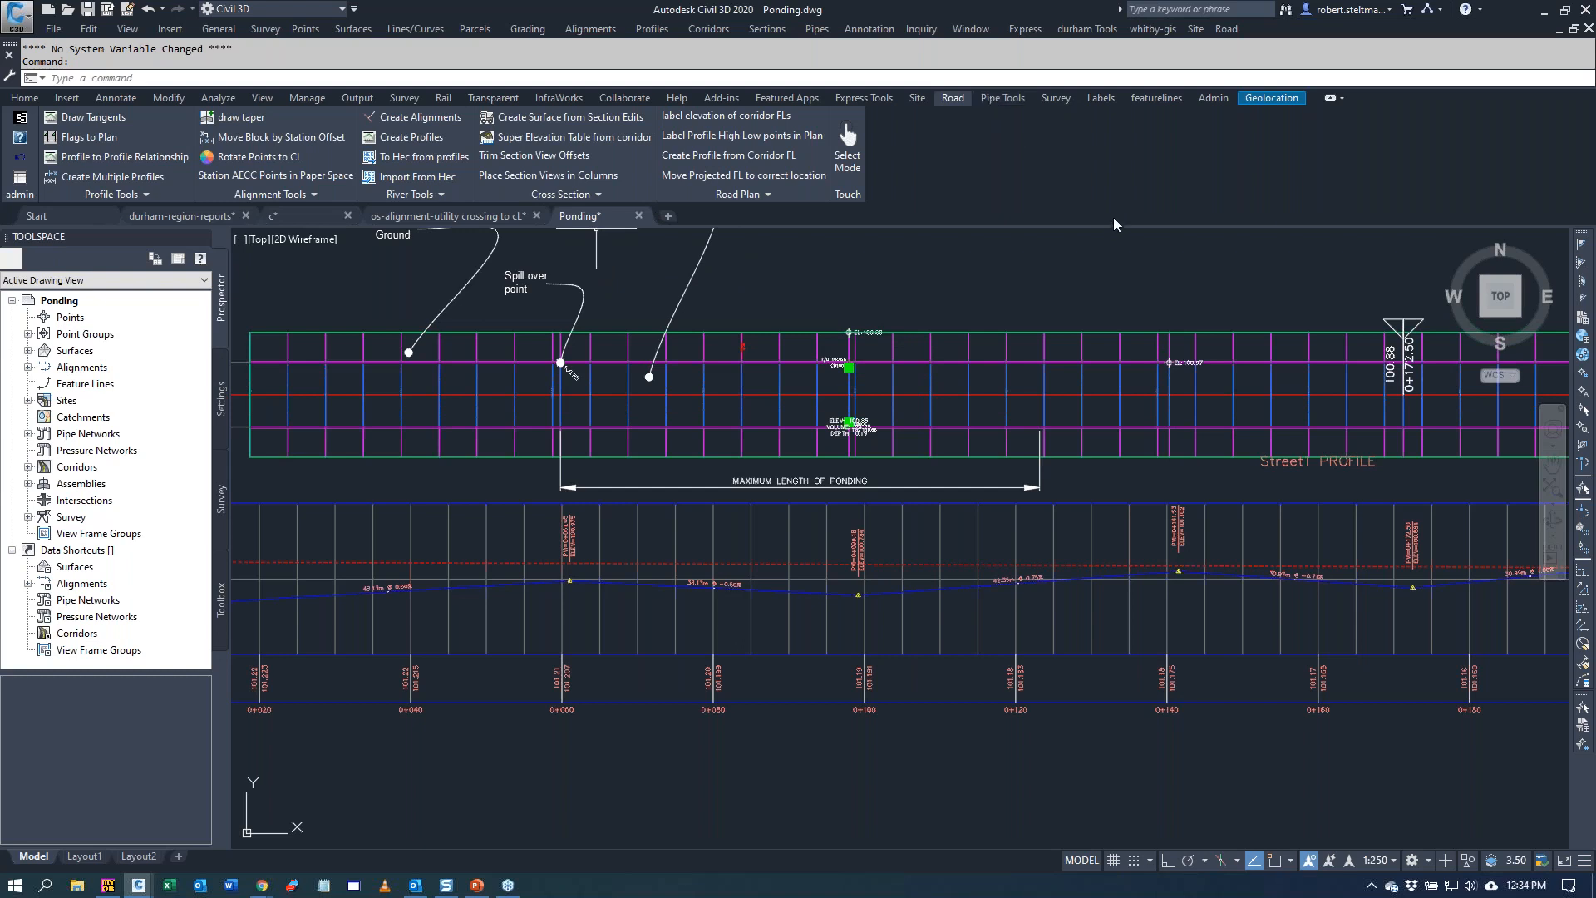
pyautogui.moveTo(920, 98)
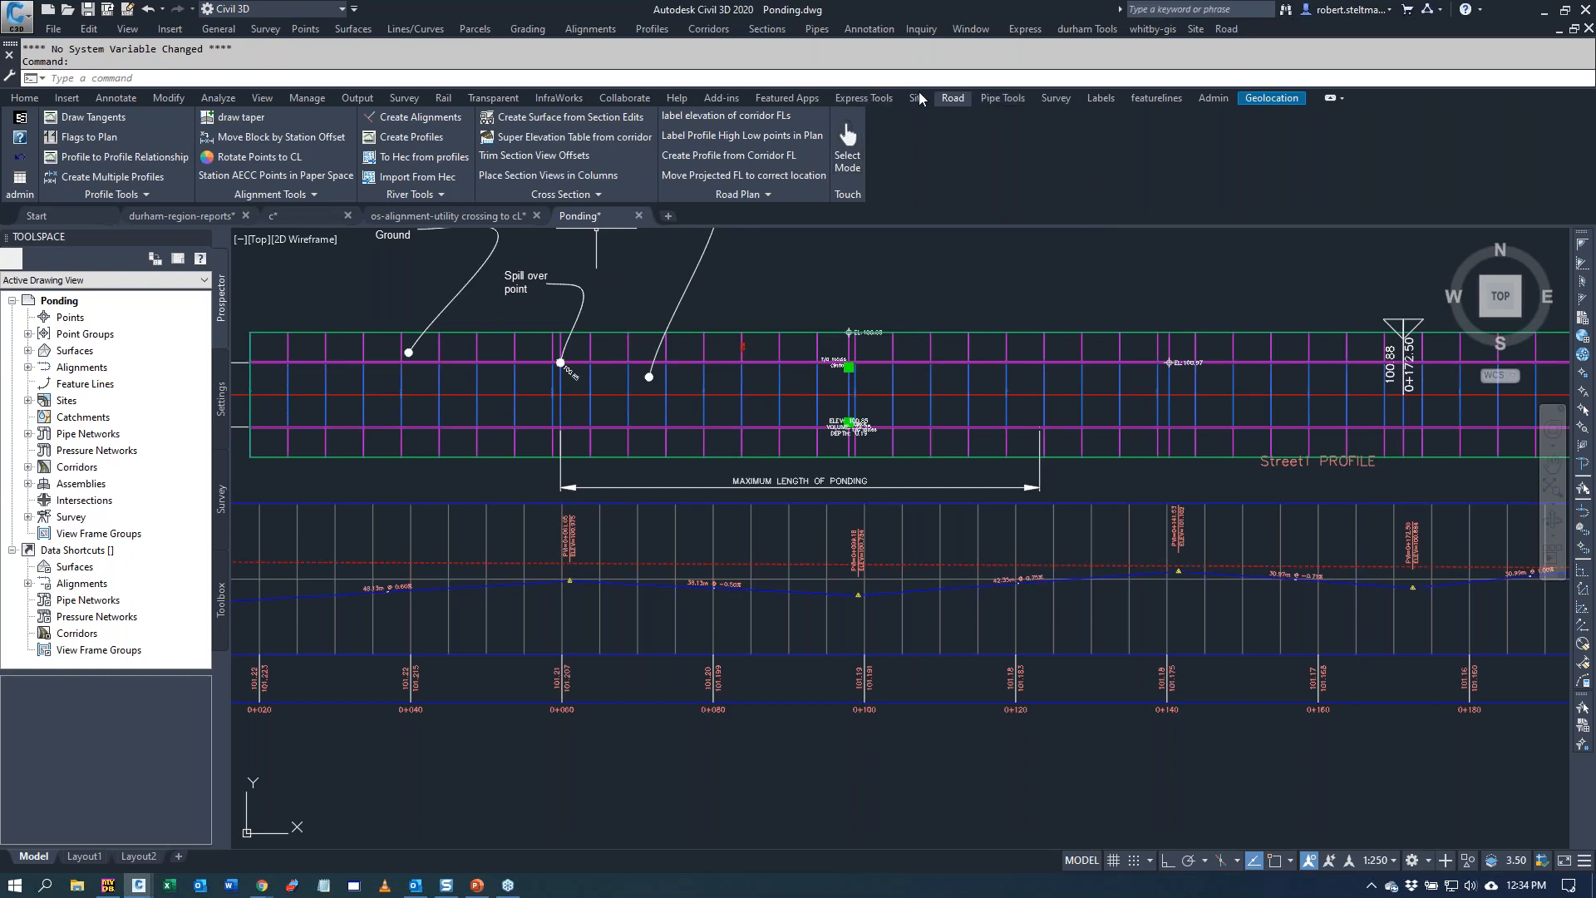
# - Launch Site > Many Areas > road ponding on the Corridor surface, saving results as cb-volume.csv over the old file
pyautogui.click(914, 98)
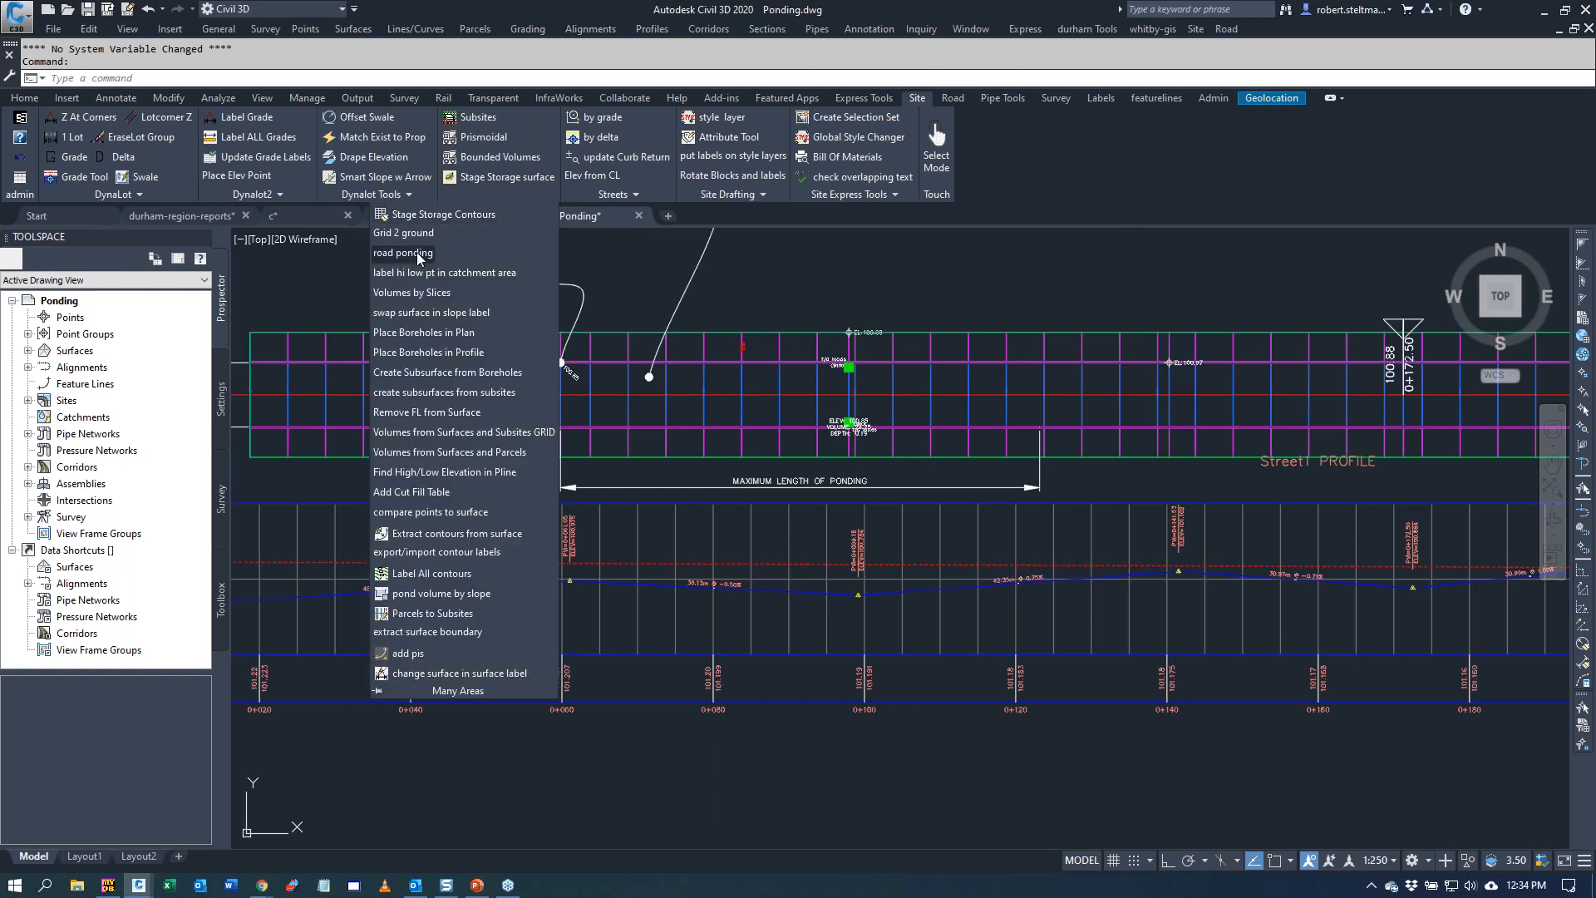
pyautogui.click(402, 253)
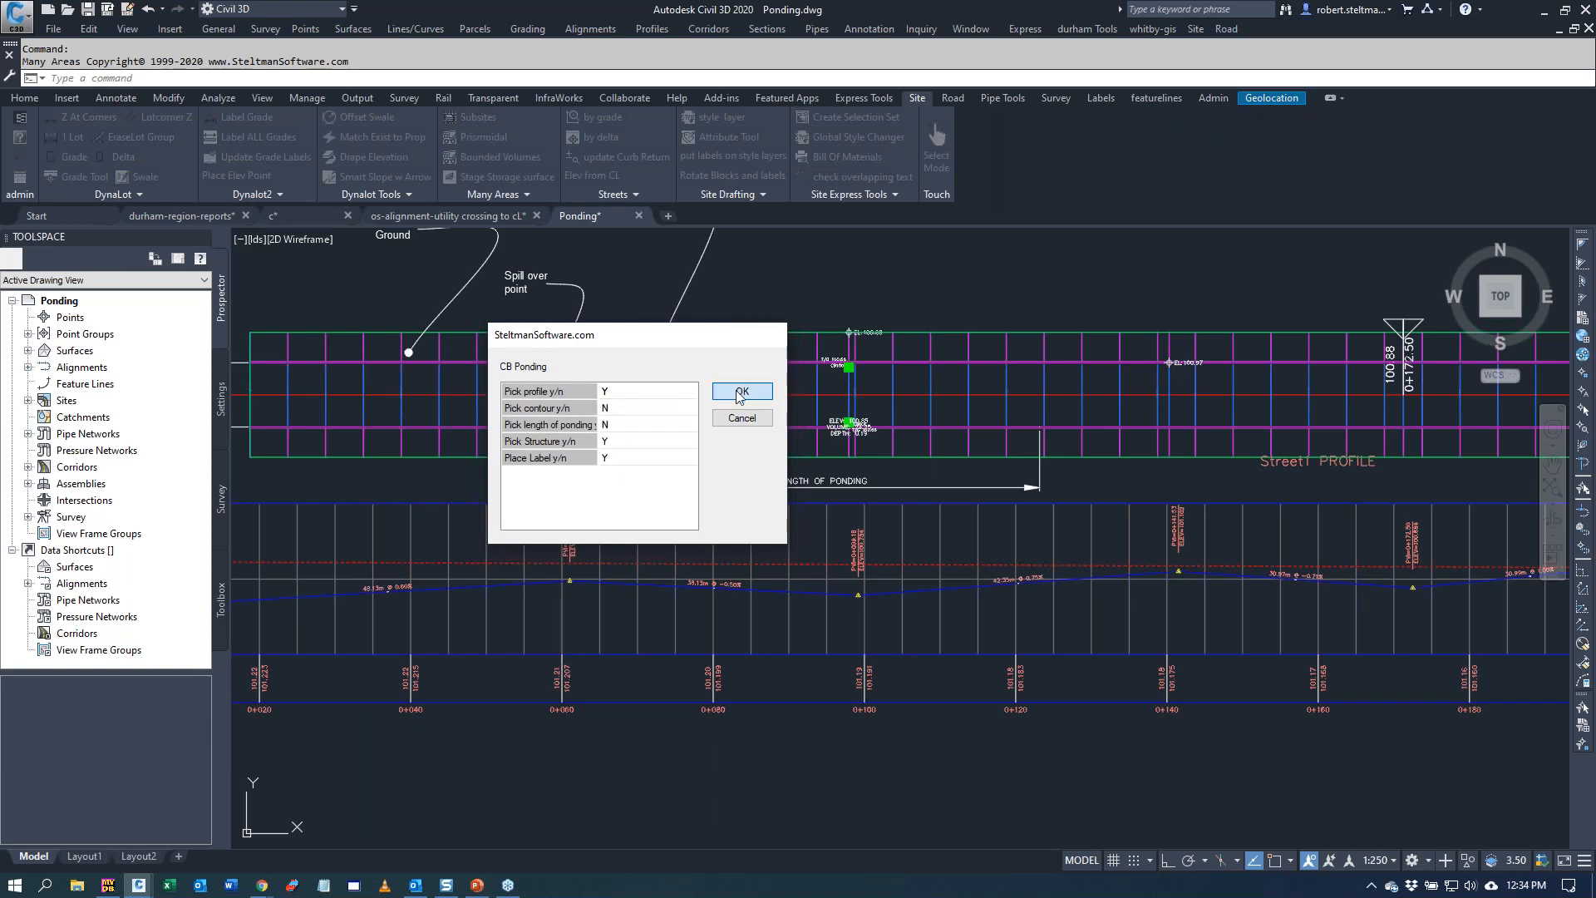
pyautogui.click(741, 392)
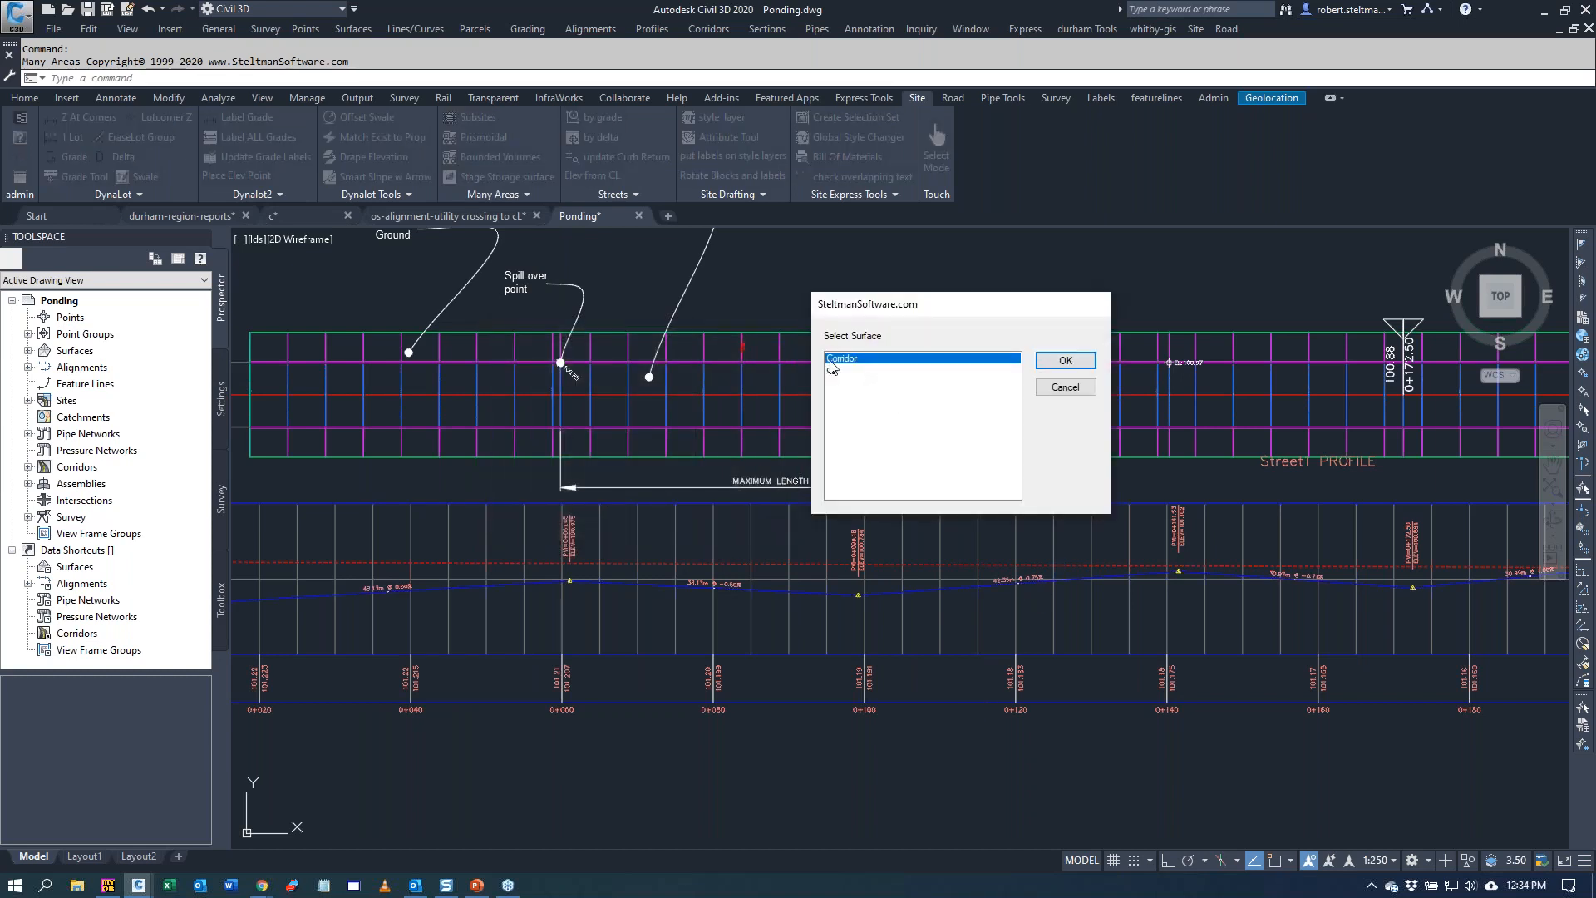
pyautogui.click(1064, 361)
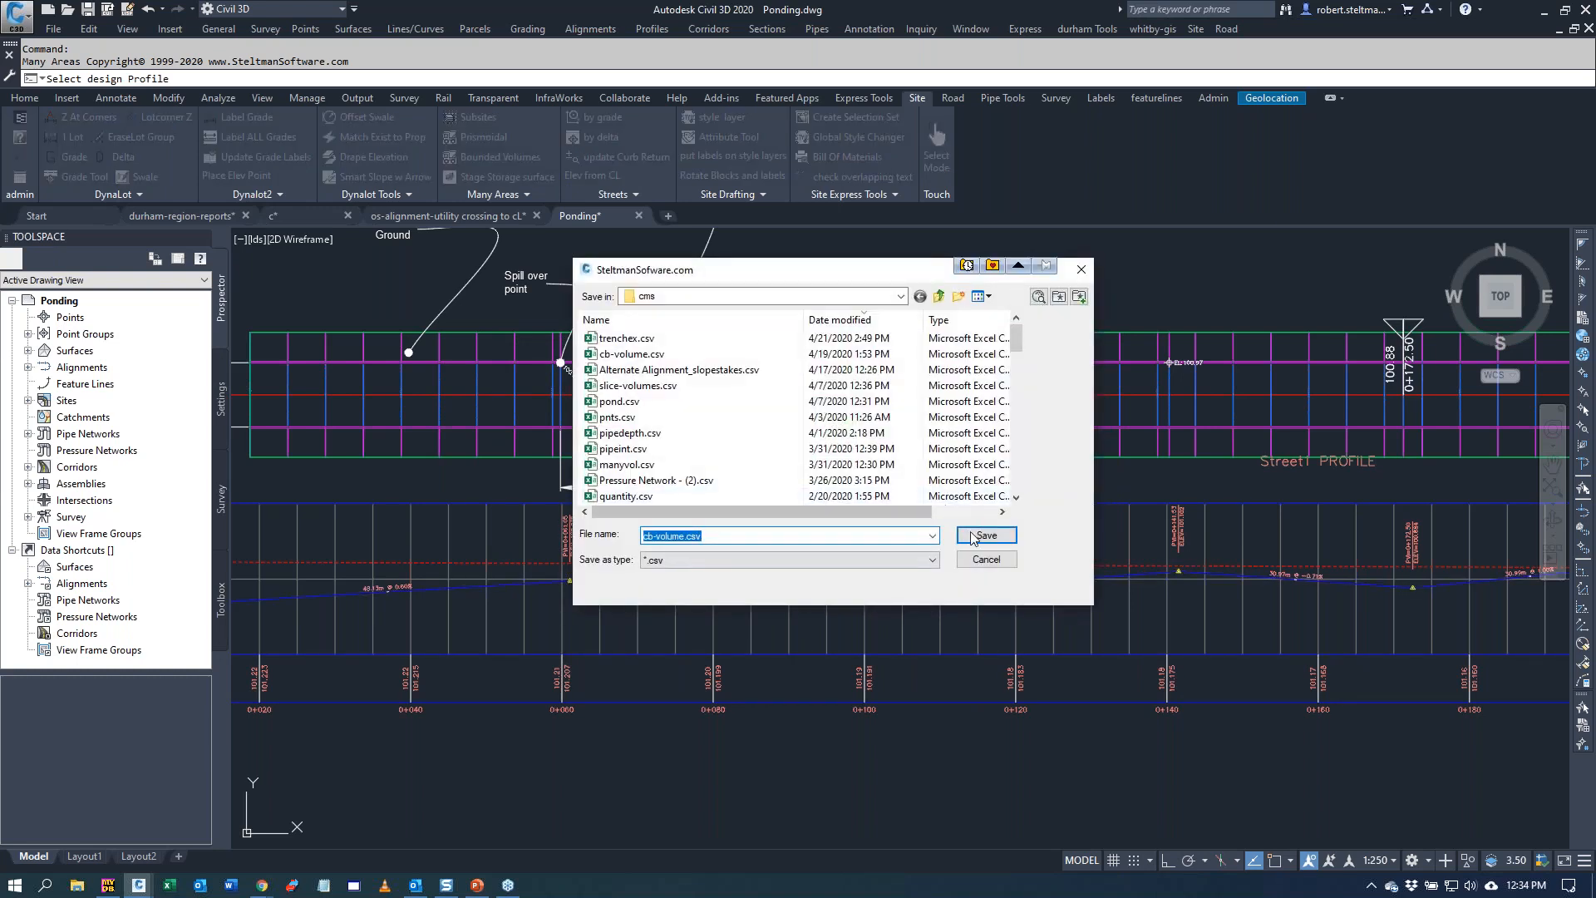
pyautogui.click(982, 534)
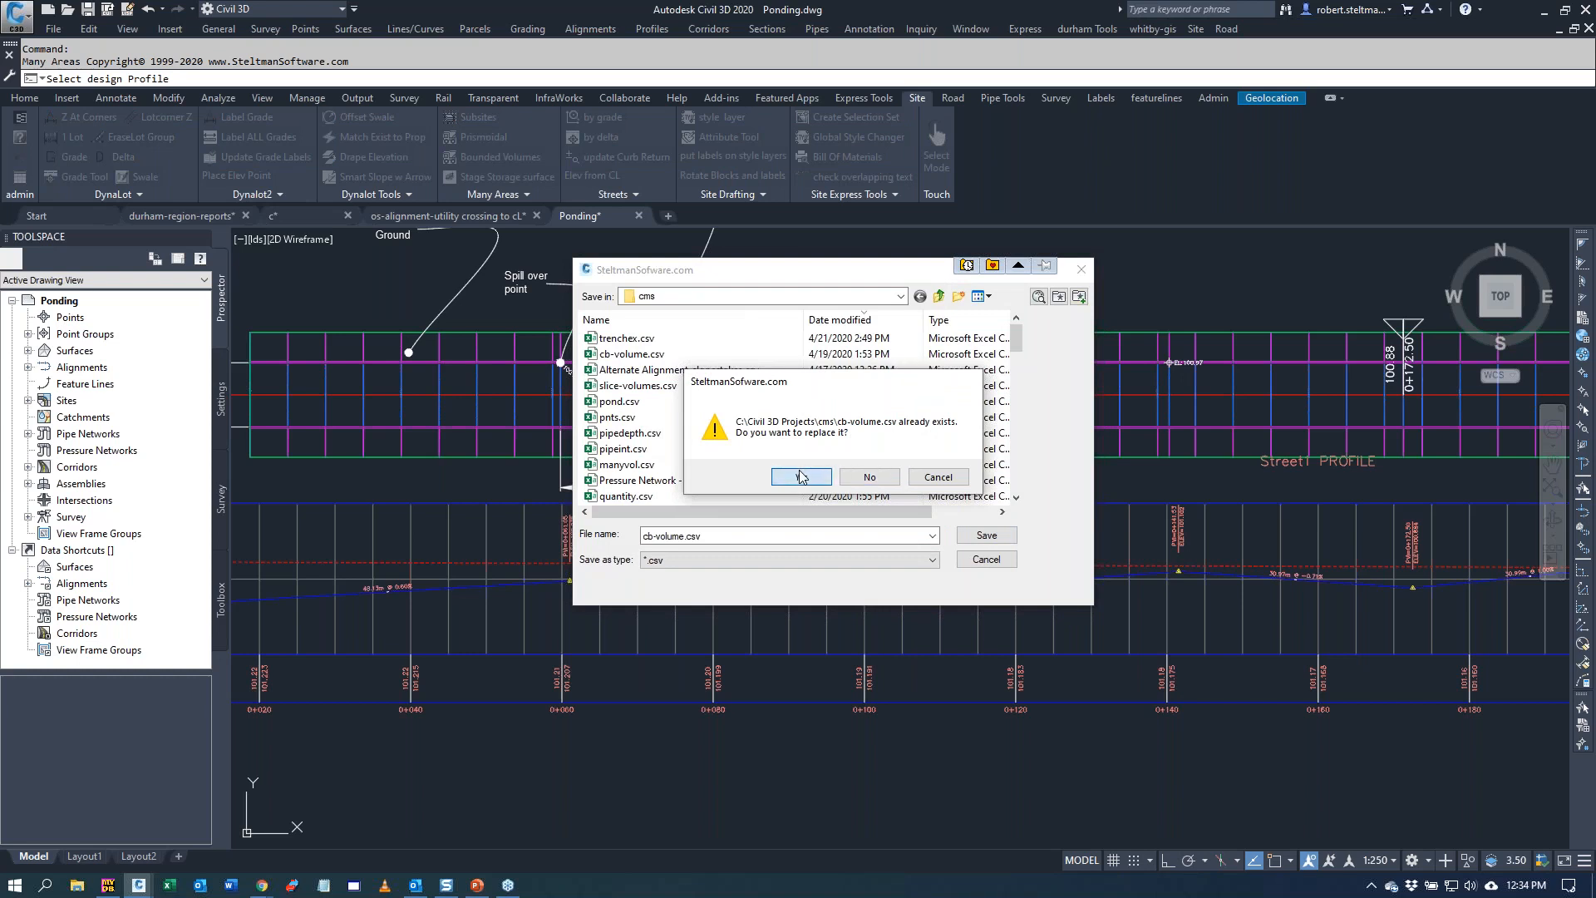
pyautogui.click(801, 477)
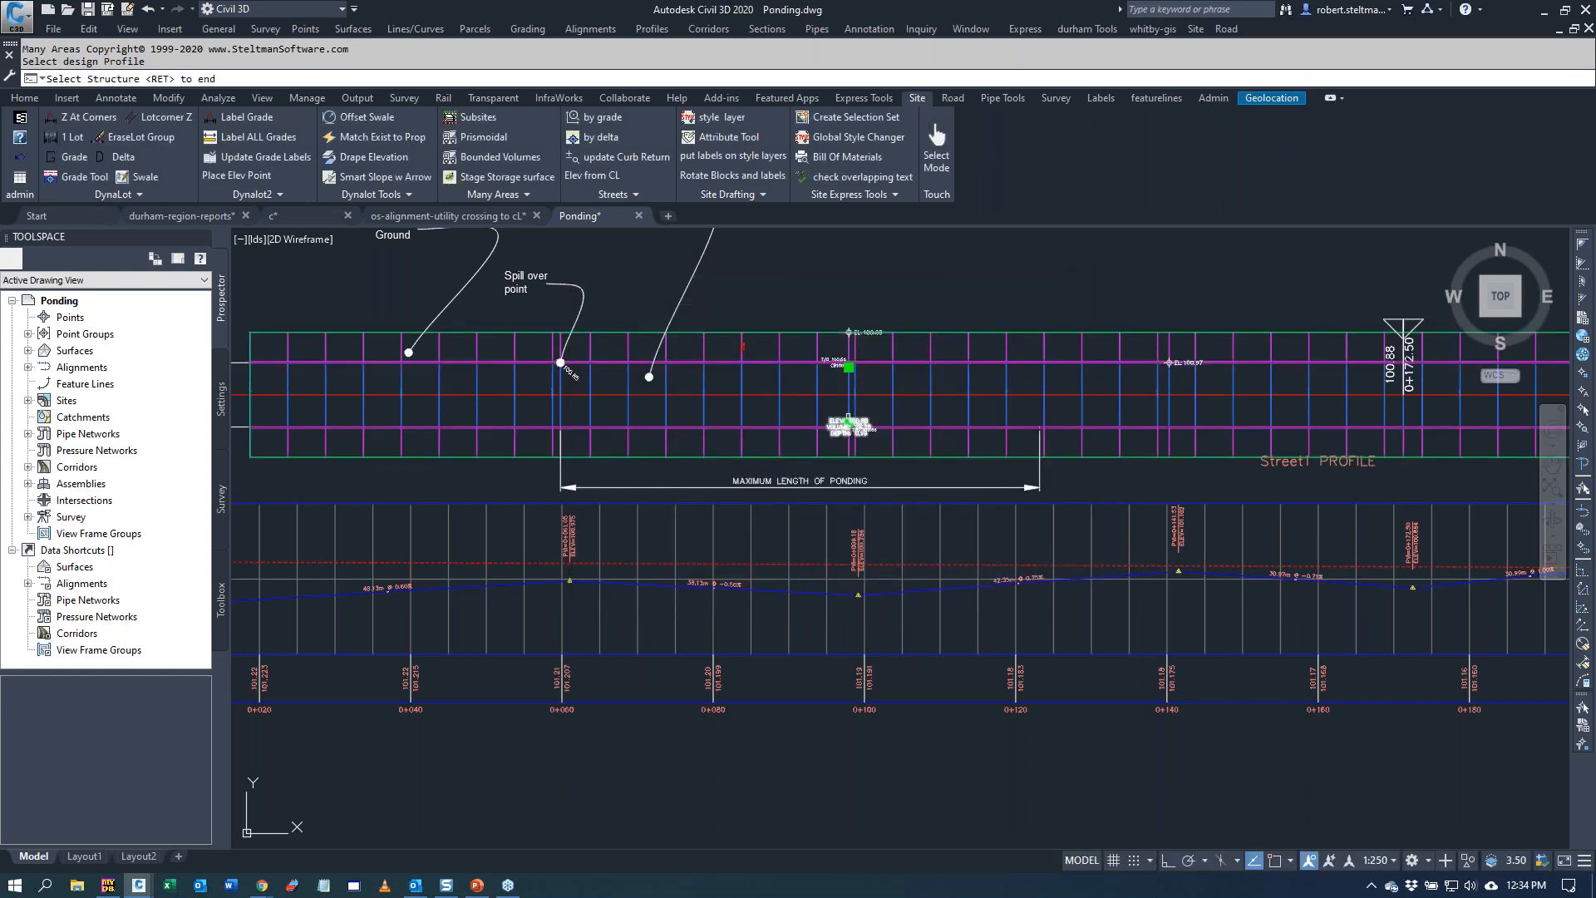
# - Rerun ponding on the Corridor surface, save the volume file and overwrite the temp surface with Y
pyautogui.click(936, 421)
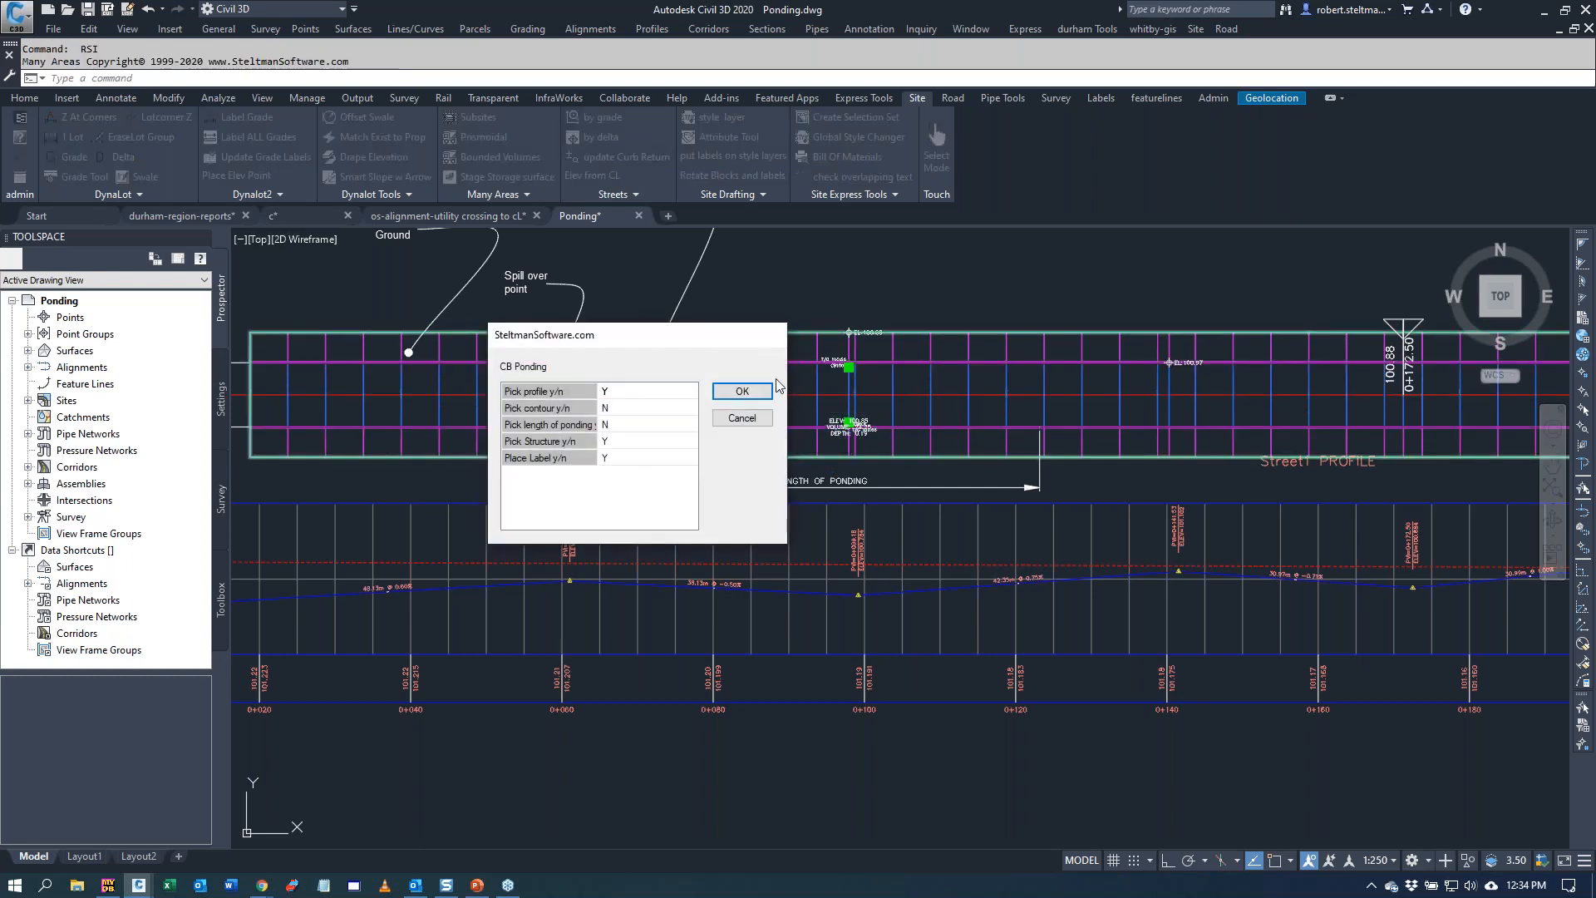
pyautogui.click(742, 391)
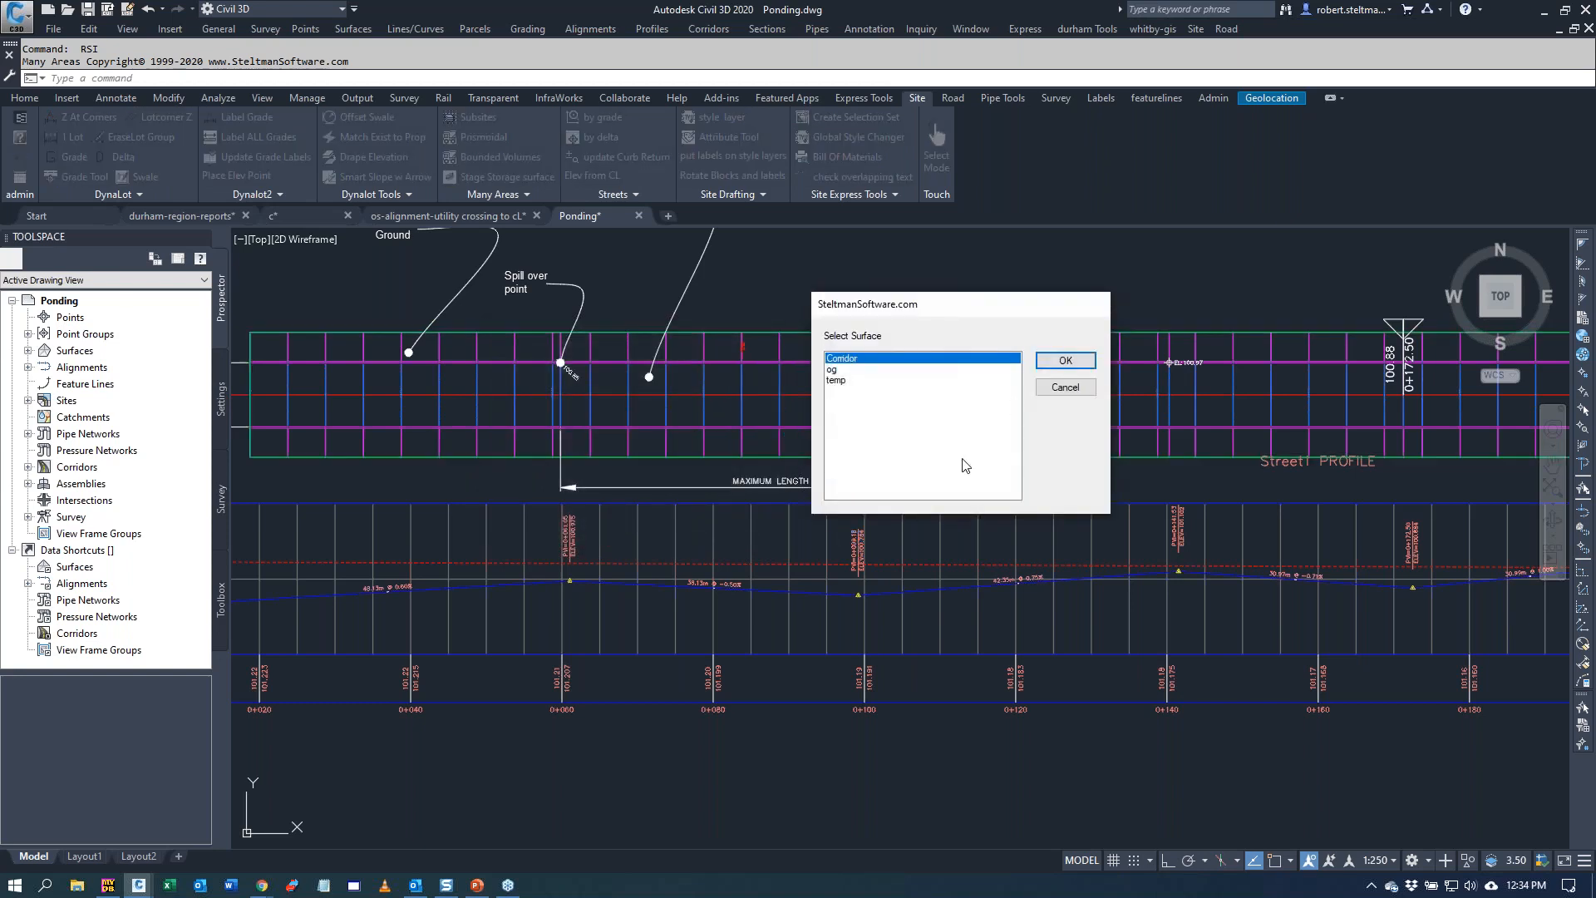
pyautogui.click(1062, 359)
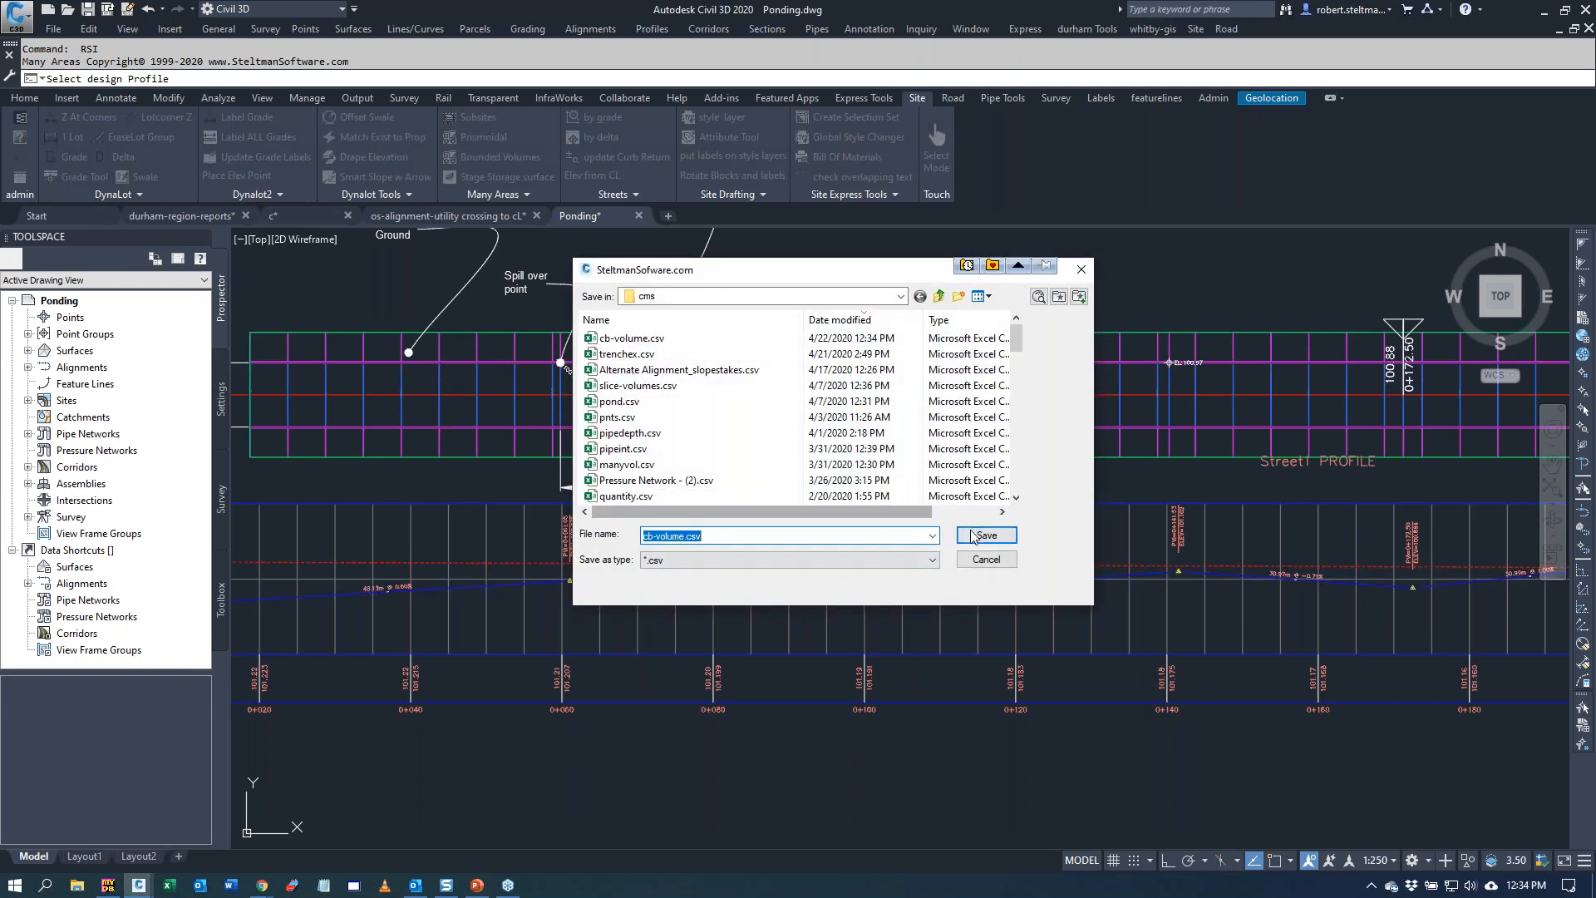
pyautogui.click(982, 533)
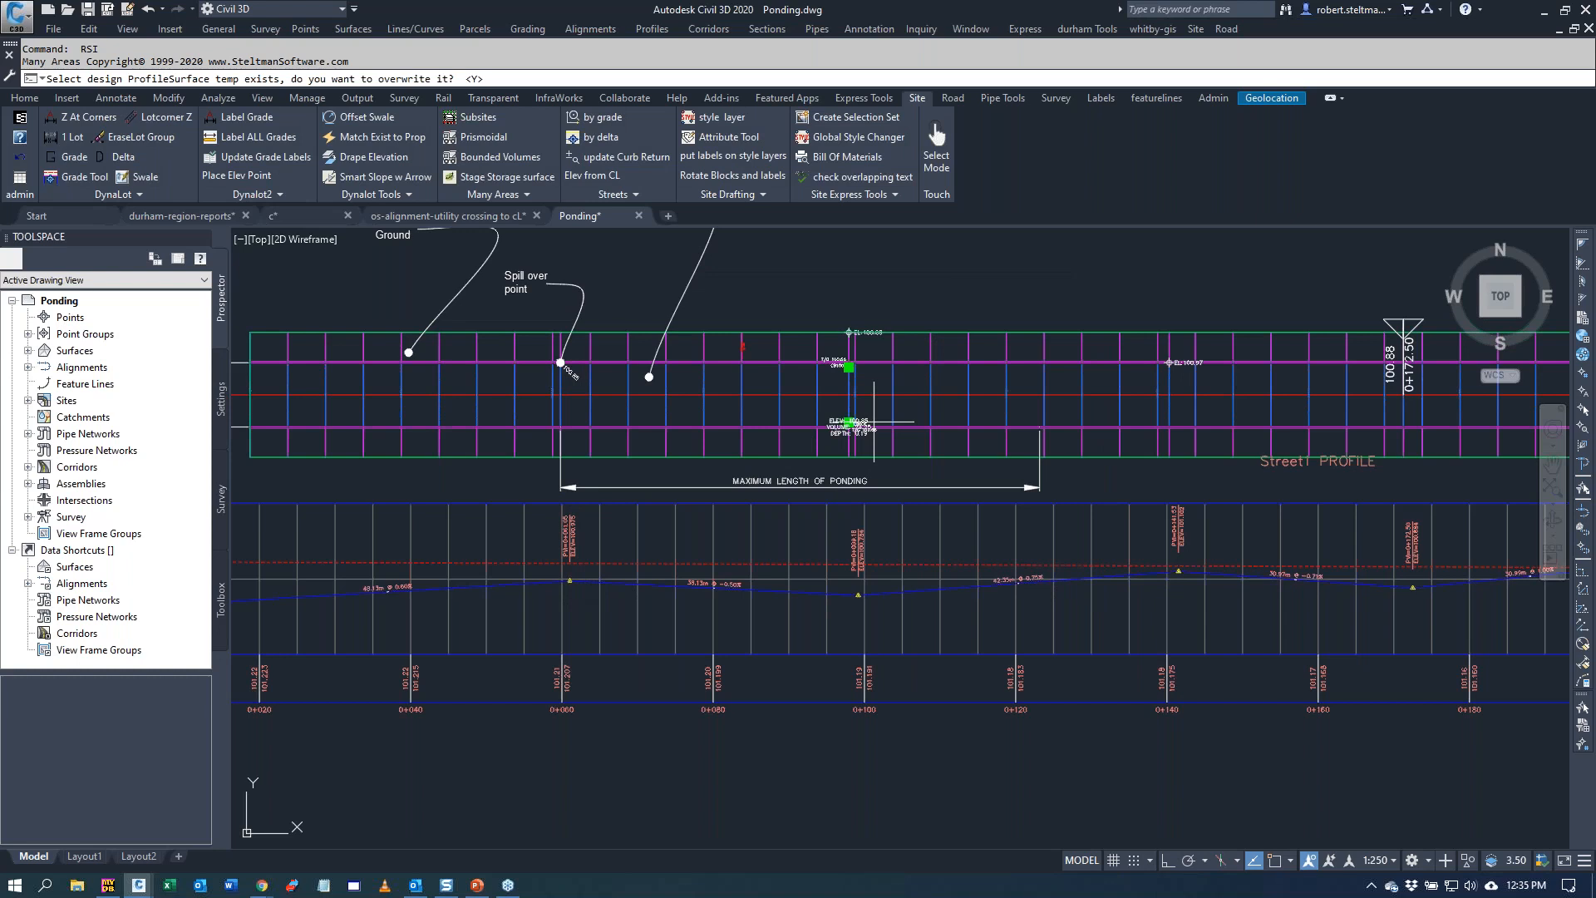
pyautogui.write('y')
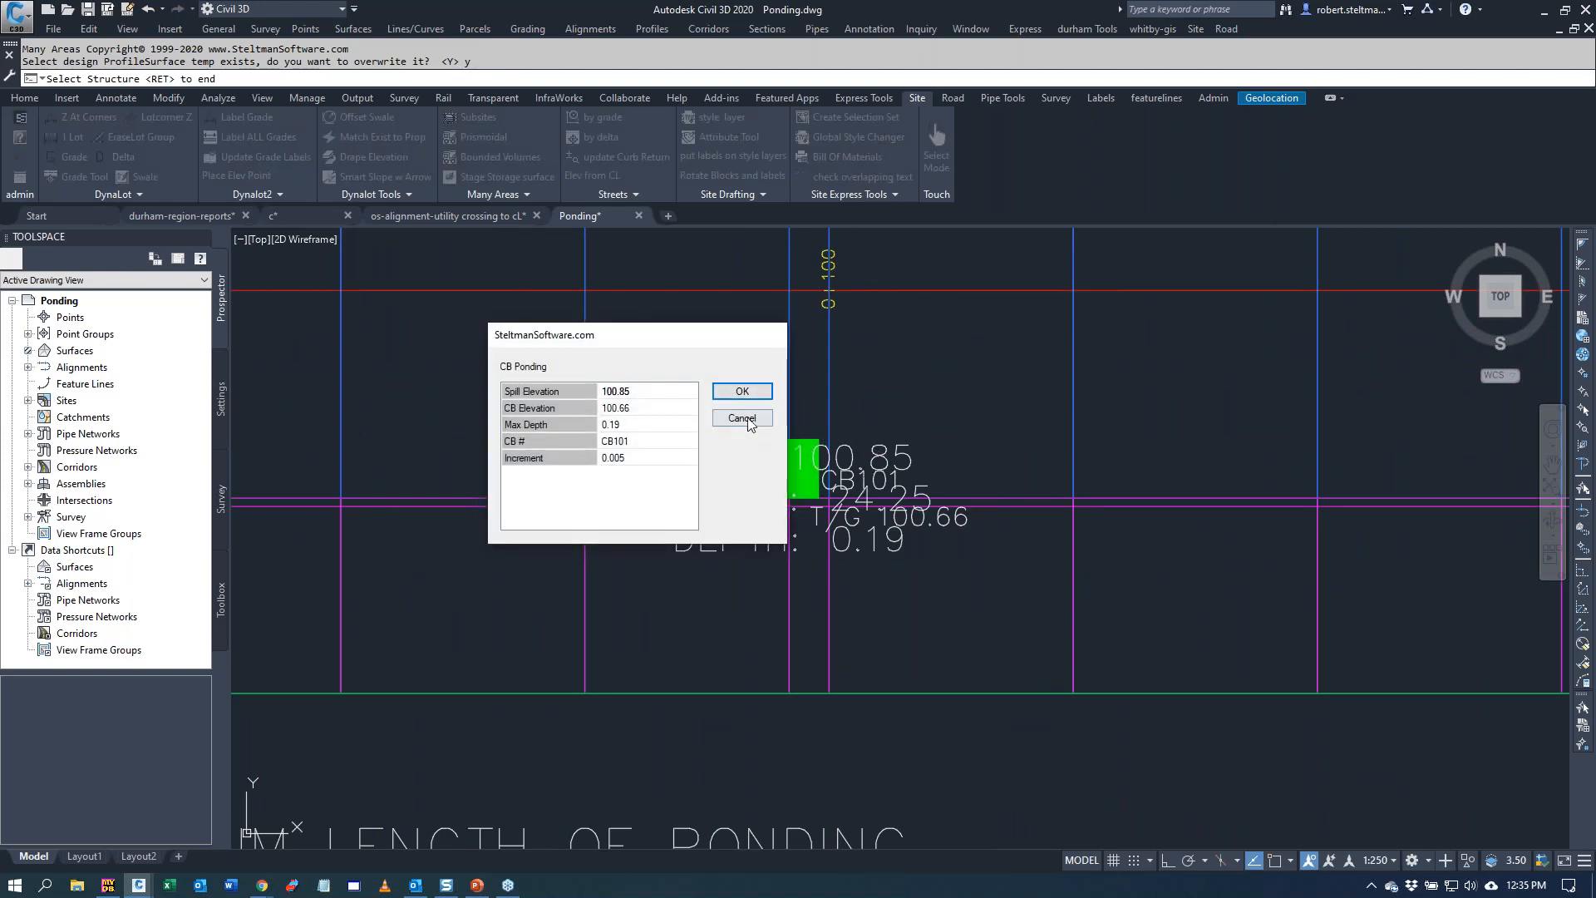
# - Dismiss the CB ponding results, keep contour and view files (N), and place the label above the catch basin
pyautogui.click(741, 390)
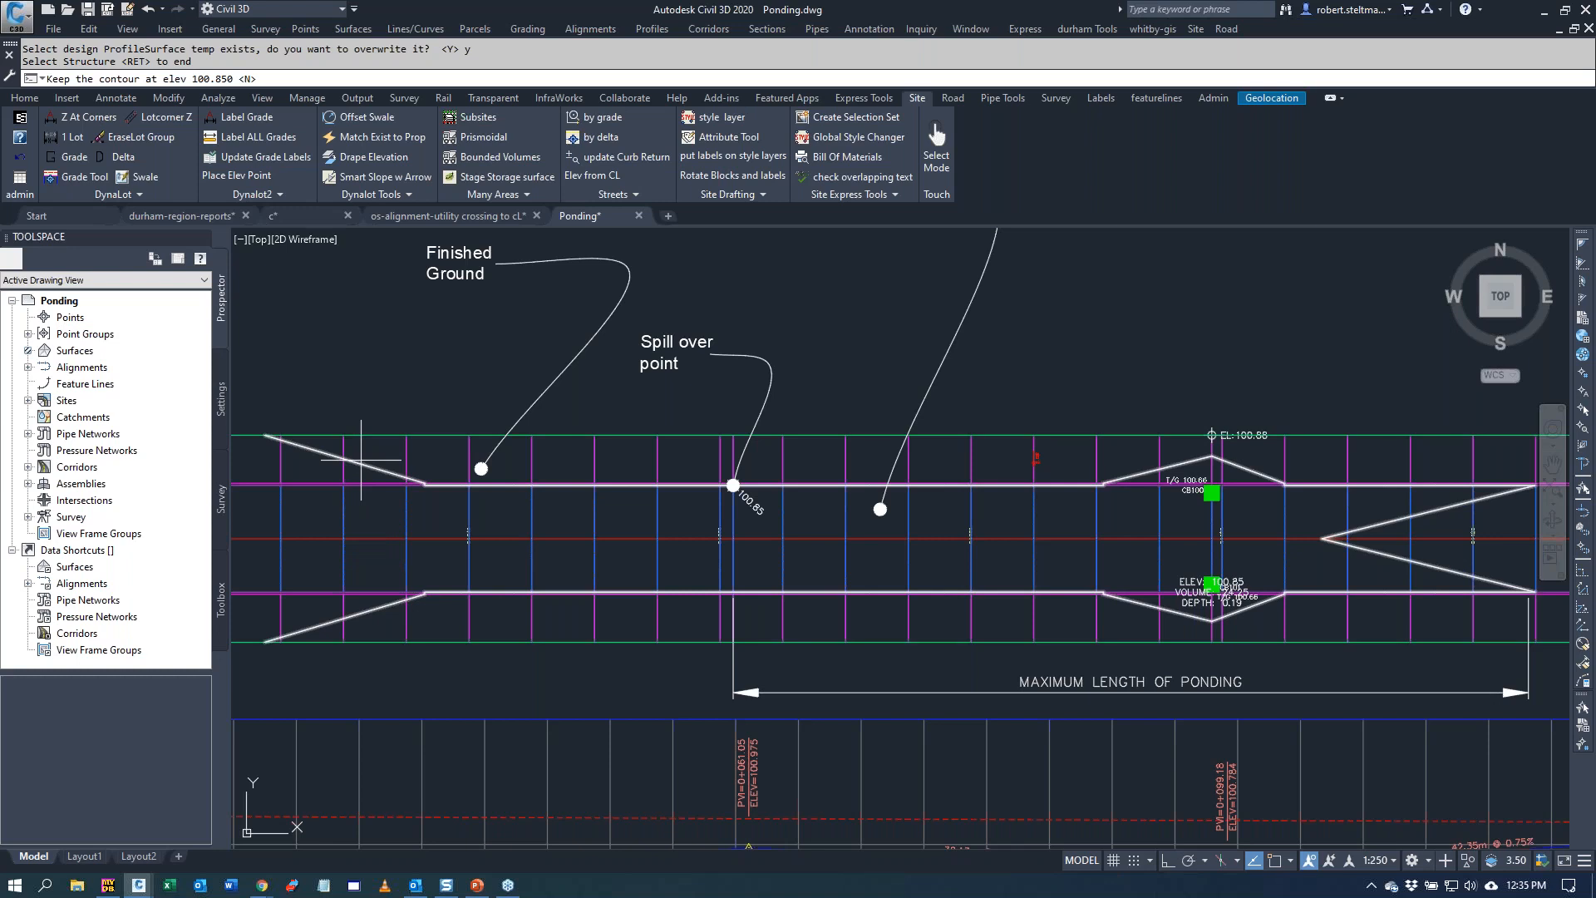
pyautogui.write('n')
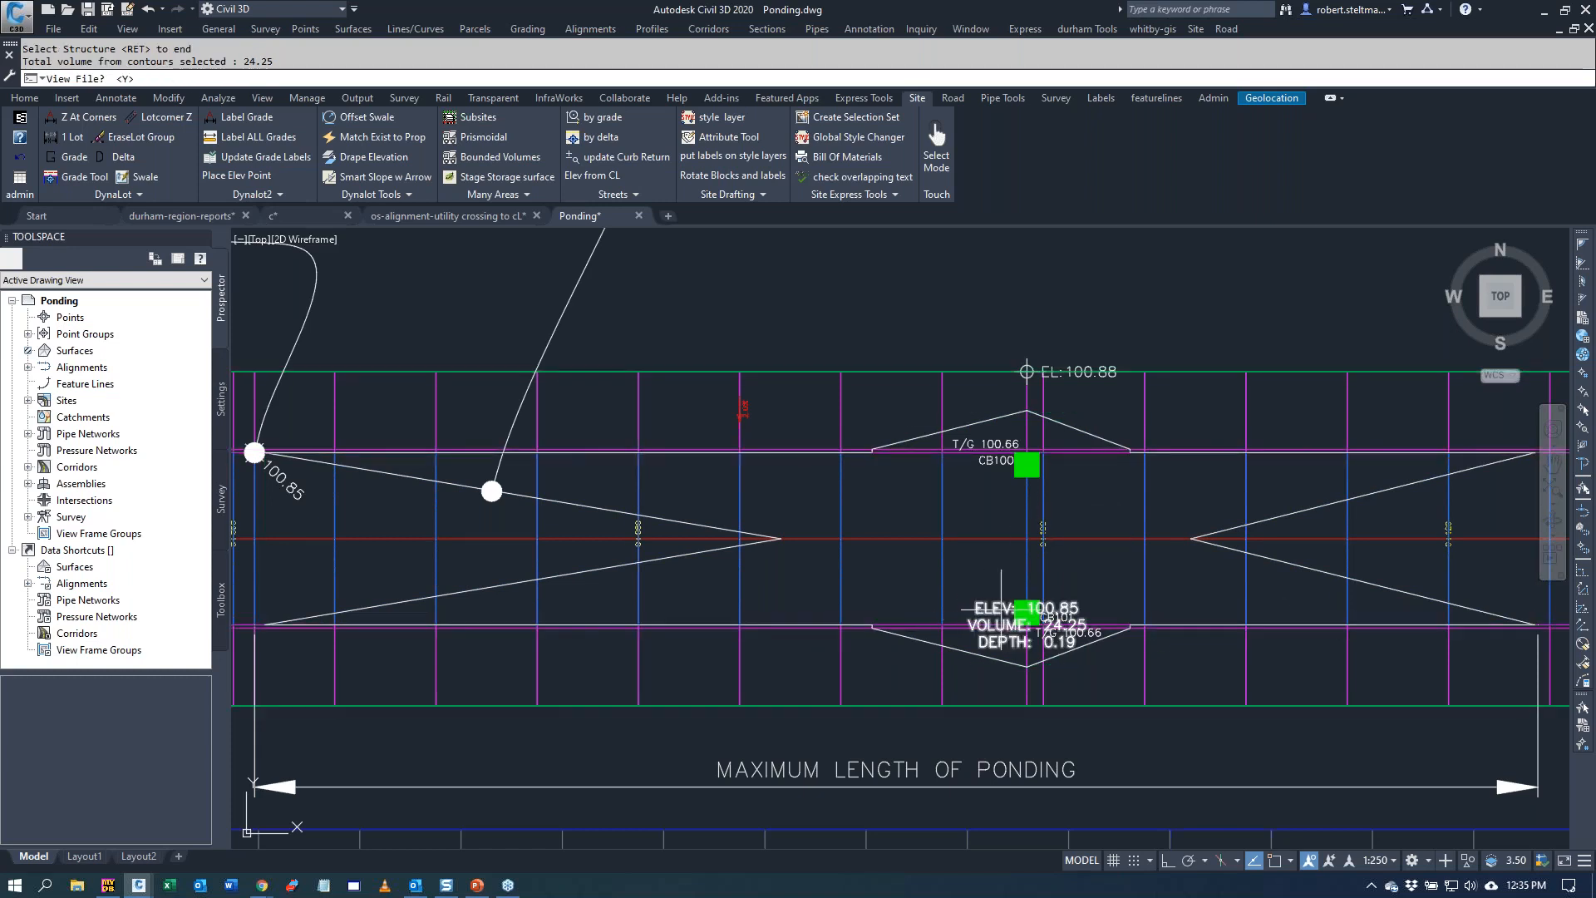
pyautogui.write('n')
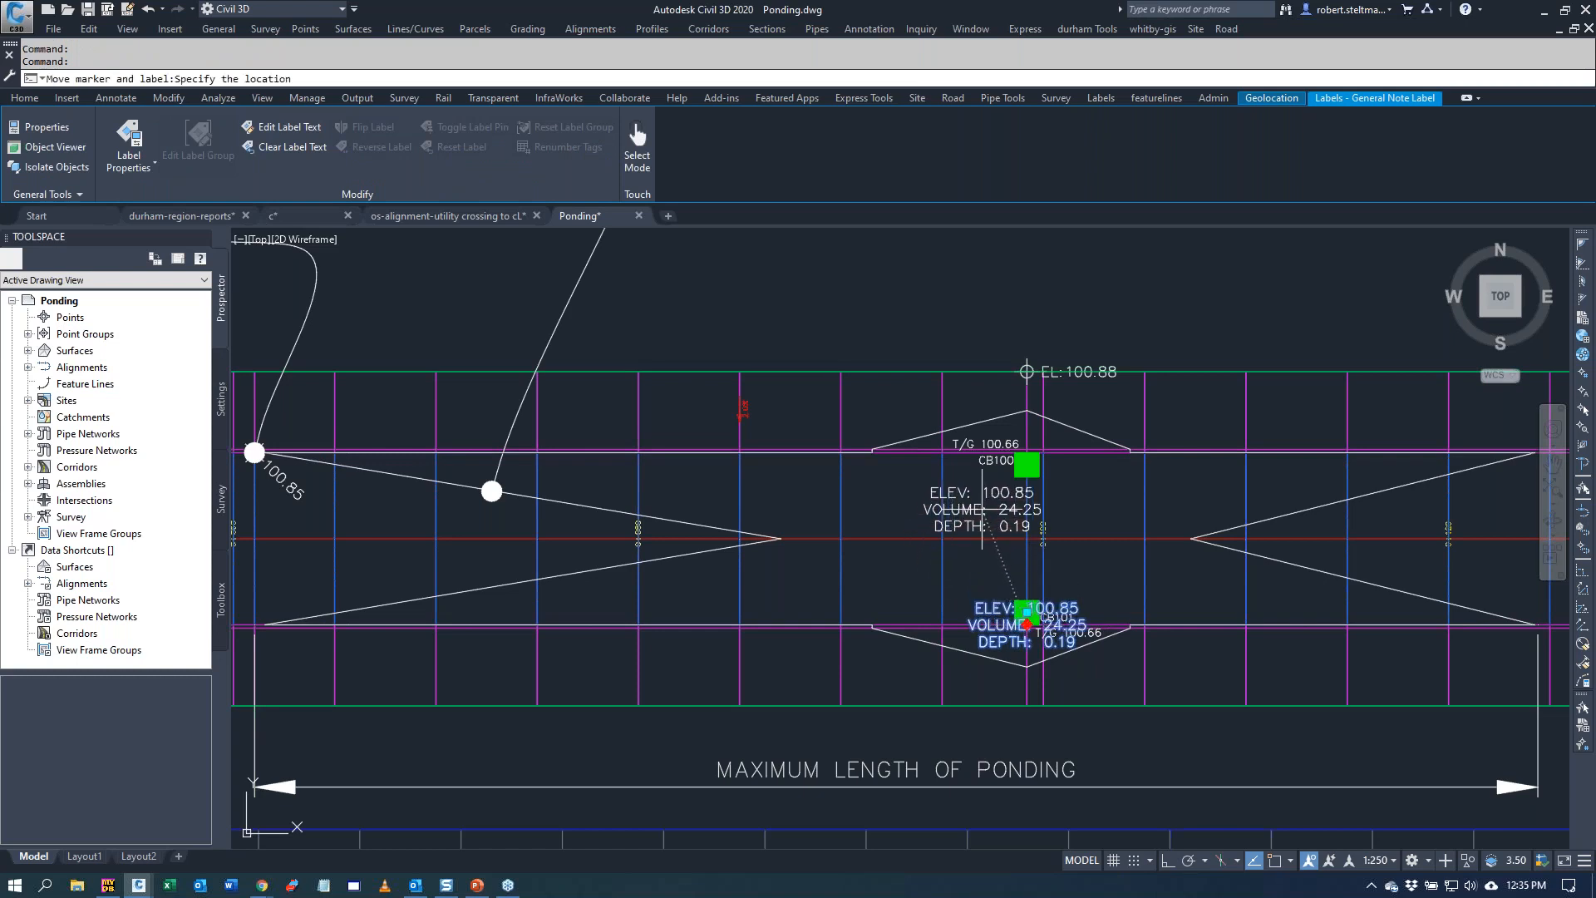
pyautogui.click(1037, 542)
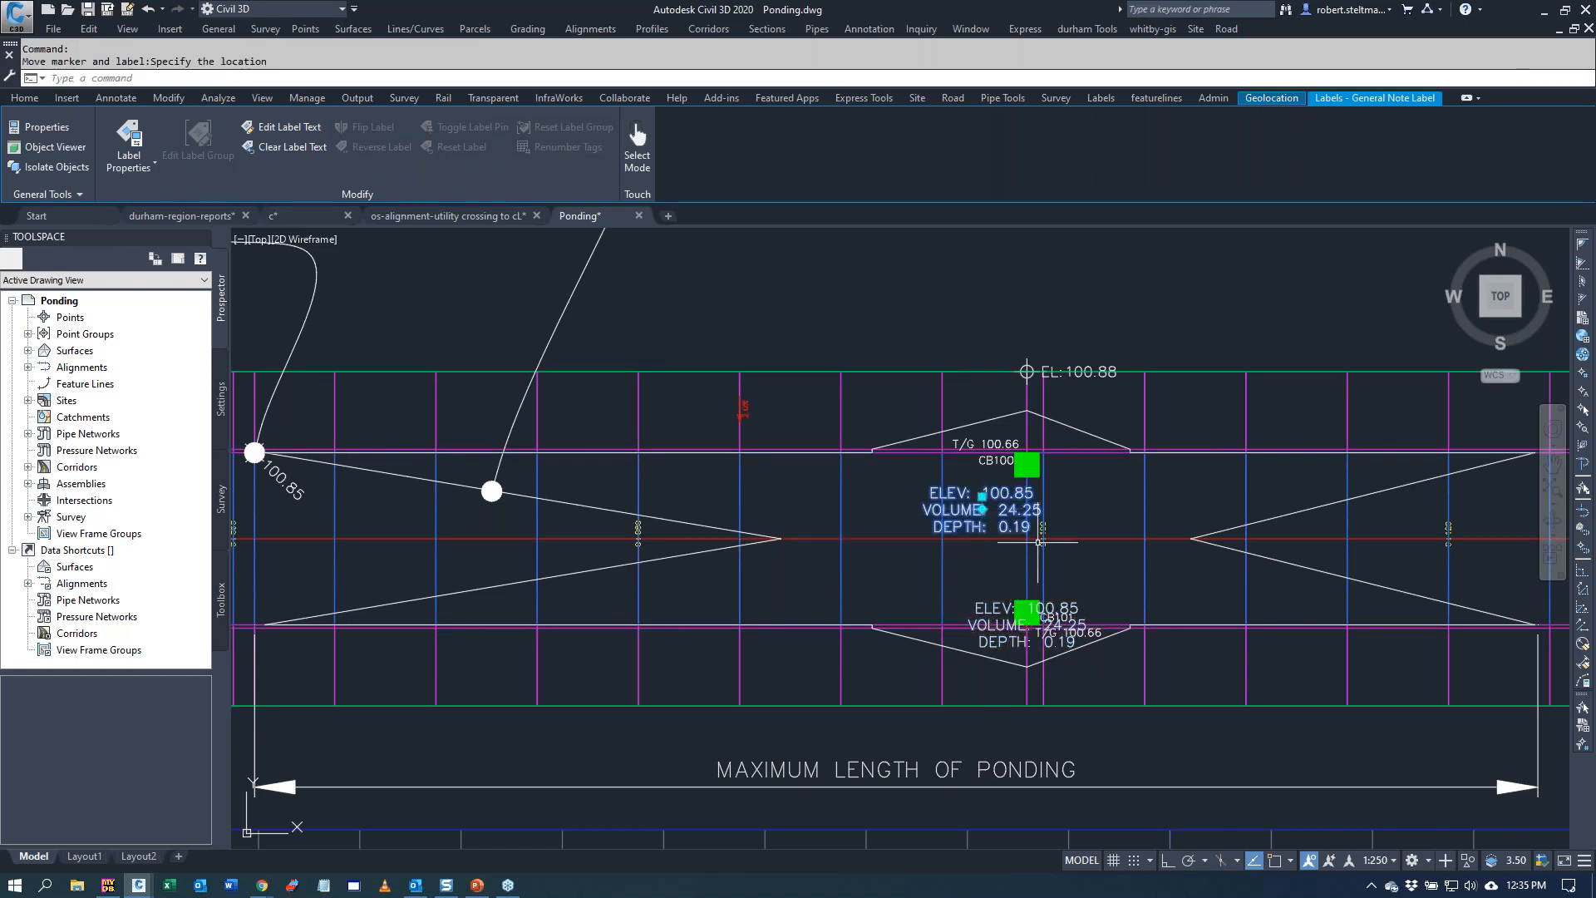
pyautogui.moveTo(1131, 687)
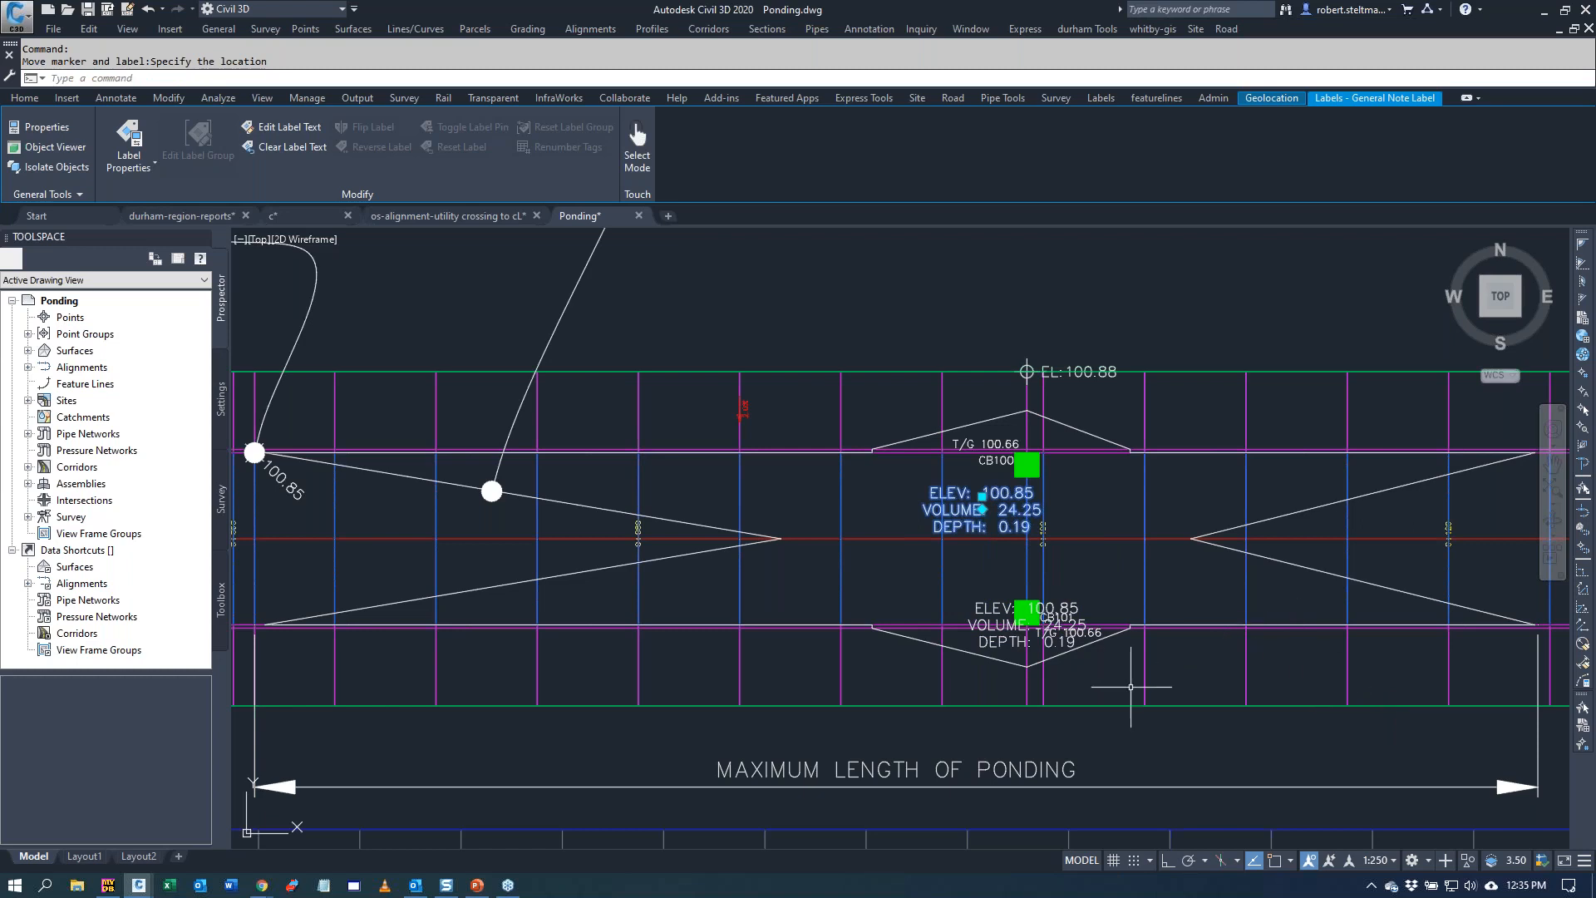
pyautogui.moveTo(621, 224)
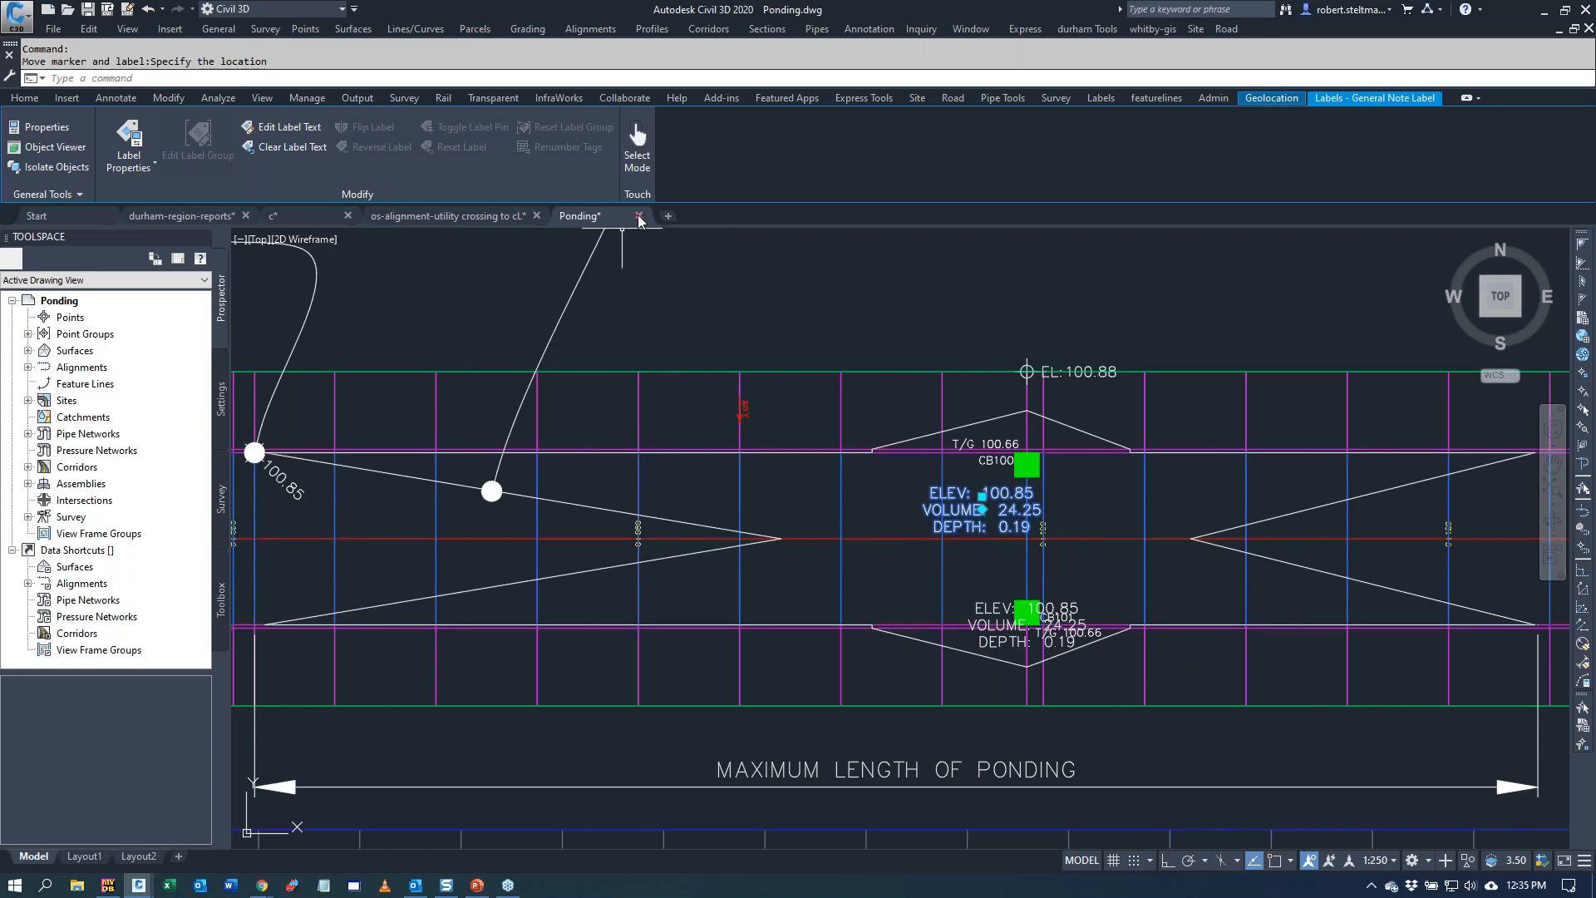
# - Close the Ponding drawing without saving its changes
pyautogui.click(639, 215)
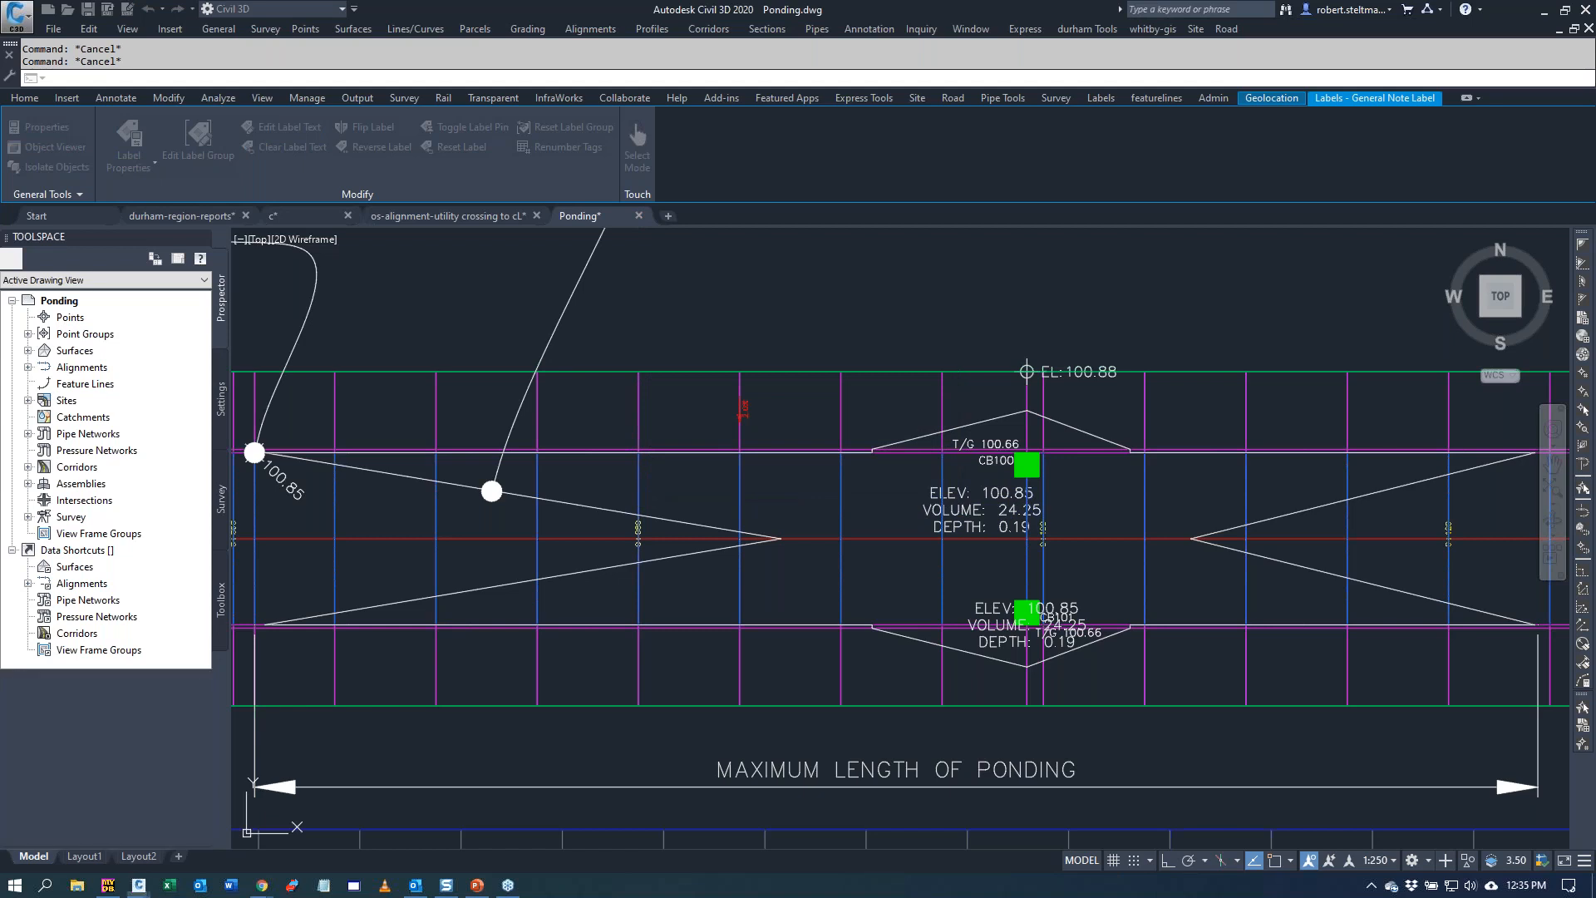
pyautogui.click(445, 214)
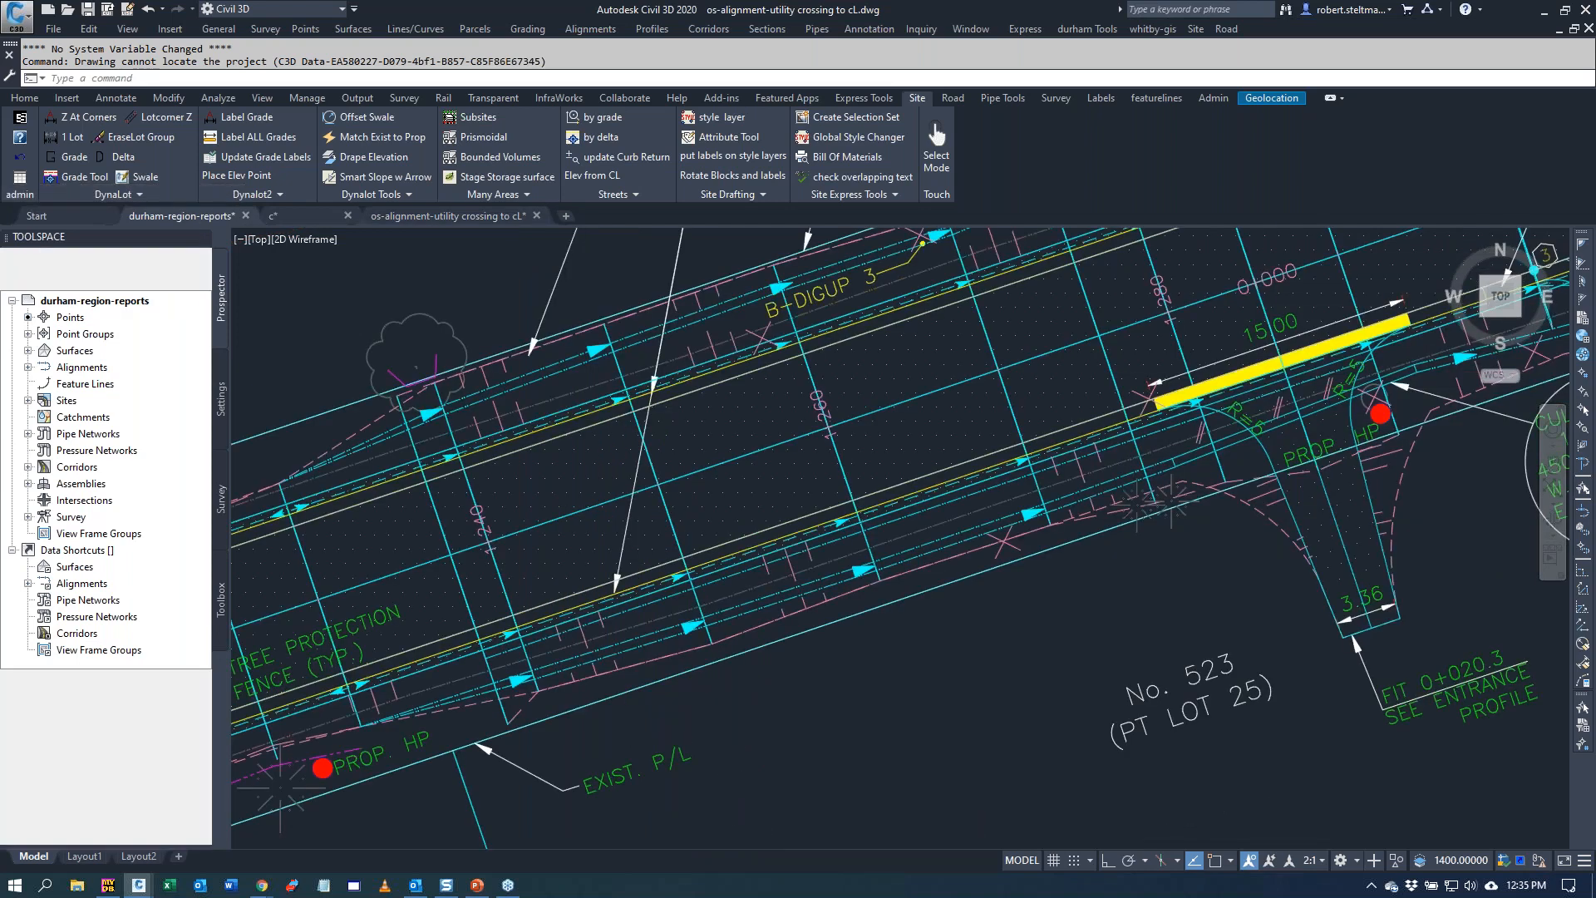
# - Start the subgrade report from the durham Tools menu in the durham-region-reports drawing
pyautogui.click(180, 216)
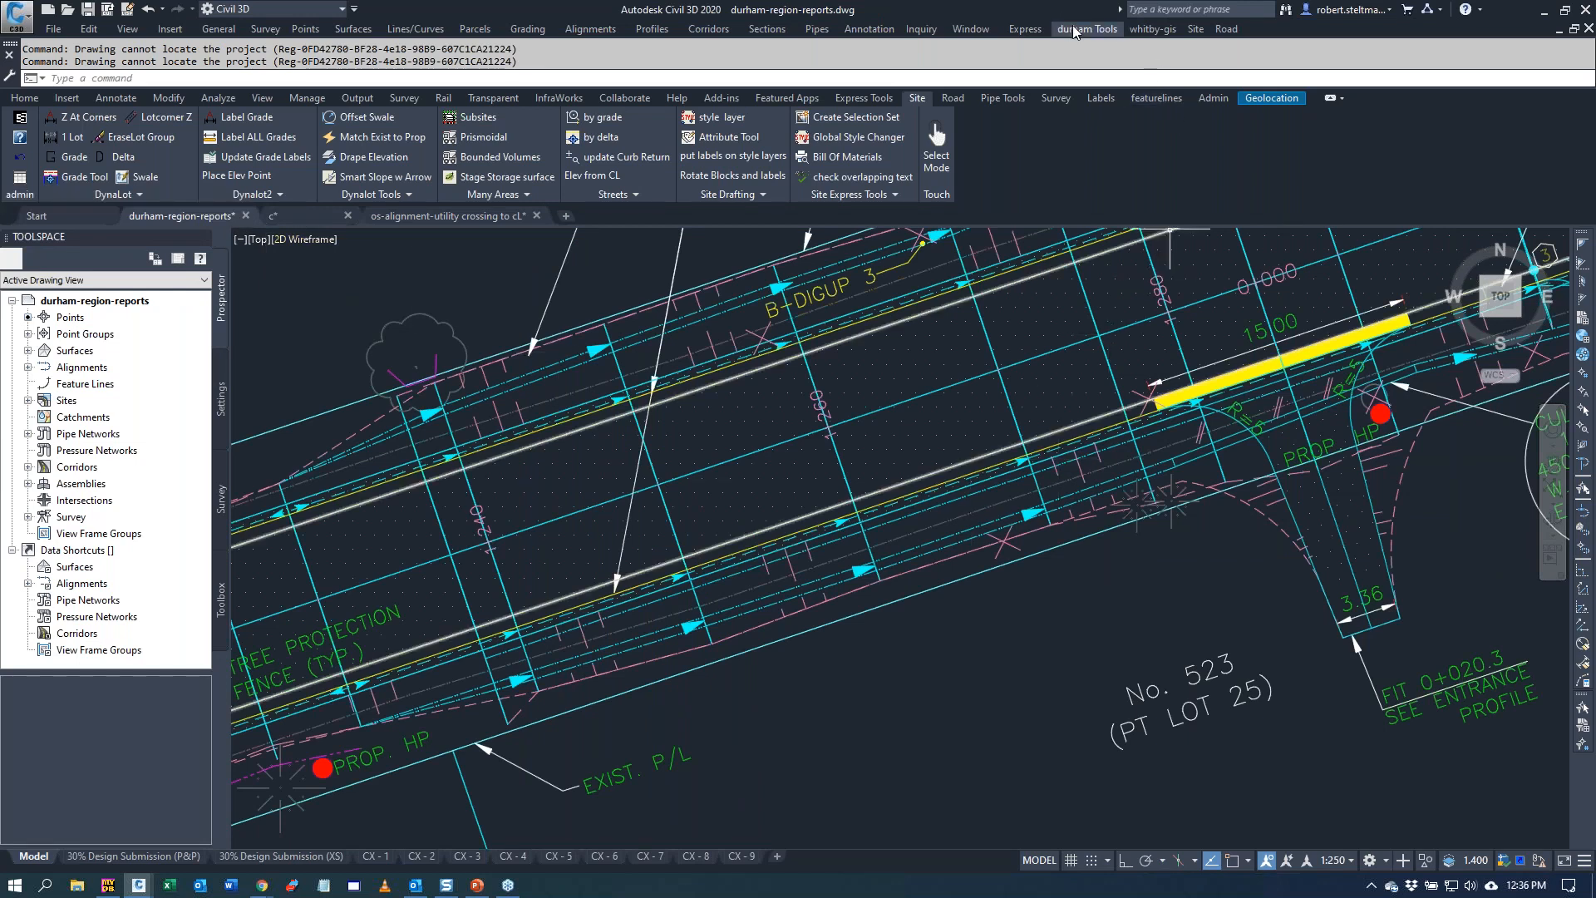
pyautogui.click(1086, 28)
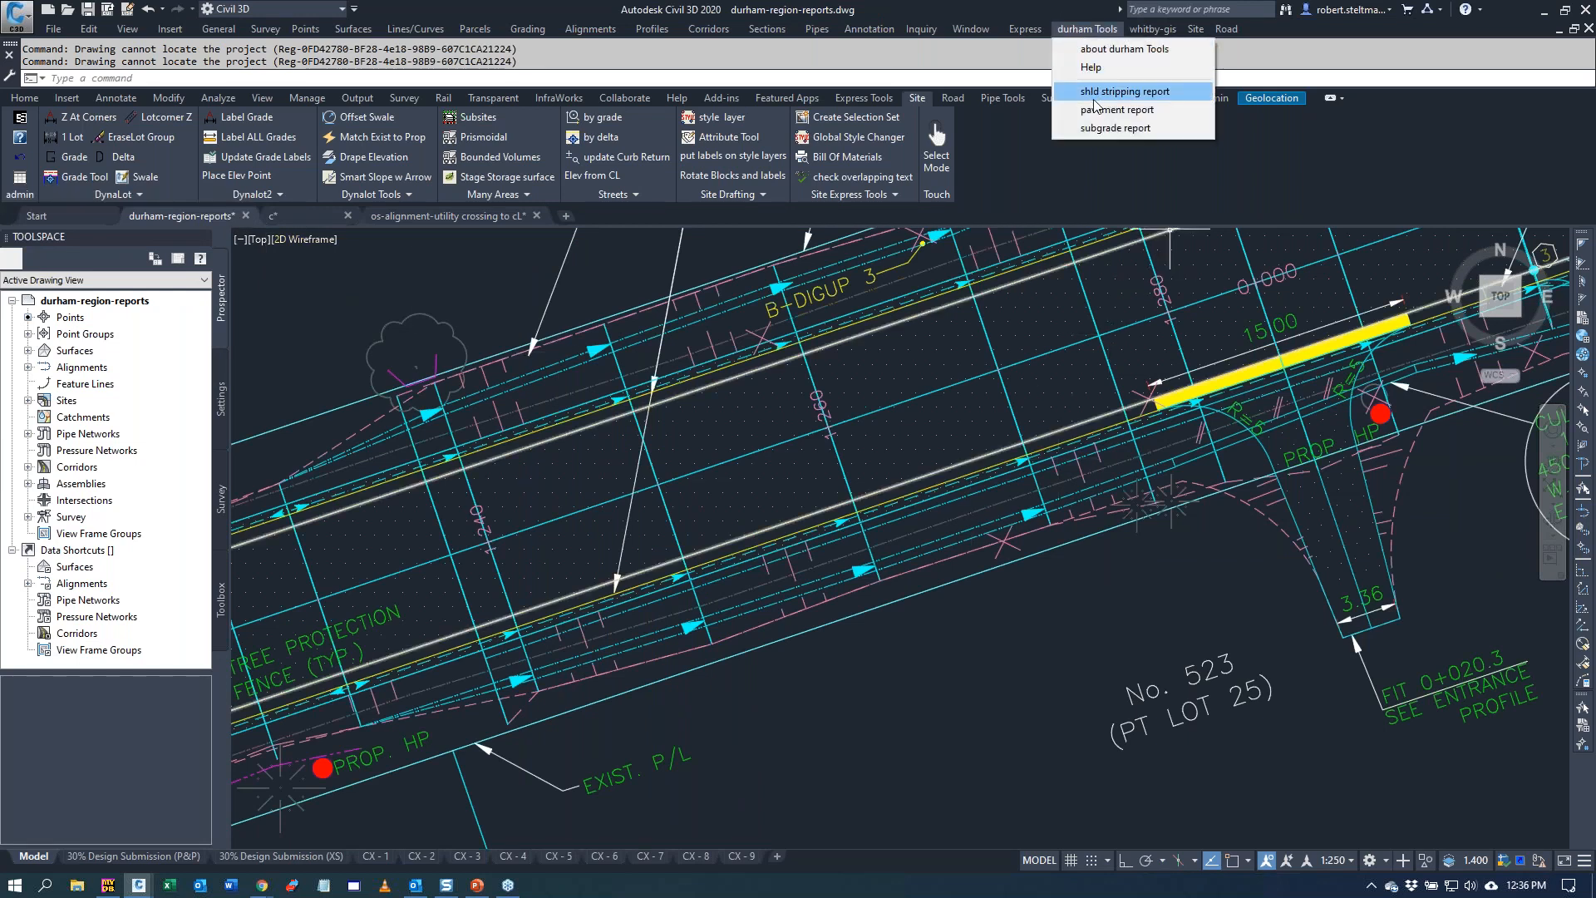
pyautogui.moveTo(1117, 110)
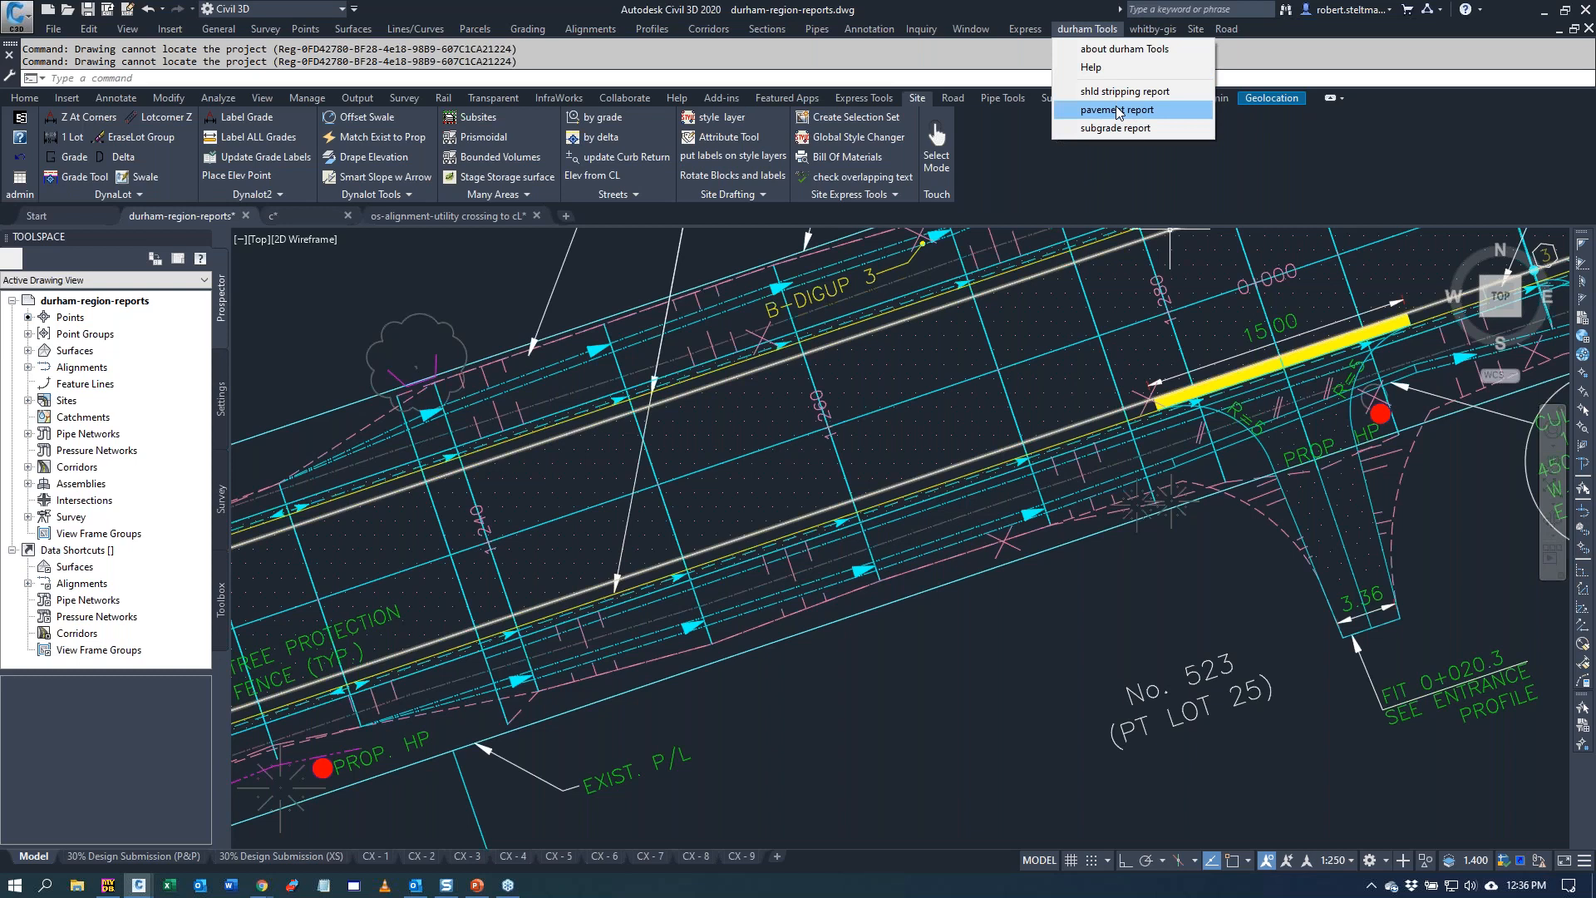
pyautogui.click(1115, 110)
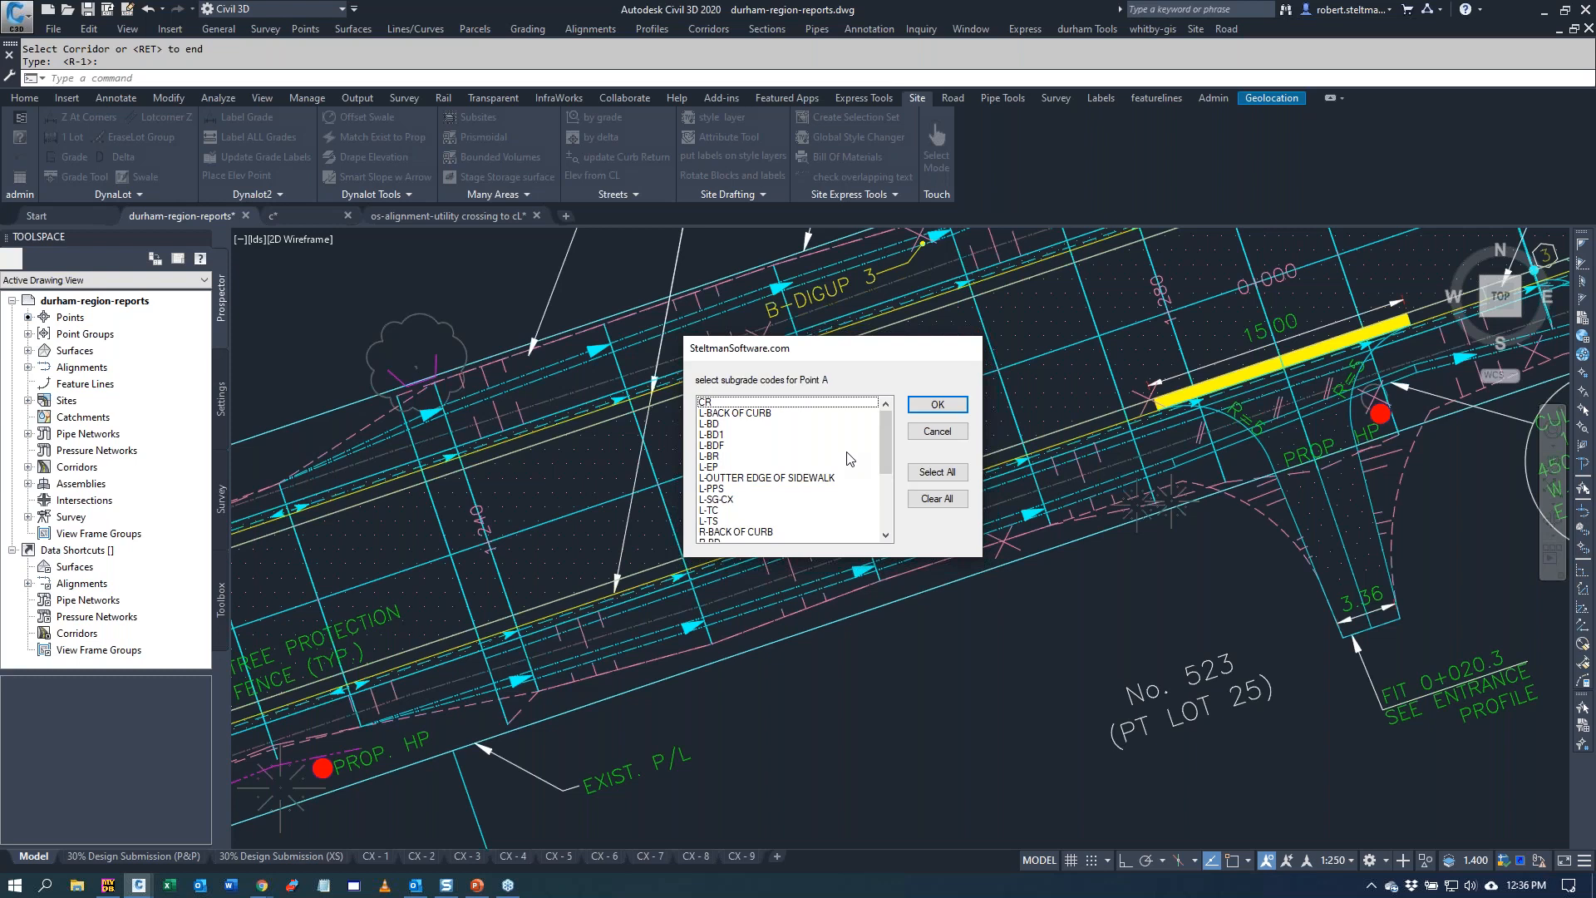
pyautogui.moveTo(743, 479)
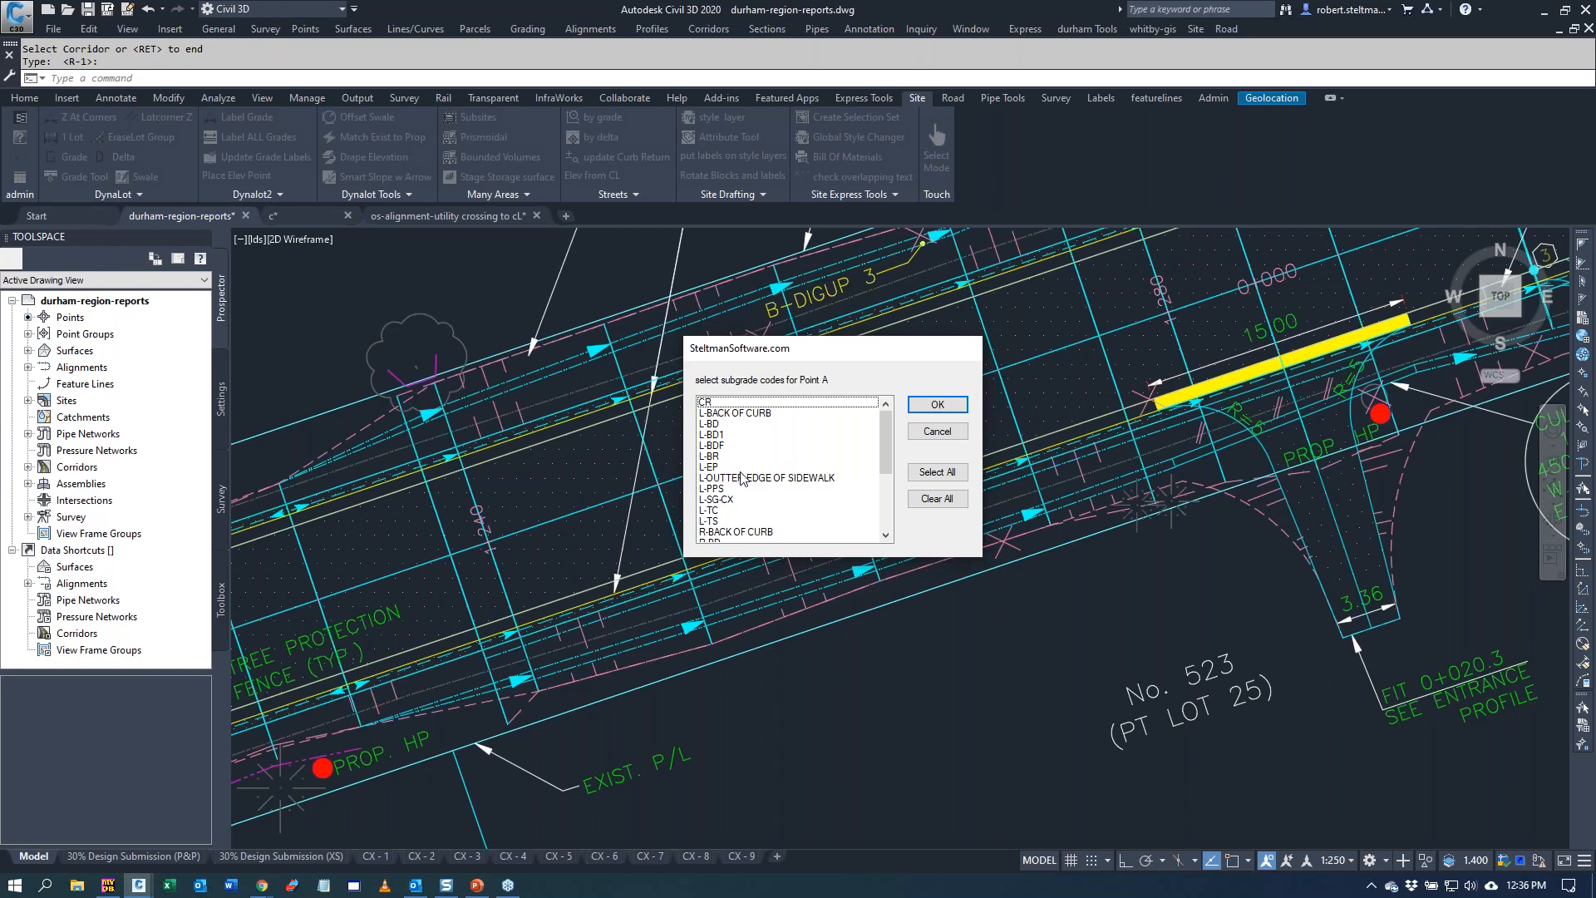
pyautogui.moveTo(713, 461)
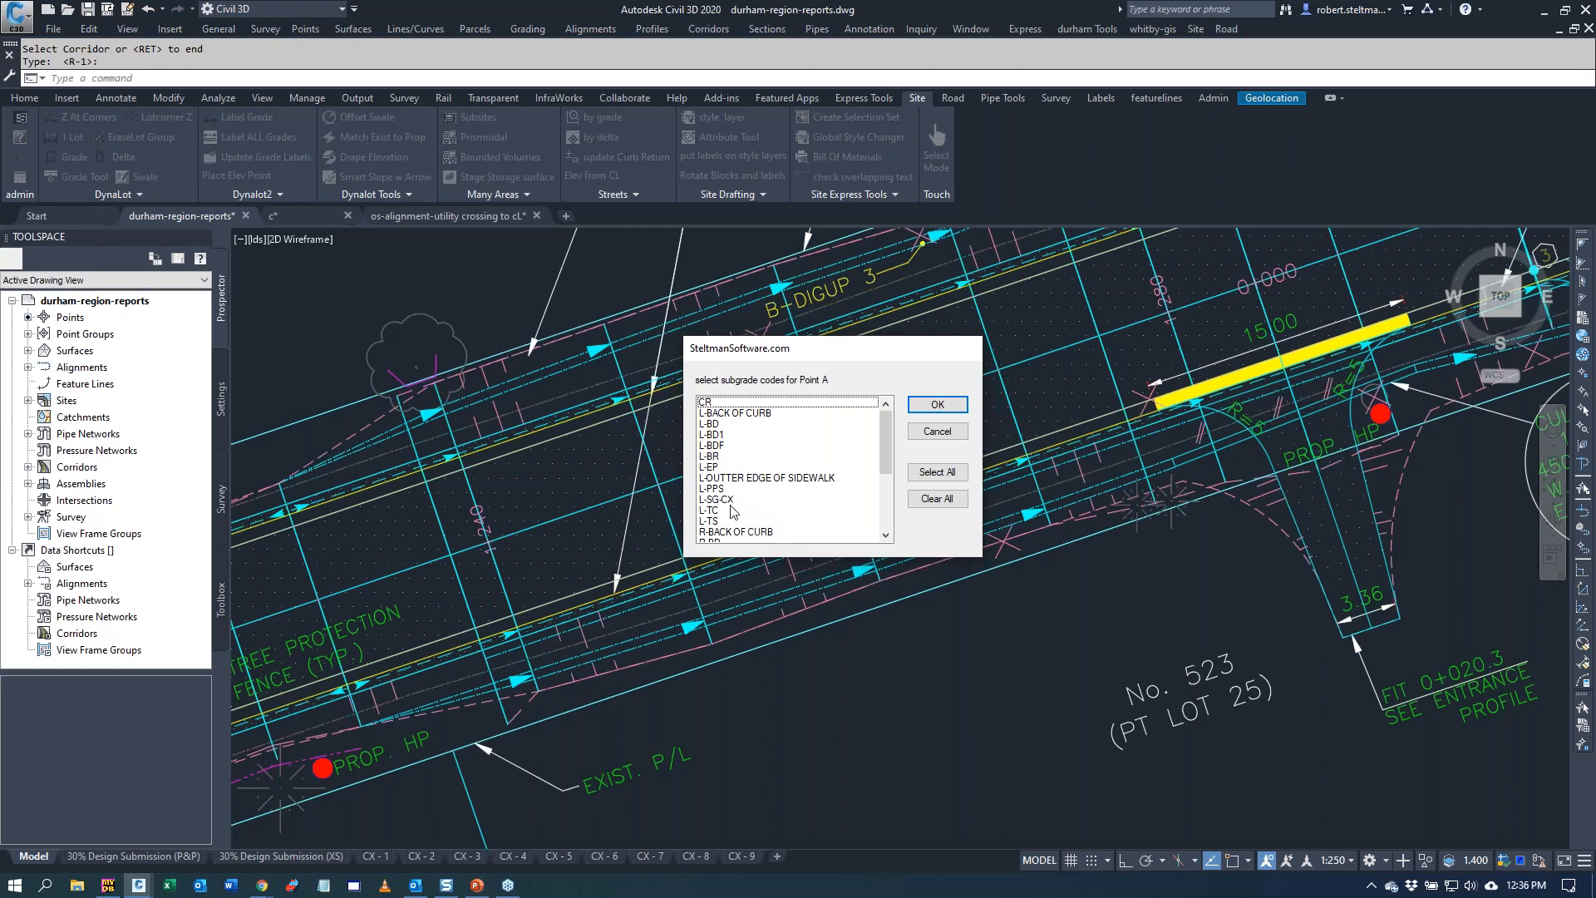
# - Assign SG-CX subgrade codes to Points A, B, C and D, confirming each
pyautogui.click(715, 499)
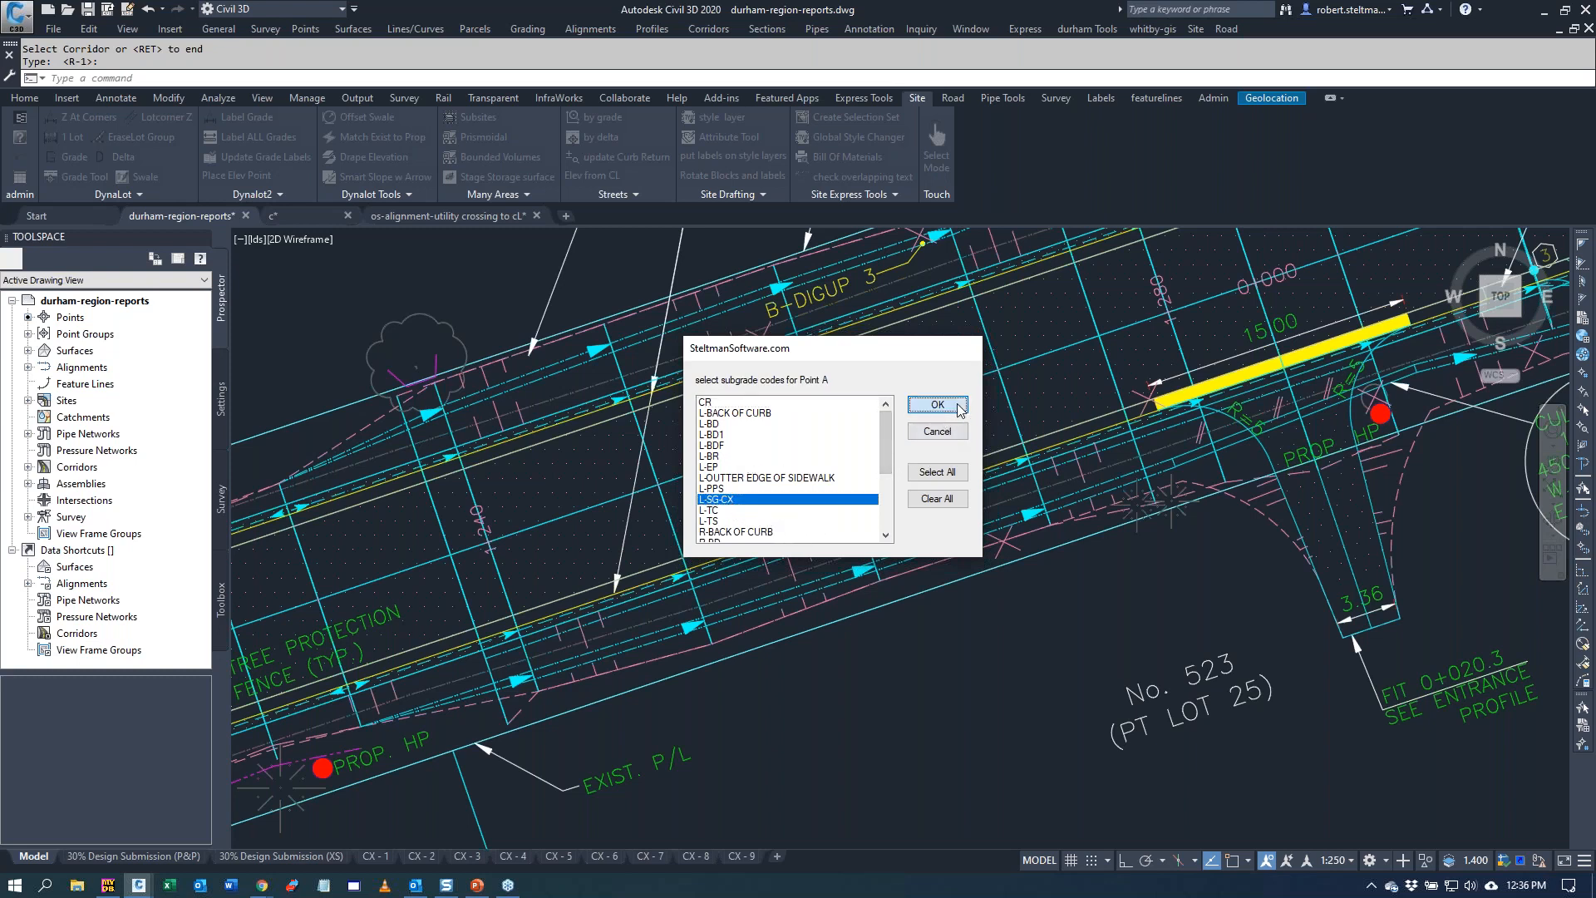
pyautogui.click(934, 404)
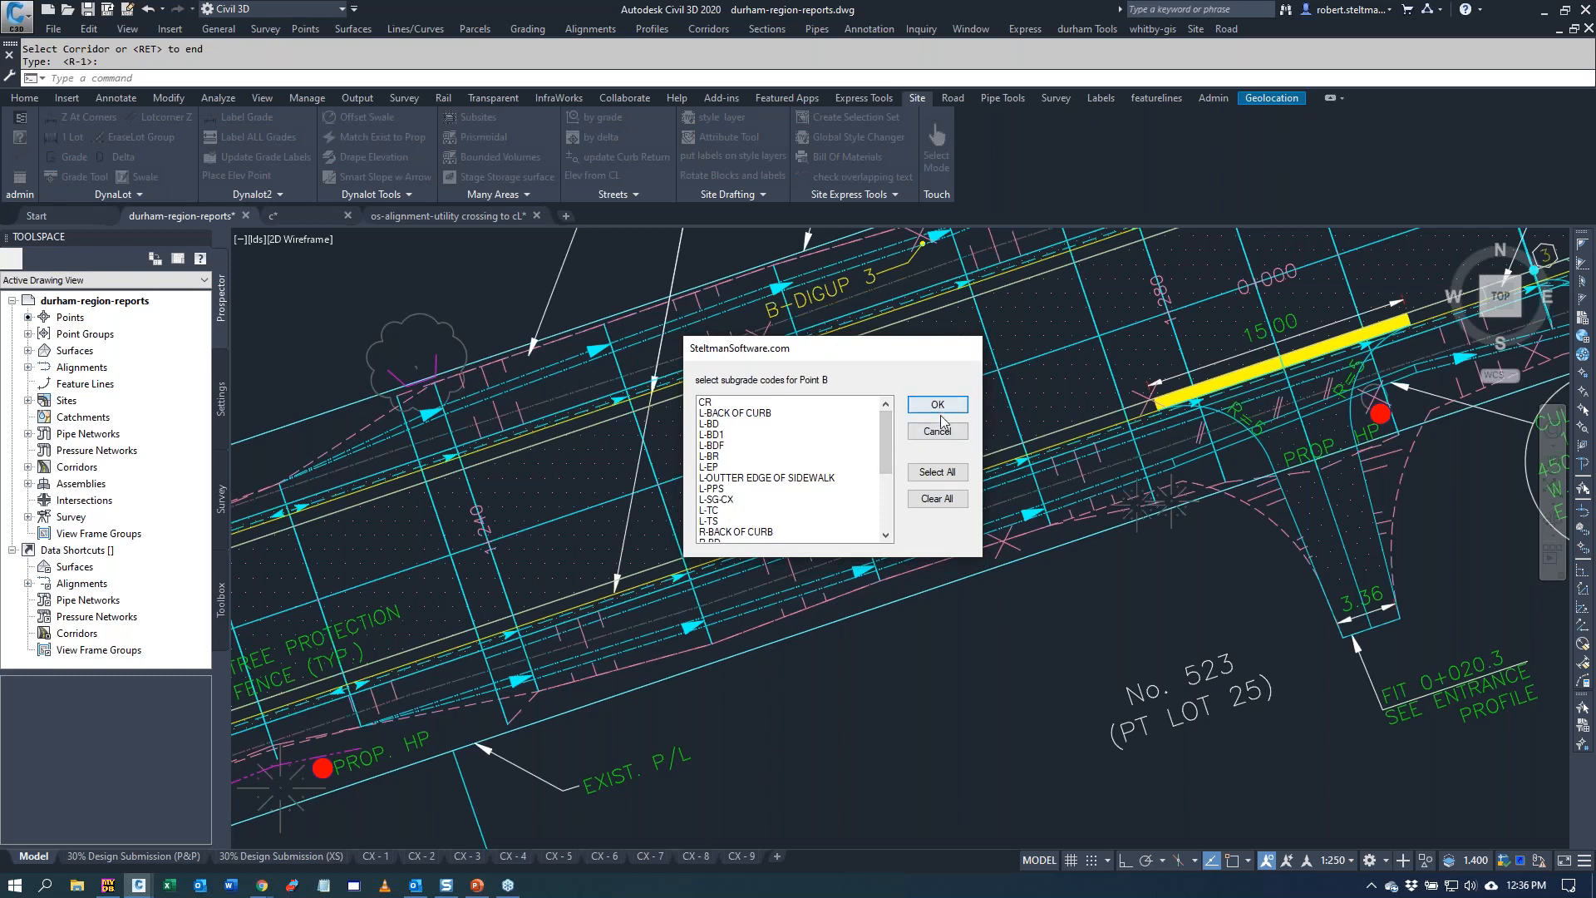
pyautogui.click(934, 404)
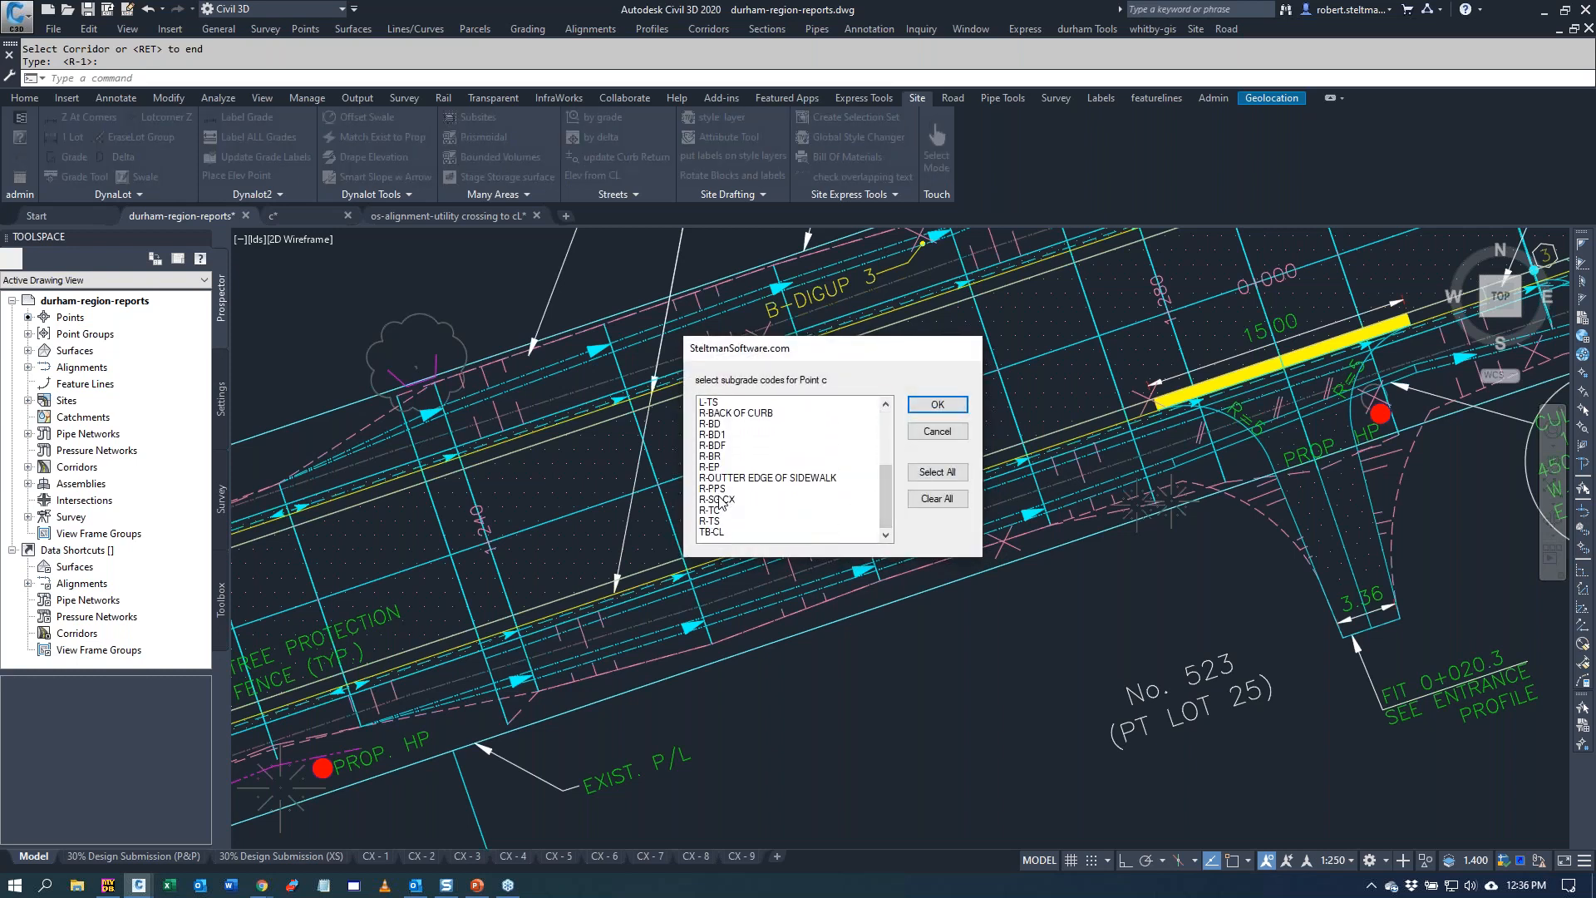
pyautogui.click(932, 404)
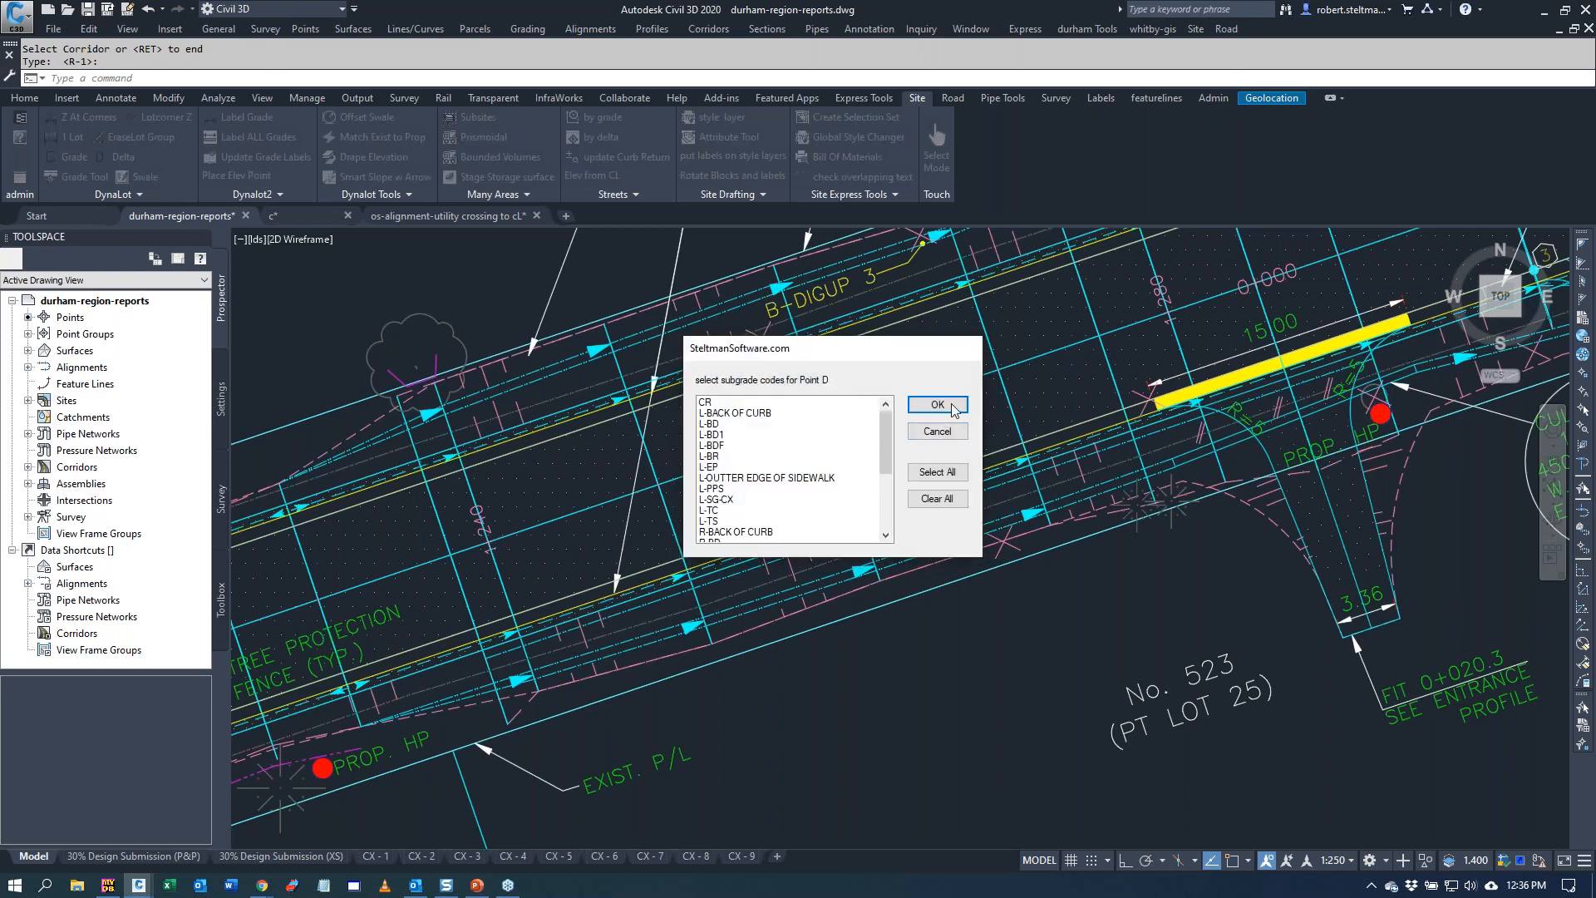
pyautogui.click(932, 404)
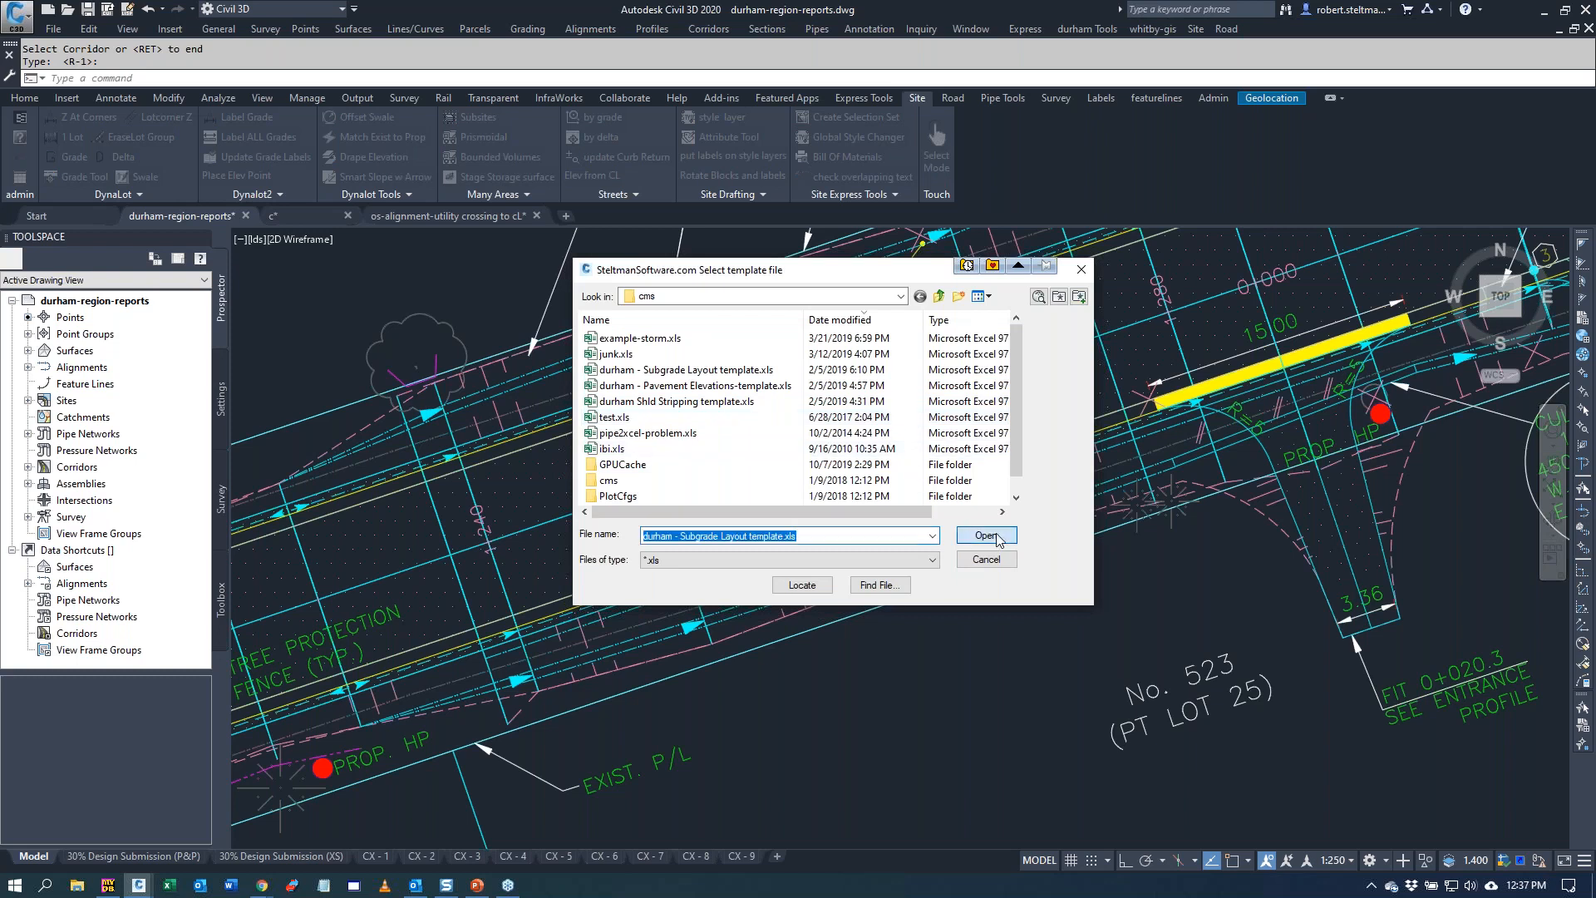
# - Build the report from the Subgrade Layout template, review stations 1+120 to 1+600 in Excel, then close the workbook
pyautogui.click(982, 535)
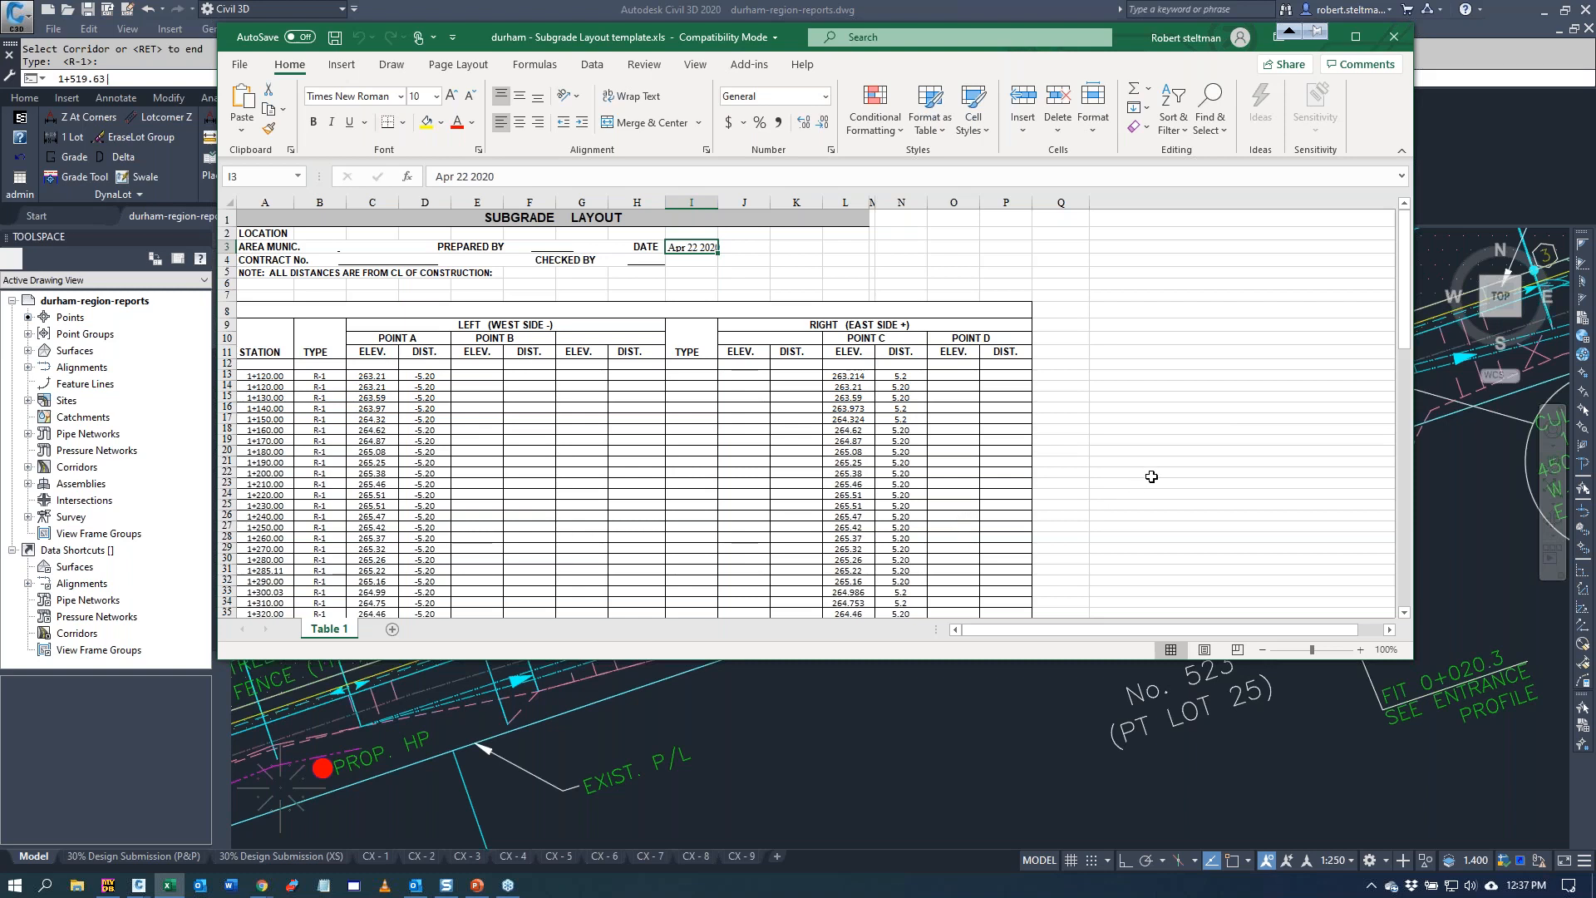
pyautogui.scroll(-3)
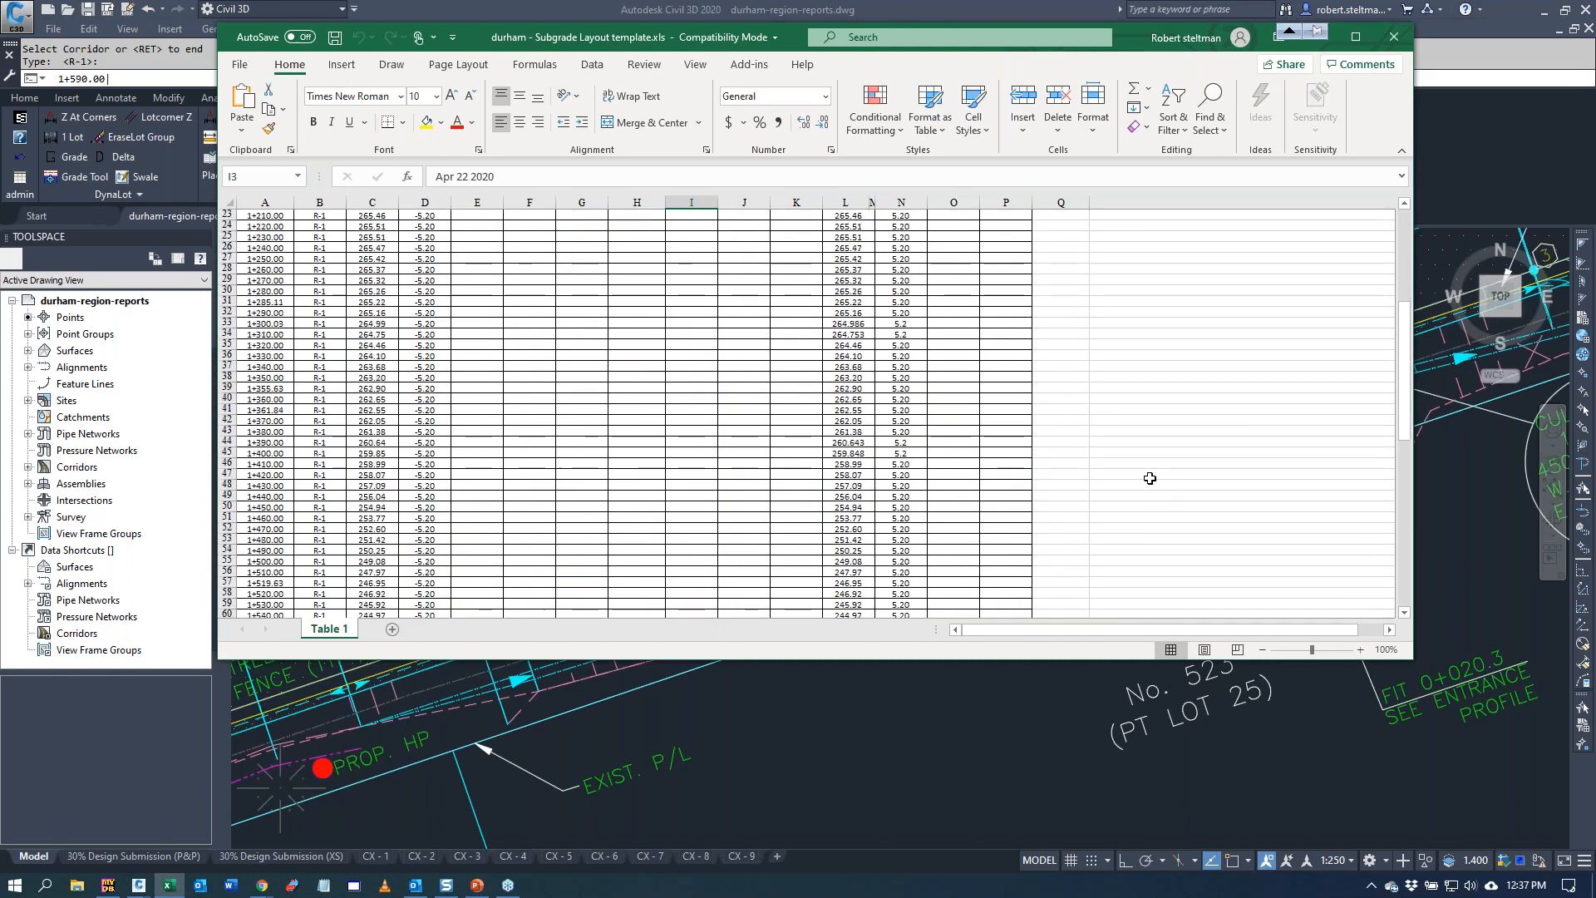
pyautogui.scroll(-3)
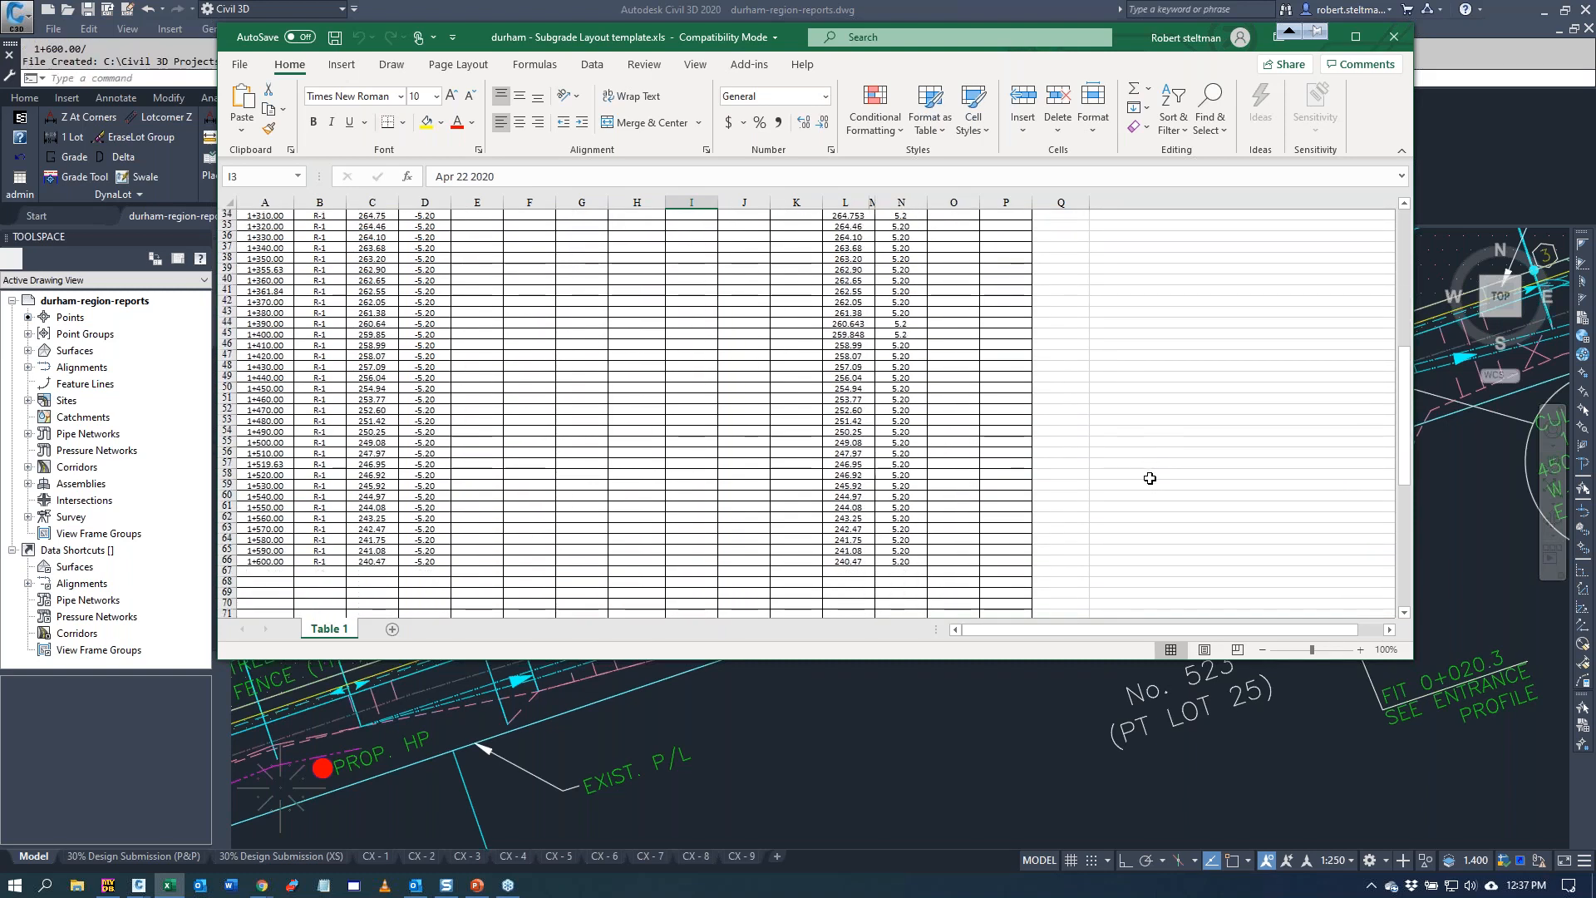
pyautogui.moveTo(447, 532)
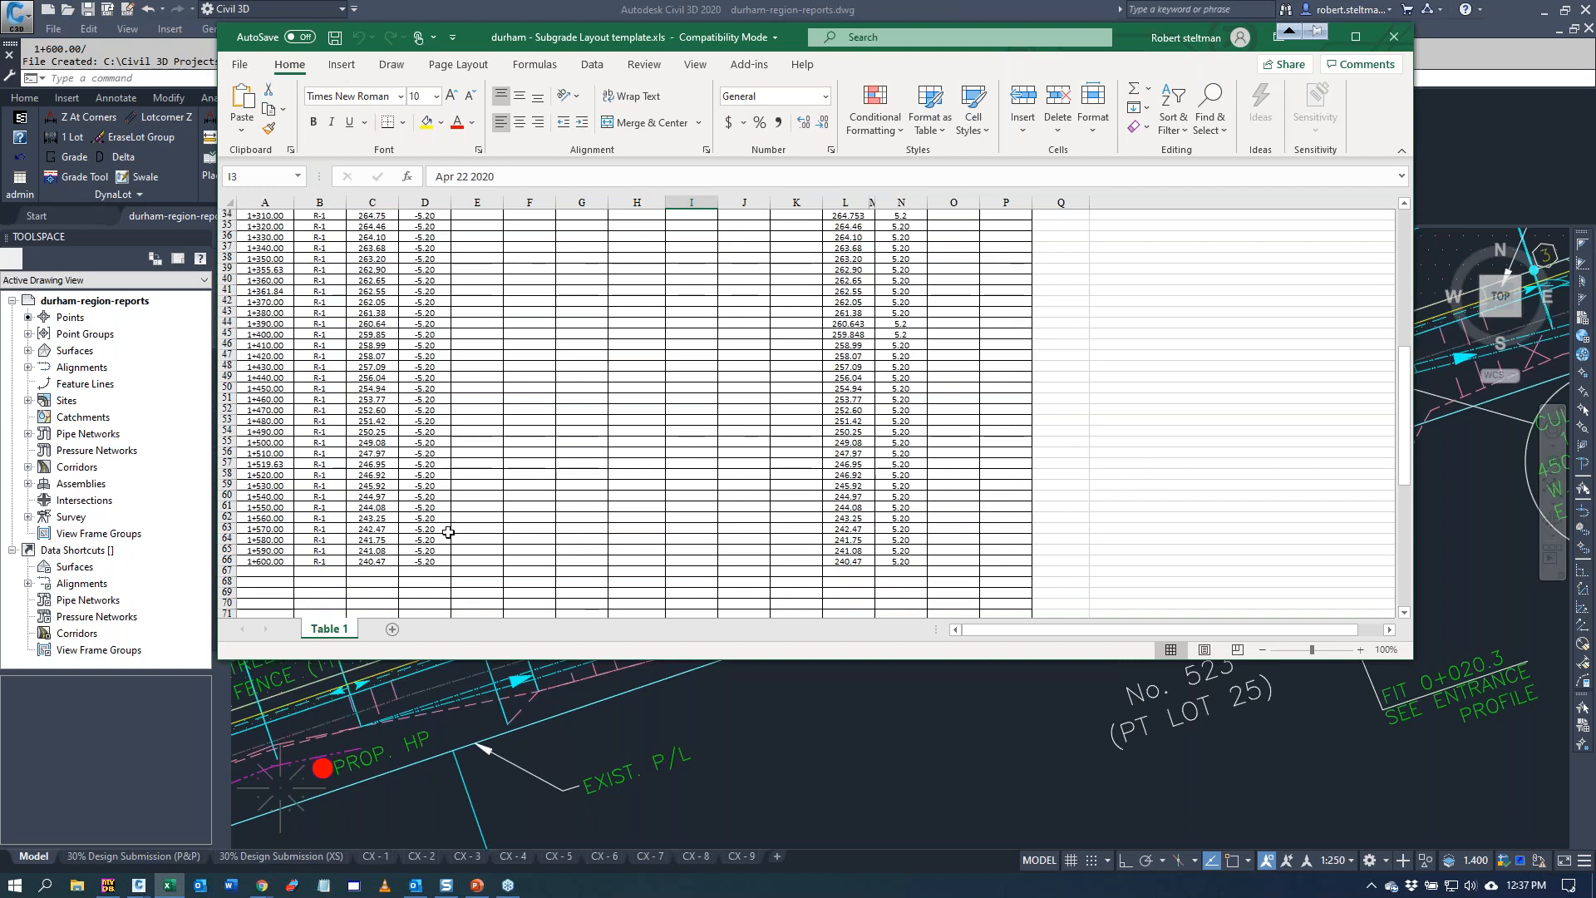
pyautogui.click(1393, 39)
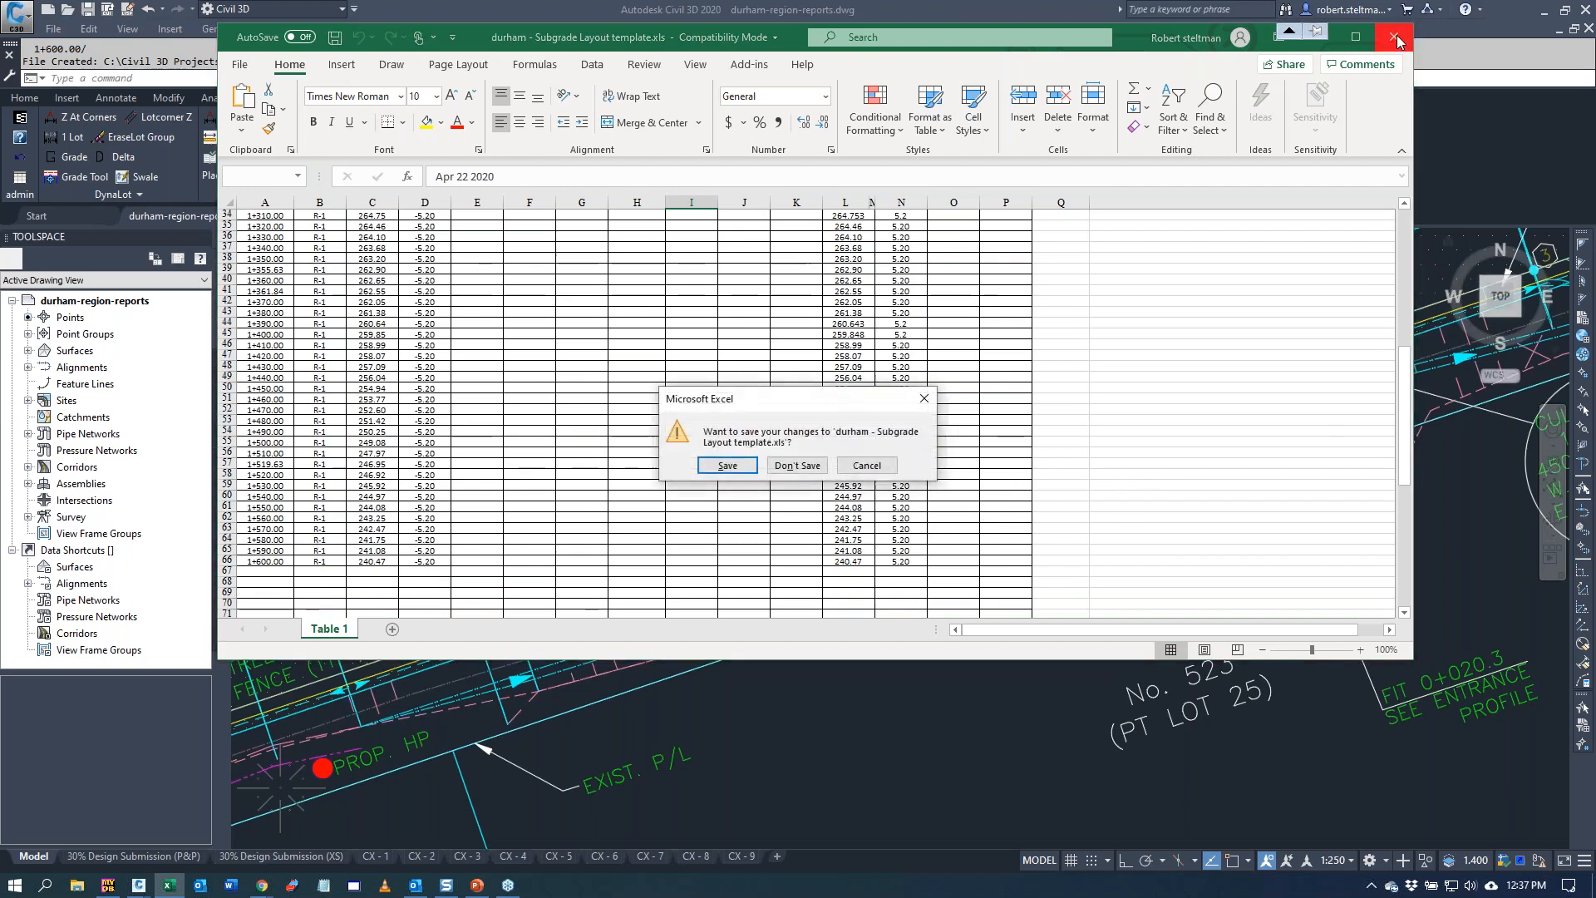
pyautogui.click(1398, 38)
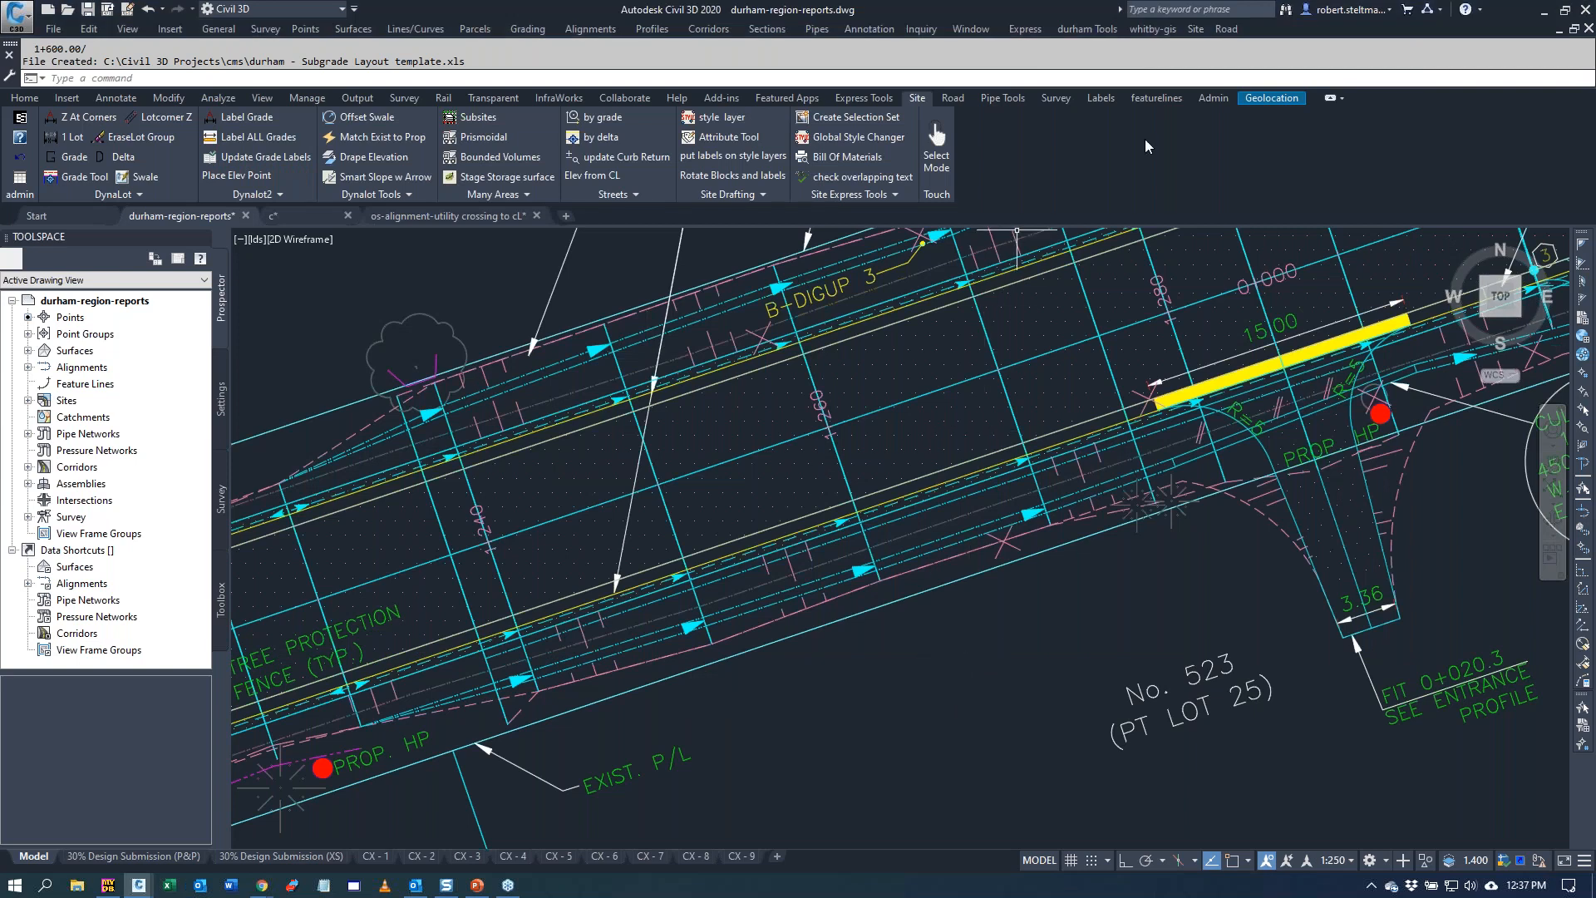
# - Generate the pavement report with L-EP and R-EP codes and the Pavement Elevations template, default break column
pyautogui.click(1086, 28)
pyautogui.write('rsi')
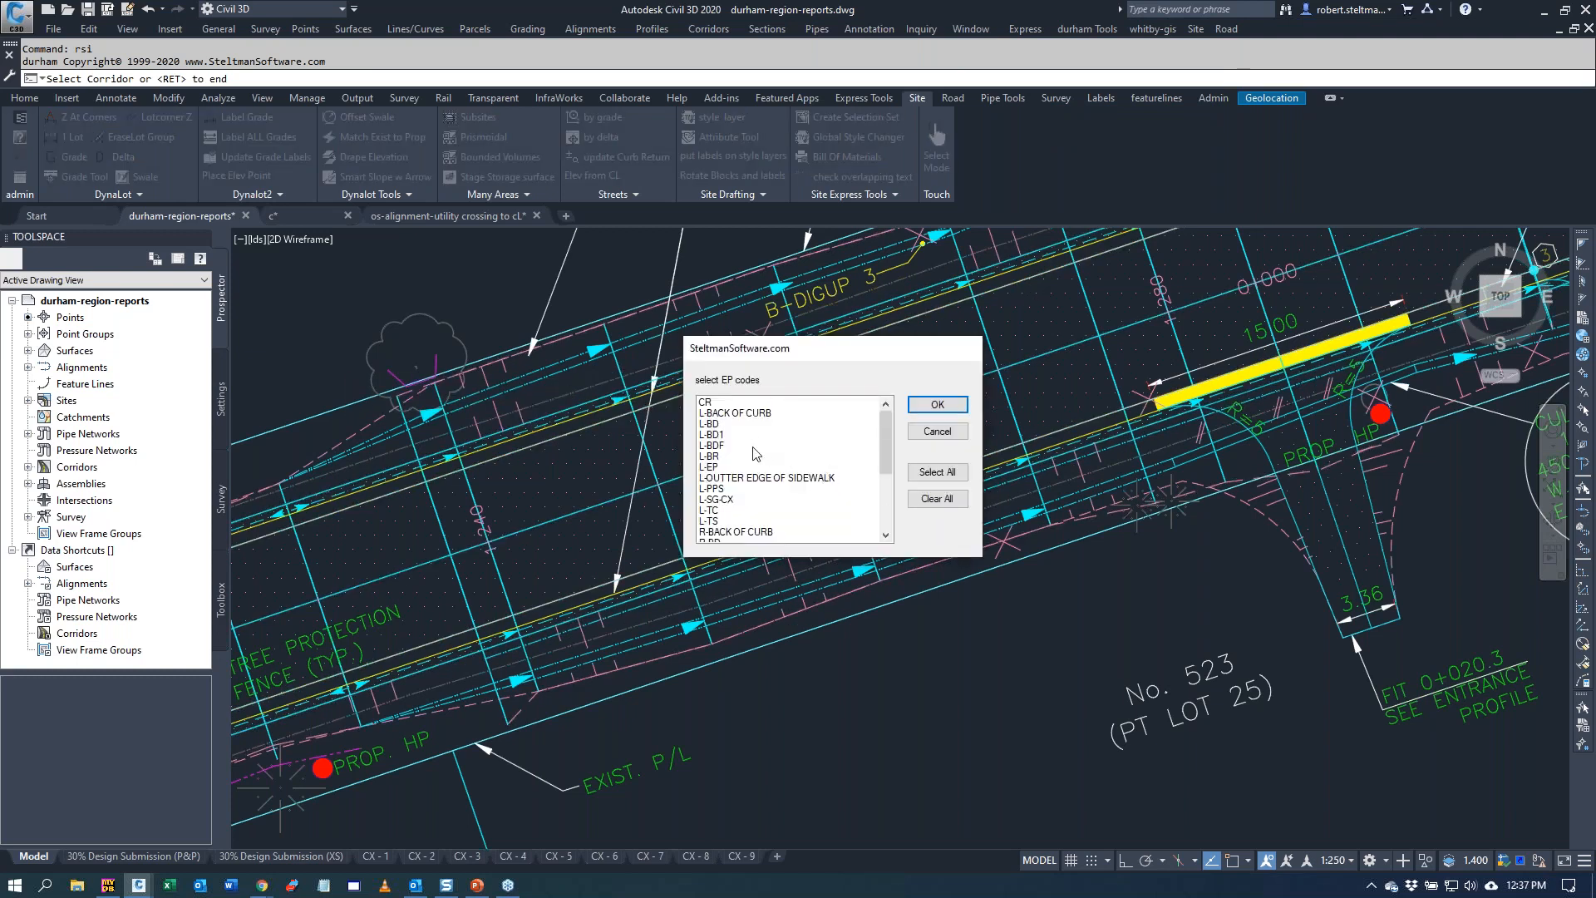
pyautogui.click(710, 465)
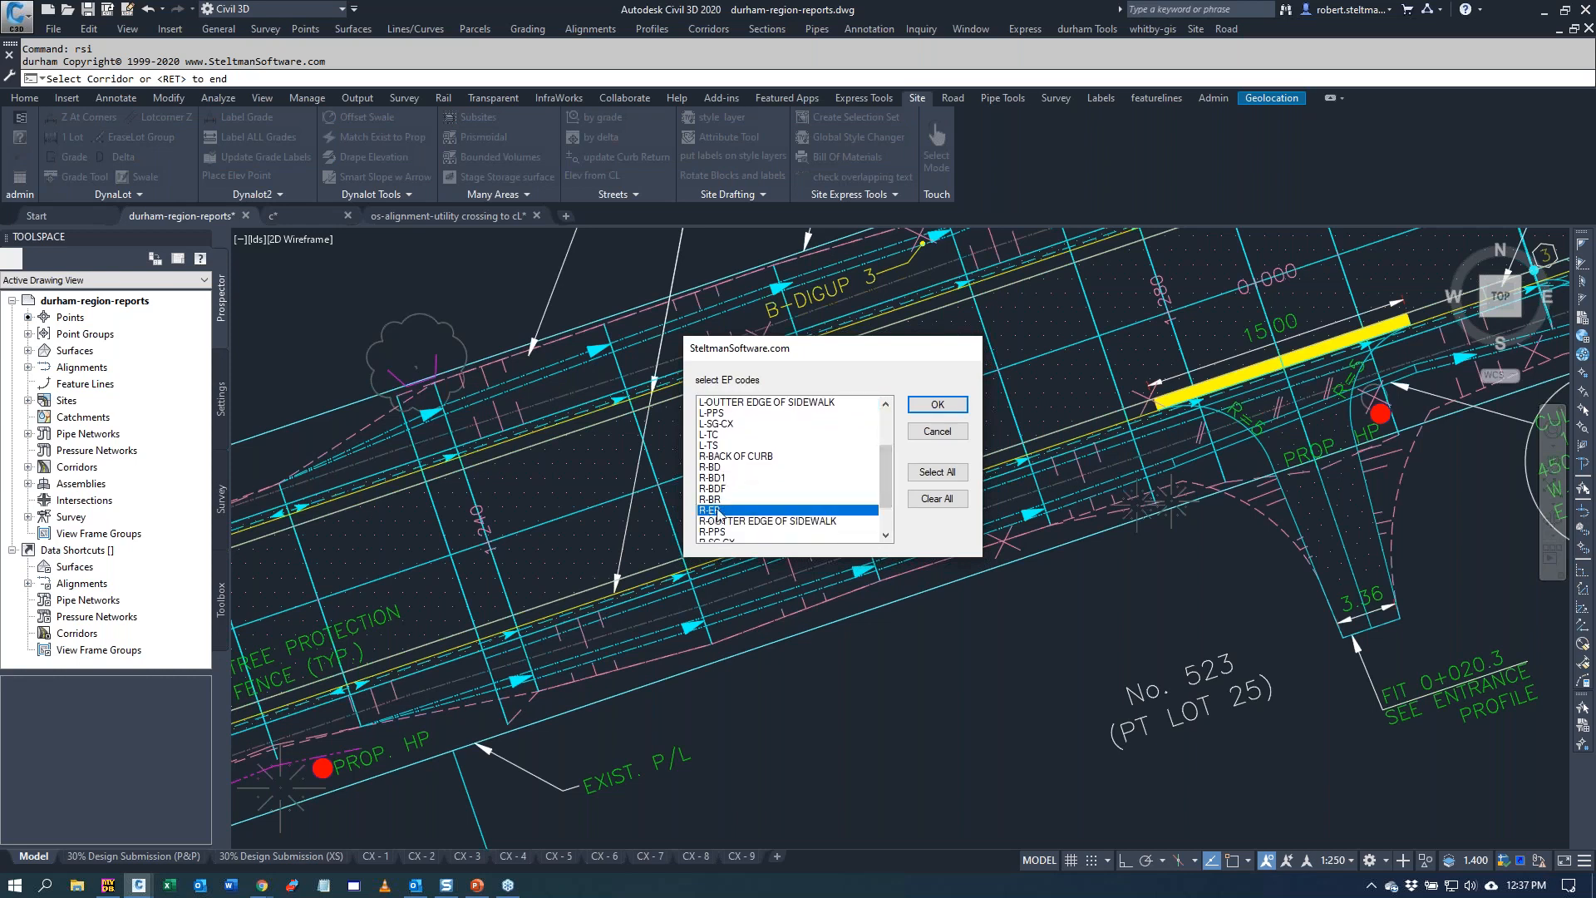
pyautogui.click(933, 403)
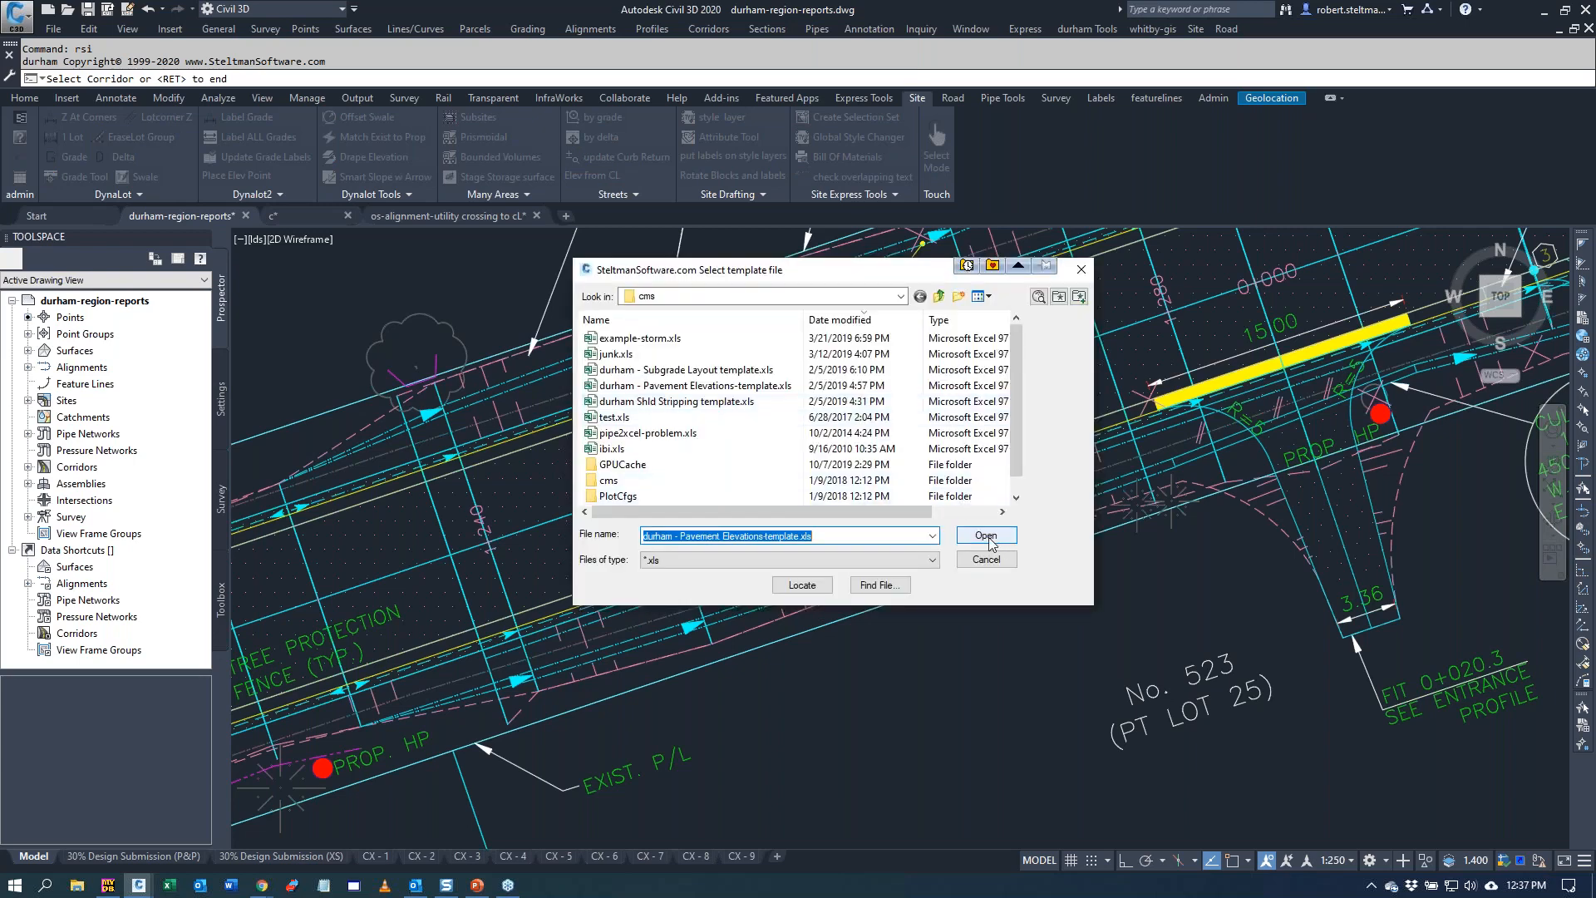
pyautogui.click(982, 533)
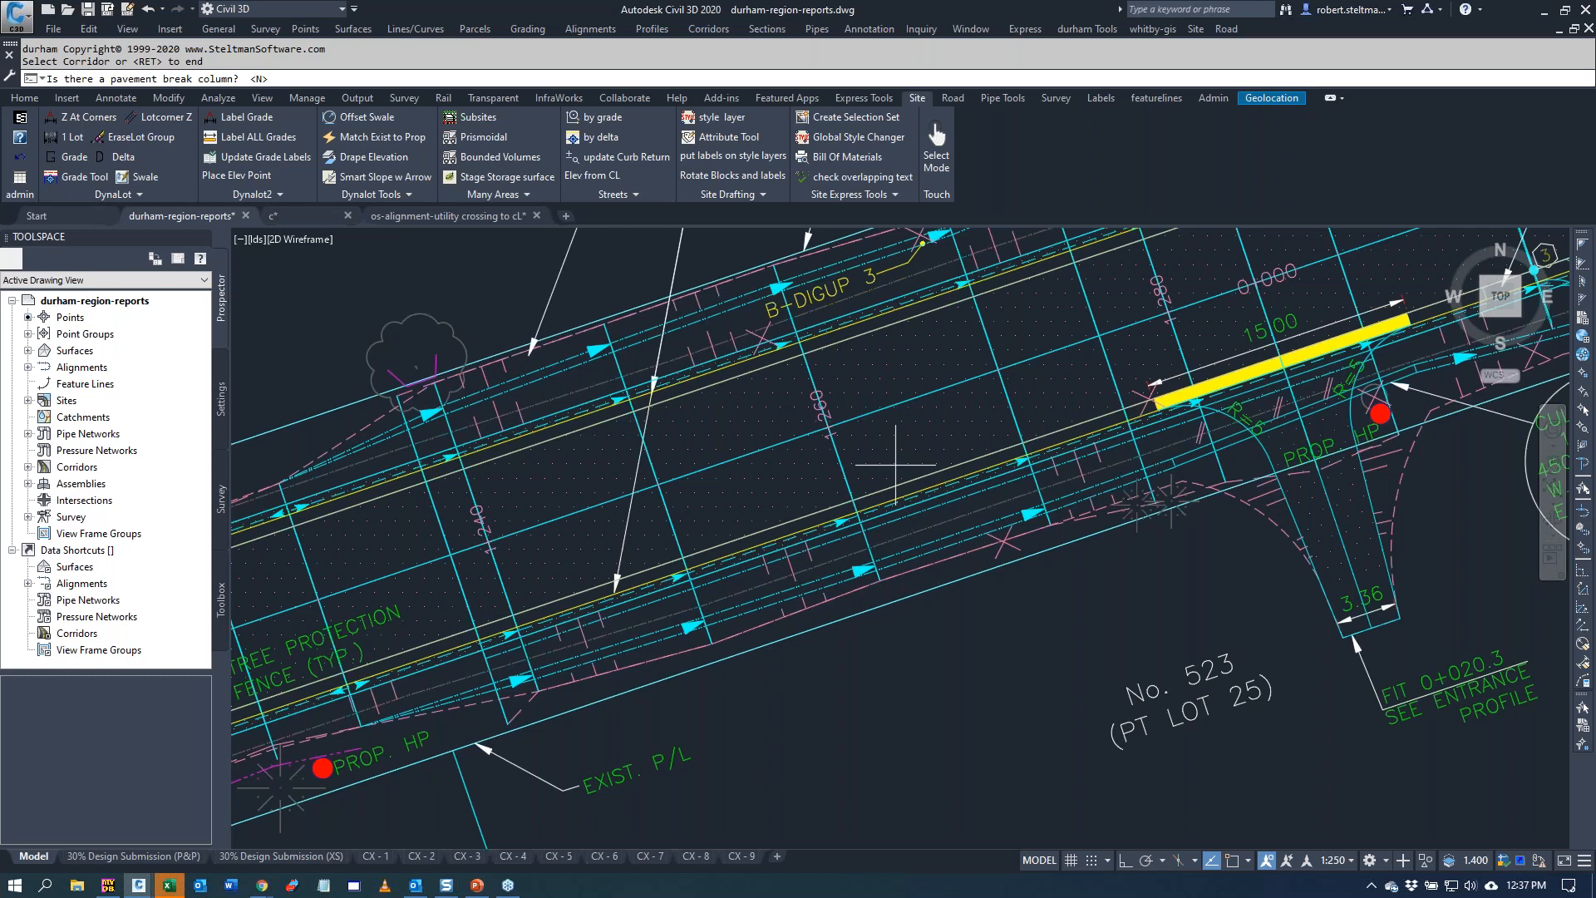
pyautogui.click(341, 786)
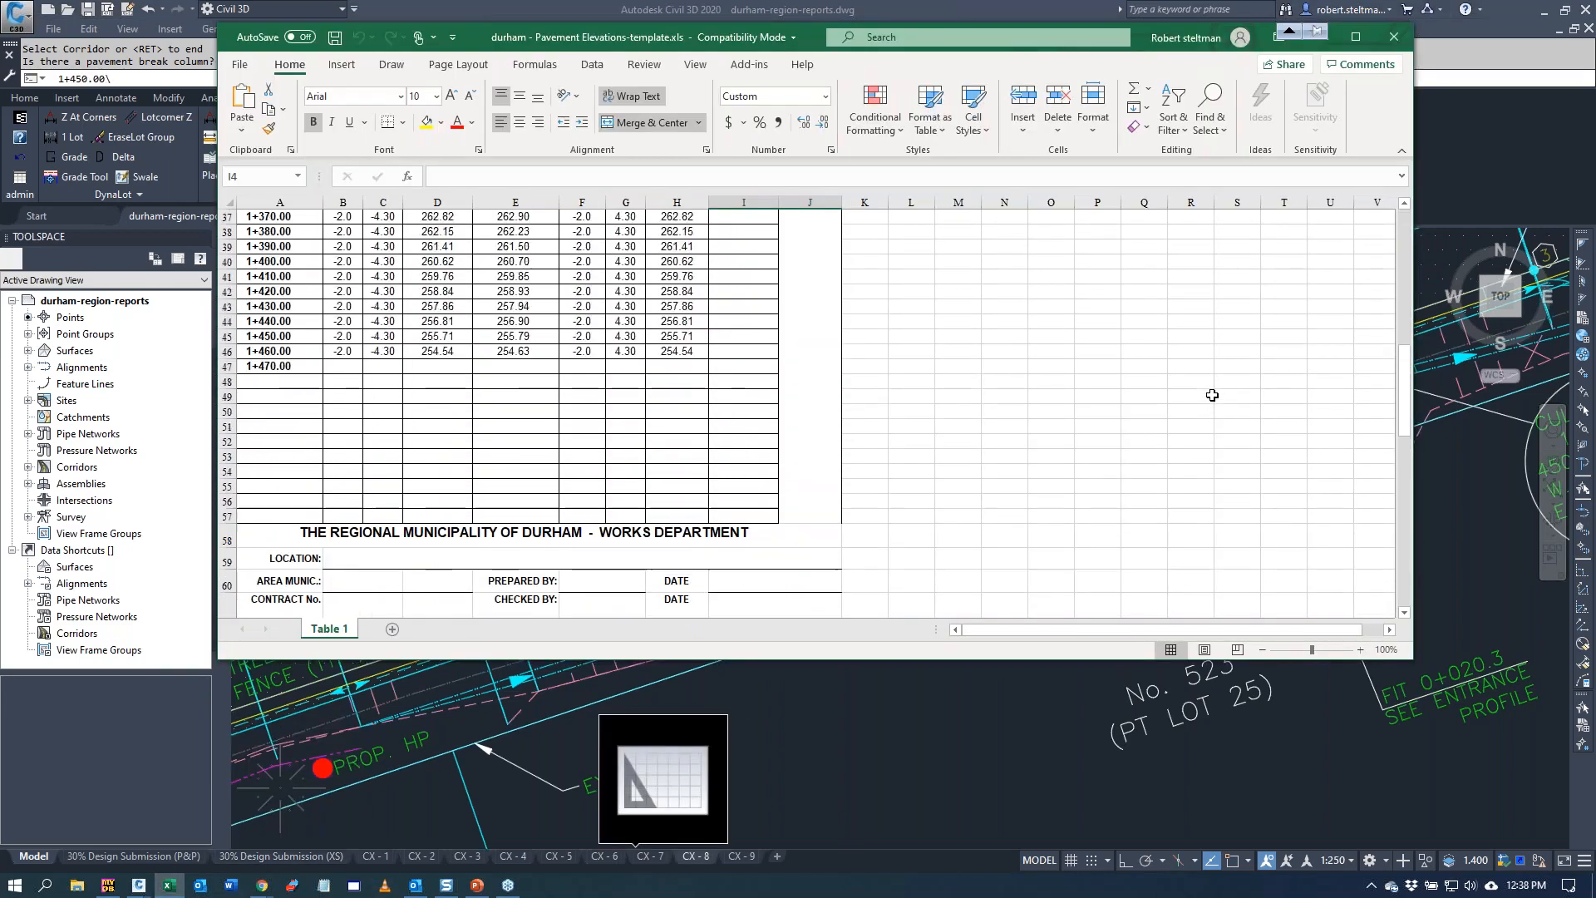
# - Review the Pavement Elevations report to station 1+560 in Excel and close it with Don't Save
pyautogui.scroll(-3)
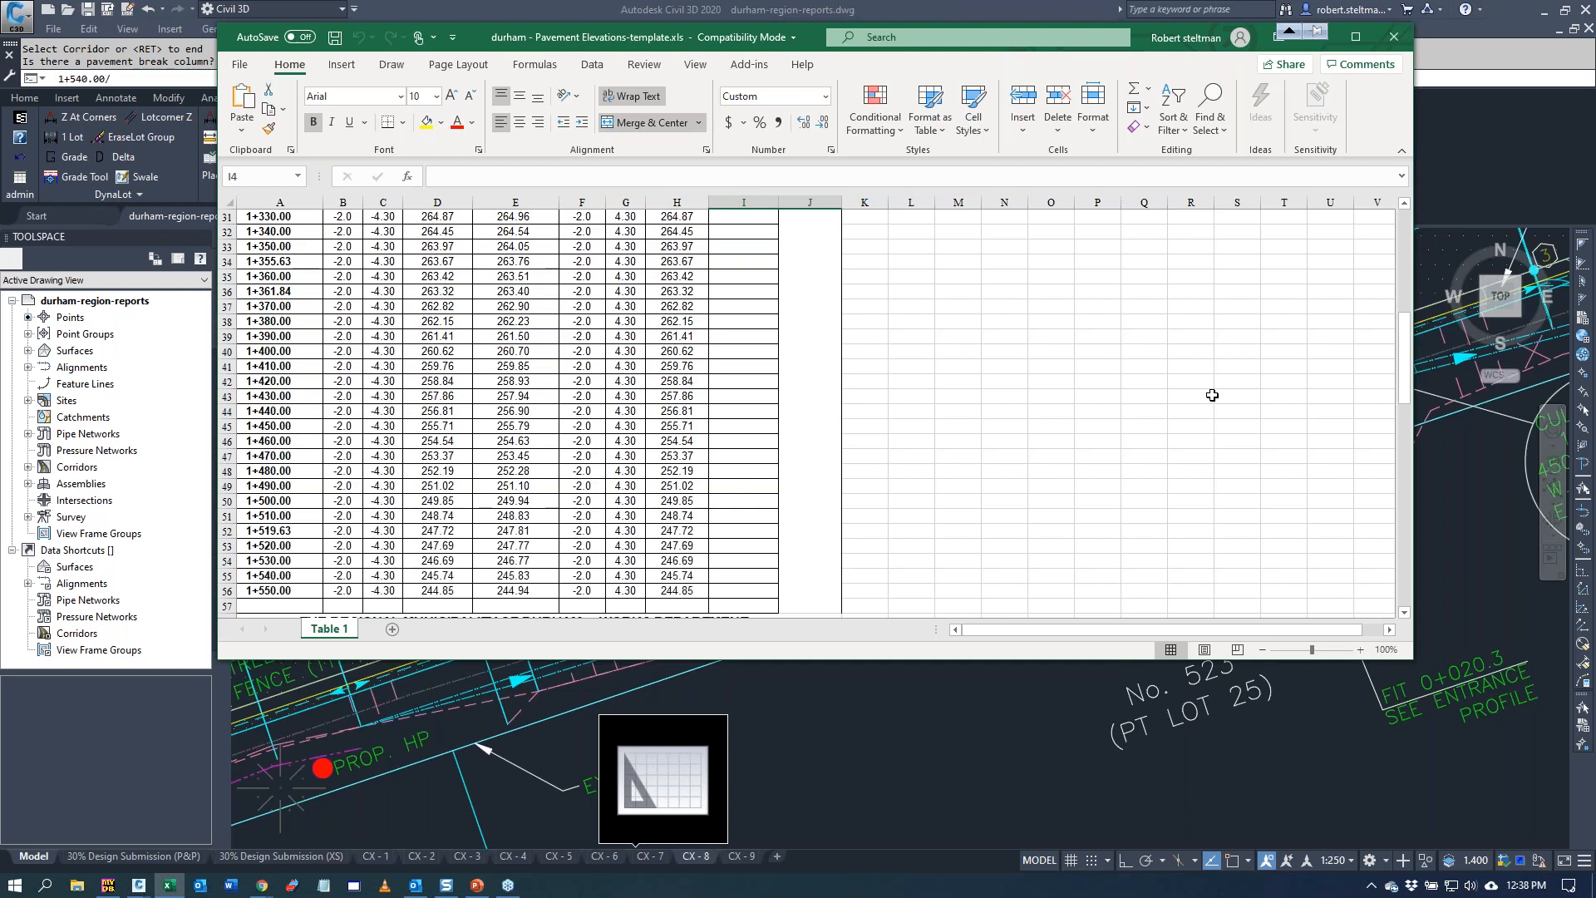
pyautogui.scroll(-3)
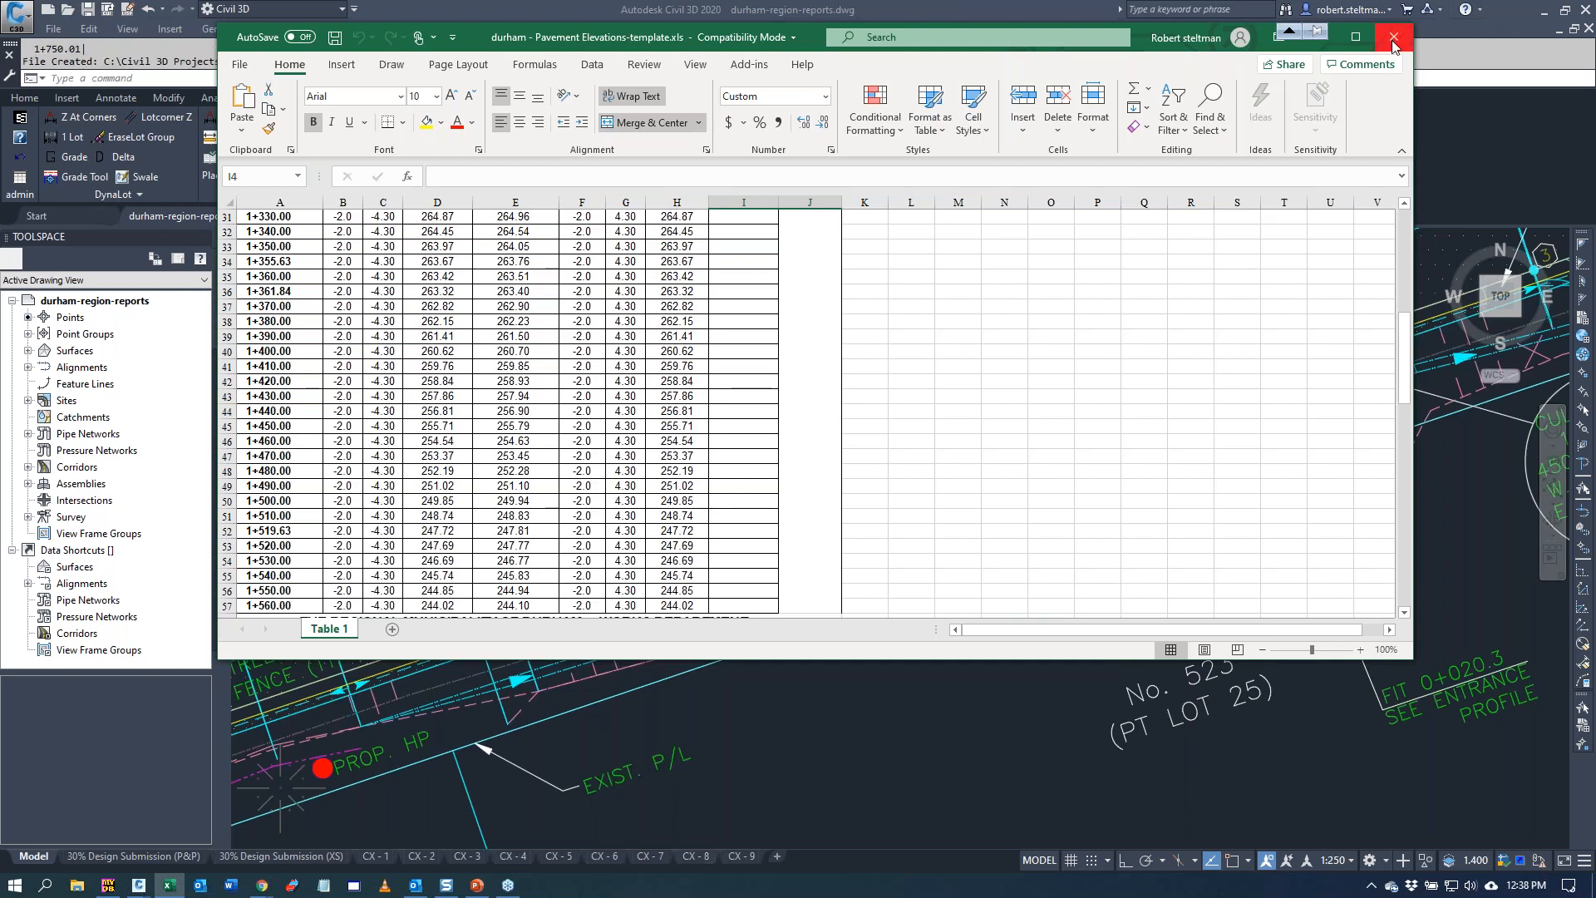
pyautogui.click(1393, 36)
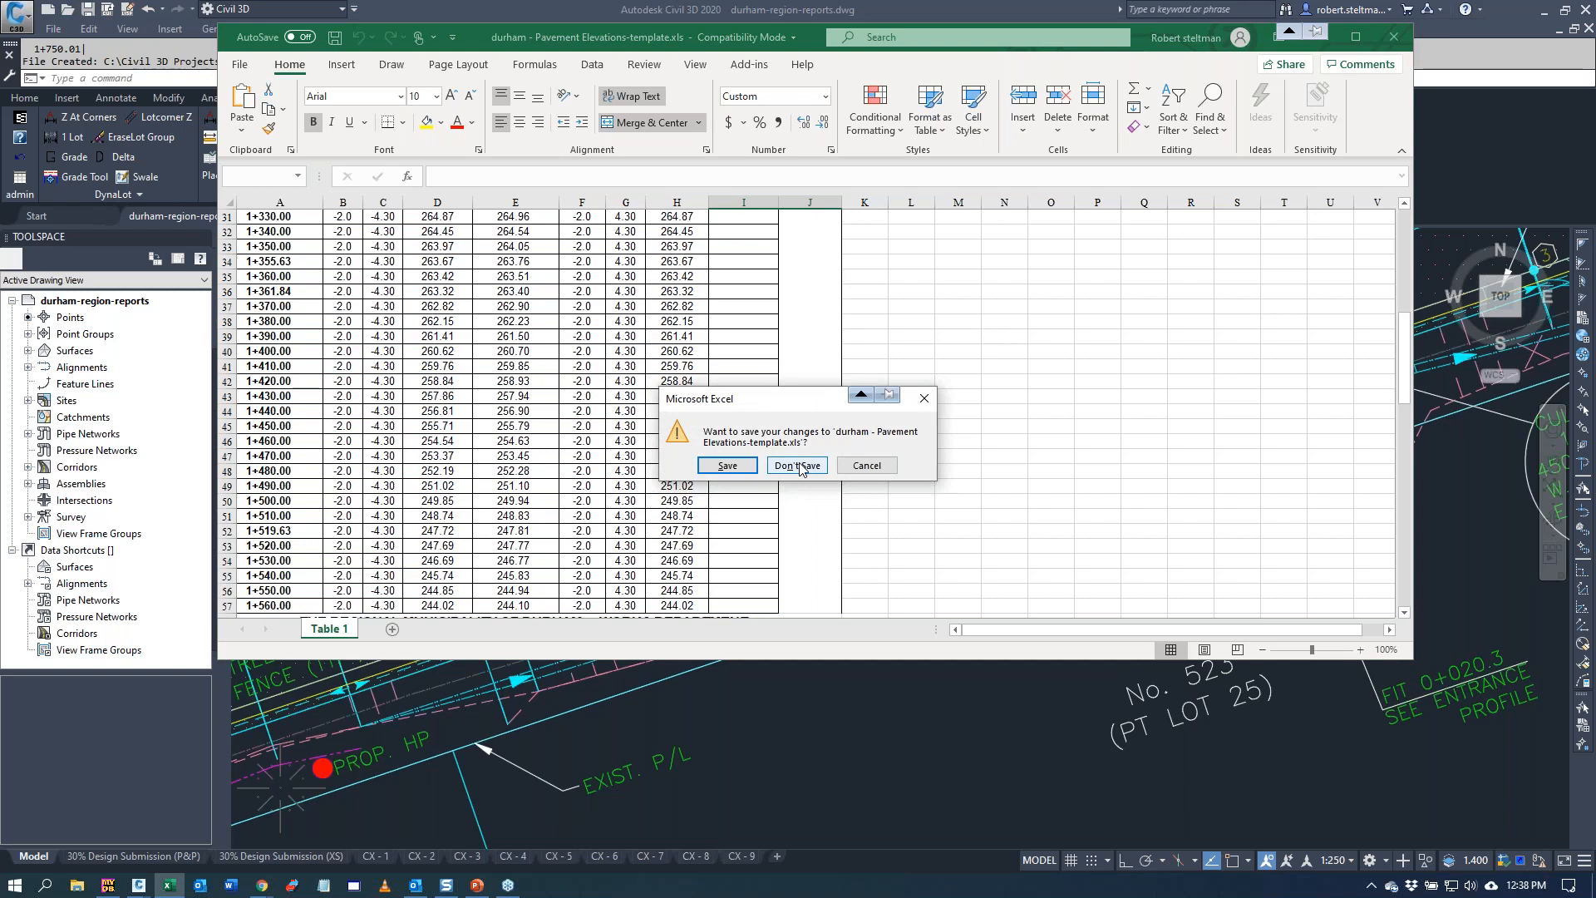
pyautogui.click(795, 466)
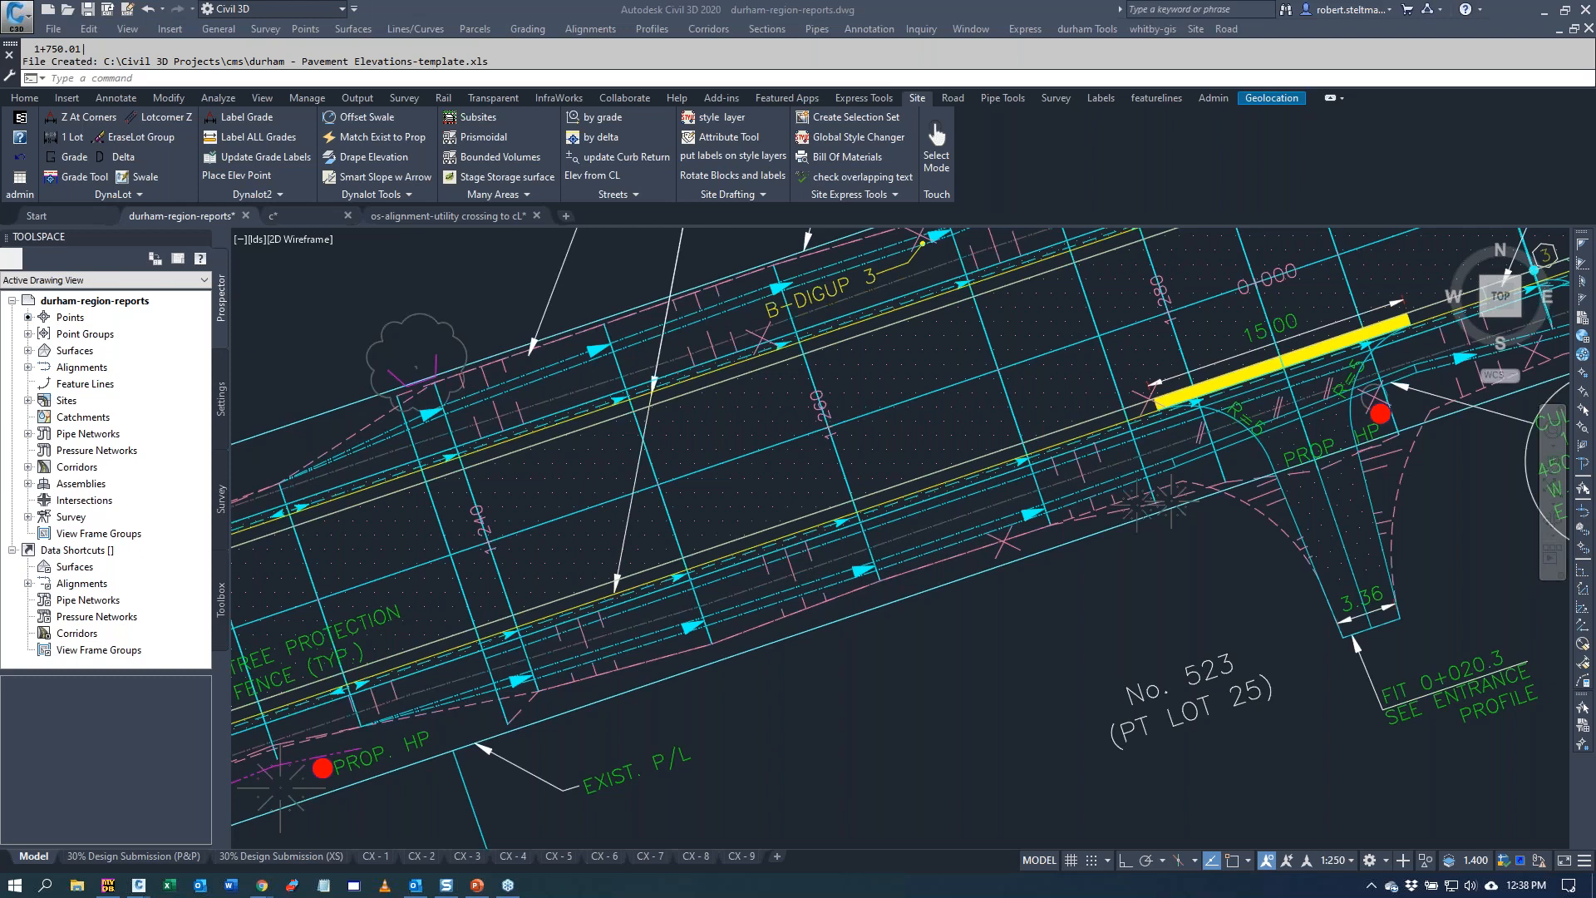
pyautogui.moveTo(663, 638)
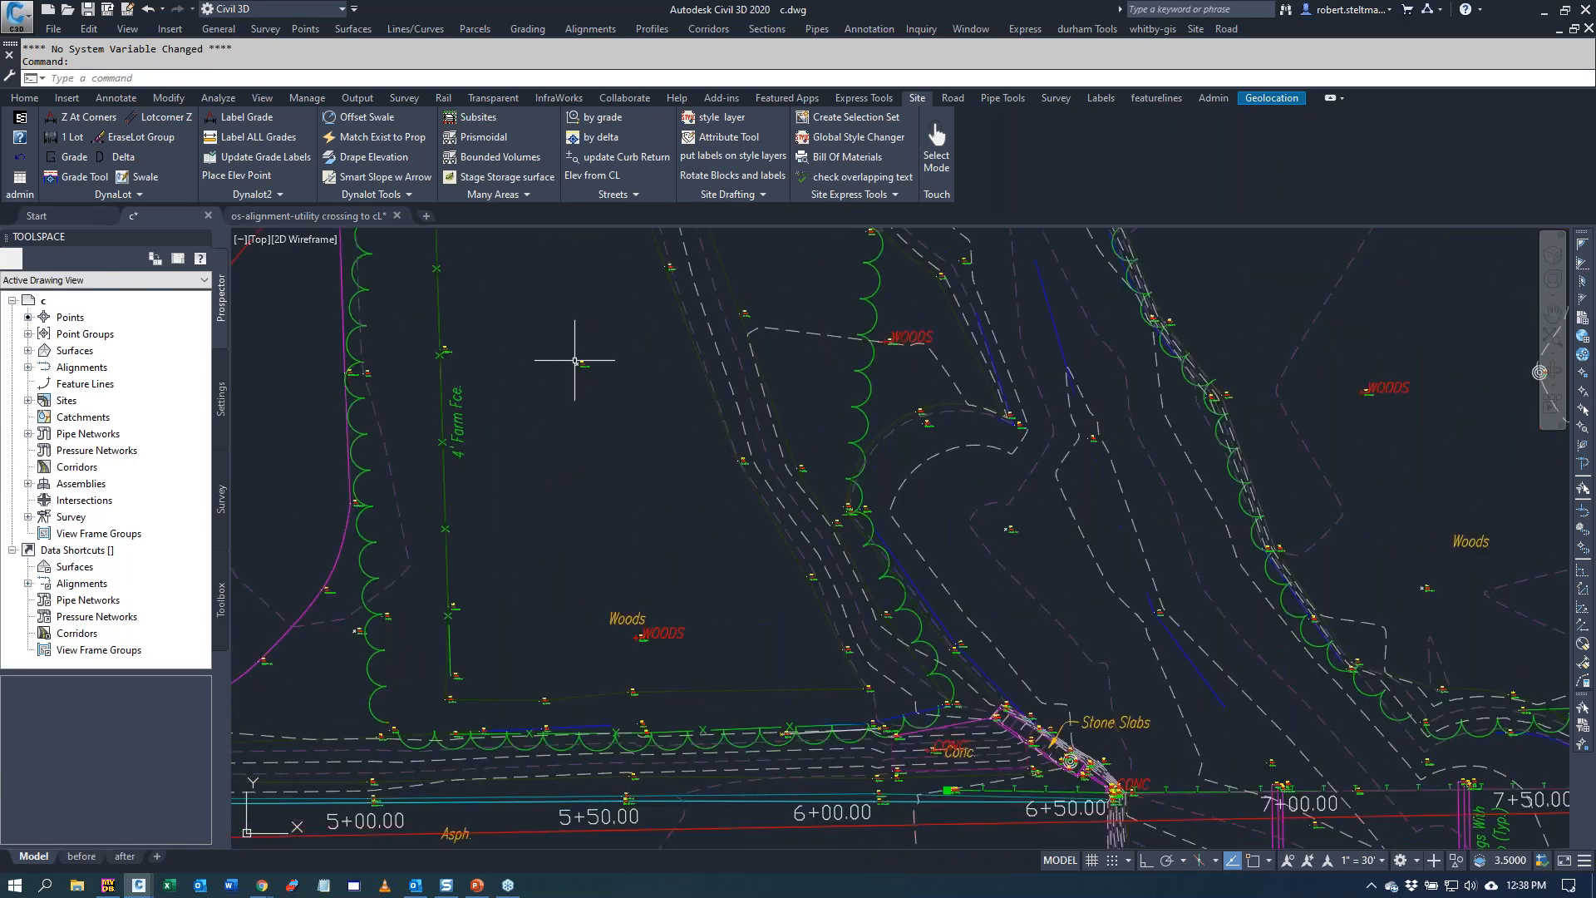
# - Zoom out to the full c.dwg site plan and switch to its 'before' layout
pyautogui.scroll(-3)
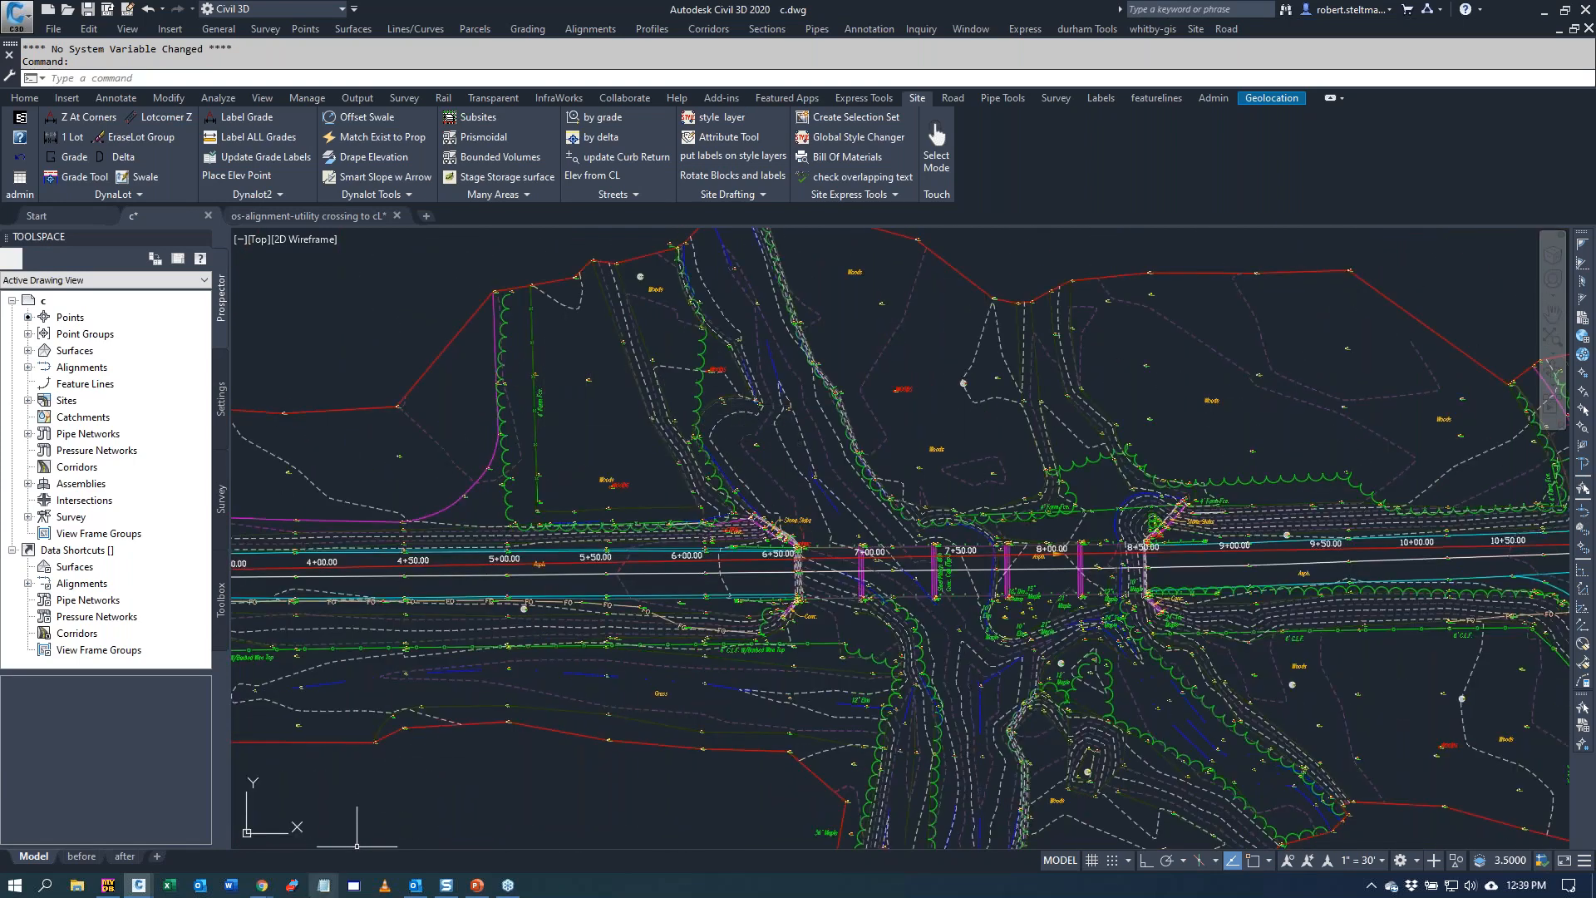
pyautogui.click(80, 854)
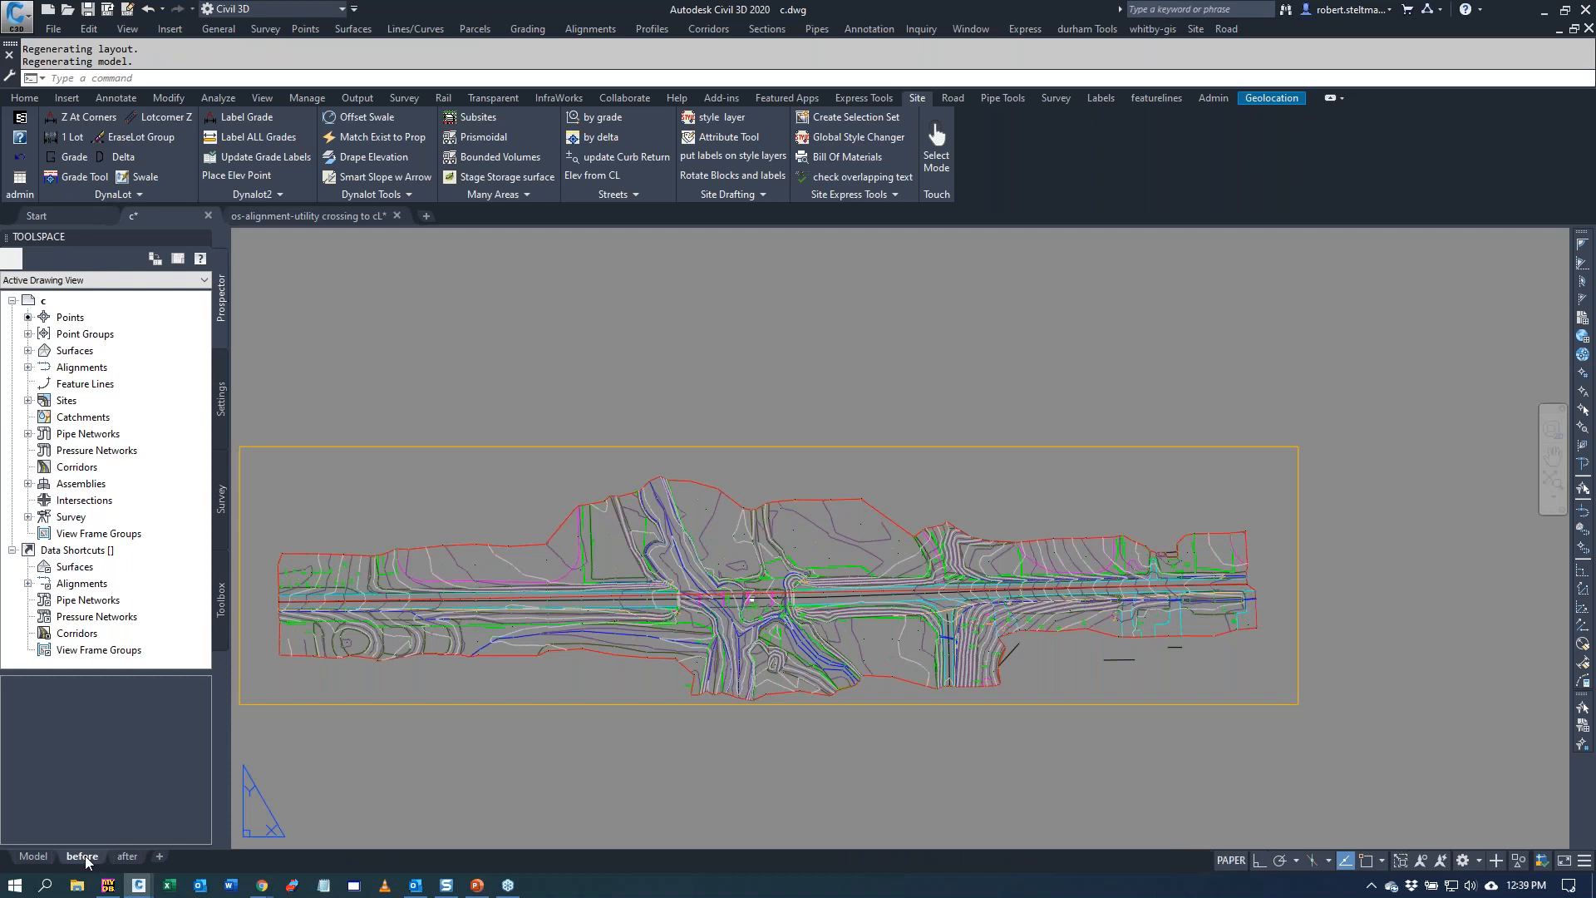
# - Run Station AECC Points in Paper Space from the Road tools with block scale 0.1 and show the after layout
pyautogui.click(1259, 98)
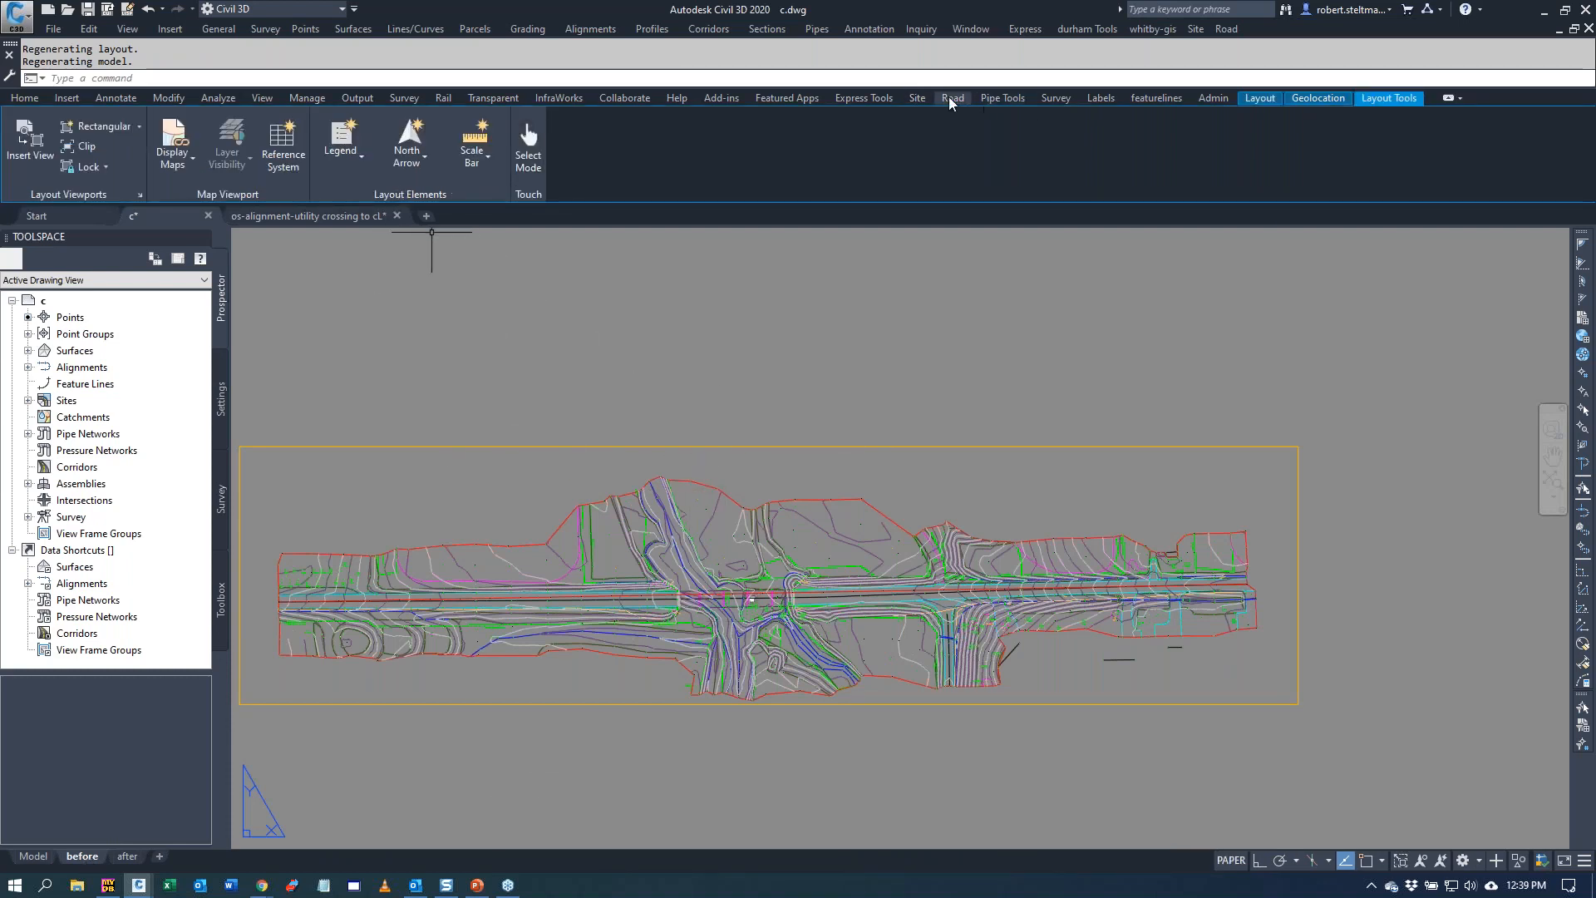
pyautogui.click(951, 99)
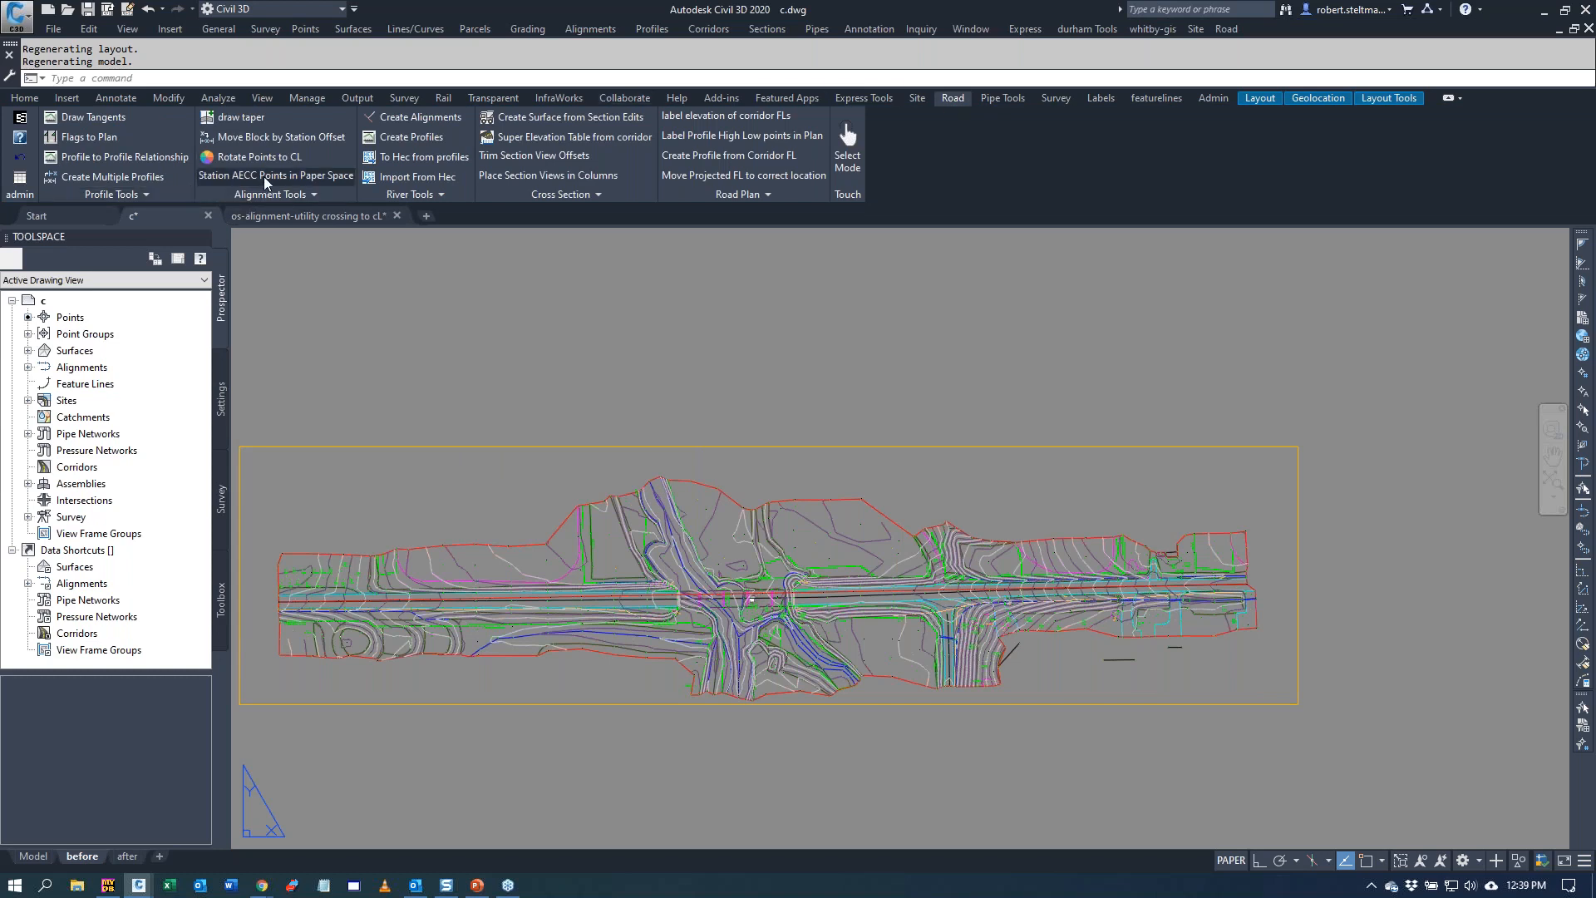
pyautogui.moveTo(430, 244)
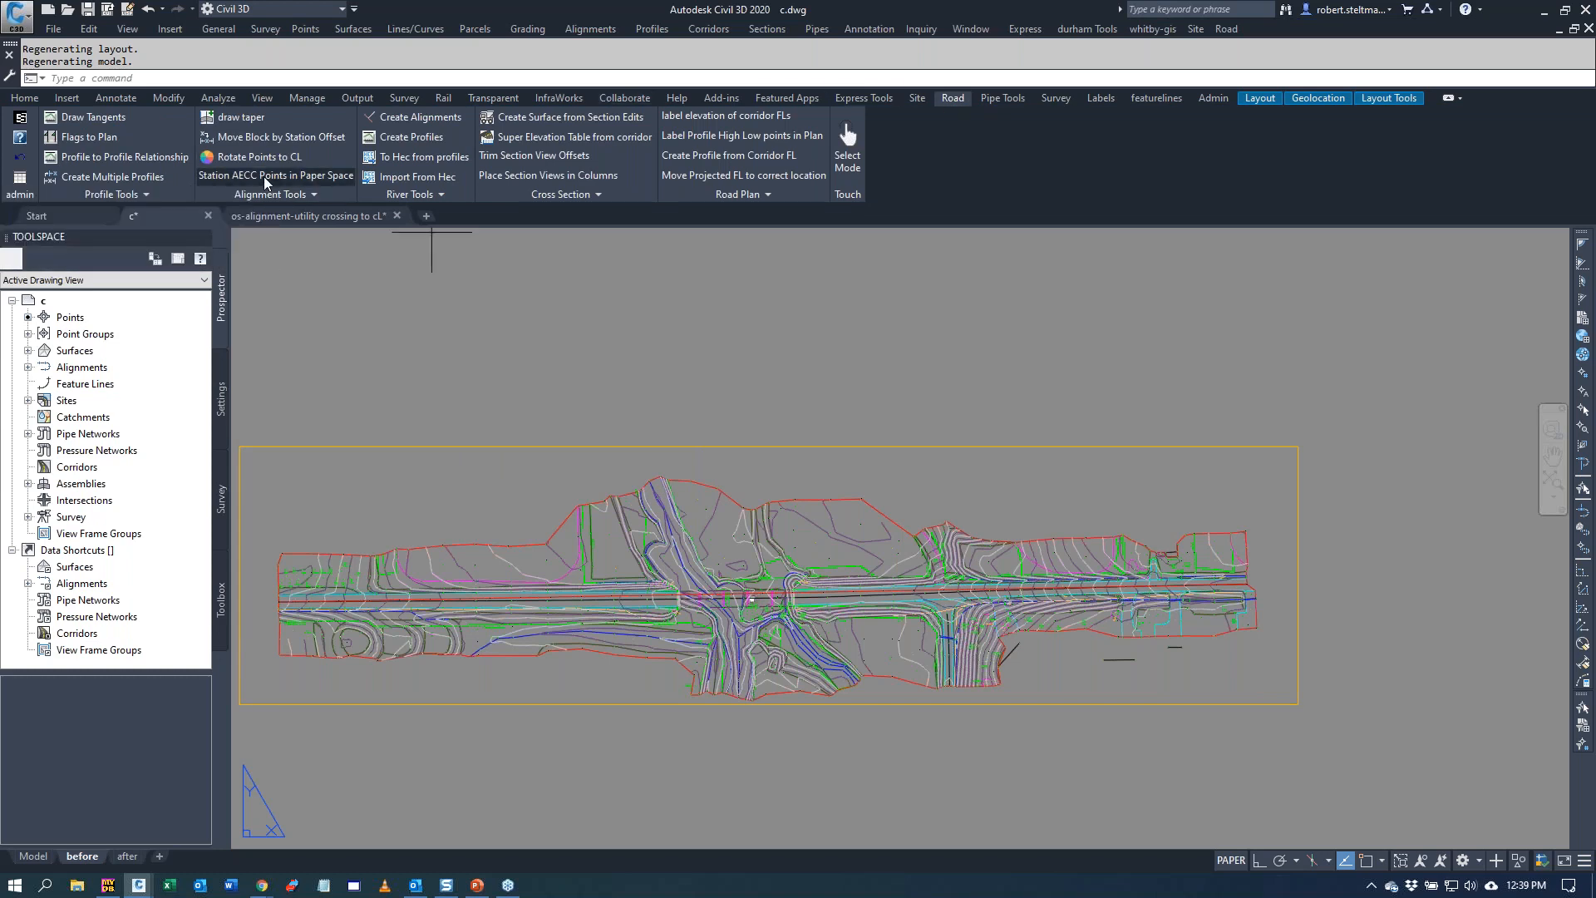
pyautogui.click(275, 174)
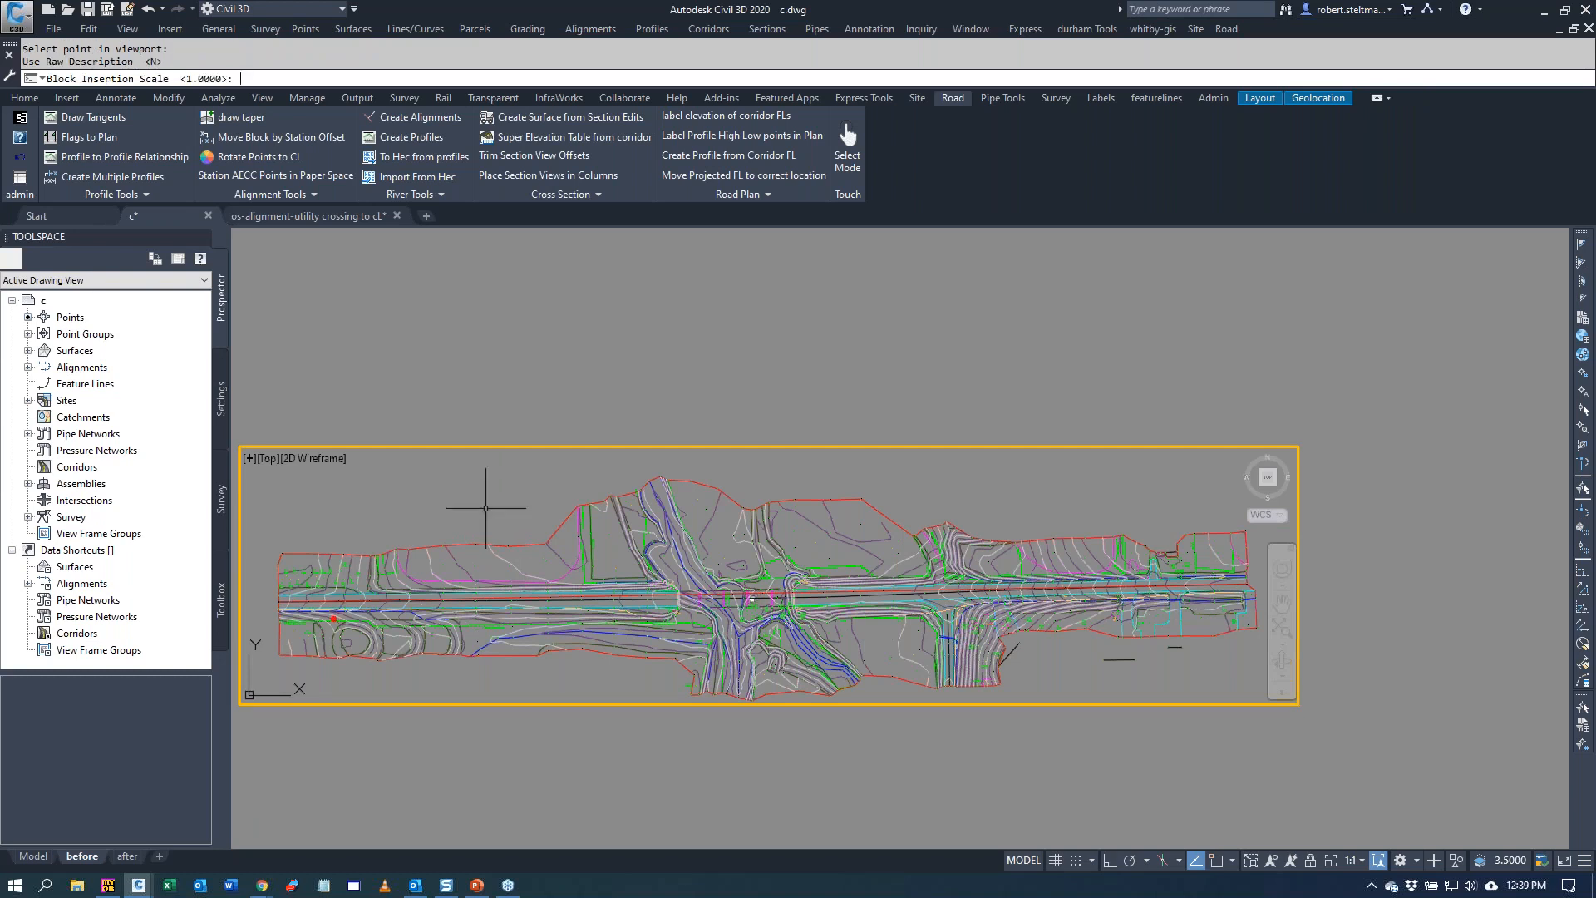
pyautogui.write('.1')
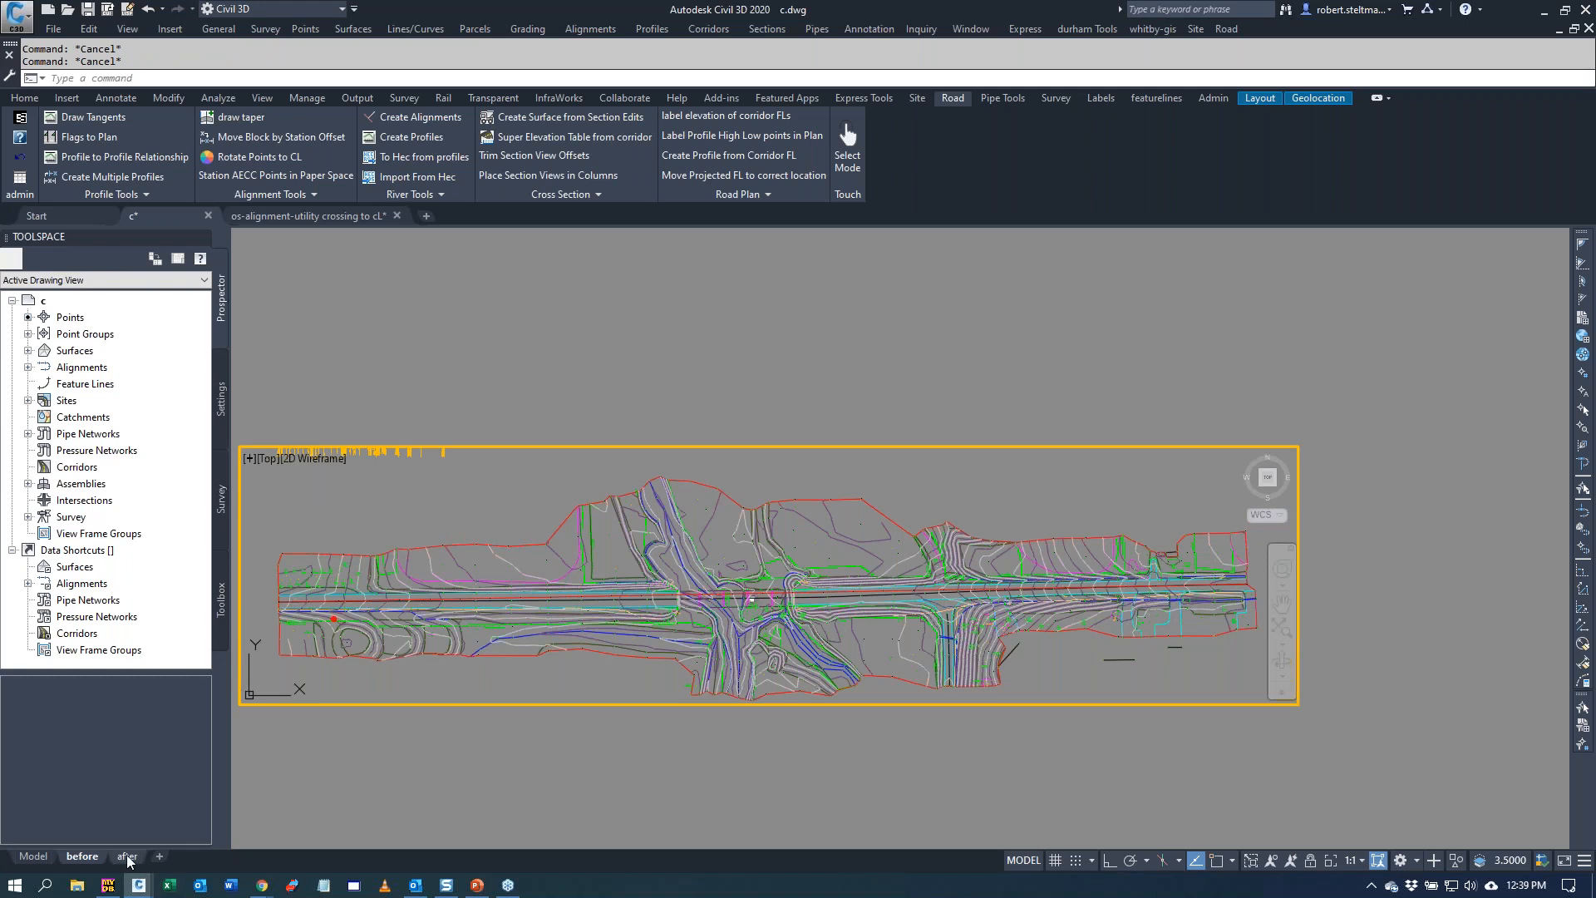
pyautogui.click(125, 856)
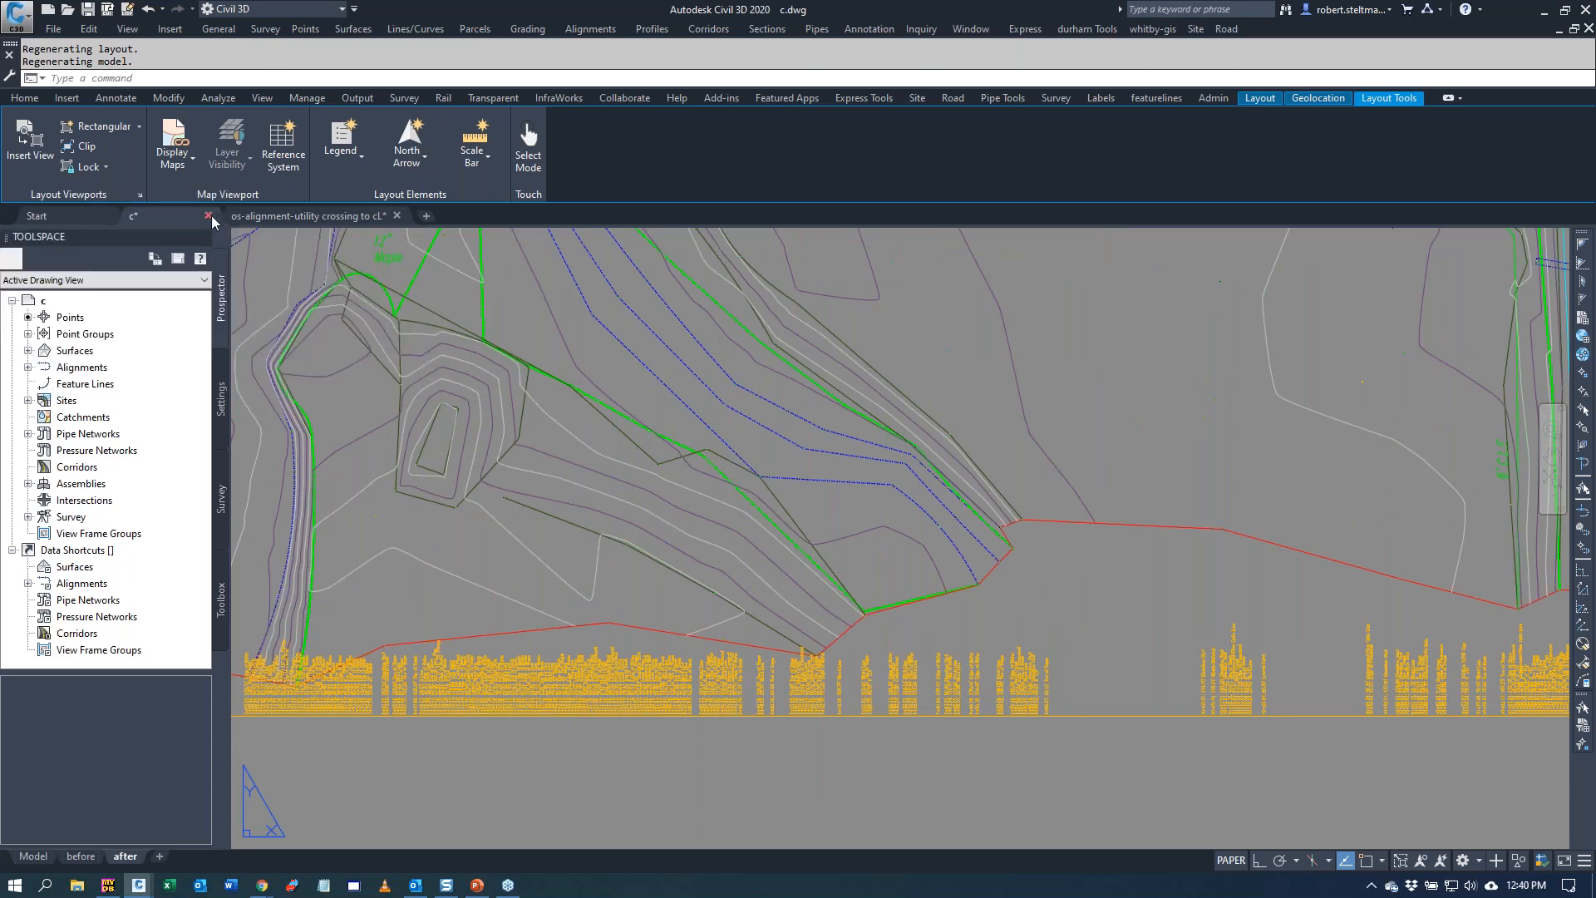
# - Close c.dwg, answering the save-changes prompt, leaving the utility crossing to cL drawing active
pyautogui.click(210, 216)
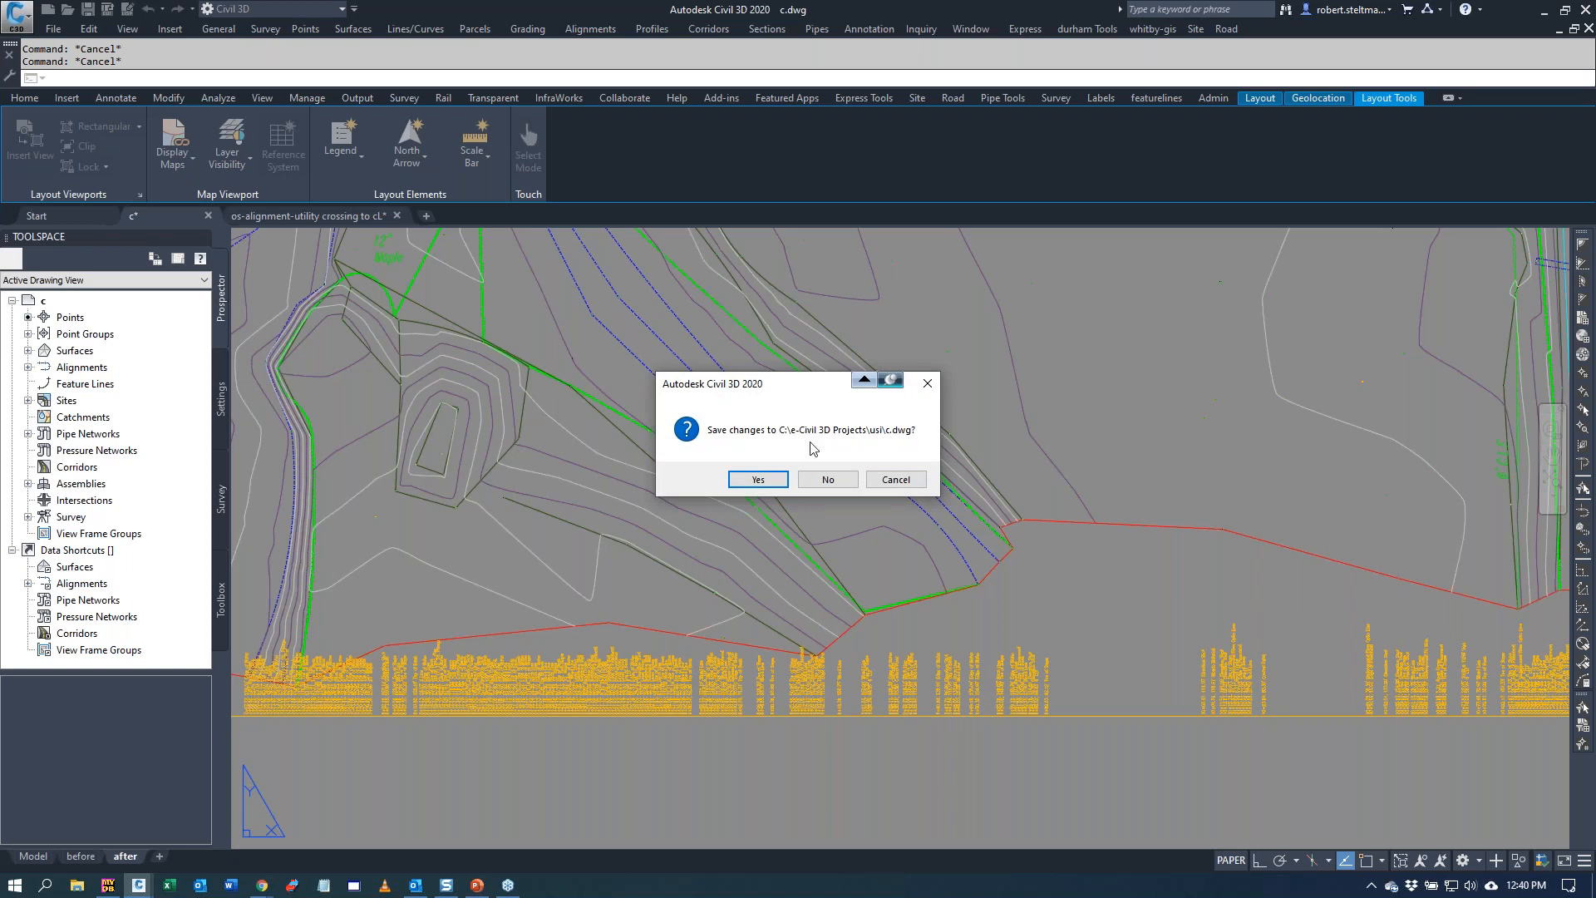
pyautogui.click(826, 479)
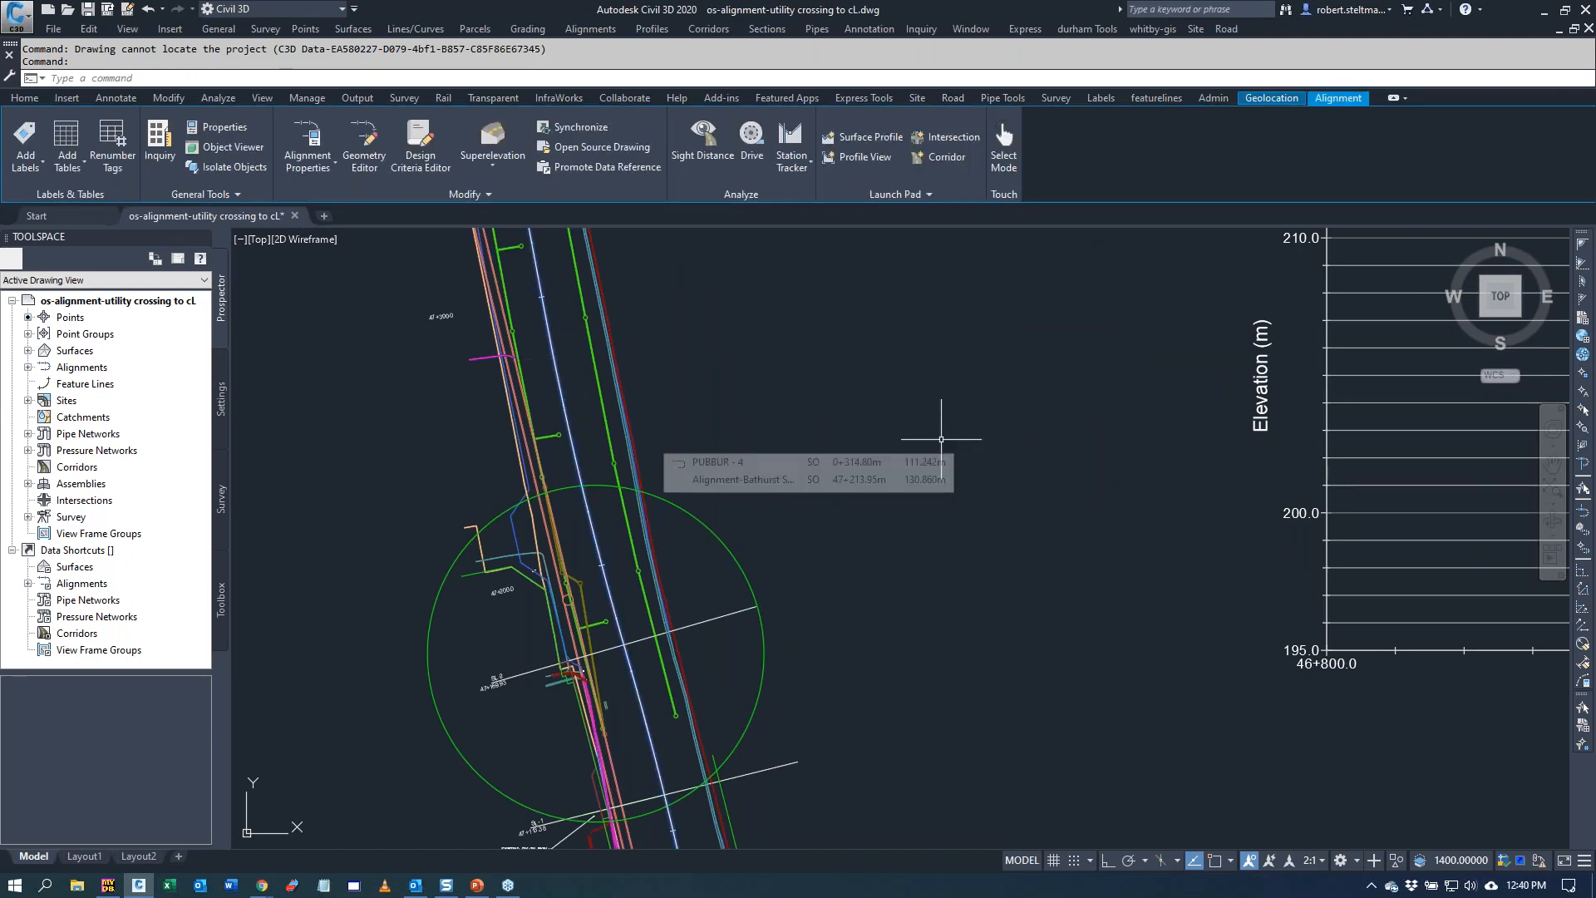
pyautogui.moveTo(550, 639)
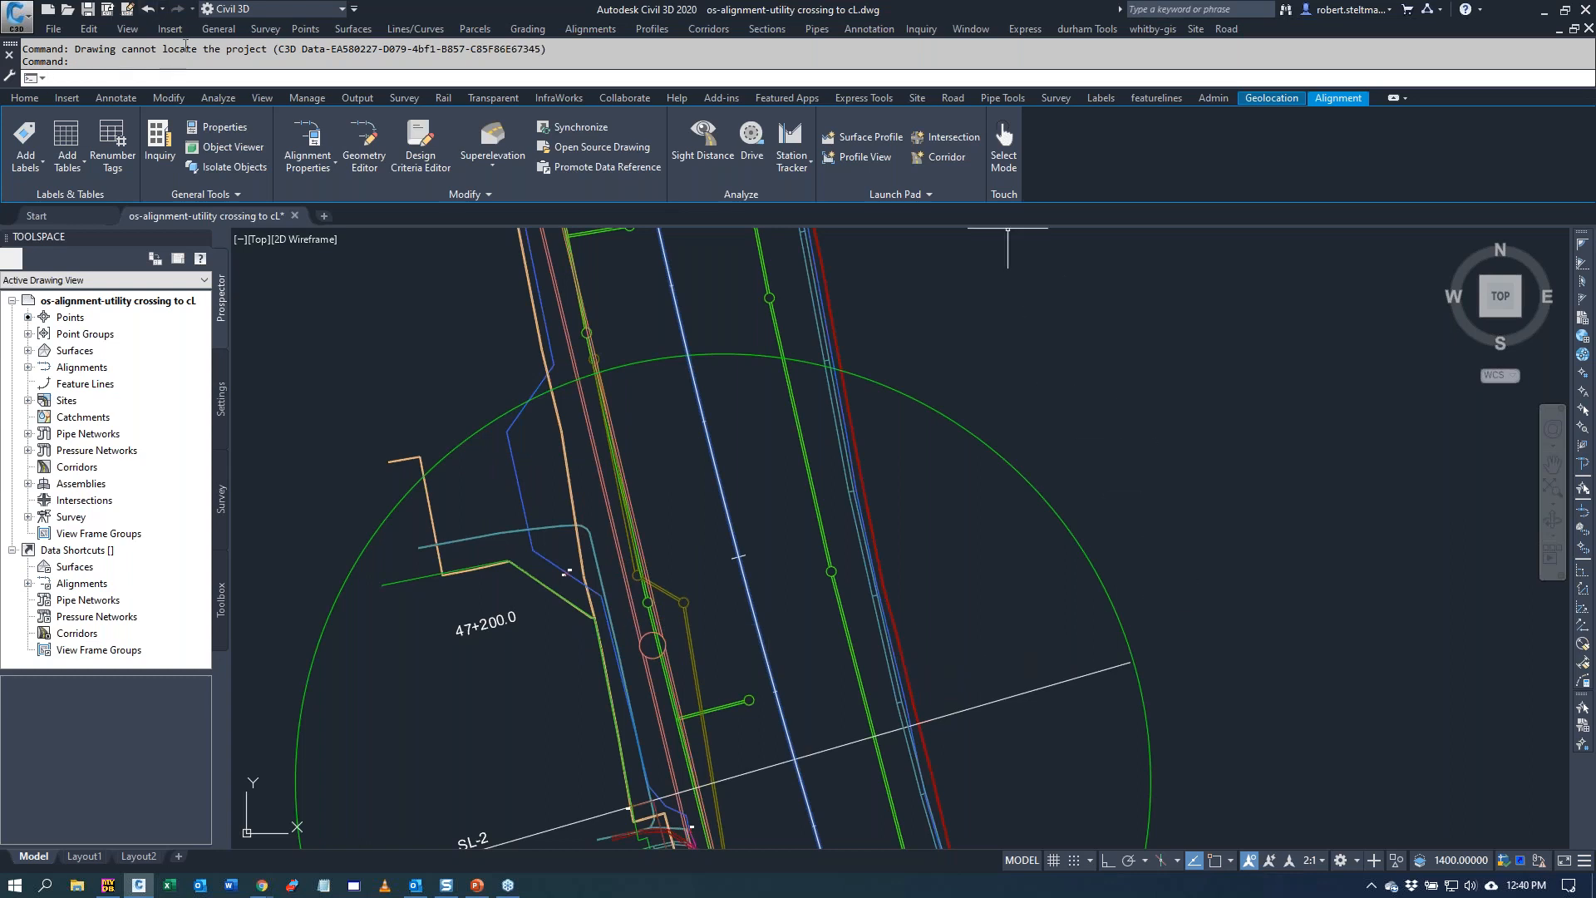
# - Load surveytools3.vlx and start the PIPE-INTERSECTIONS-UTILITIES command
pyautogui.write('(load')
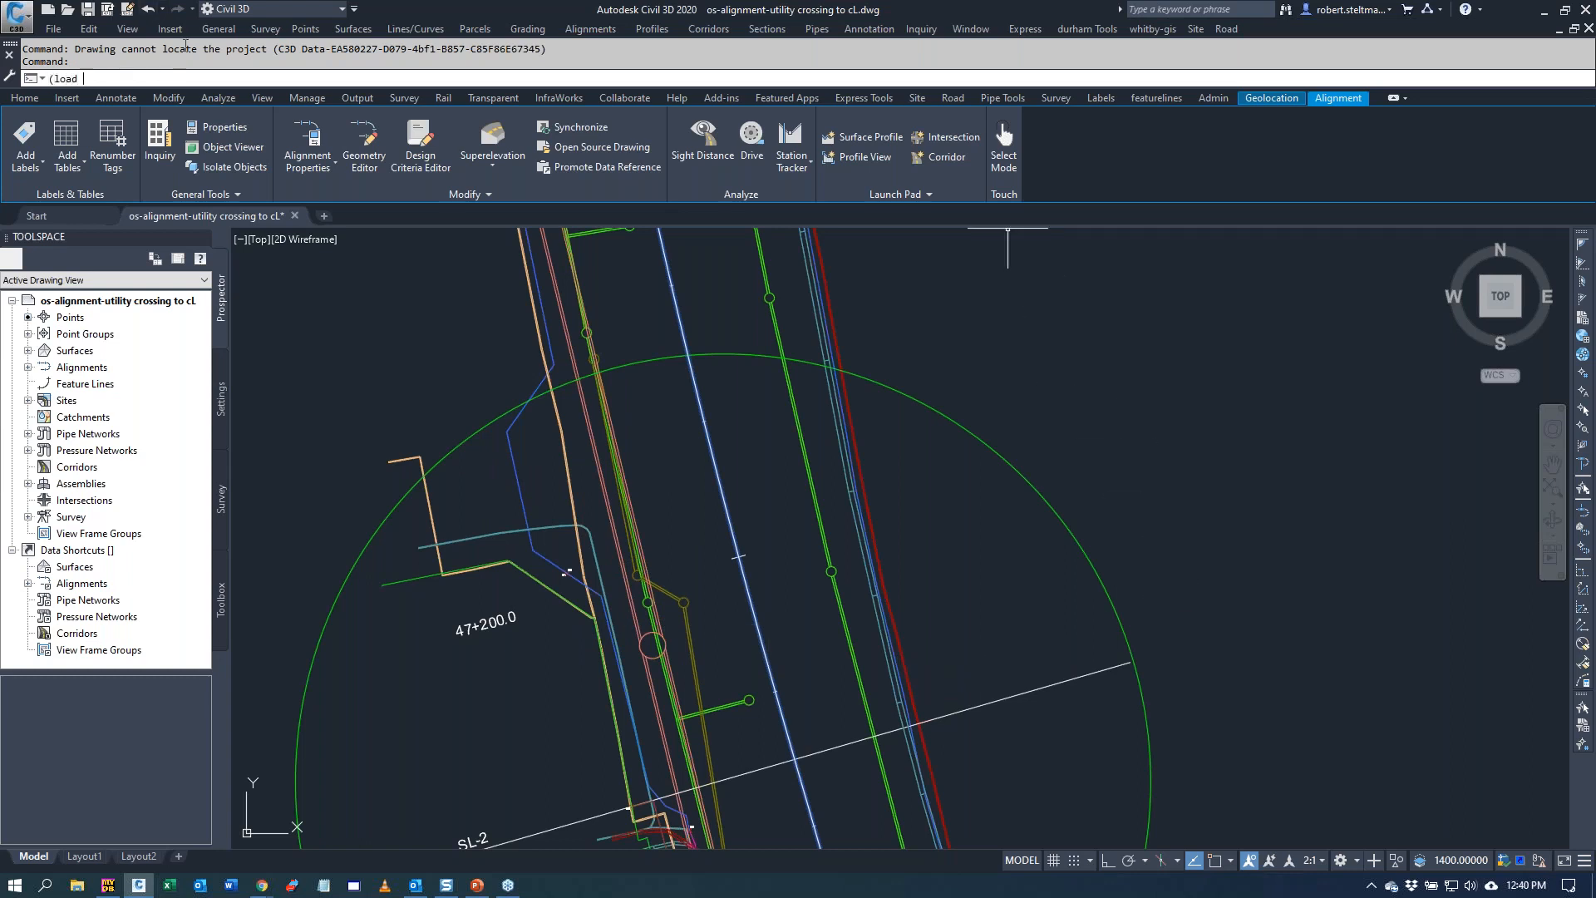
pyautogui.write('"survey')
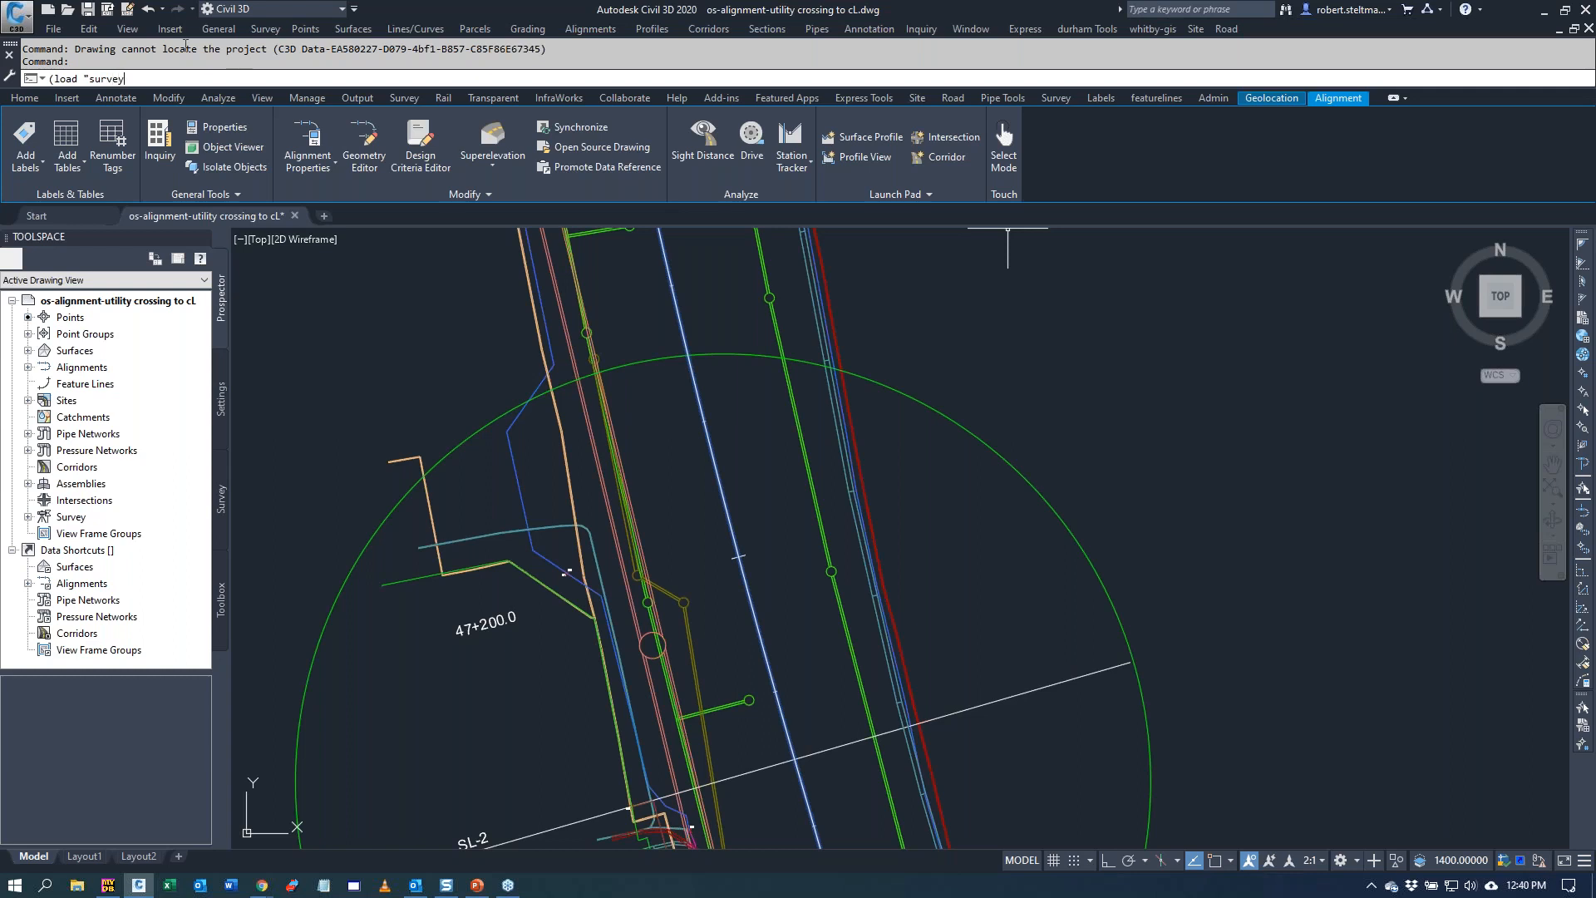
pyautogui.write('tools3.')
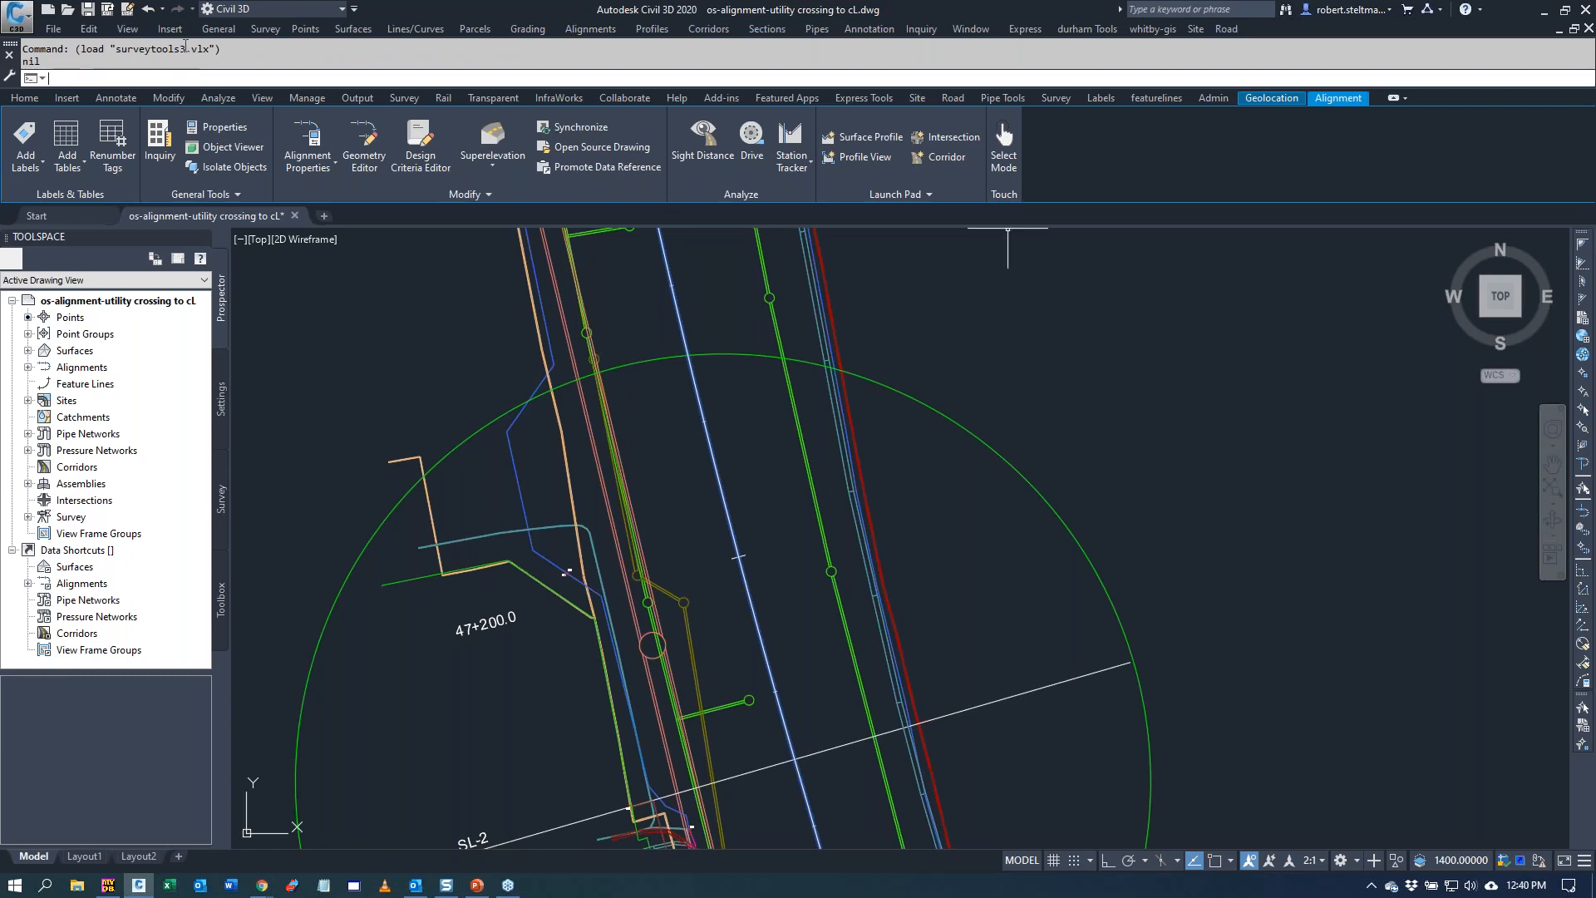
pyautogui.write('pip')
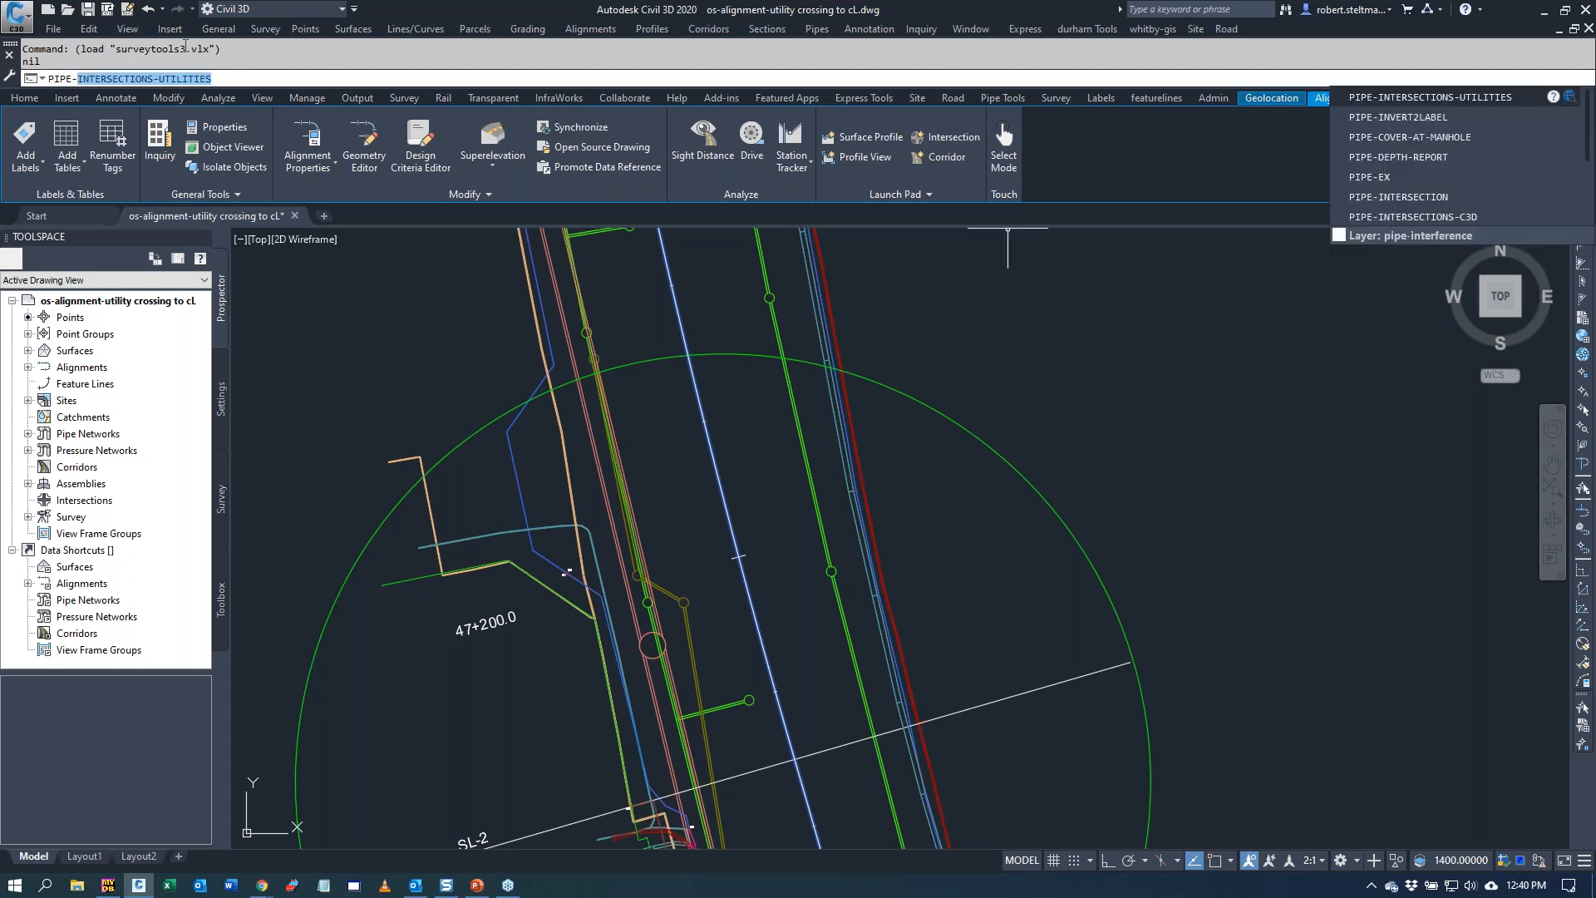
pyautogui.click(1429, 96)
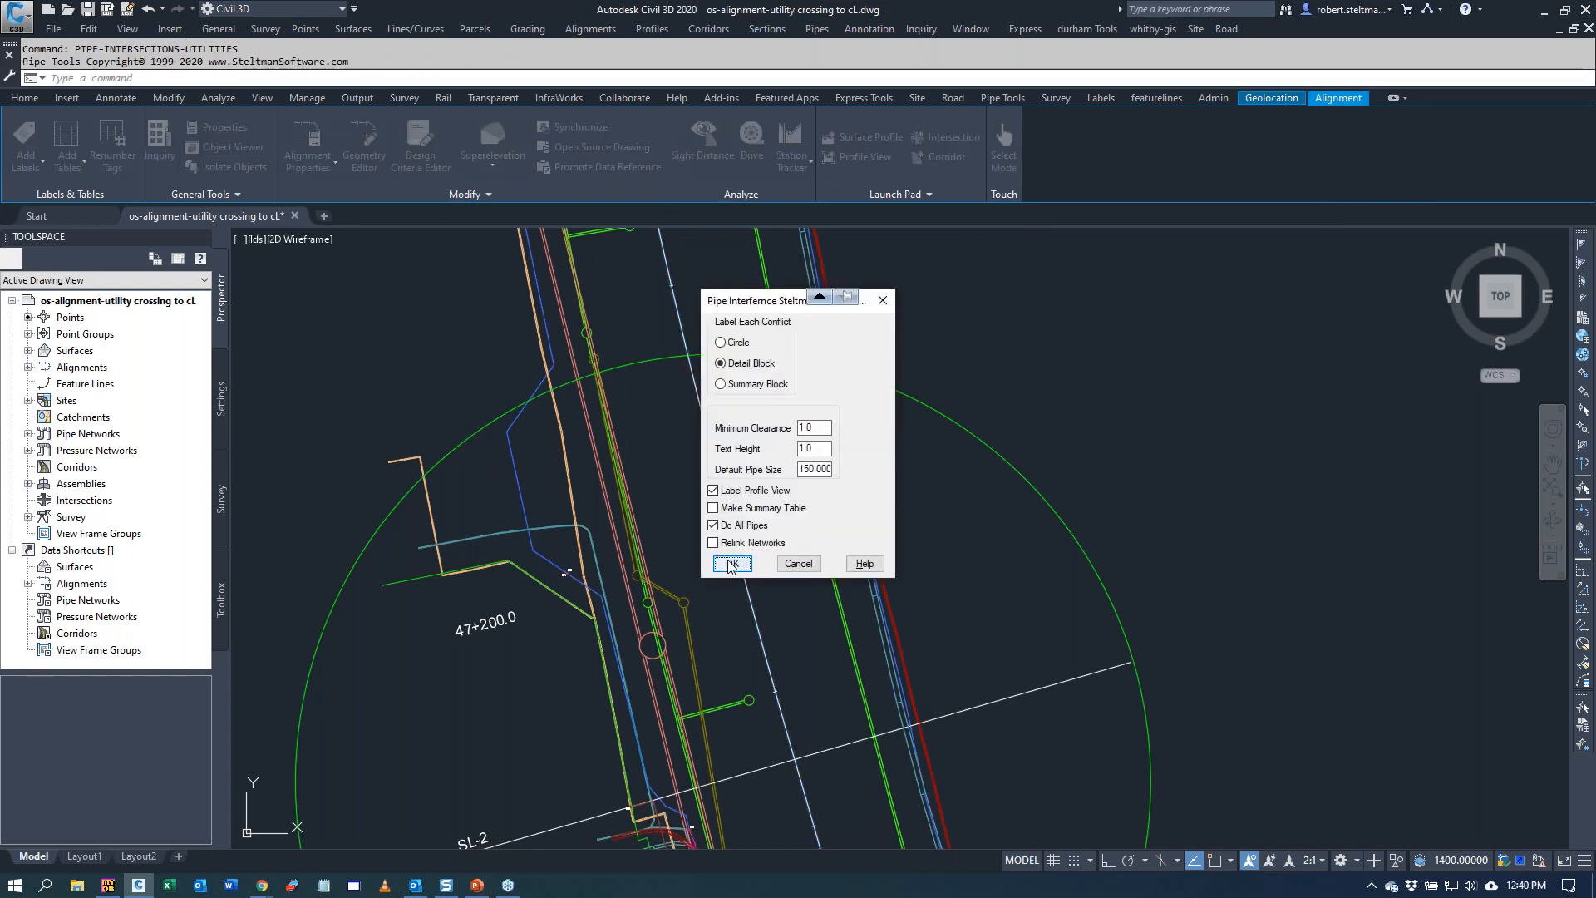
# - Accept Pipe Interference with Detail Block and Label Profile View, choosing utility alignment PUGBUR - 6
pyautogui.click(731, 564)
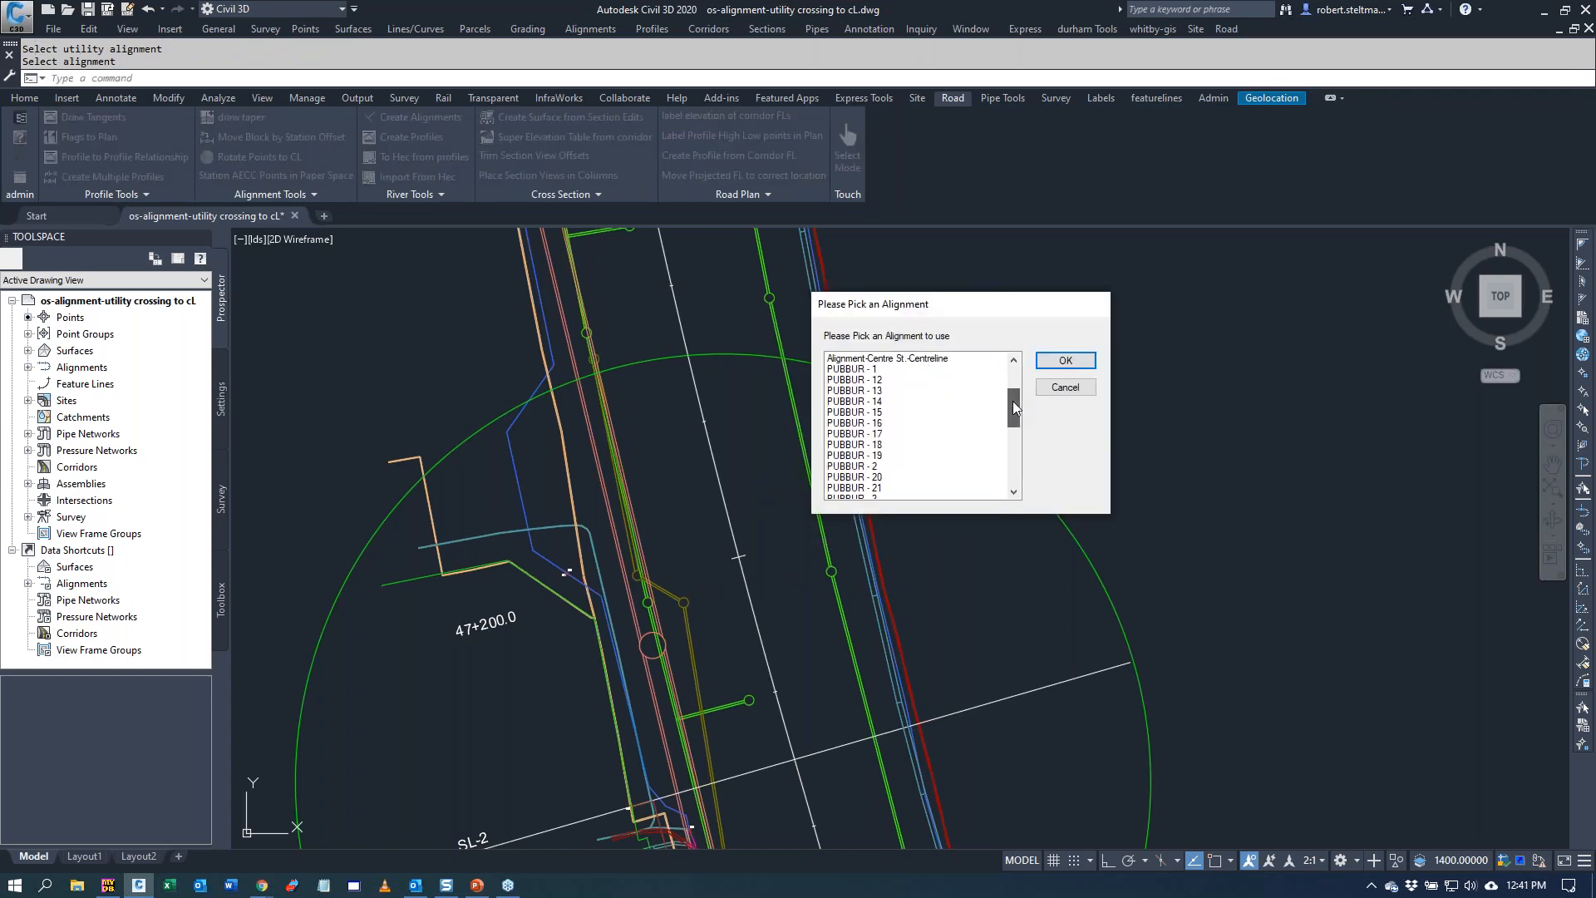
pyautogui.scroll(-3)
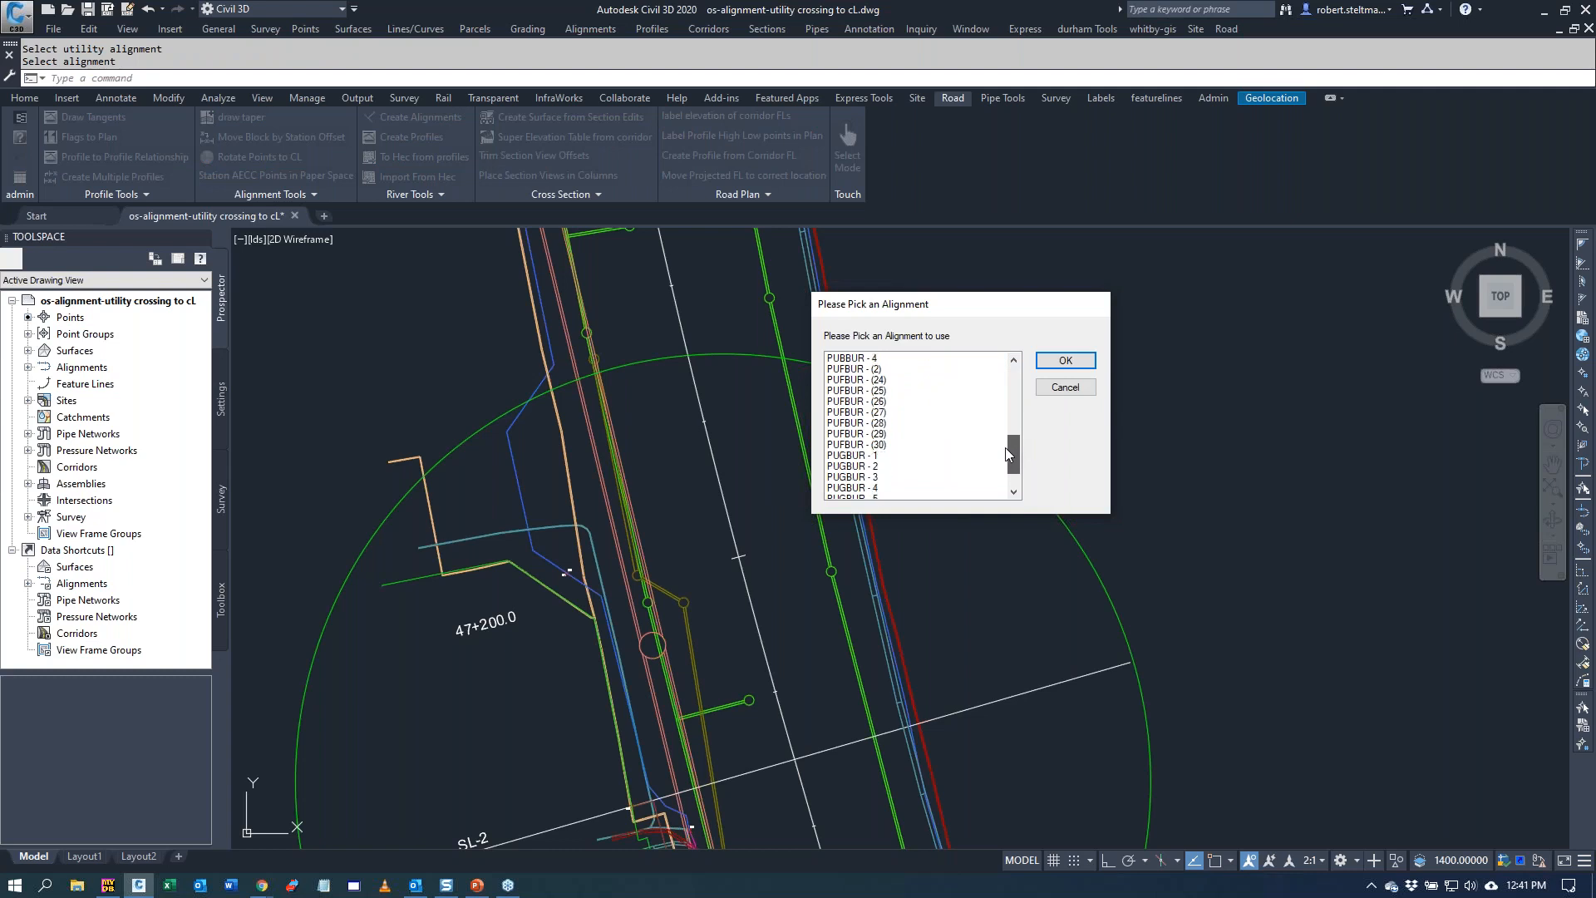
pyautogui.click(852, 477)
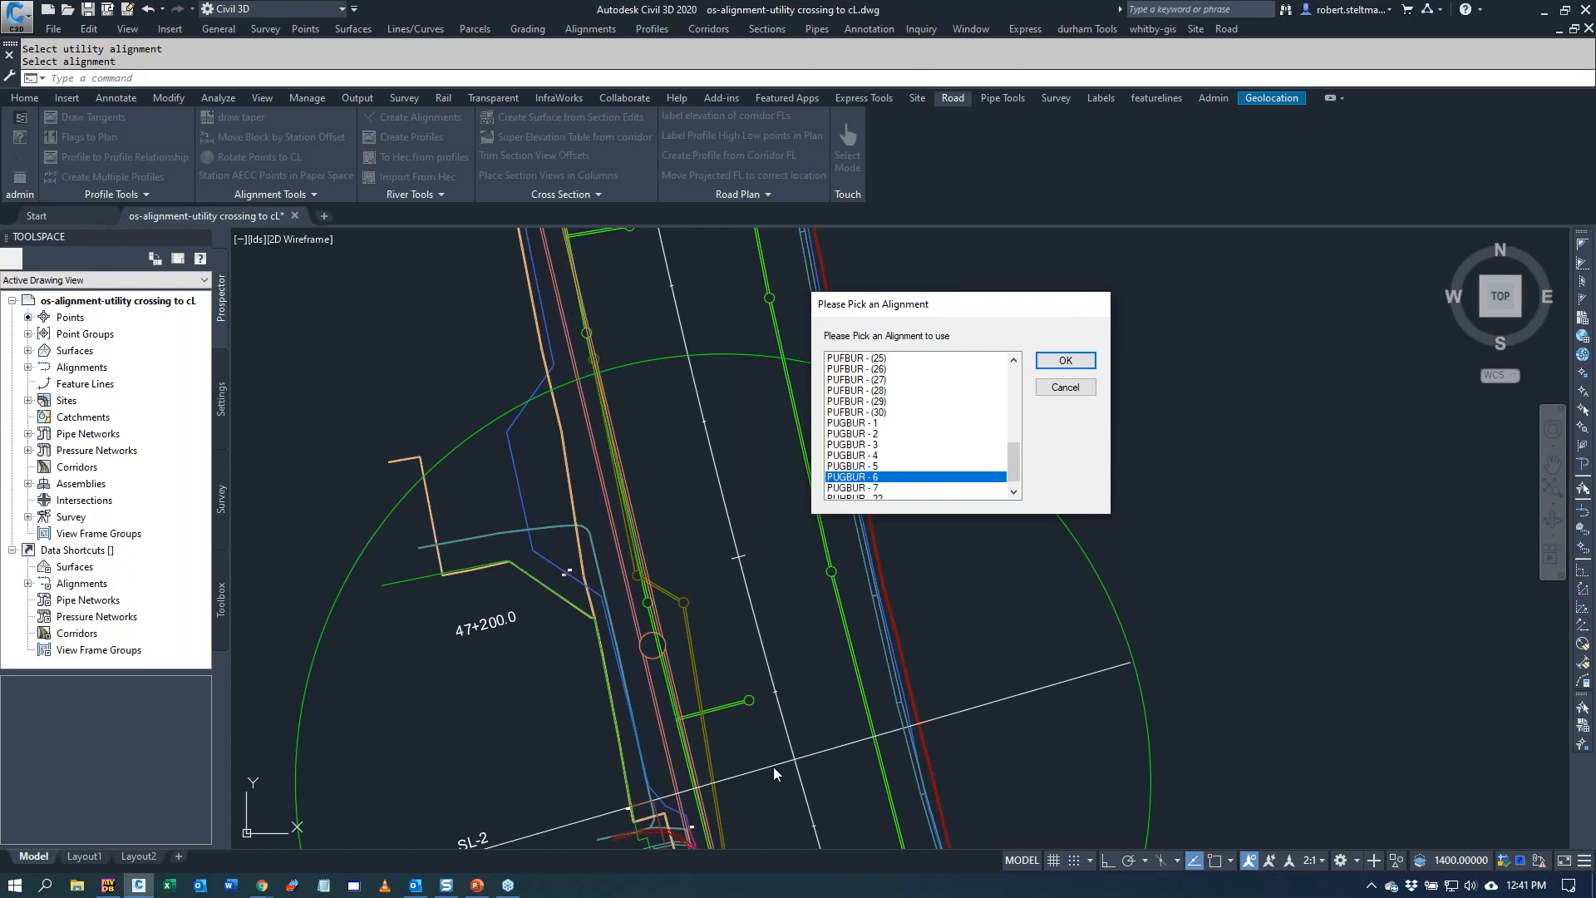
pyautogui.moveTo(1052, 445)
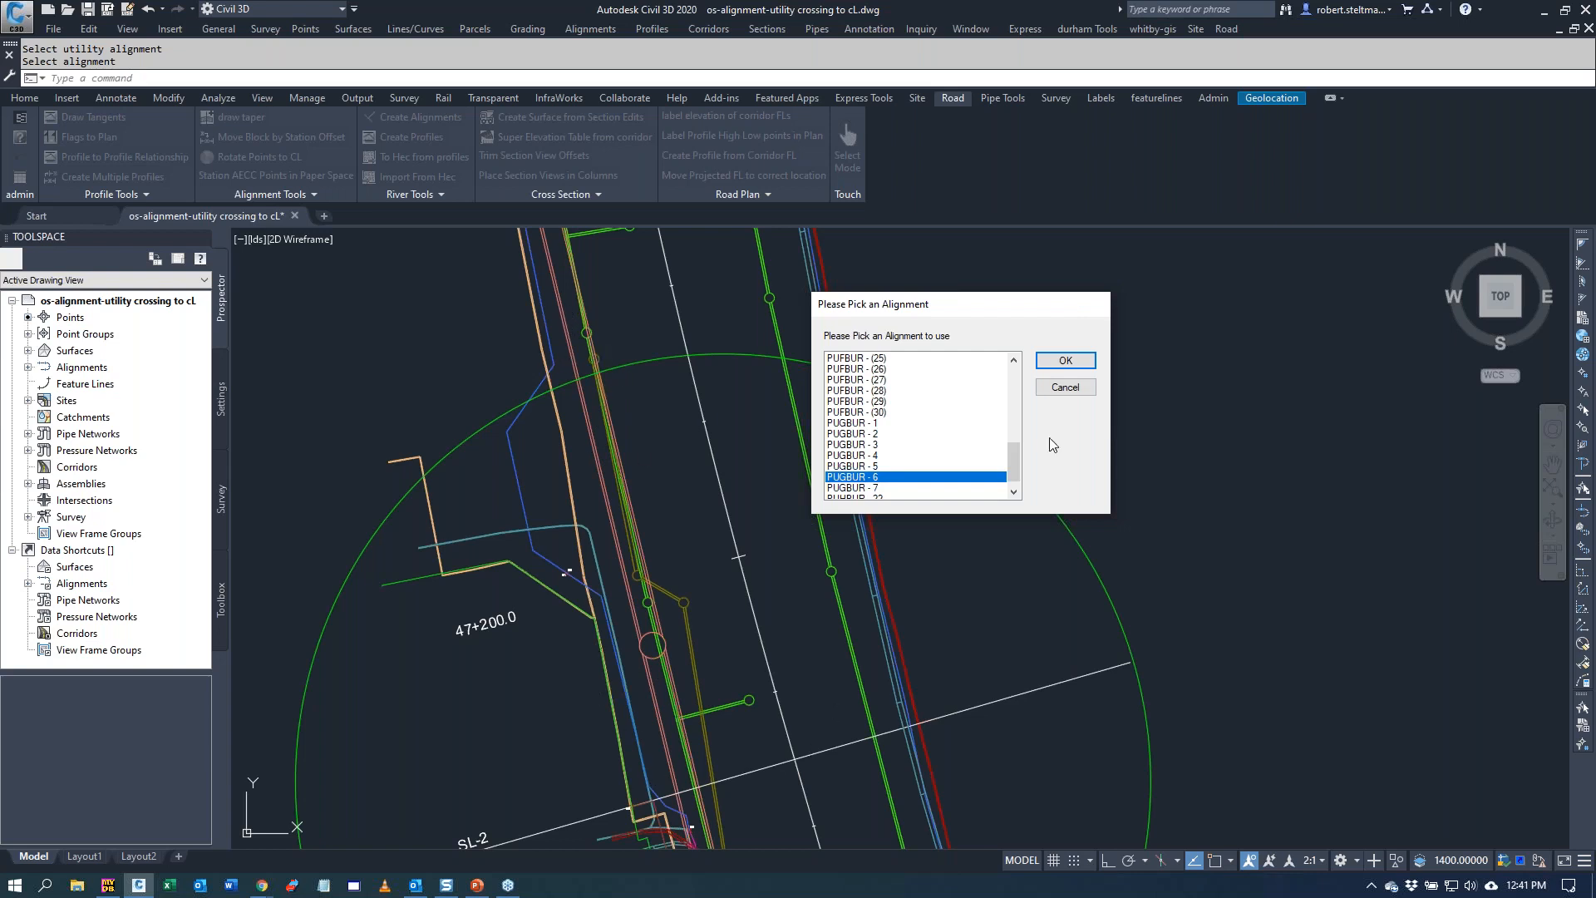
pyautogui.click(1064, 361)
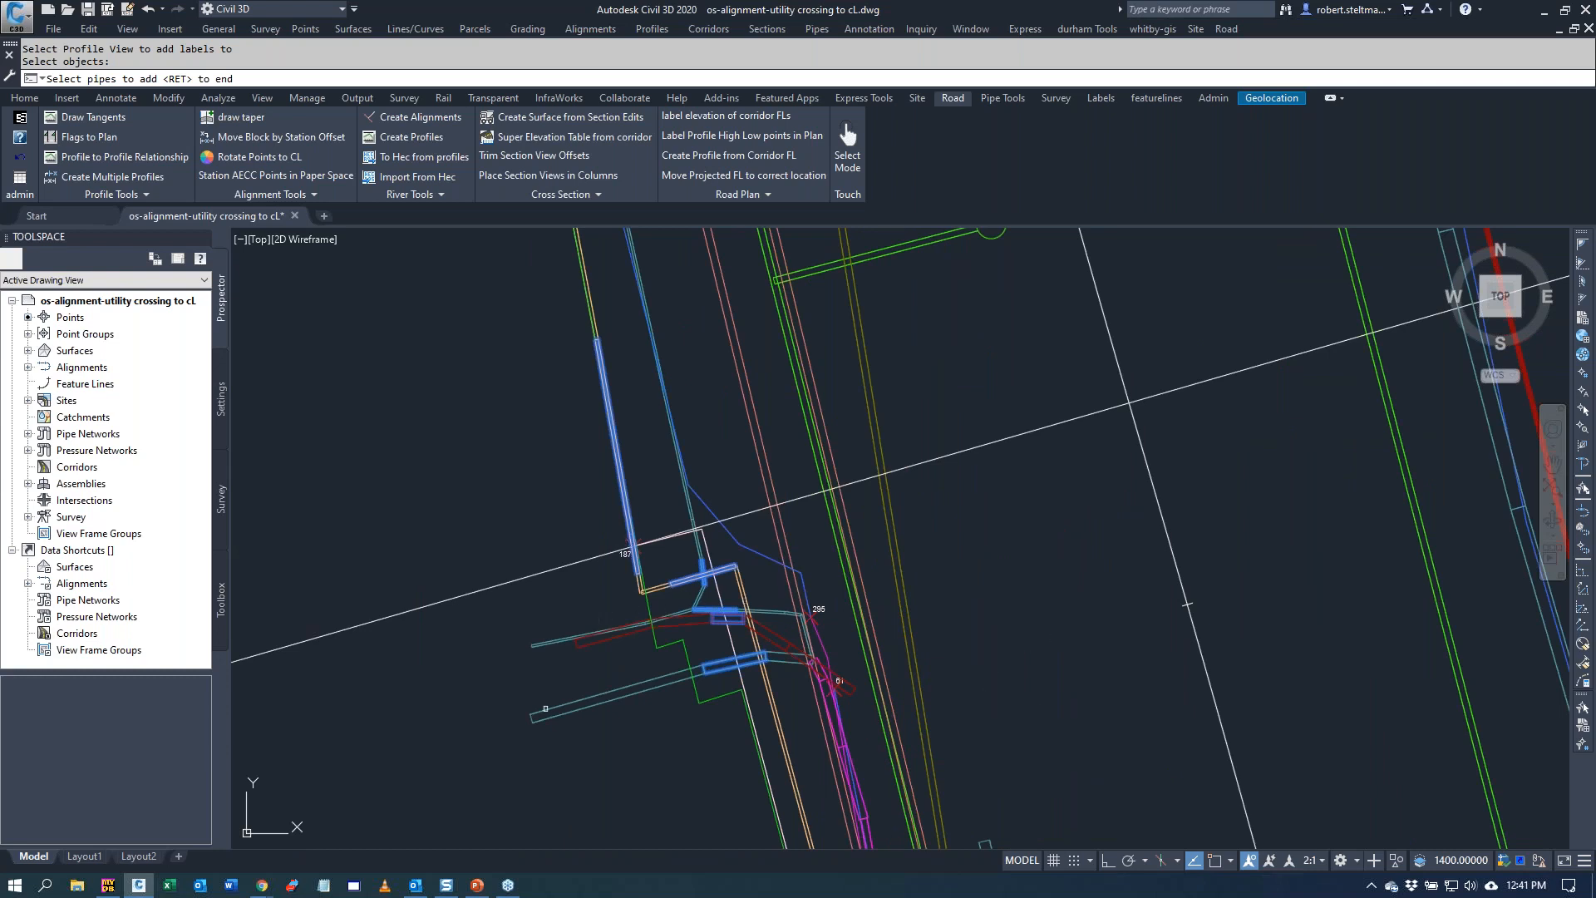
pyautogui.moveTo(979, 594)
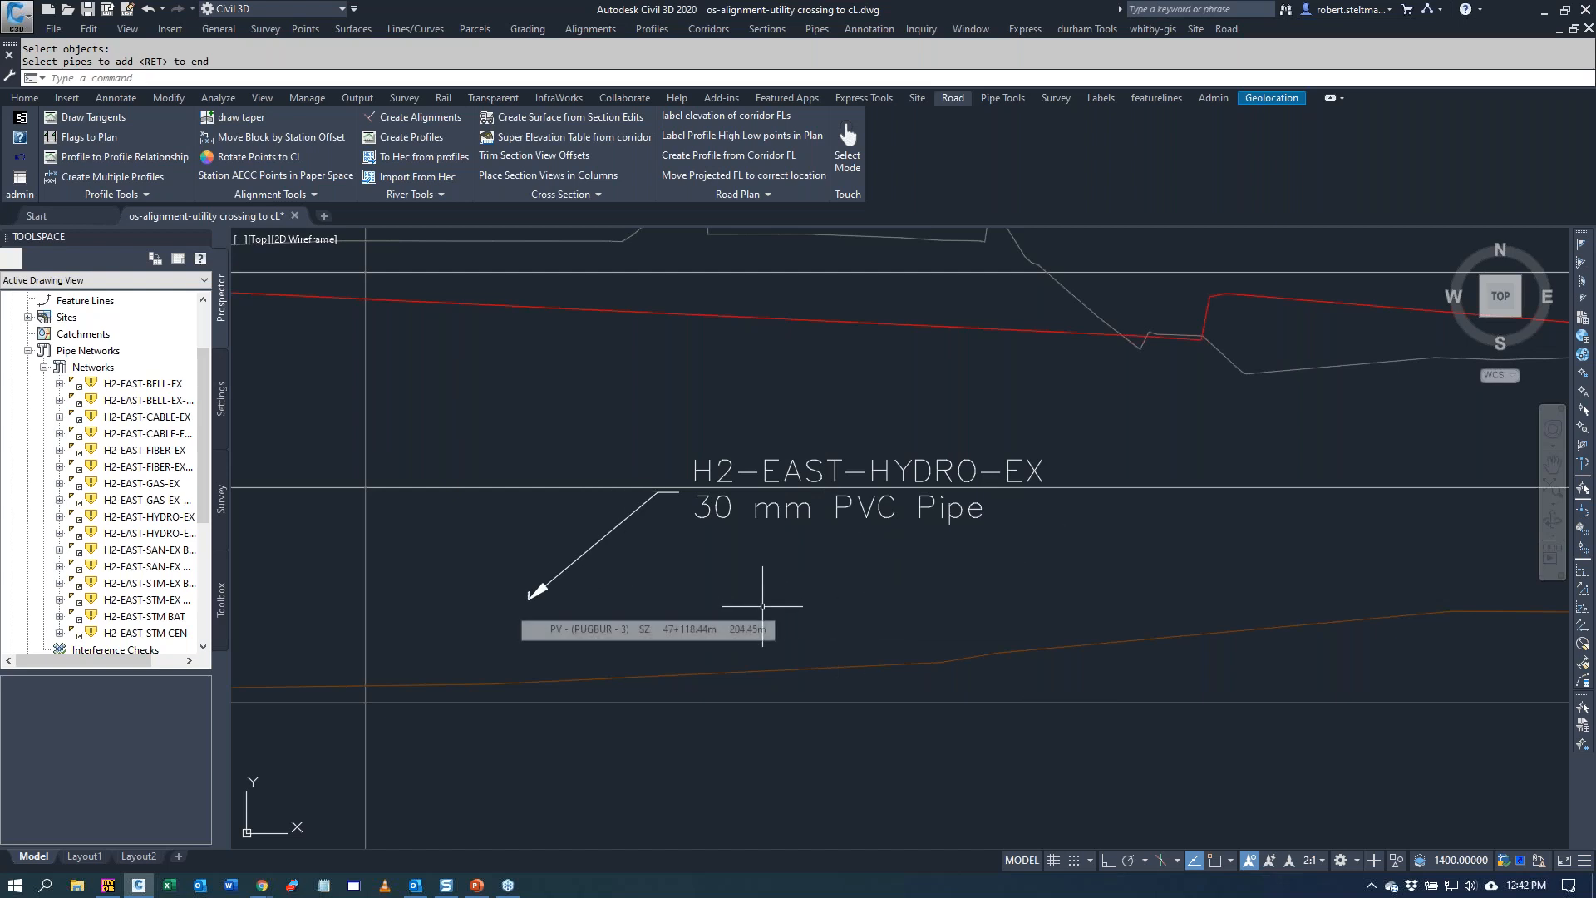
pyautogui.moveTo(773, 595)
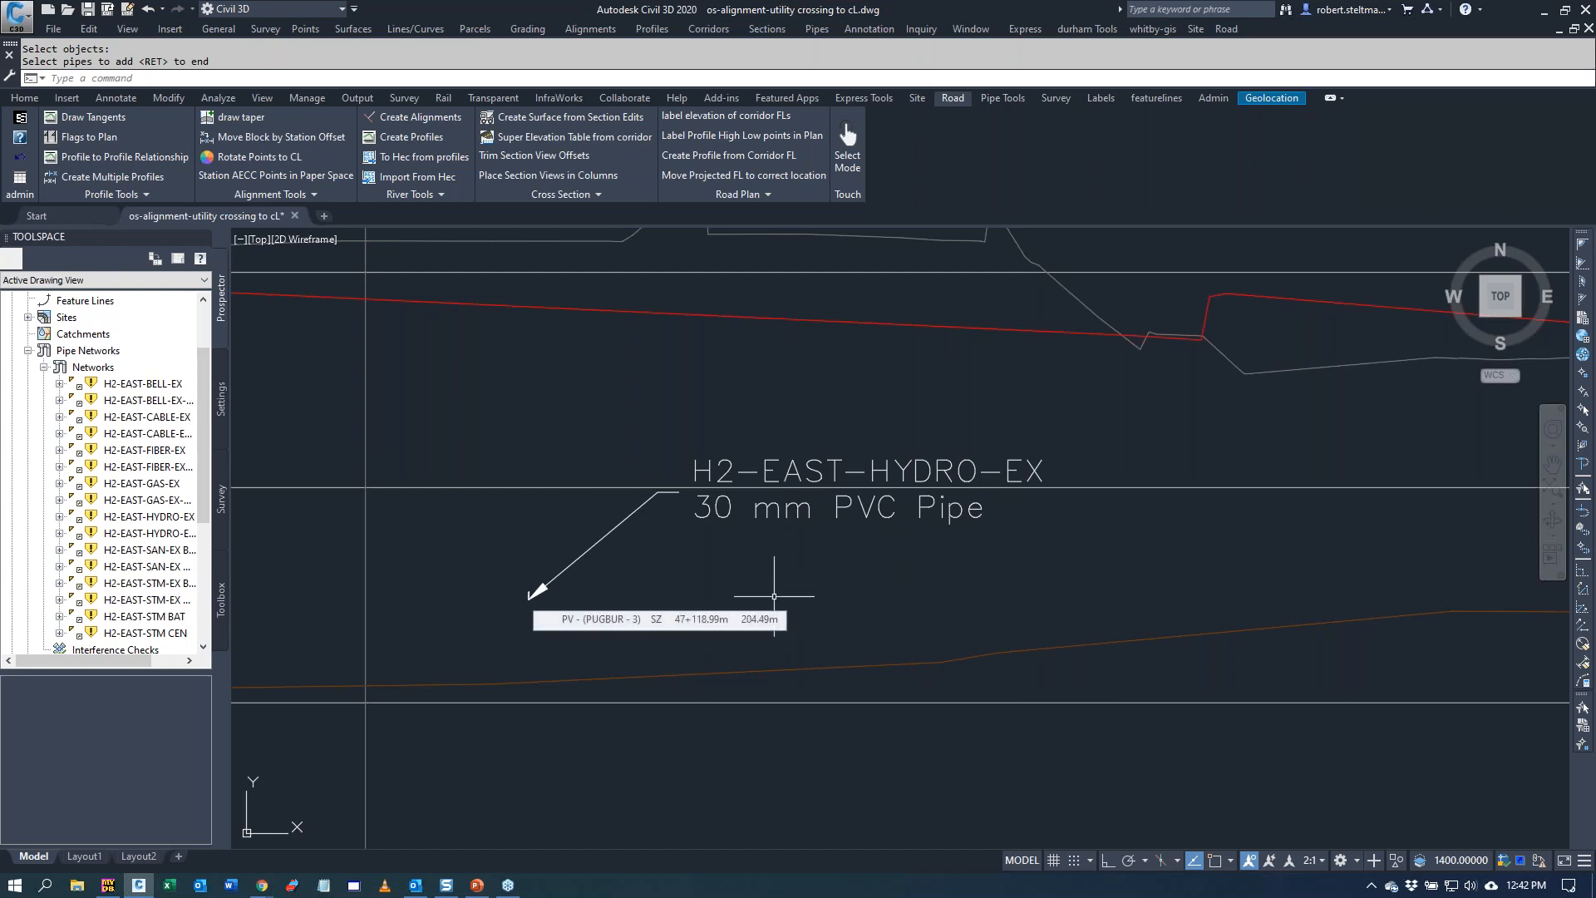
pyautogui.moveTo(777, 541)
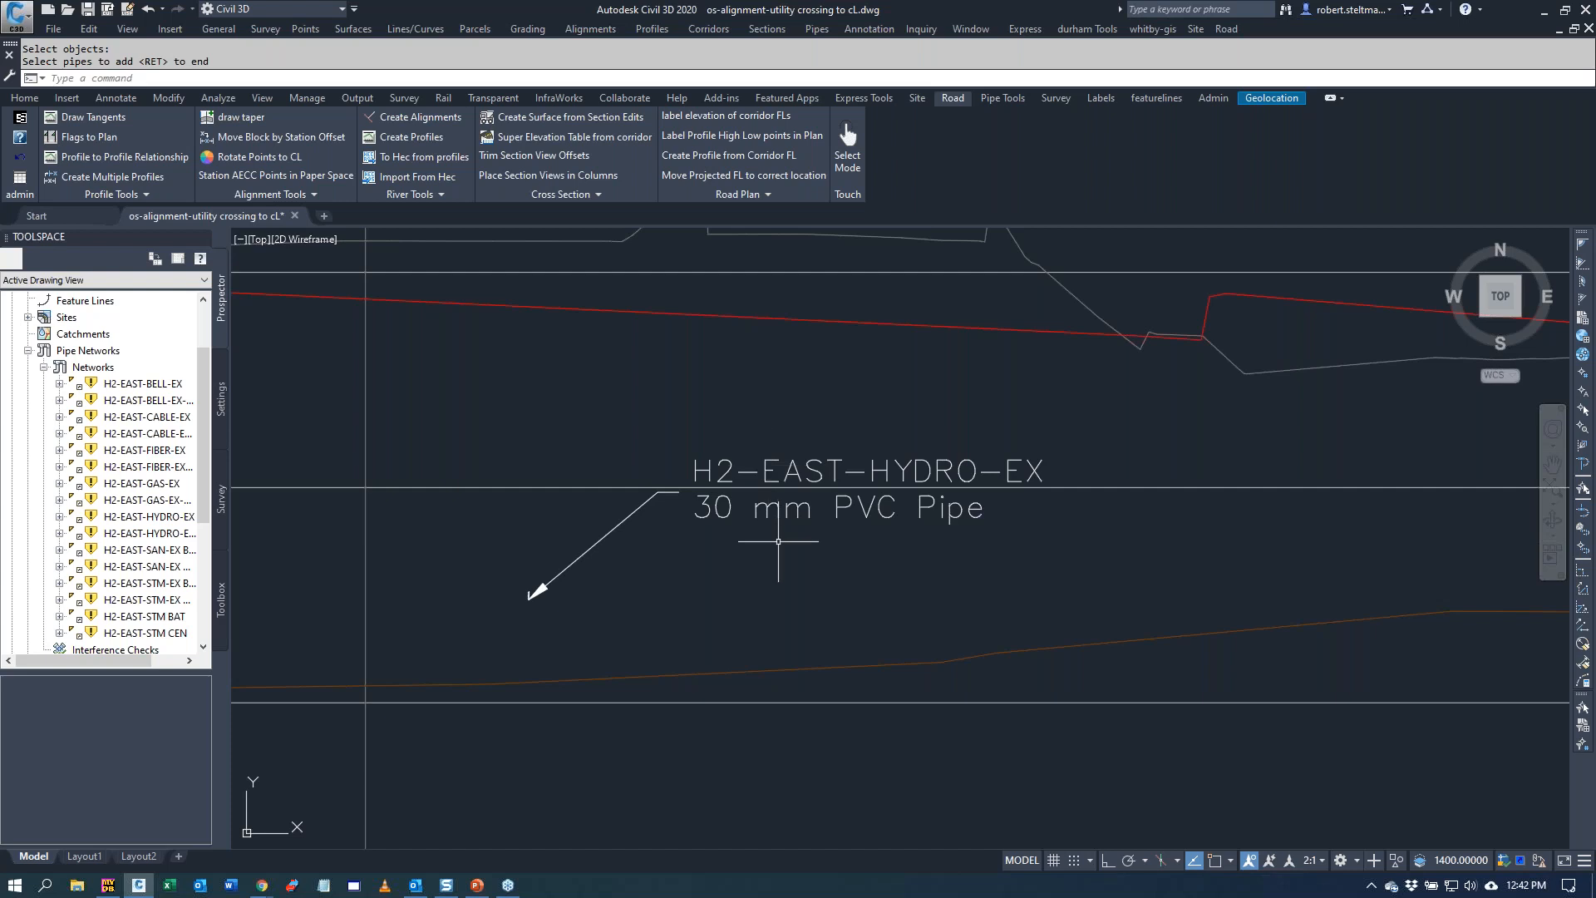
pyautogui.moveTo(427, 547)
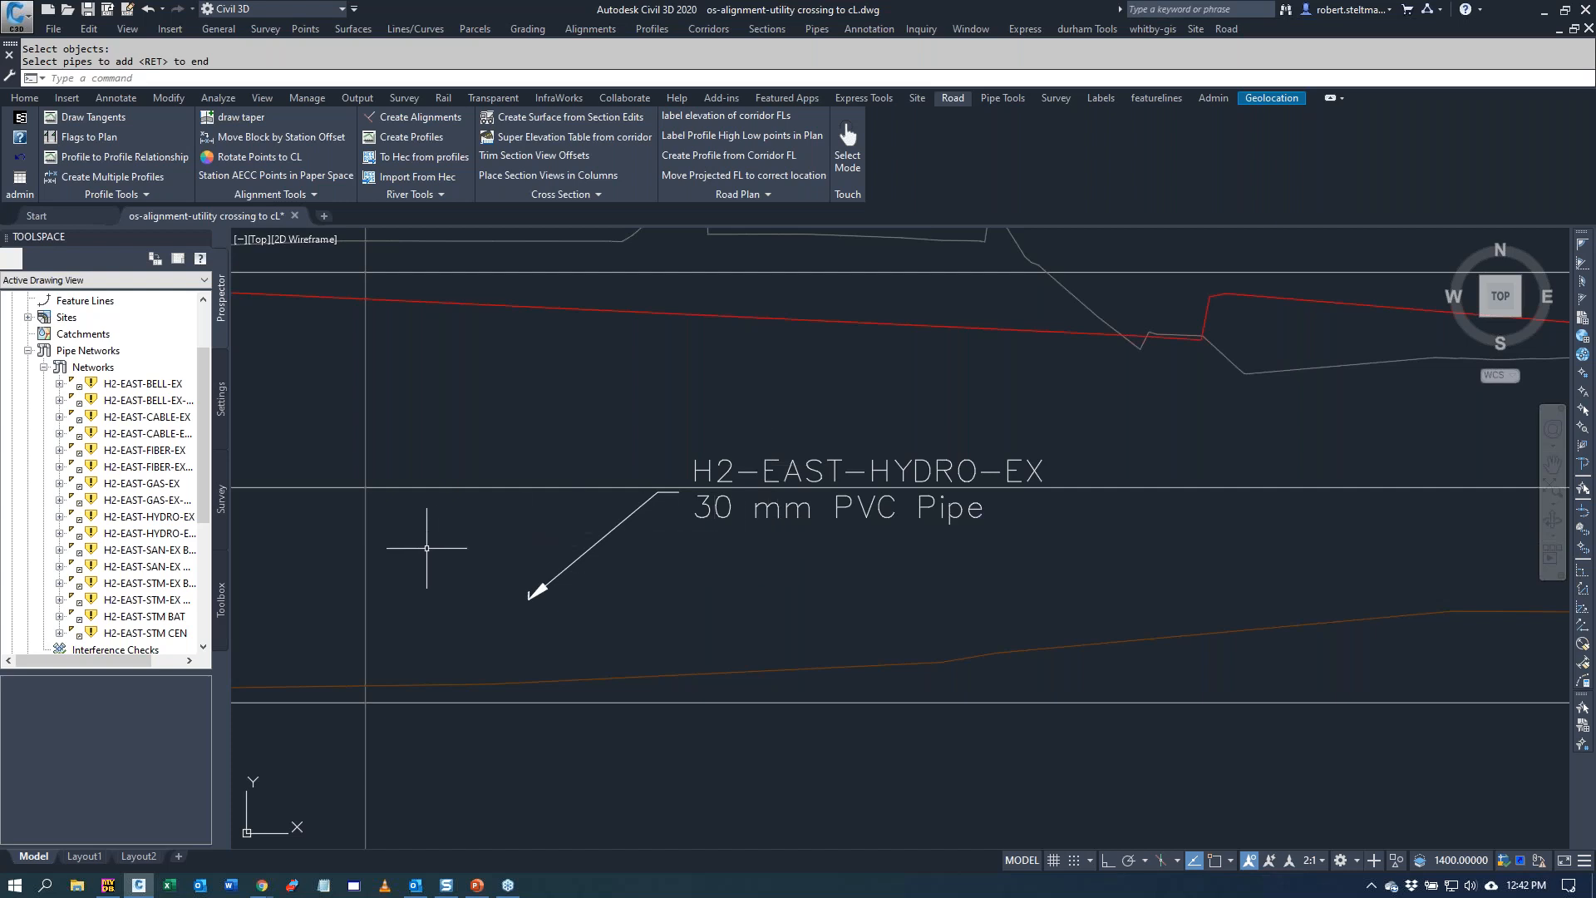
pyautogui.moveTo(886, 286)
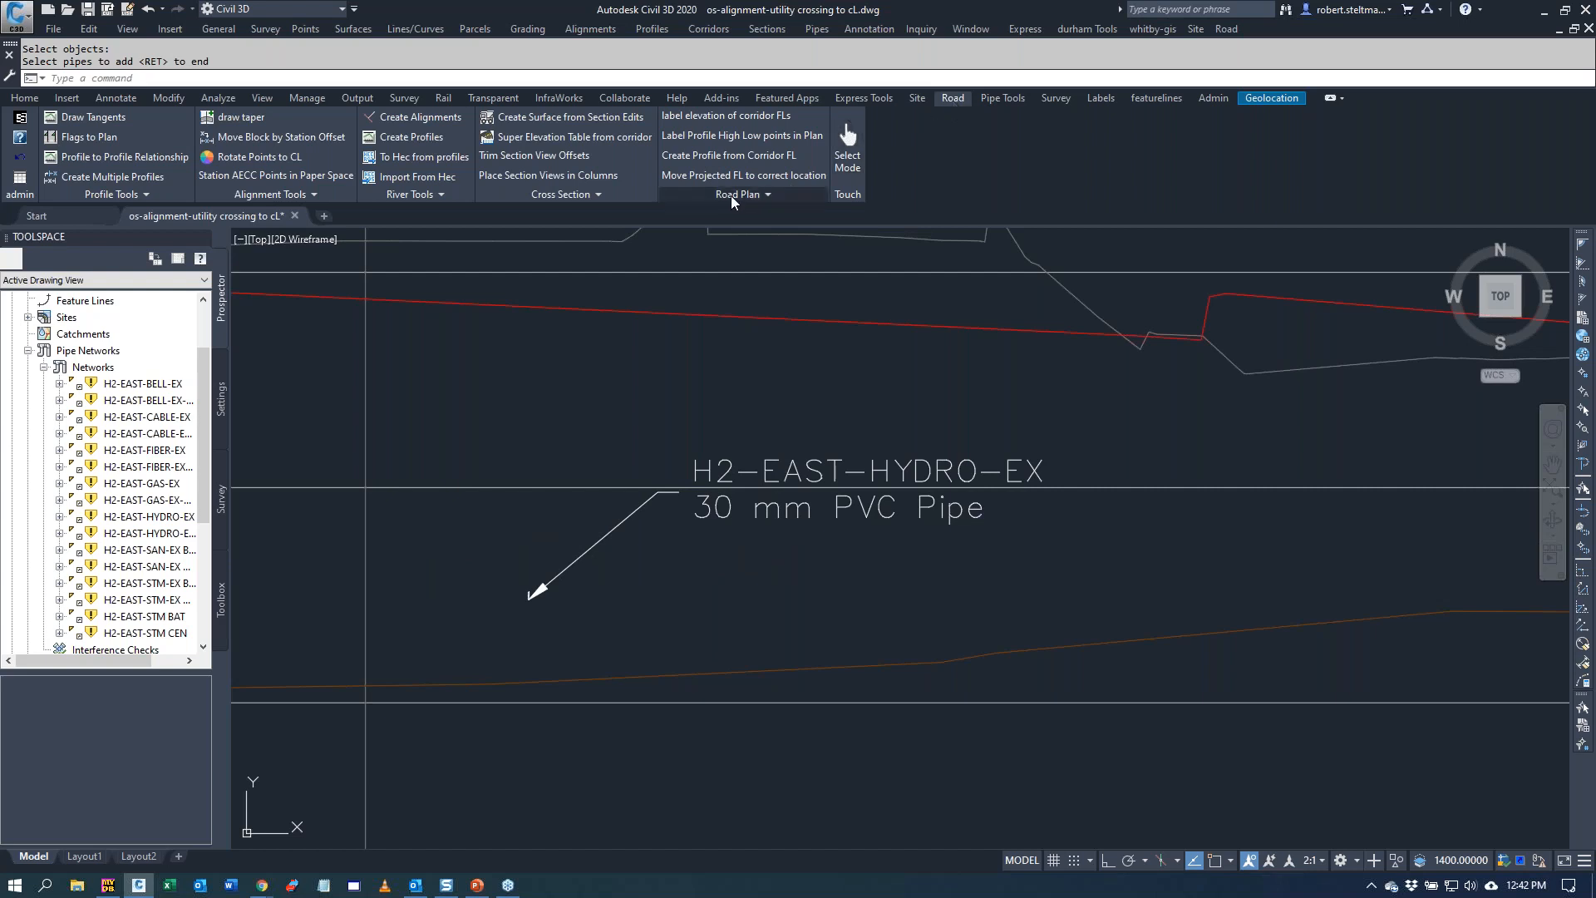
pyautogui.moveTo(673, 338)
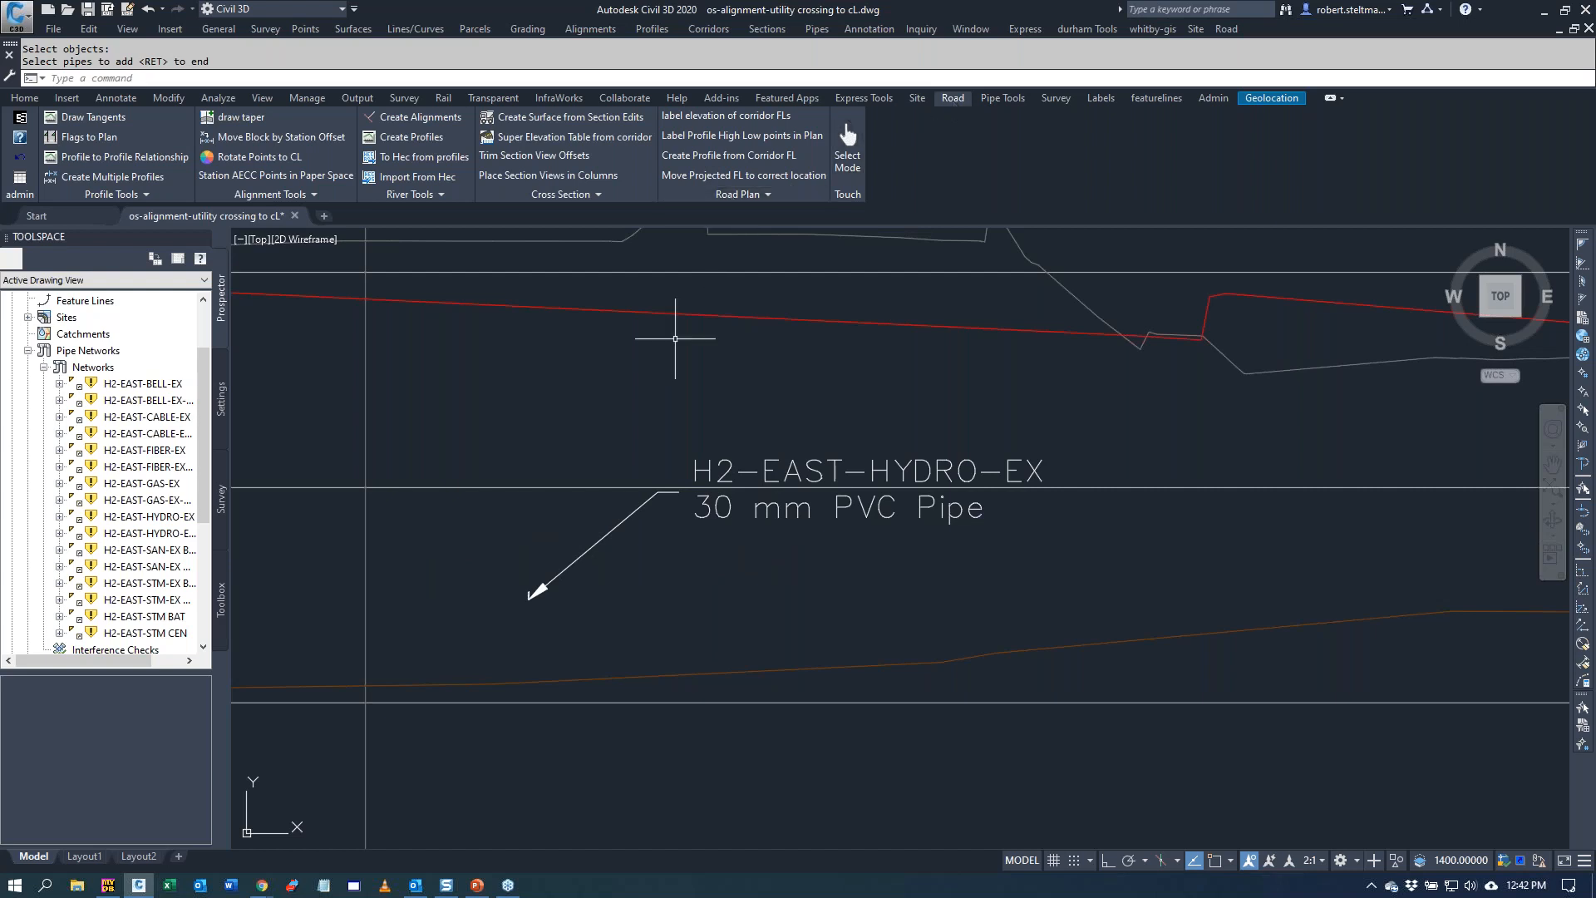